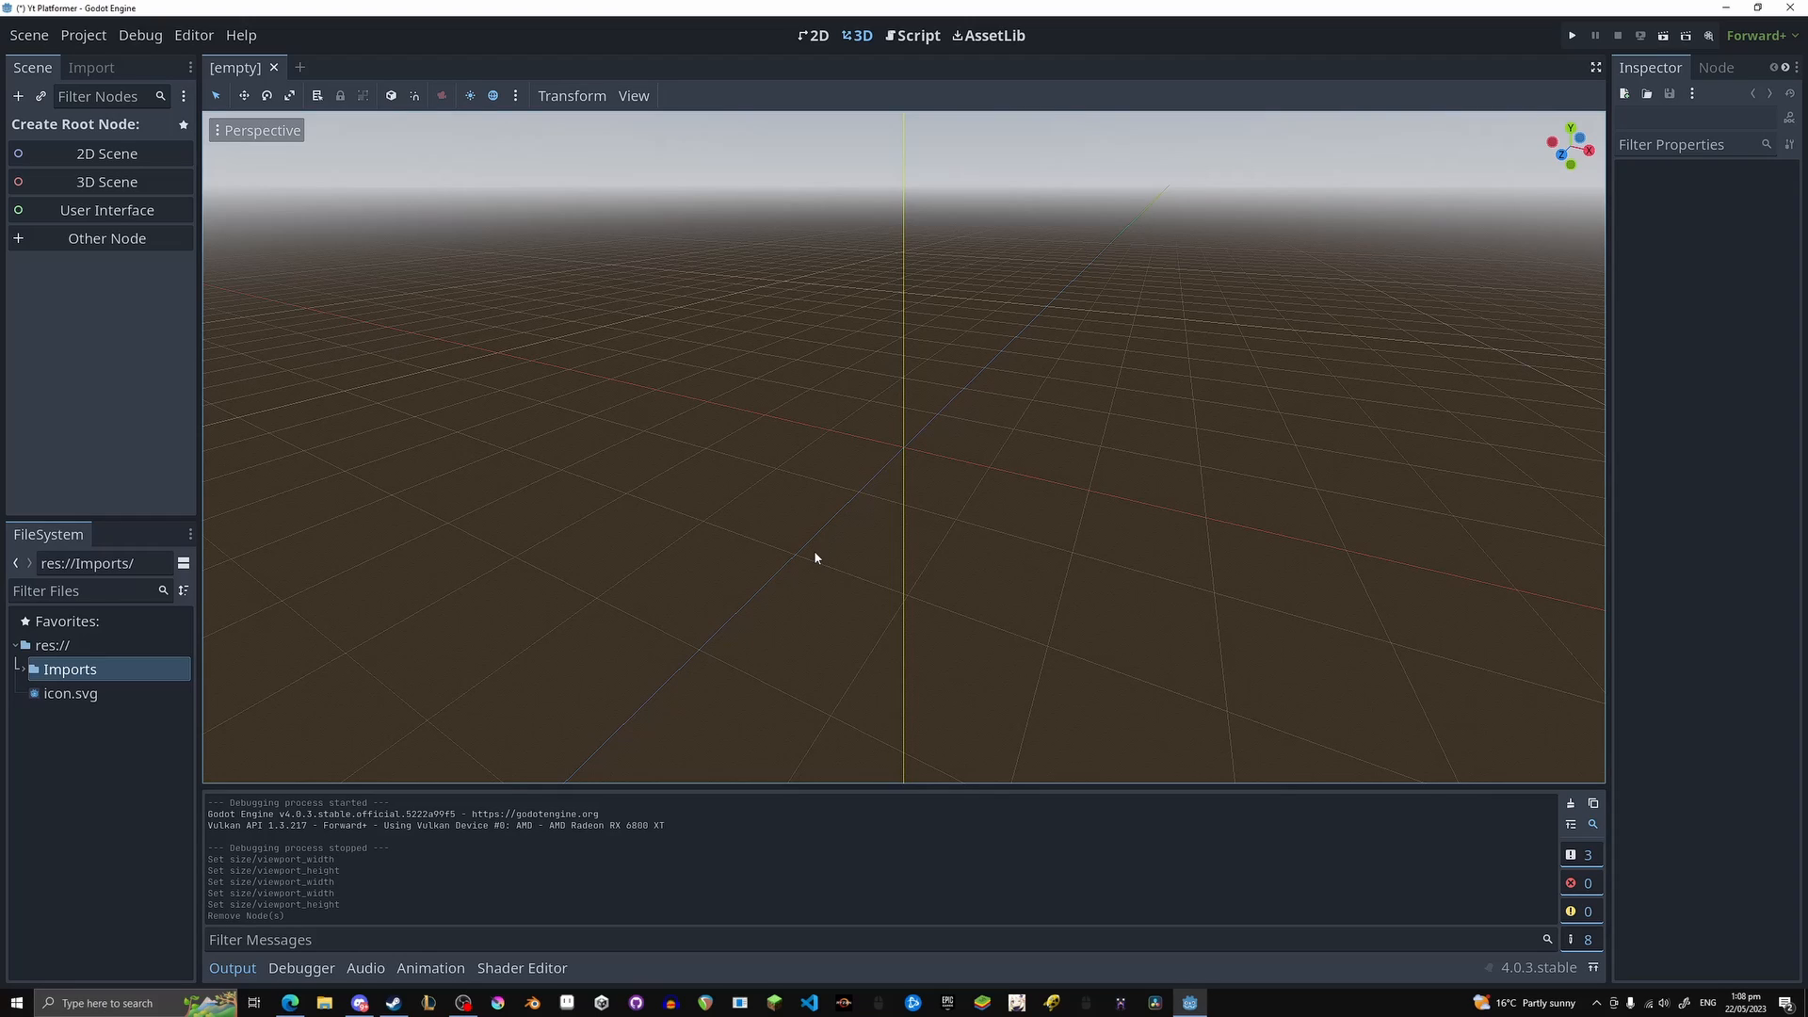
pyautogui.moveTo(1260, 234)
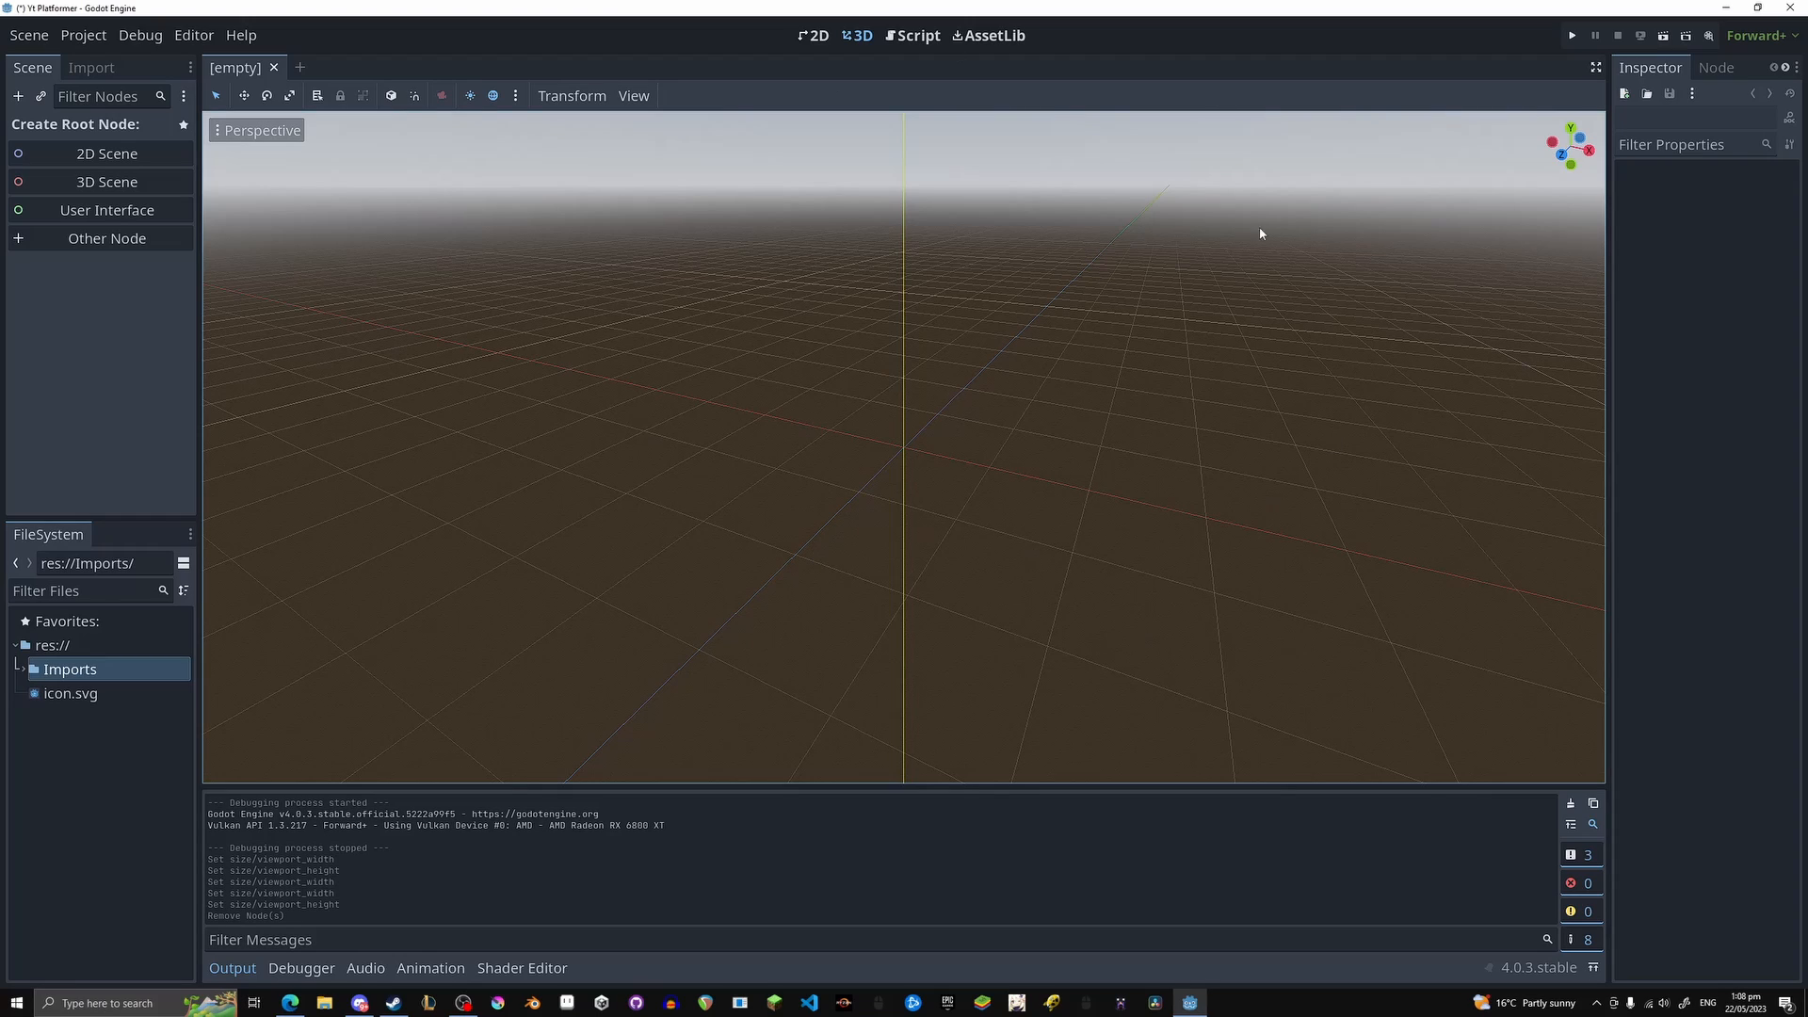
# Step: Leave the 3D viewport for the 2D workspace on the empty scene
pyautogui.click(816, 35)
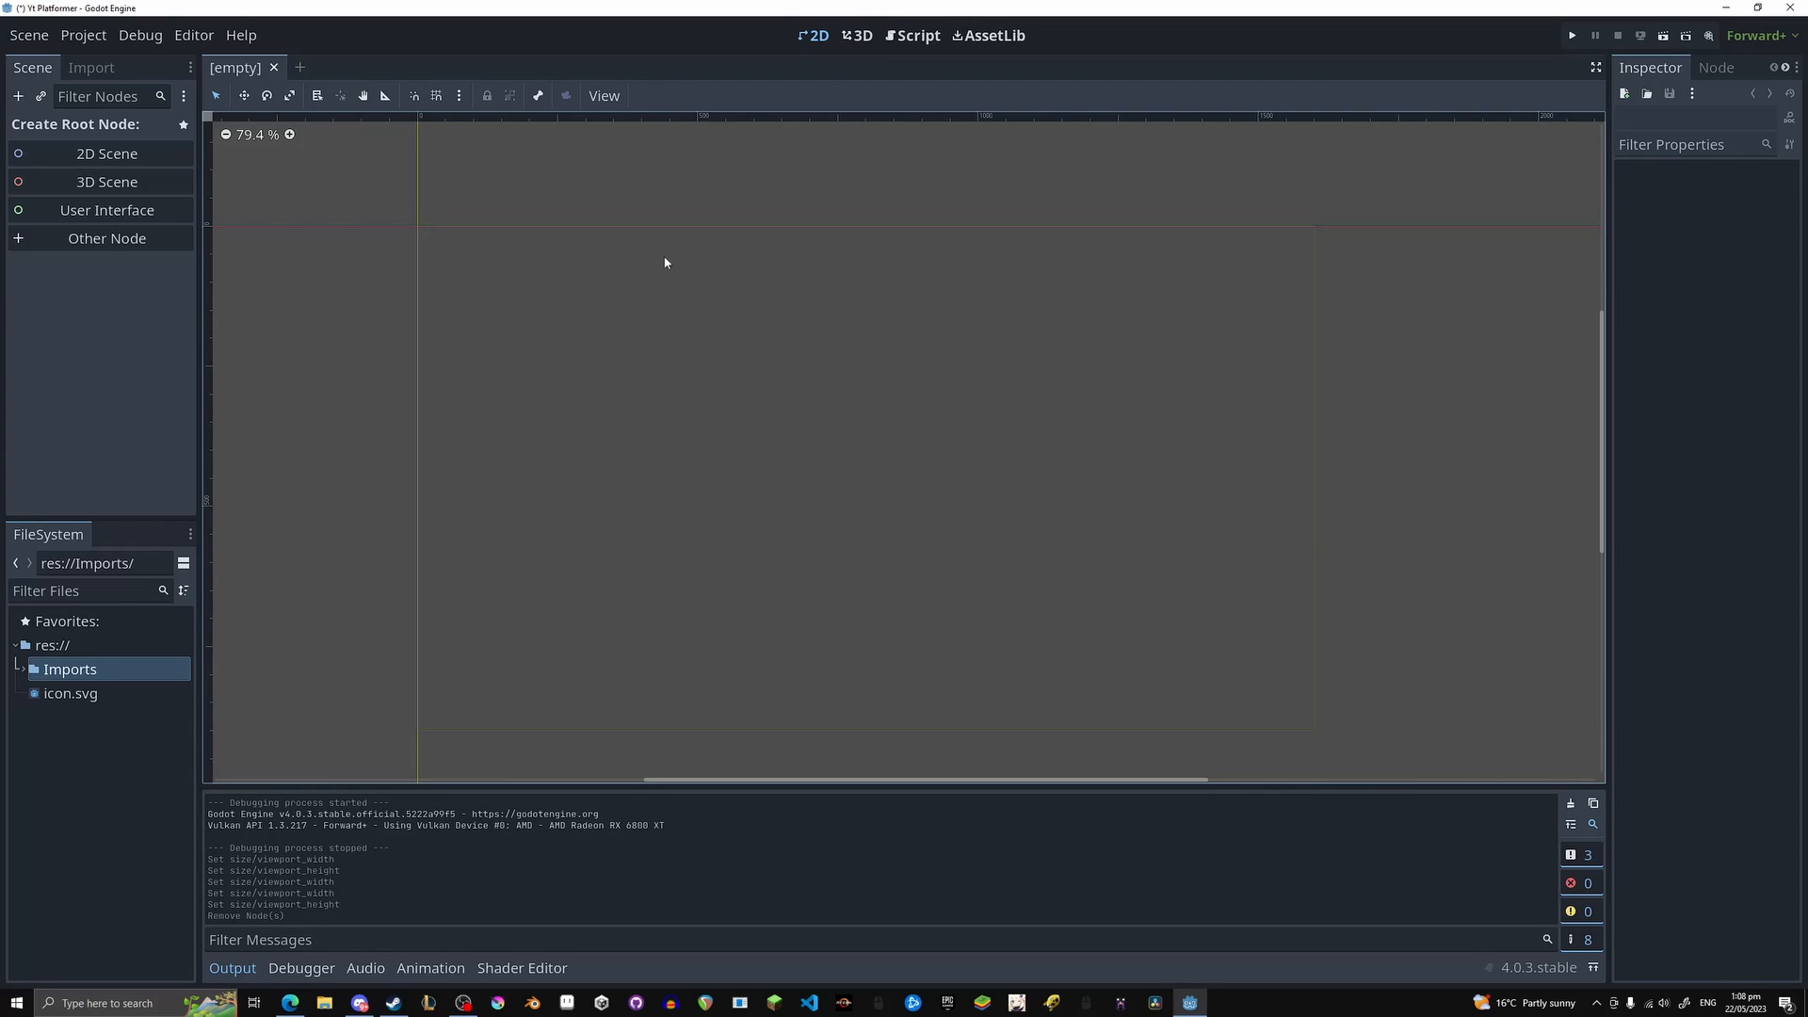
pyautogui.scroll(-3)
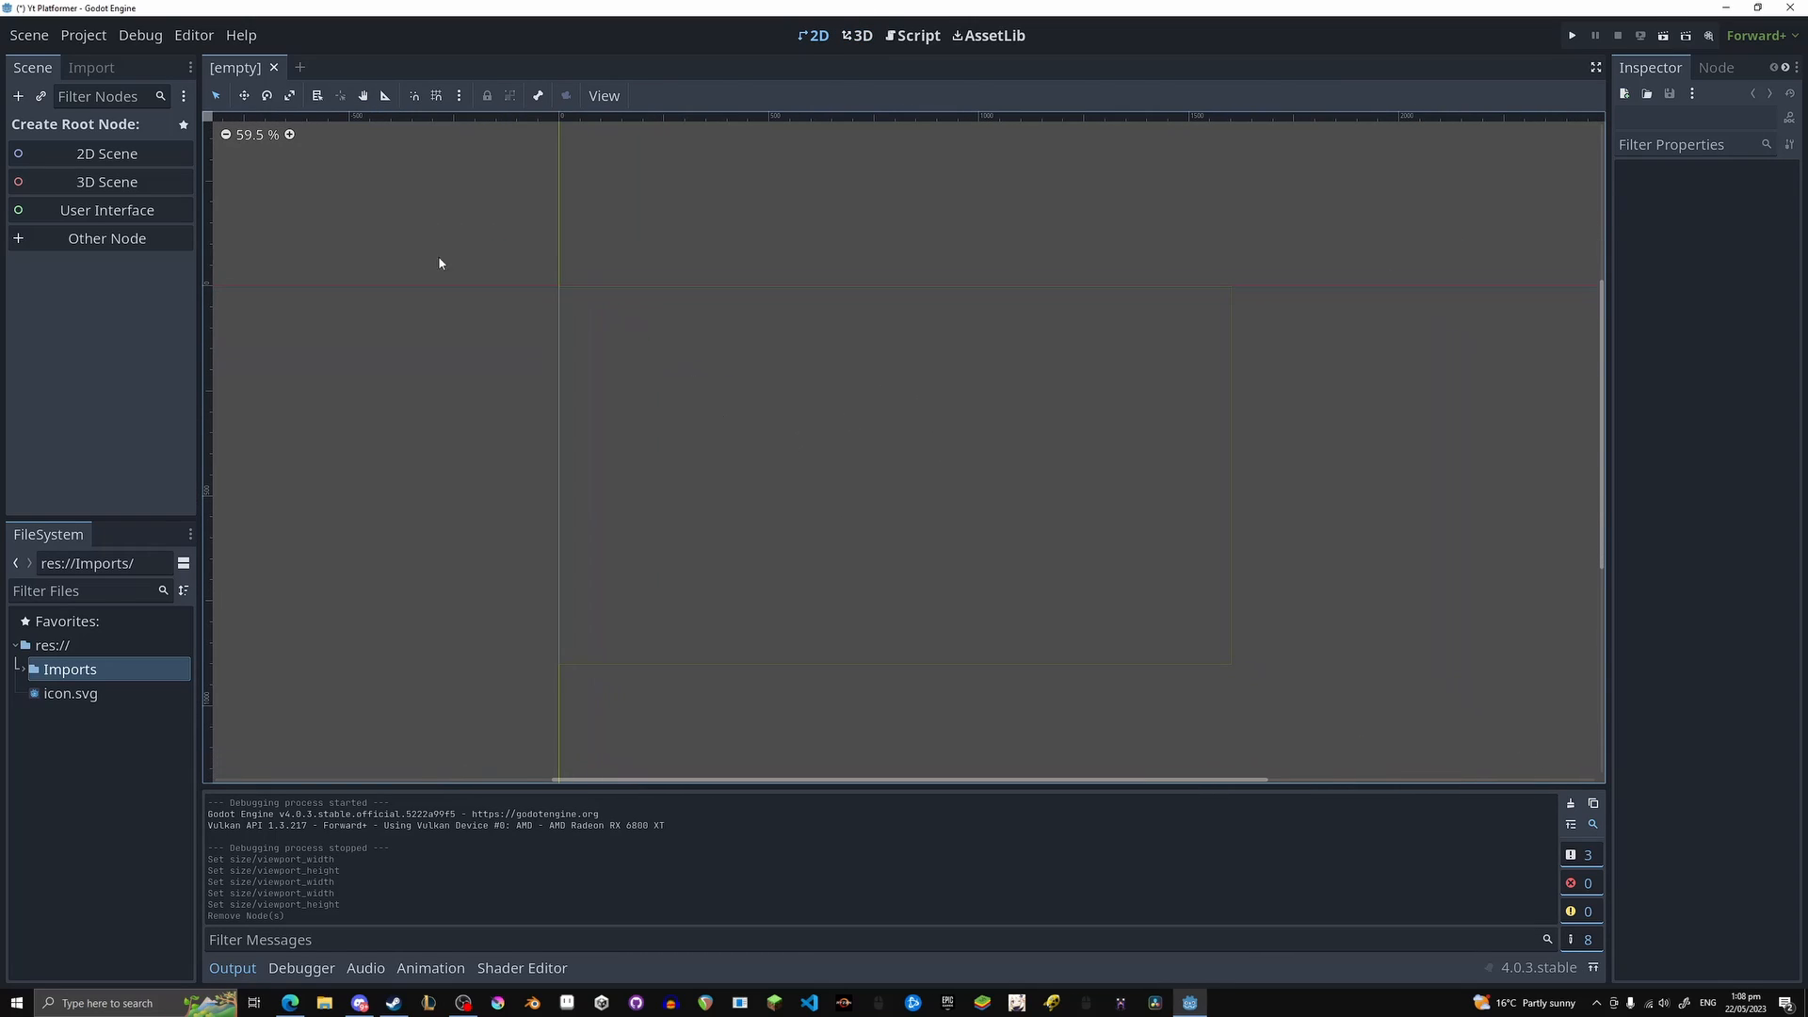
pyautogui.moveTo(67, 174)
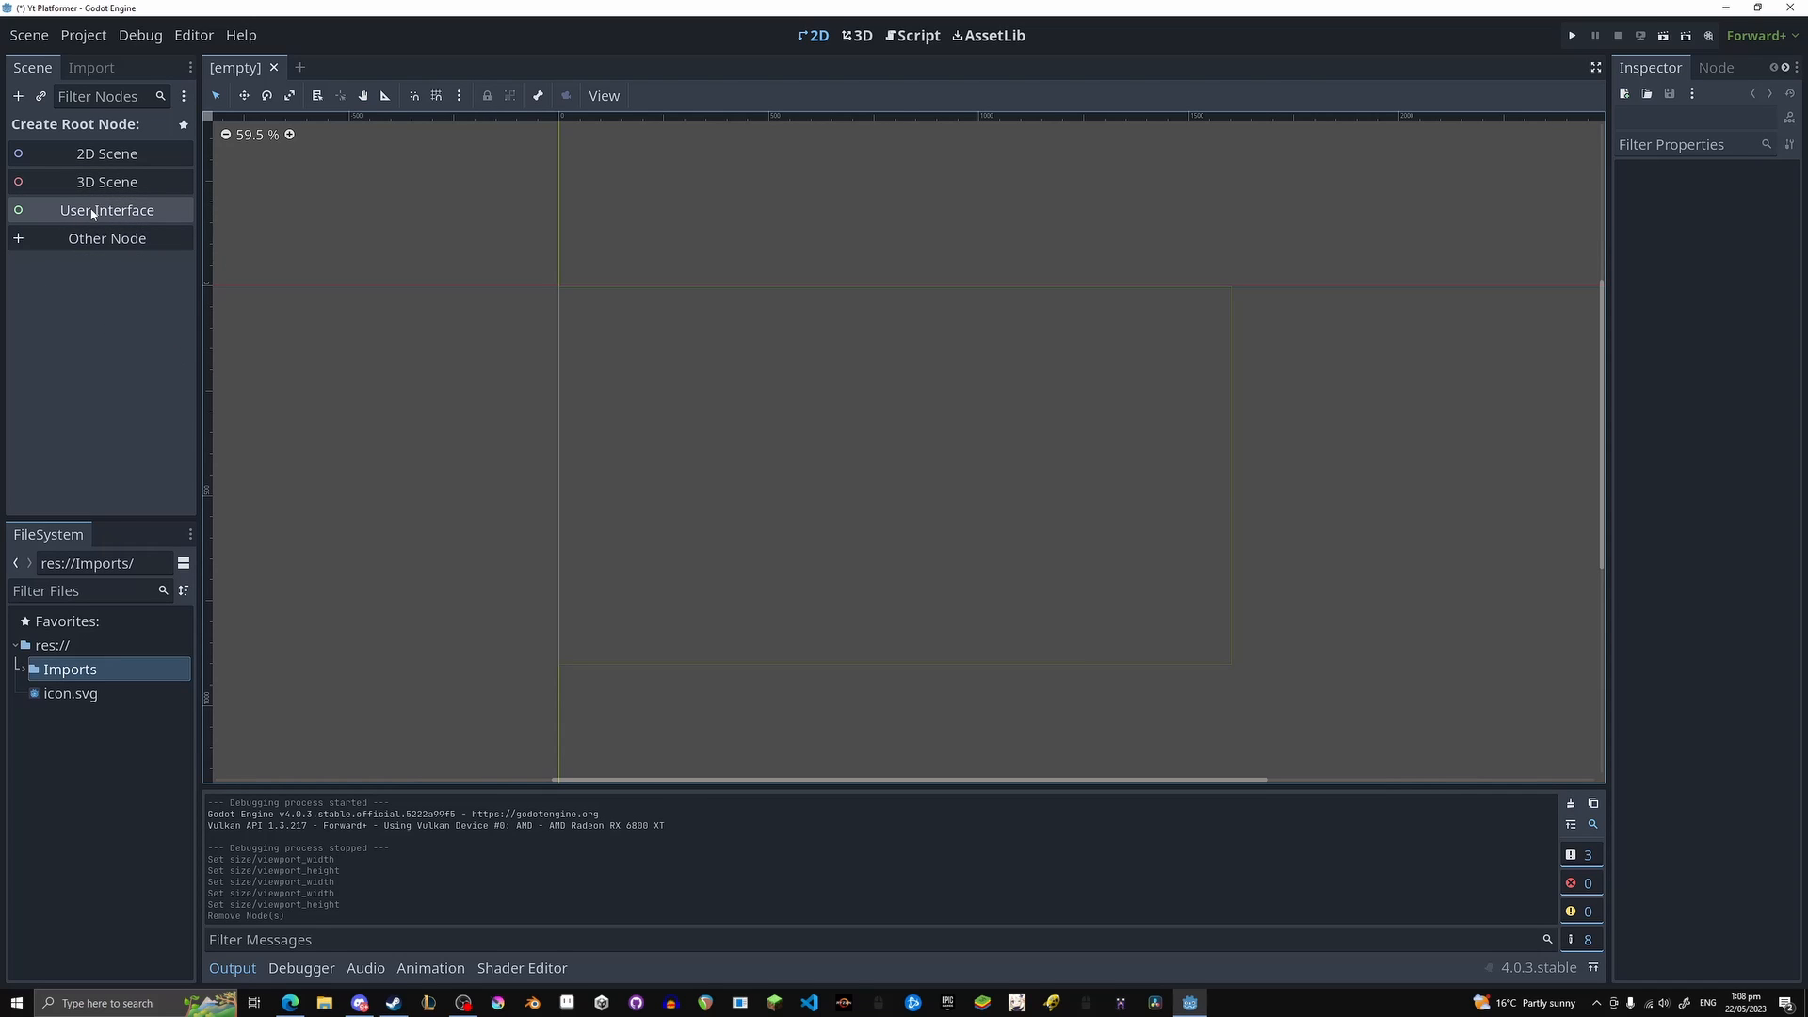
pyautogui.moveTo(106, 181)
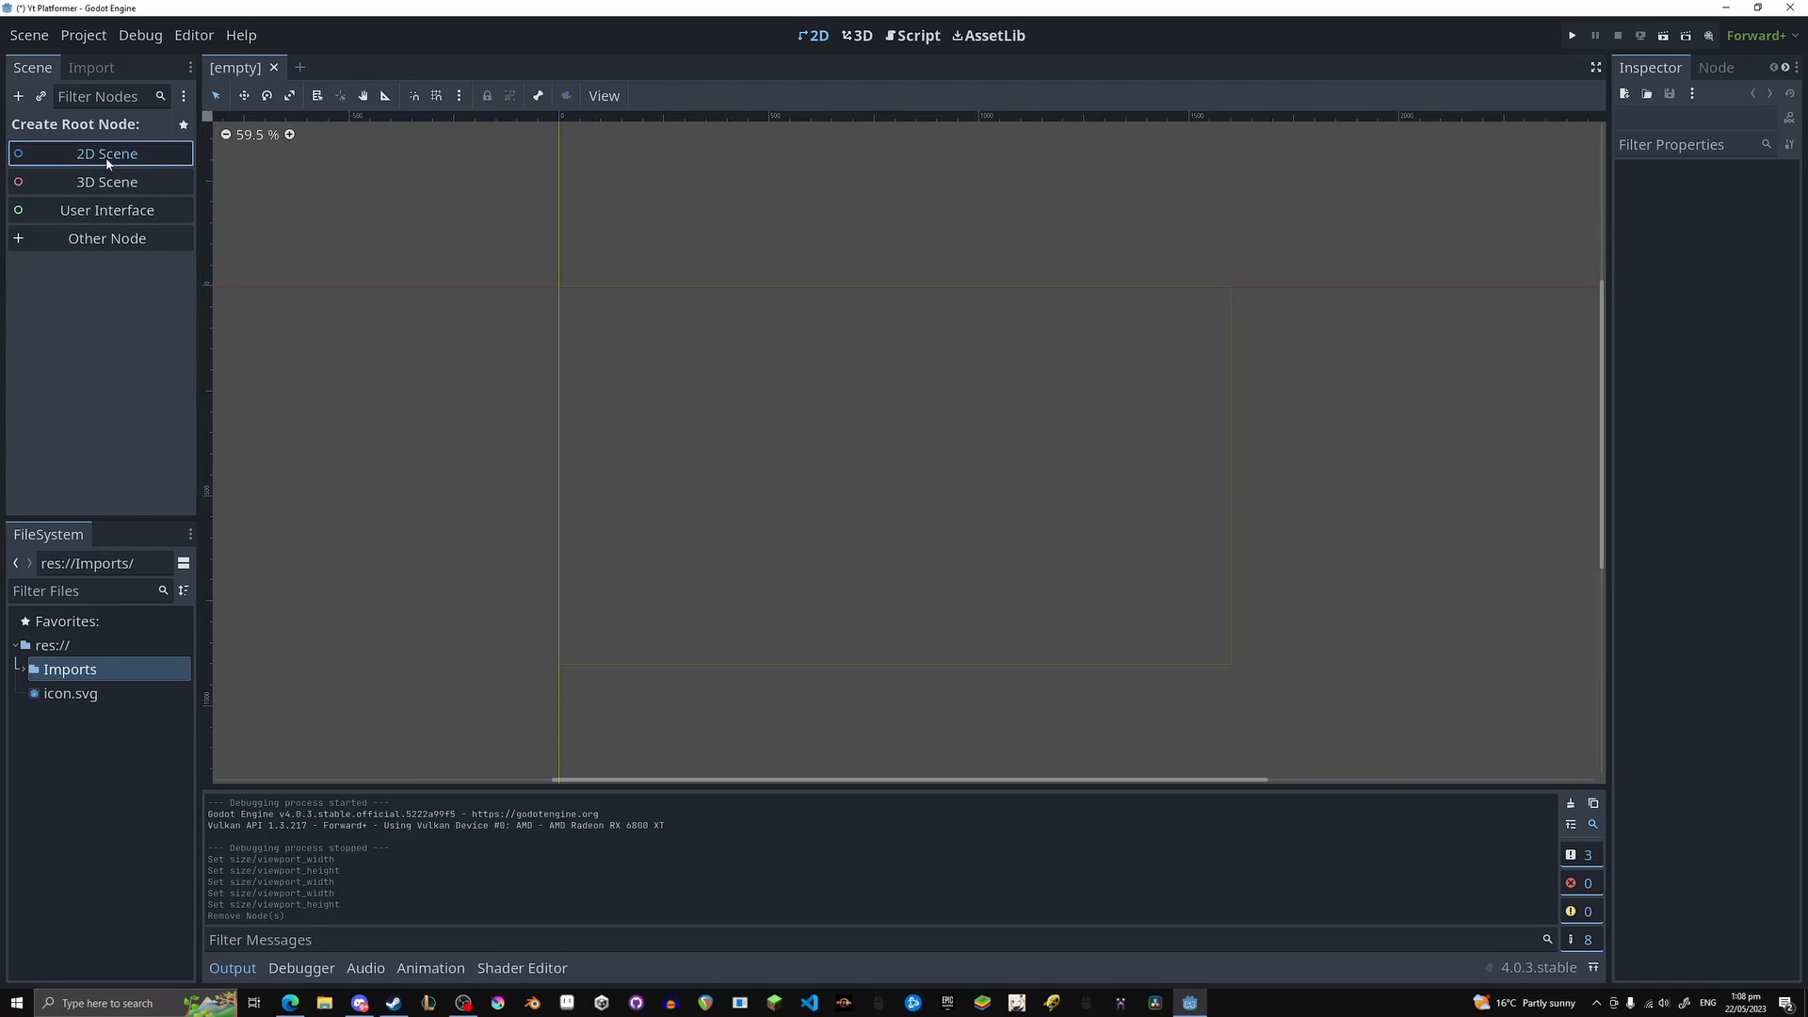
# Step: Add a Node2D root via 2D Scene and rename it LevelOne
pyautogui.click(105, 154)
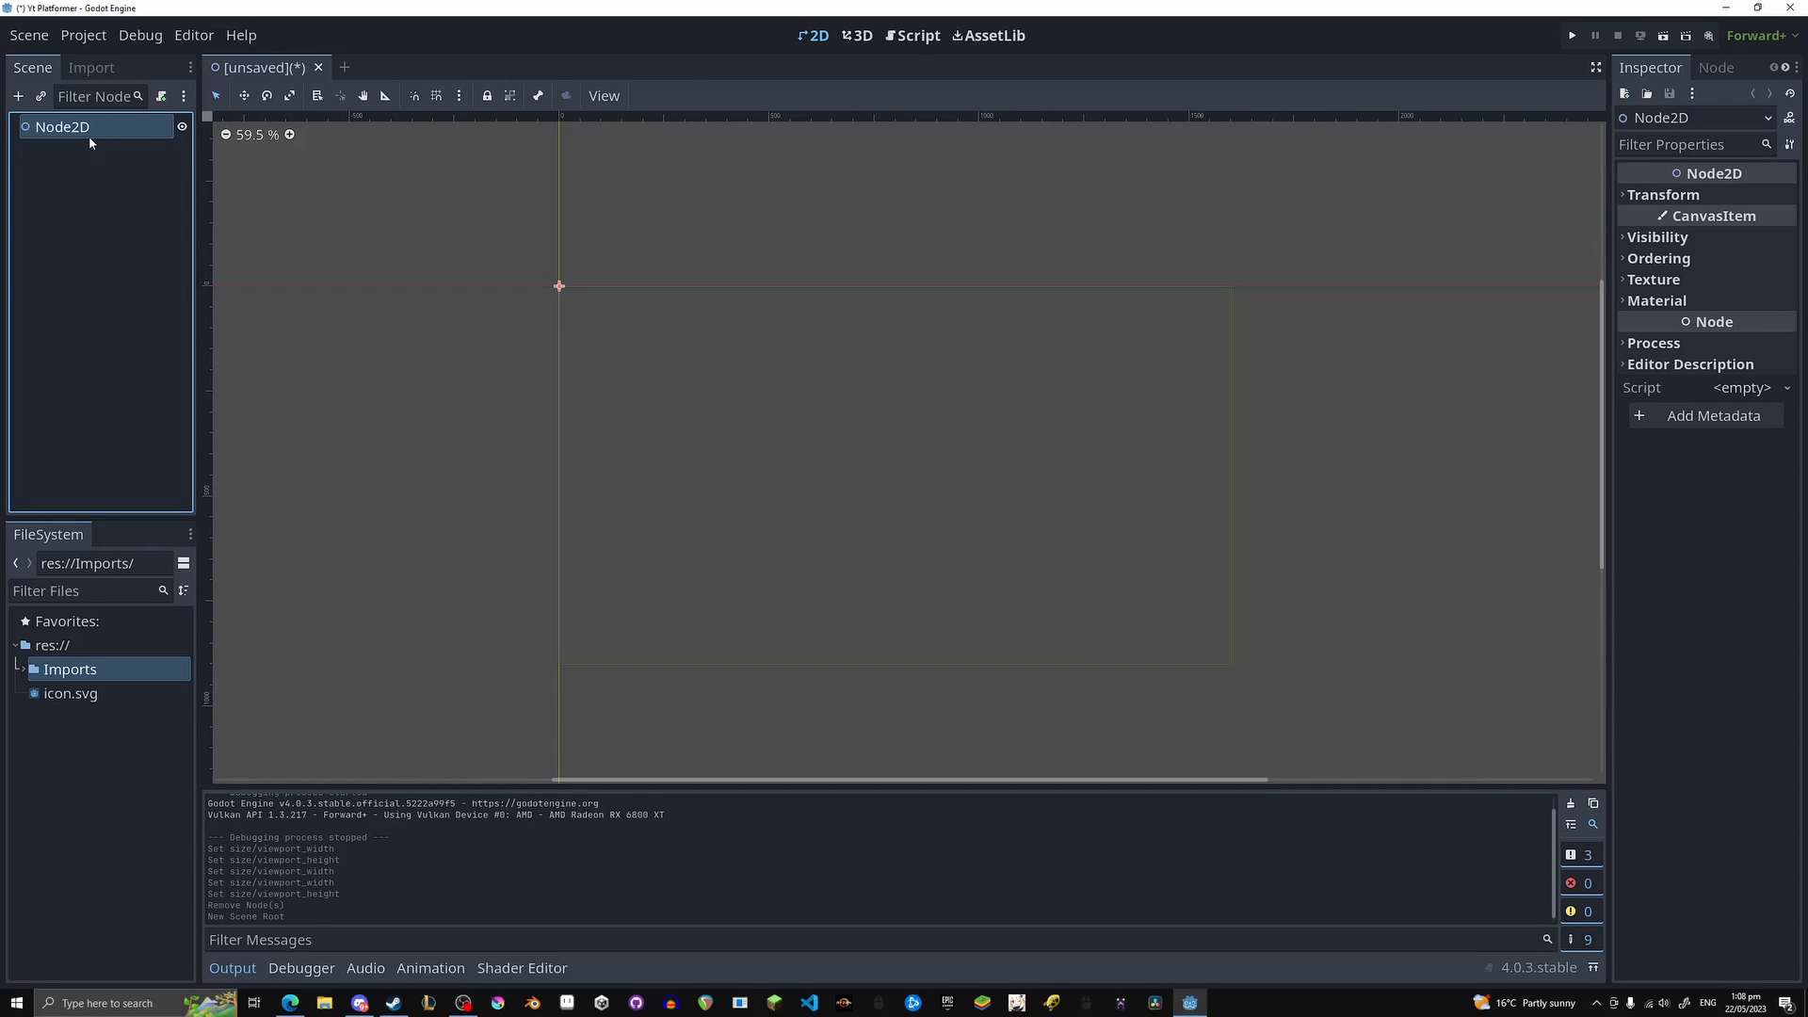
pyautogui.doubleClick(61, 125)
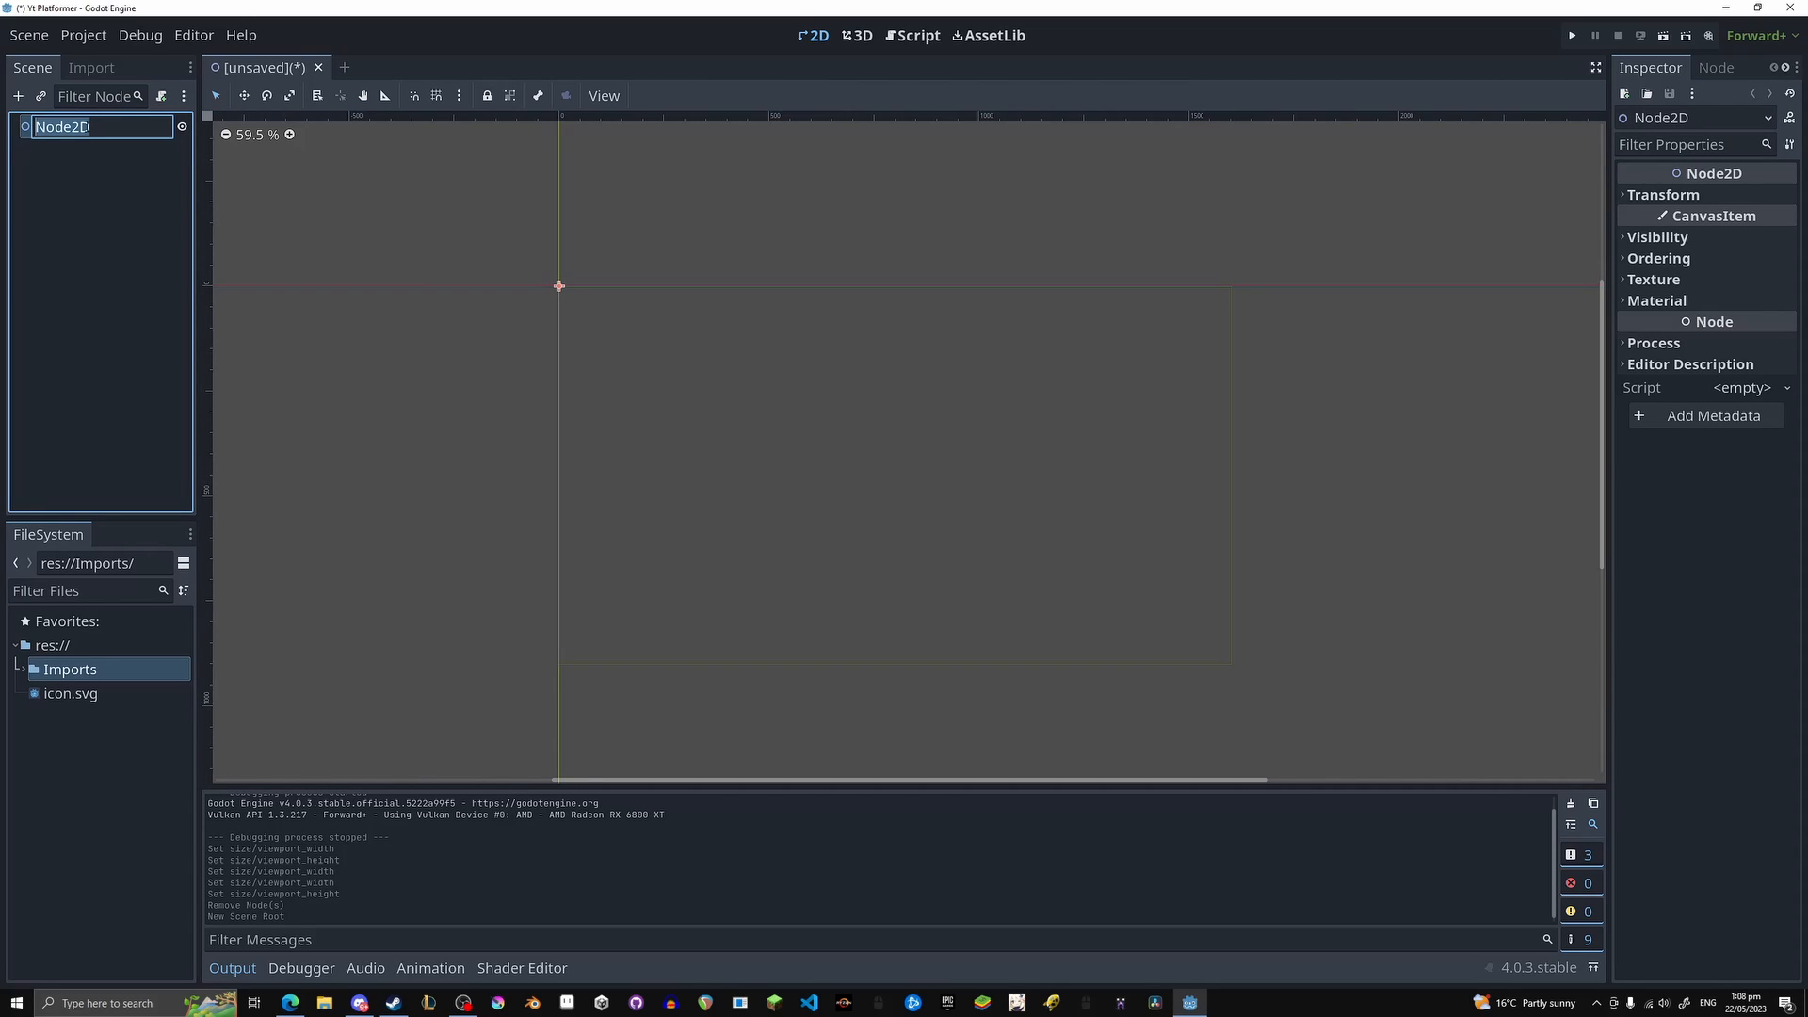
pyautogui.write('LevelOne')
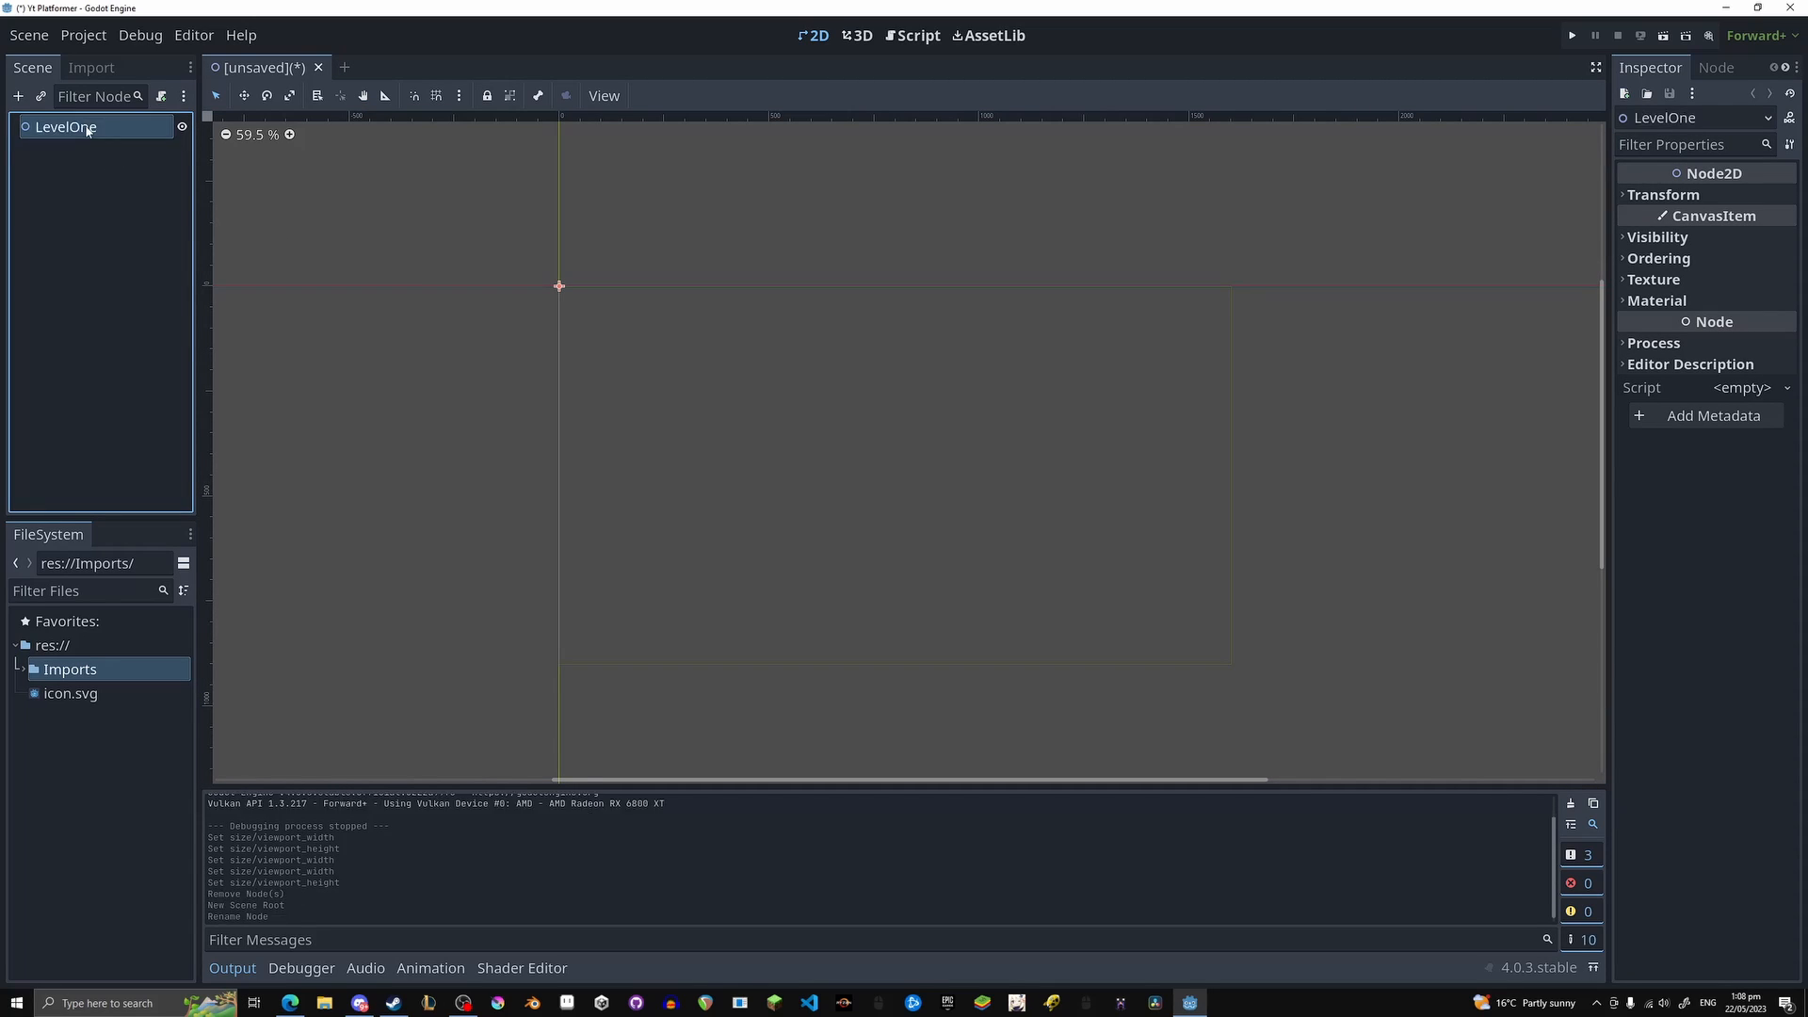
pyautogui.rightClick(66, 127)
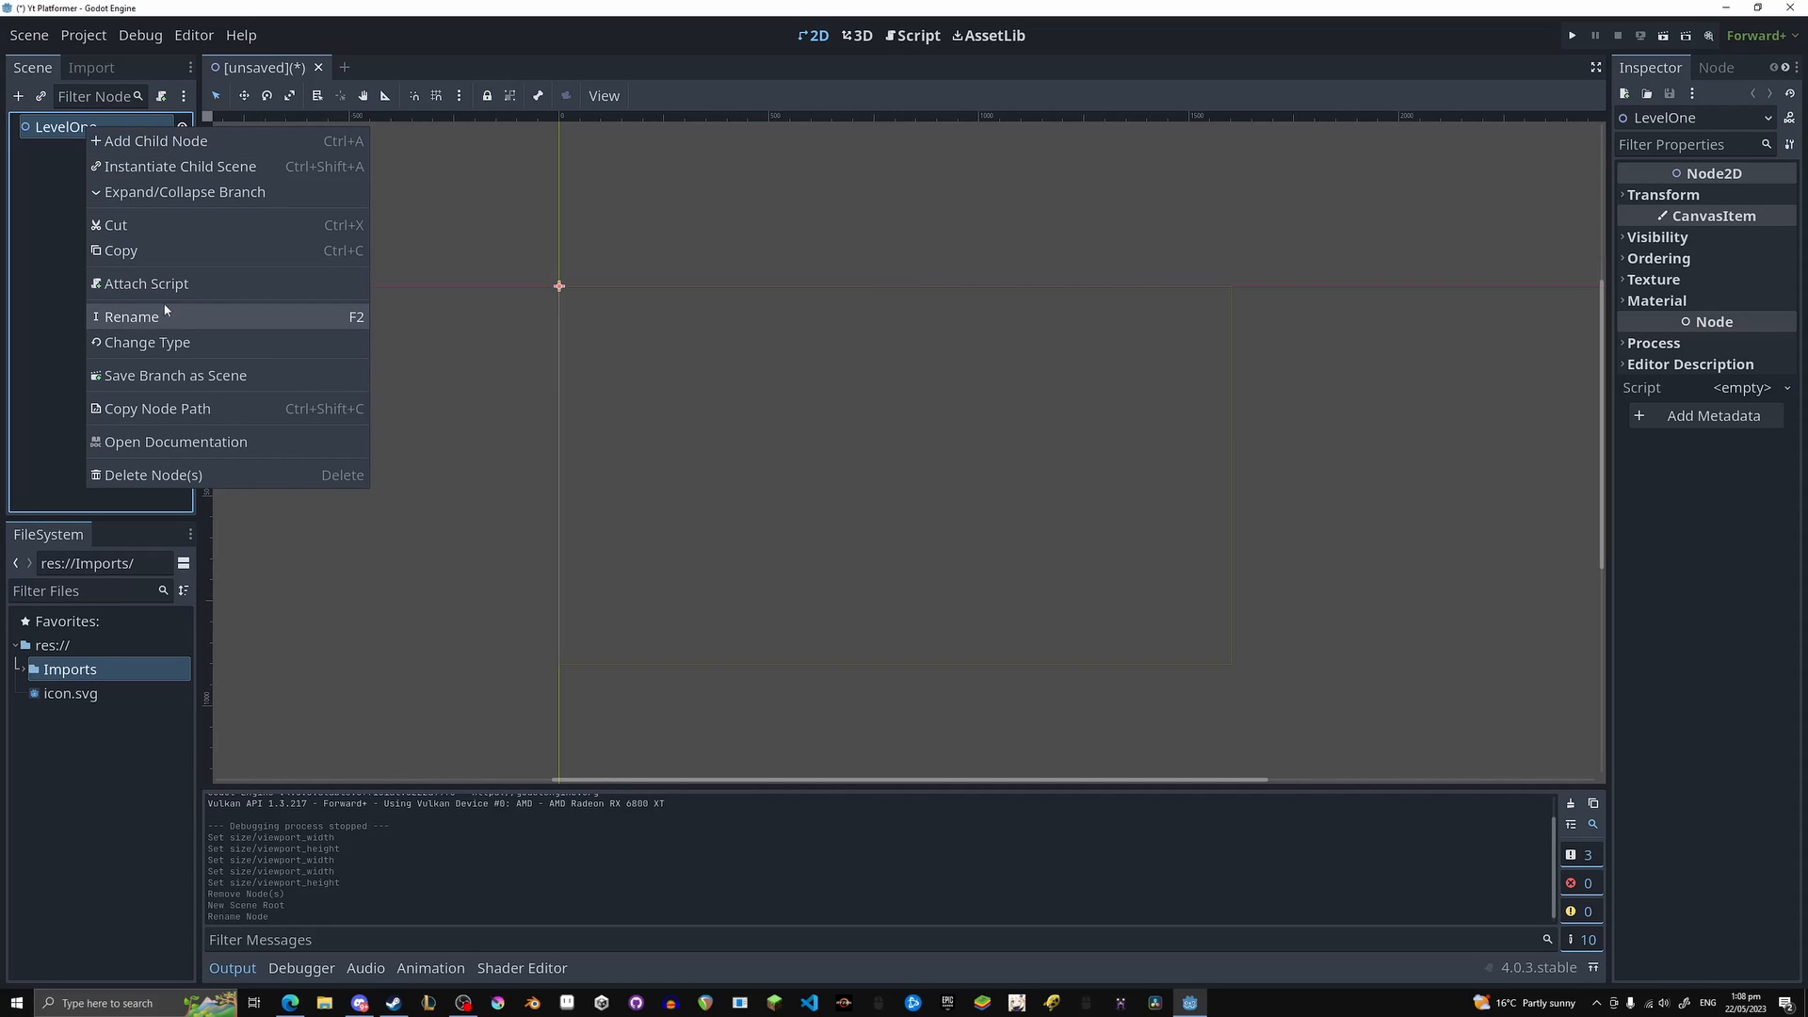
pyautogui.click(802, 398)
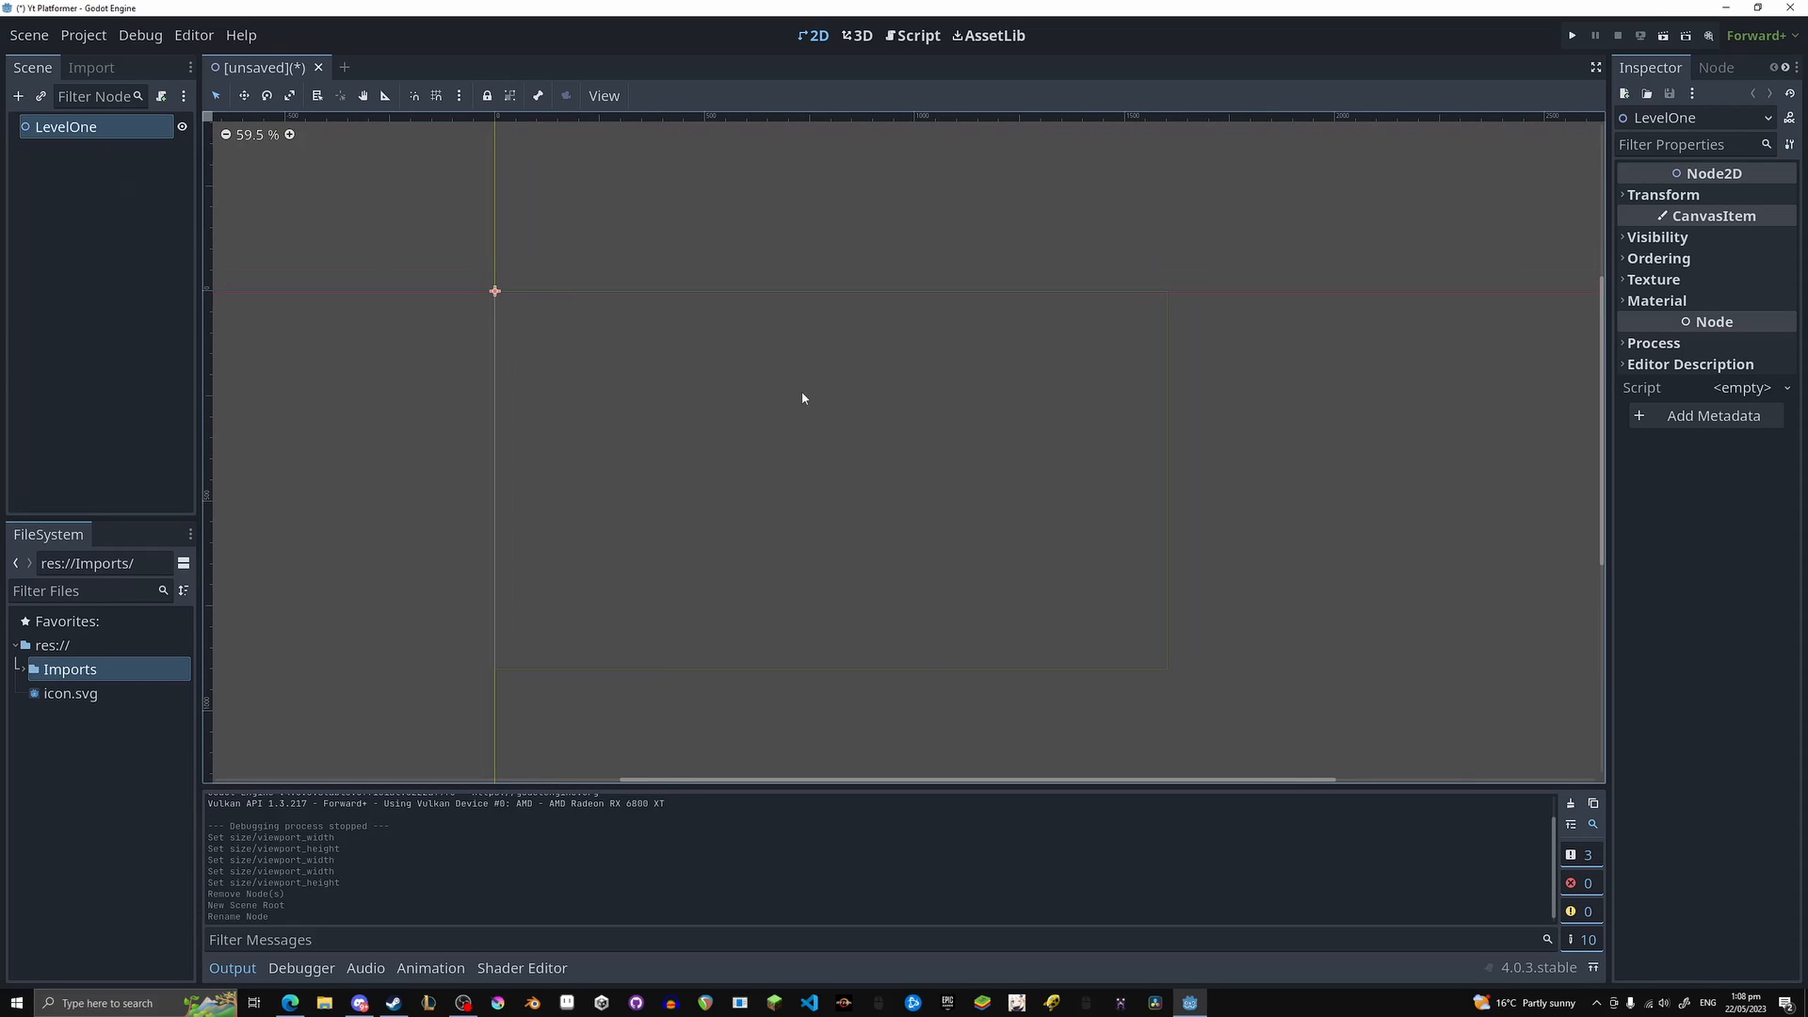
pyautogui.click(21, 668)
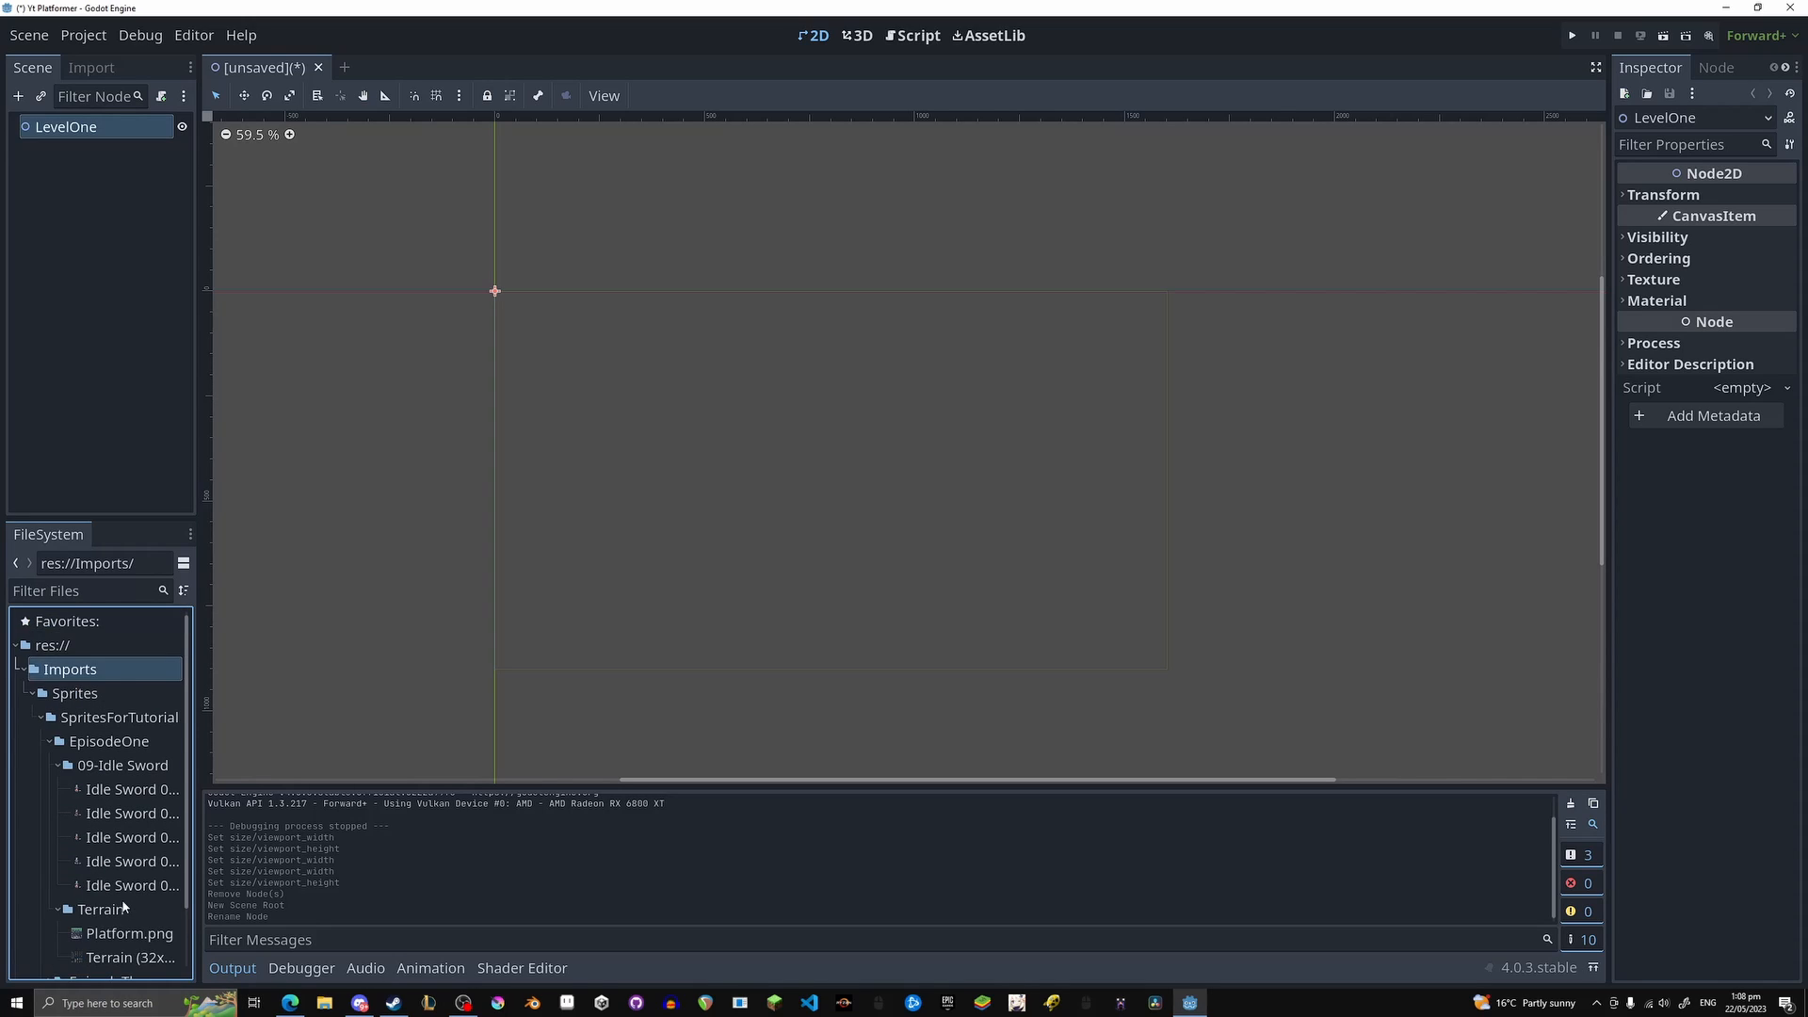
# Step: Browse the SpritesForTutorial folders, selecting Platform.png and expanding 09-Idle Sword
pyautogui.click(59, 764)
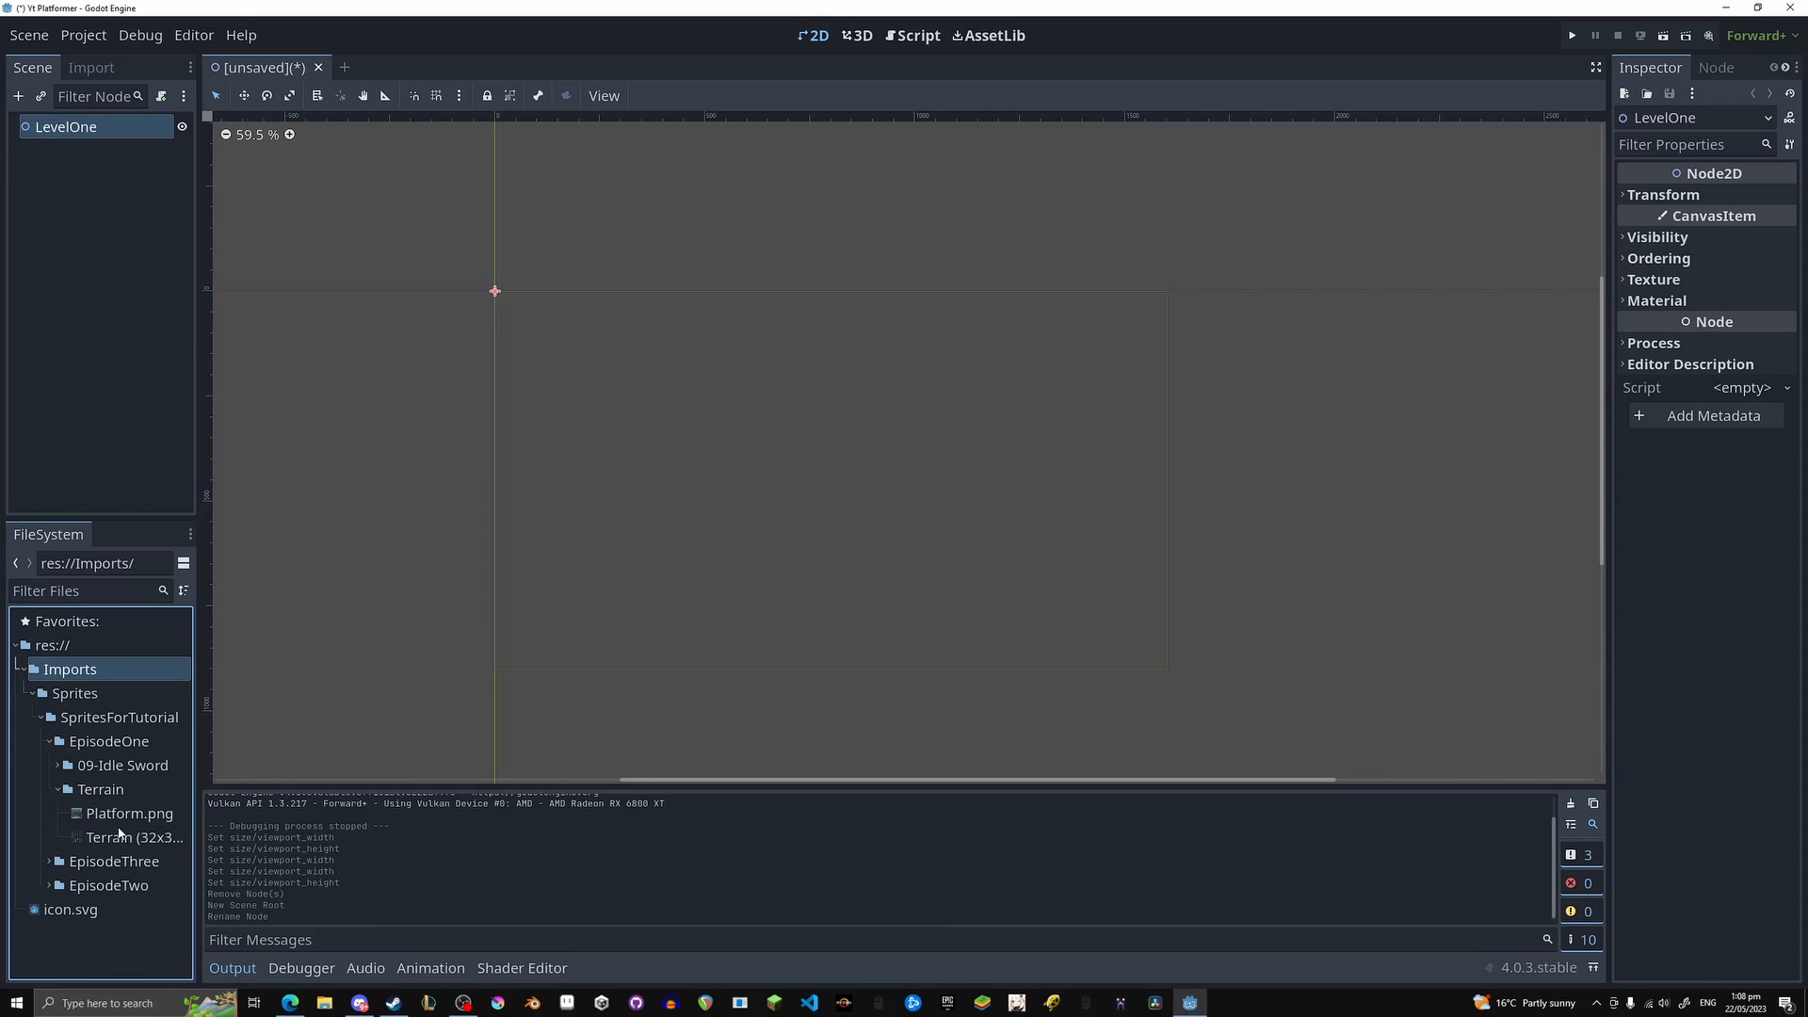
pyautogui.click(130, 813)
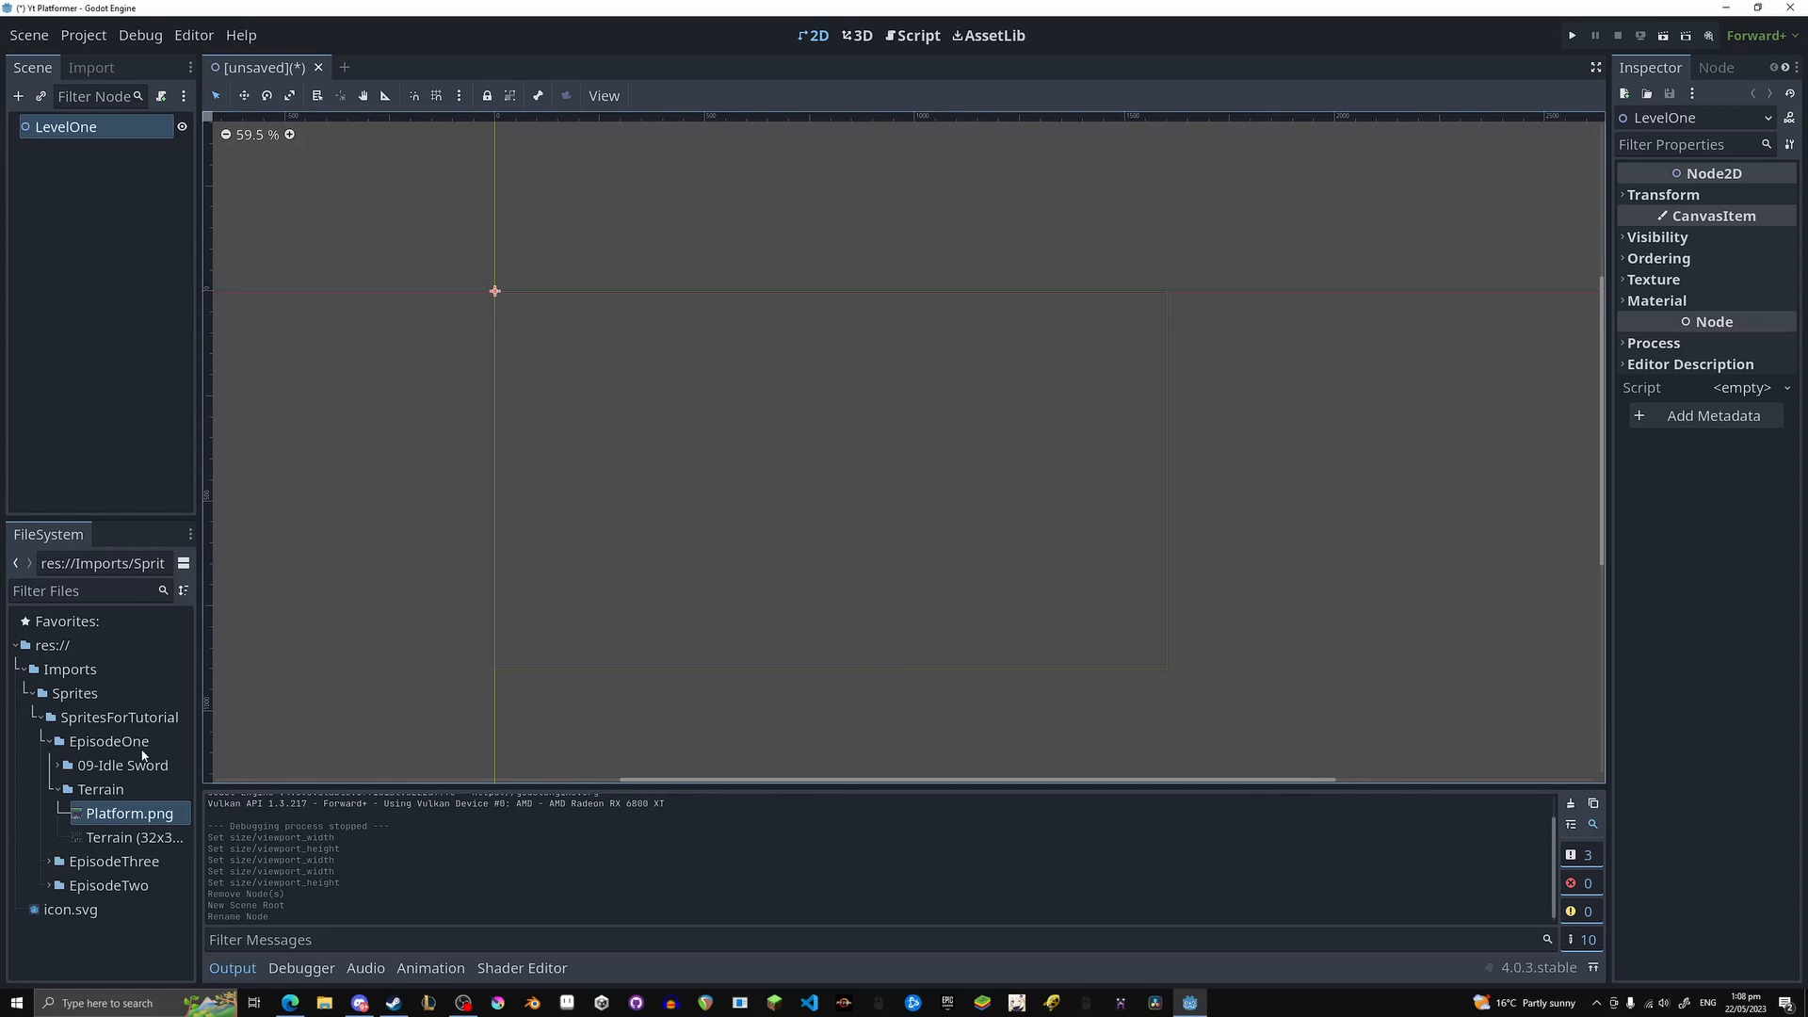
pyautogui.click(119, 716)
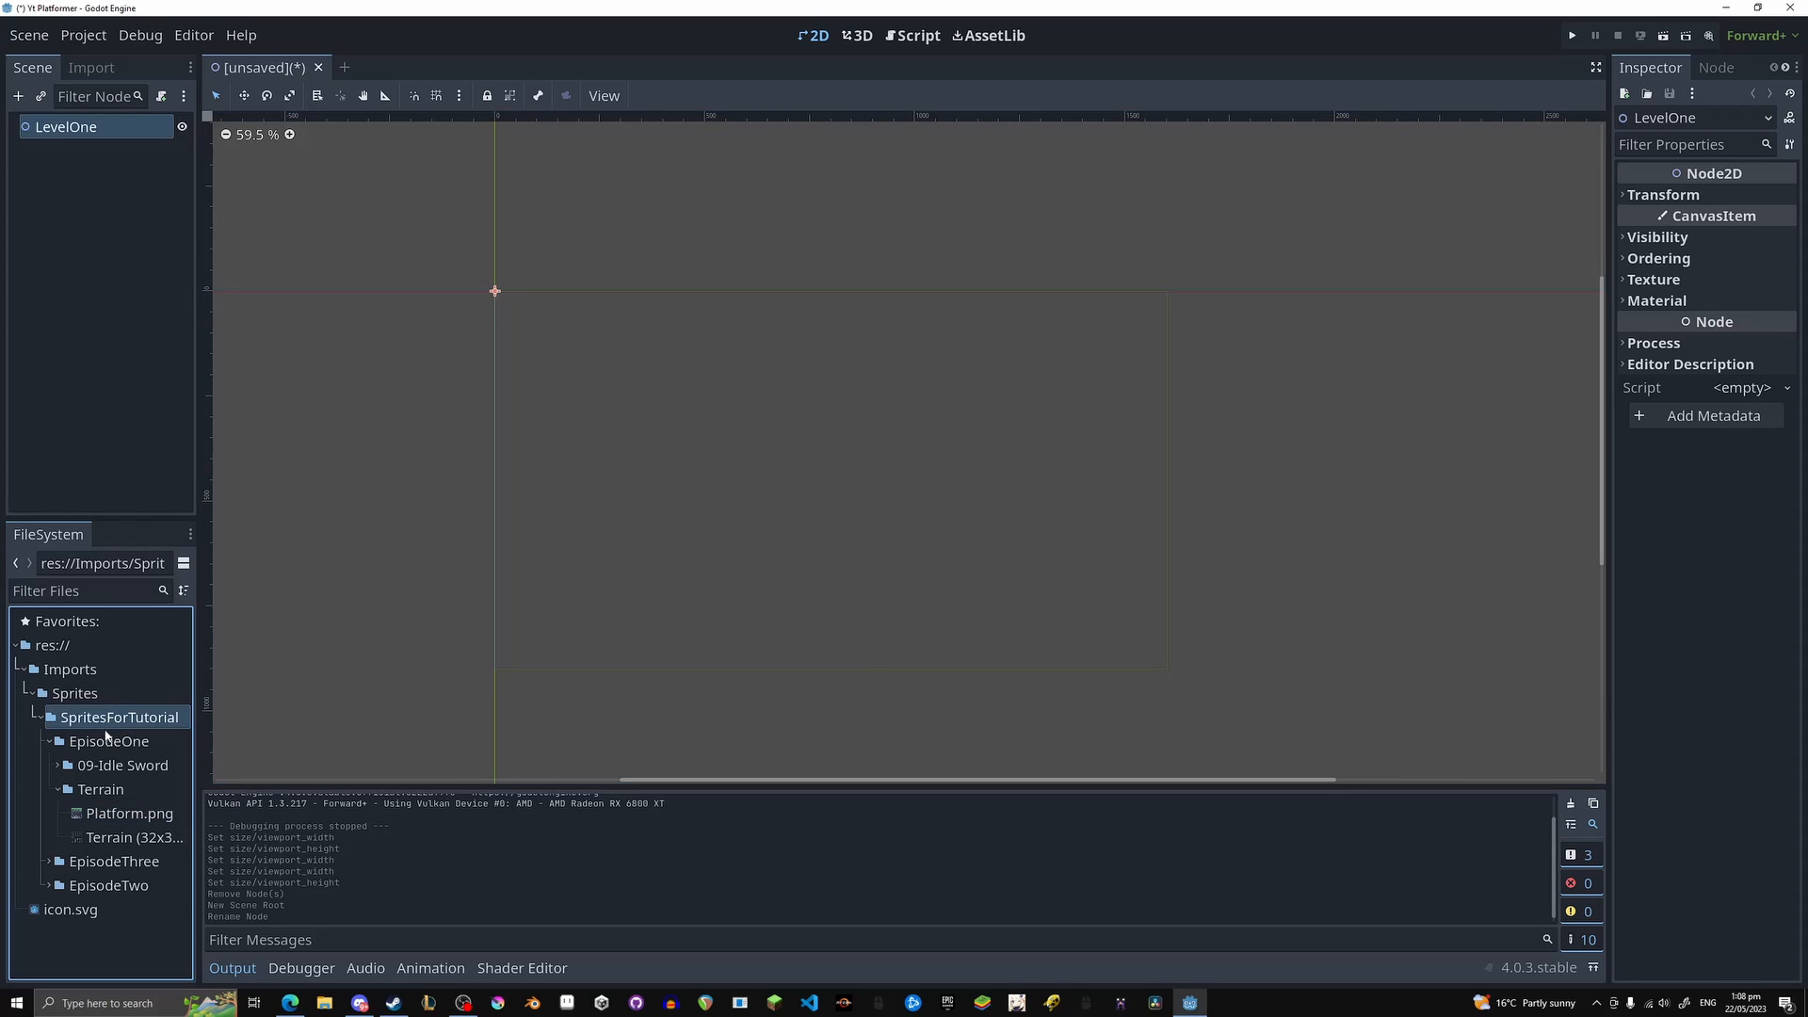
pyautogui.click(129, 813)
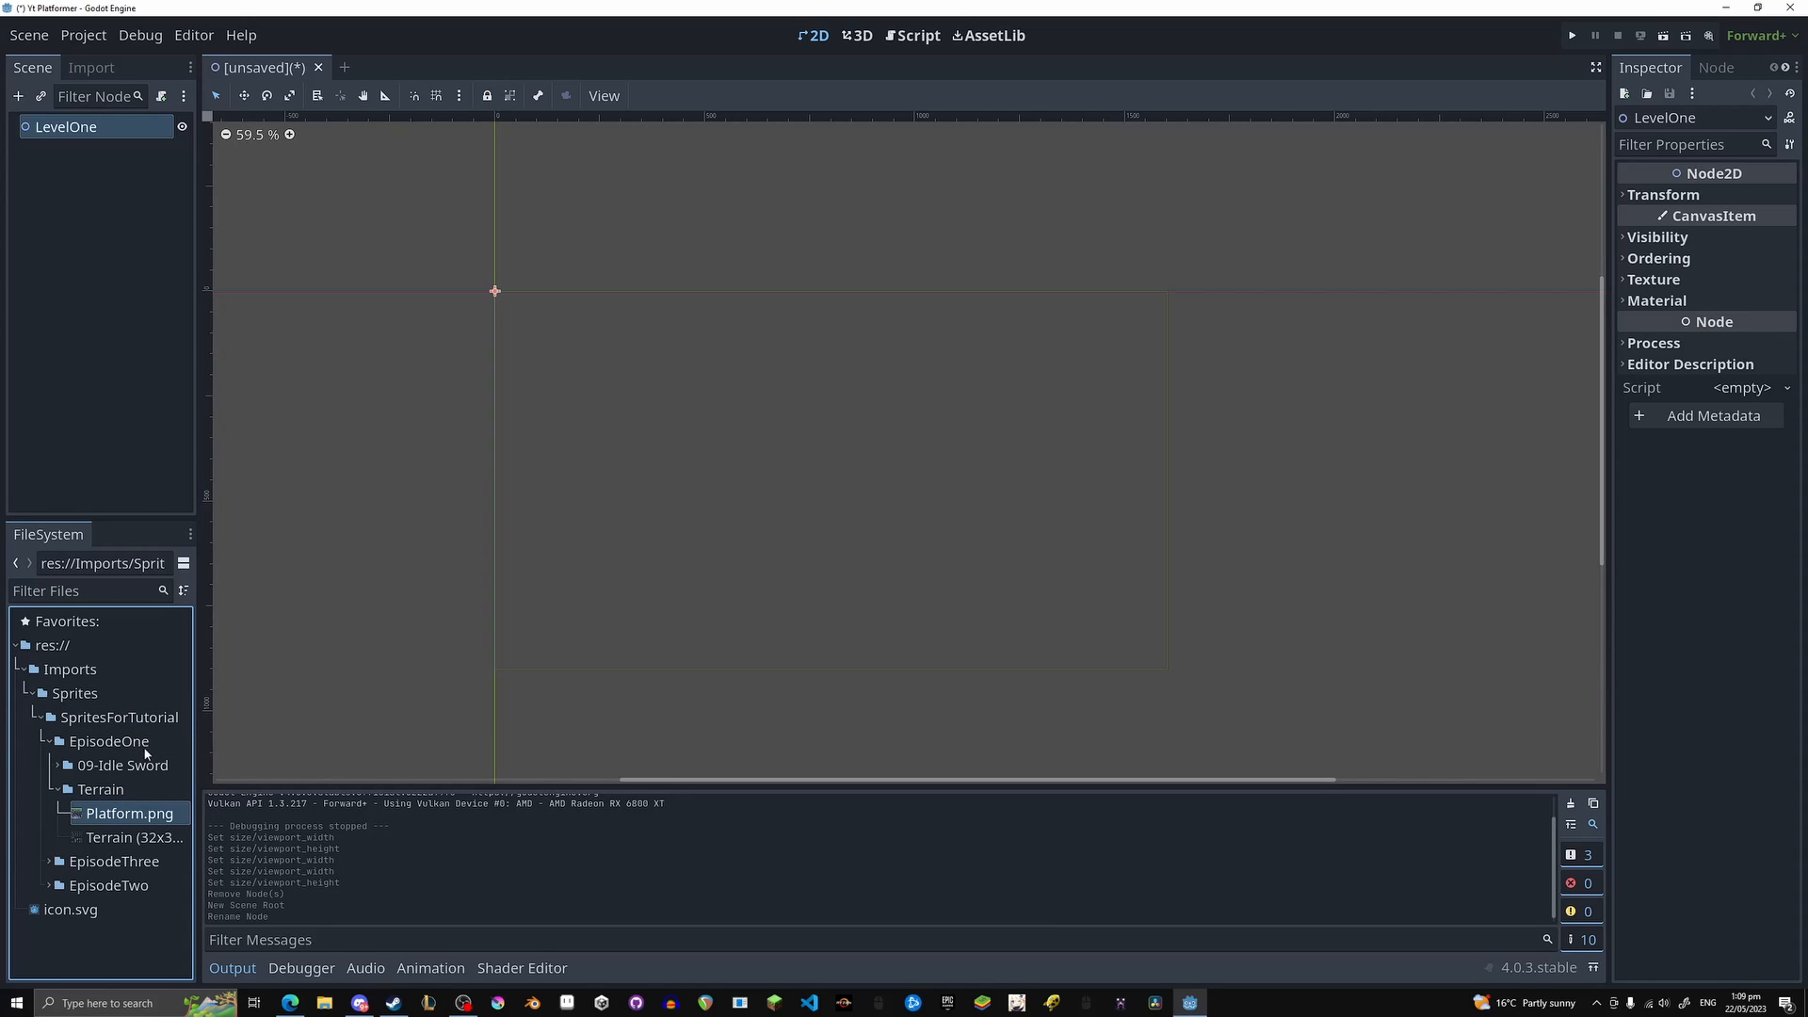
pyautogui.click(121, 765)
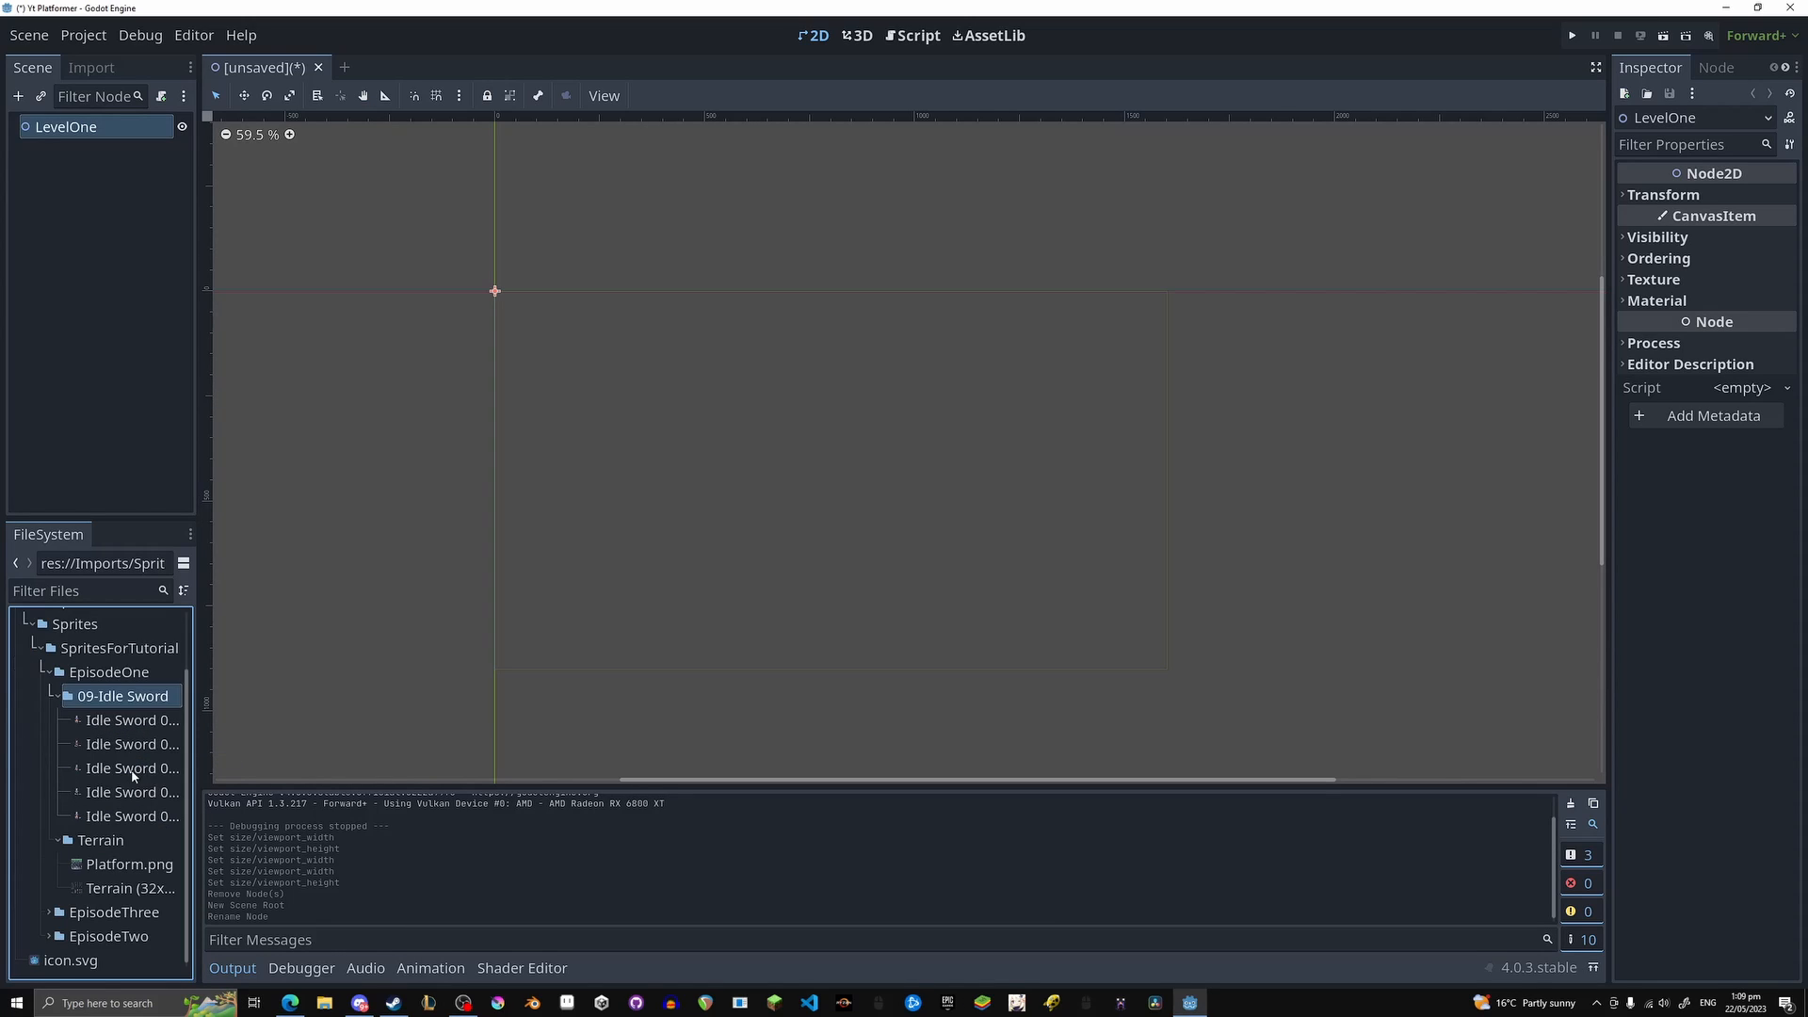
pyautogui.moveTo(112, 738)
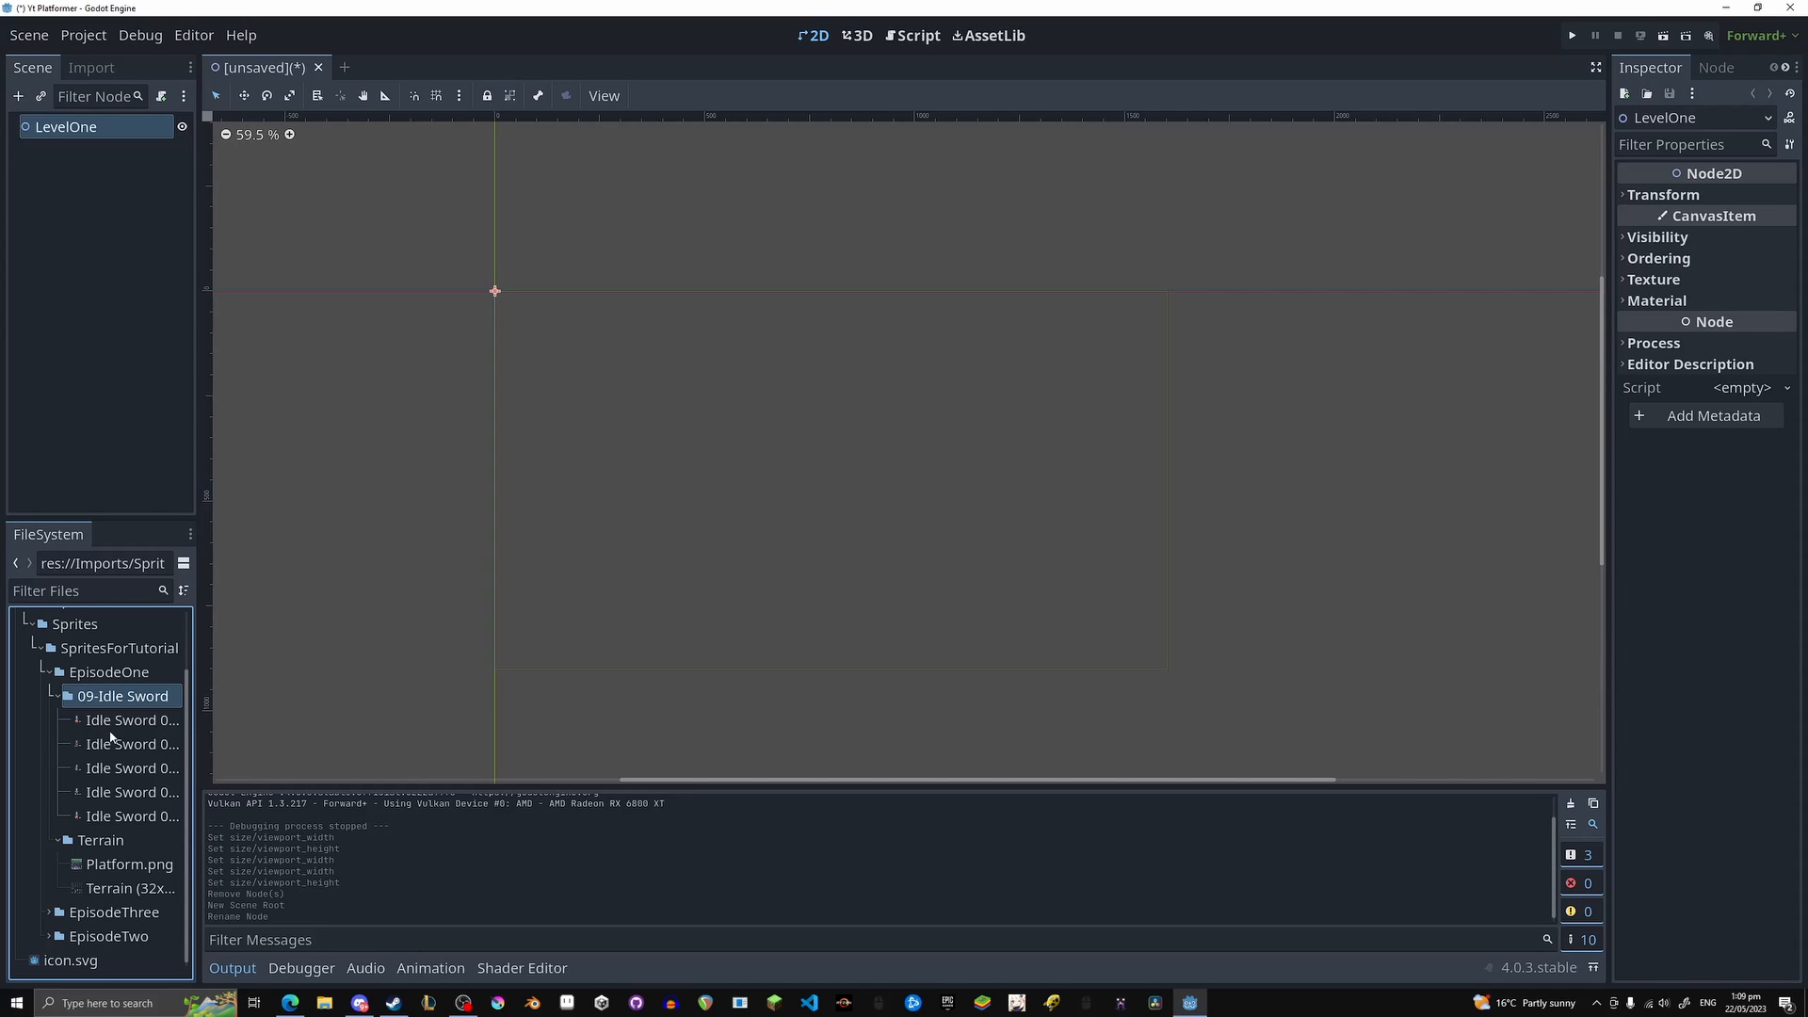
pyautogui.moveTo(119, 793)
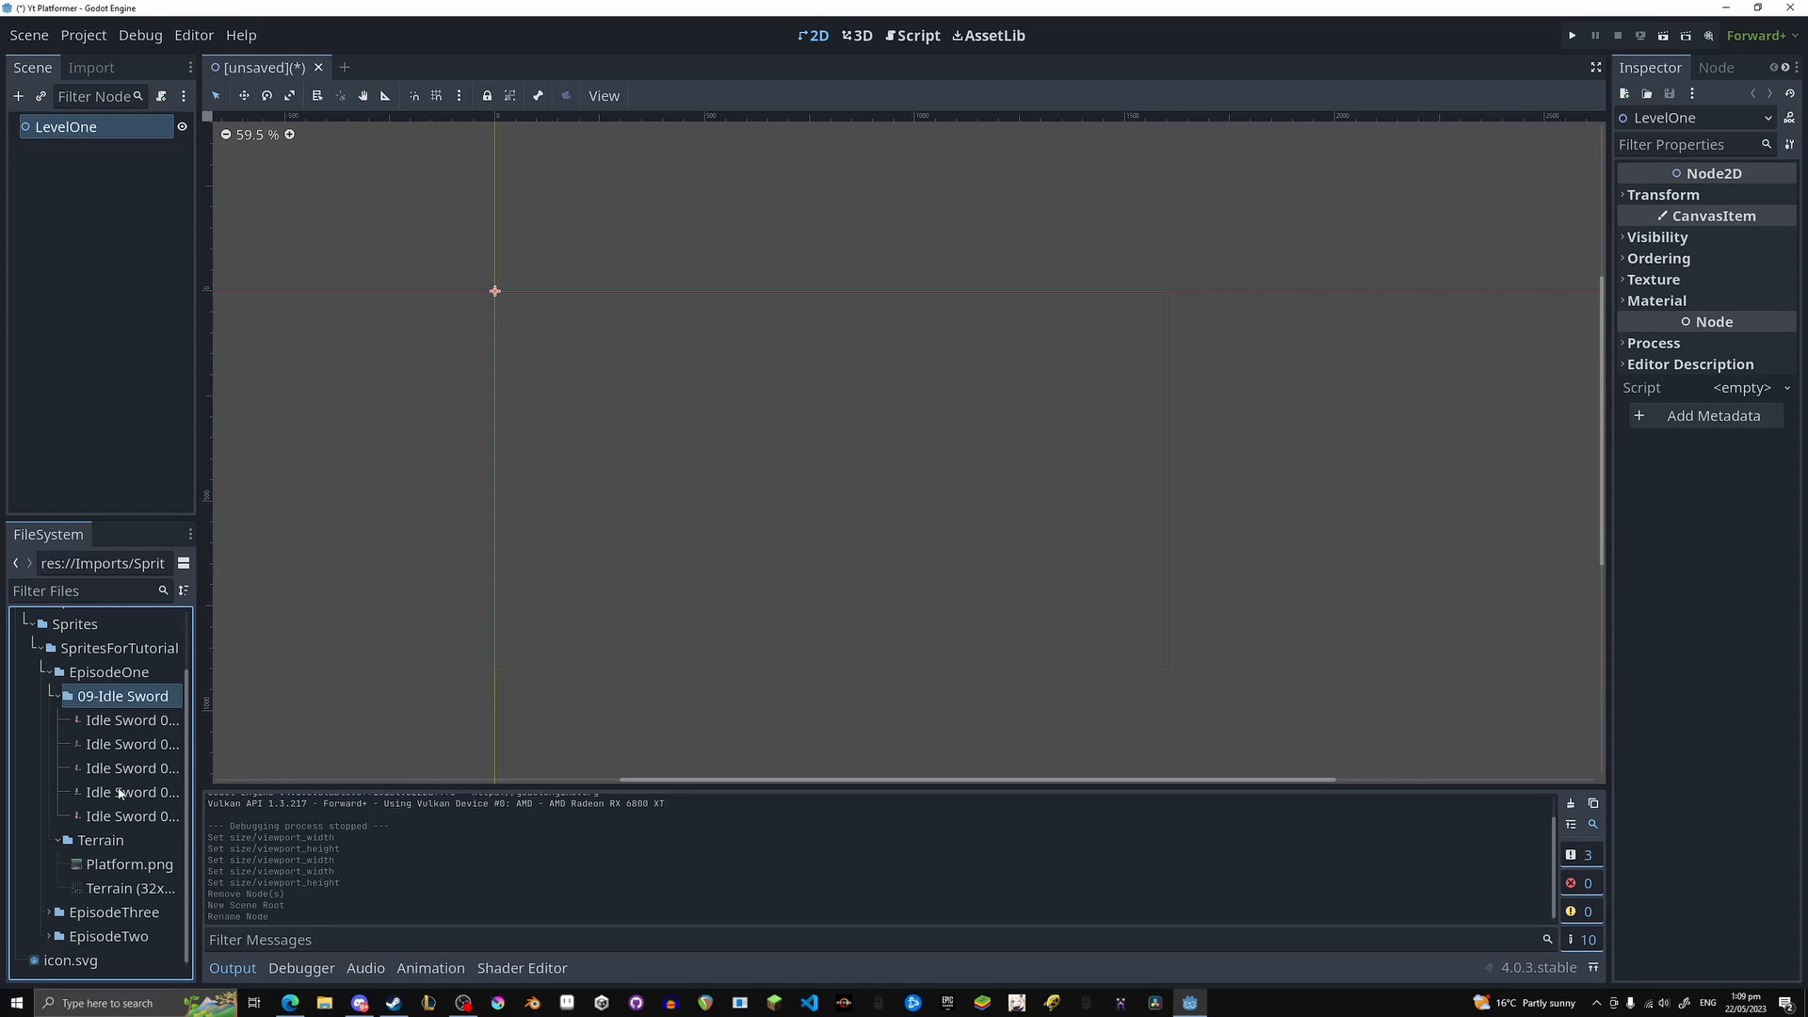
pyautogui.click(66, 128)
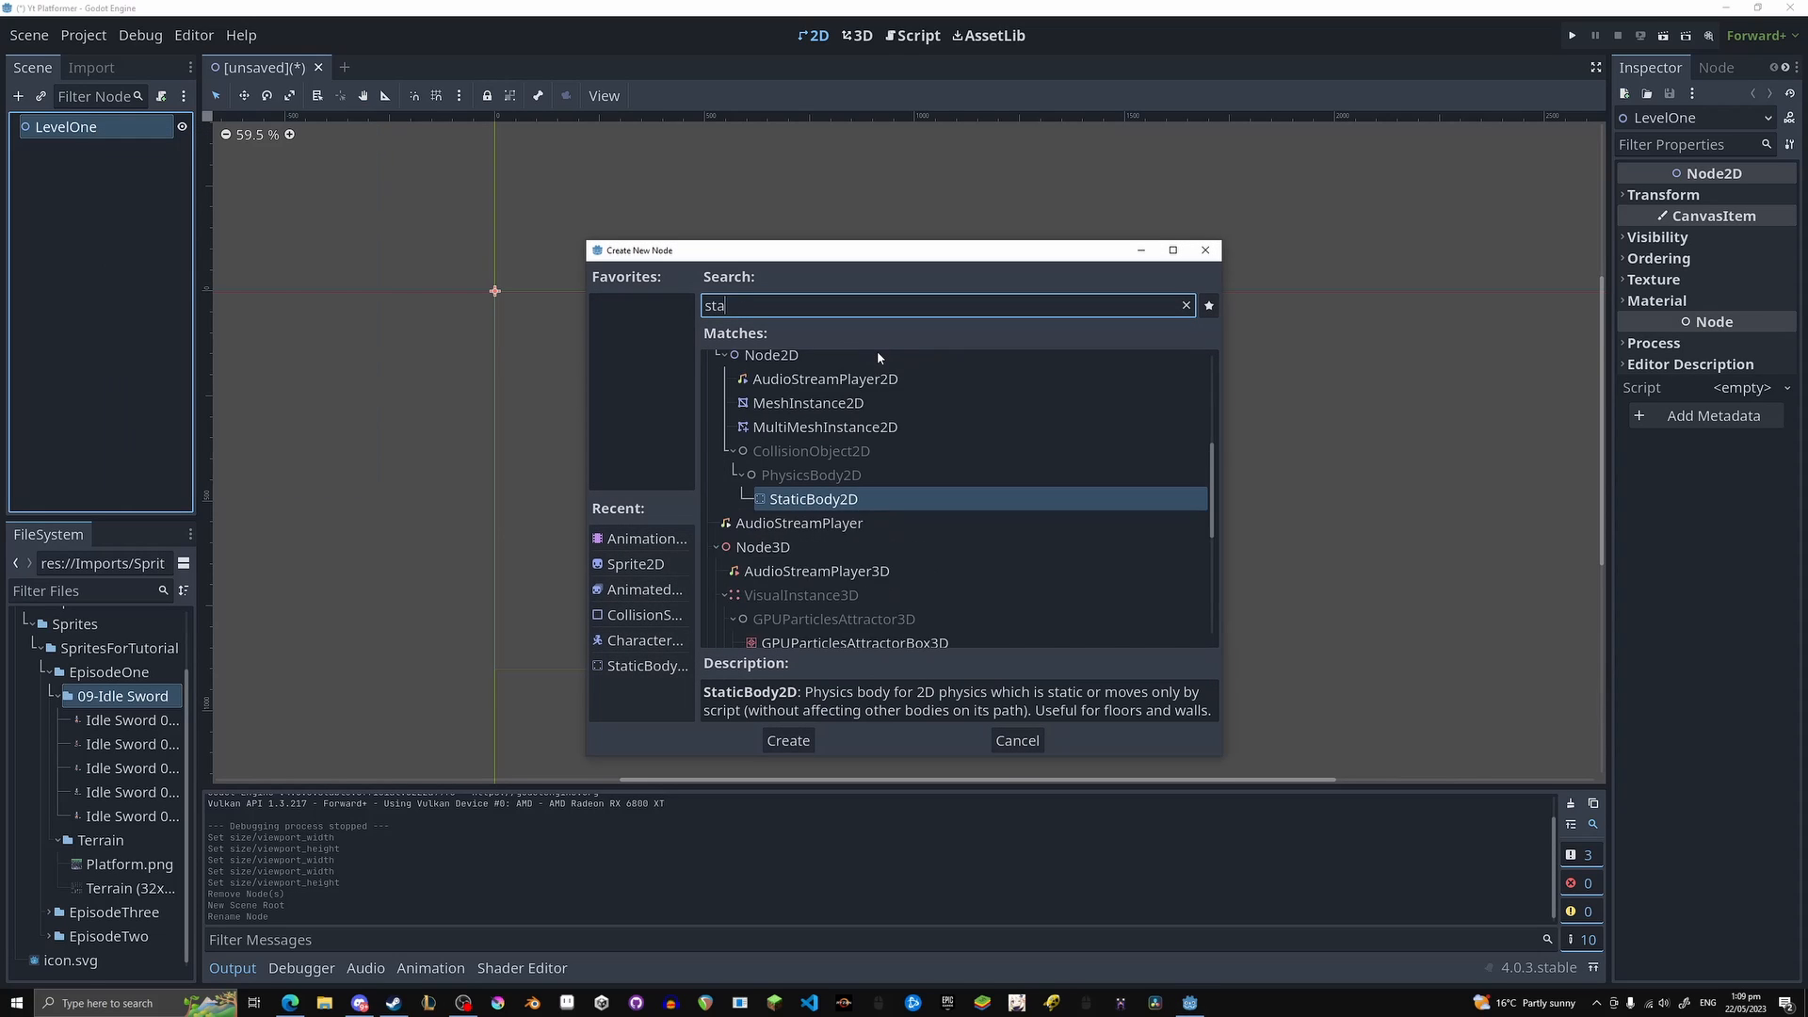
# Step: Add a StaticBody2D with a CollisionShape2D child using a new RectangleShape2D
pyautogui.click(787, 740)
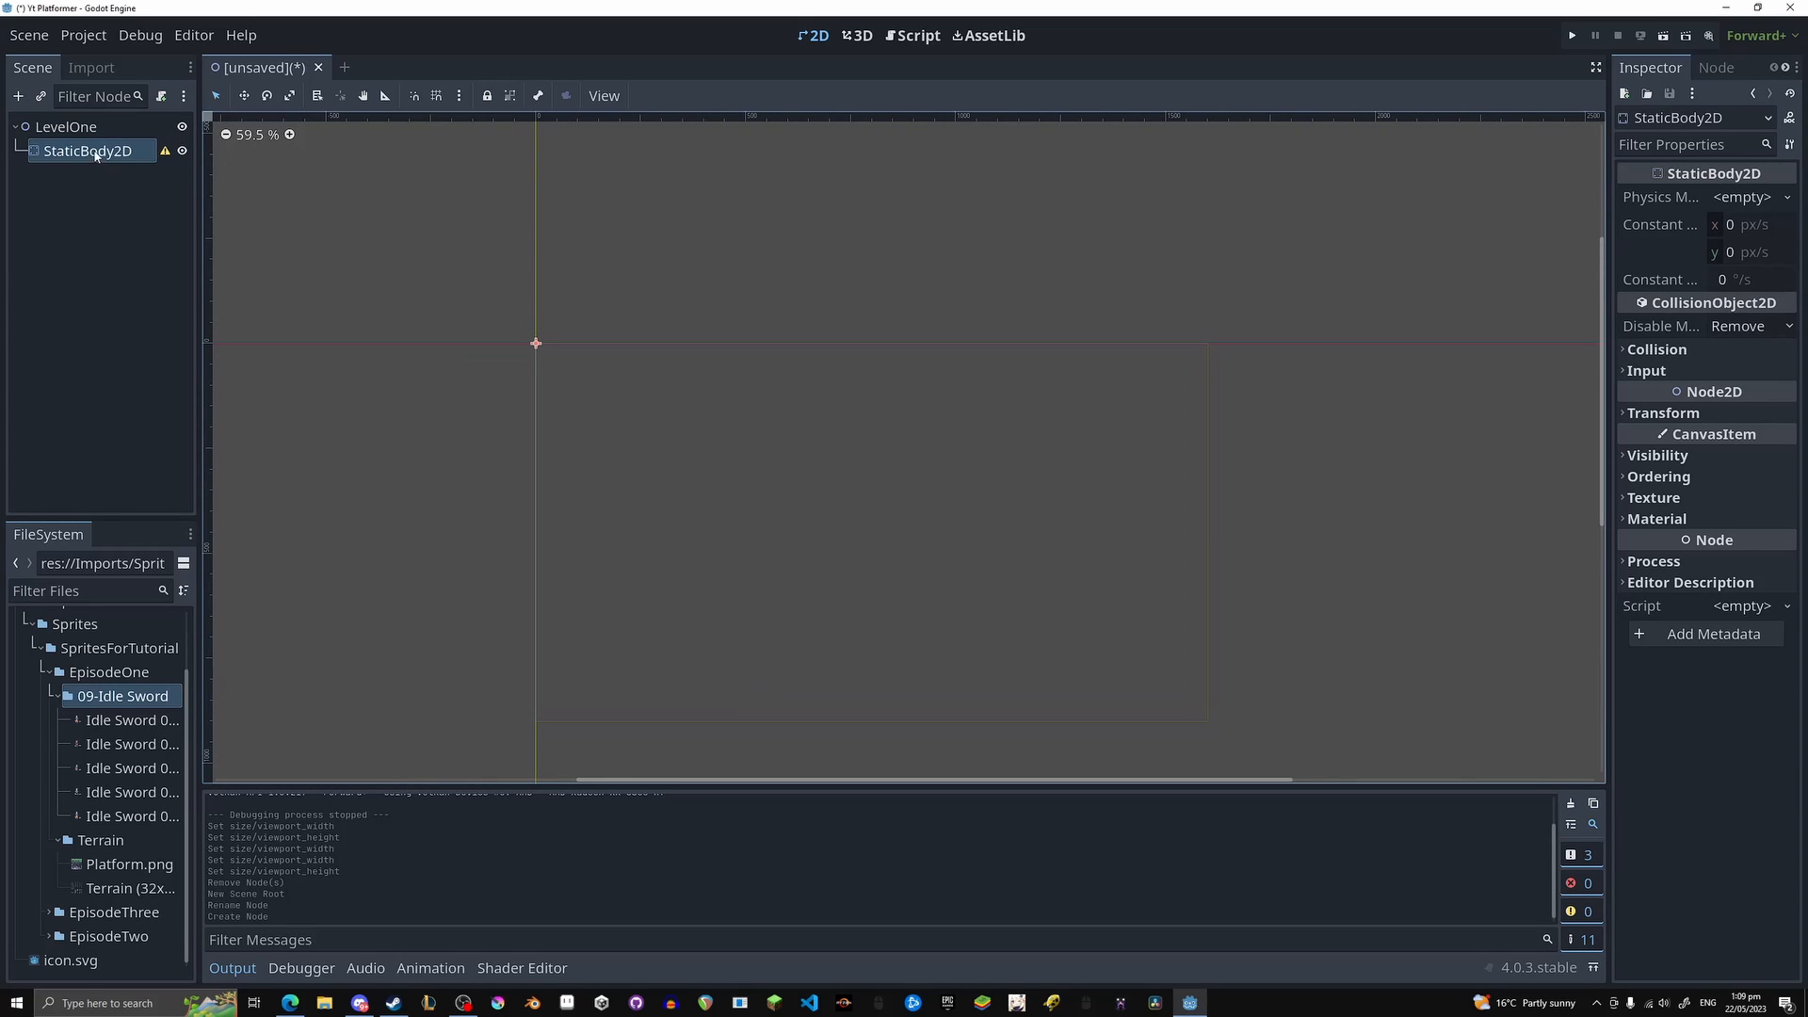
pyautogui.moveTo(162, 144)
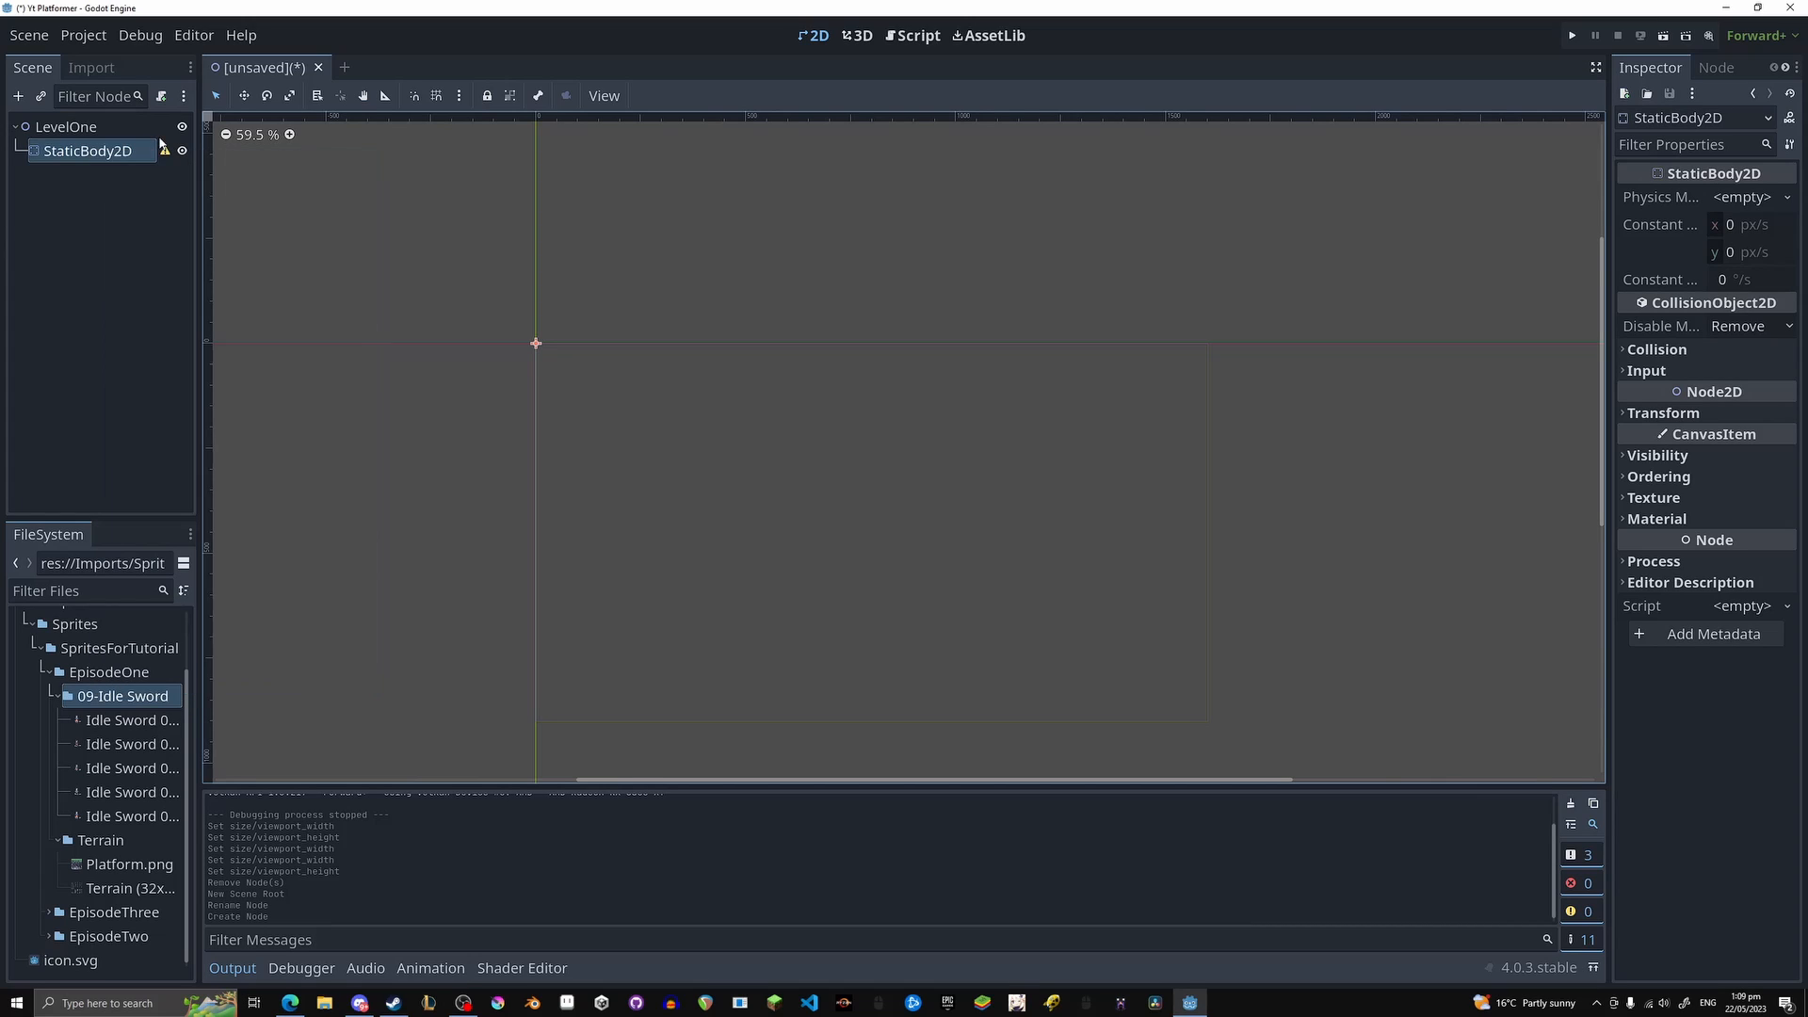
pyautogui.moveTo(163, 150)
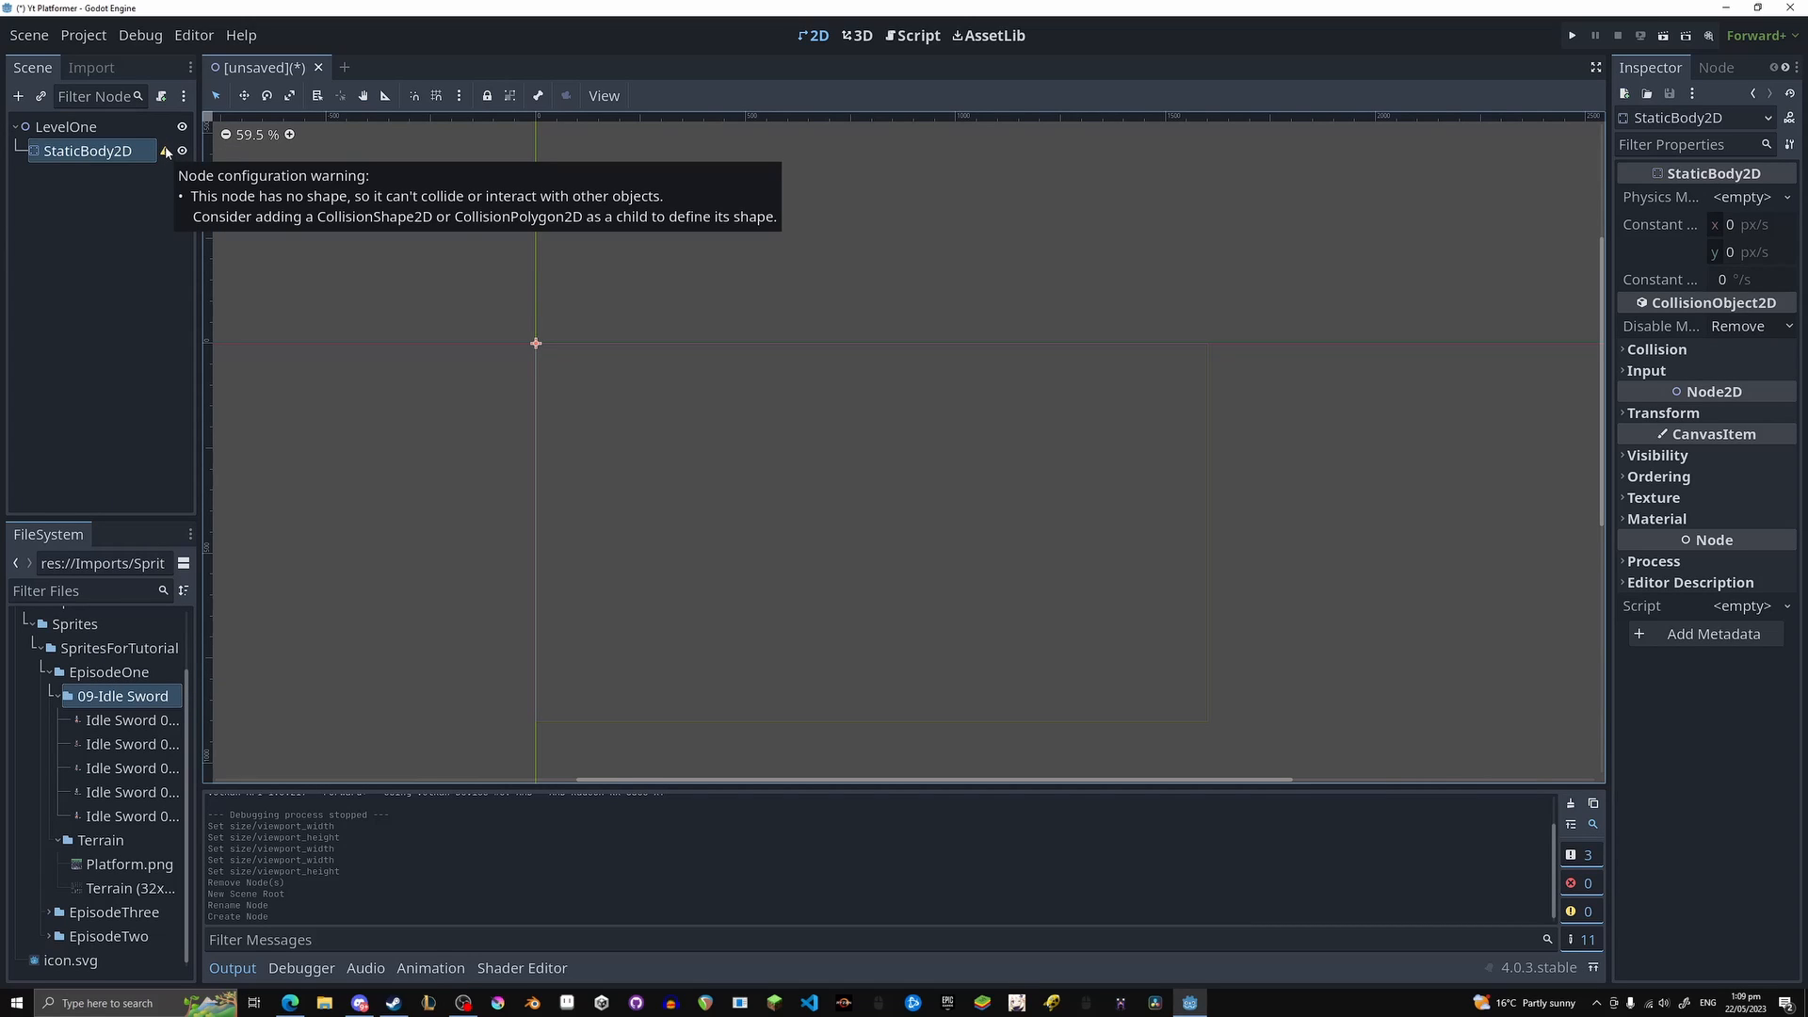
pyautogui.moveTo(165, 163)
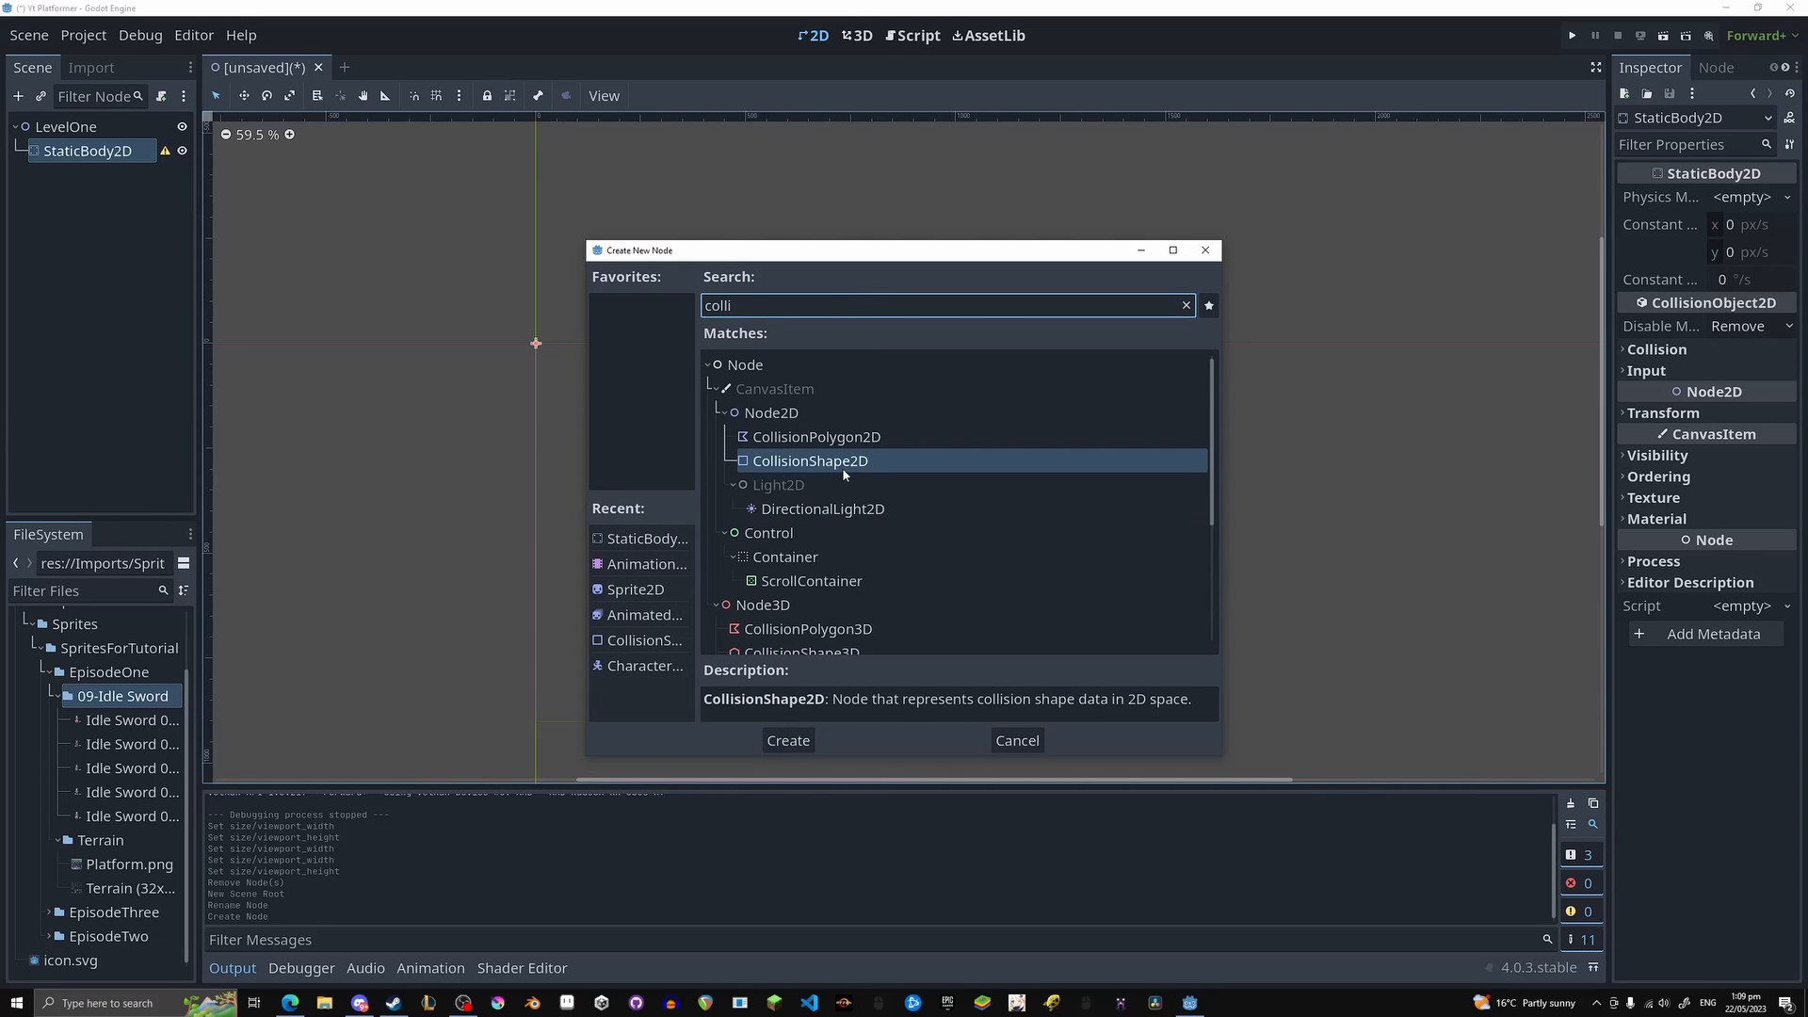
pyautogui.click(787, 740)
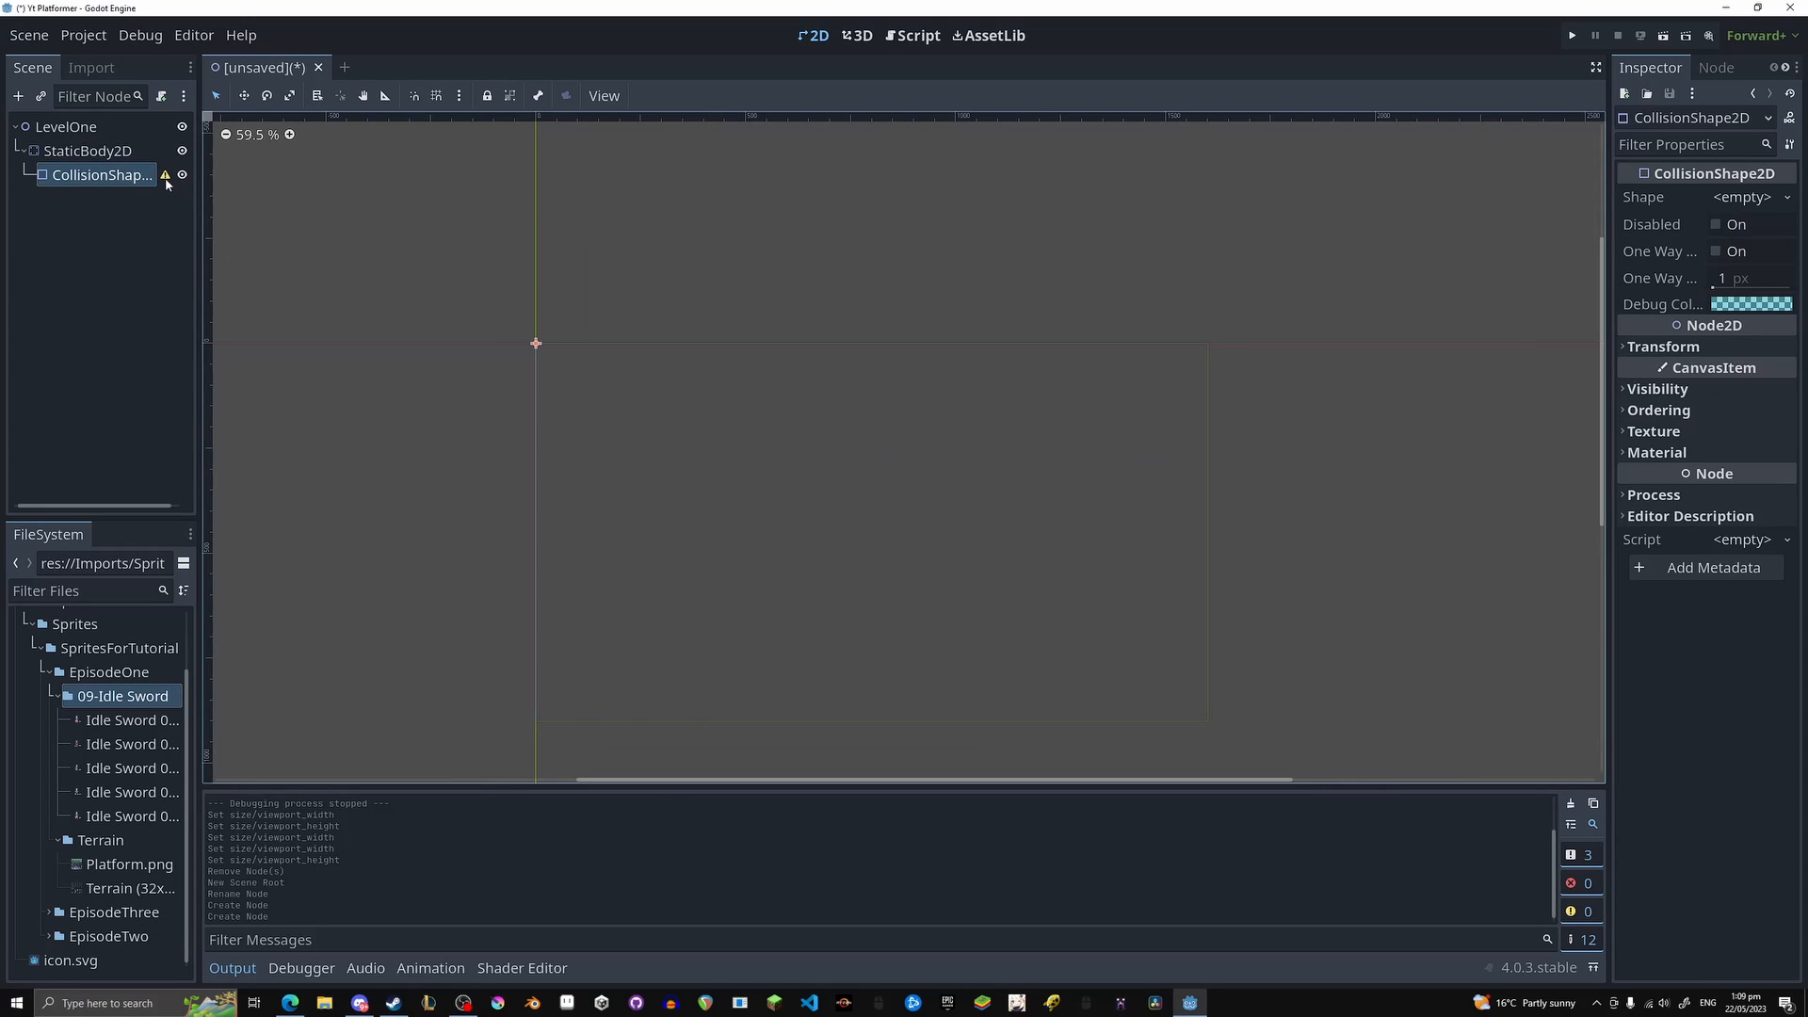
pyautogui.click(1743, 196)
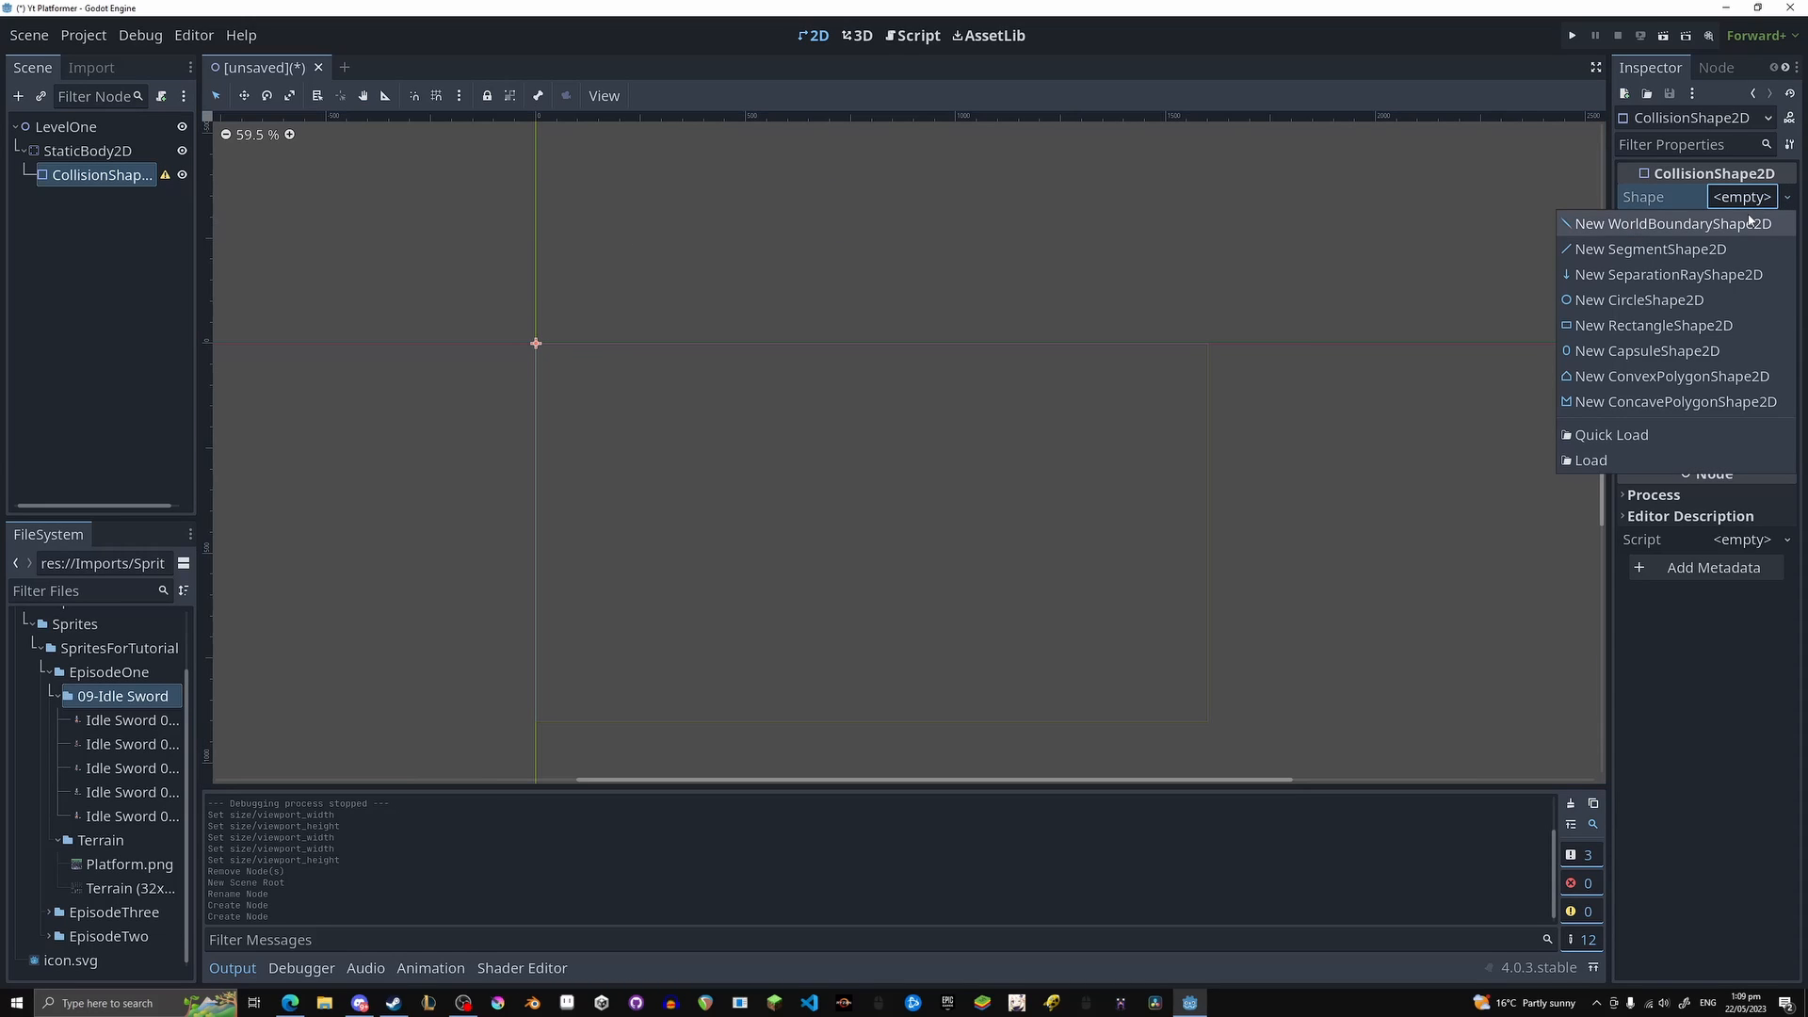
pyautogui.click(1655, 325)
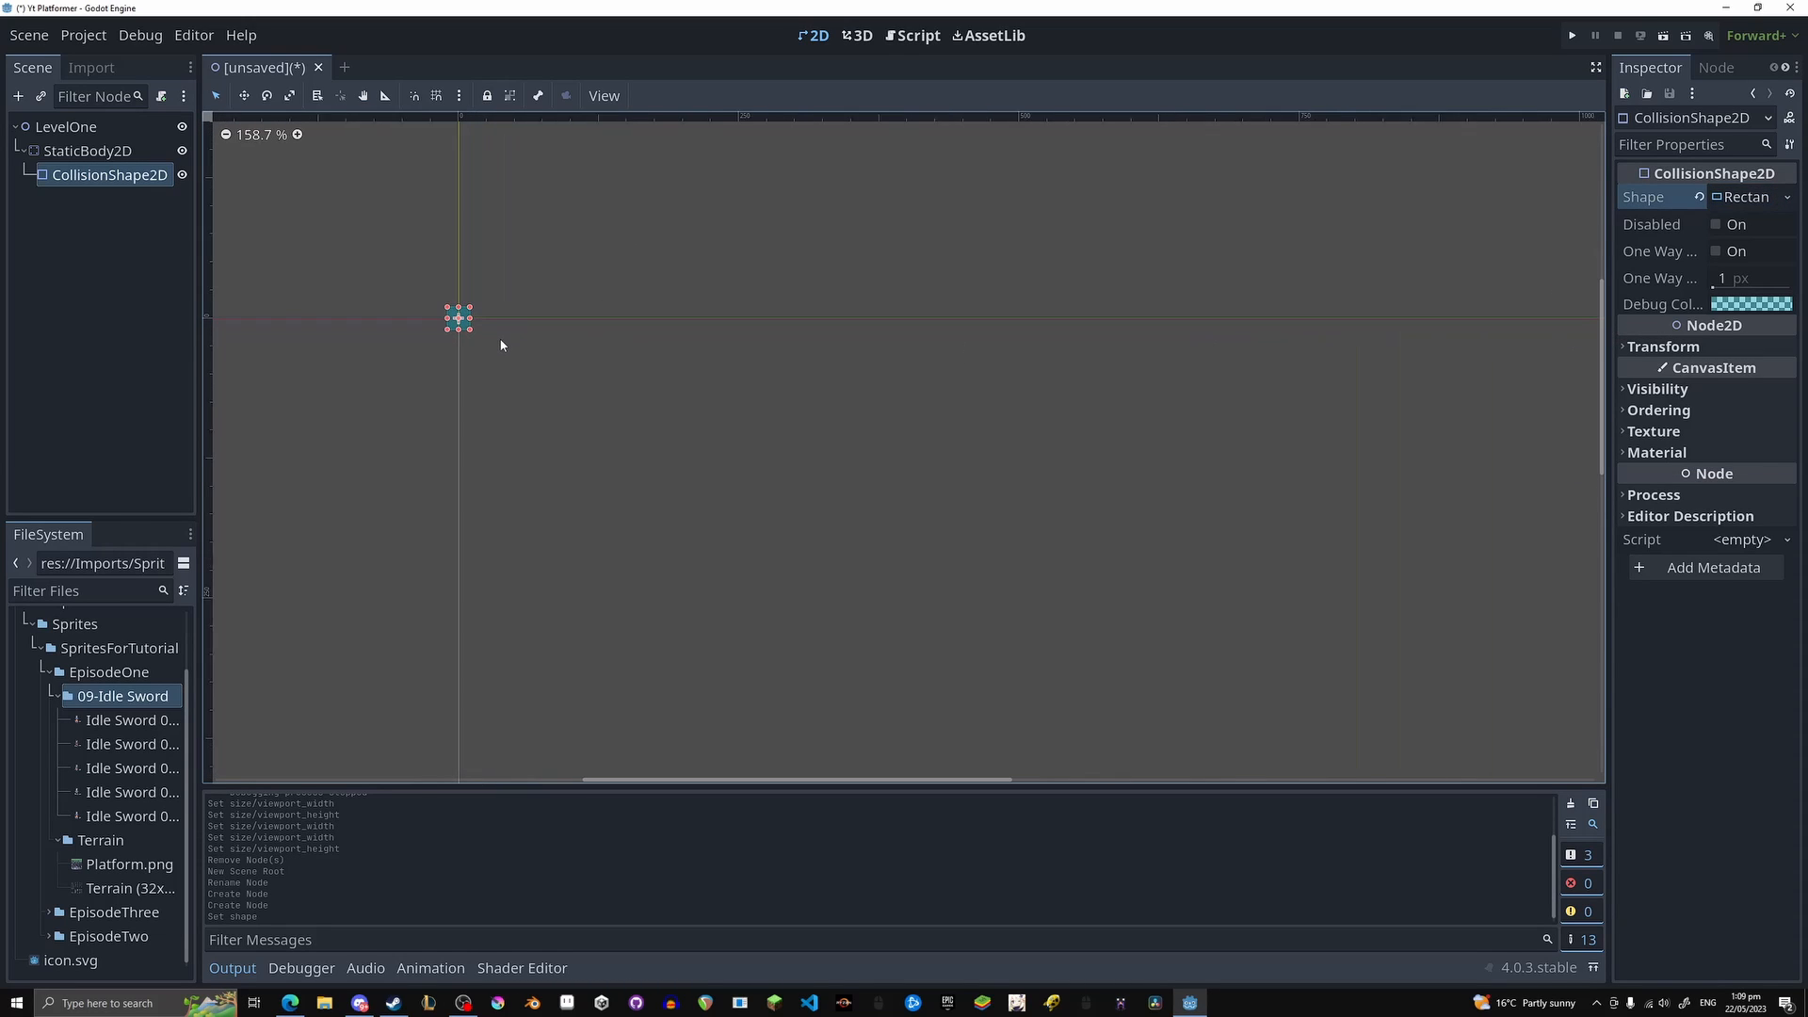
pyautogui.scroll(3)
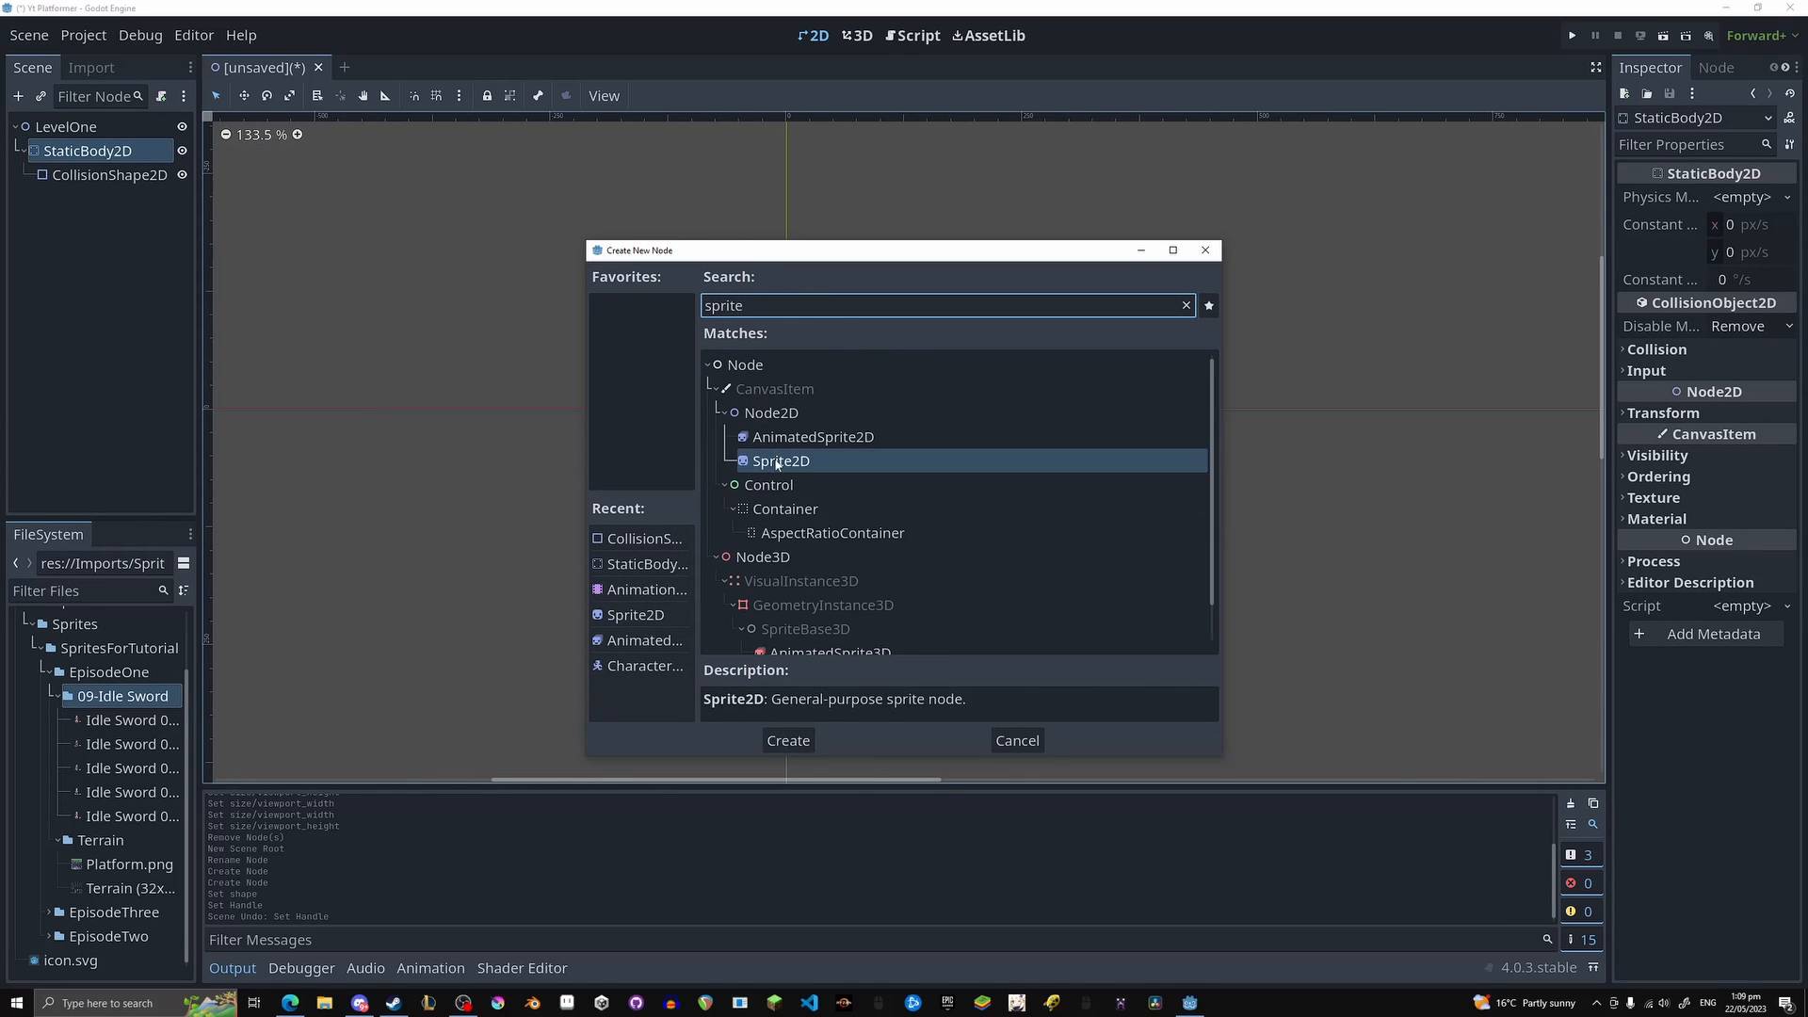
# Step: Add a Sprite2D textured with Platform.png and zoom in on the platform tile
pyautogui.click(787, 740)
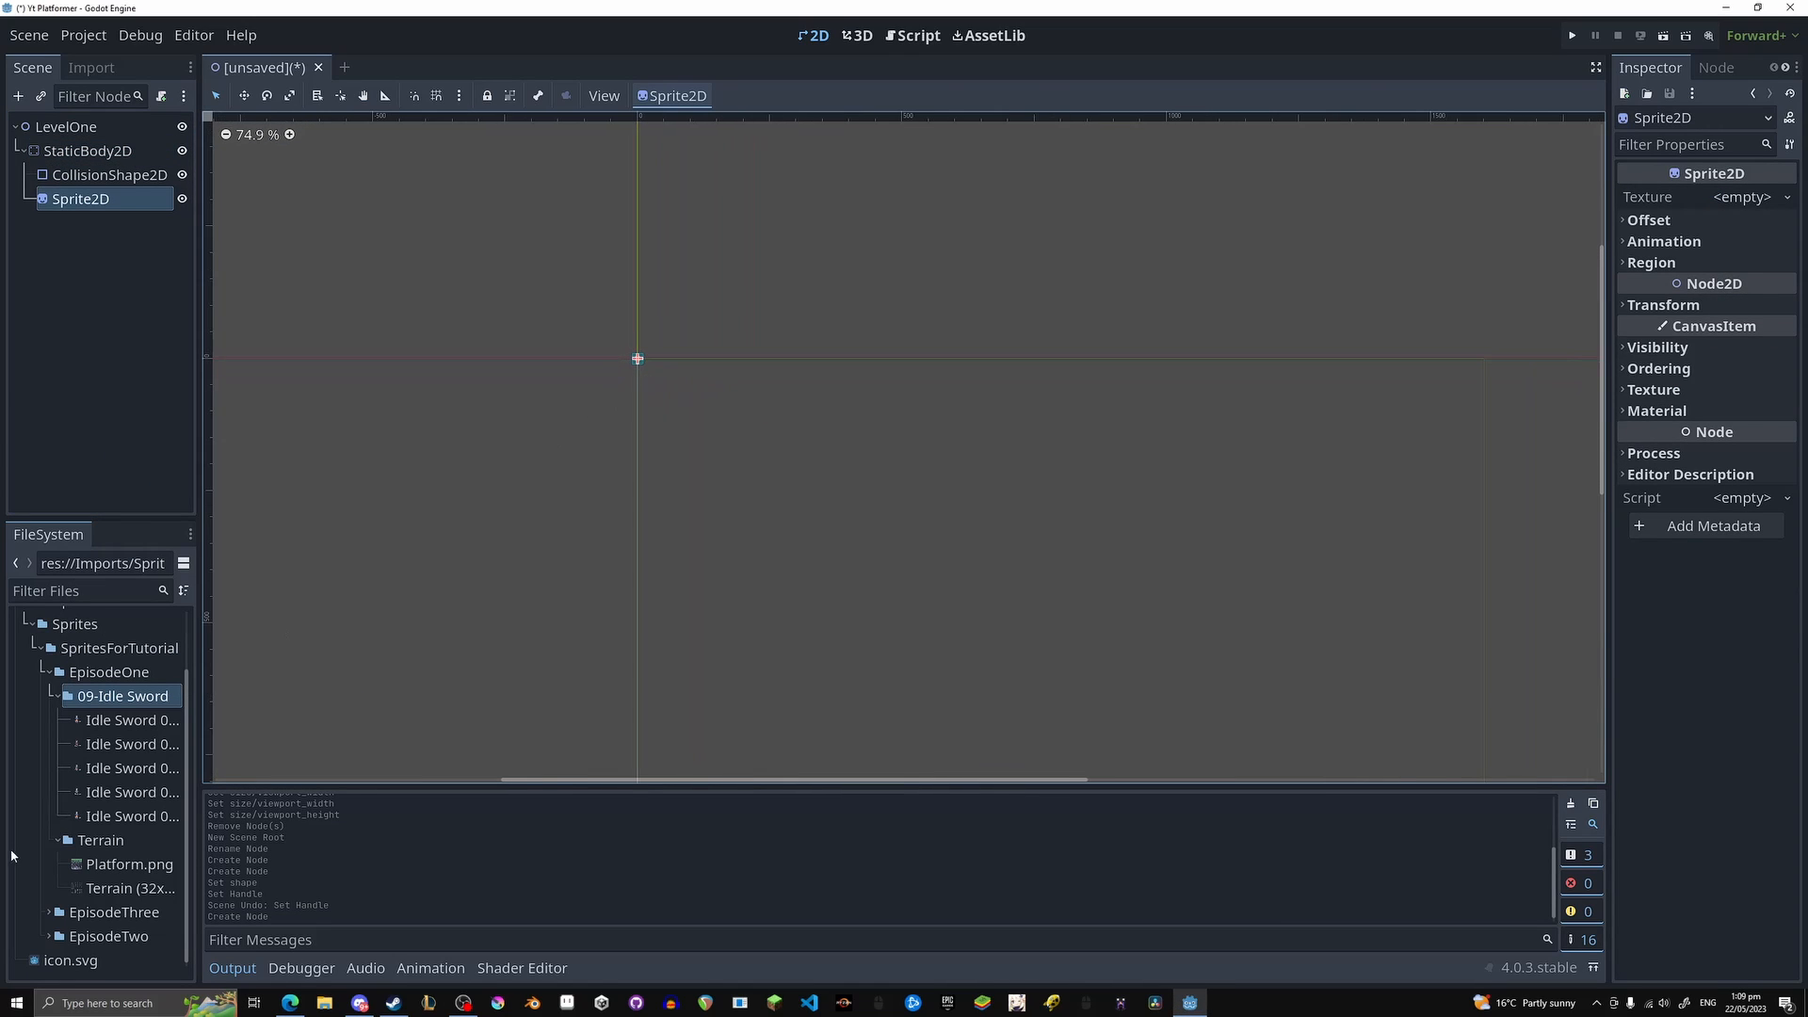
pyautogui.click(68, 960)
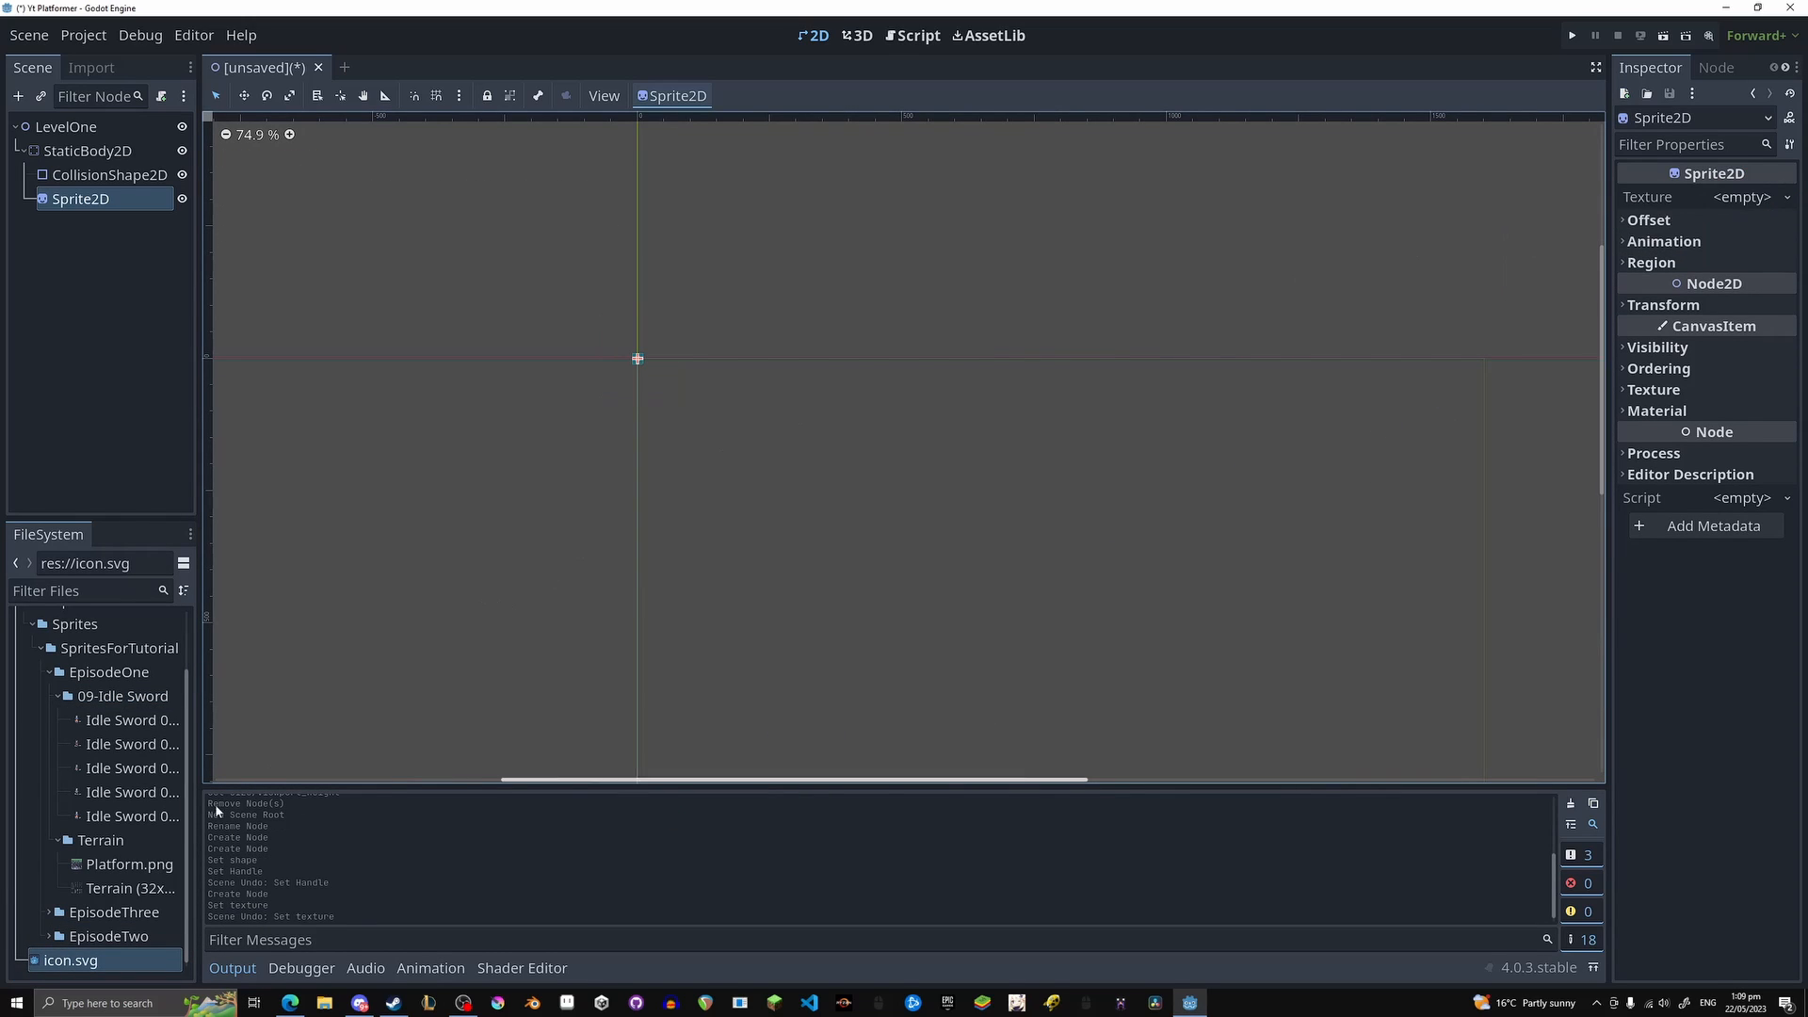
pyautogui.click(129, 863)
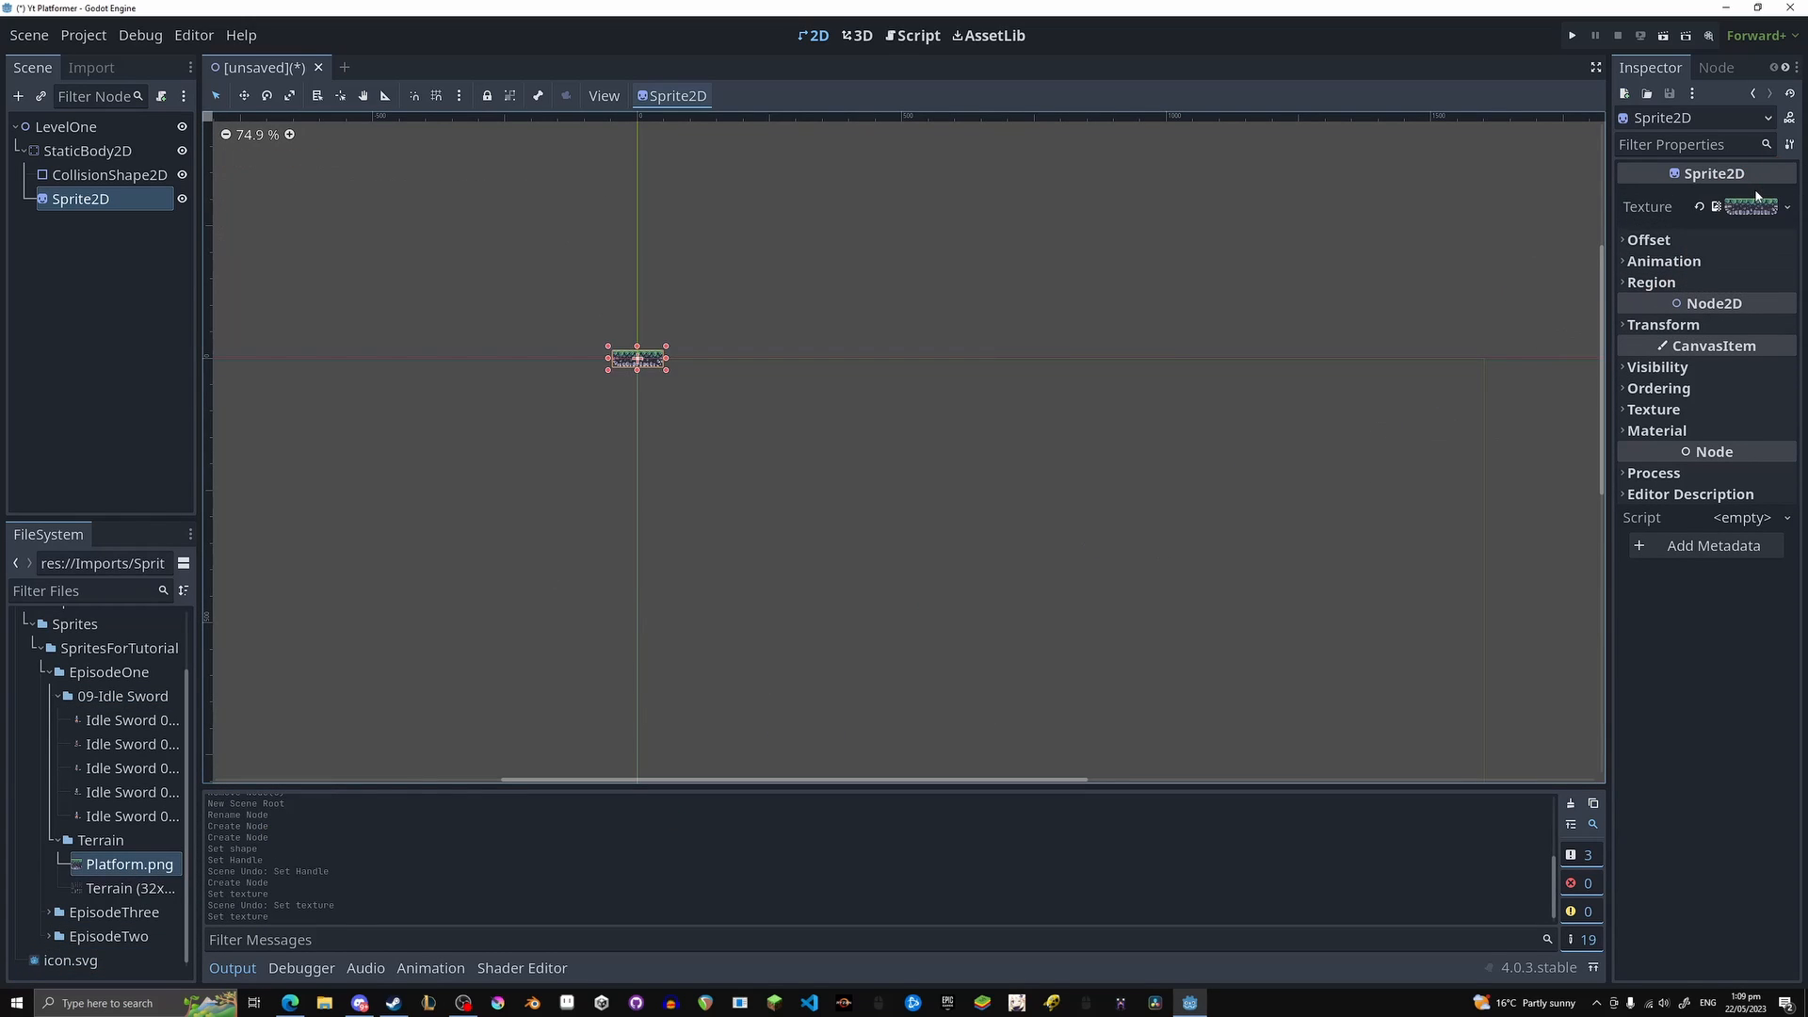
pyautogui.scroll(3)
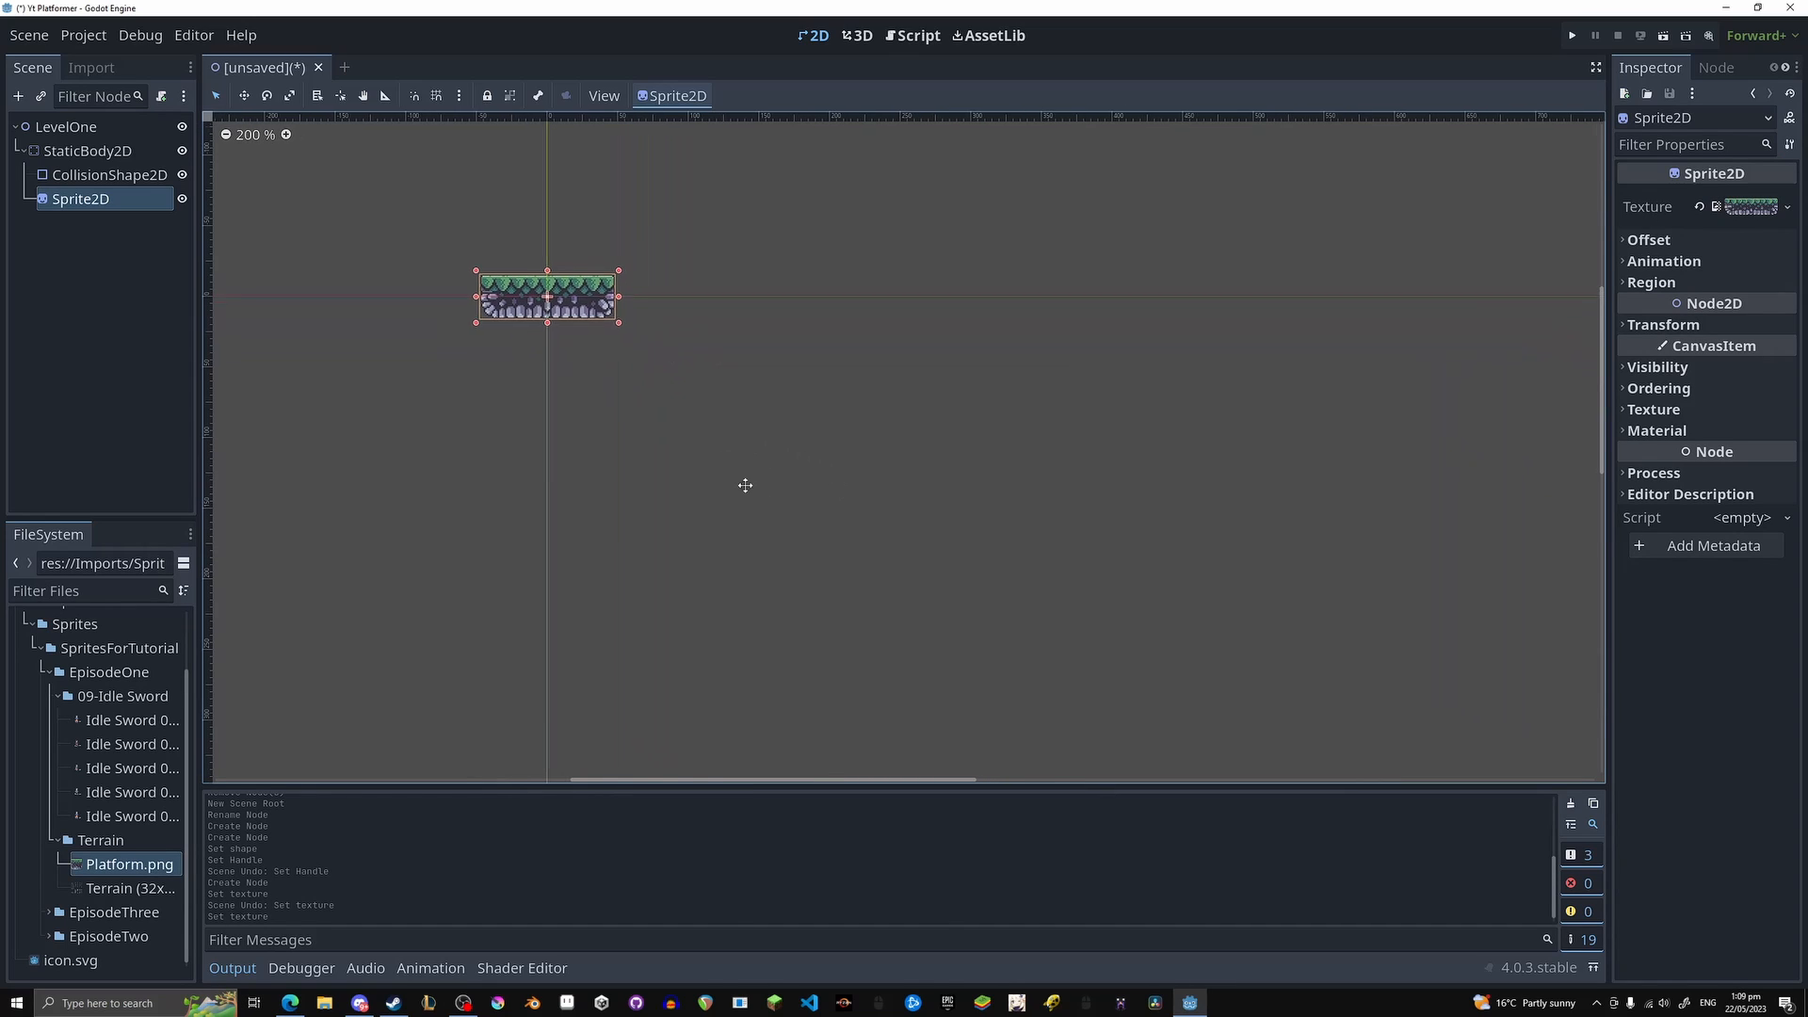
pyautogui.scroll(3)
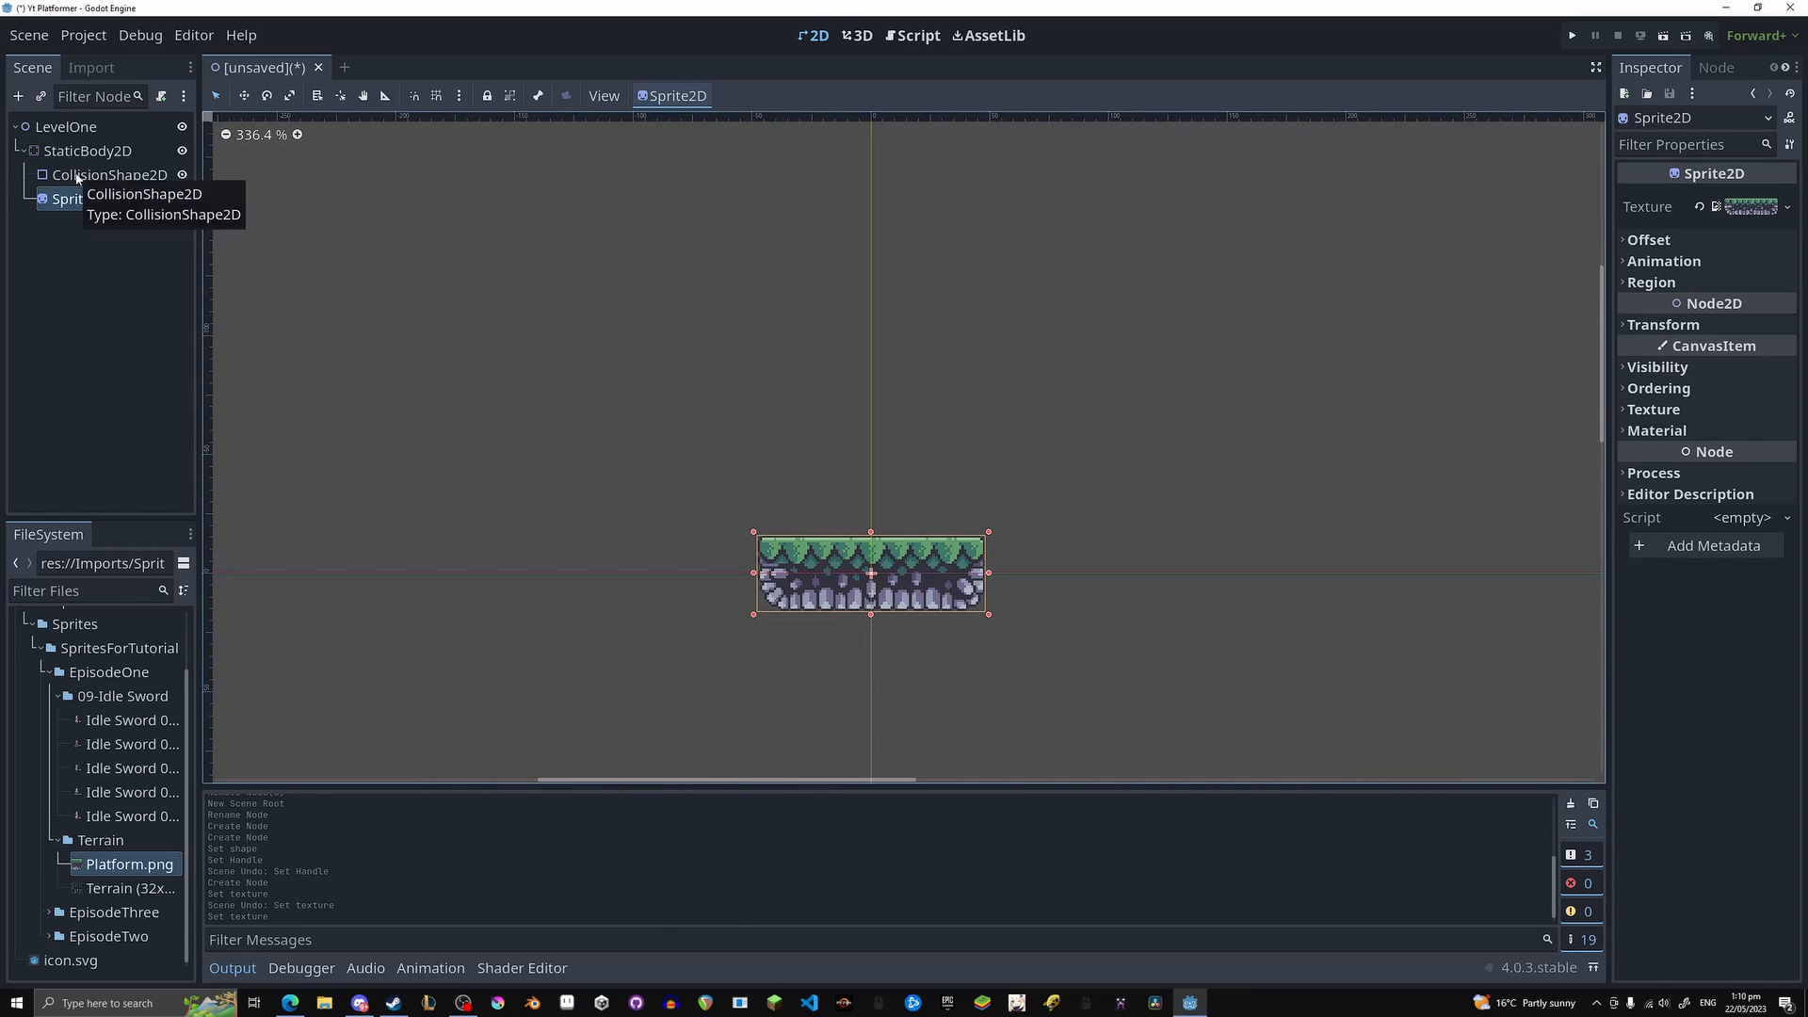
# Step: Move Sprite2D above CollisionShape2D under the static body
pyautogui.click(109, 174)
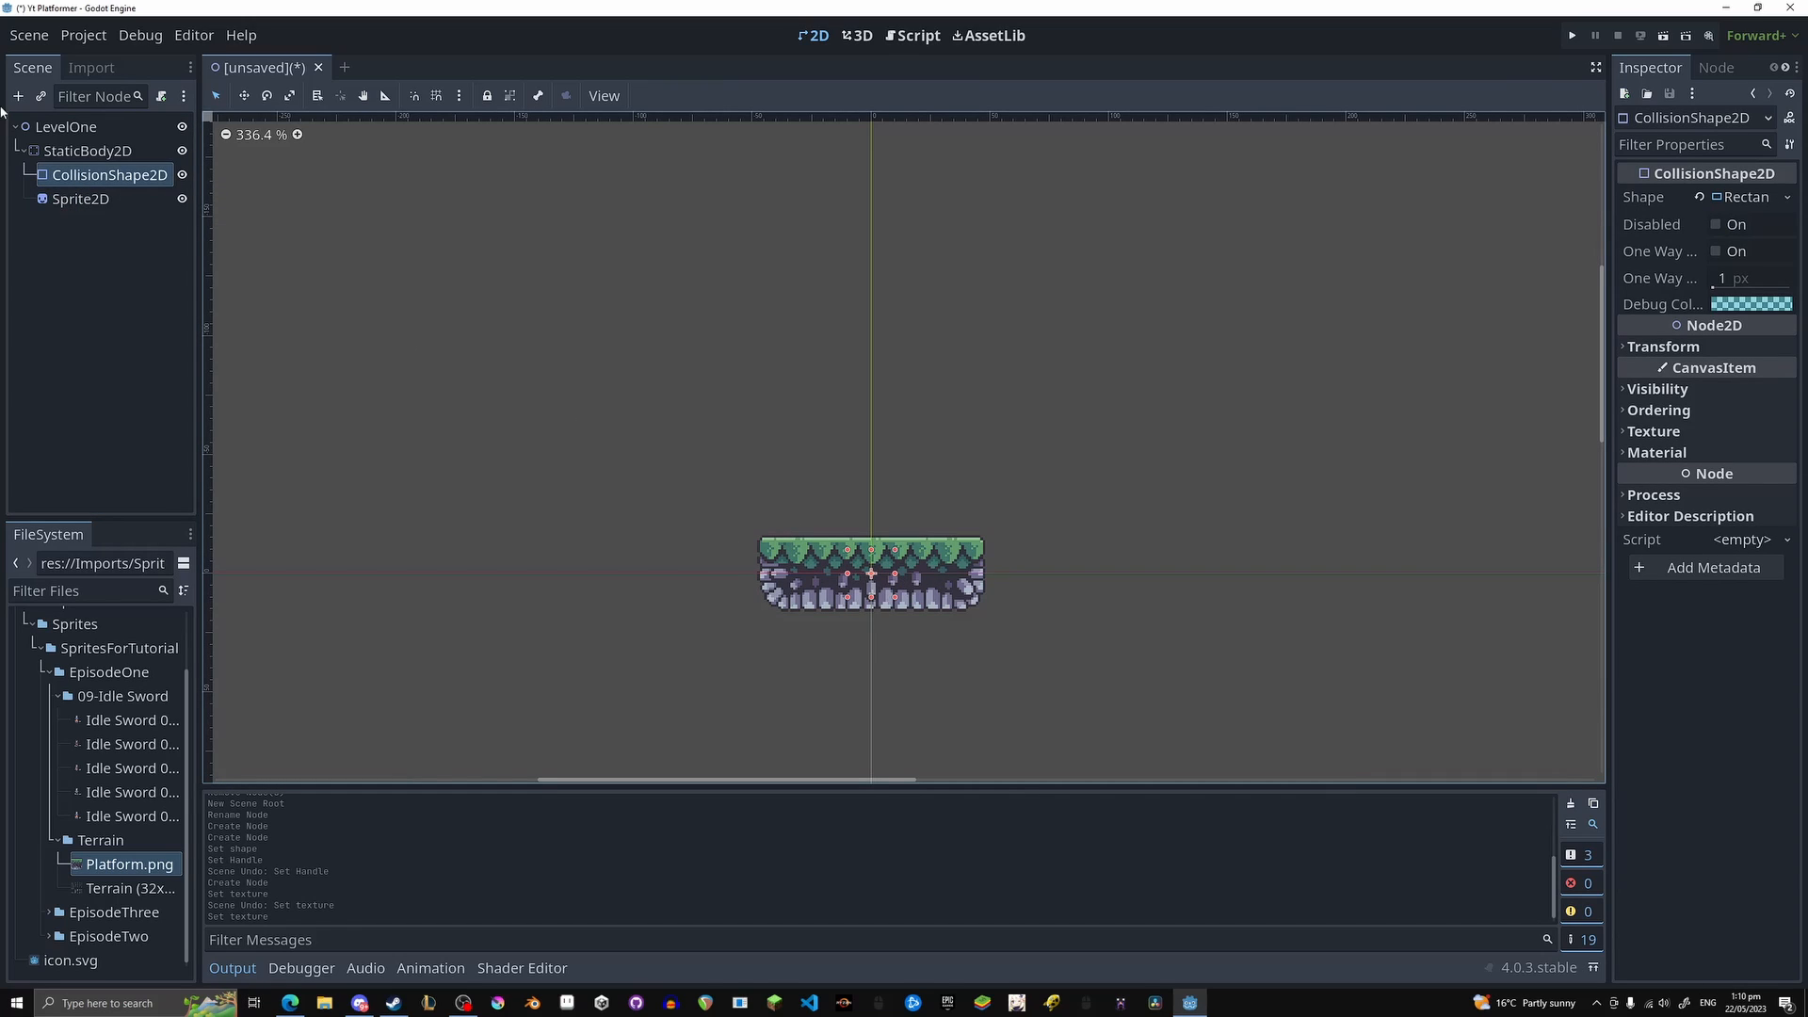
pyautogui.click(79, 198)
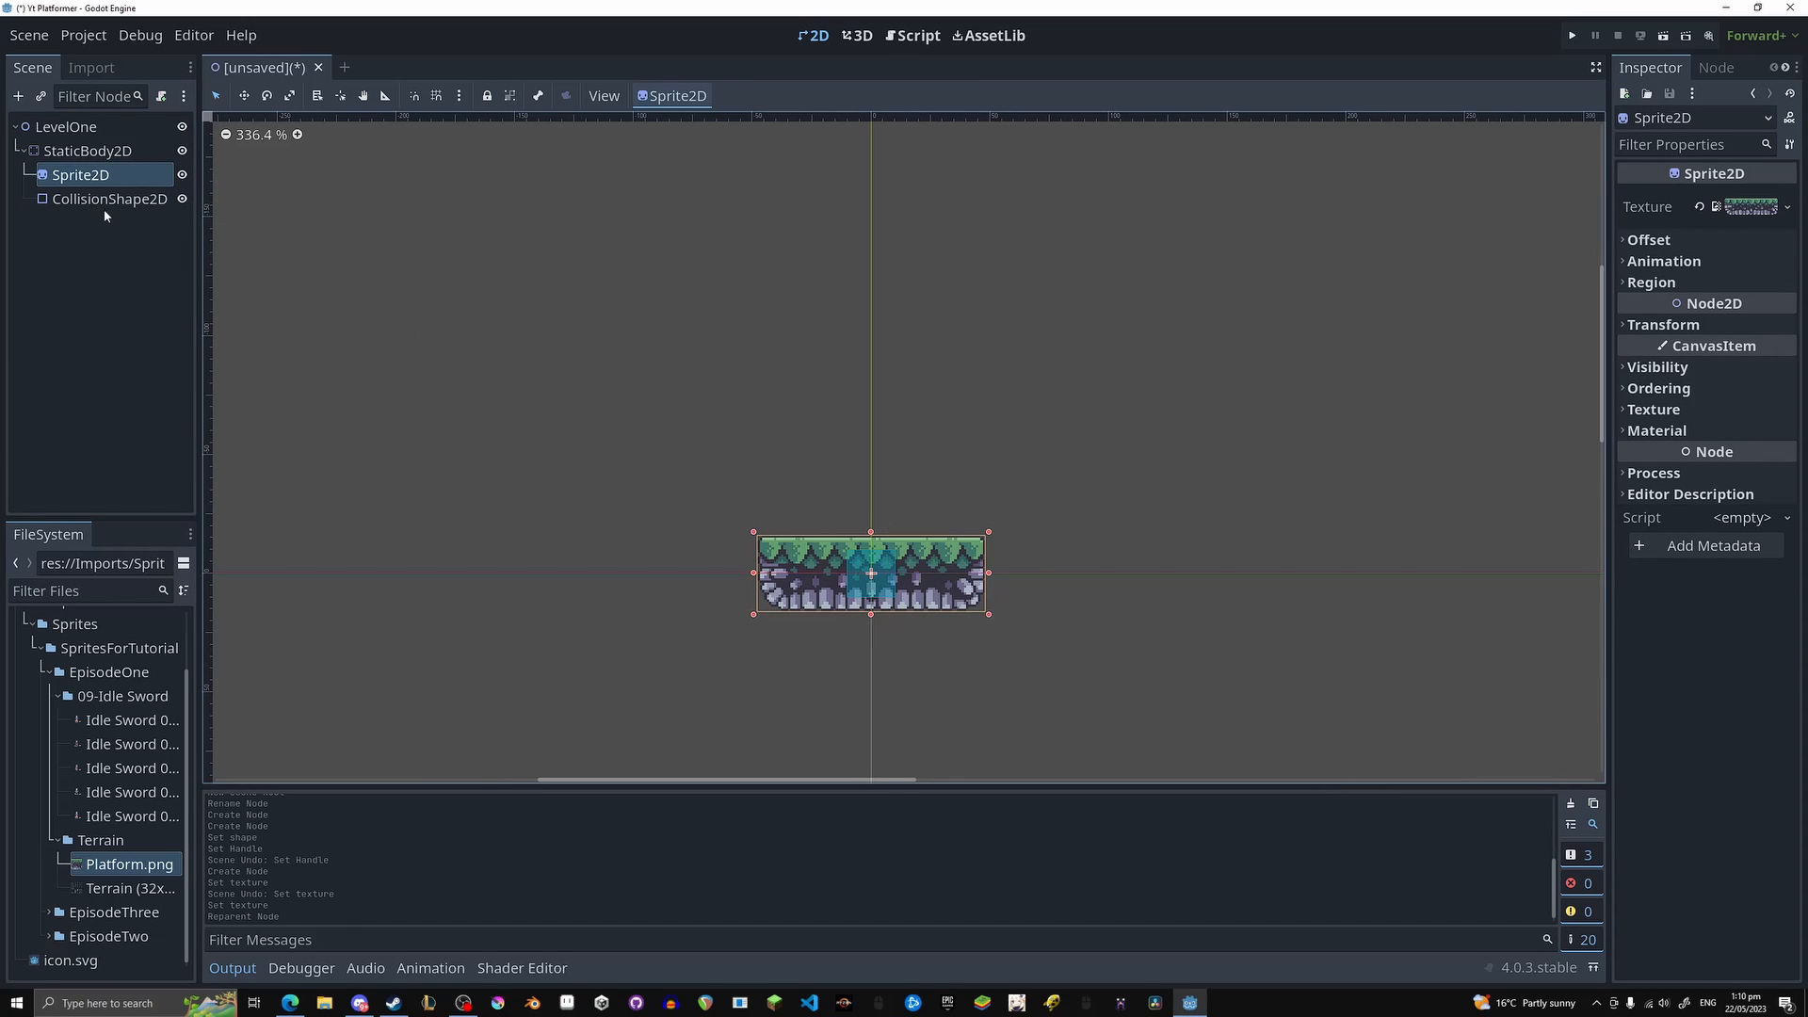
pyautogui.click(109, 198)
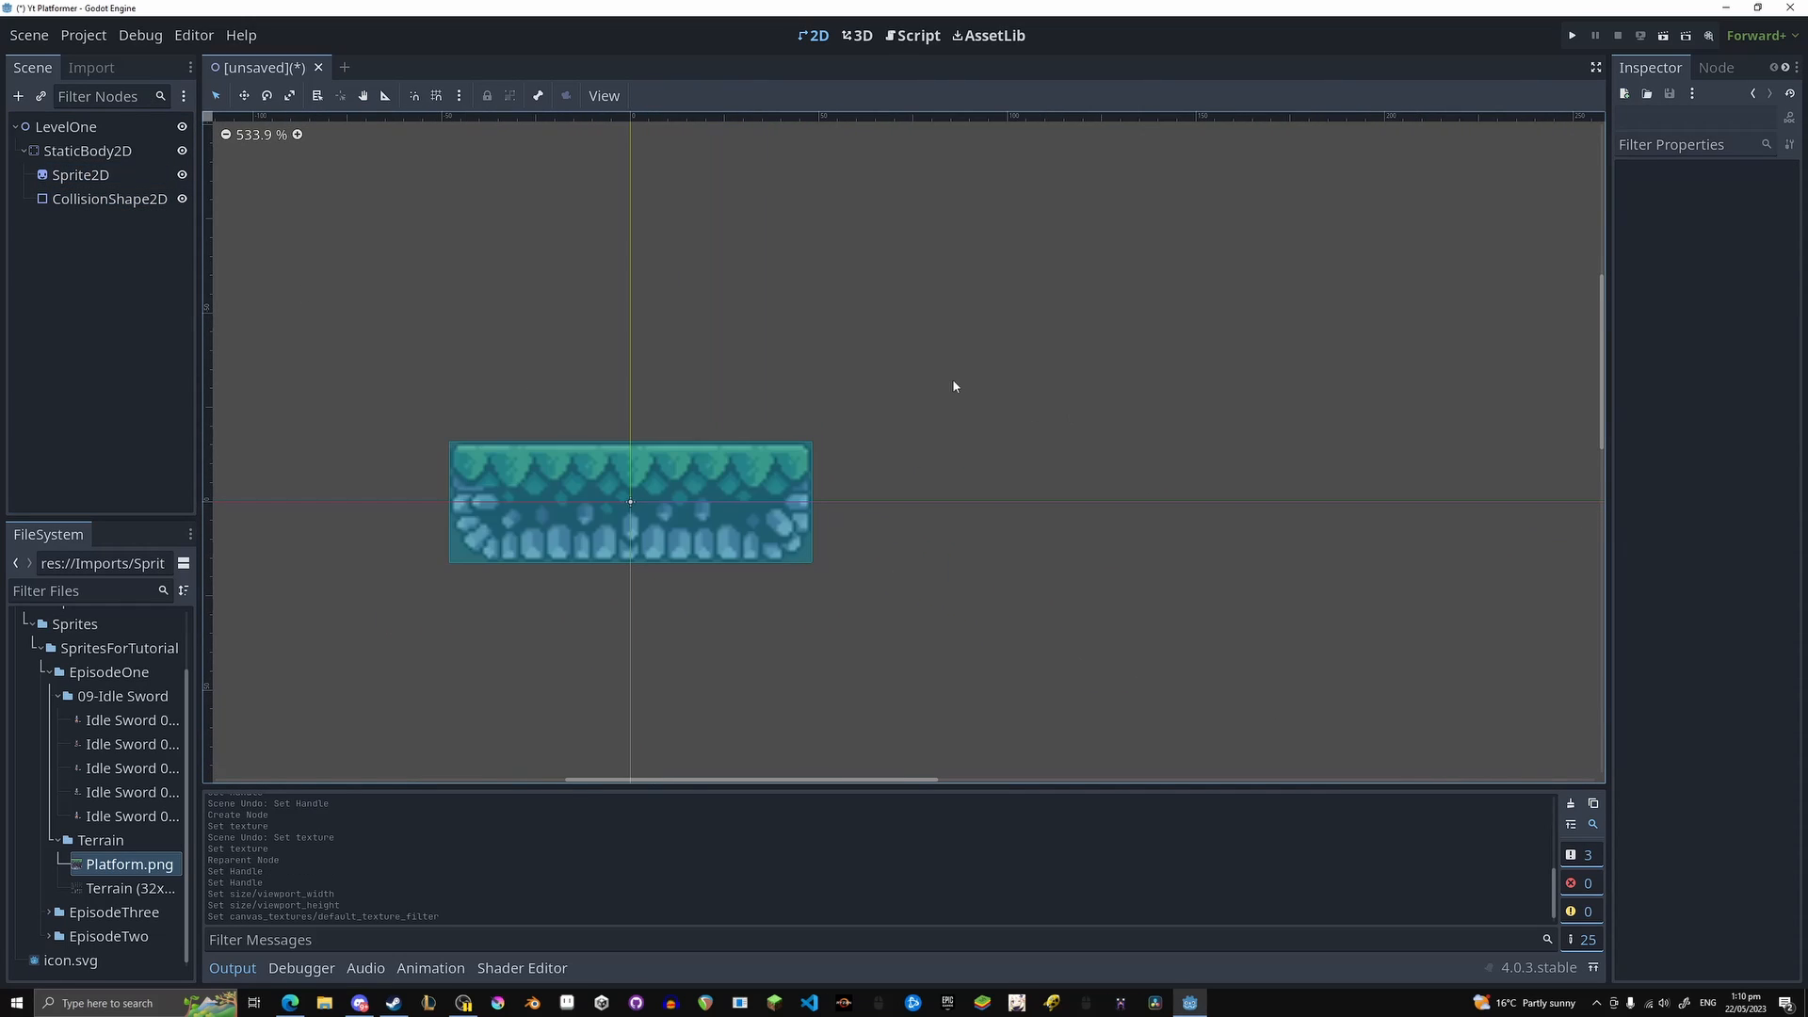
pyautogui.moveTo(92, 159)
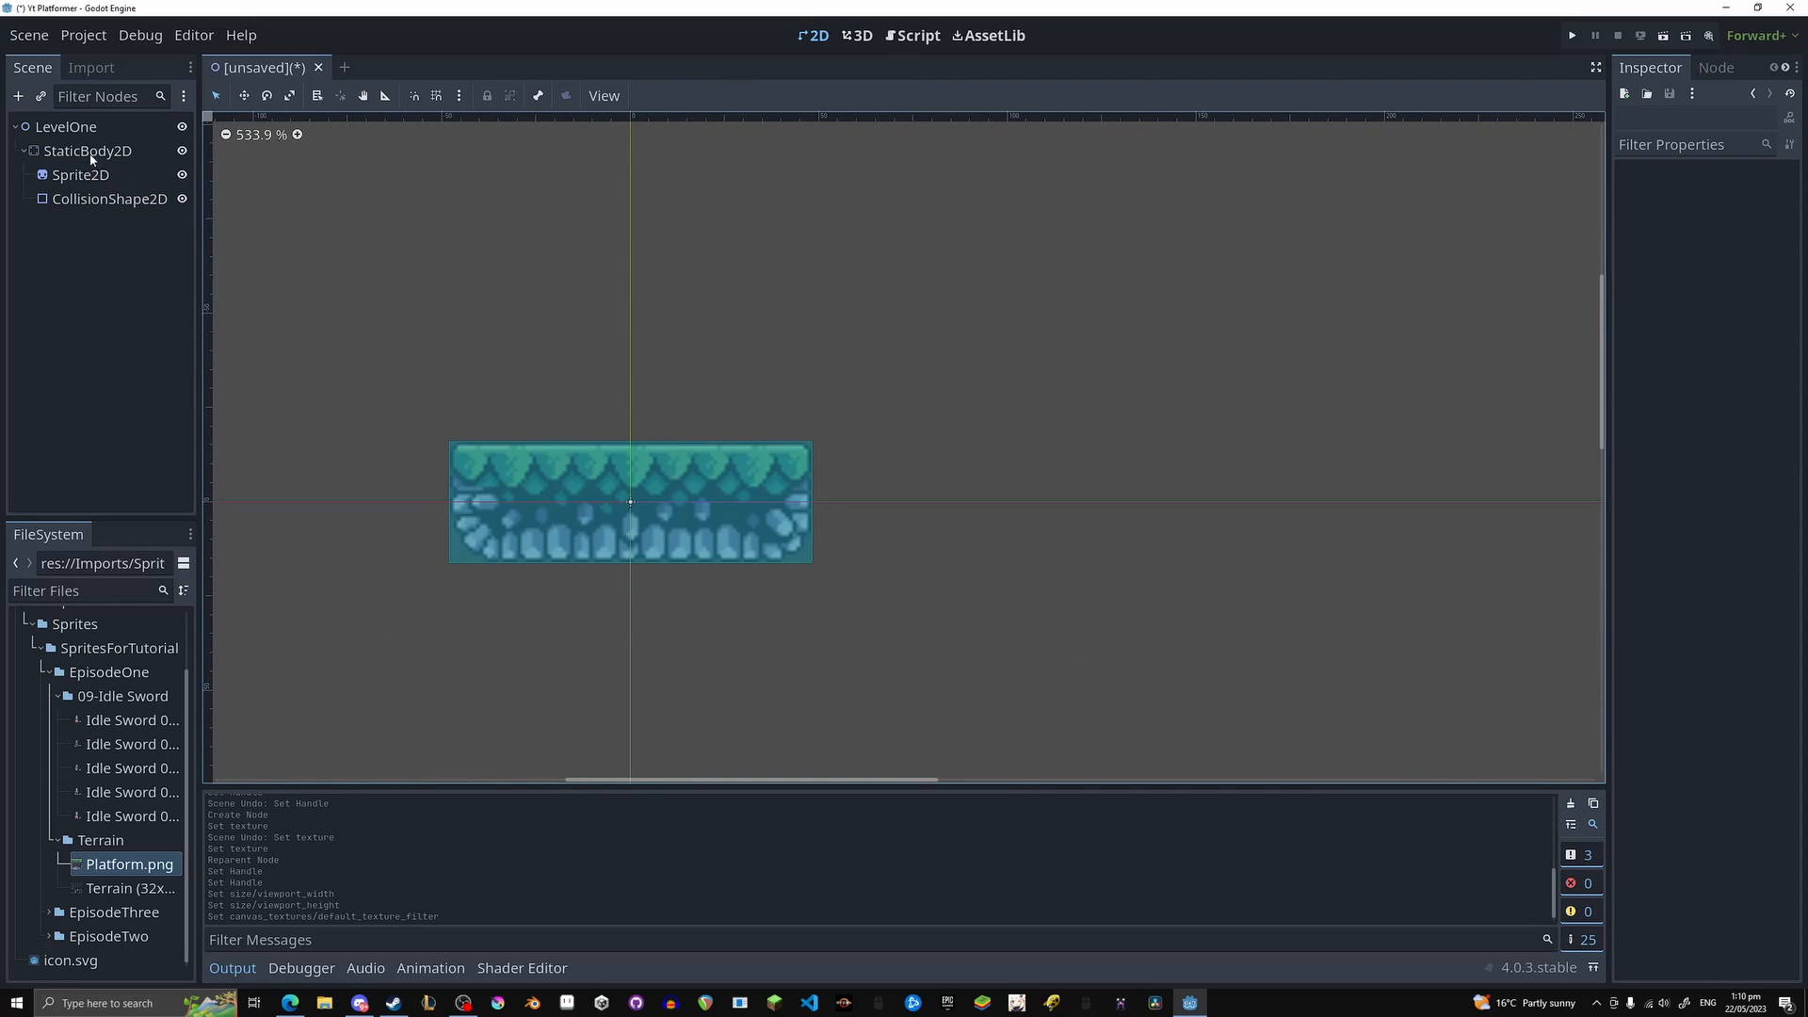
pyautogui.click(81, 175)
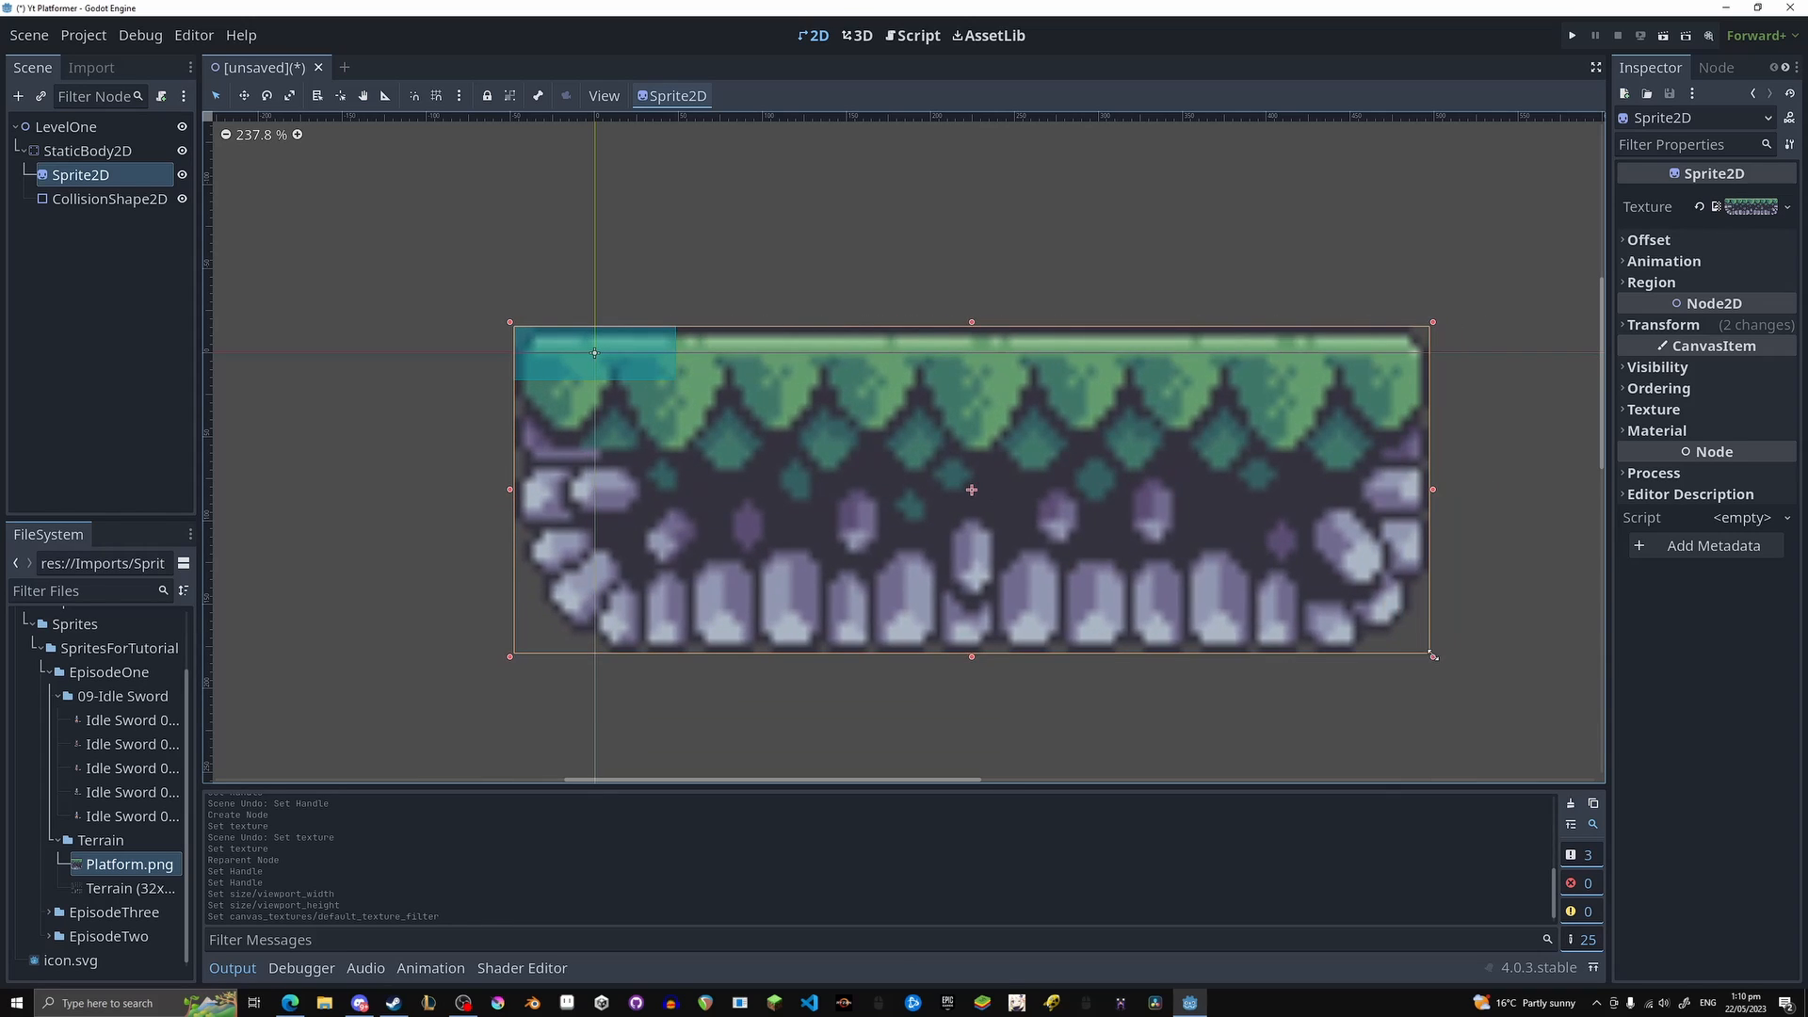
# Step: Open Project Settings on the Rendering > Textures section
pyautogui.click(83, 34)
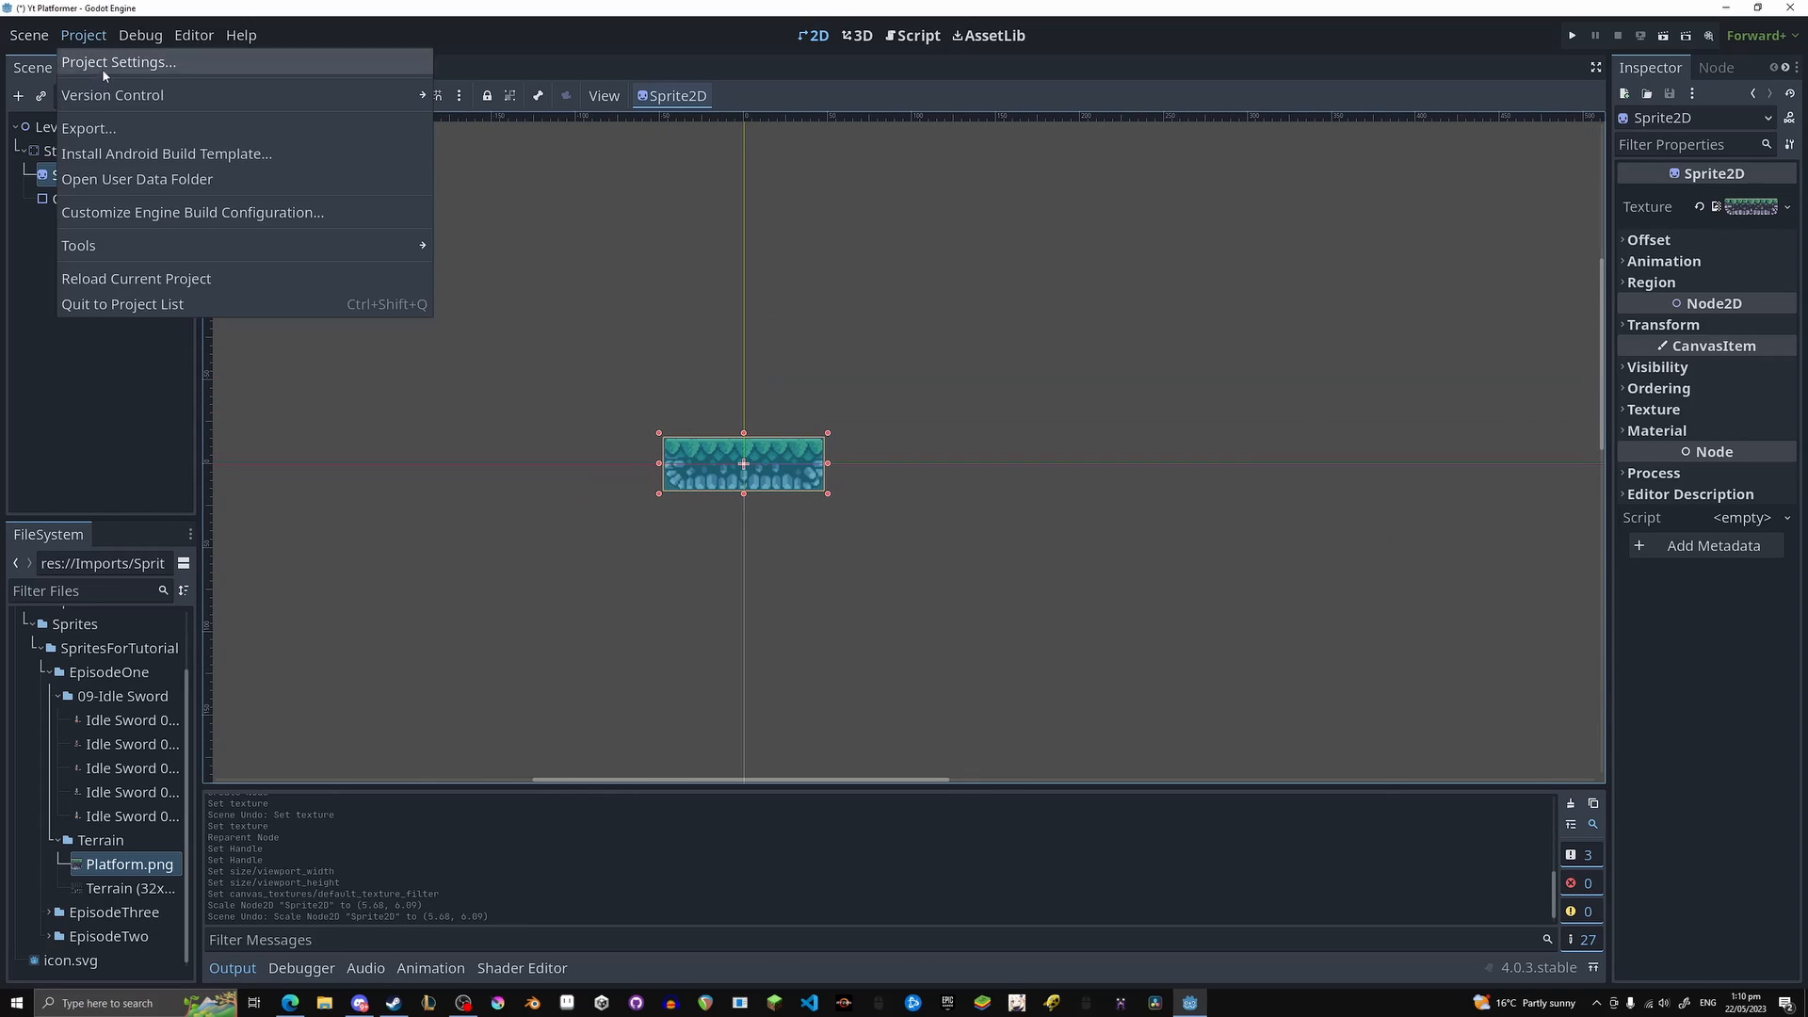
pyautogui.click(117, 62)
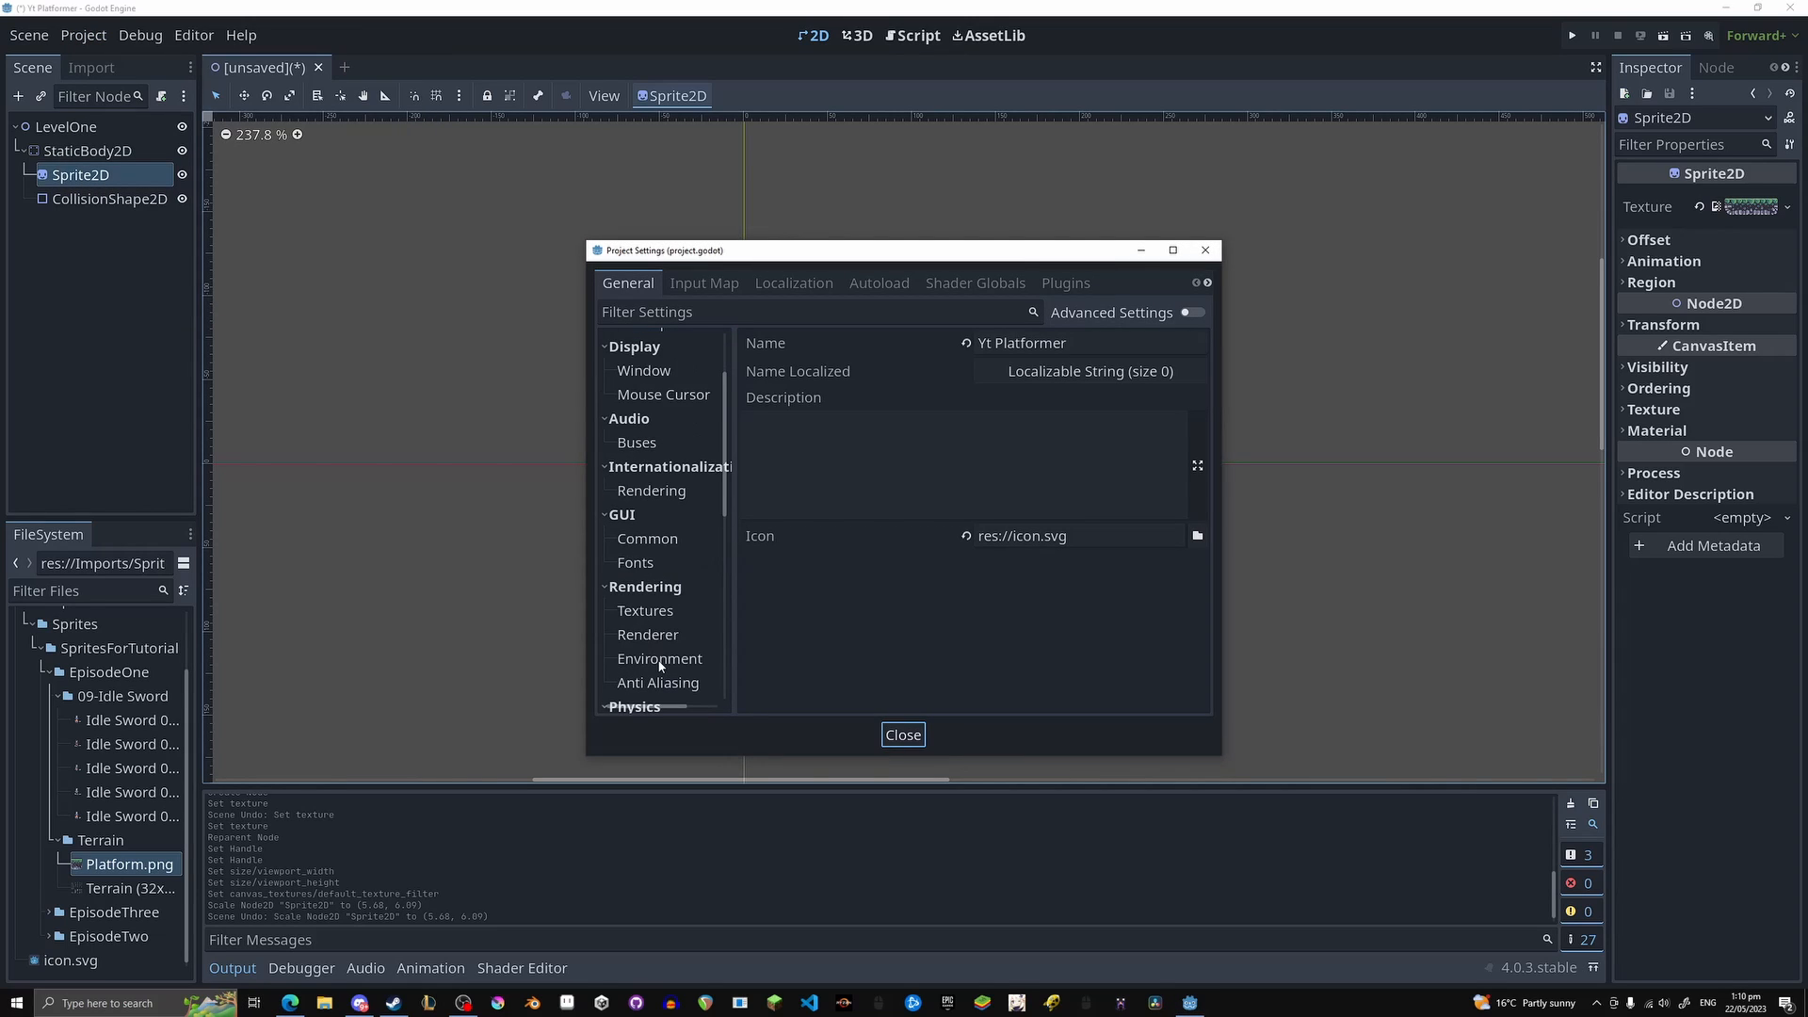
pyautogui.click(644, 517)
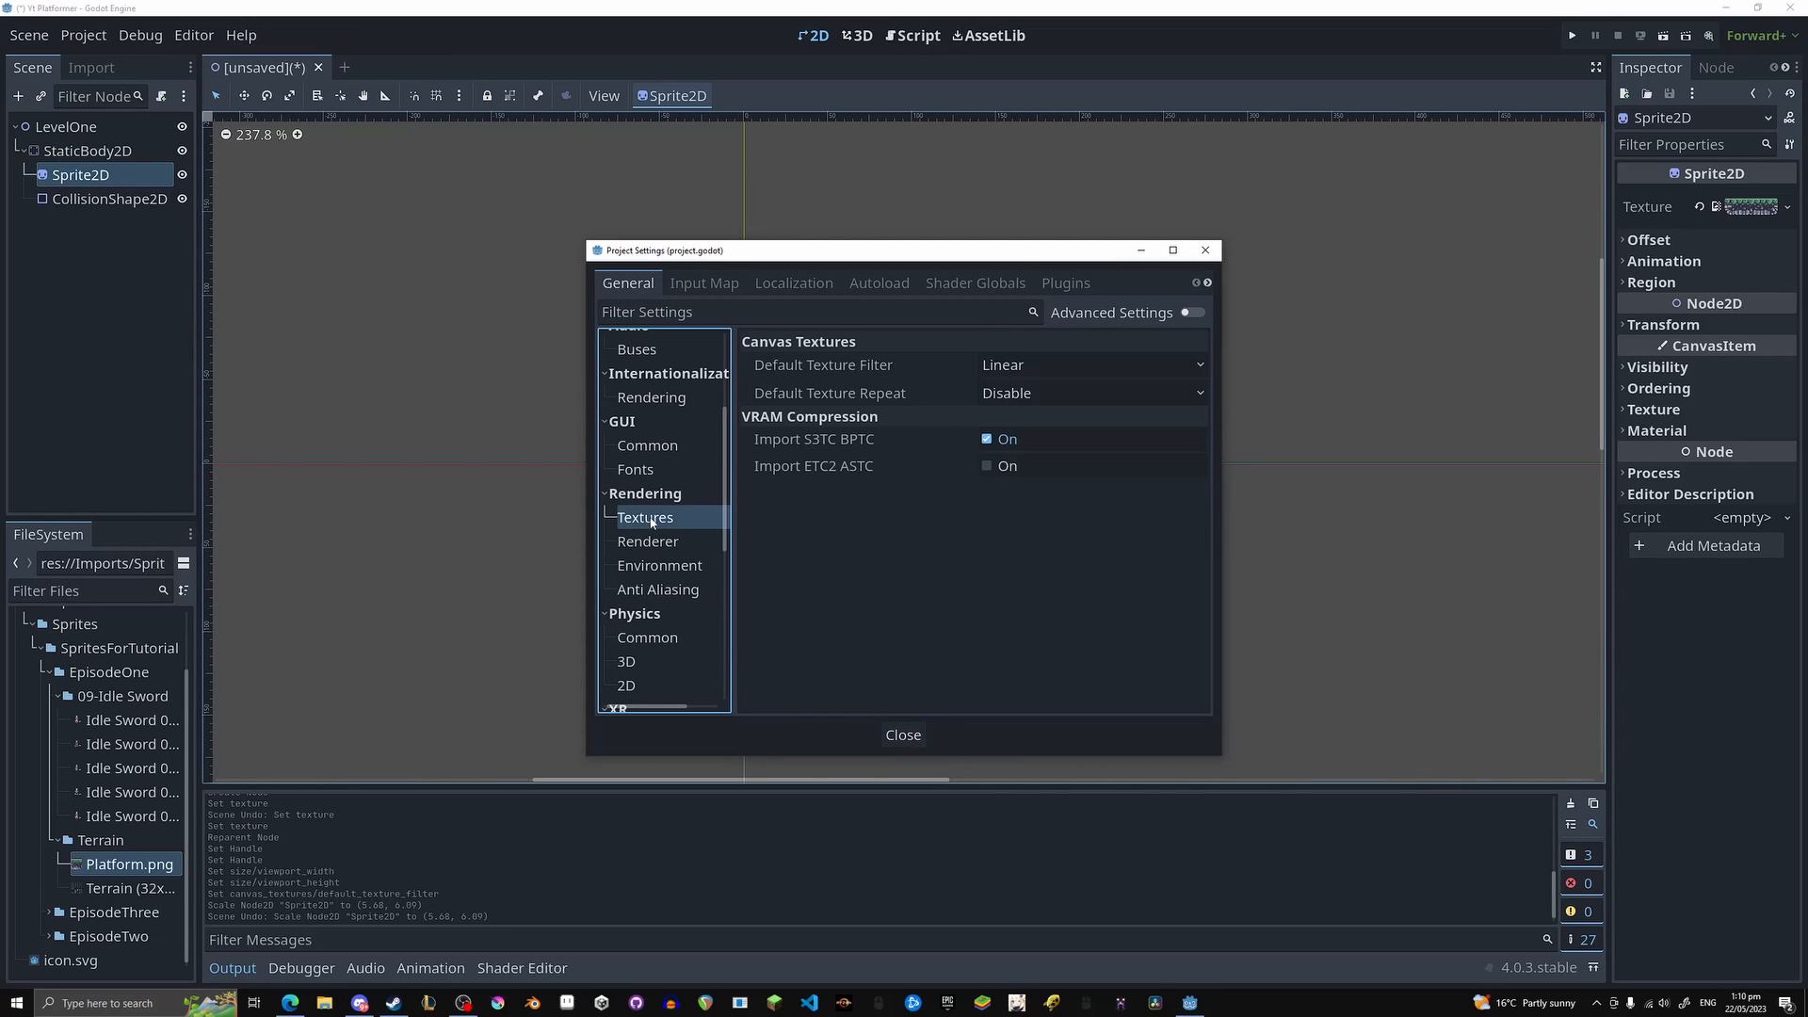
# Step: Set Default Texture Filter to Nearest and close Project Settings
pyautogui.click(1089, 365)
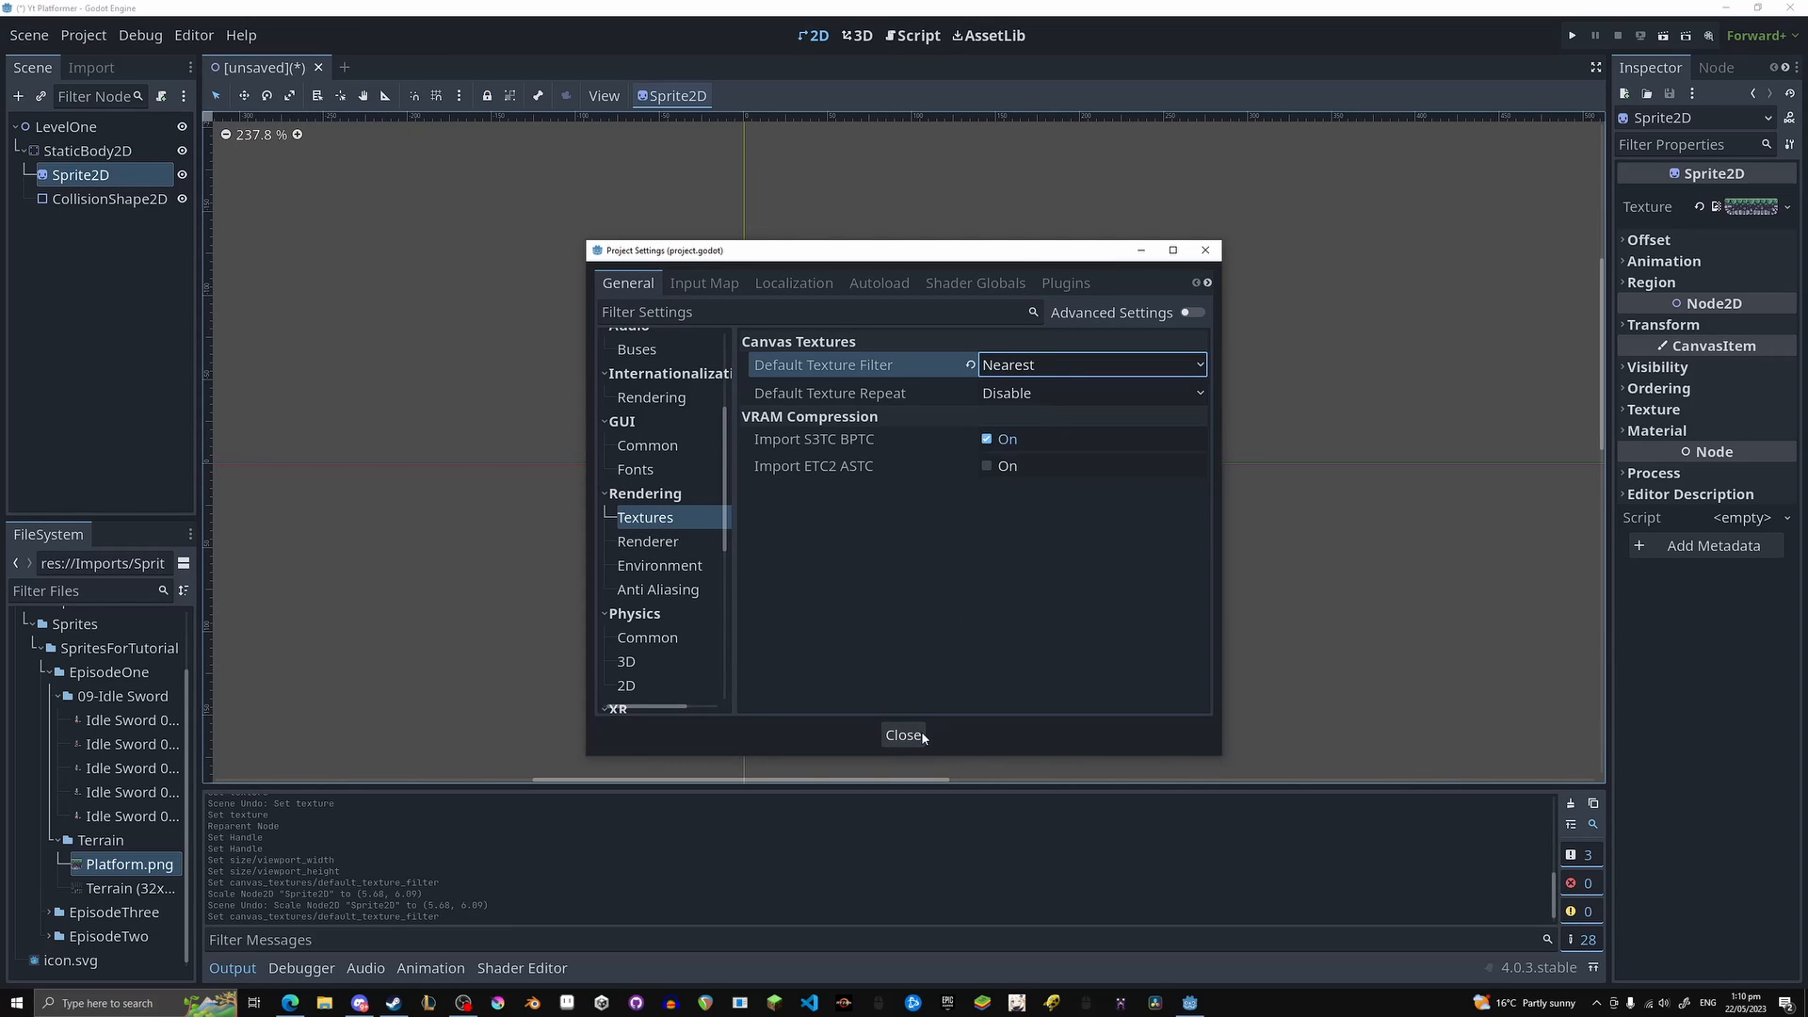
pyautogui.click(904, 735)
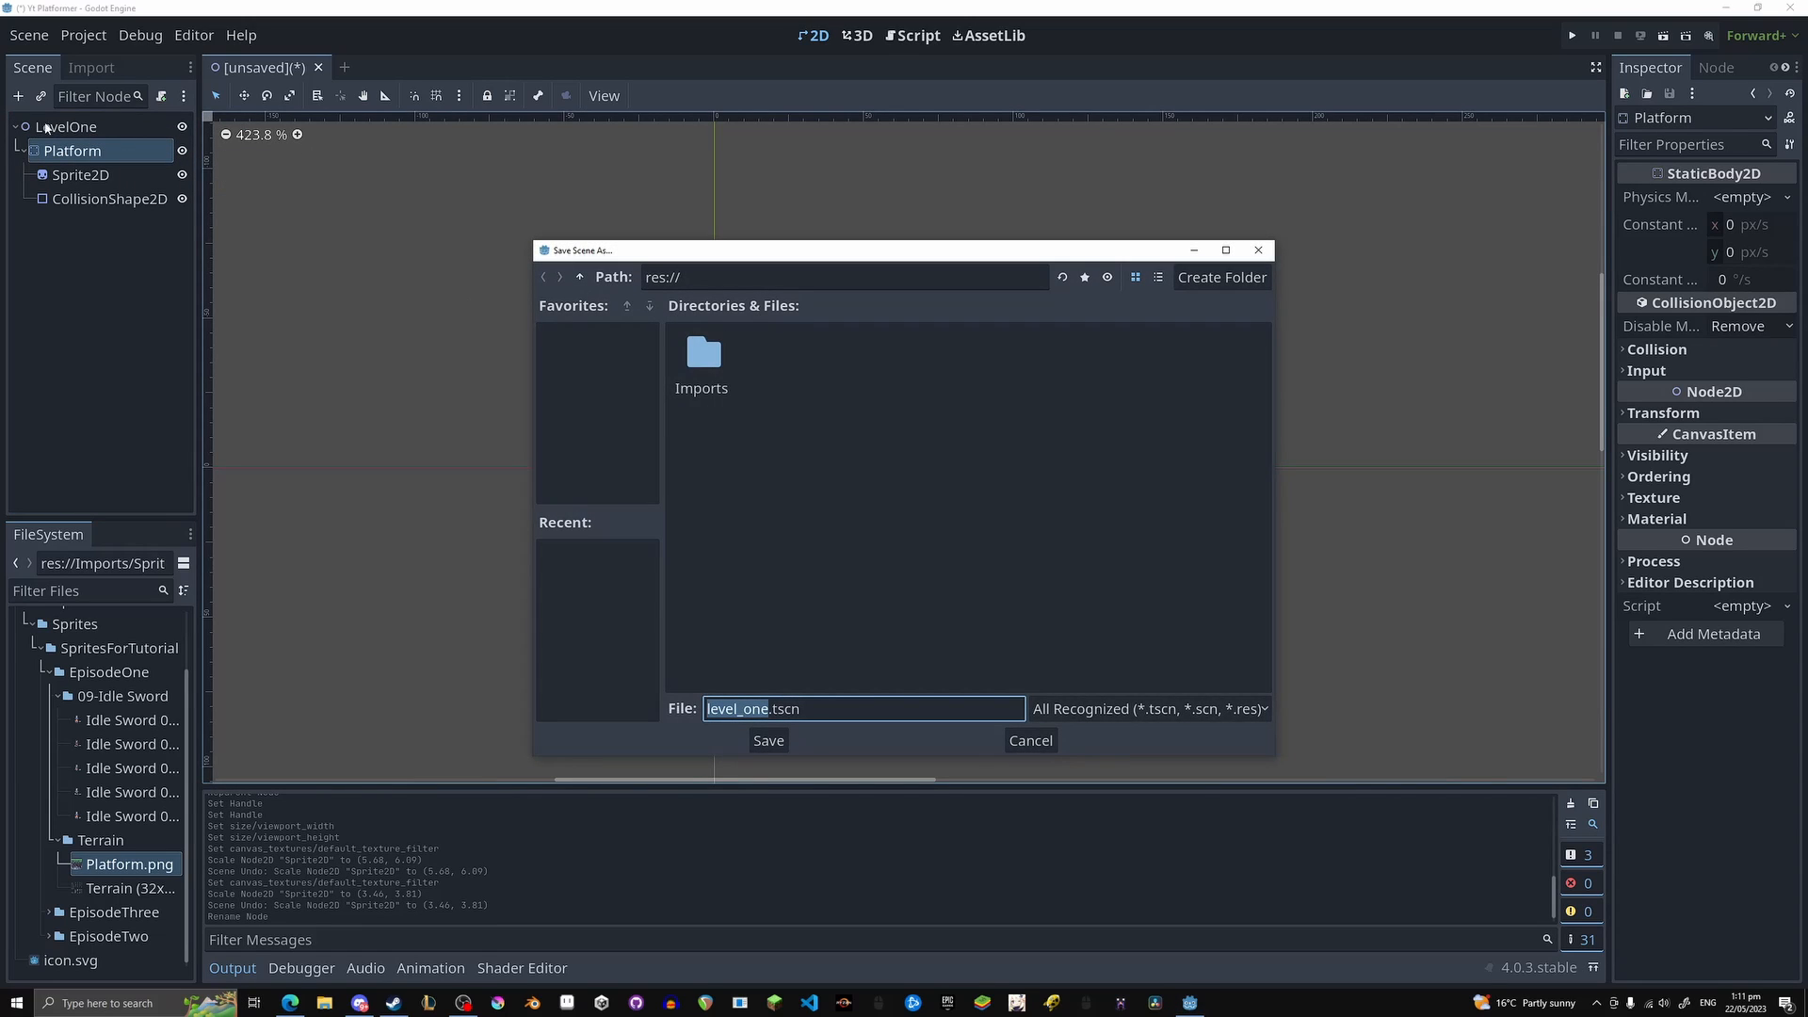
# Step: Create a WorldScenes folder under Scenes and save level_one.tscn there
pyautogui.click(1222, 276)
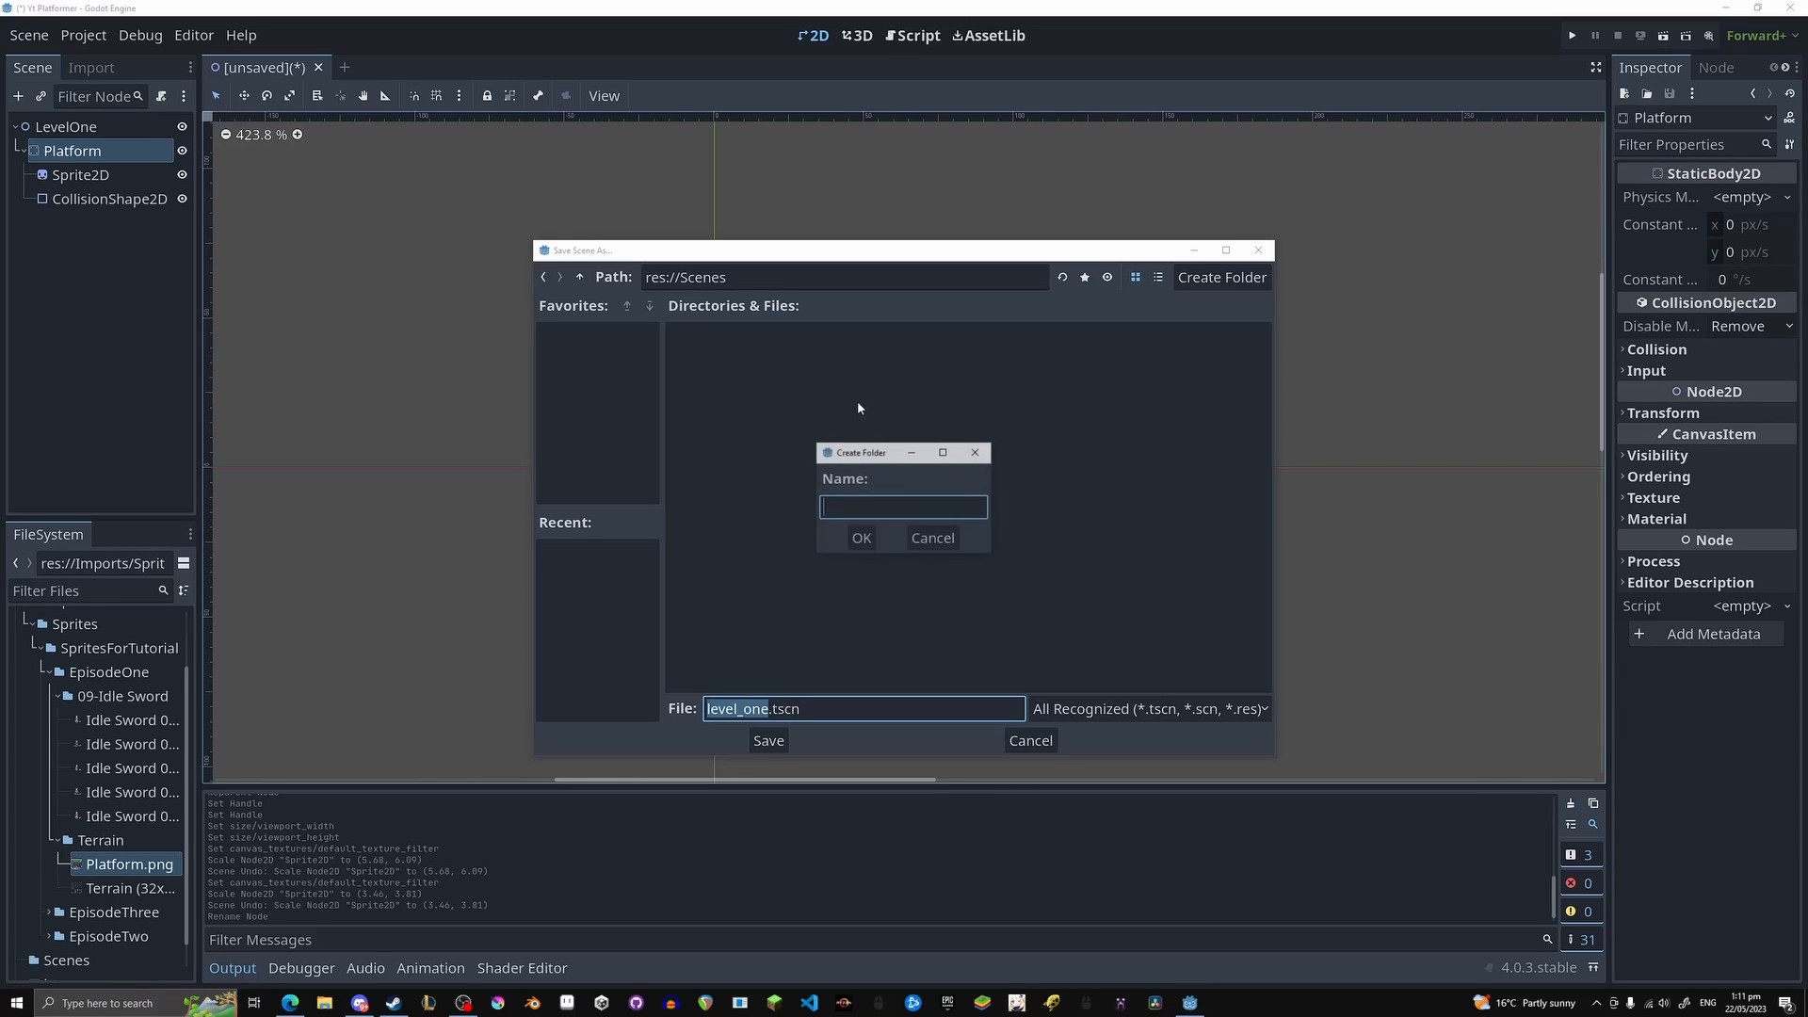
pyautogui.click(860, 538)
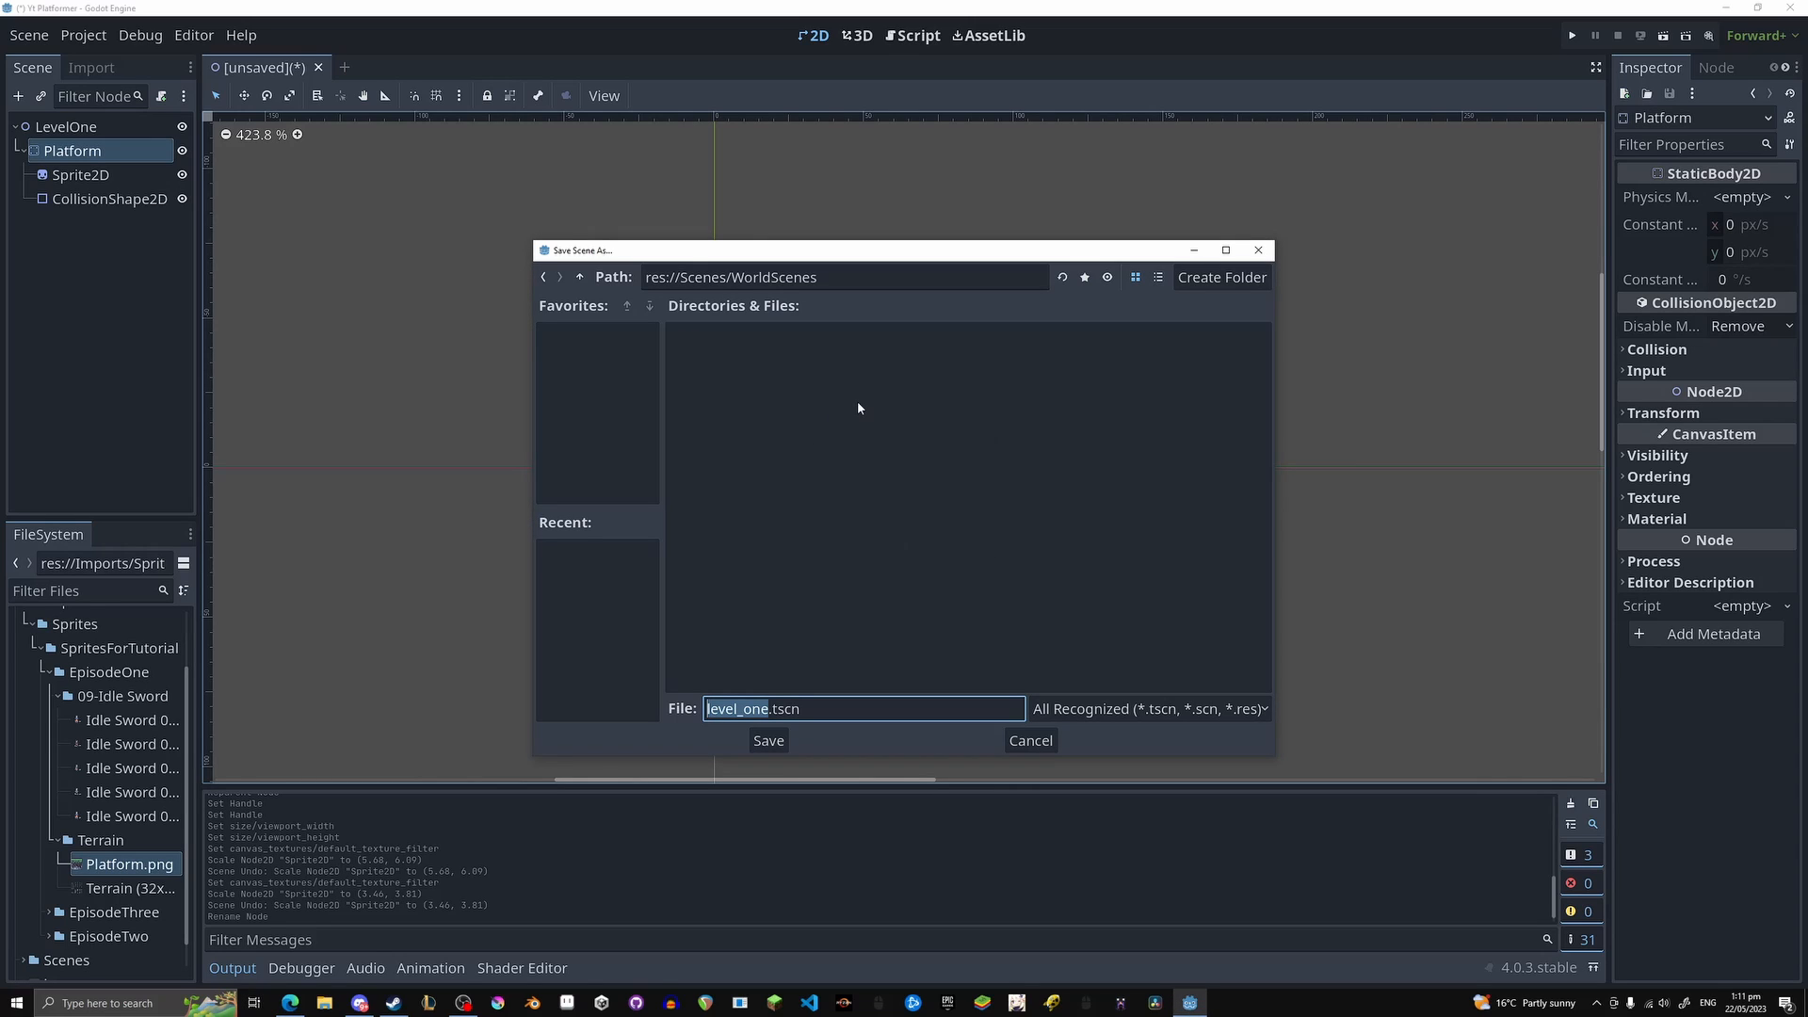
pyautogui.click(766, 740)
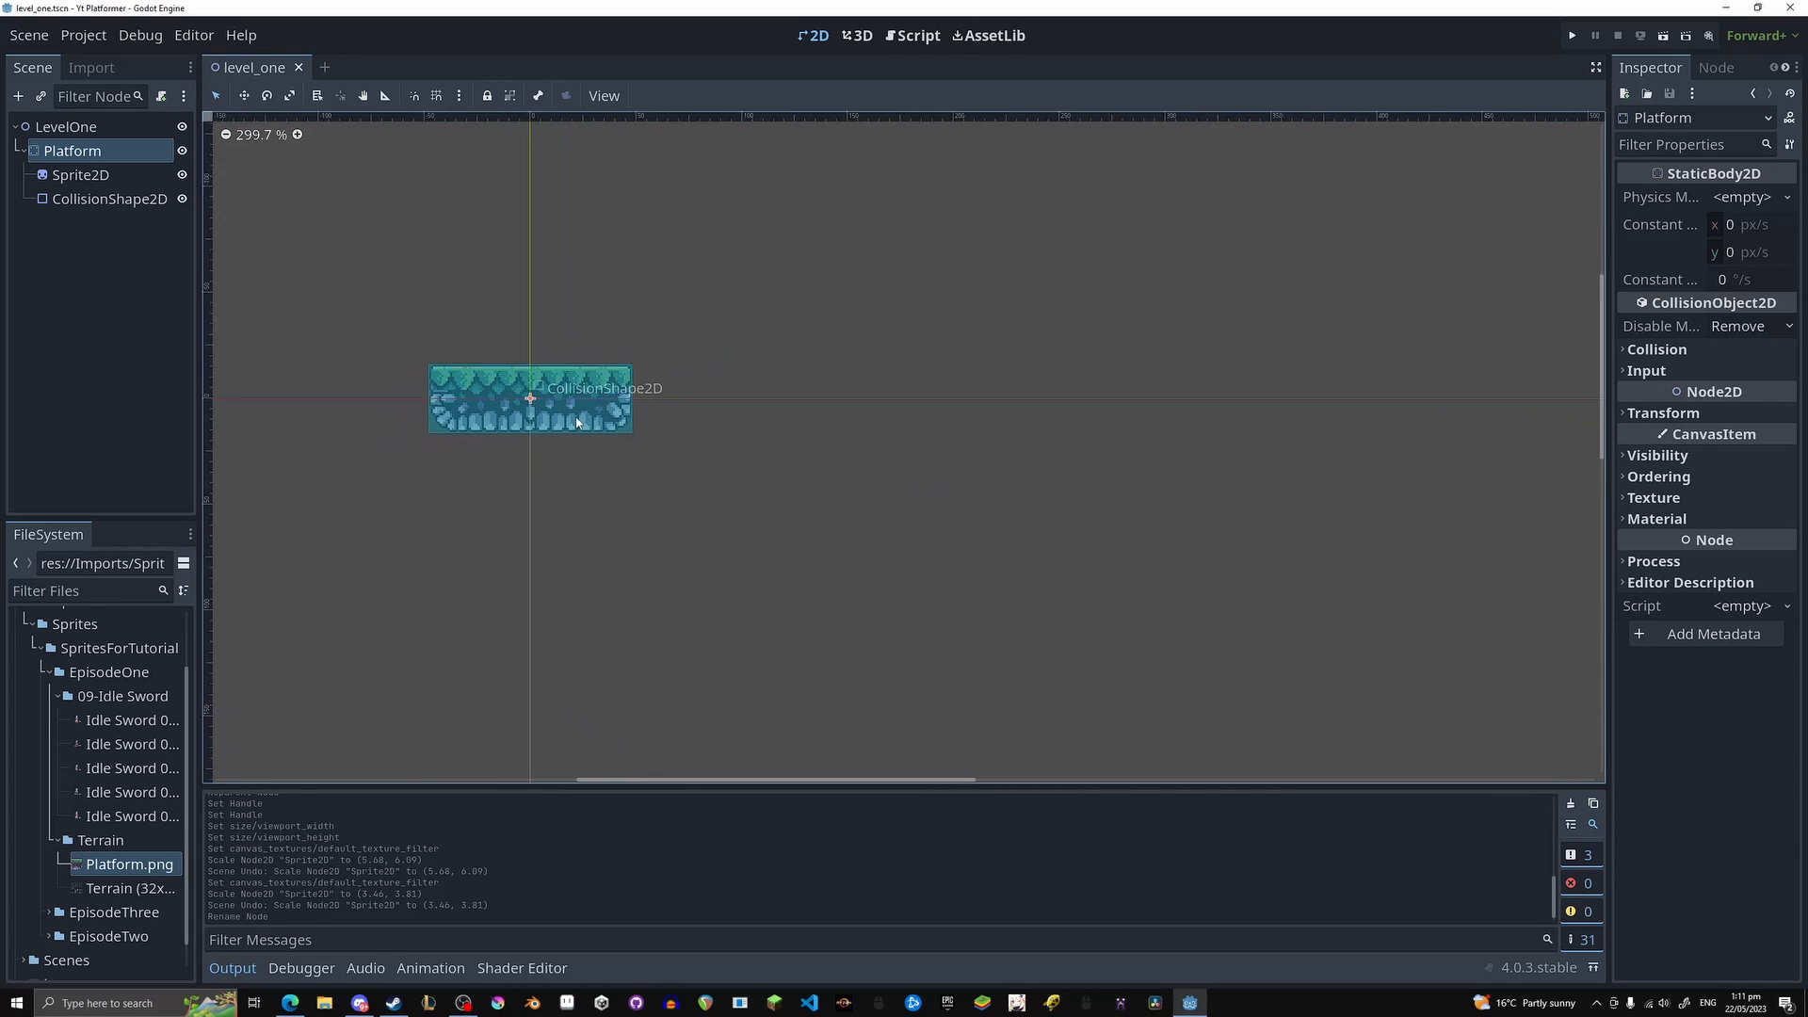
# Step: Close the scene tab, reopen level_one.tscn, and select the Platform body
pyautogui.click(297, 67)
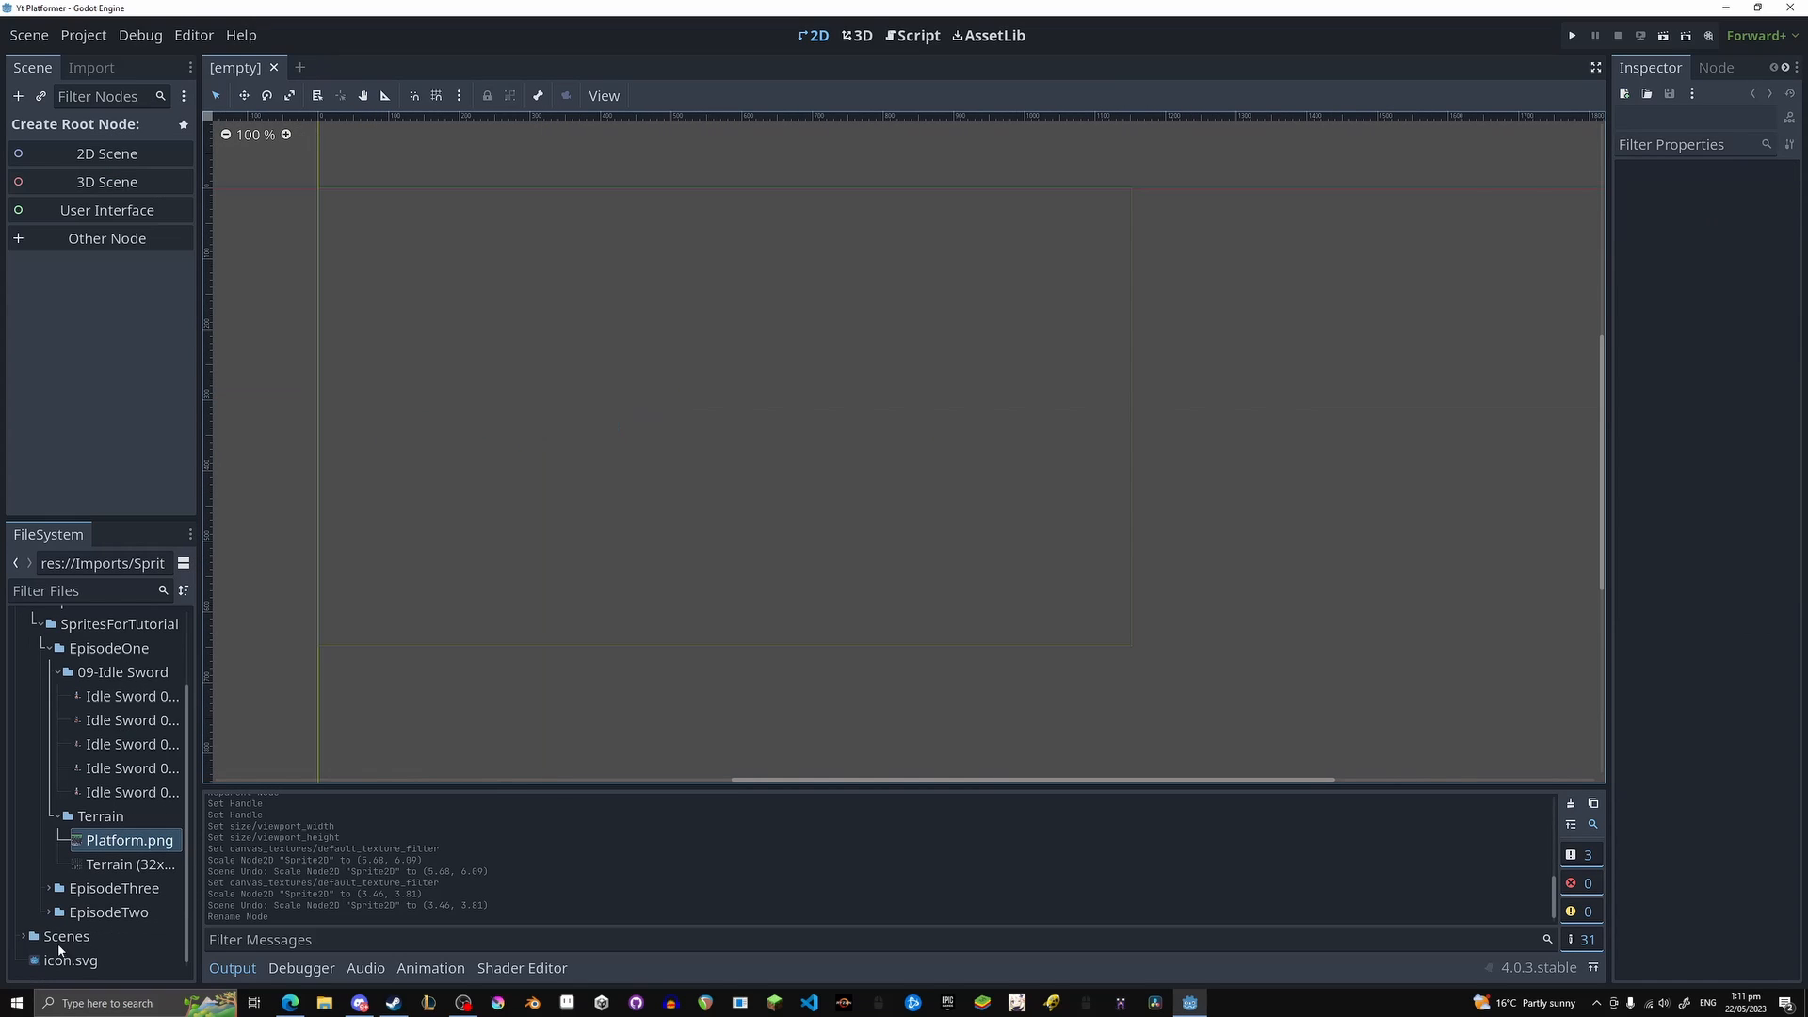
pyautogui.doubleClick(108, 935)
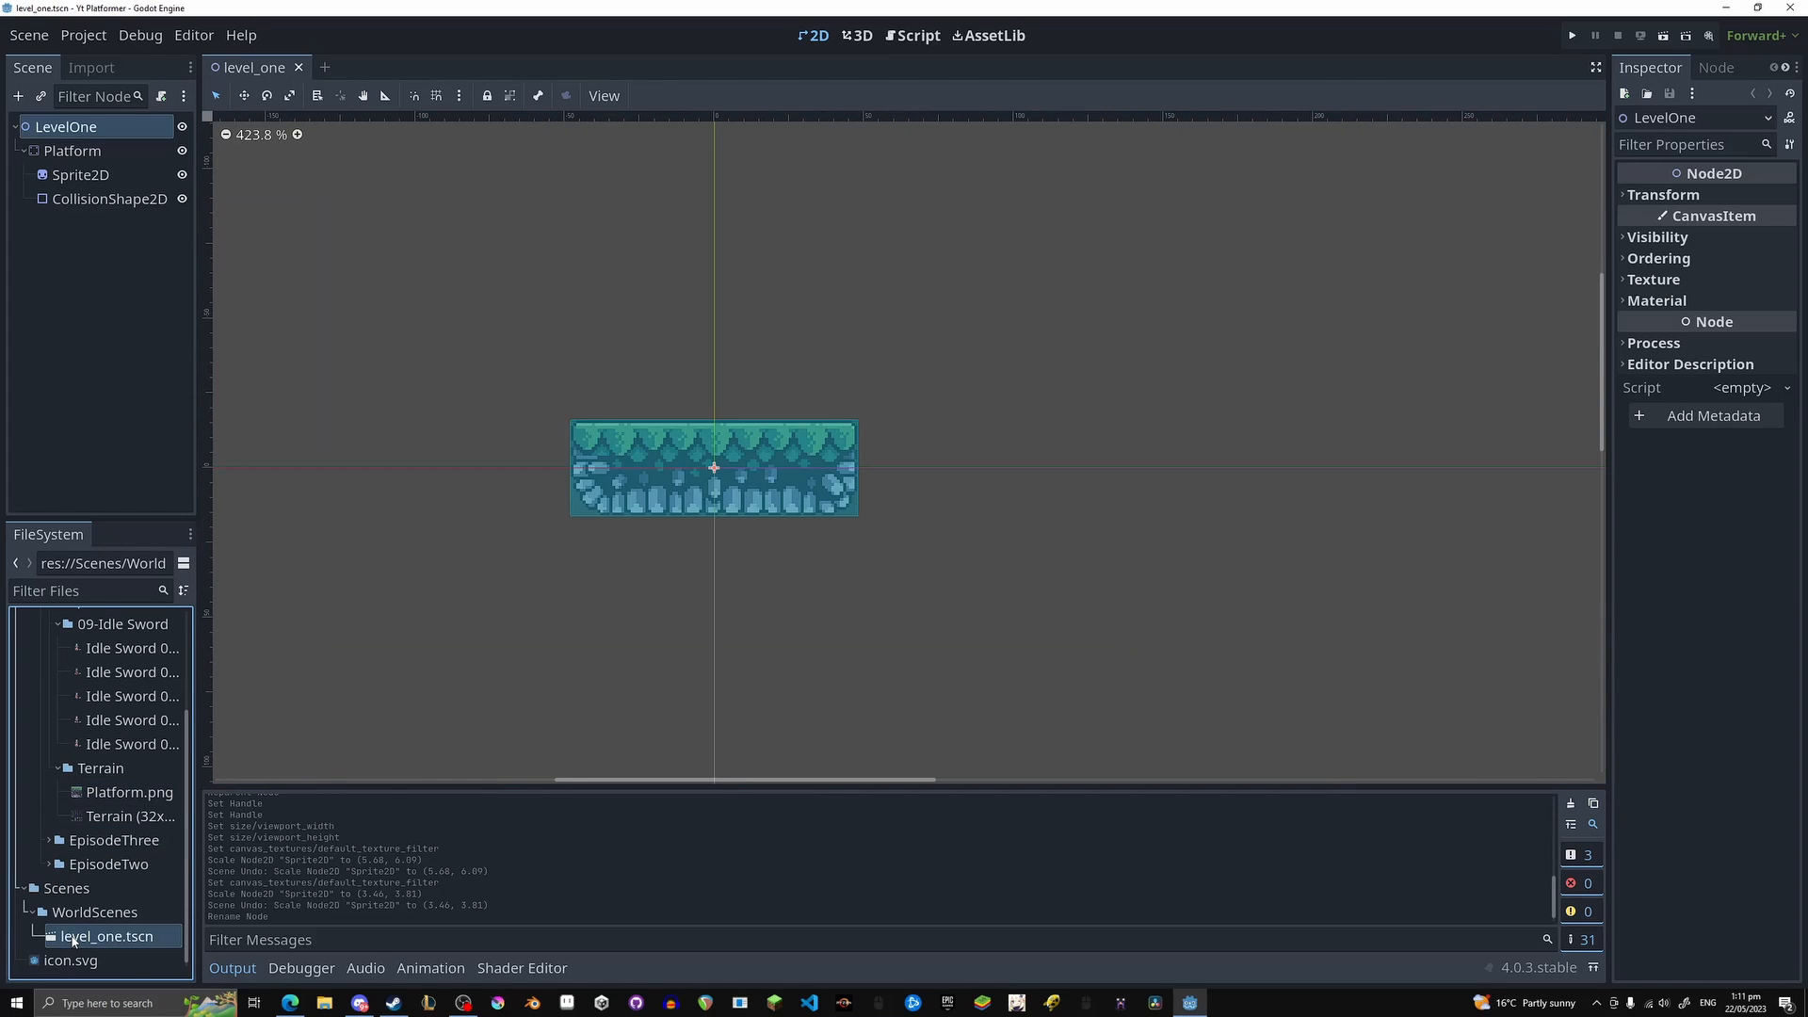
pyautogui.click(73, 149)
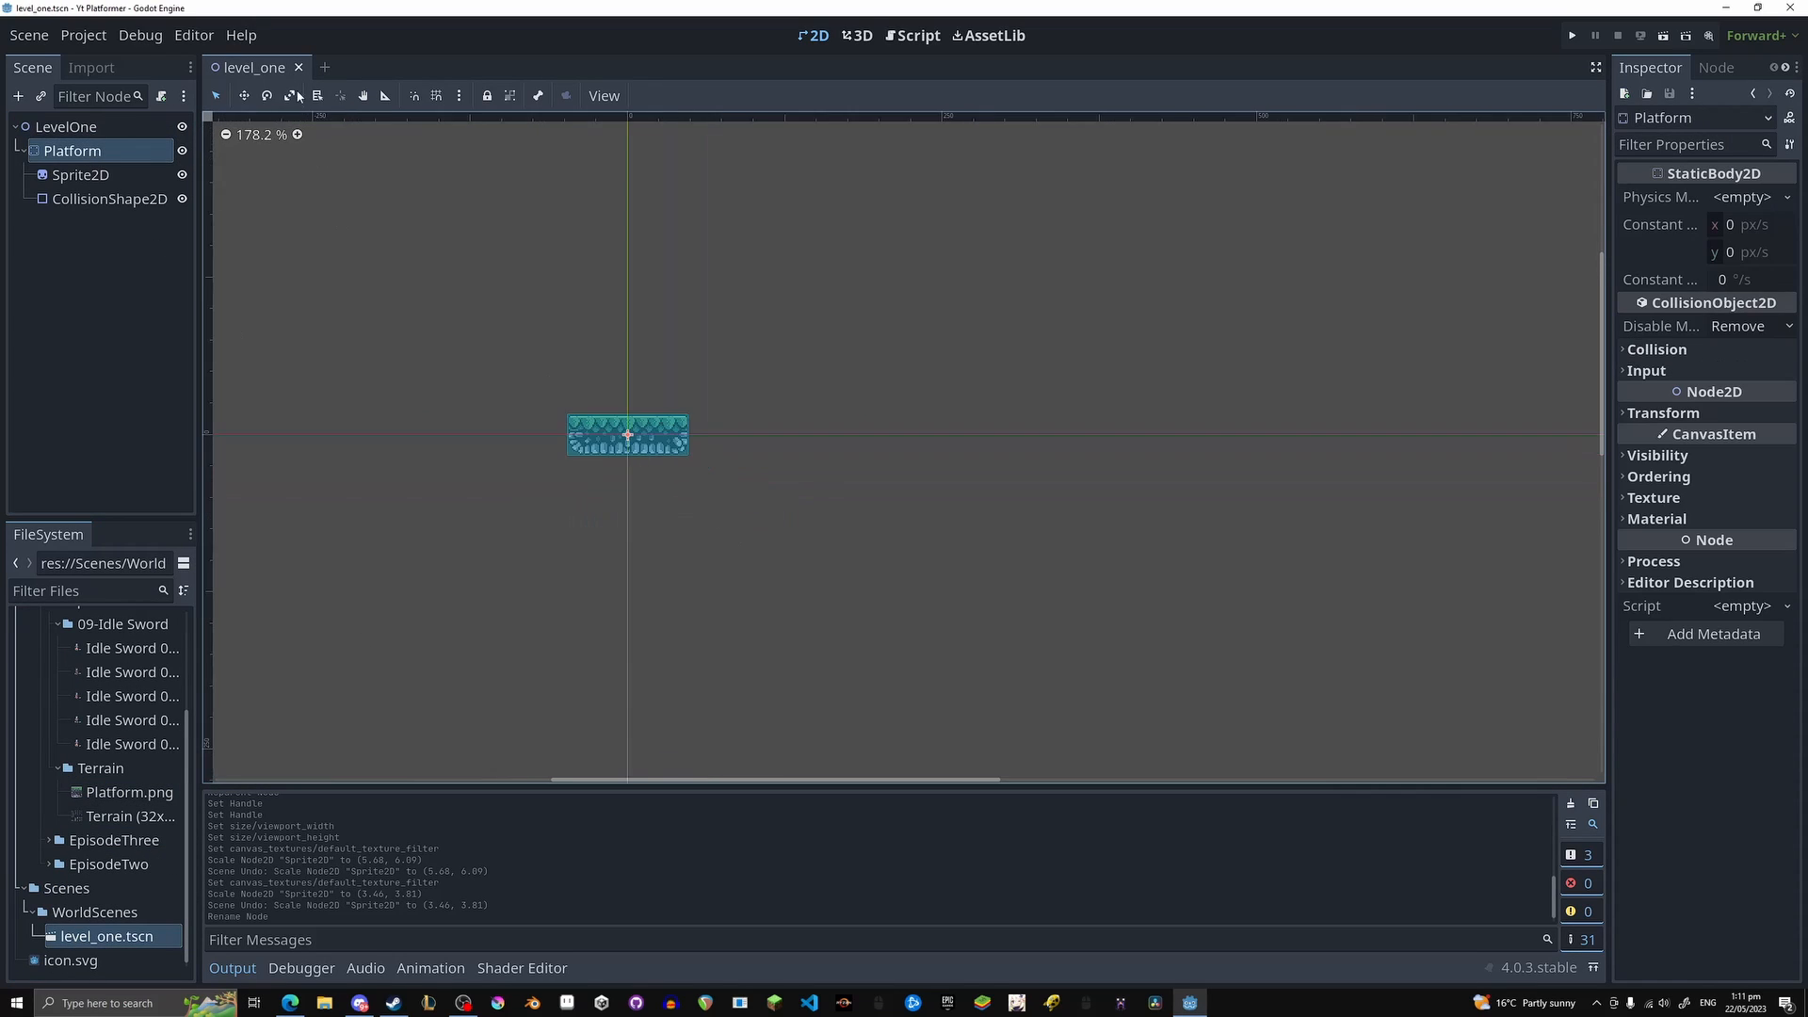
pyautogui.scroll(-3)
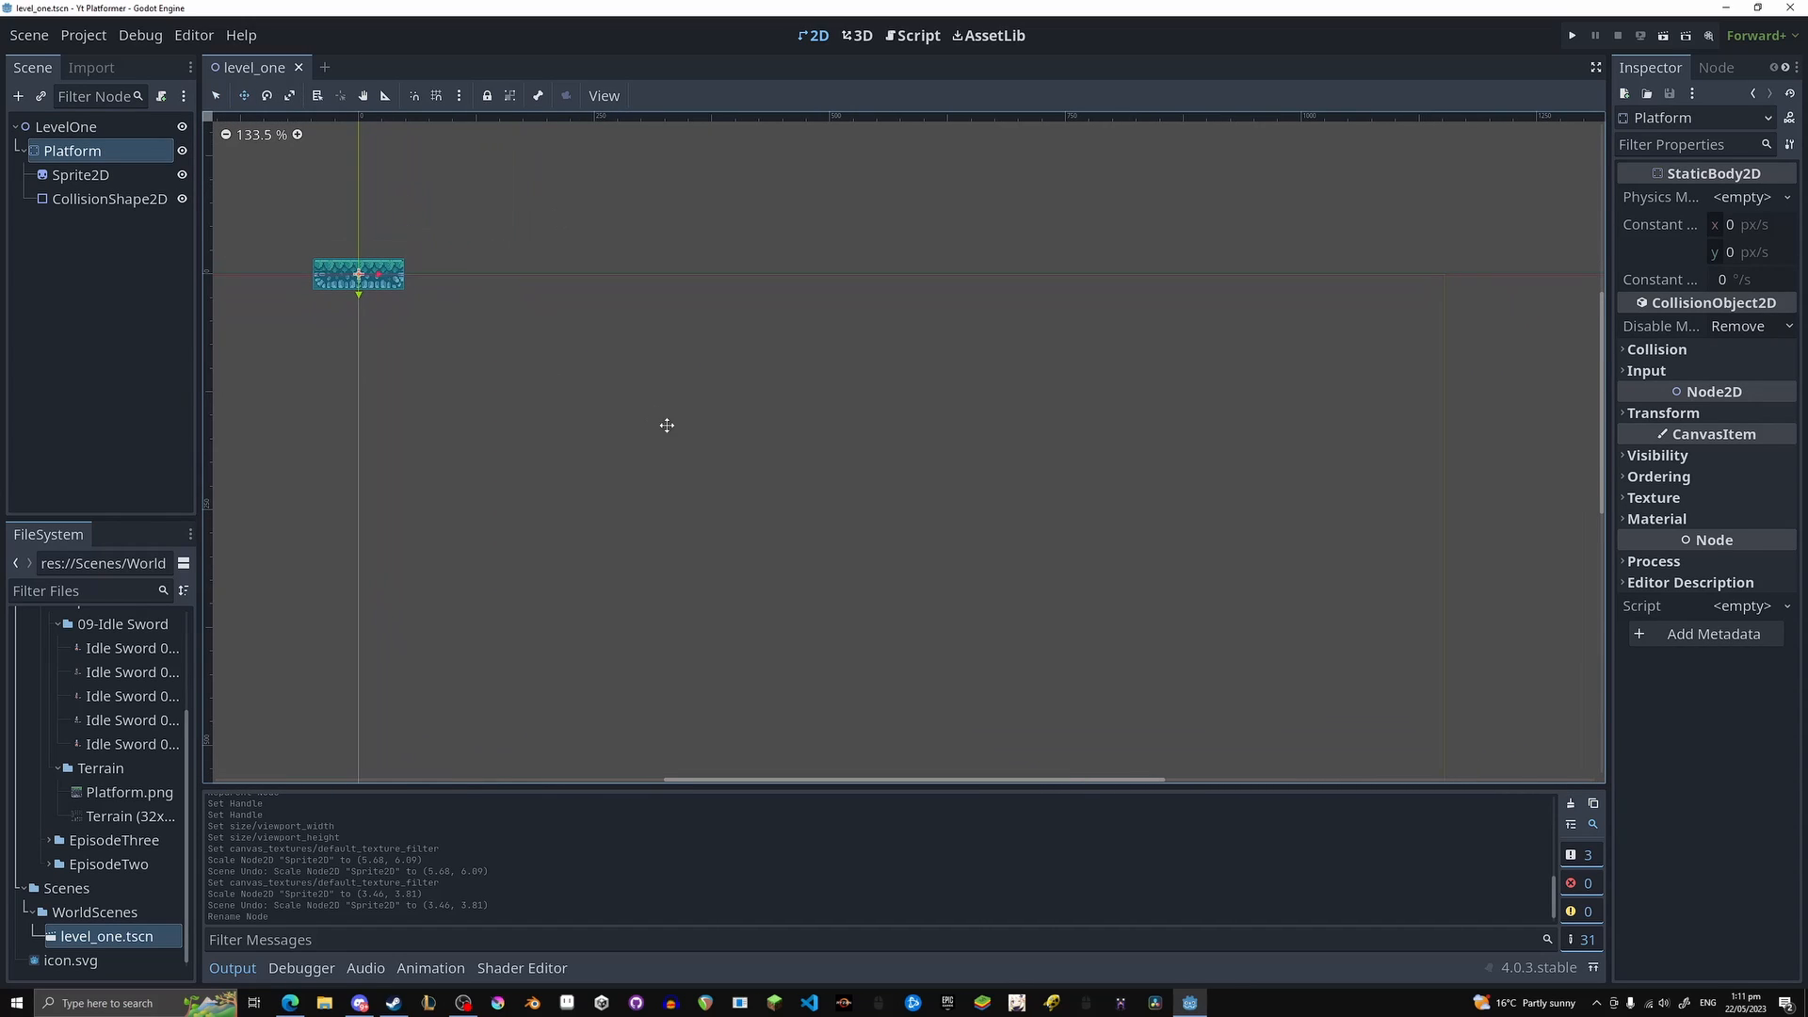
pyautogui.scroll(-3)
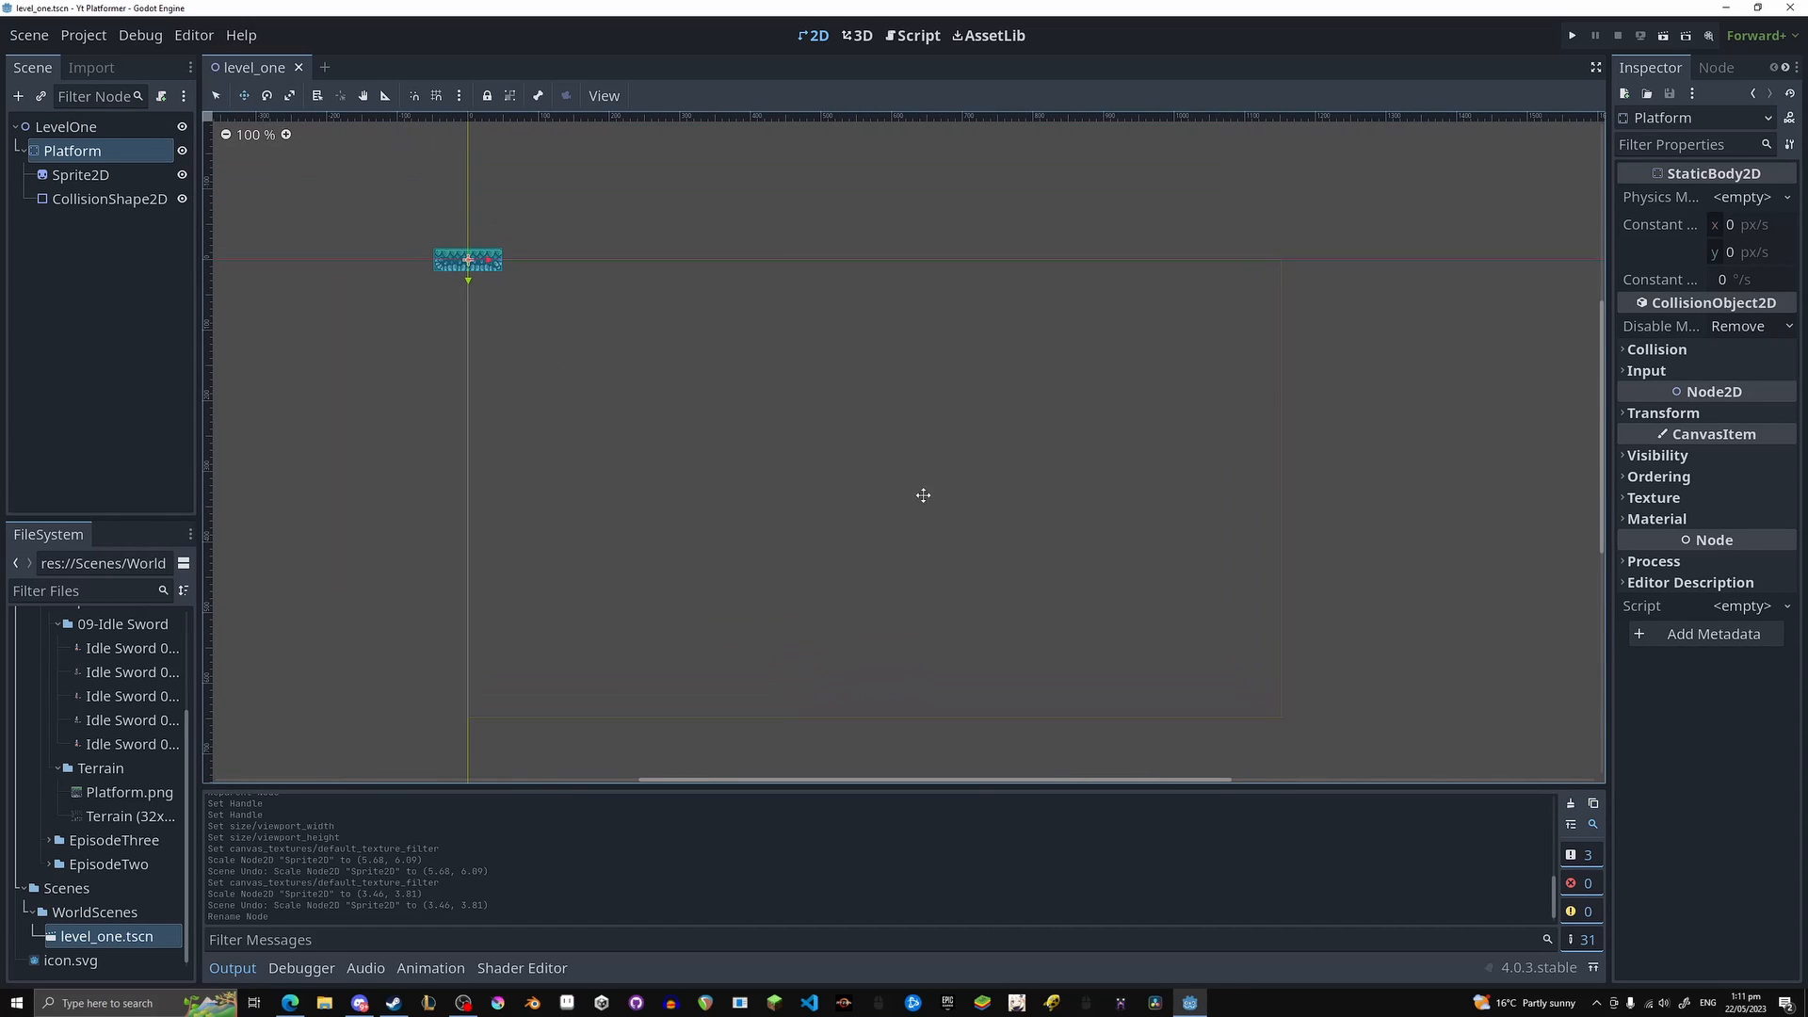
pyautogui.moveTo(461, 258)
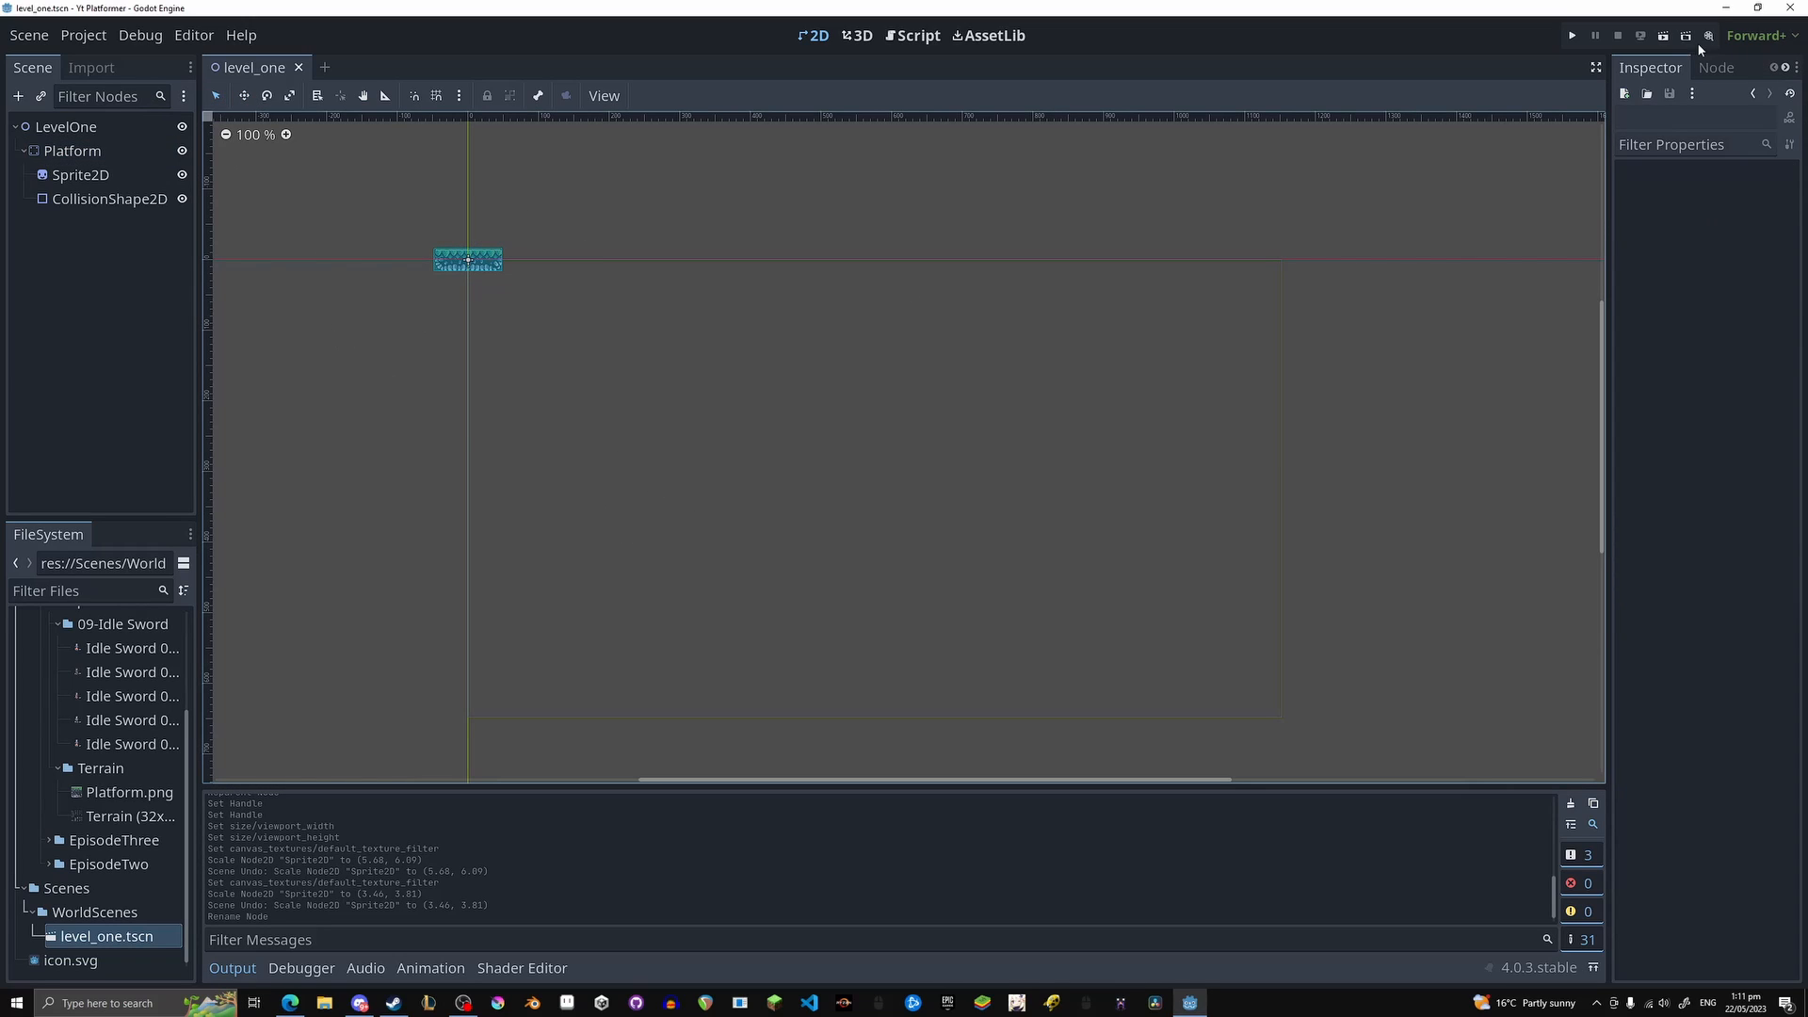
# Step: Test-run the level, then open the Project menu again
pyautogui.click(1571, 35)
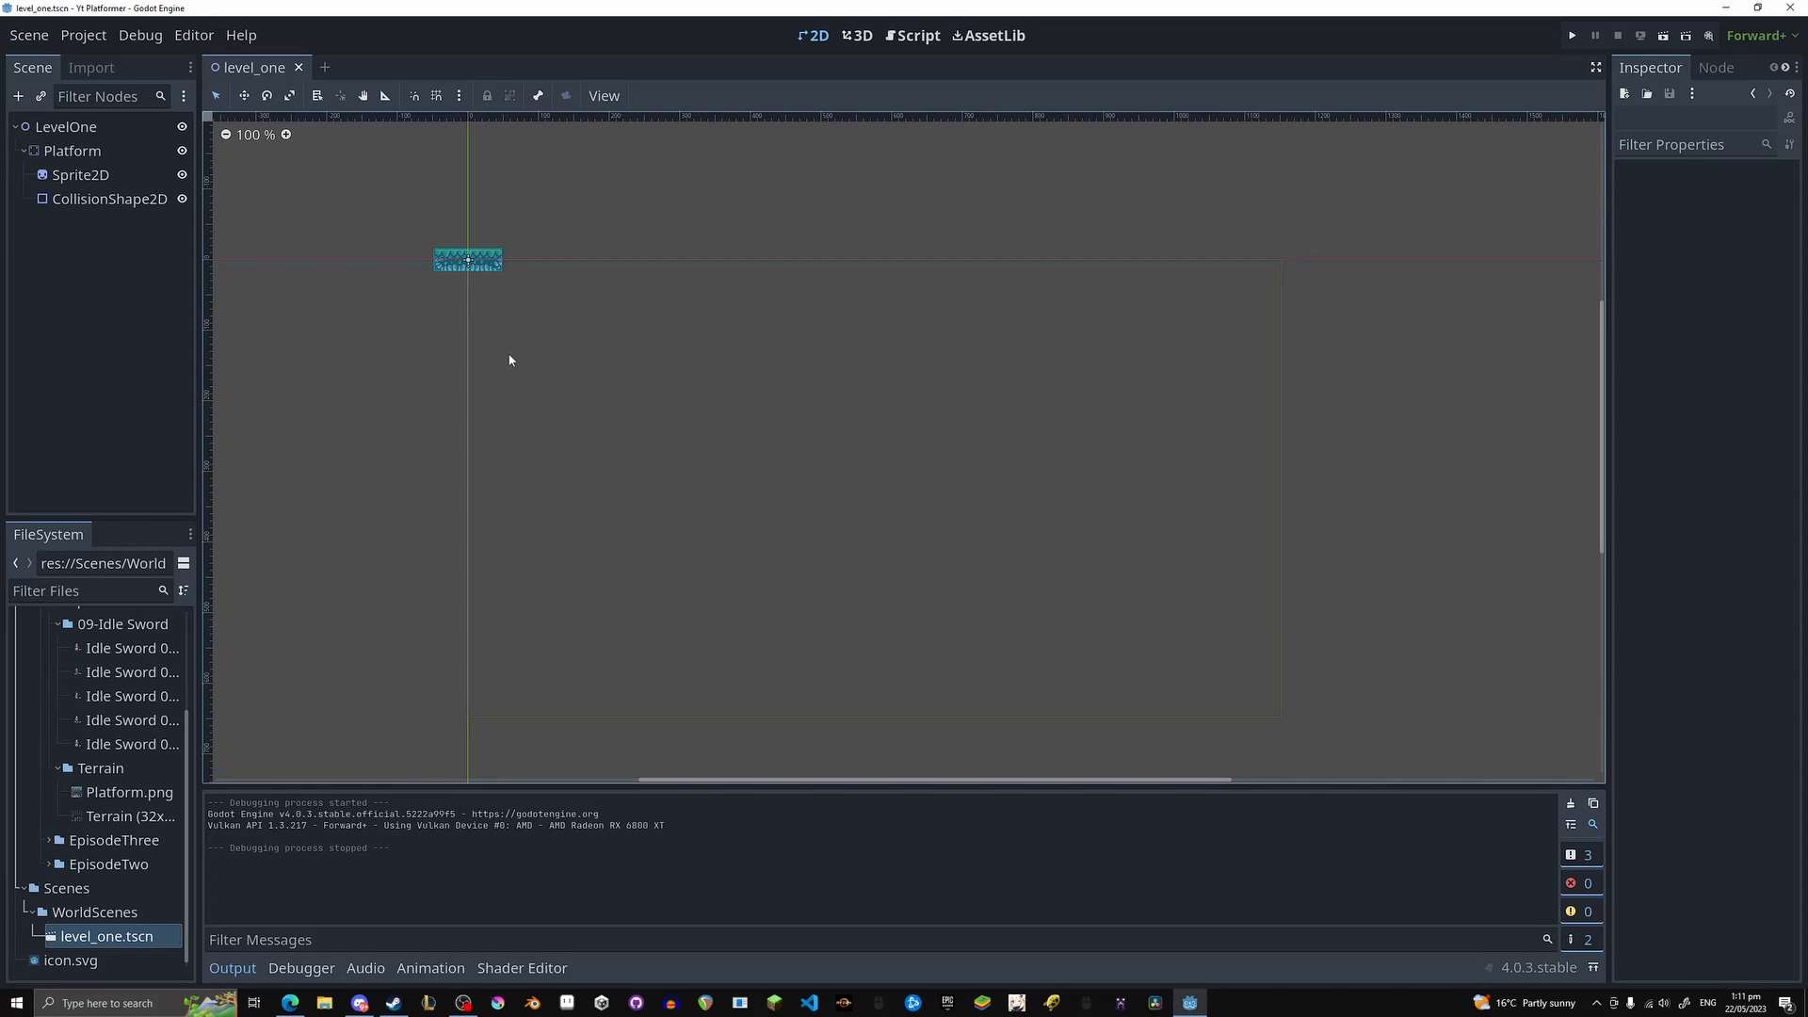
pyautogui.click(83, 35)
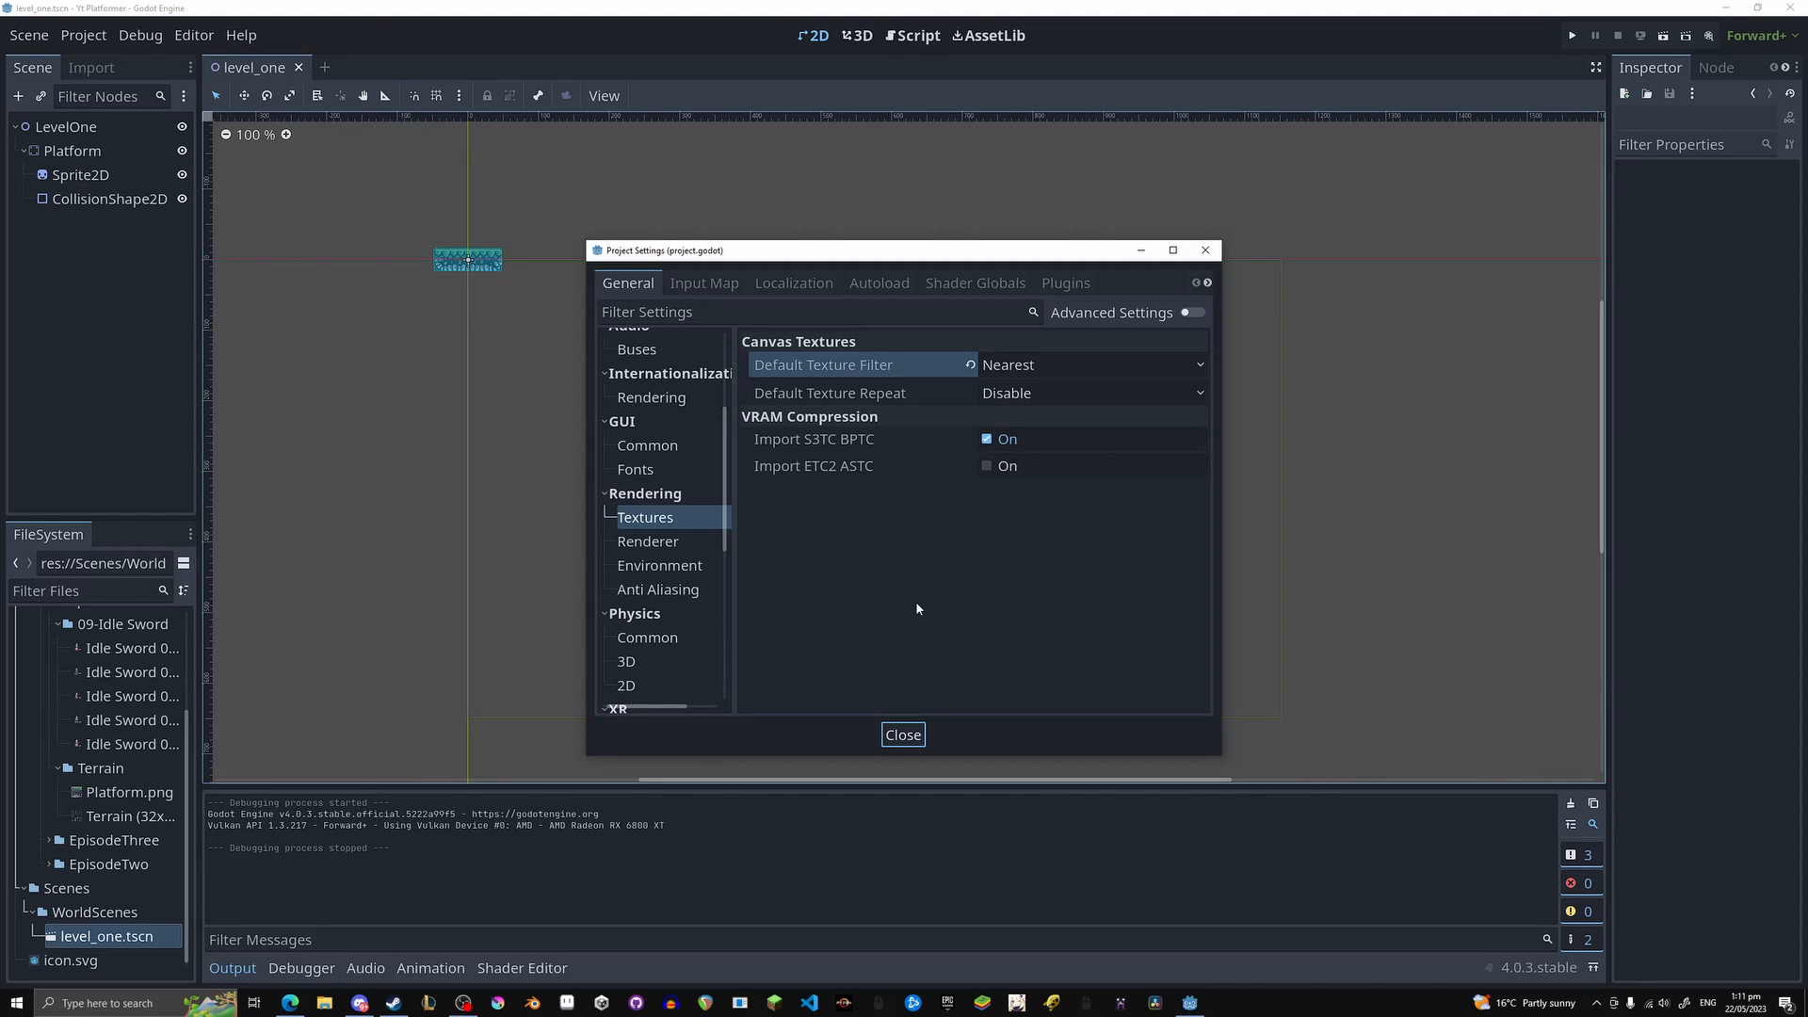
# Step: Set Display > Window viewport width 960 and height 540, then close settings
pyautogui.click(643, 462)
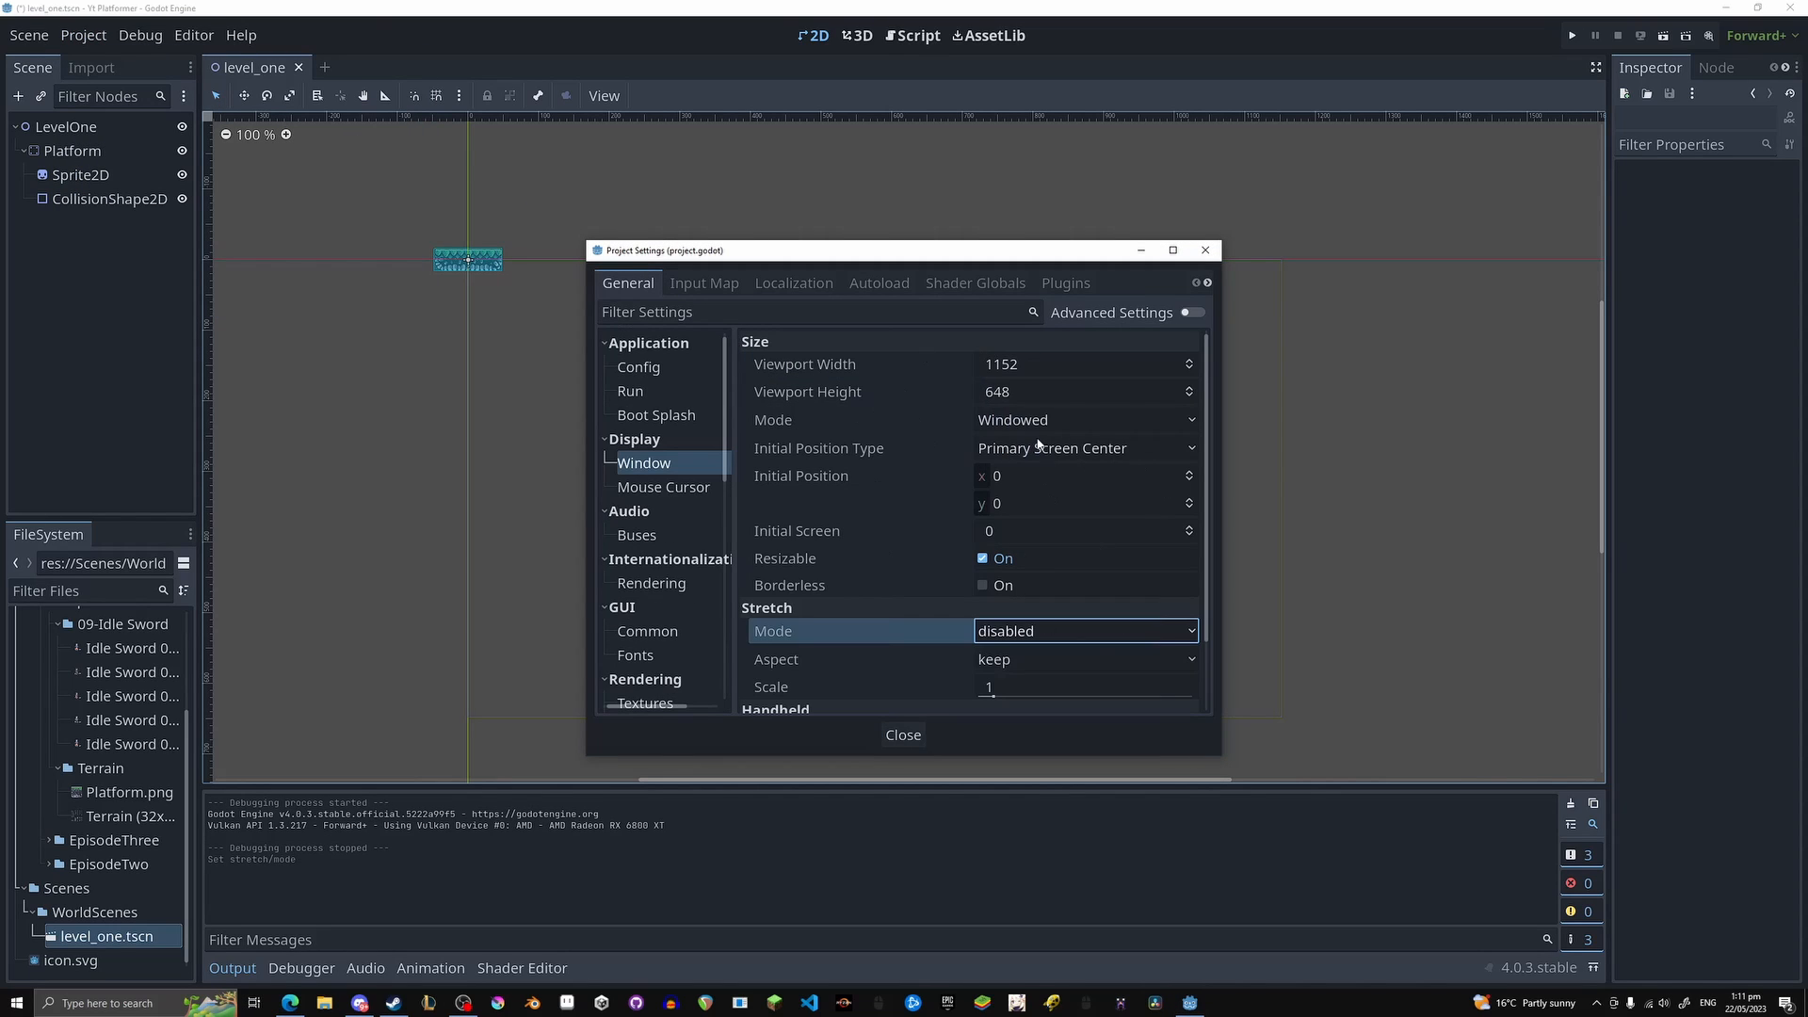
pyautogui.moveTo(1030, 379)
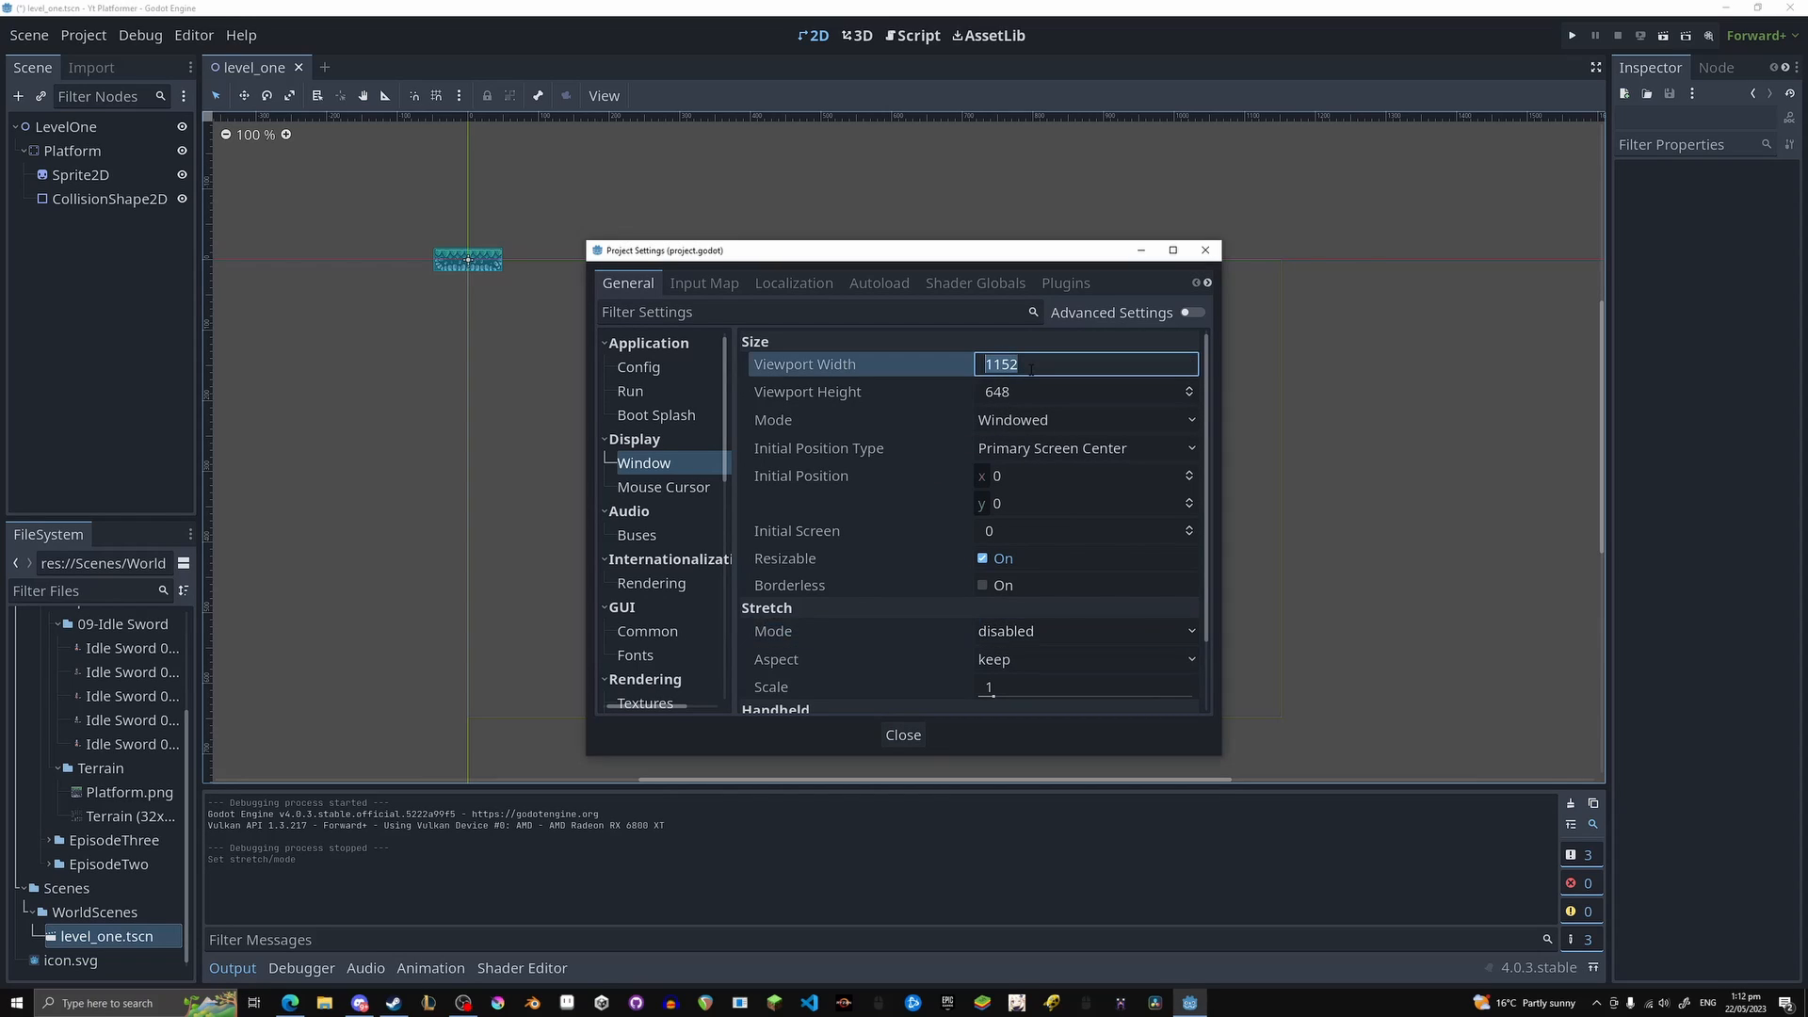
pyautogui.write('860')
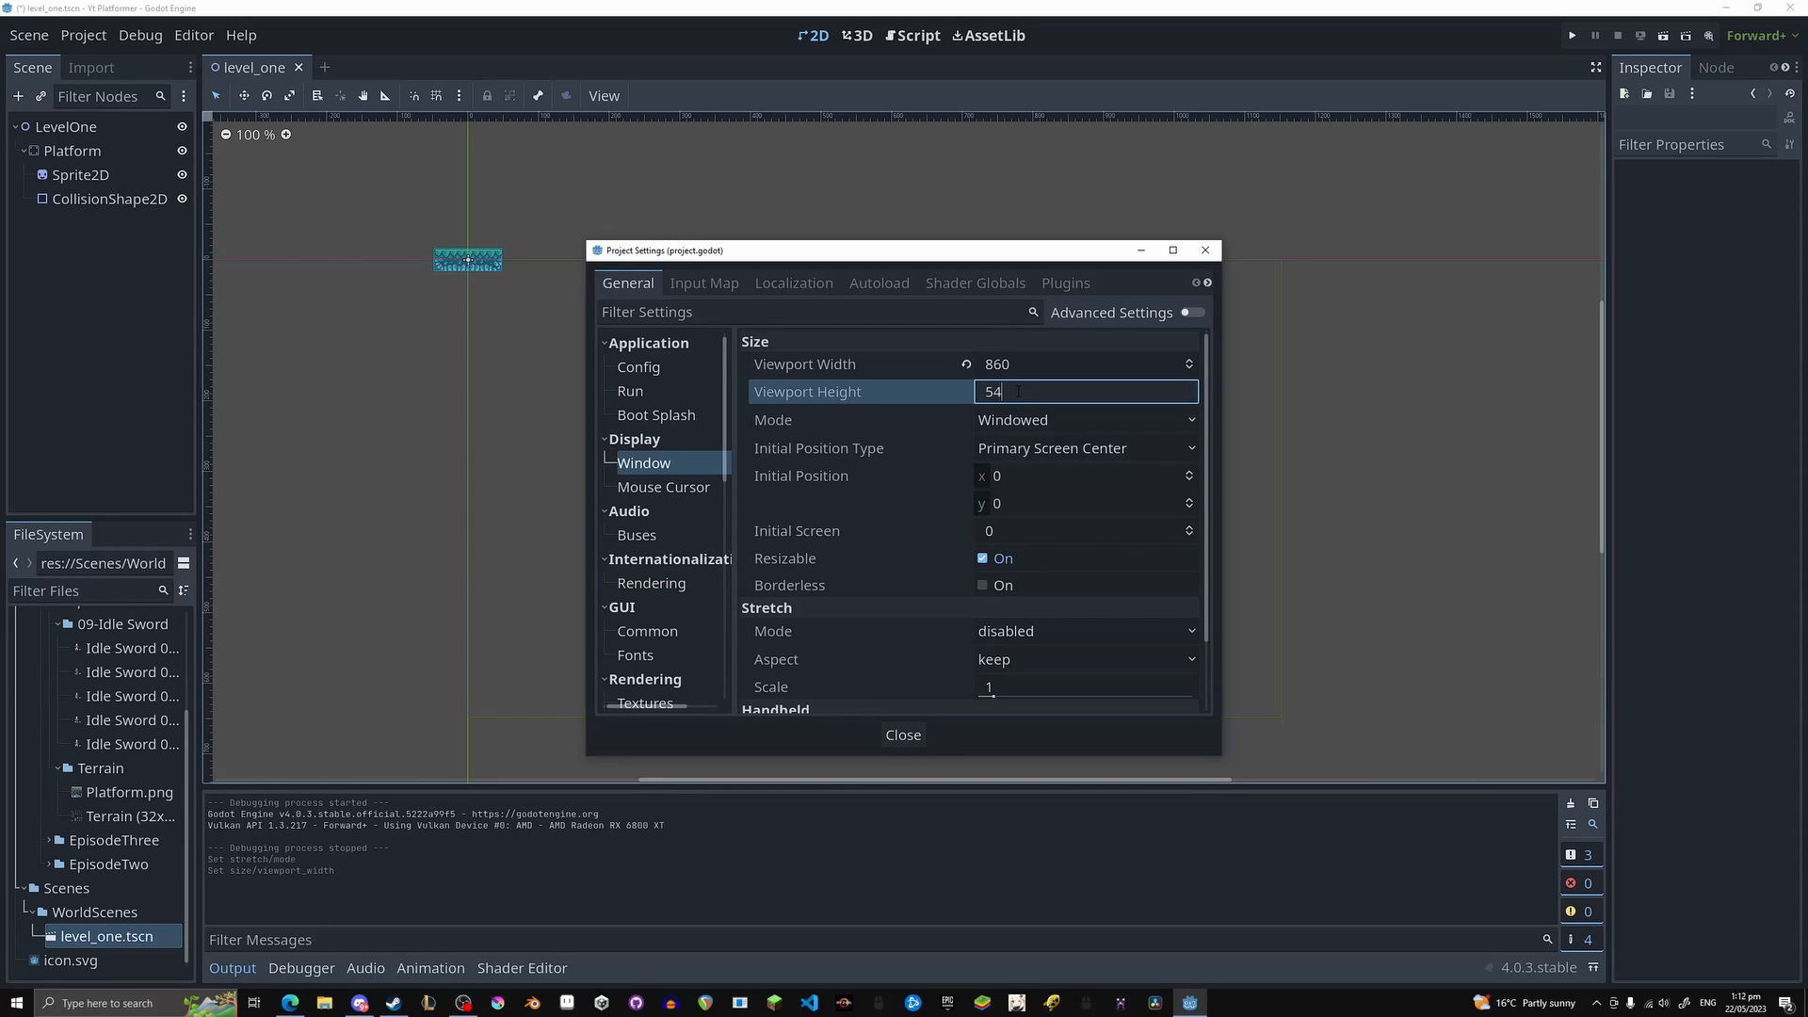
pyautogui.press('Return')
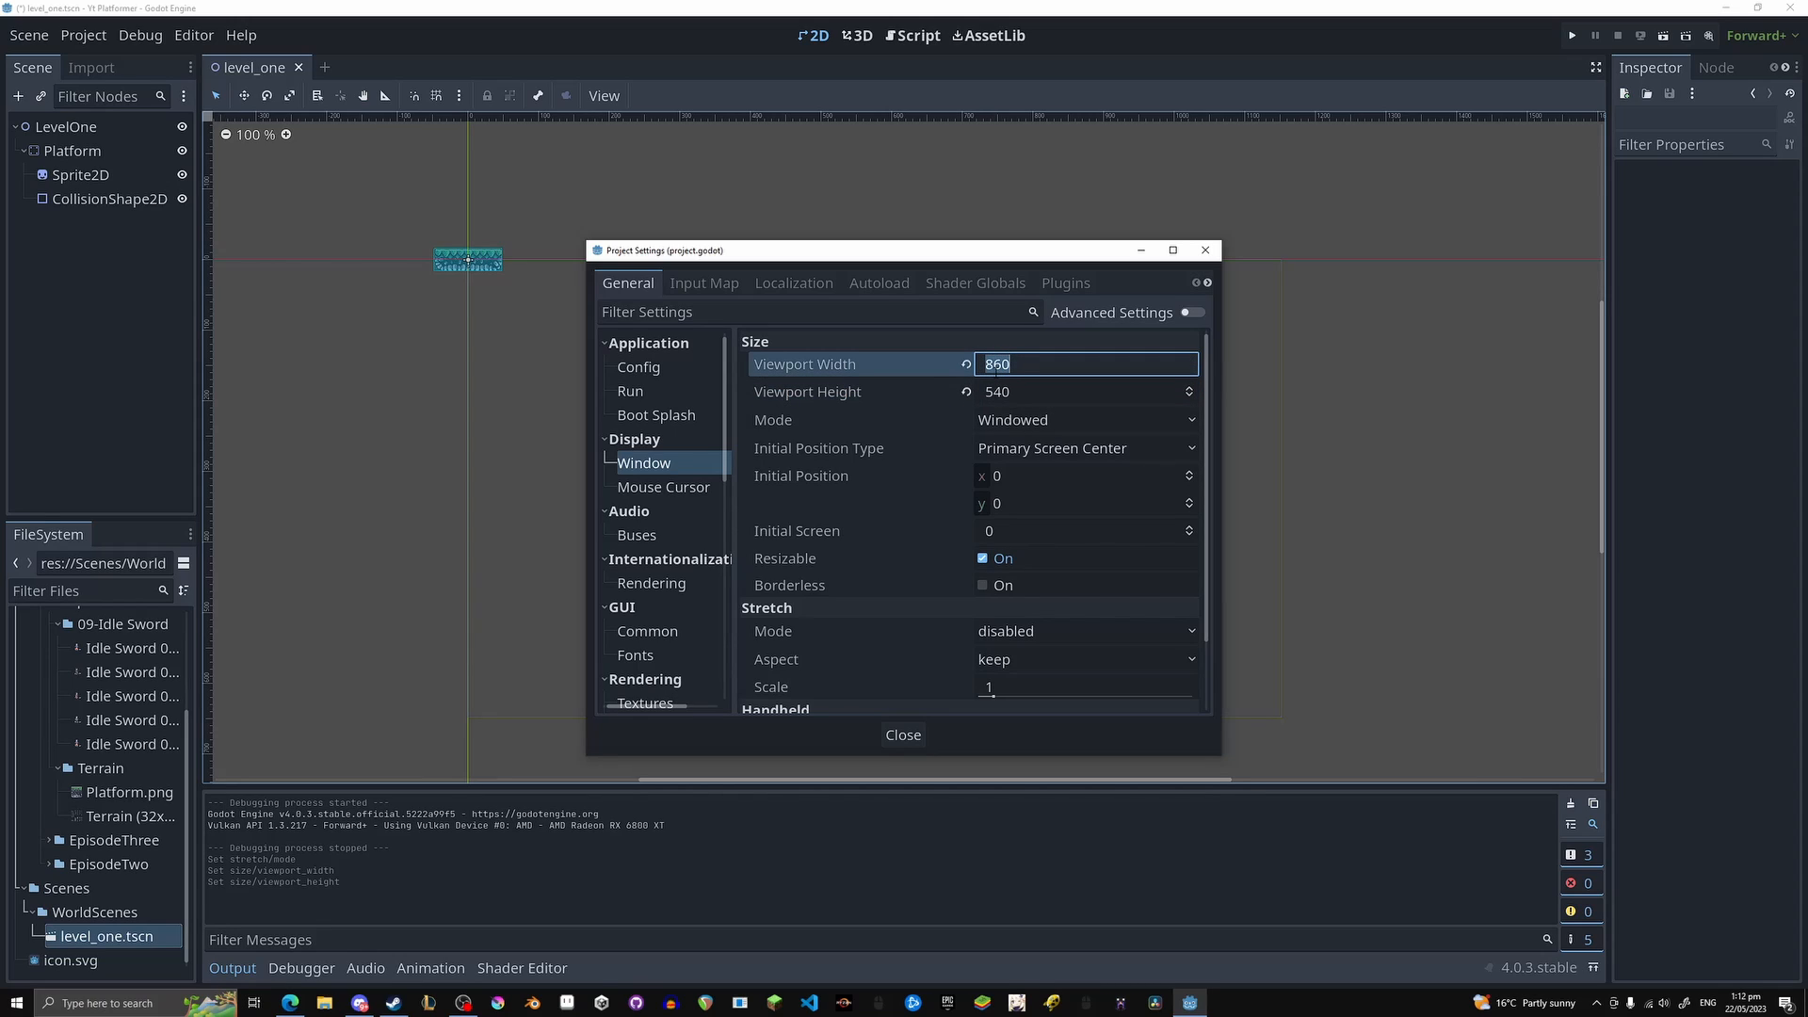
pyautogui.write('960')
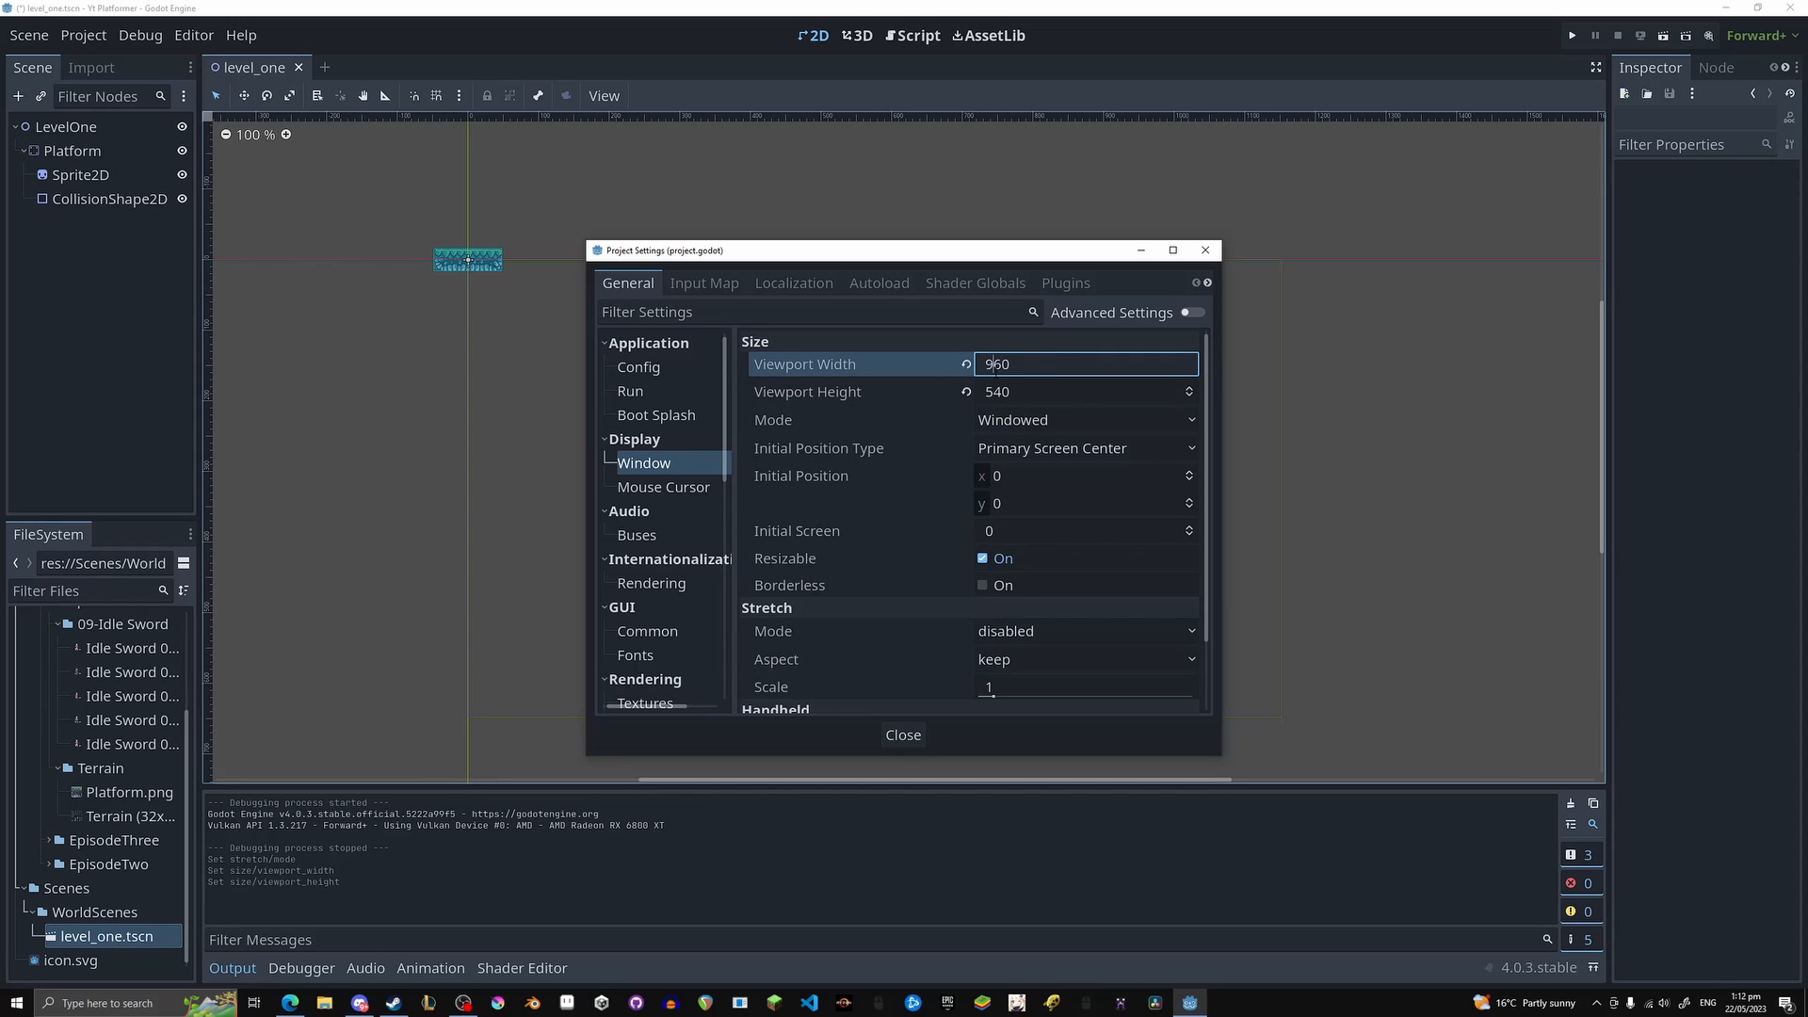
pyautogui.click(902, 734)
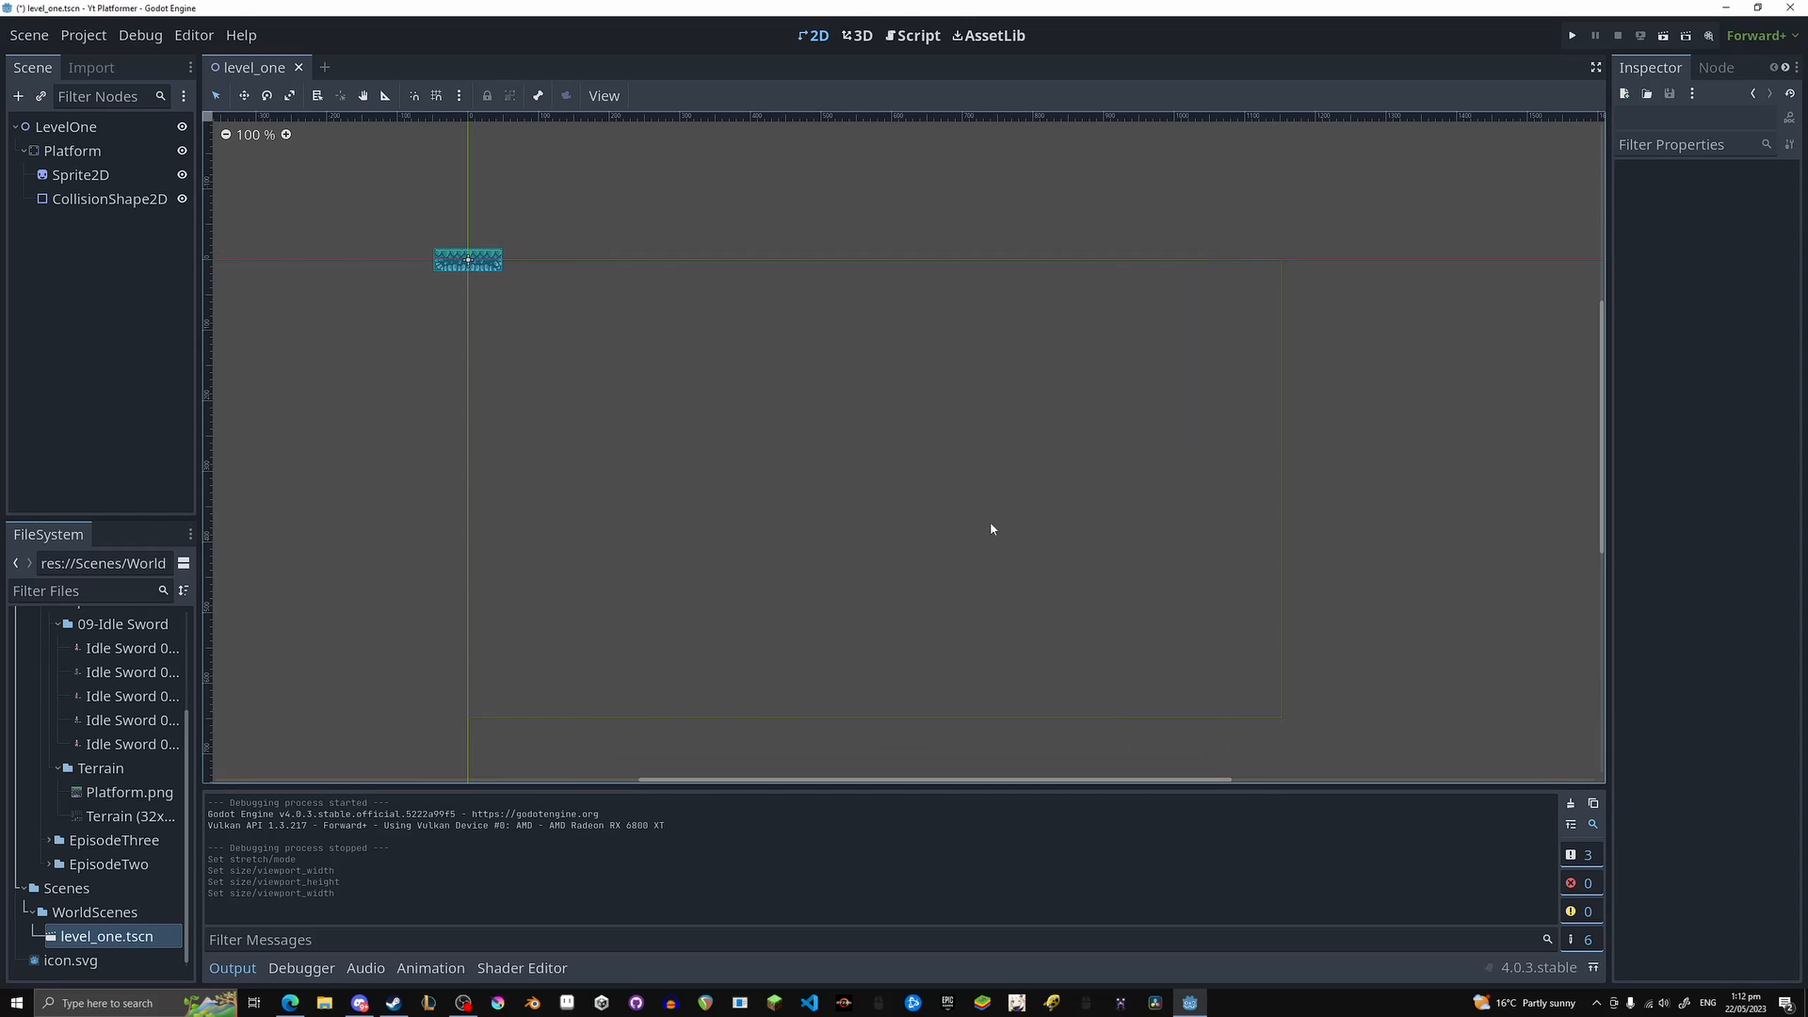
pyautogui.scroll(3)
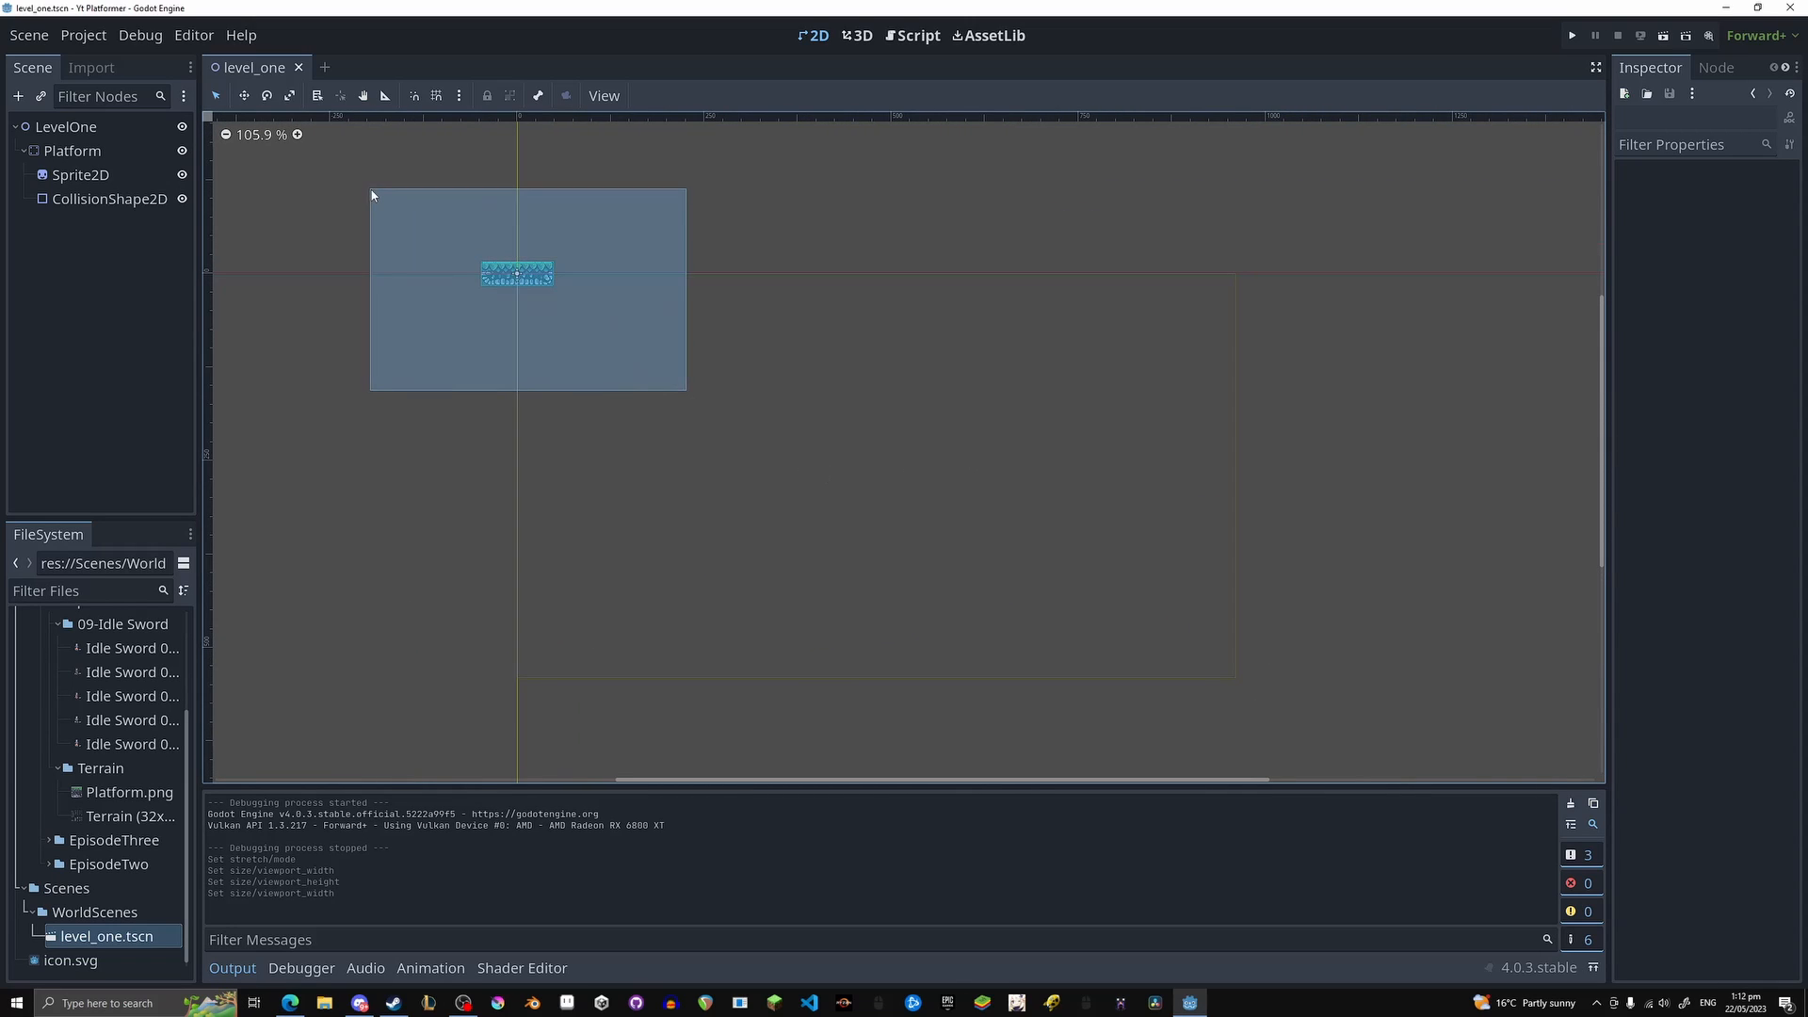
# Step: Move the Platform body lower and test-run the level in a maximized game window
pyautogui.click(73, 150)
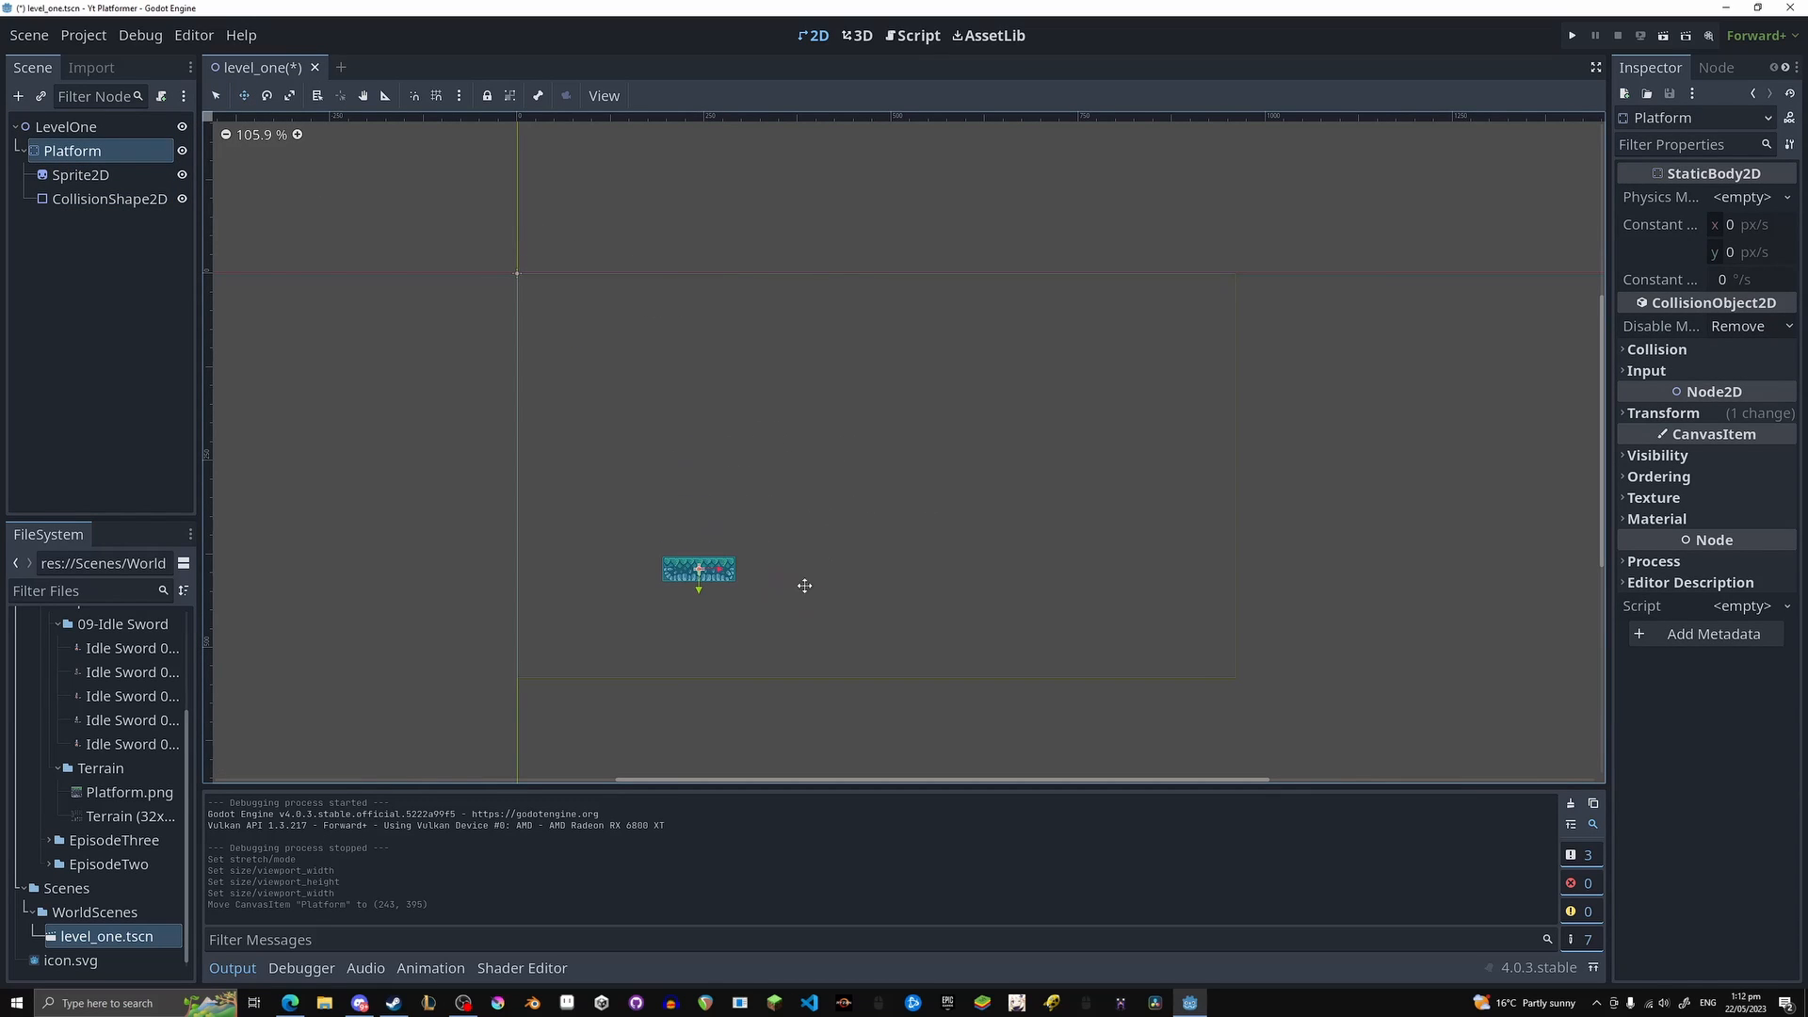
pyautogui.click(1250, 327)
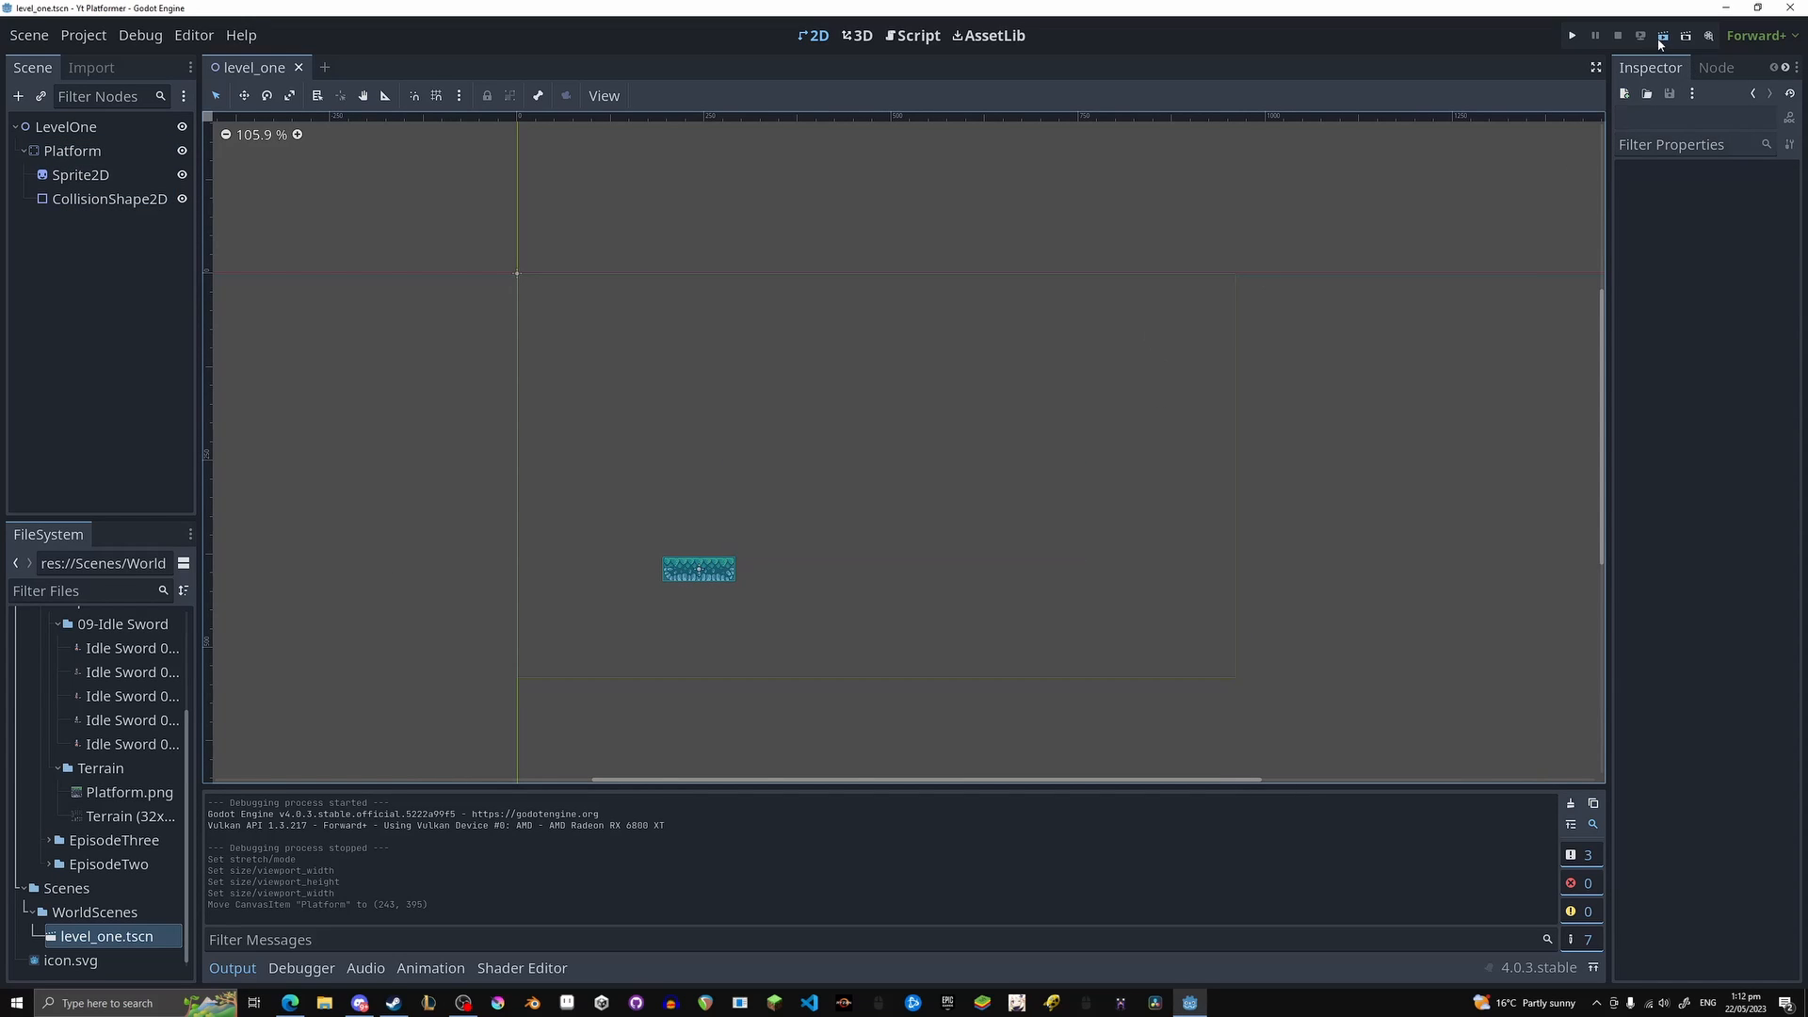
pyautogui.click(1571, 36)
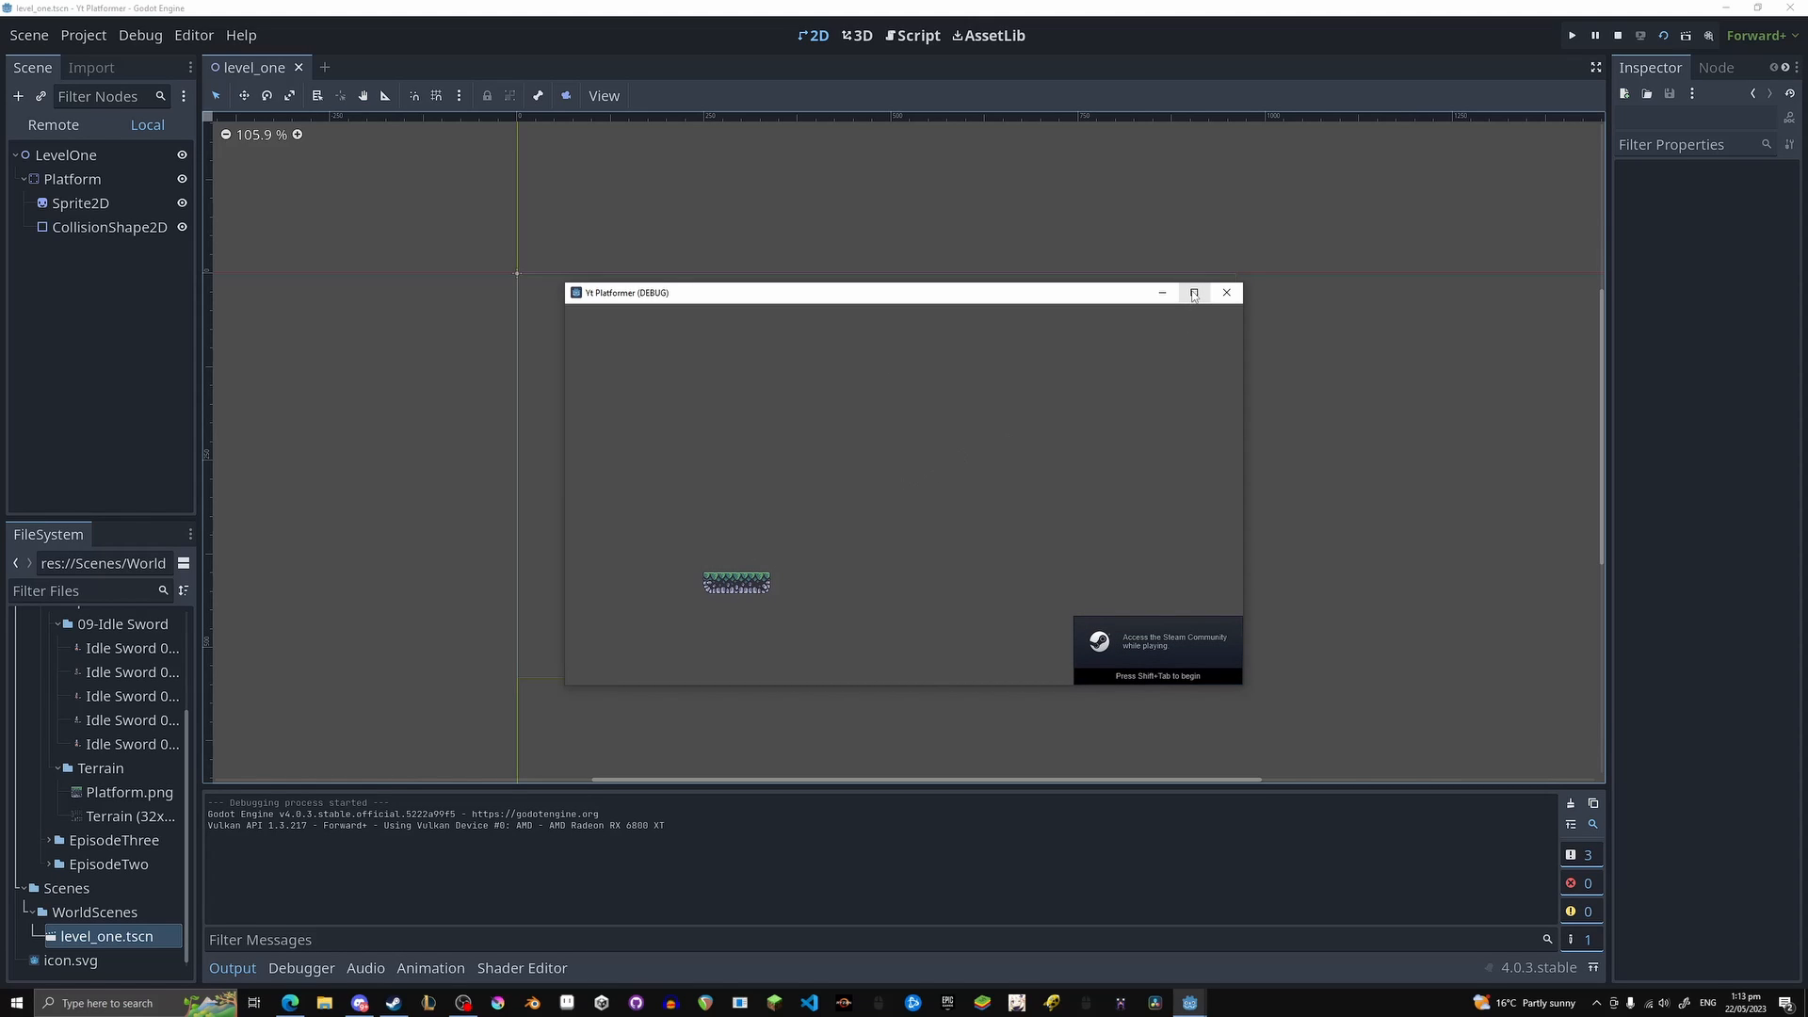
pyautogui.click(1195, 293)
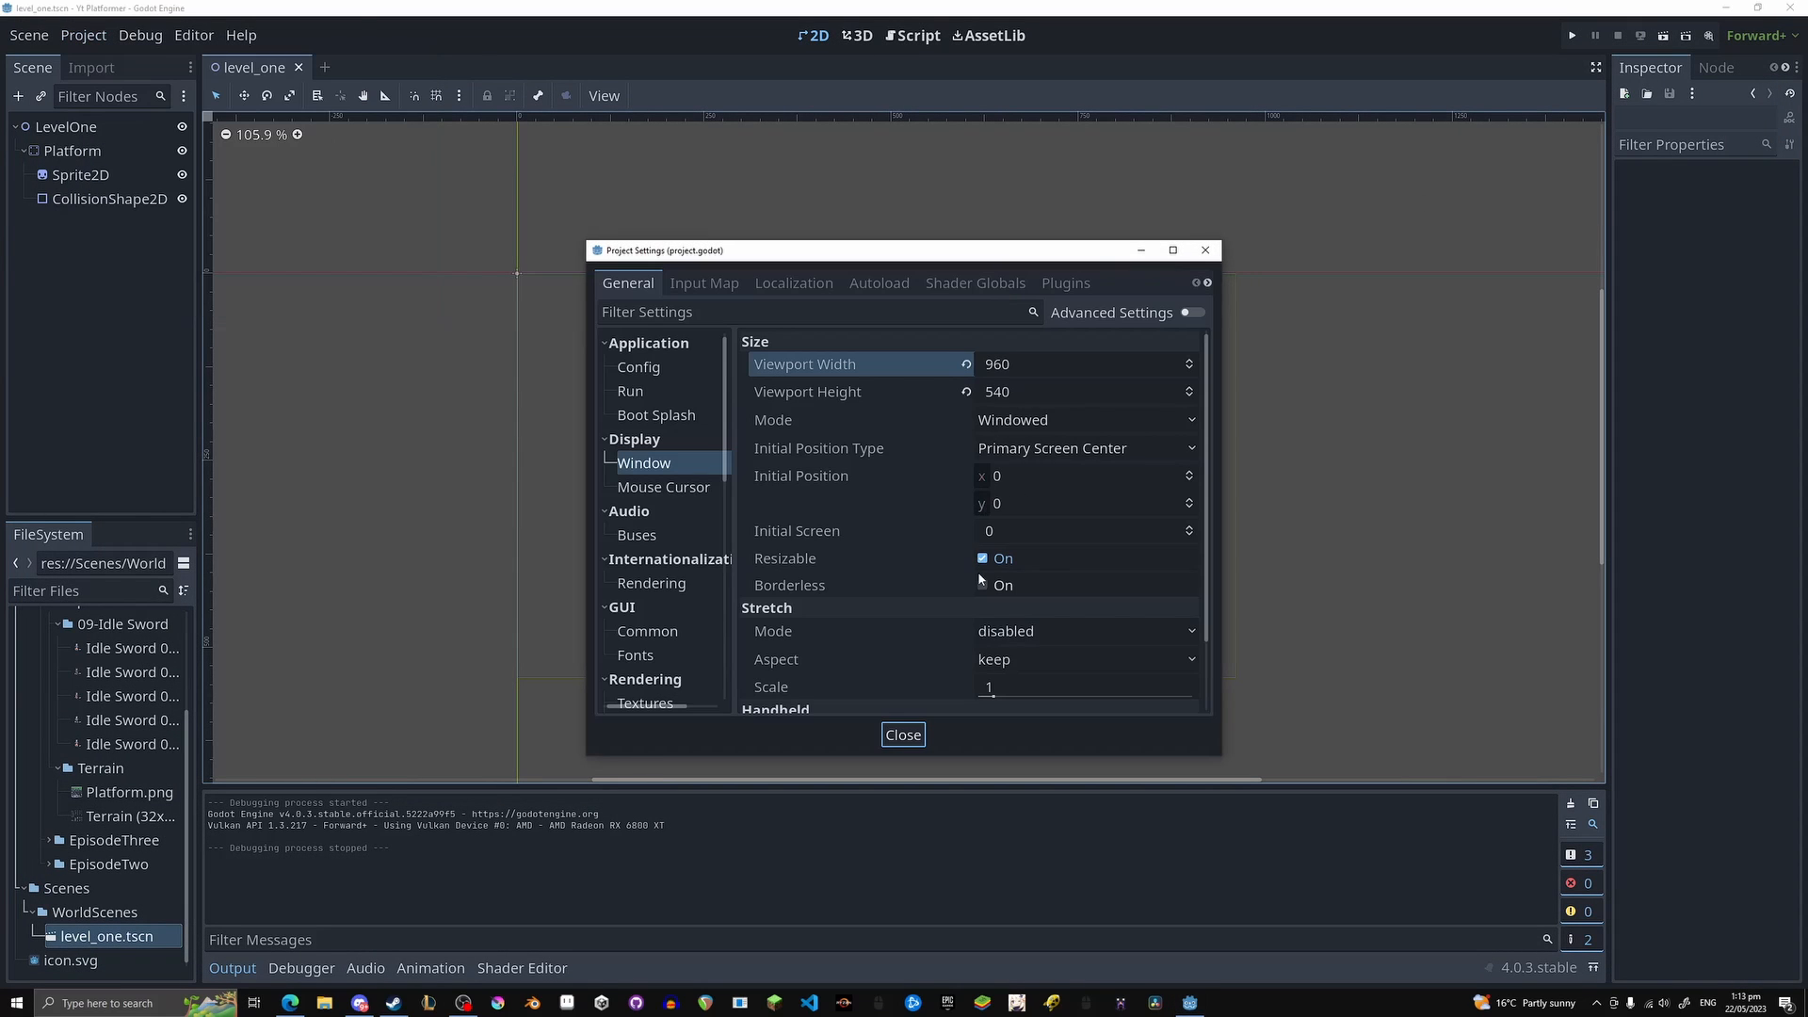
# Step: Set the window stretch mode to a scaling option and run the game to check it
pyautogui.click(1084, 631)
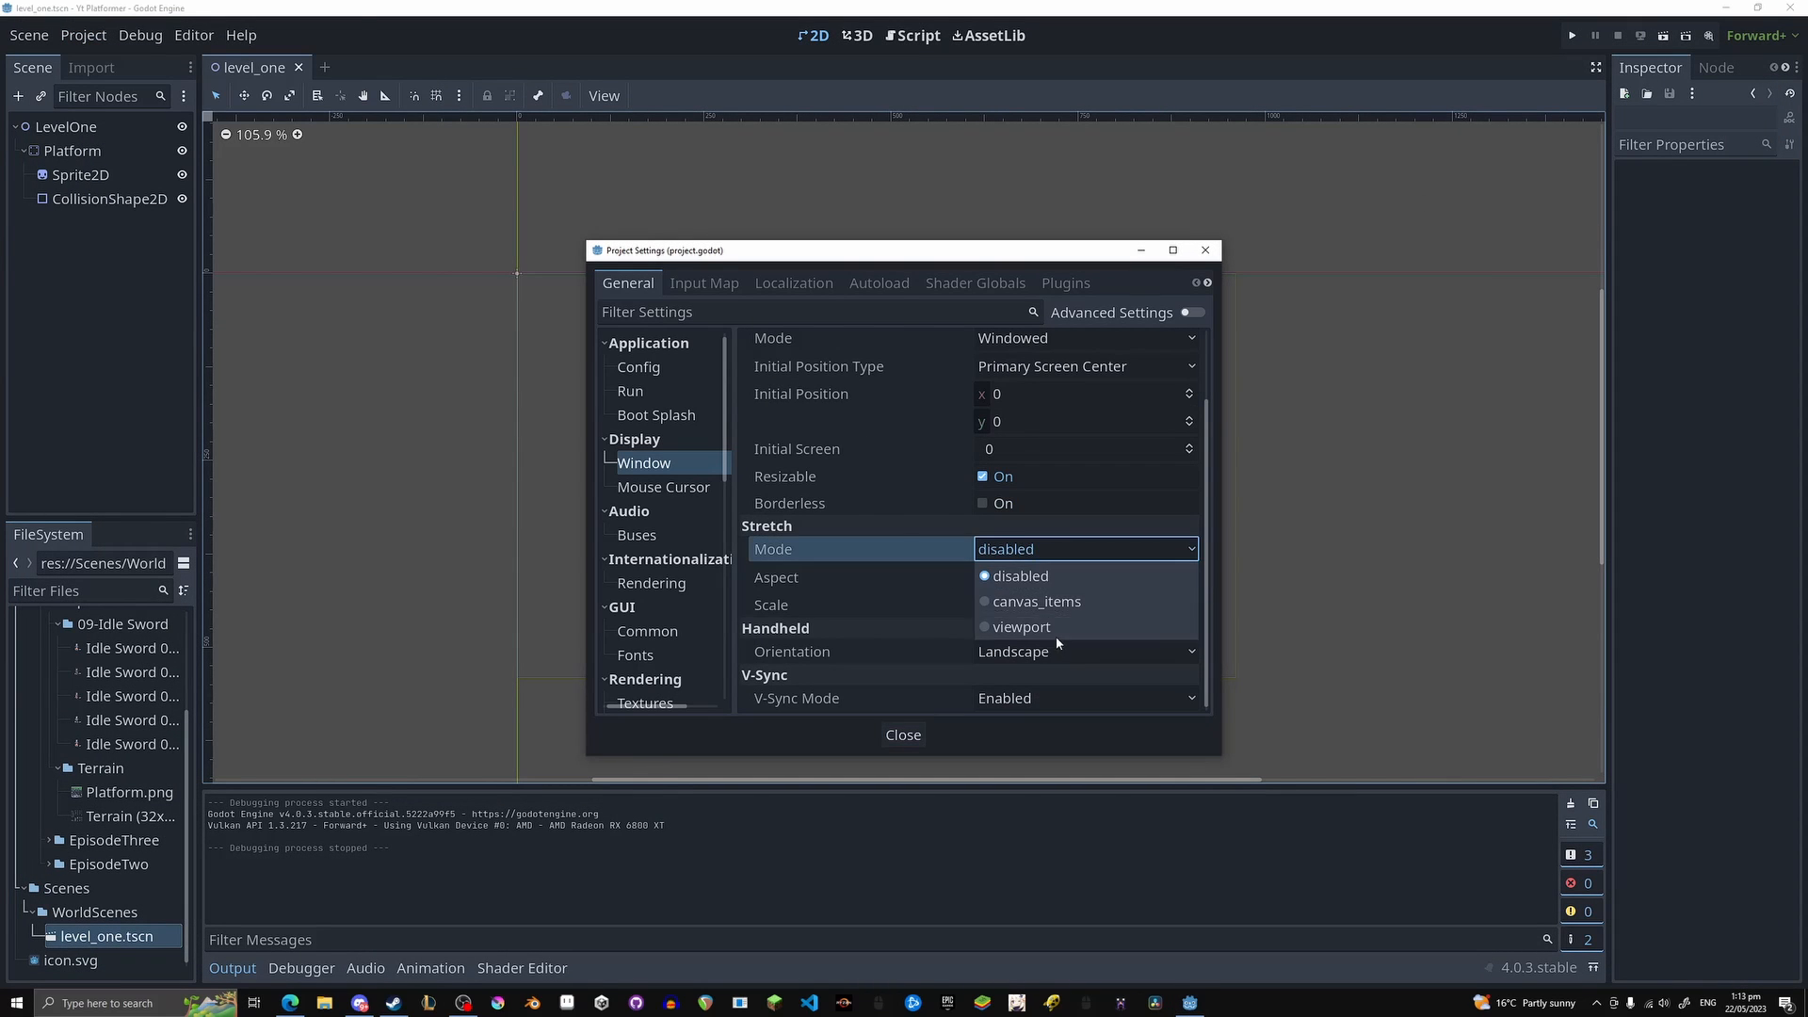
pyautogui.click(1036, 601)
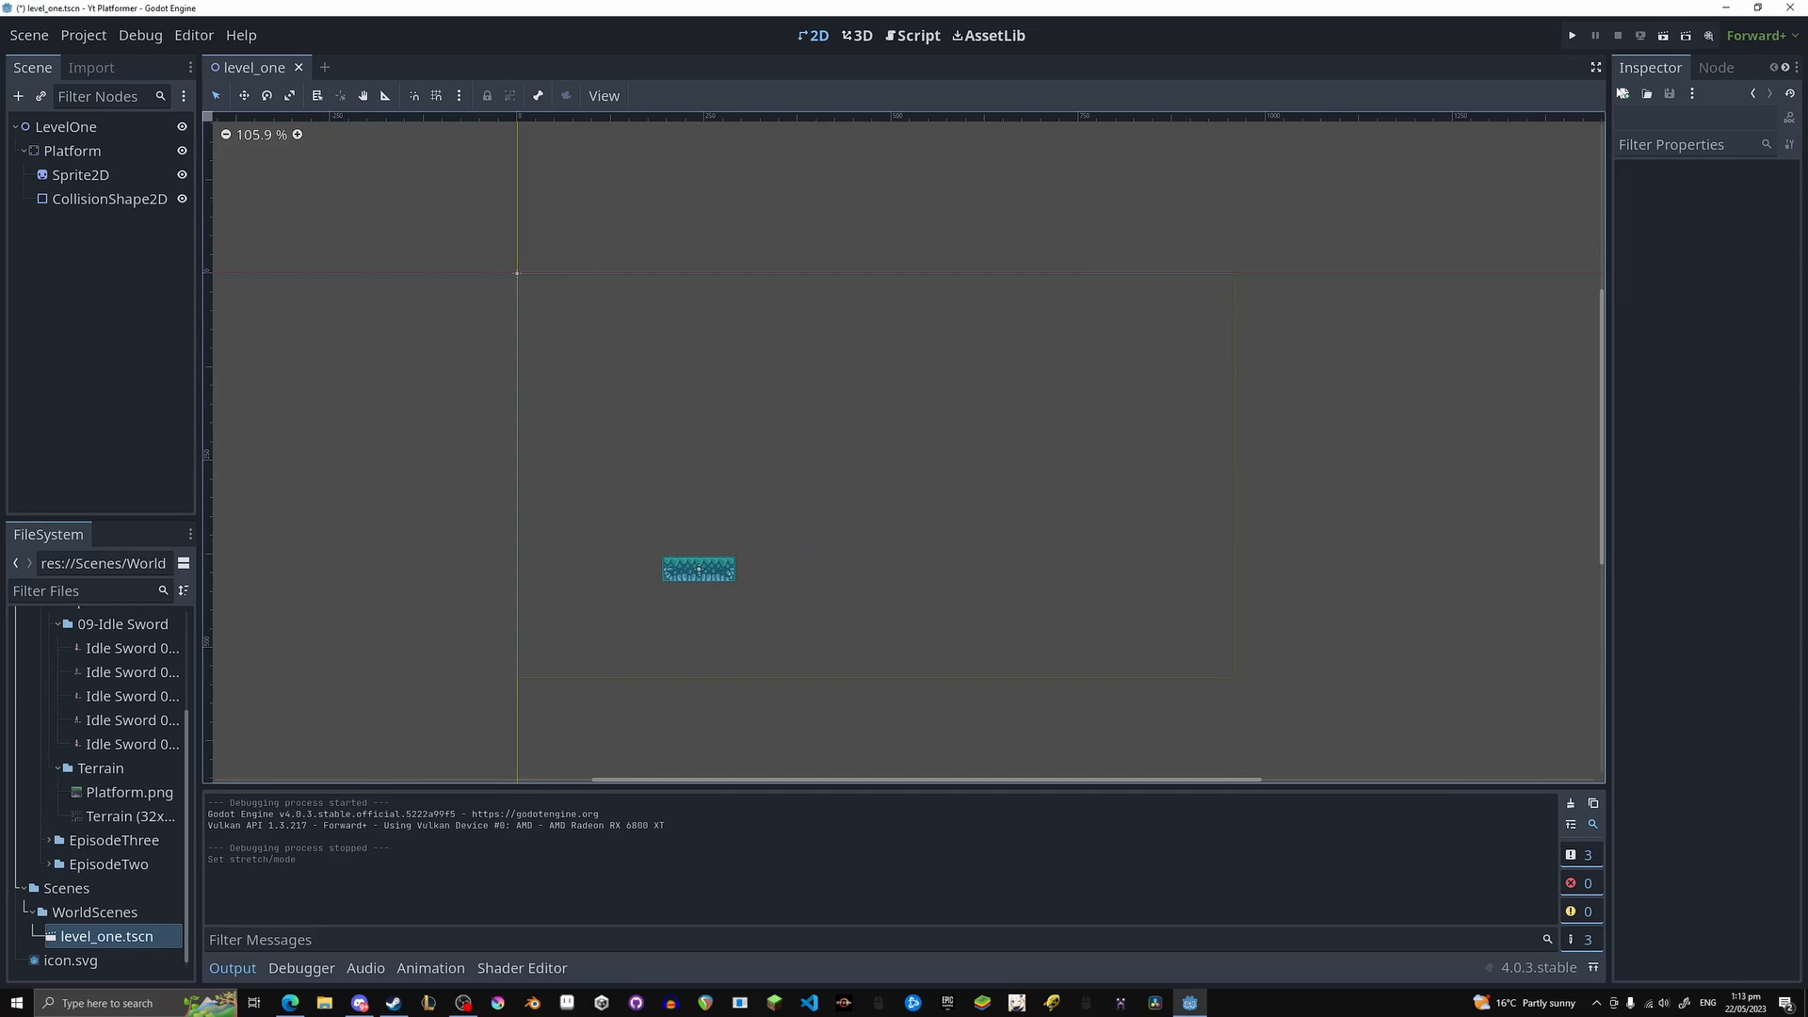
pyautogui.click(1571, 36)
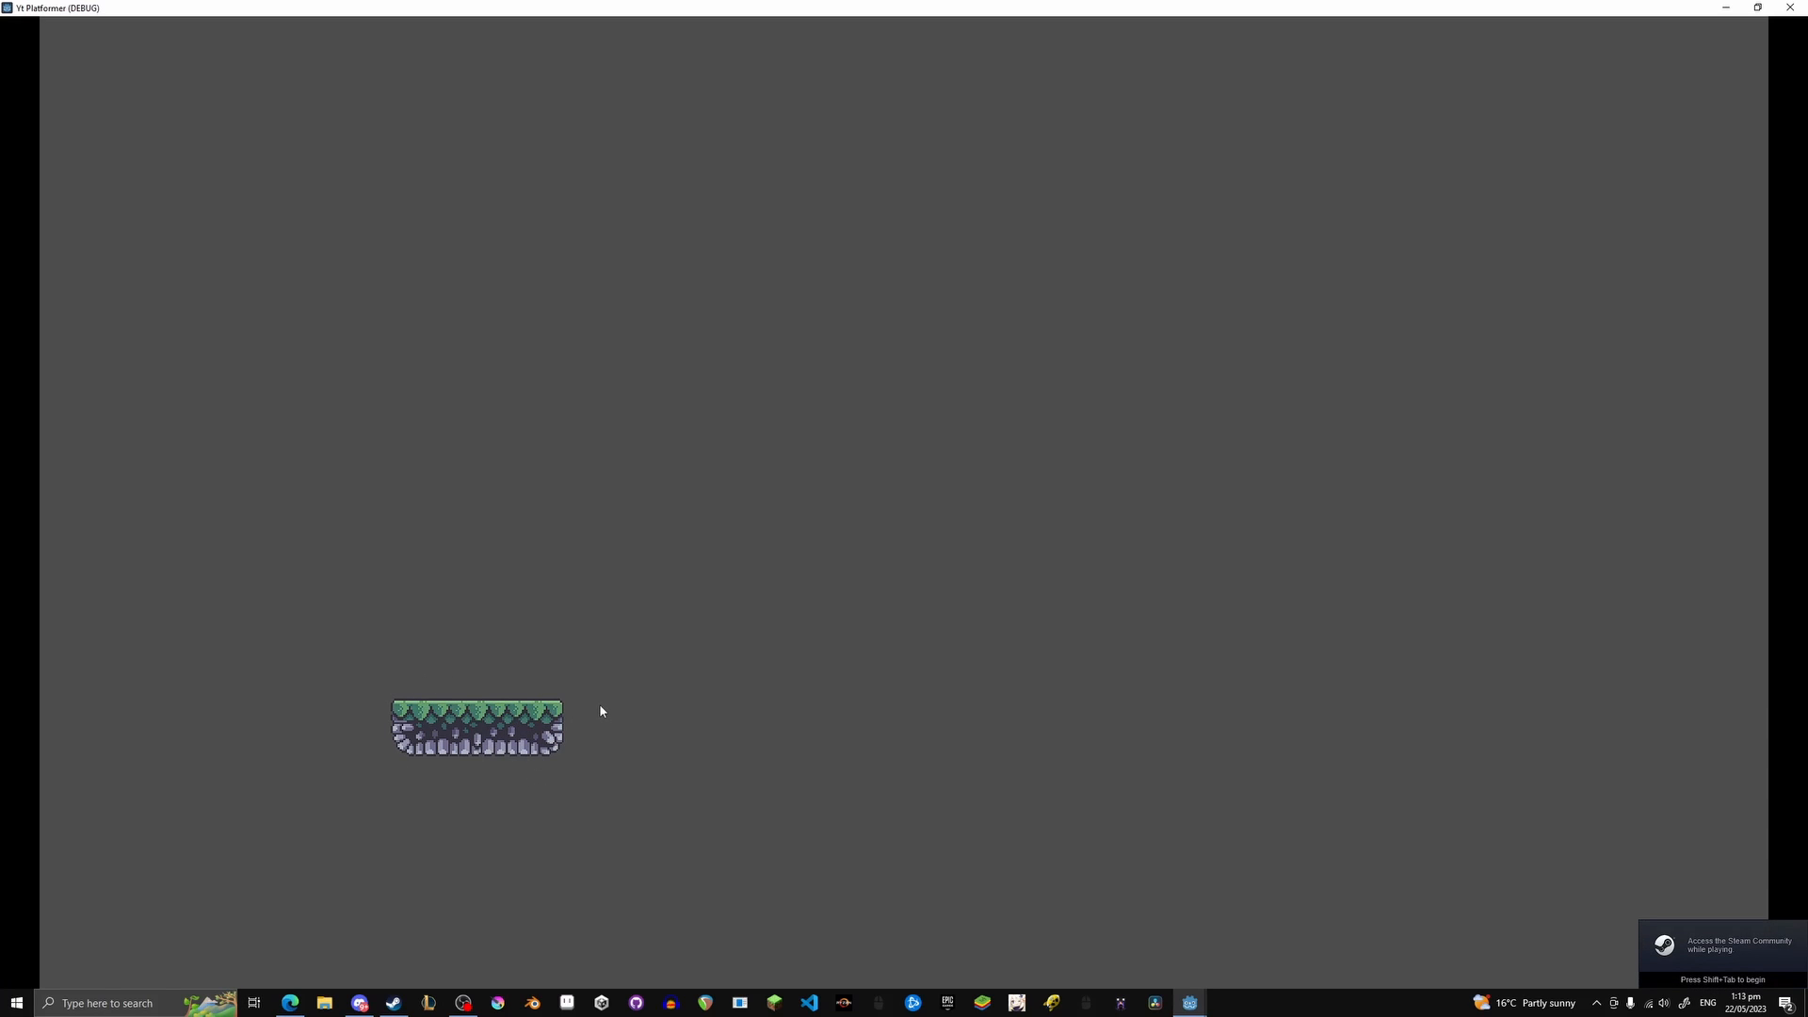
pyautogui.moveTo(599, 699)
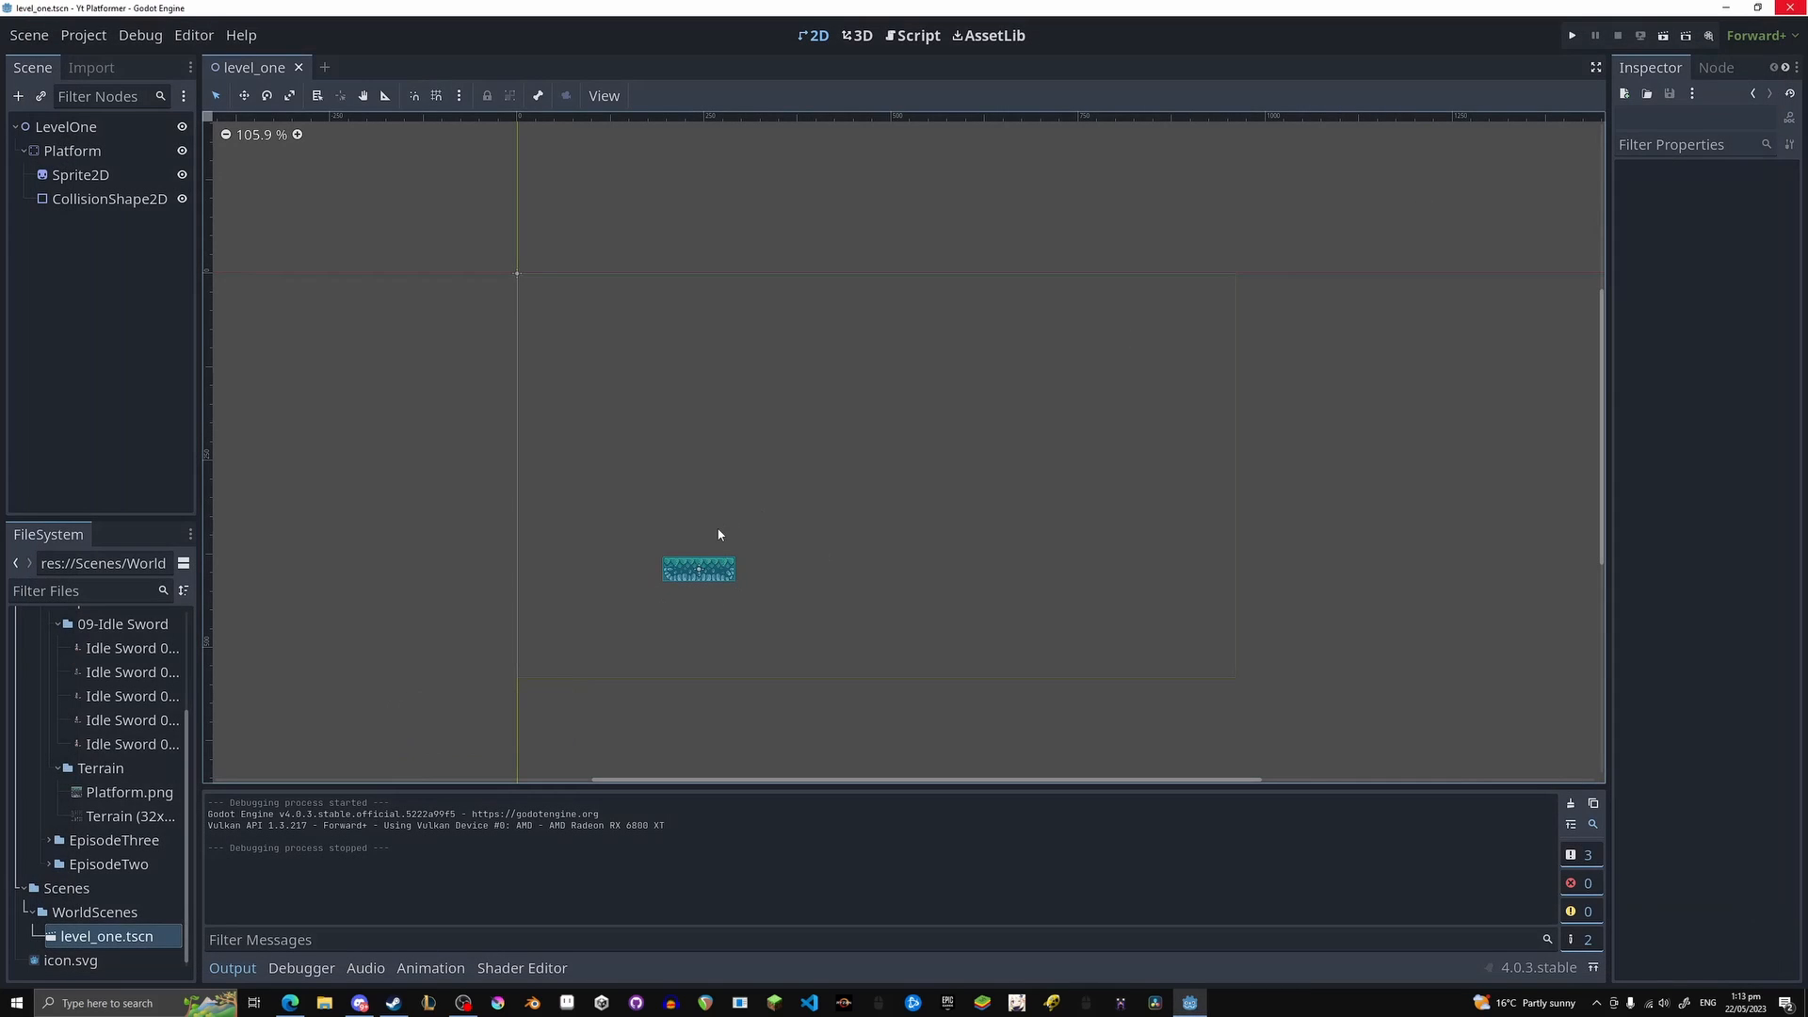
pyautogui.moveTo(551, 550)
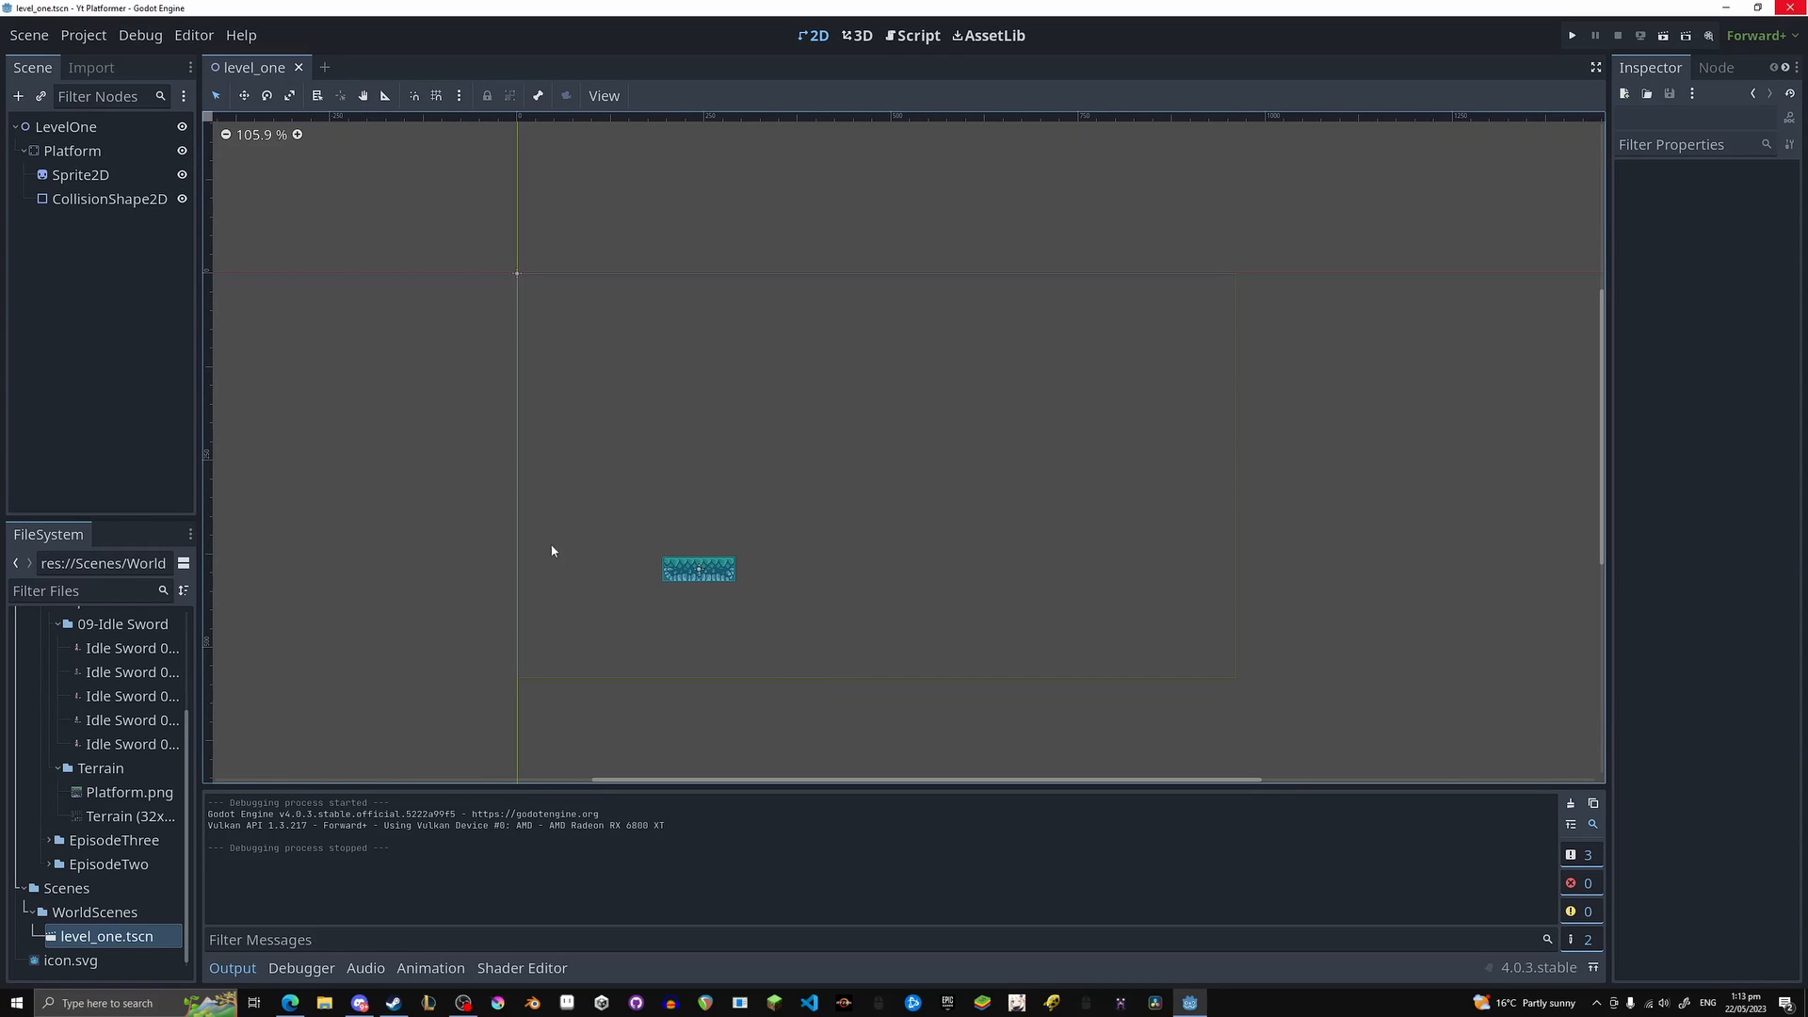
# Step: Duplicate Platform into Platform2 through Platform5 across the level and collapse their nodes
pyautogui.click(73, 150)
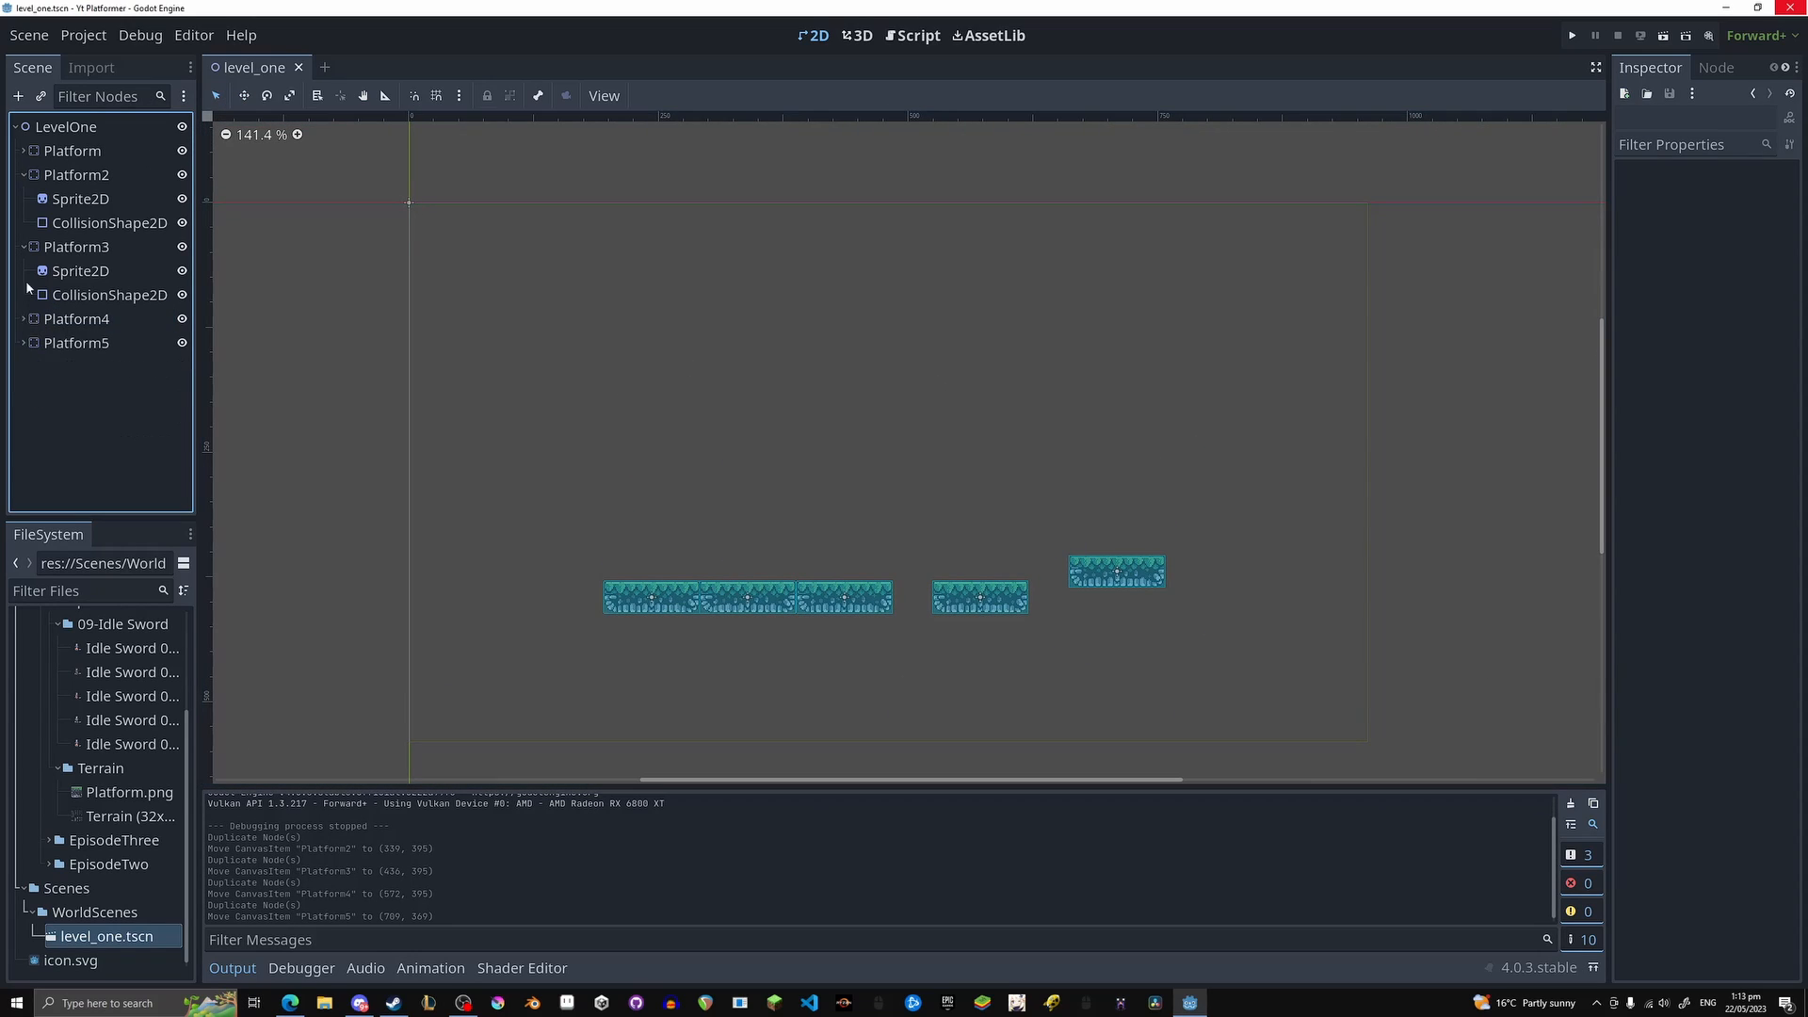
pyautogui.click(23, 174)
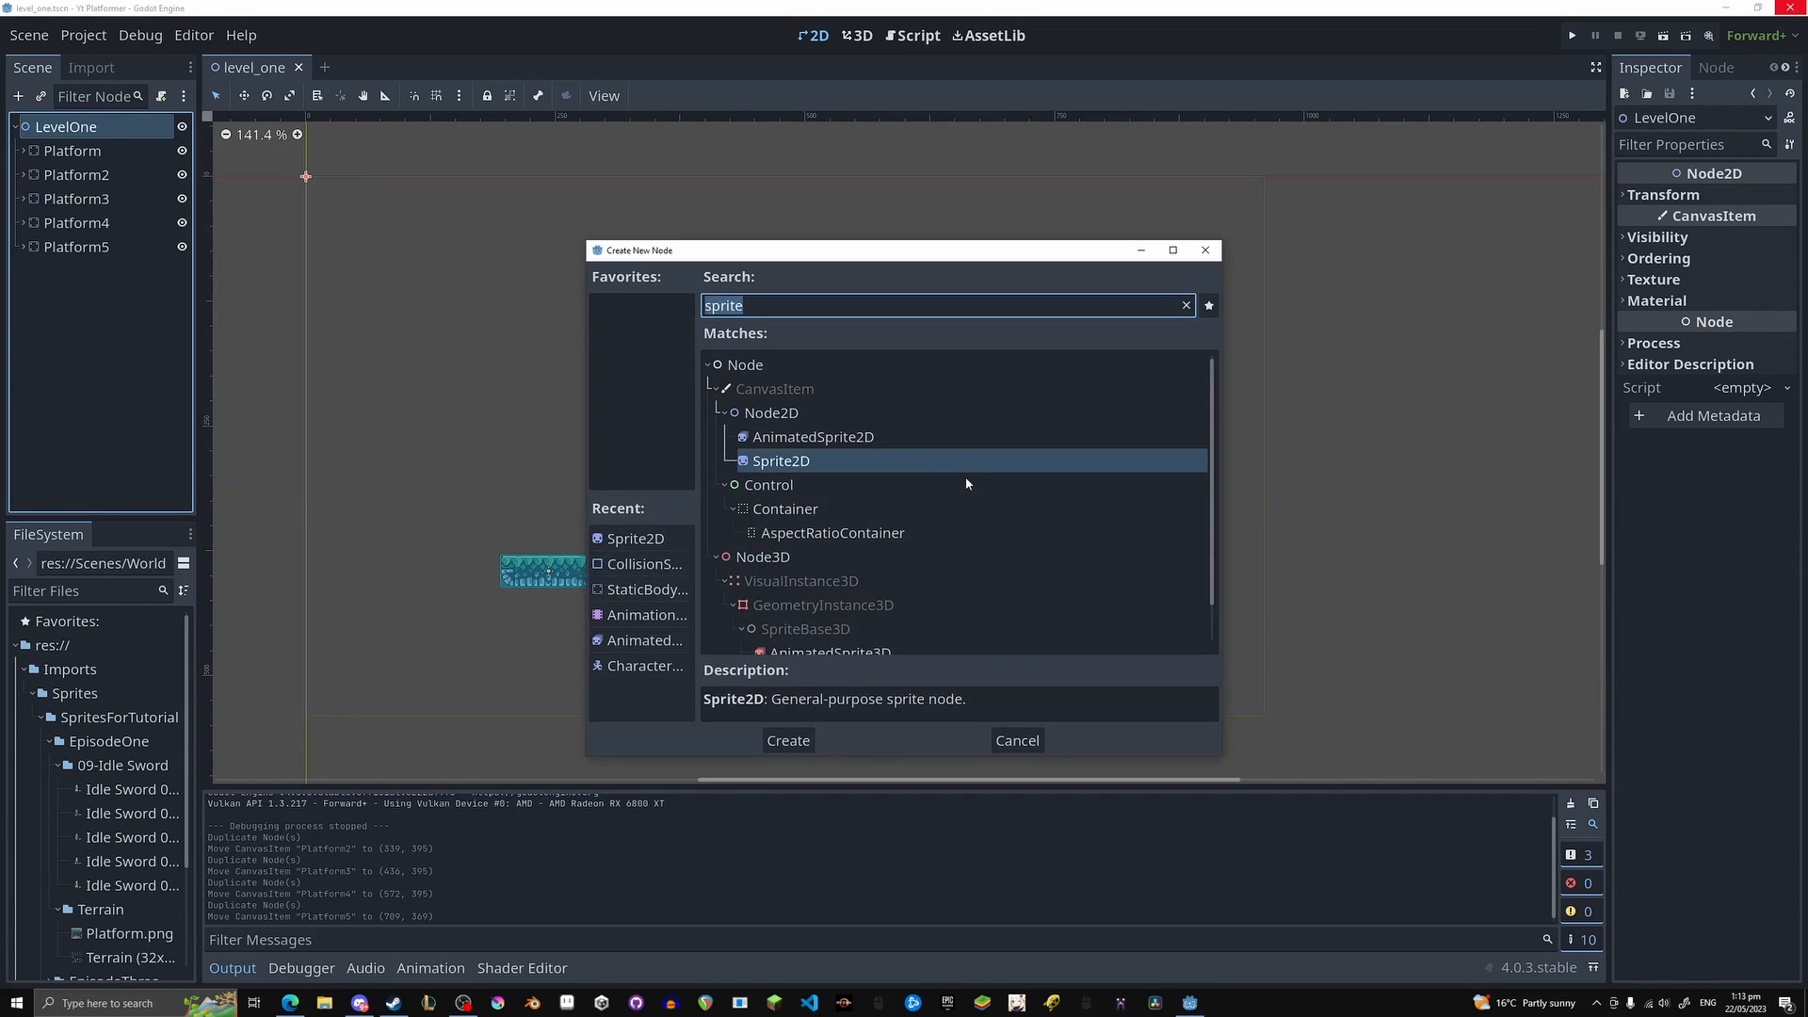
# Step: Add a CharacterBody2D to LevelOne with a CollisionShape2D child
pyautogui.write('charac')
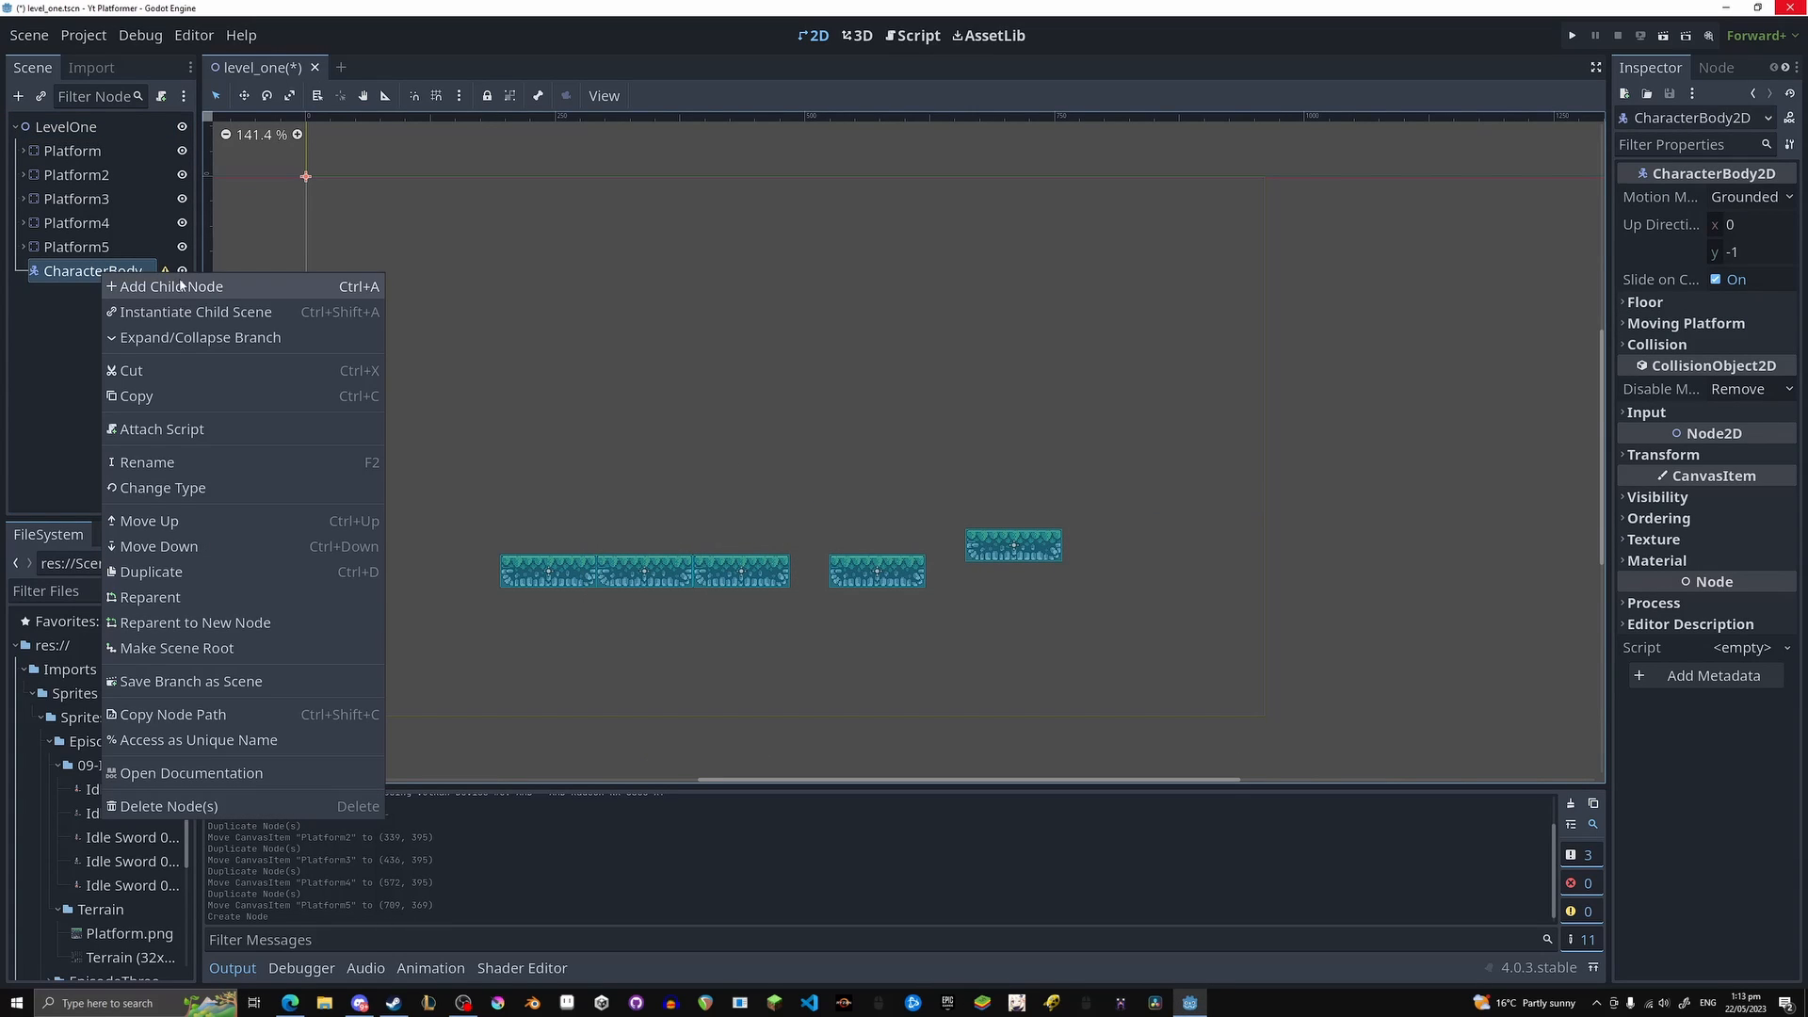
pyautogui.click(171, 284)
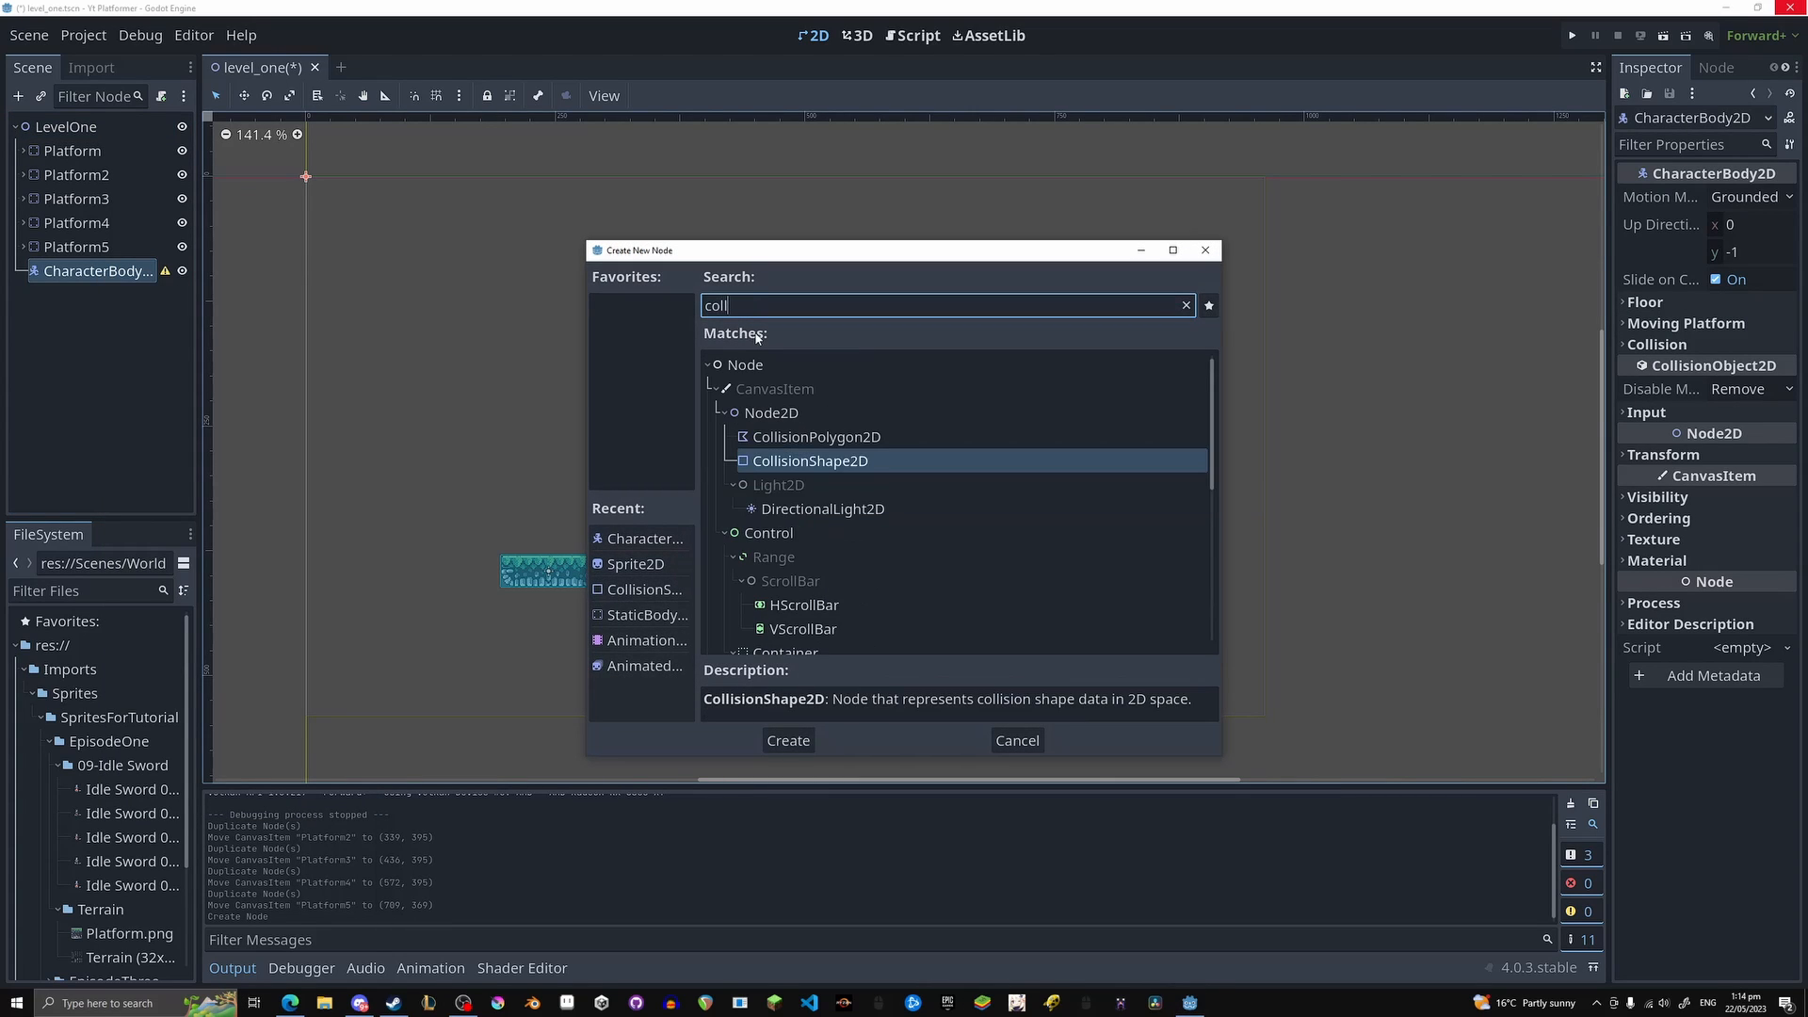
pyautogui.click(788, 740)
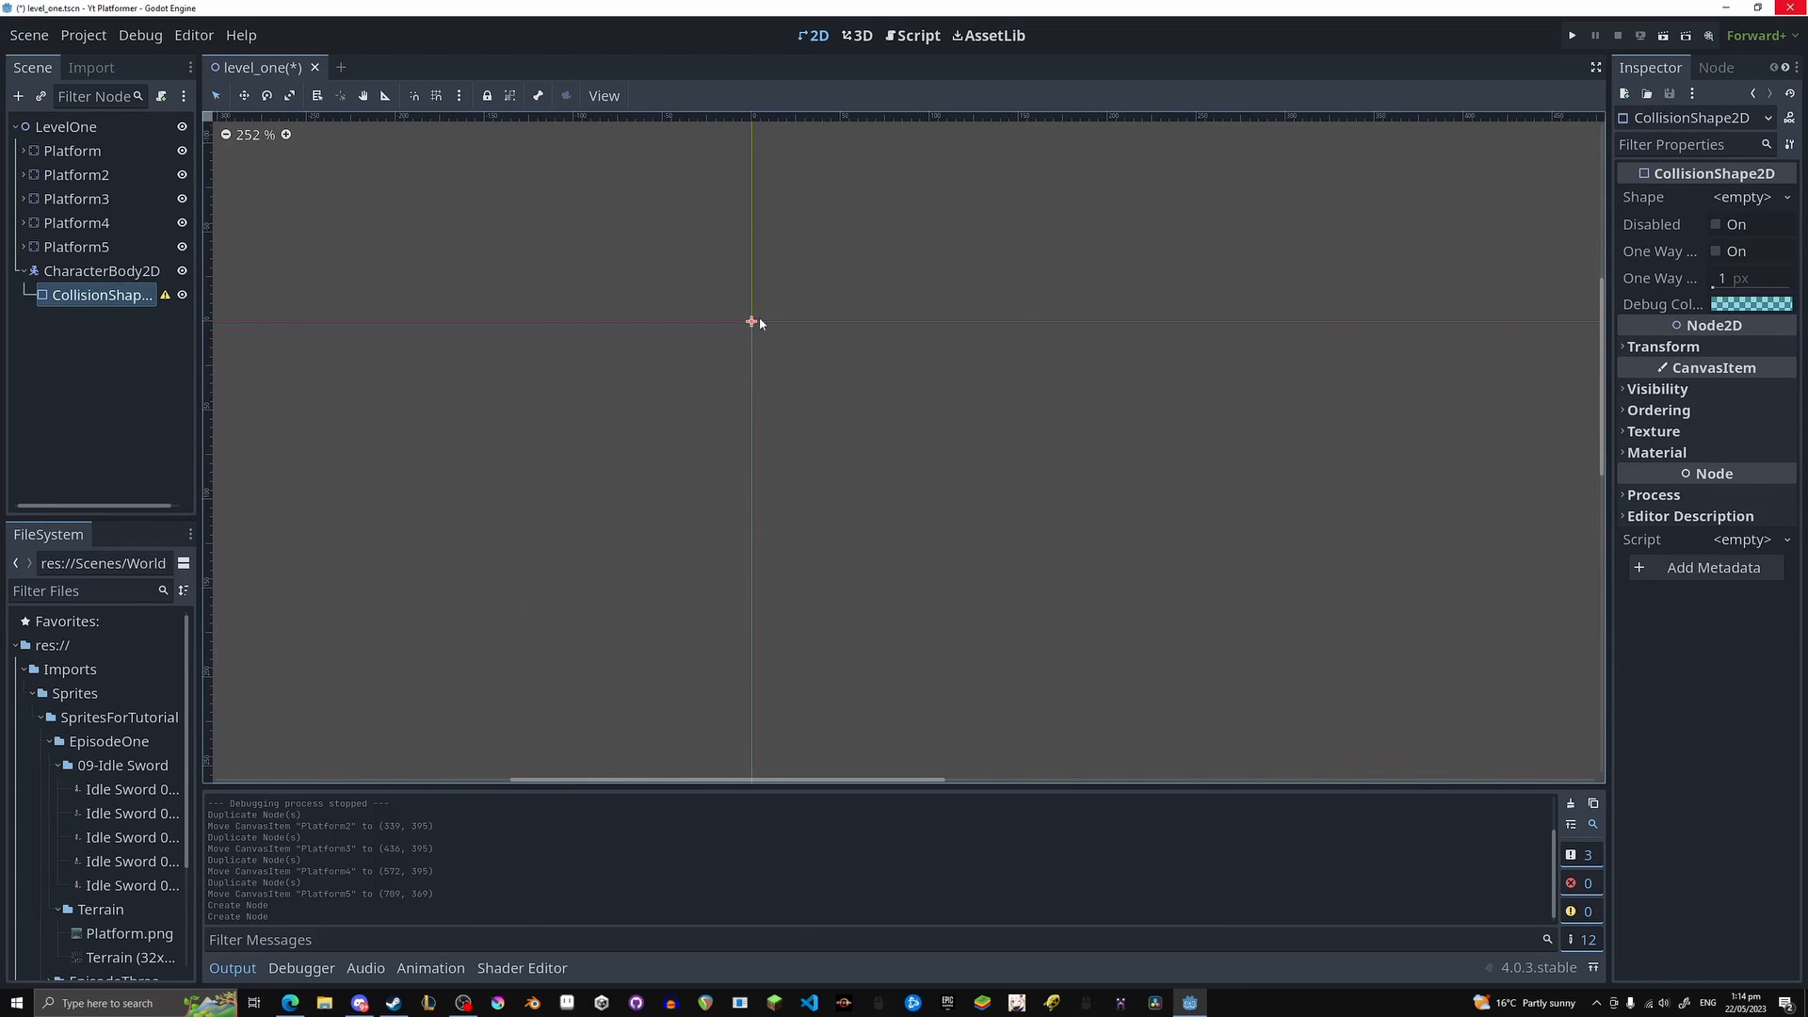
# Step: Give the CollisionShape2D a new CapsuleShape2D shape
pyautogui.rightClick(97, 295)
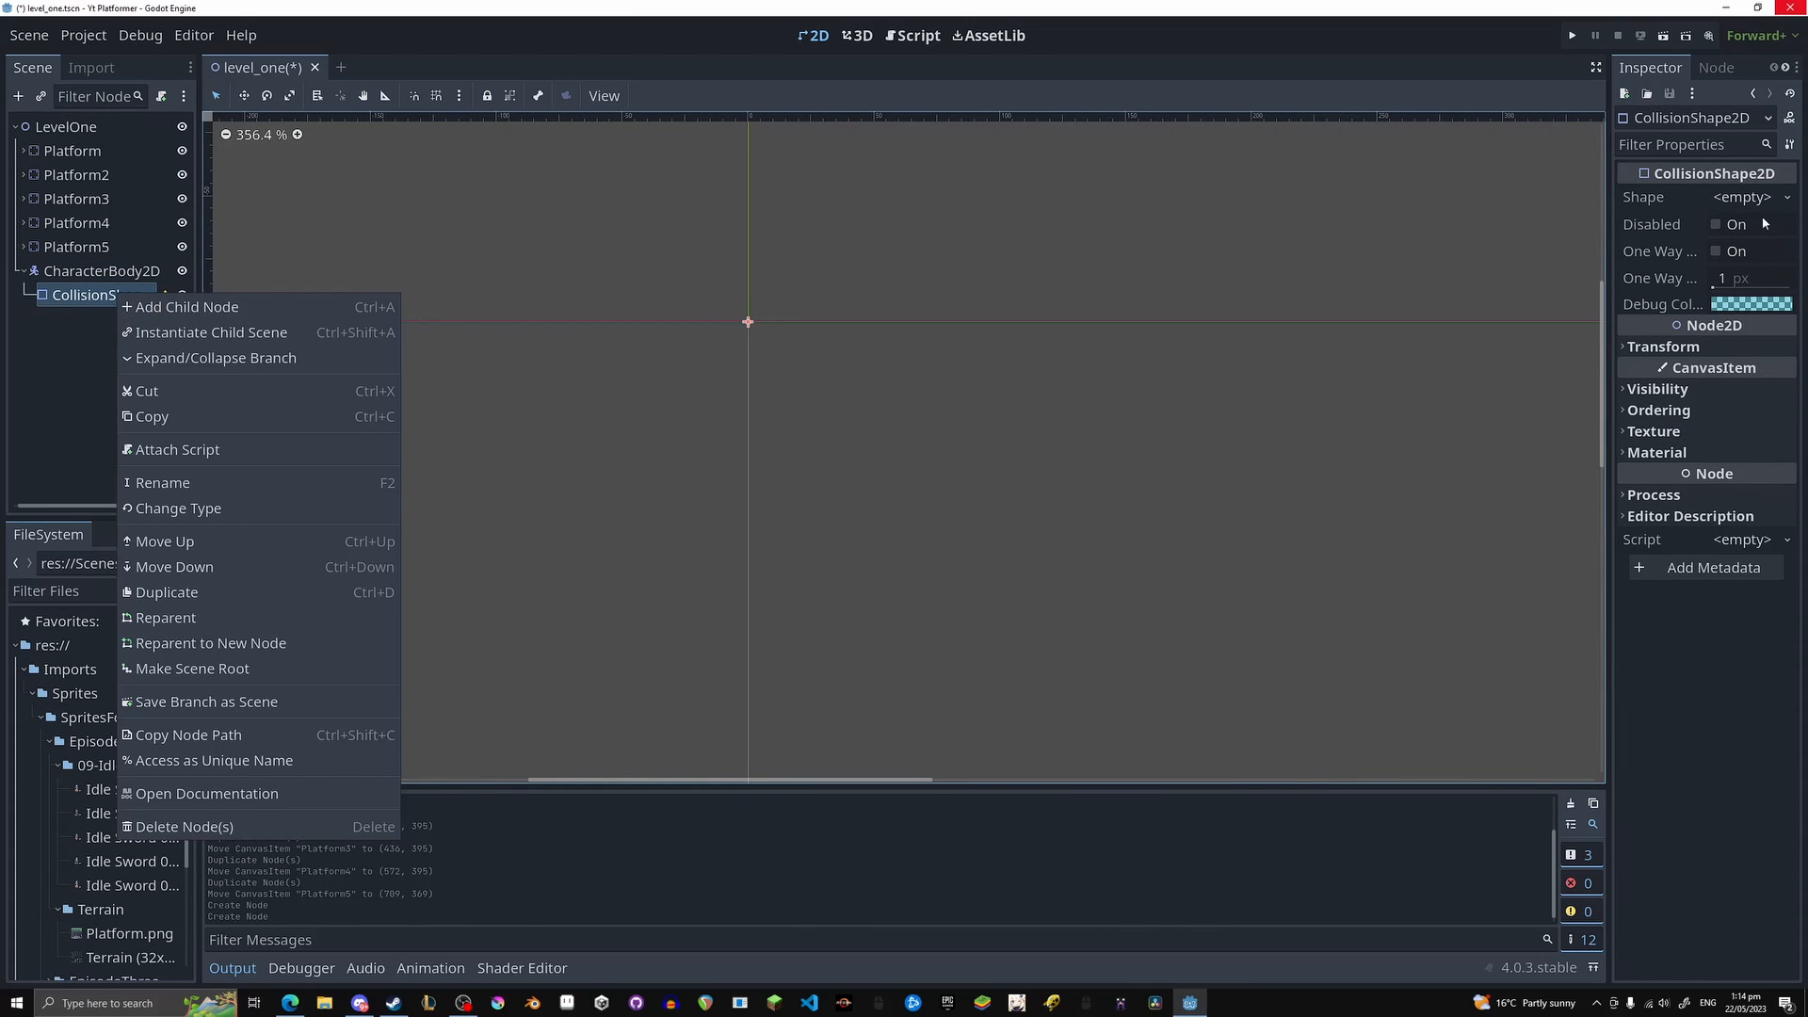
pyautogui.click(1744, 197)
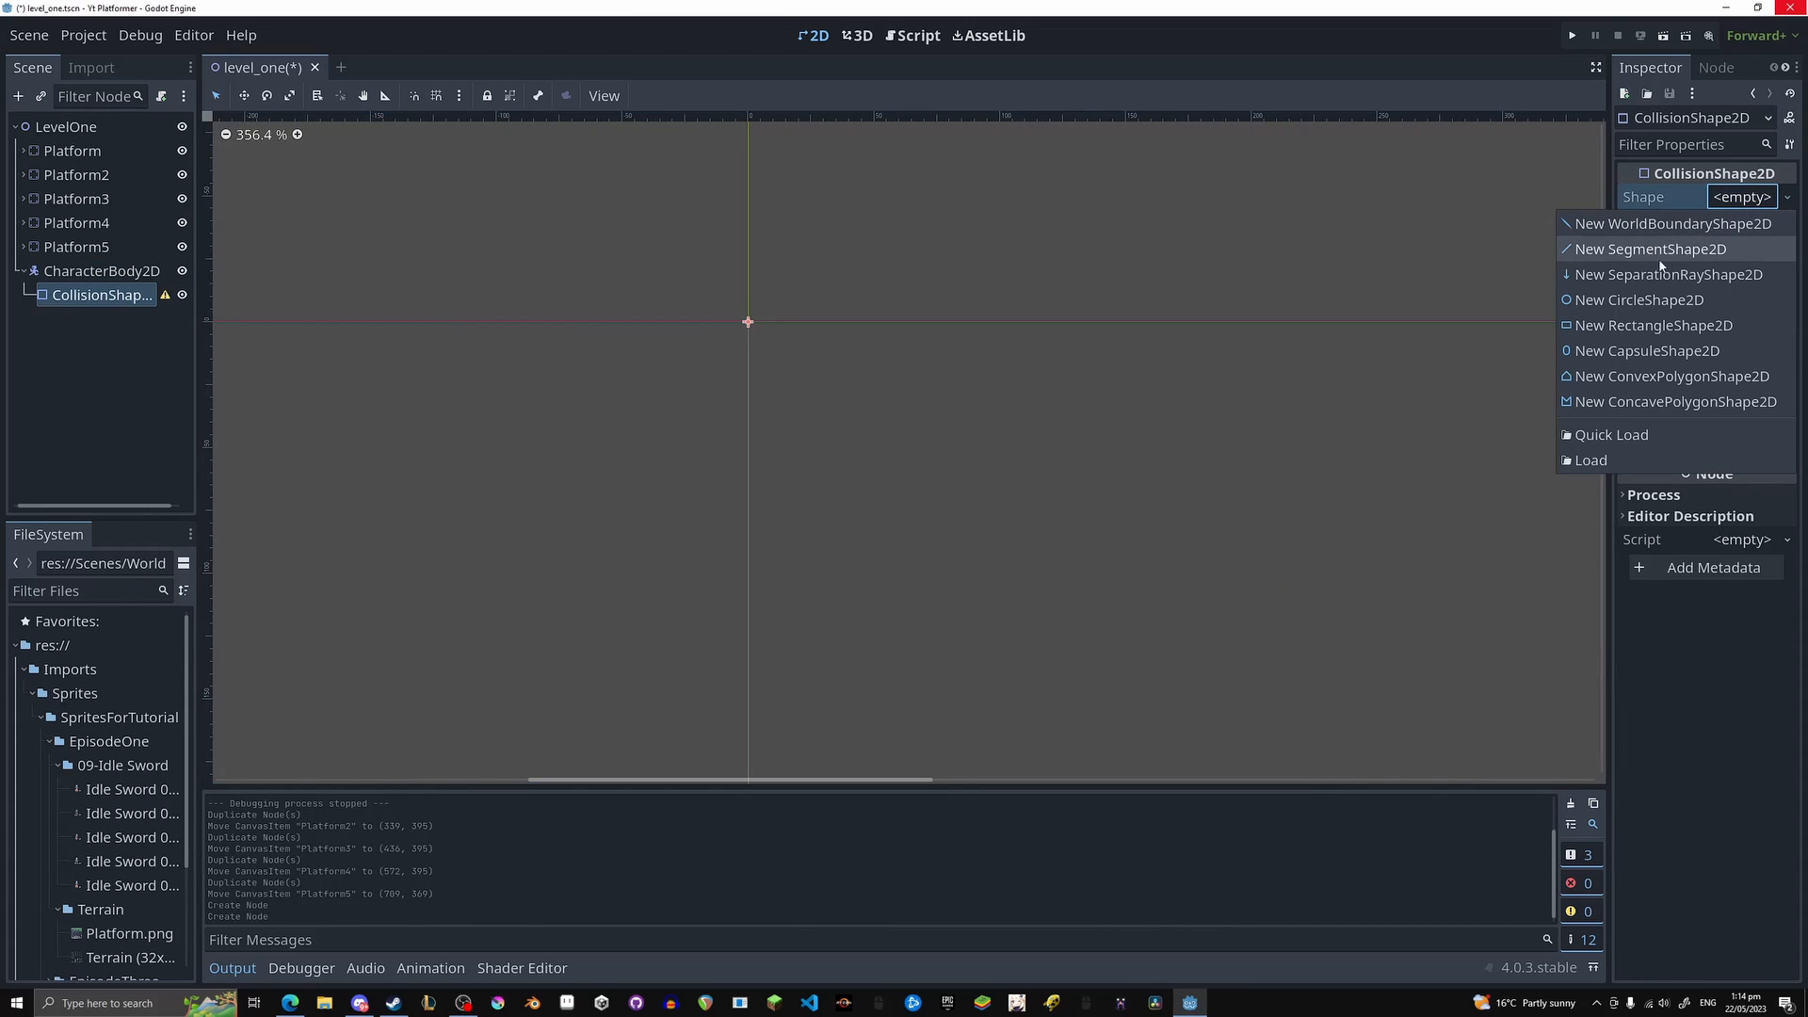
pyautogui.moveTo(1655, 324)
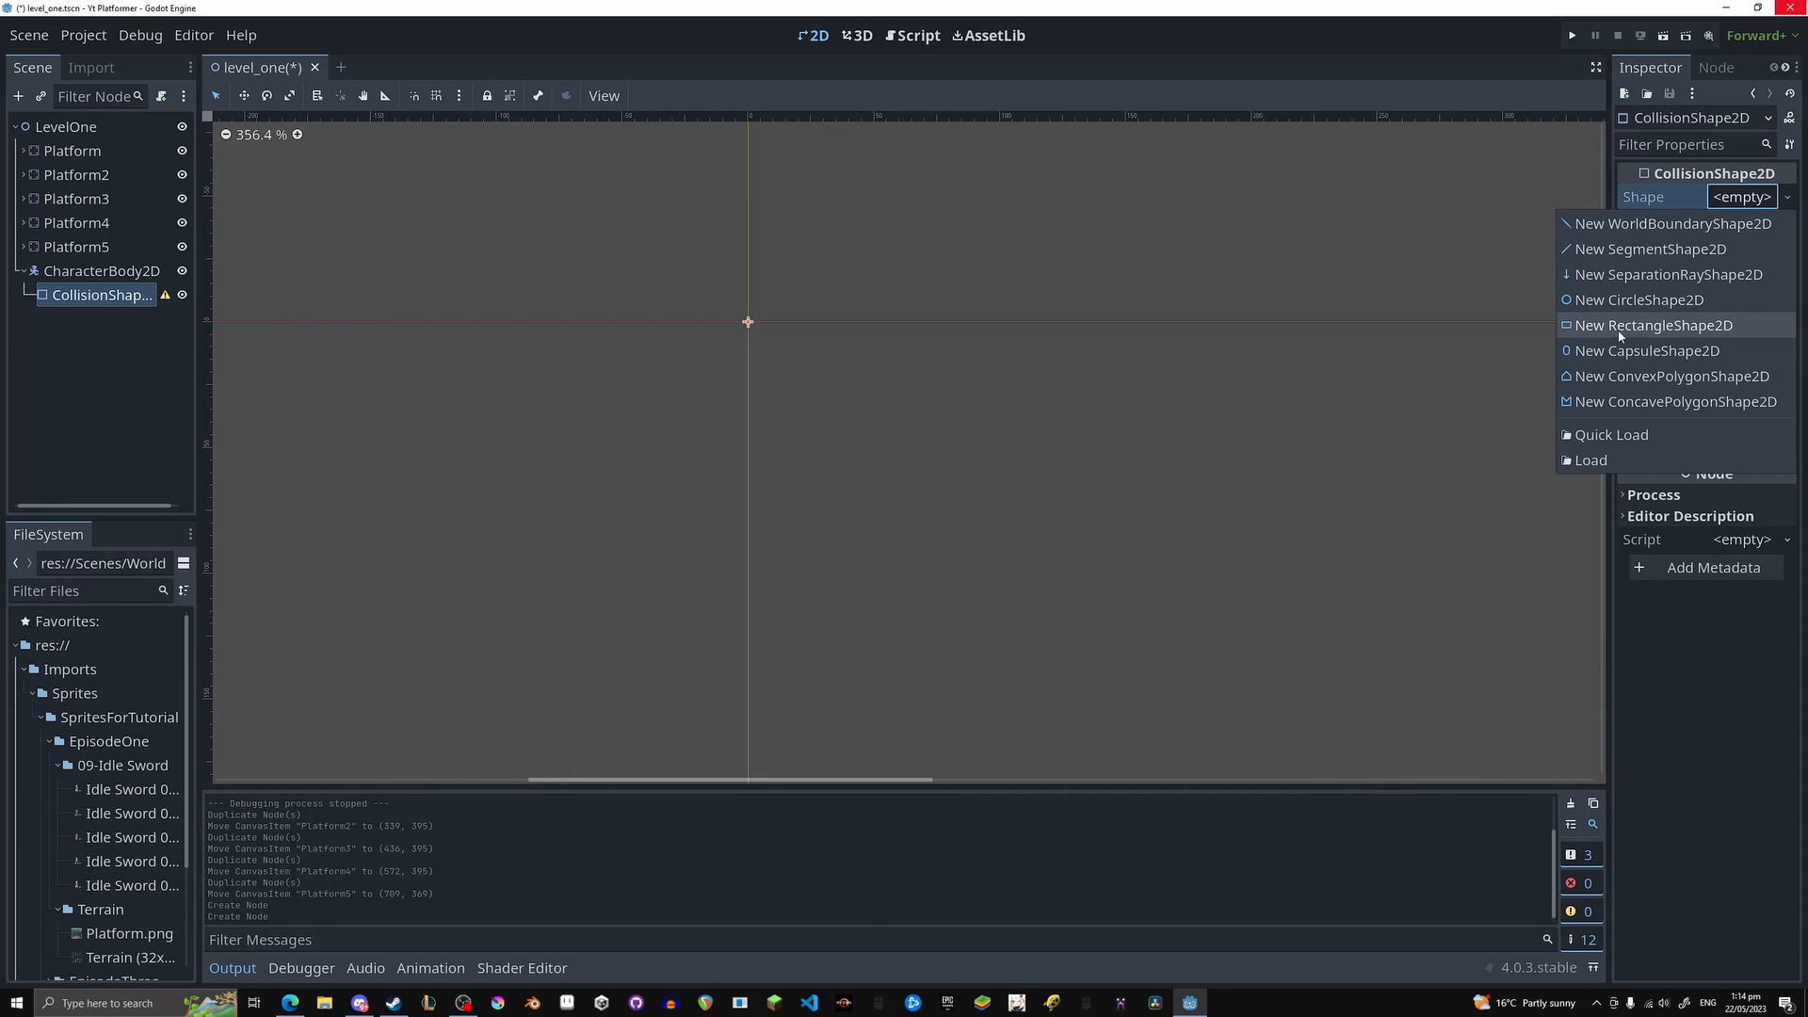
pyautogui.click(1646, 351)
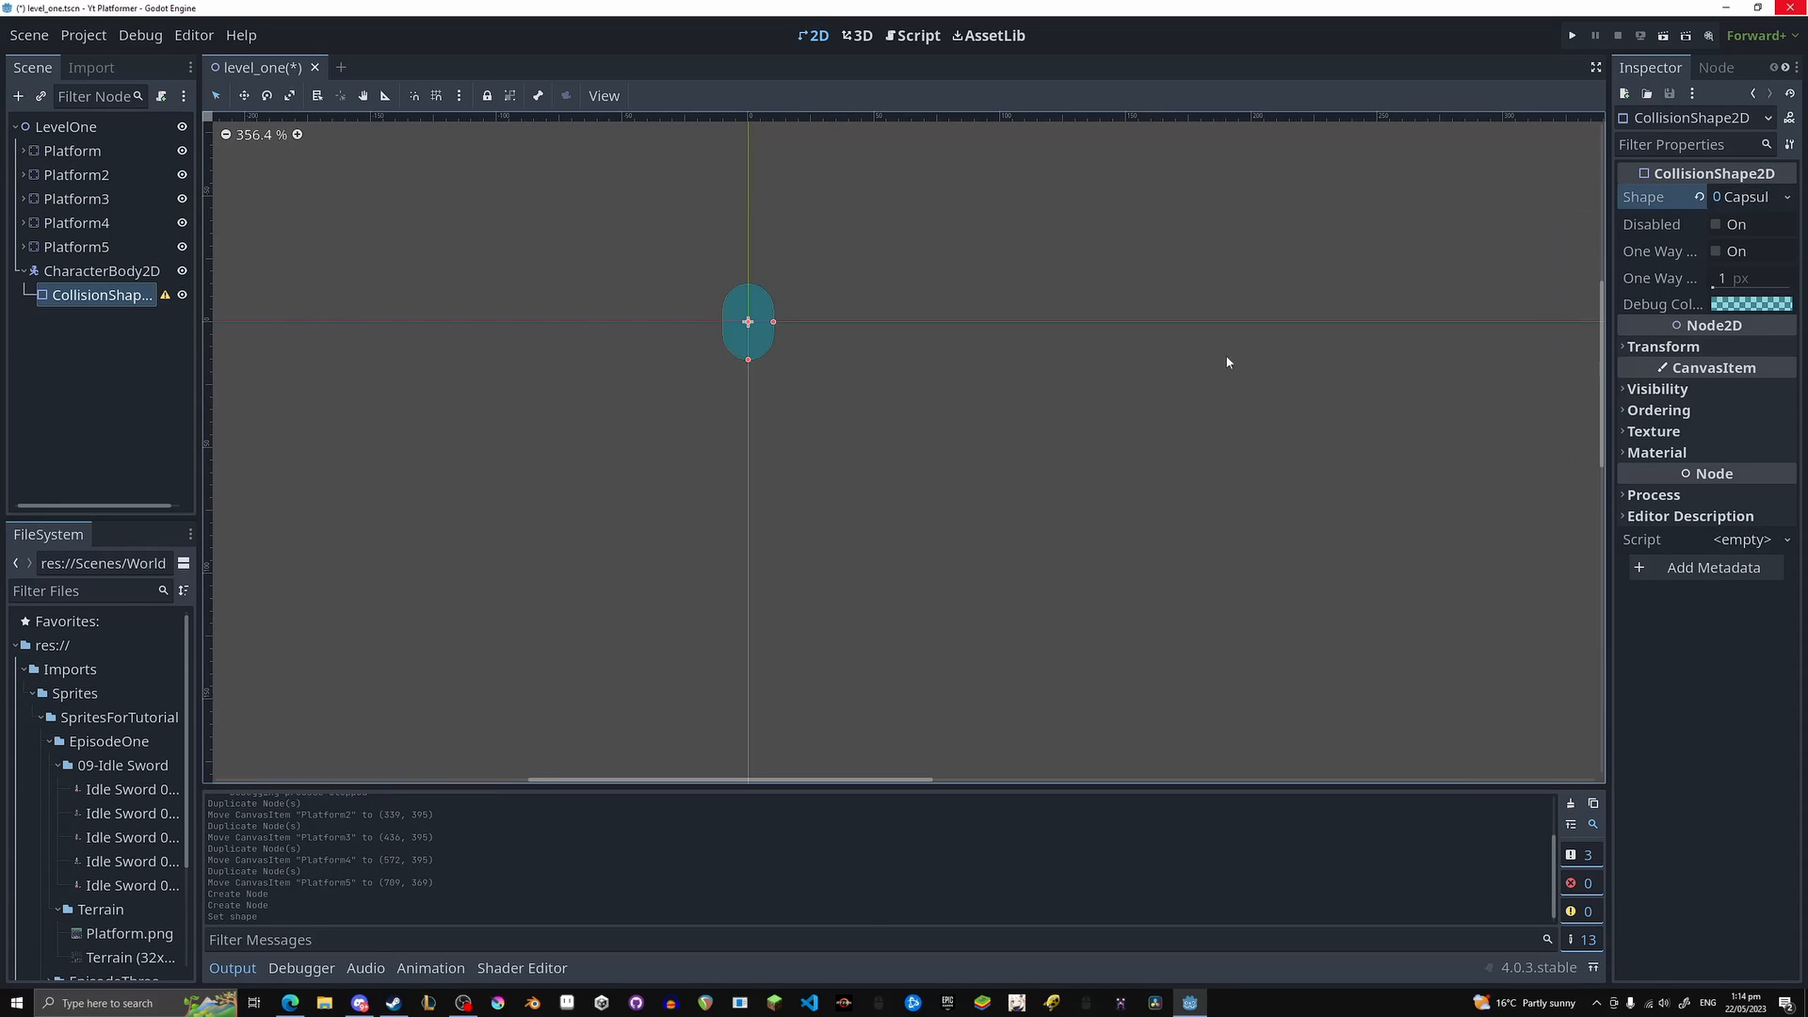
pyautogui.moveTo(747, 323); pyautogui.dragTo(756, 344)
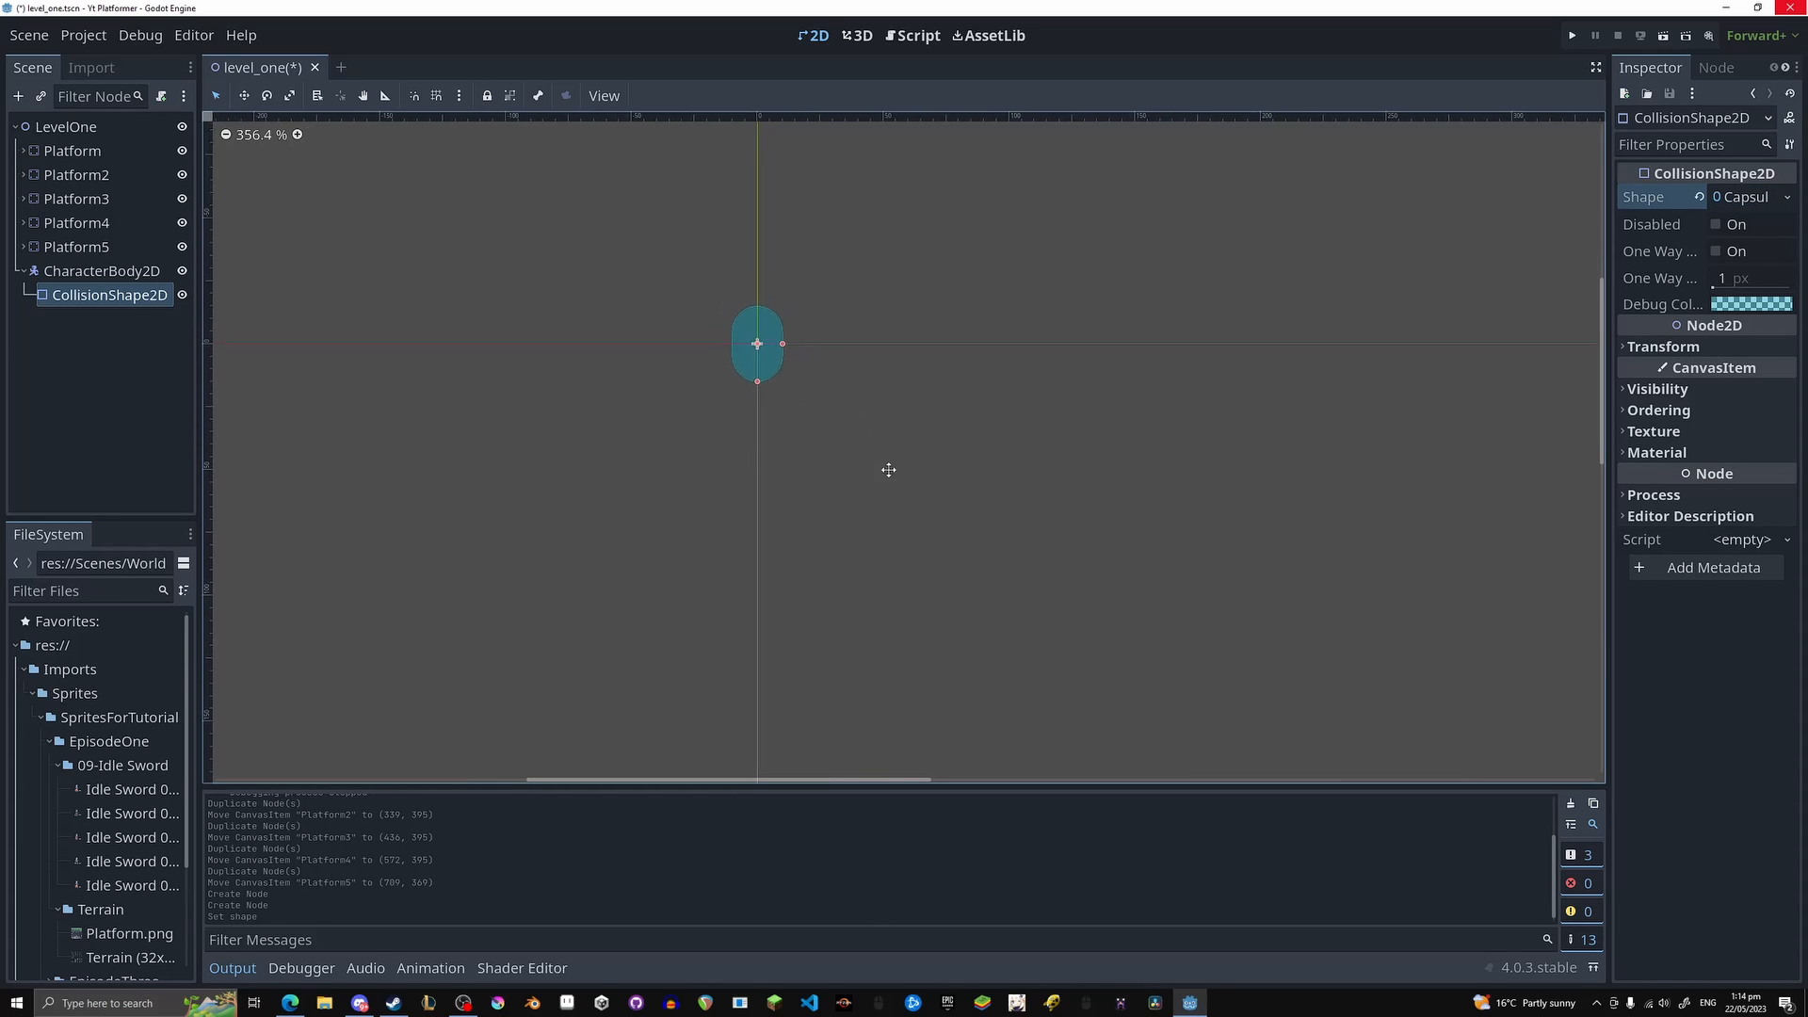
pyautogui.scroll(3)
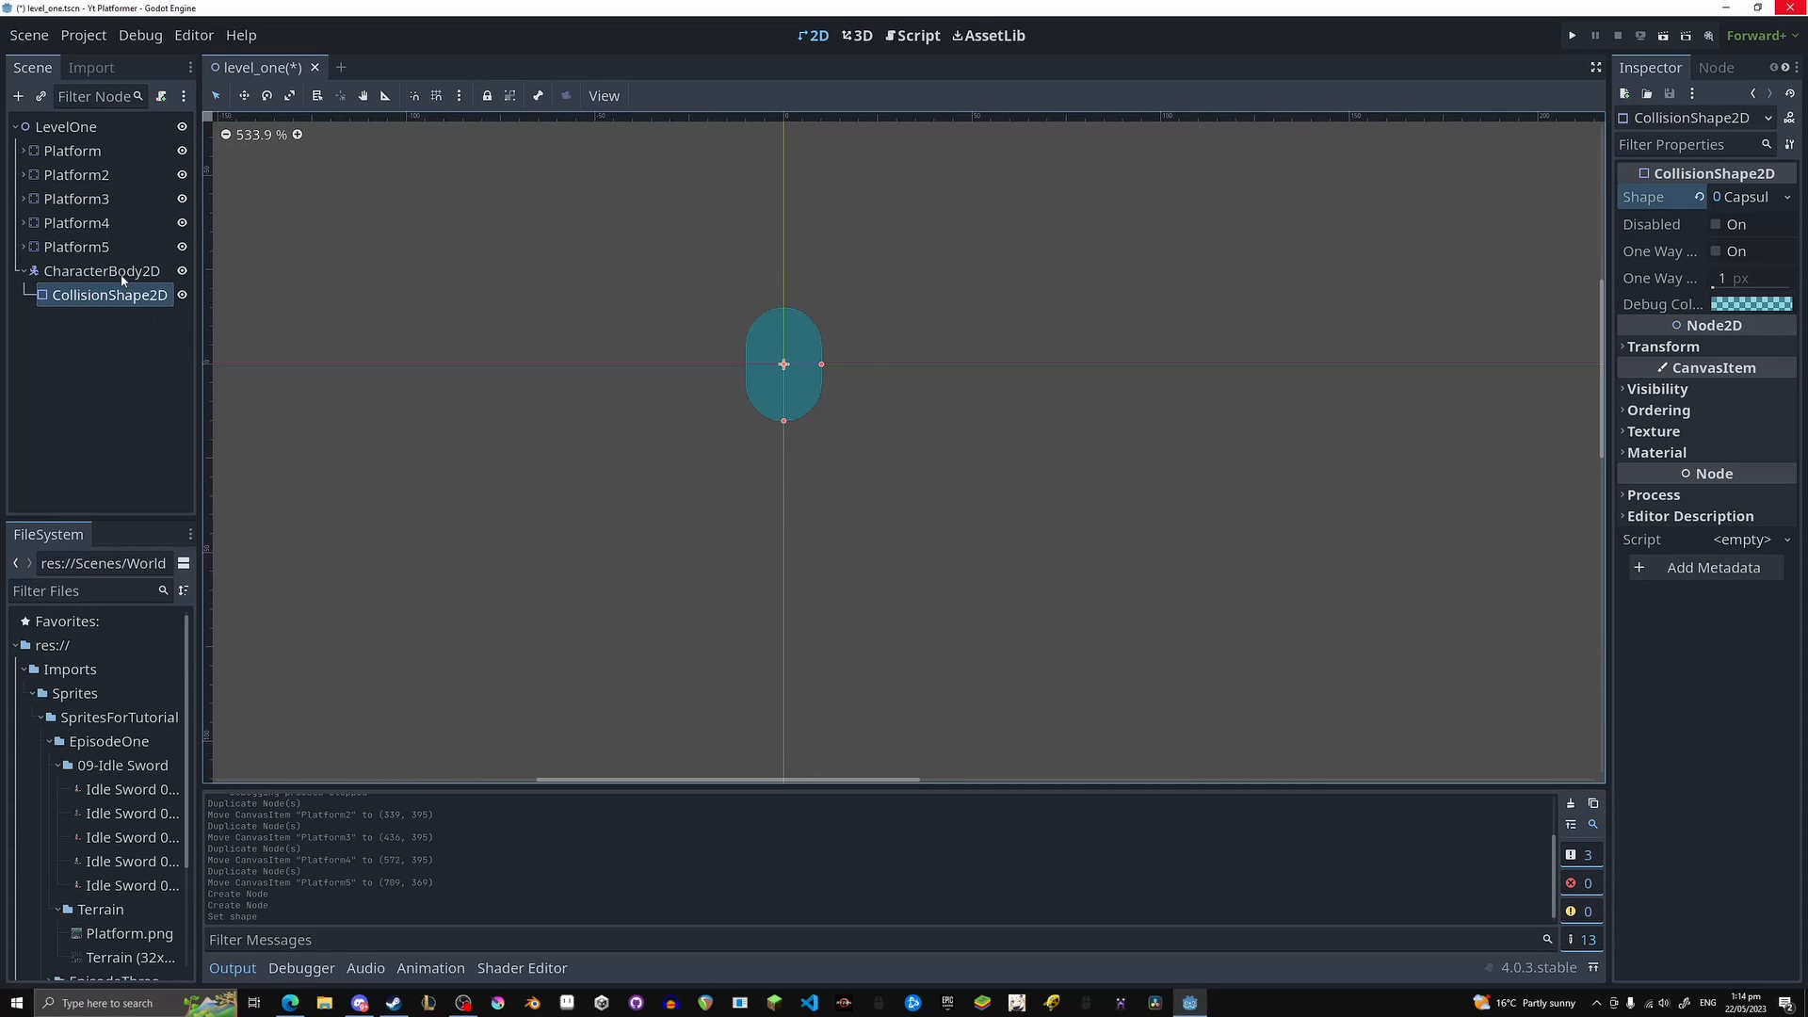
pyautogui.rightClick(102, 271)
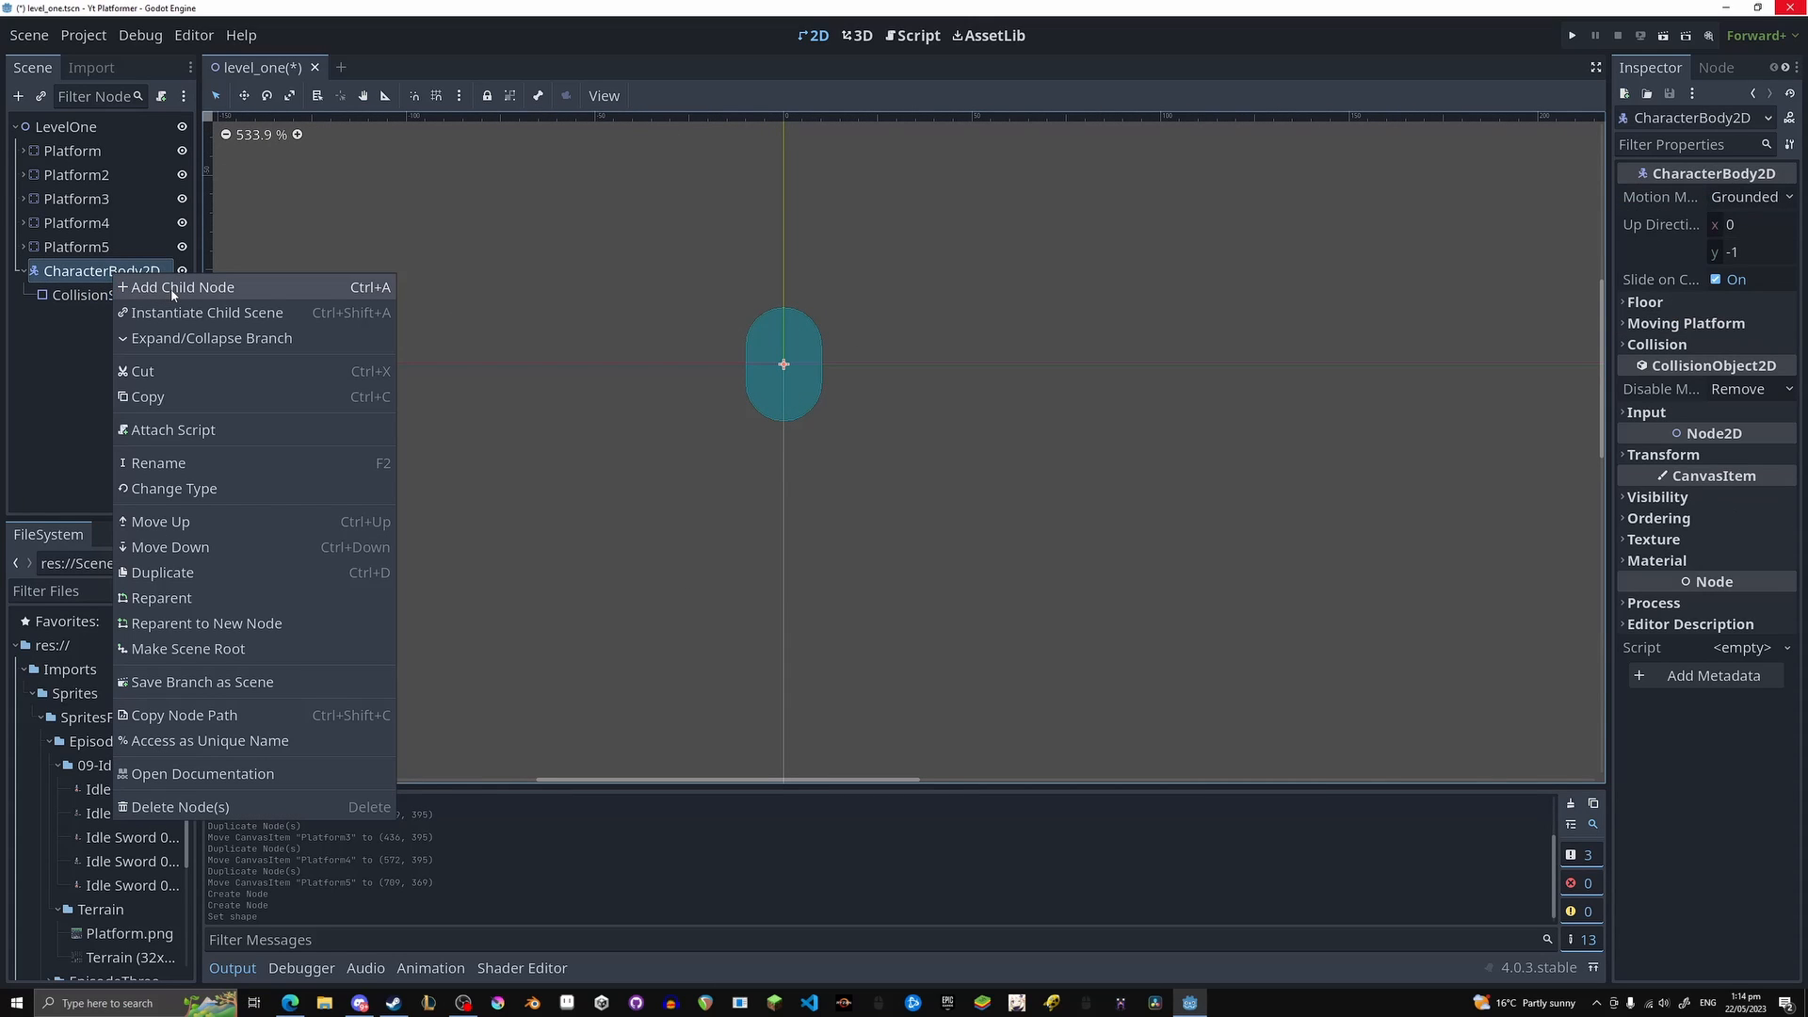
# Step: Add a Sprite2D child to the CharacterBody2D textured with the Idle Sword pirate frame
pyautogui.click(183, 287)
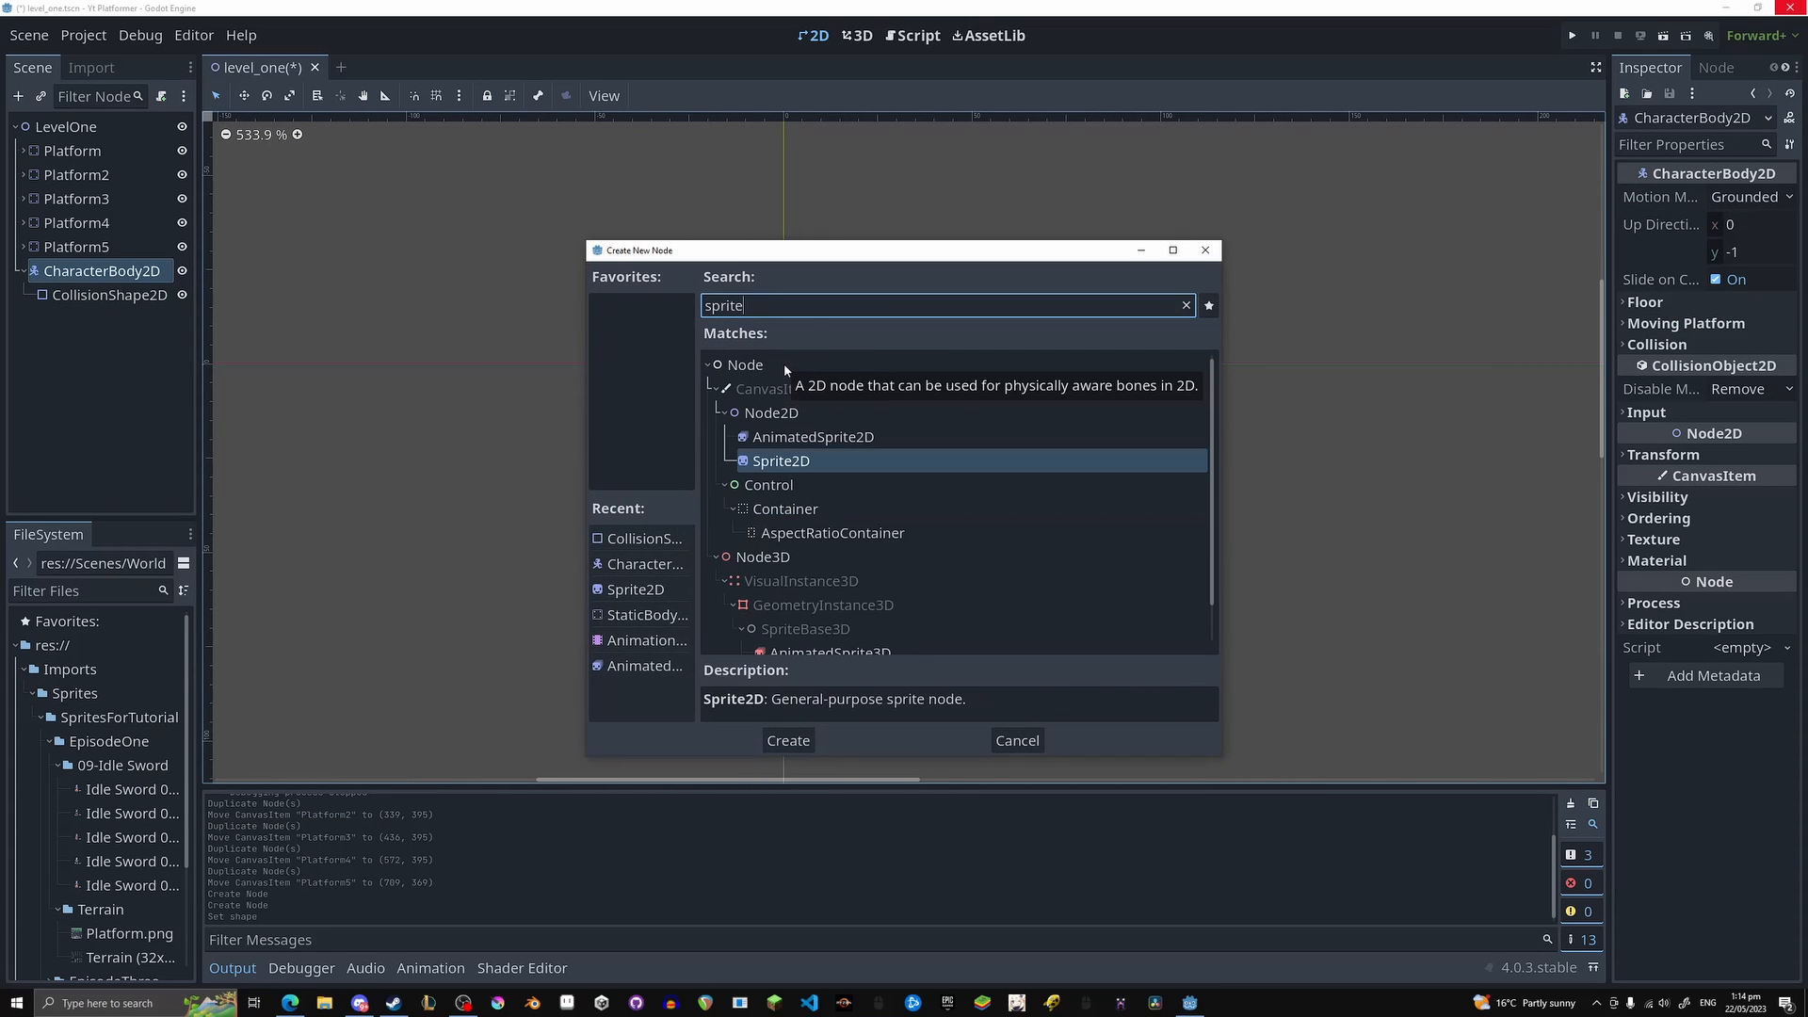
pyautogui.click(787, 740)
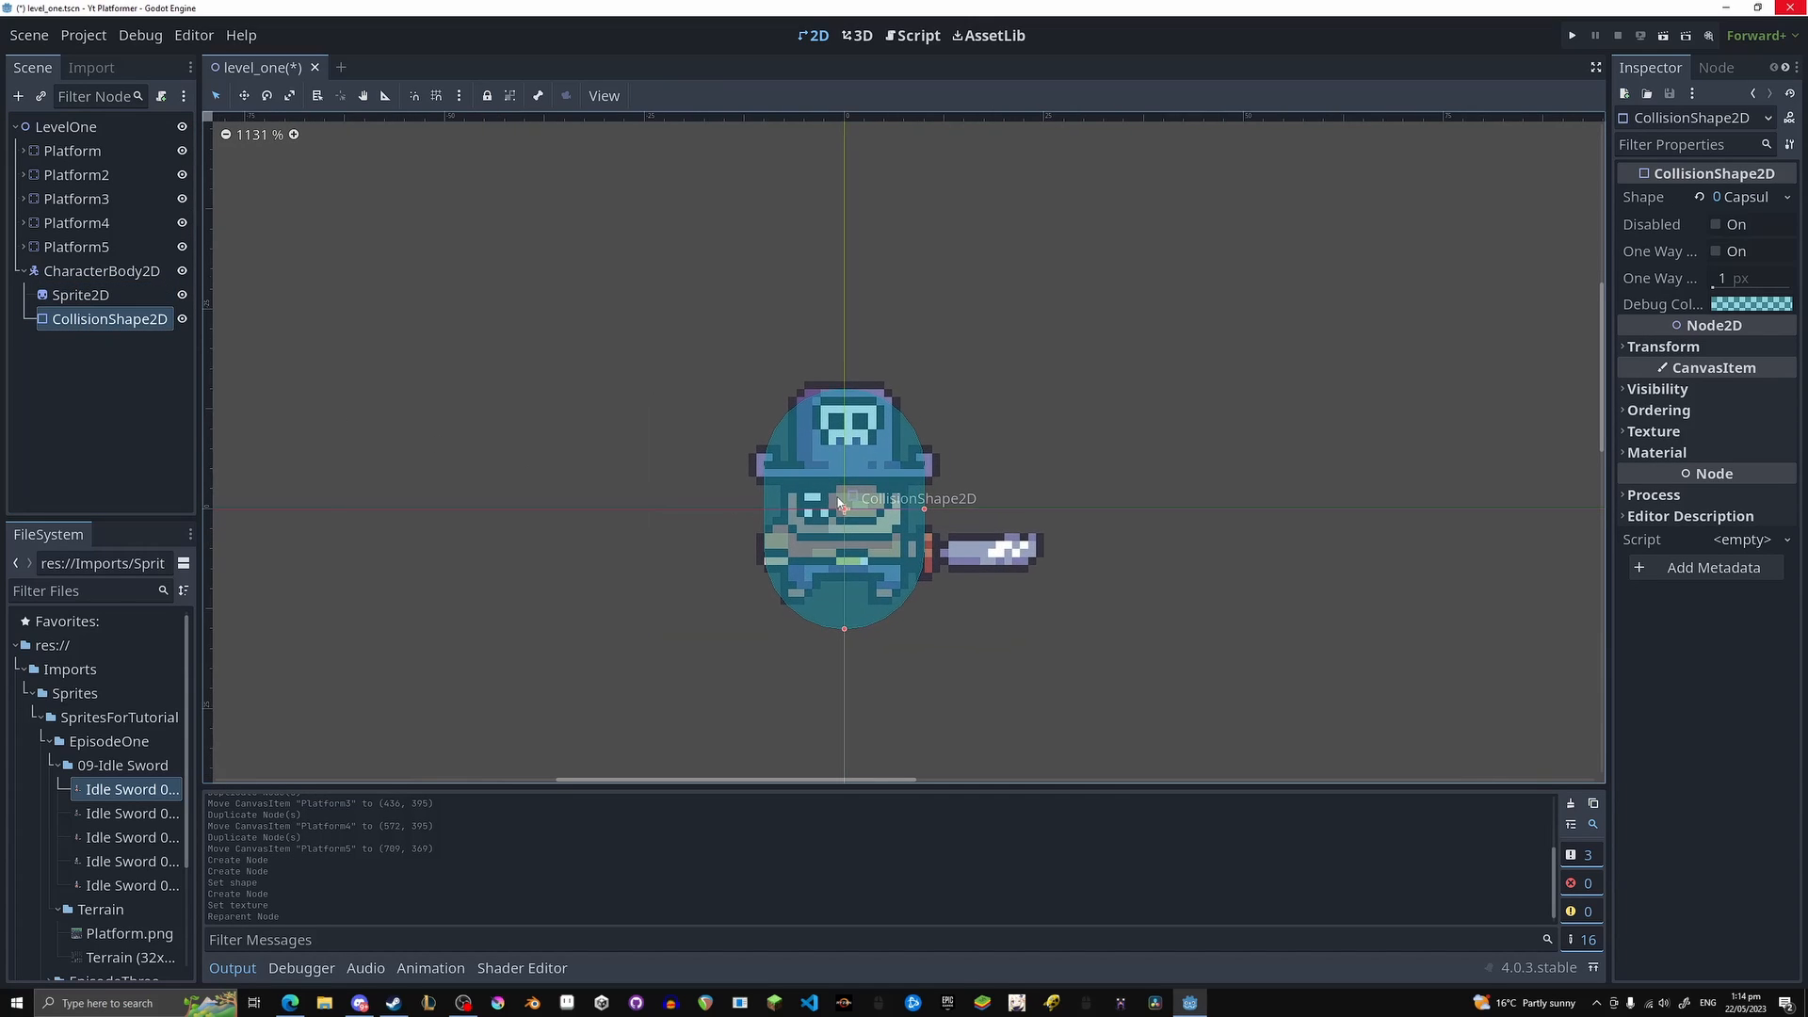
# Step: Zoom around the pirate and shift the capsule slightly up to fit its body
pyautogui.scroll(3)
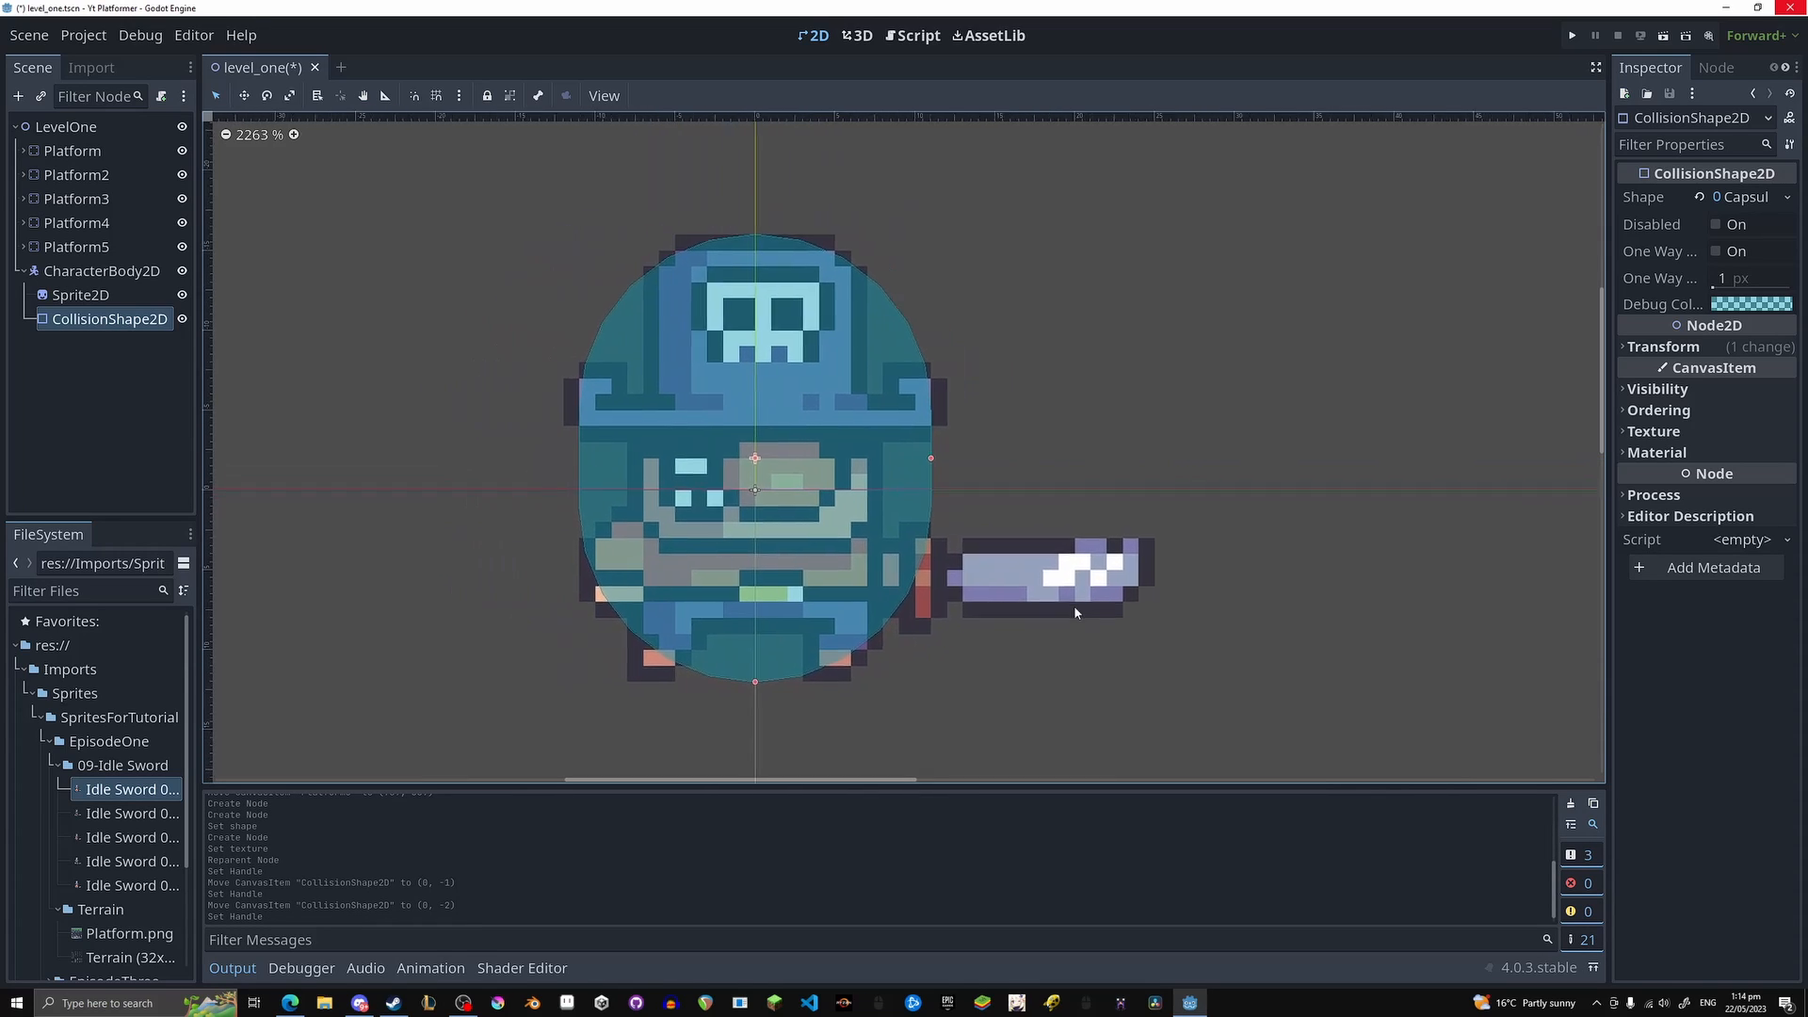
pyautogui.scroll(-3)
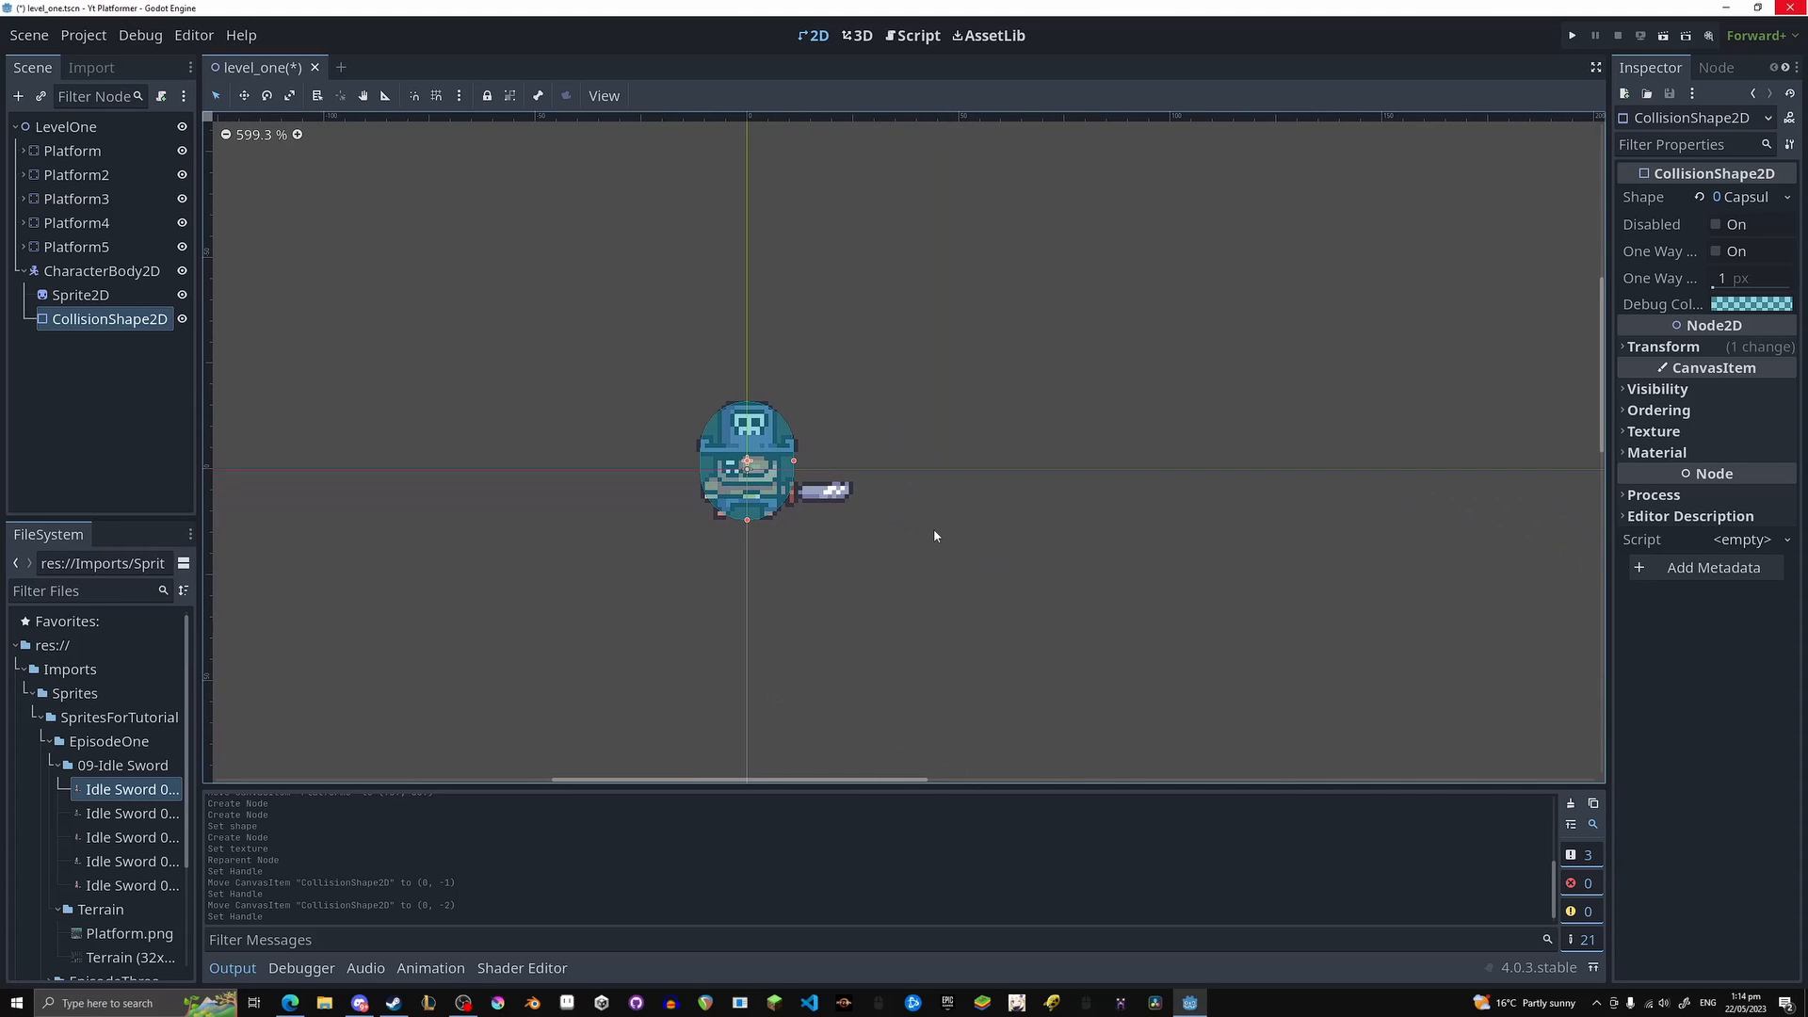
pyautogui.moveTo(751, 451)
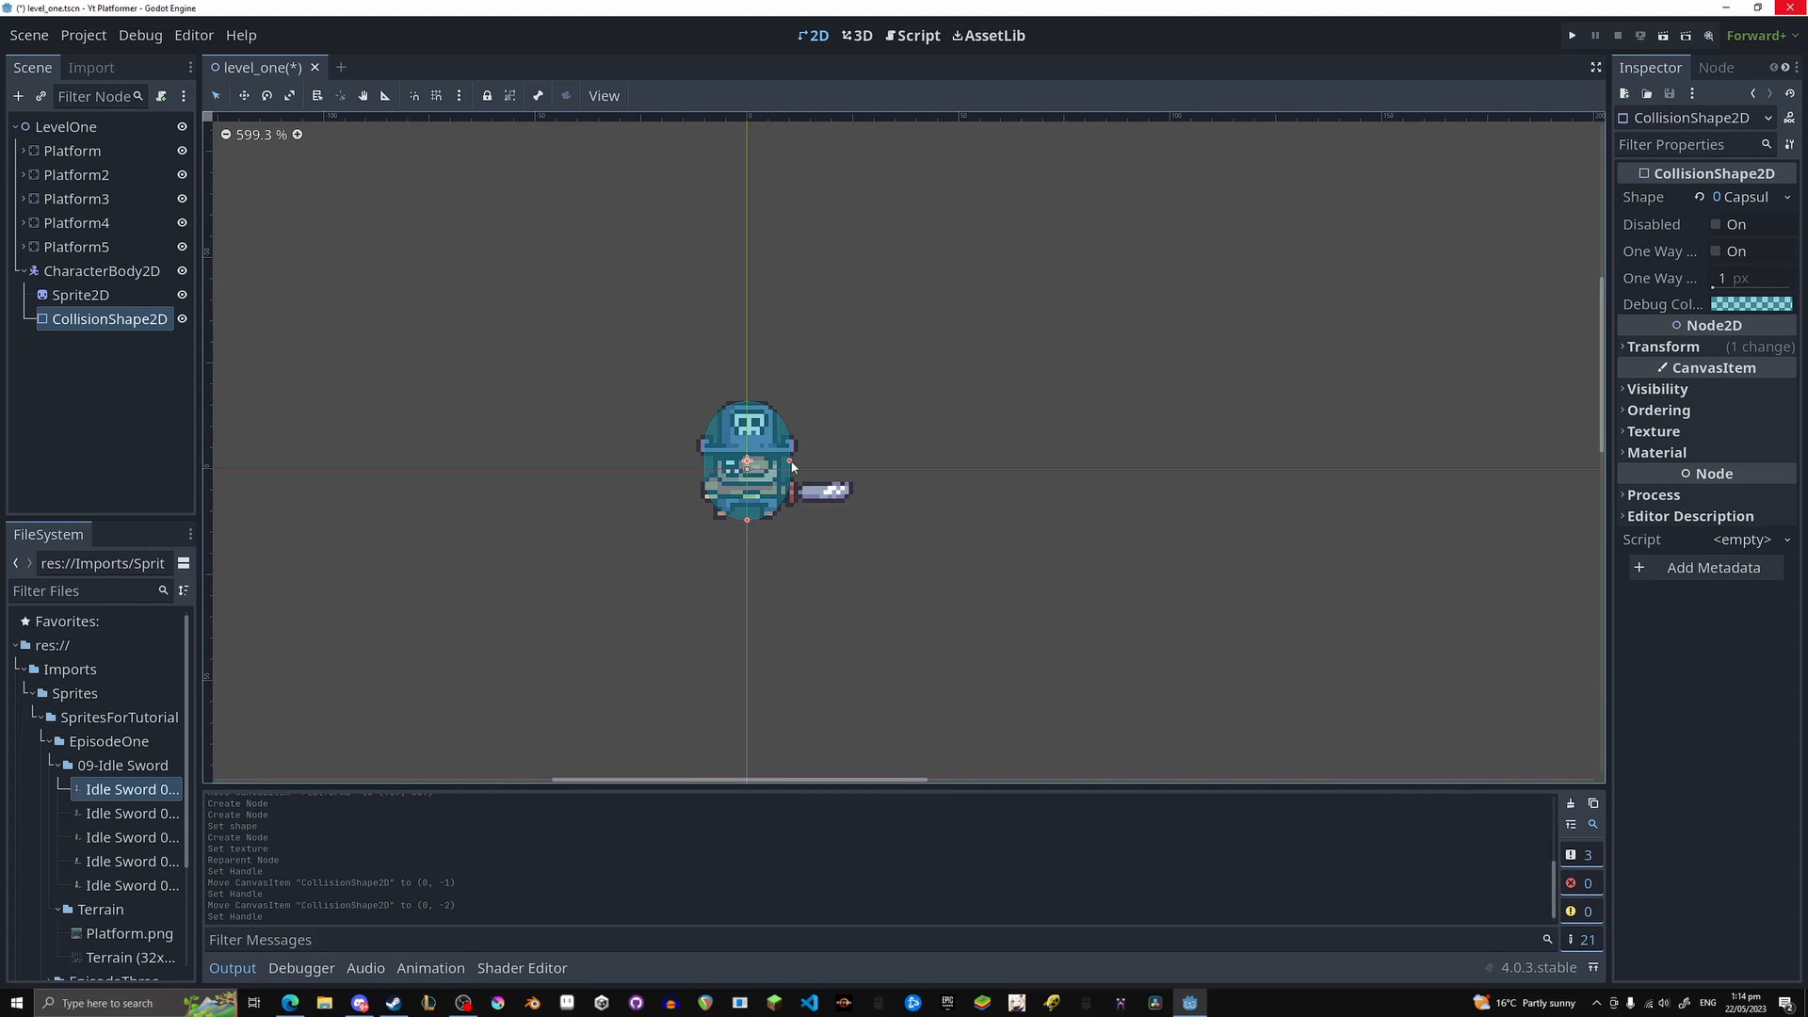
pyautogui.scroll(-3)
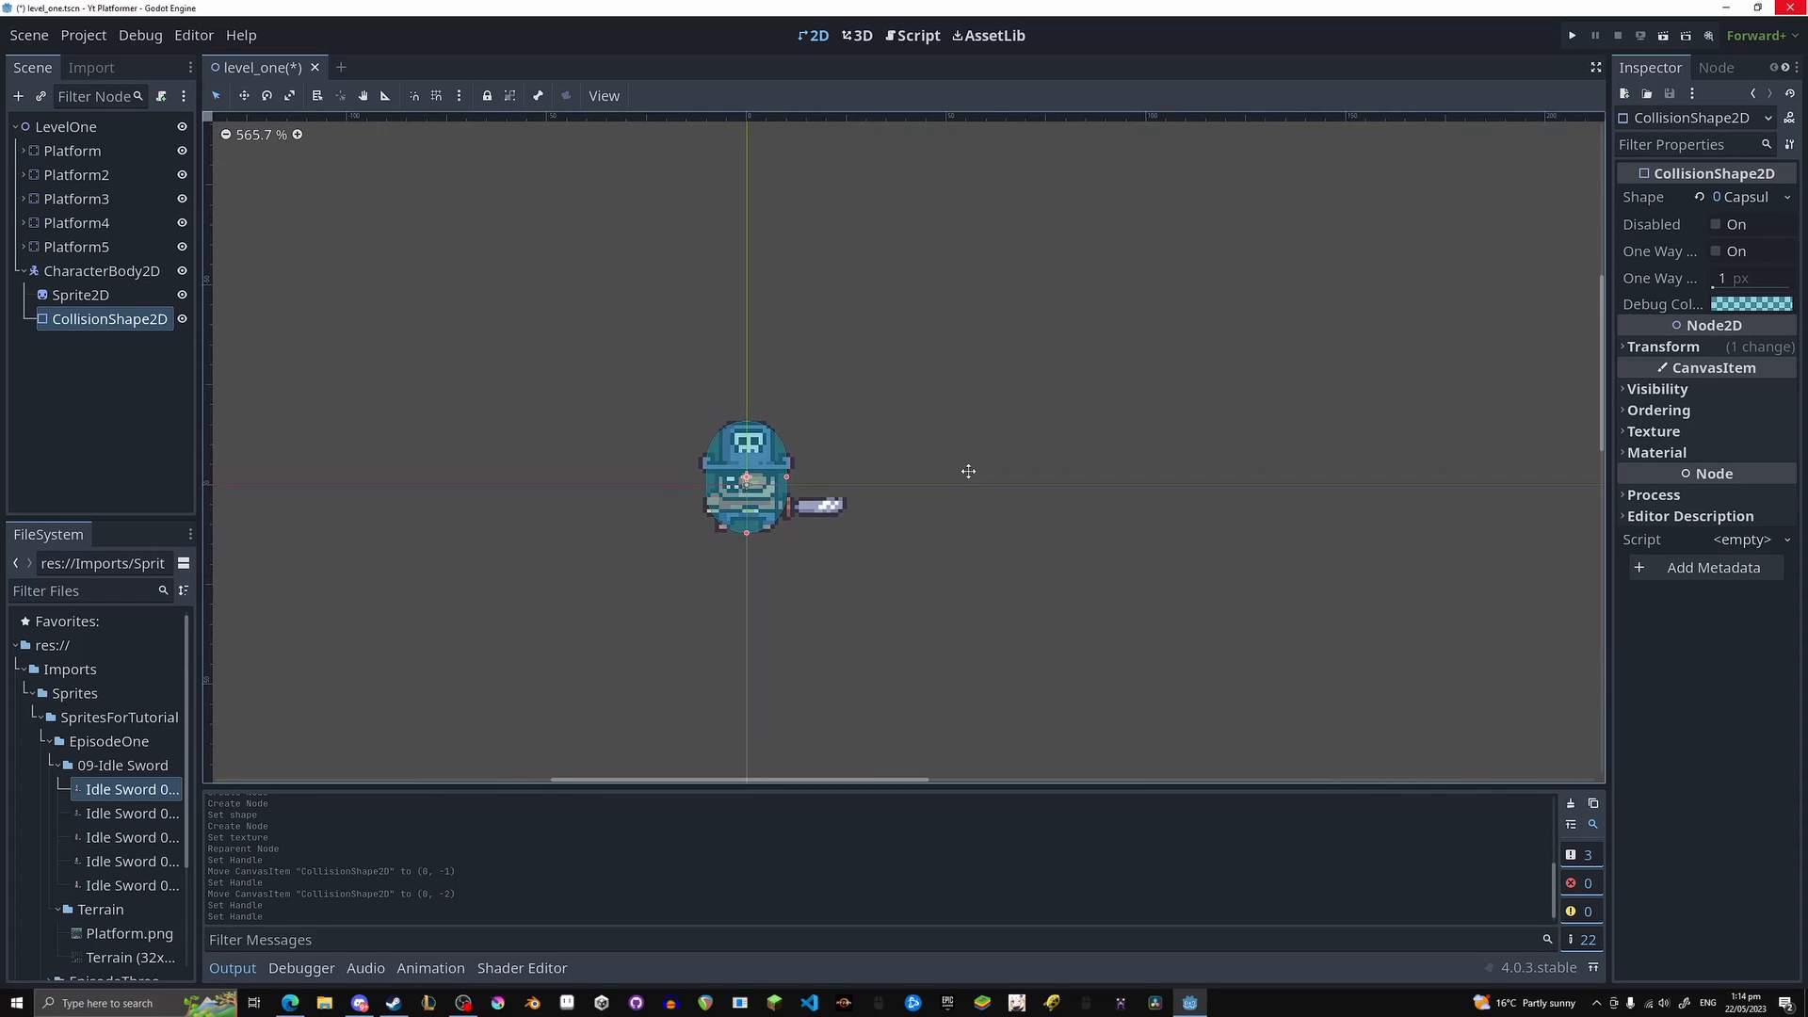
pyautogui.scroll(3)
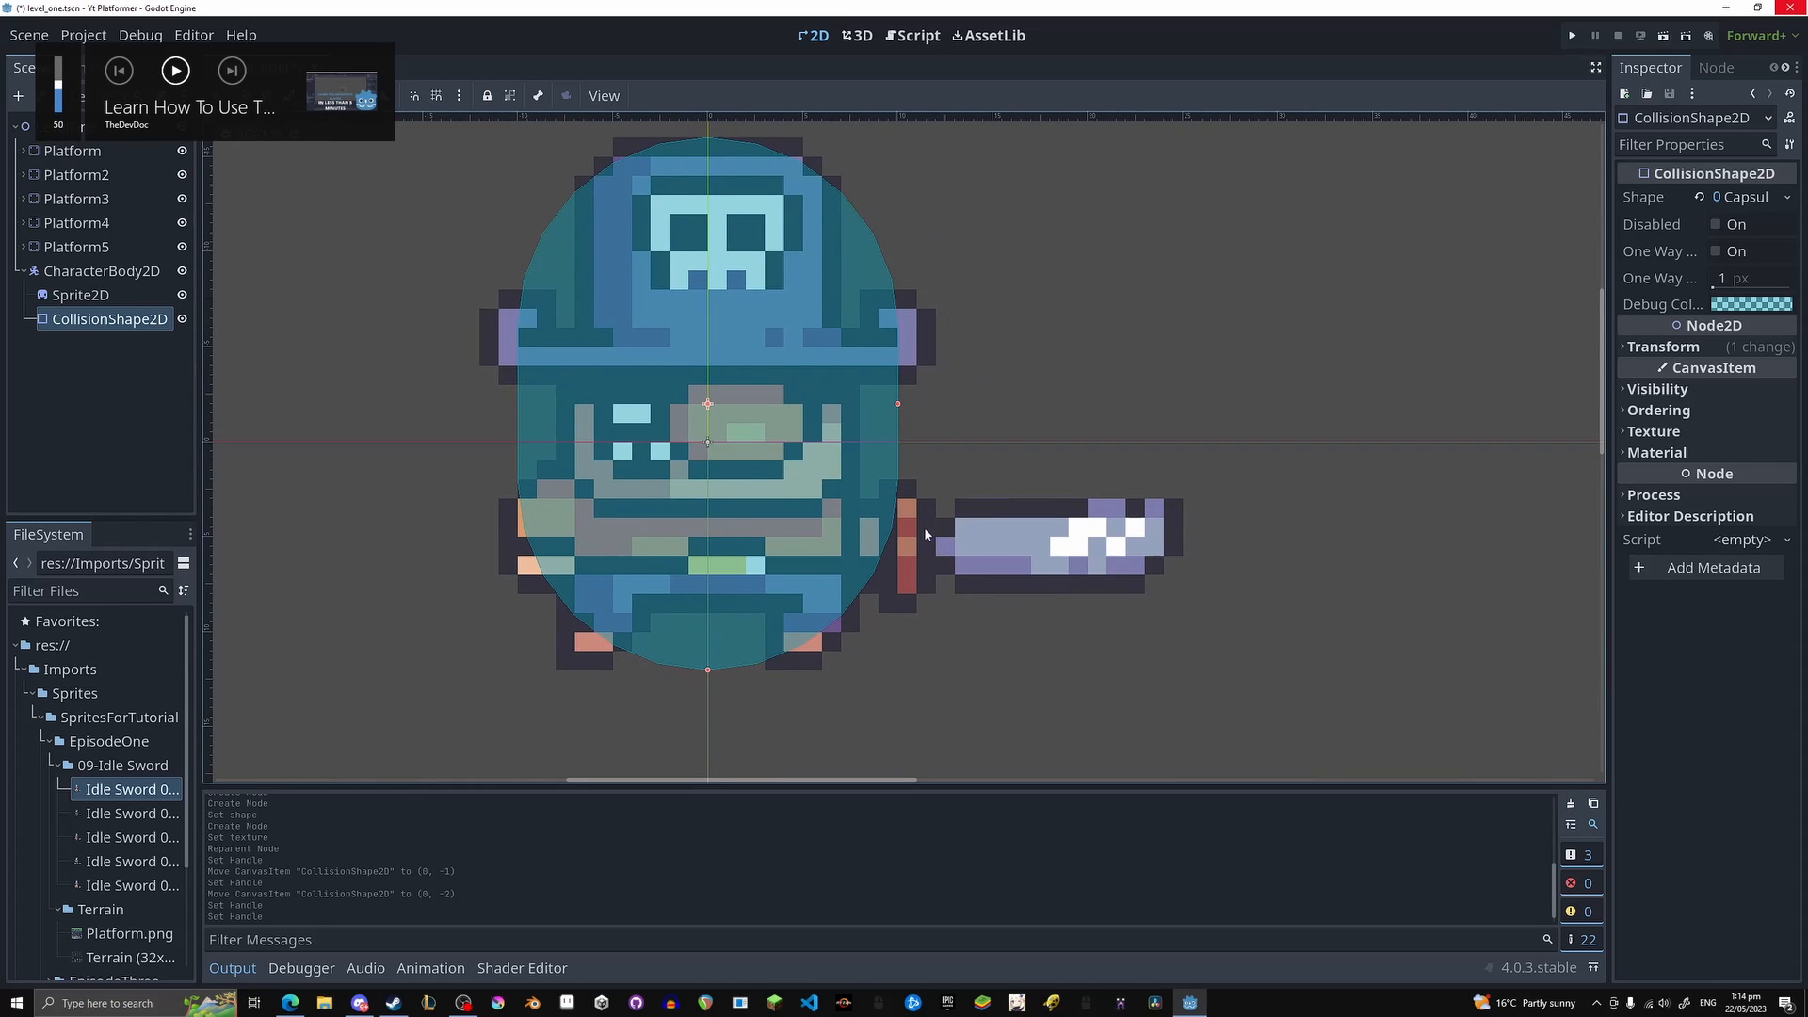
pyautogui.moveTo(917, 554)
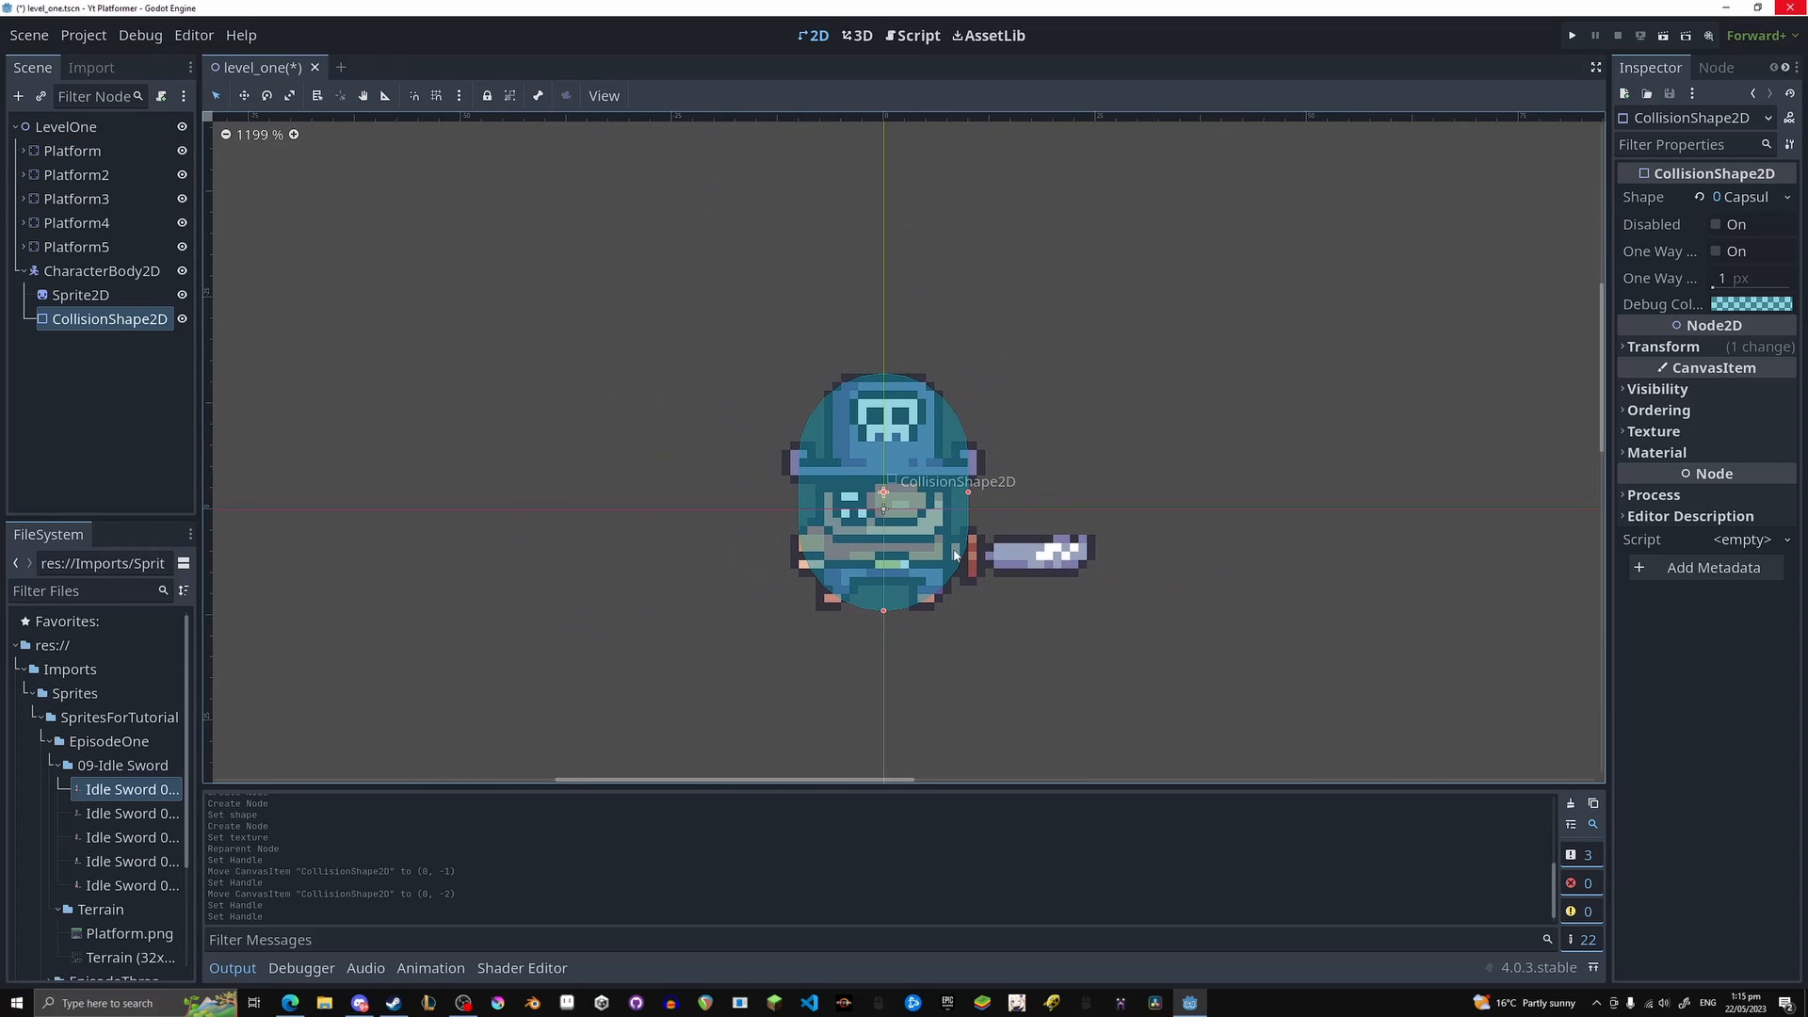
pyautogui.scroll(-3)
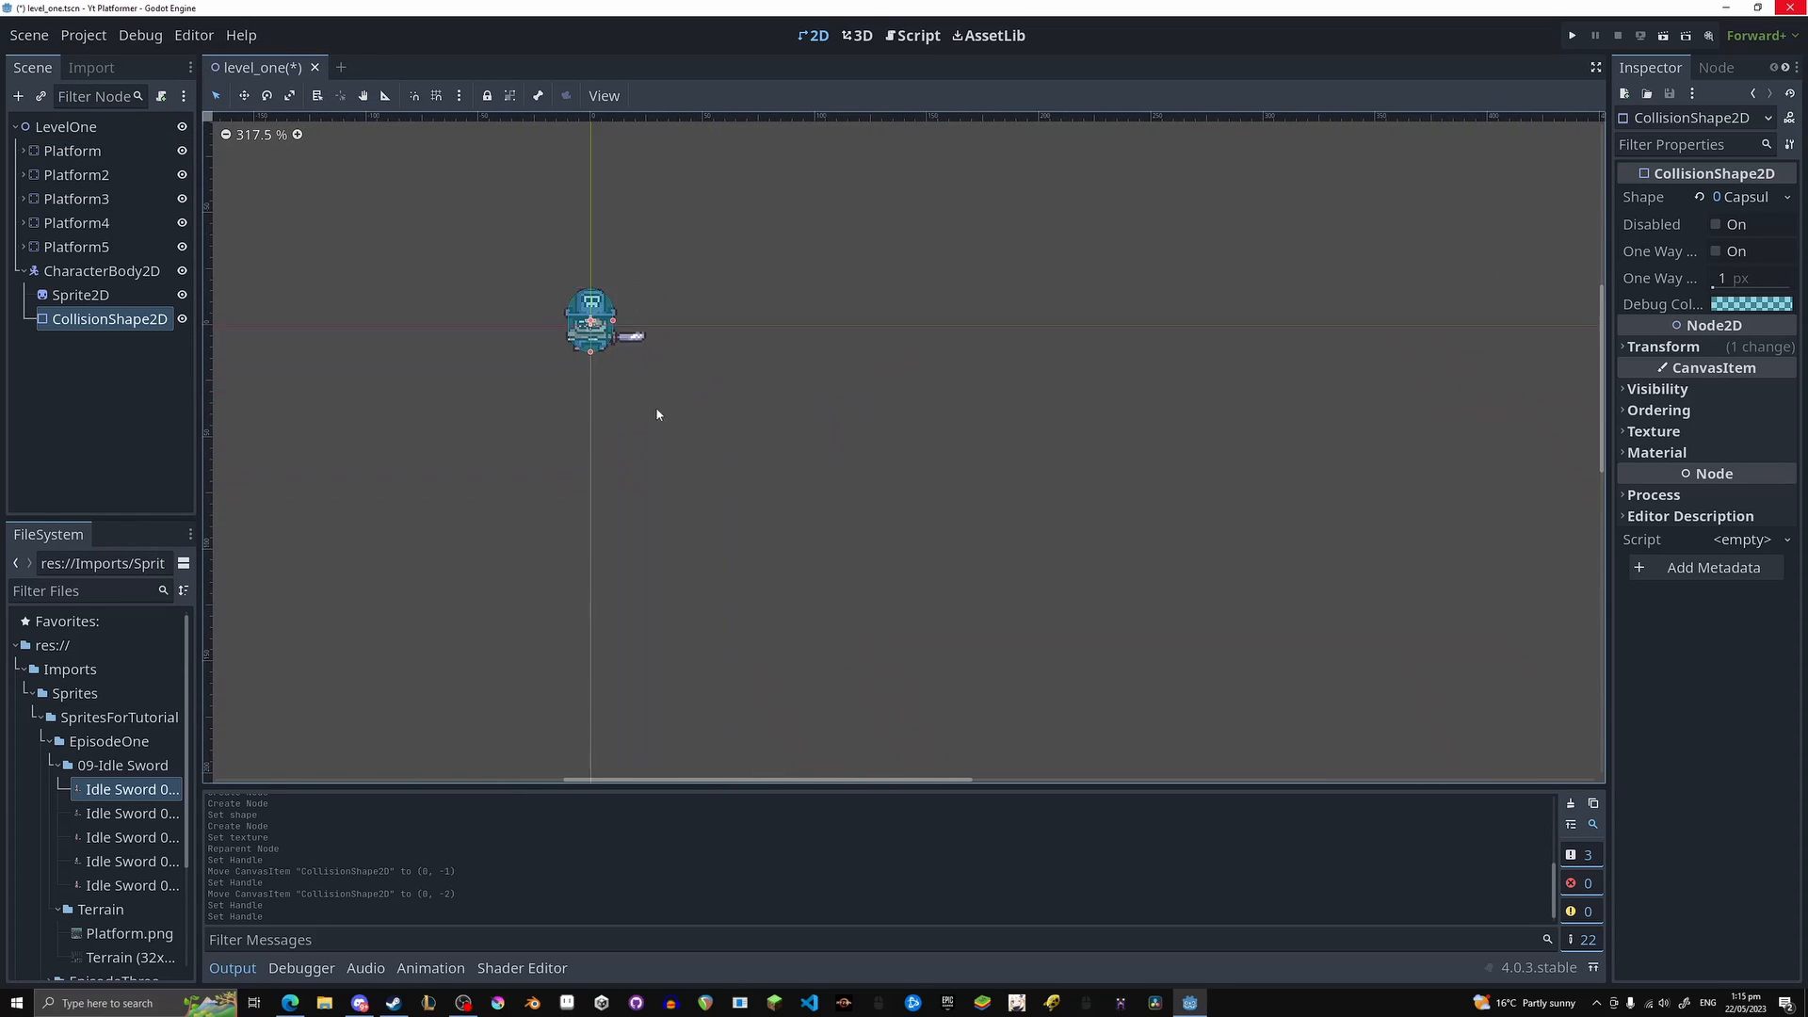
# Step: Add an AnimationPlayer node under the CharacterBody2D
pyautogui.click(102, 271)
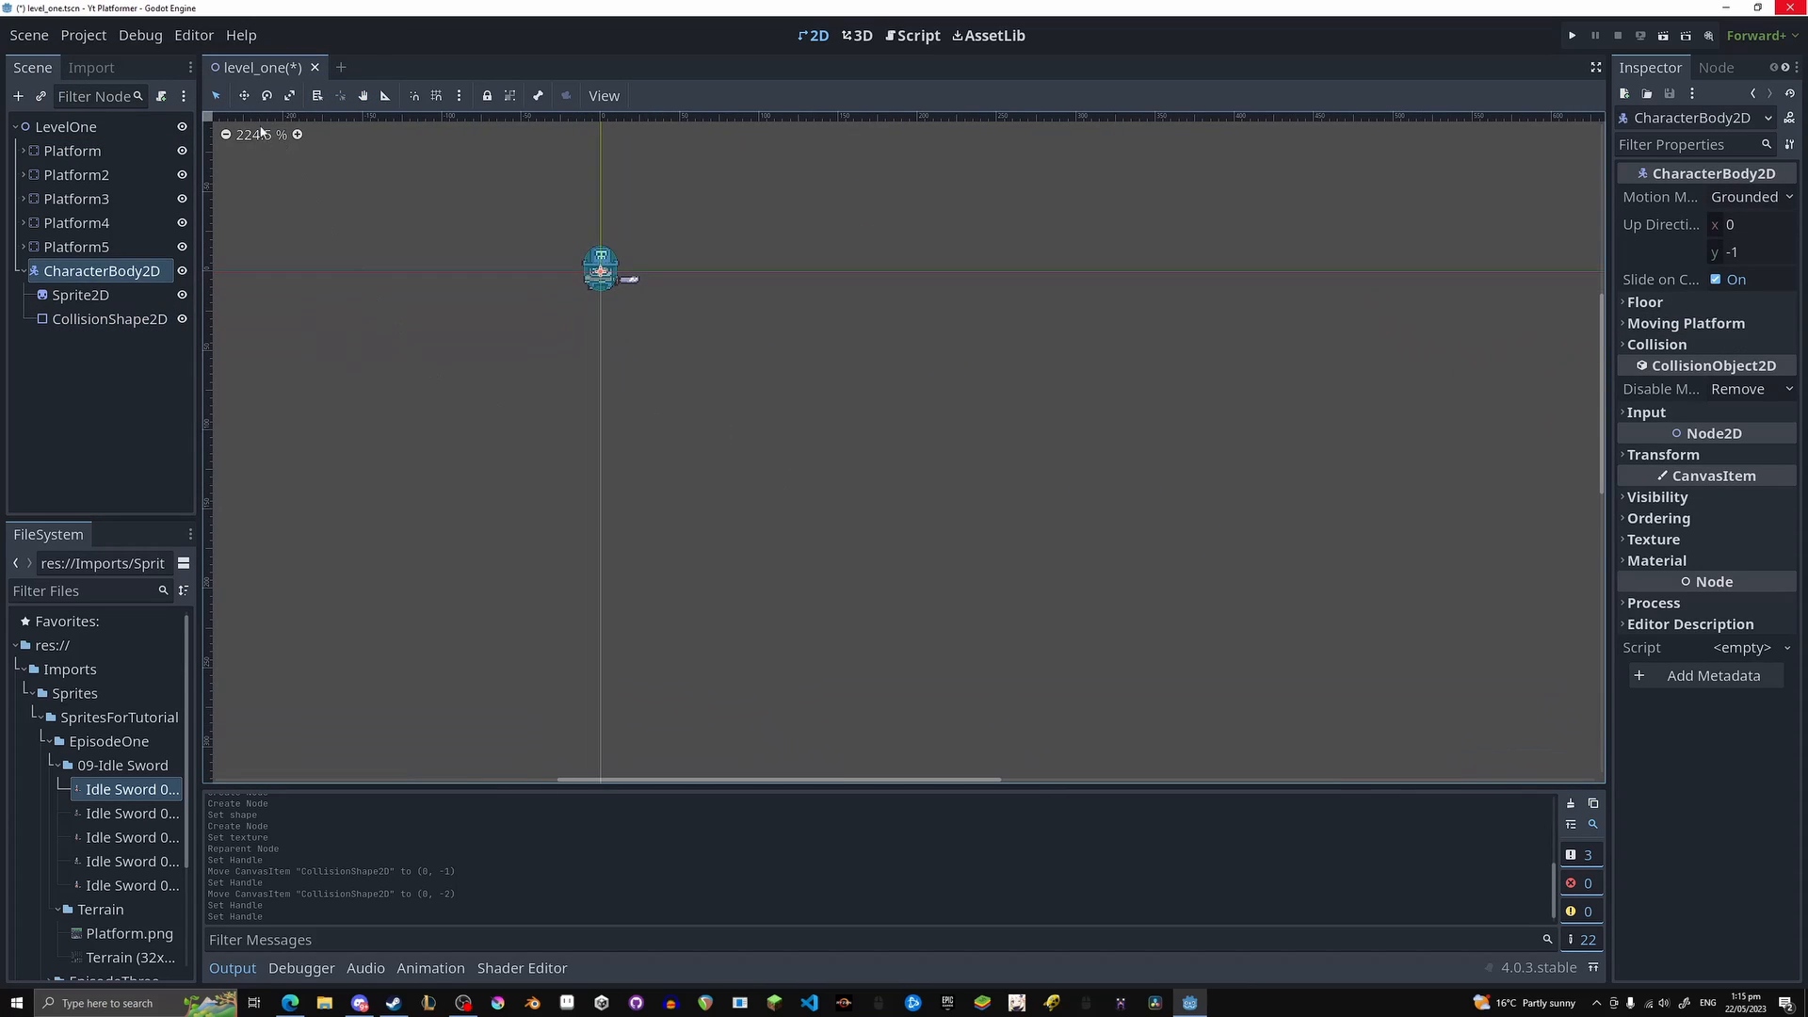
pyautogui.scroll(-3)
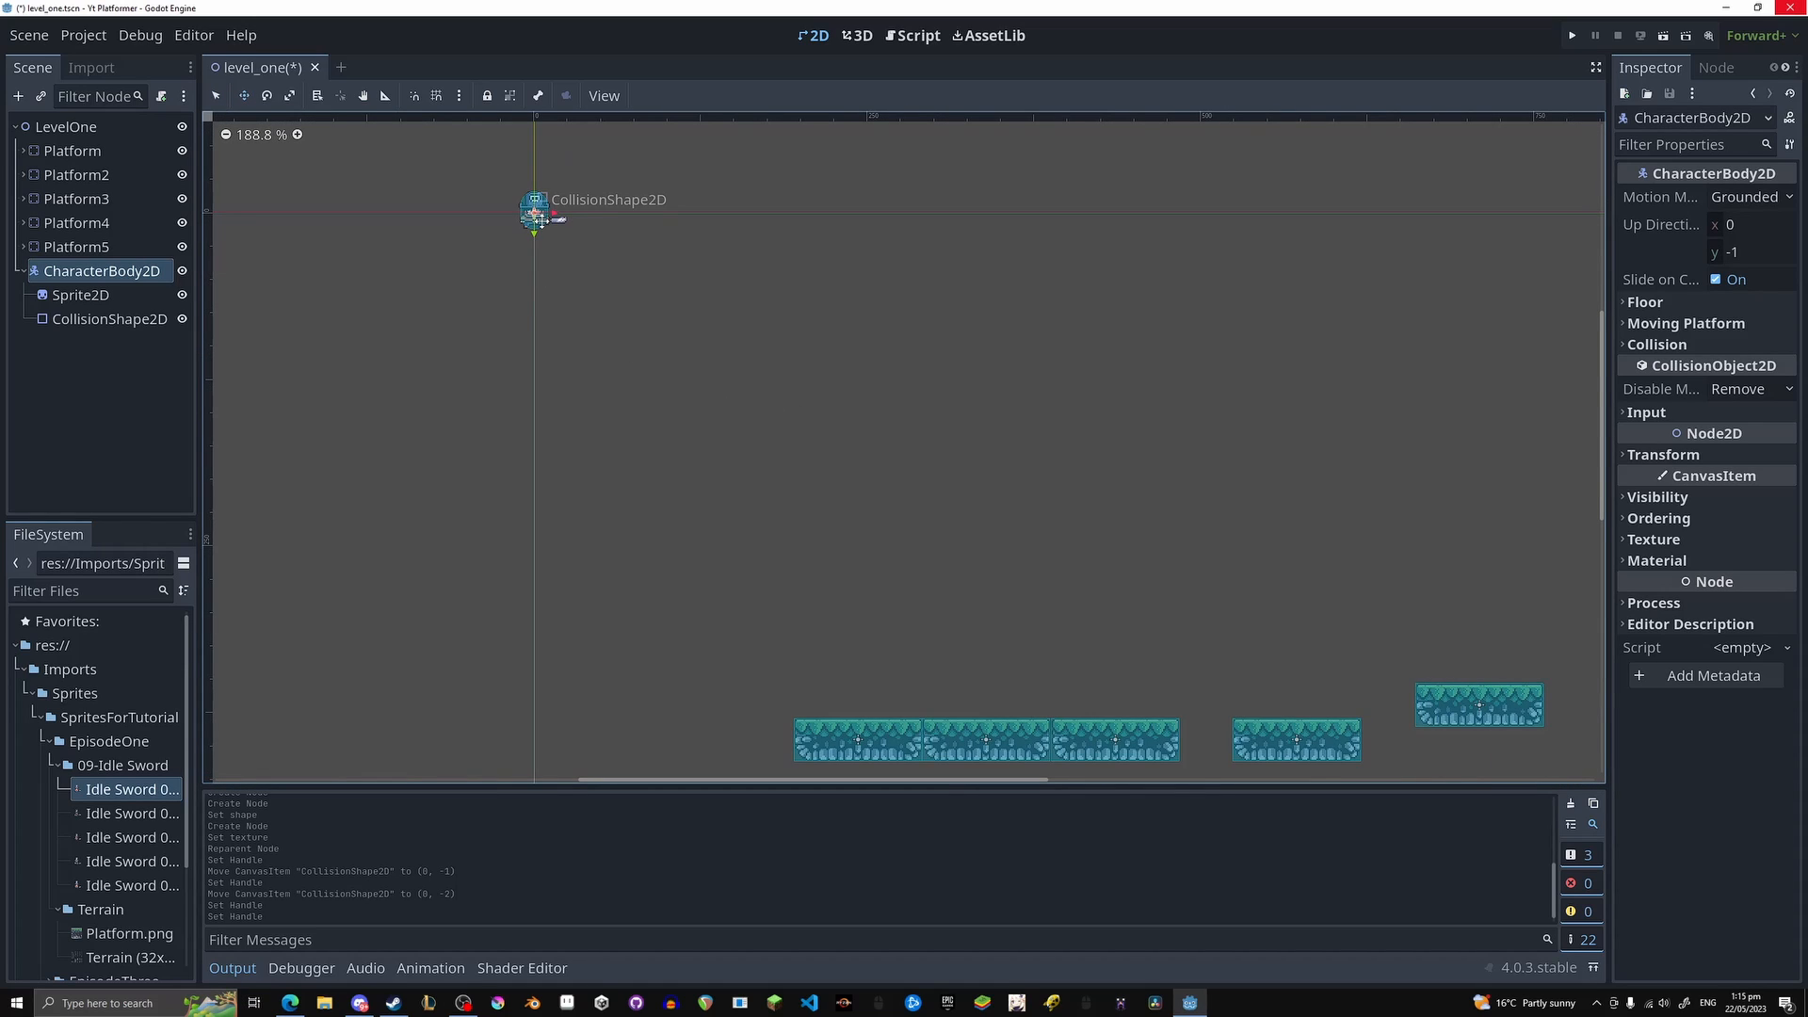
pyautogui.scroll(3)
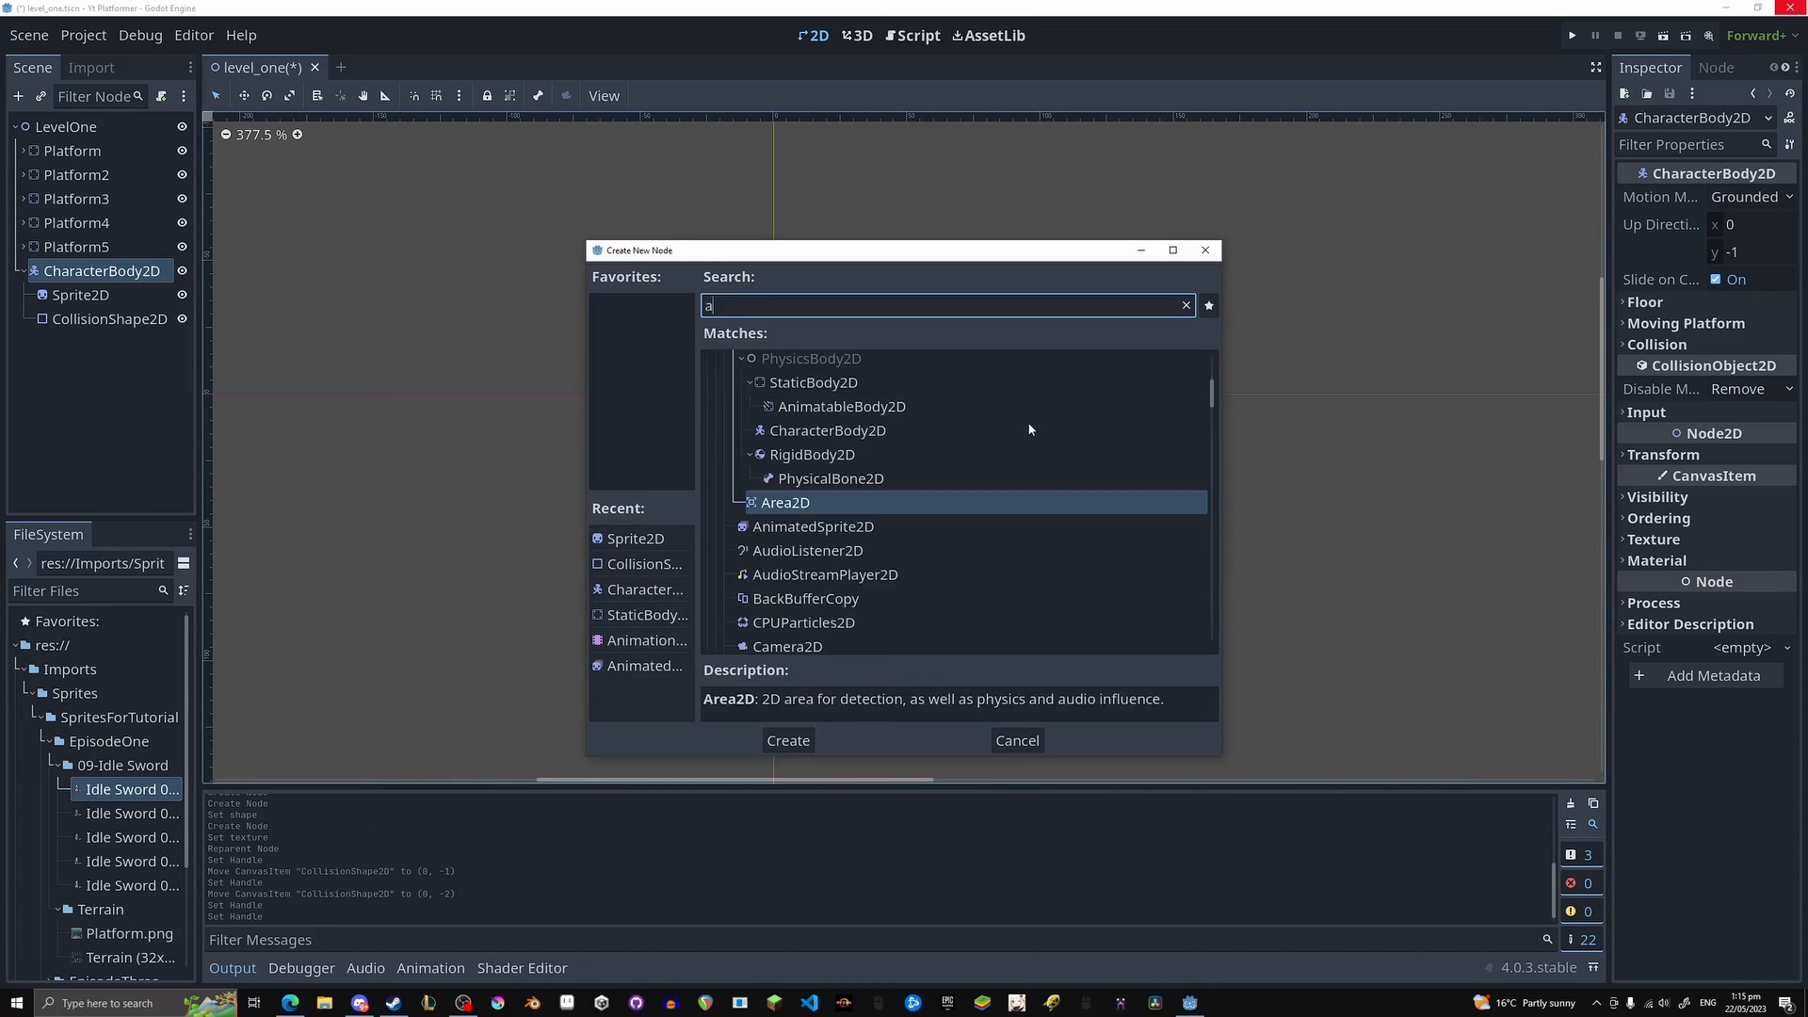
pyautogui.click(788, 740)
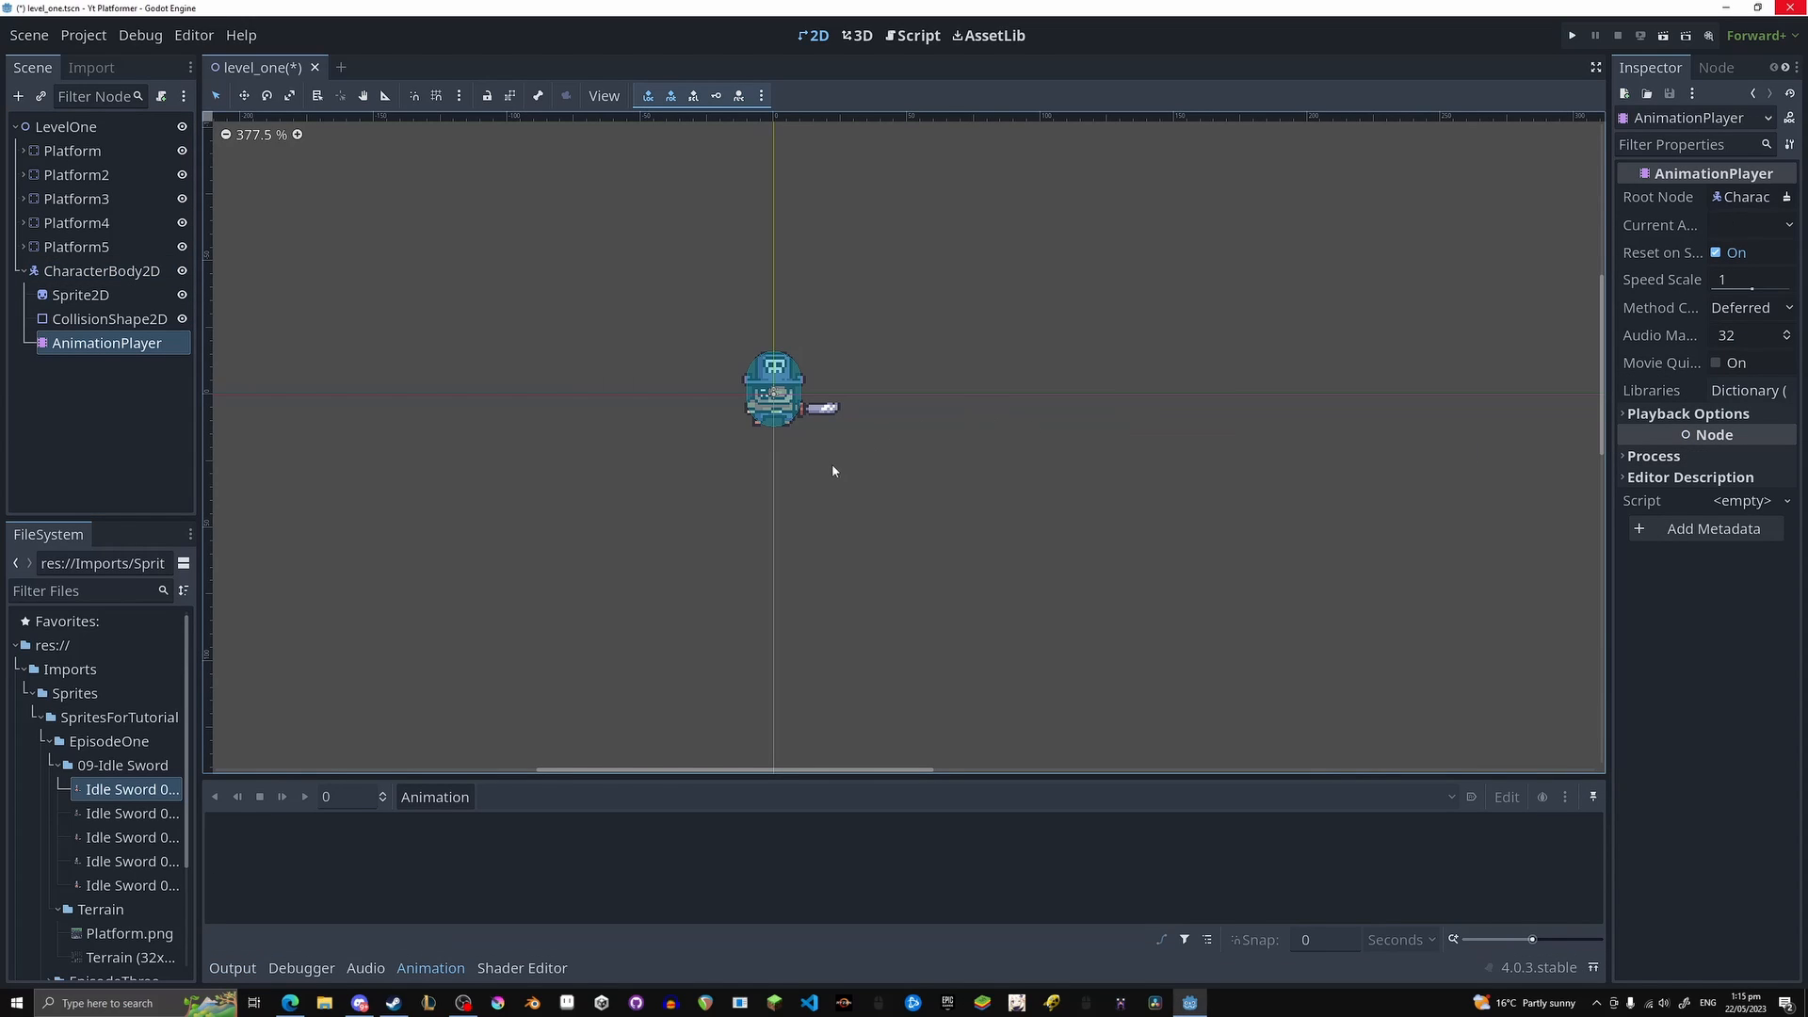
pyautogui.moveTo(401, 873)
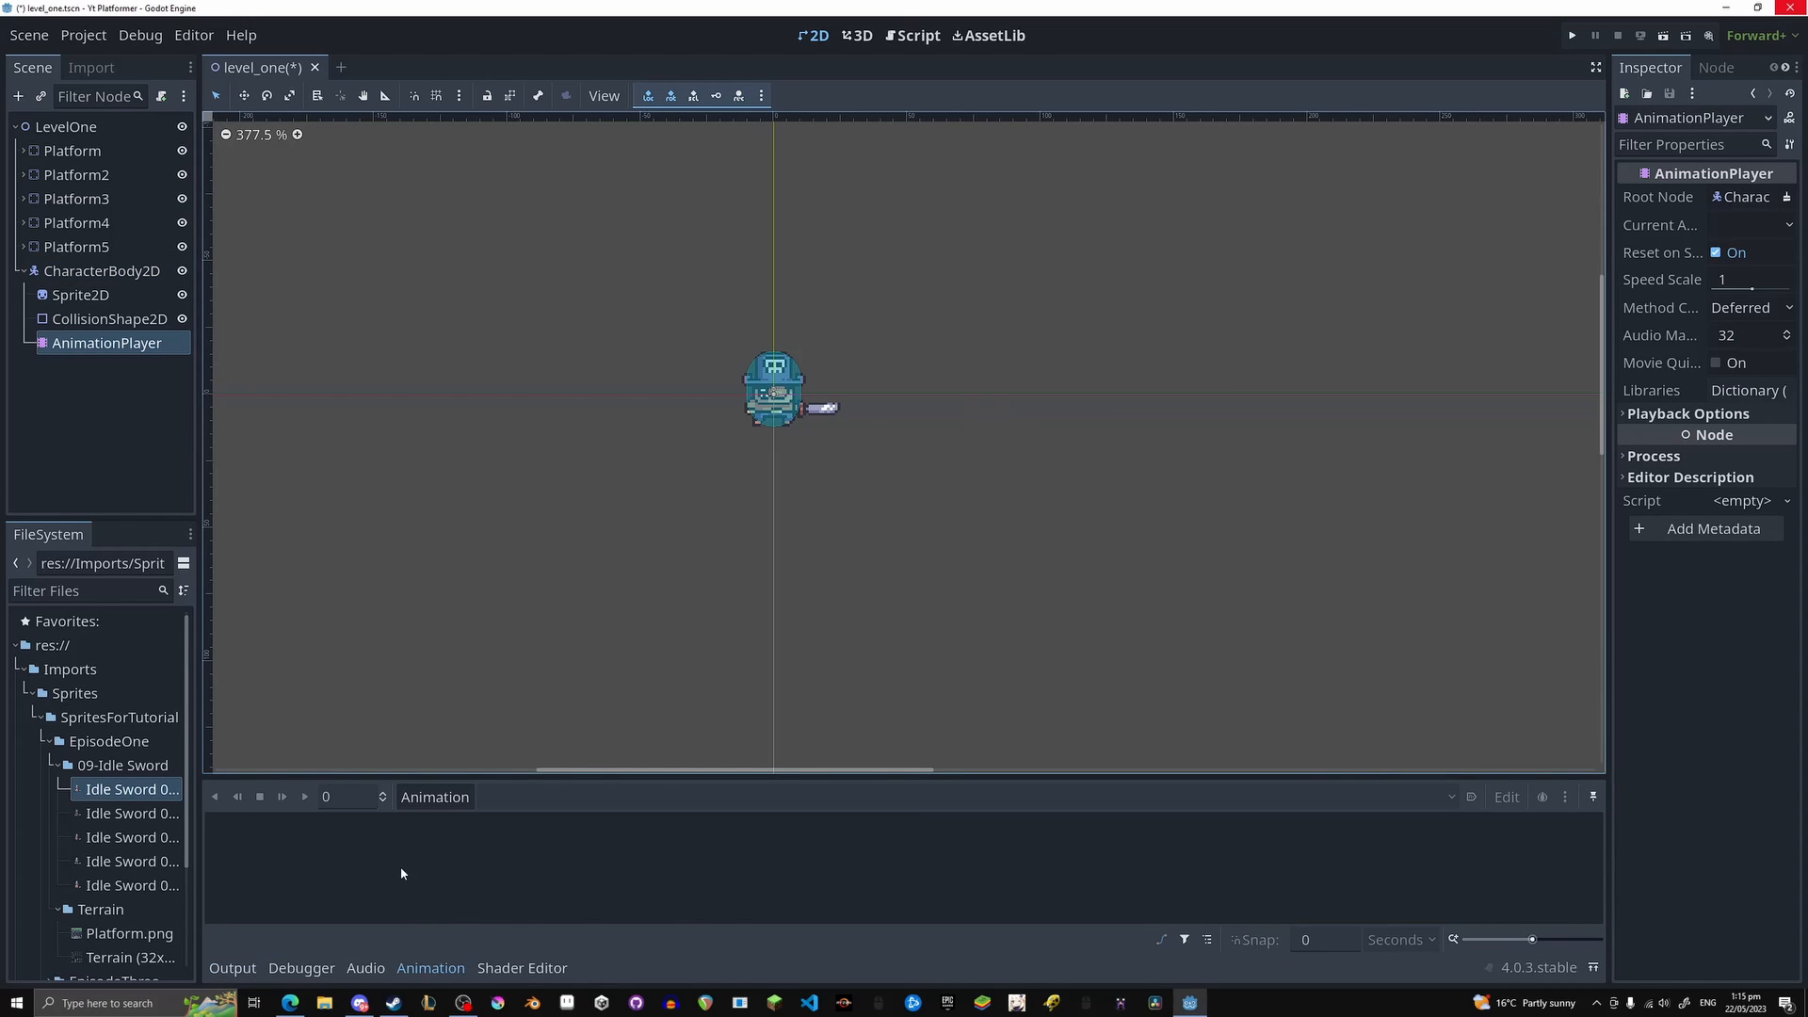
# Step: Create a new empty animation named 'Idle'
pyautogui.click(435, 797)
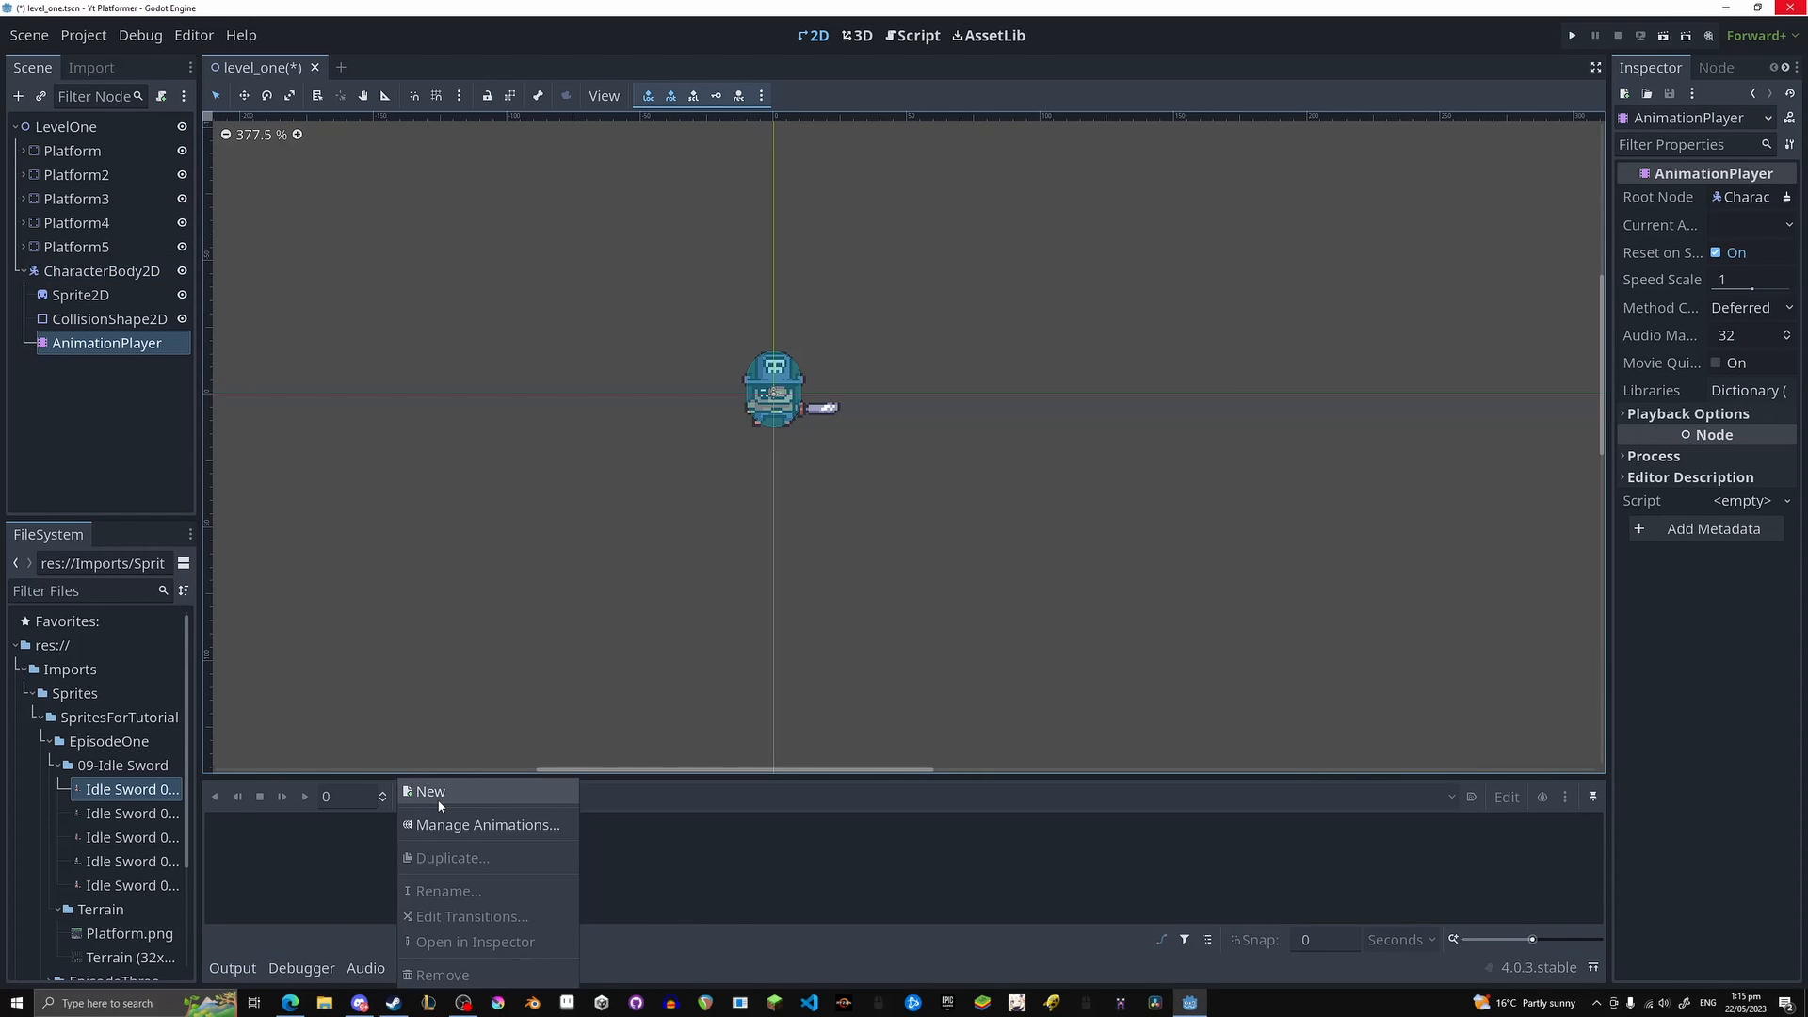
pyautogui.click(431, 791)
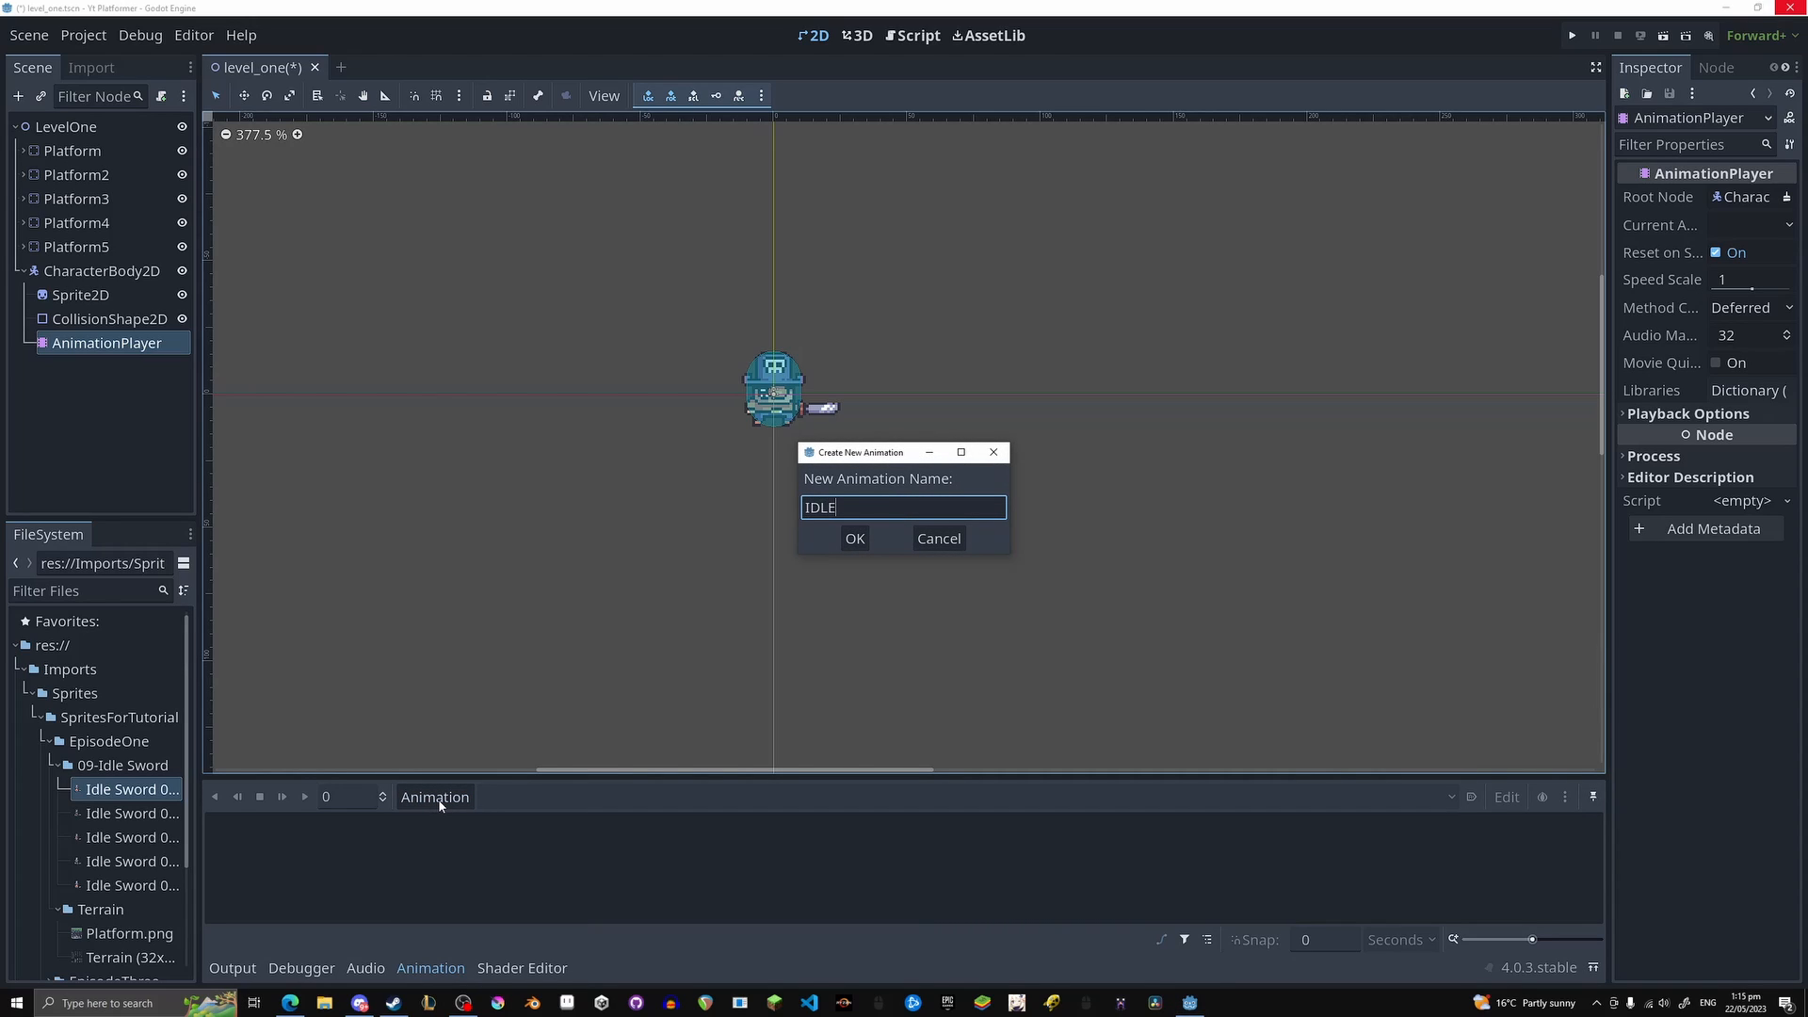
pyautogui.write('Idle')
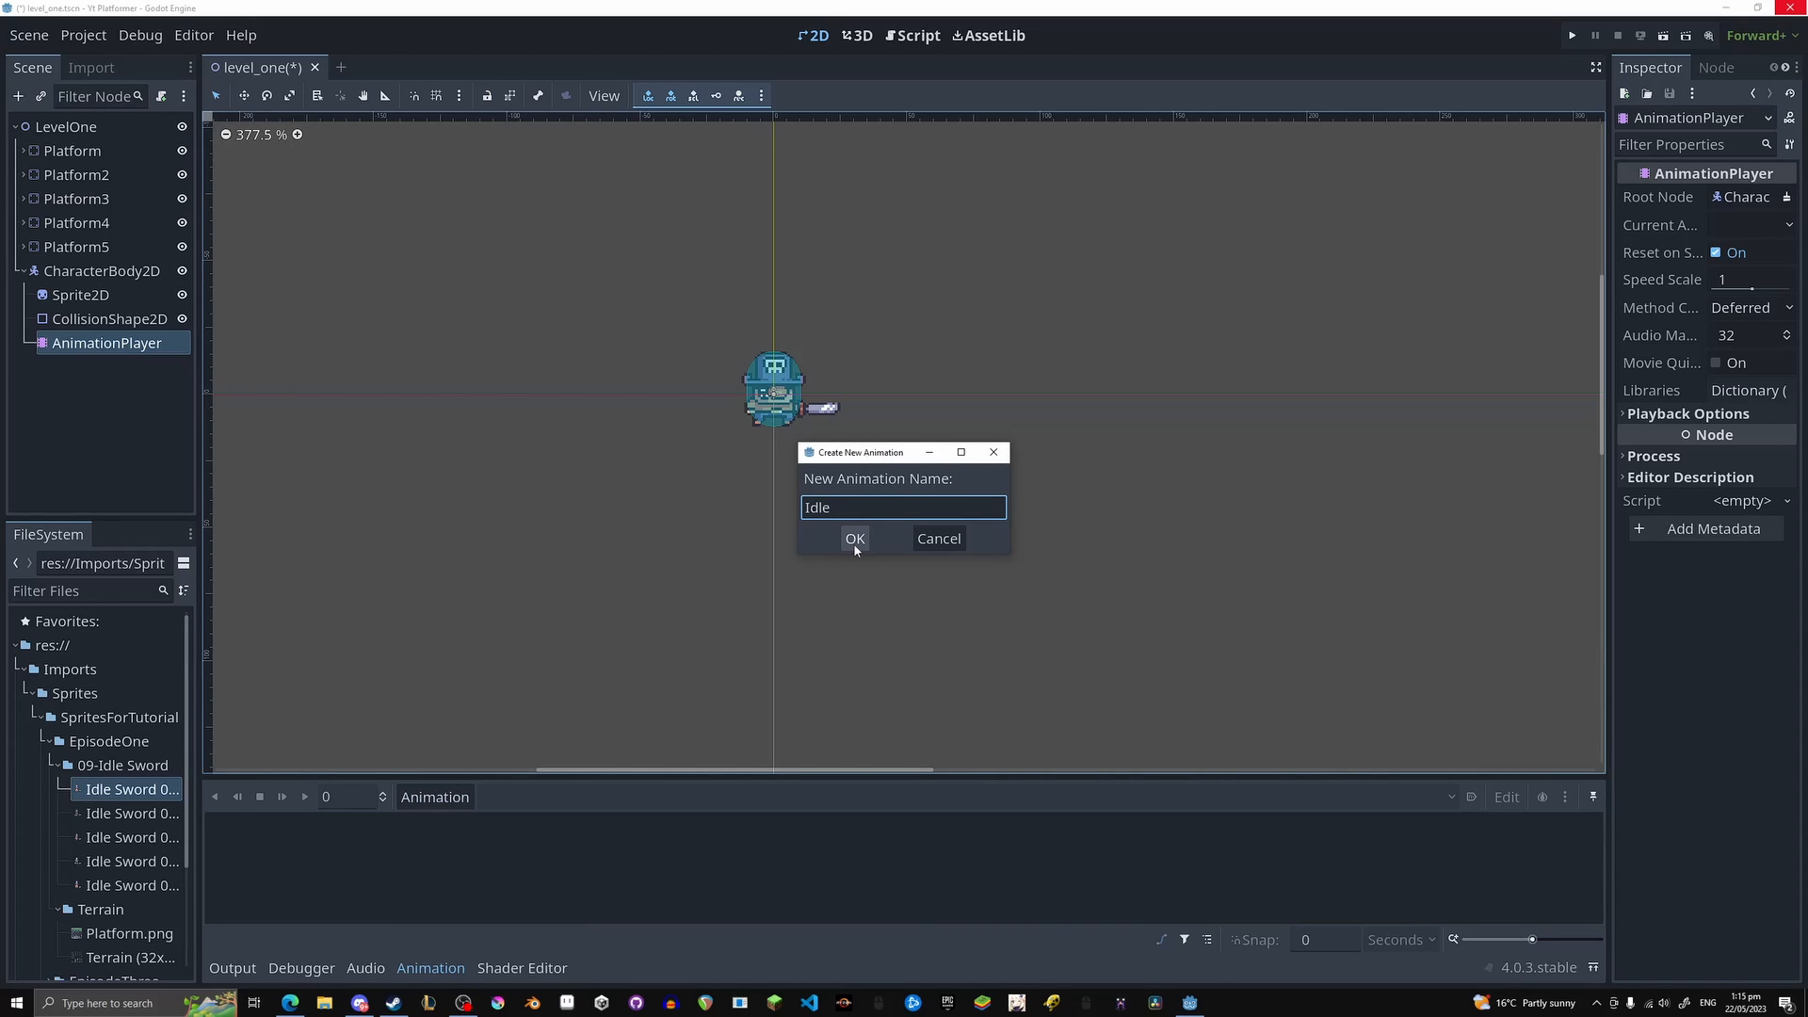
pyautogui.click(854, 539)
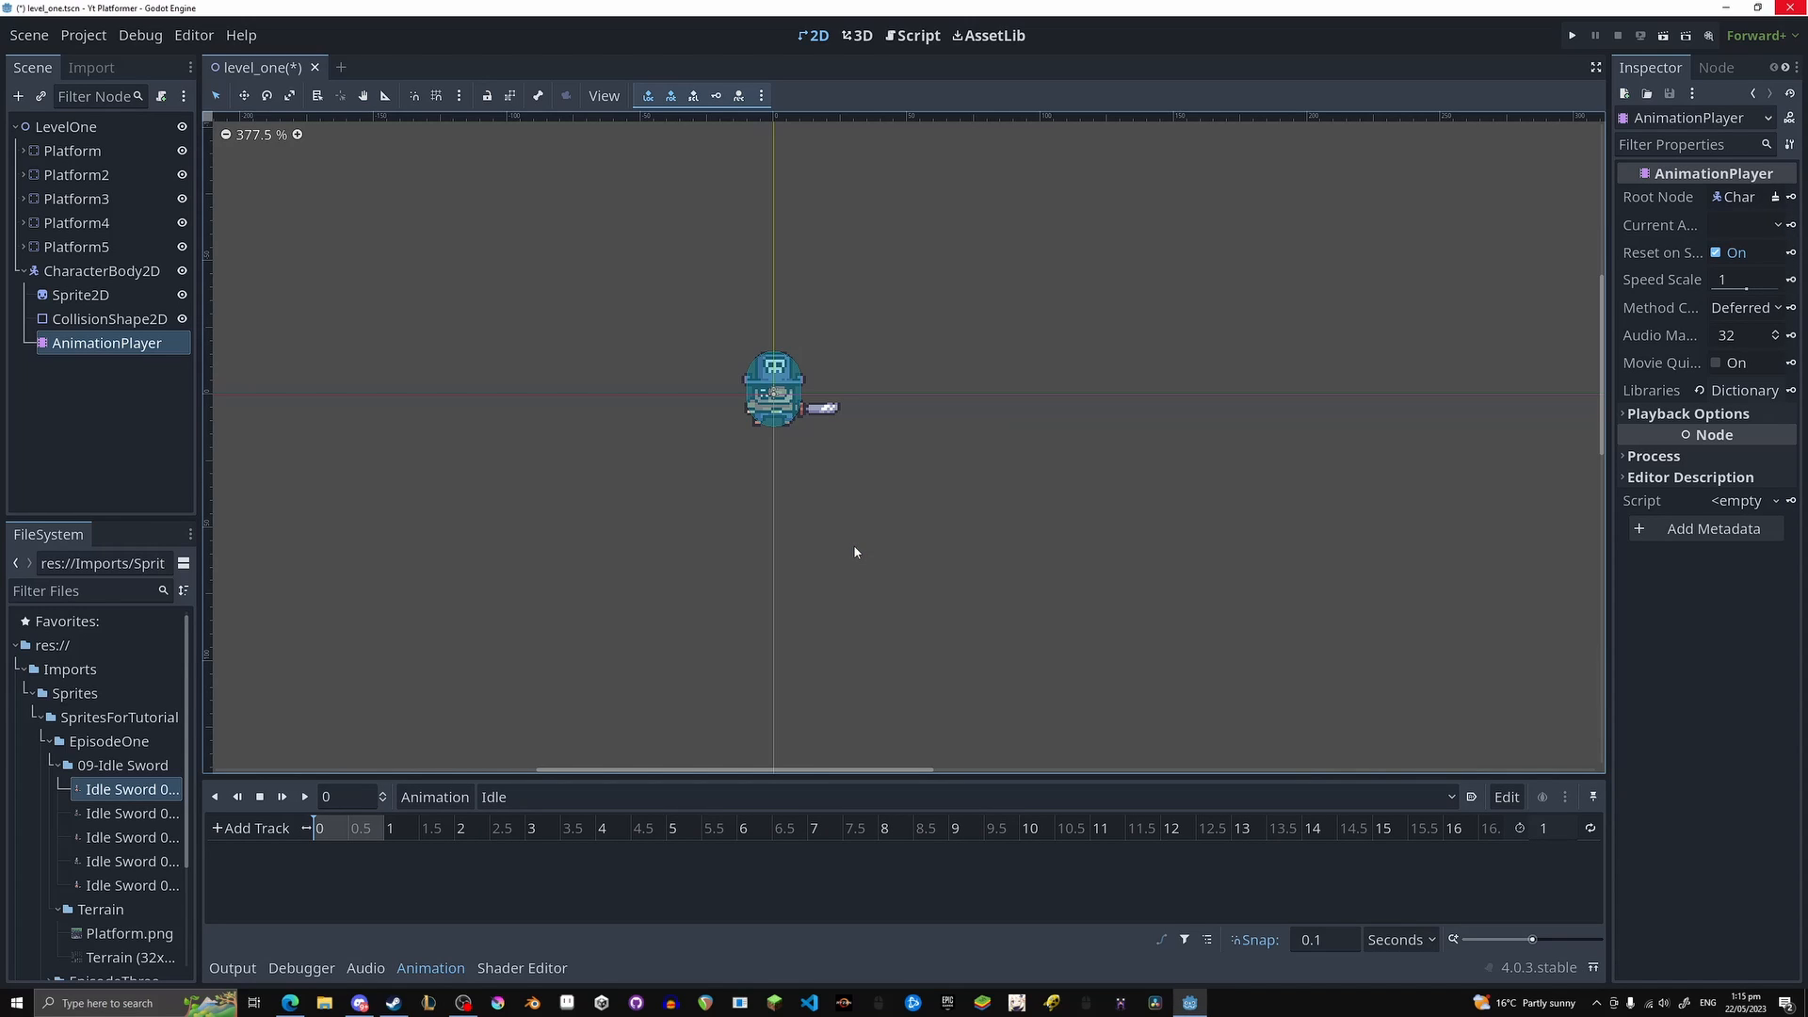
# Step: Add a Sprite2D texture track to Idle with a first Idle Sword key
pyautogui.scroll(3)
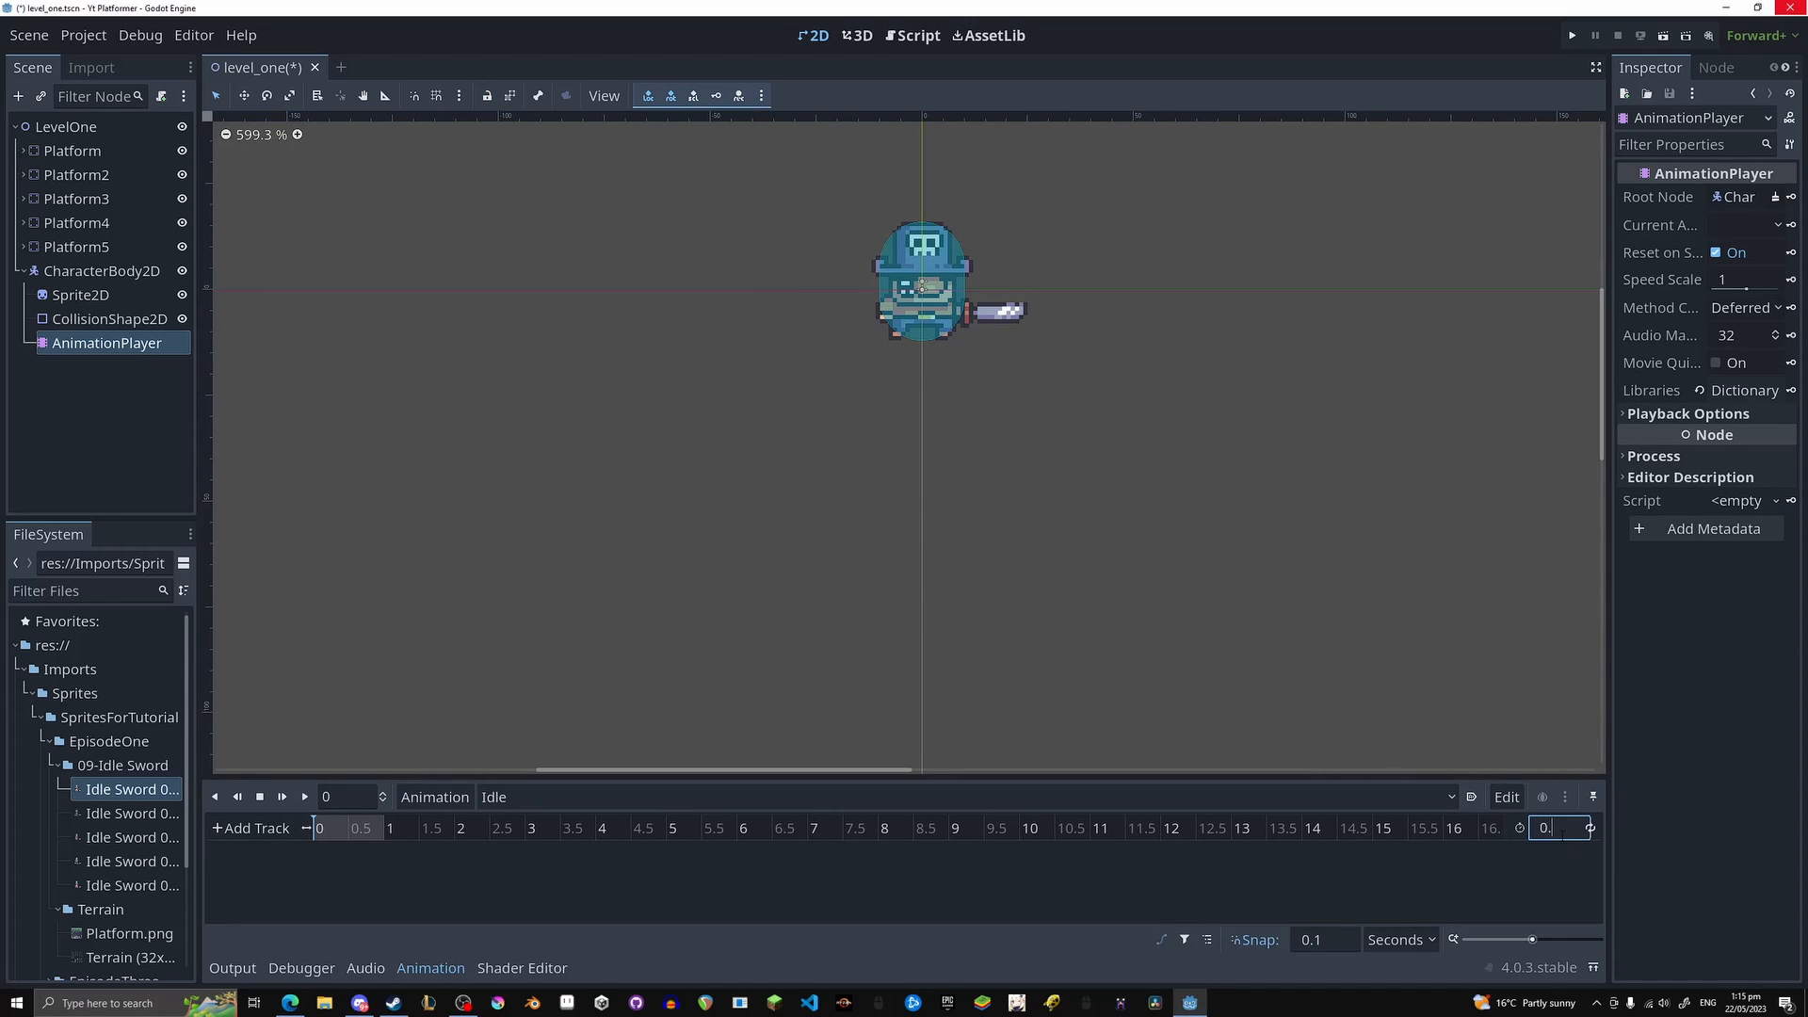
pyautogui.scroll(3)
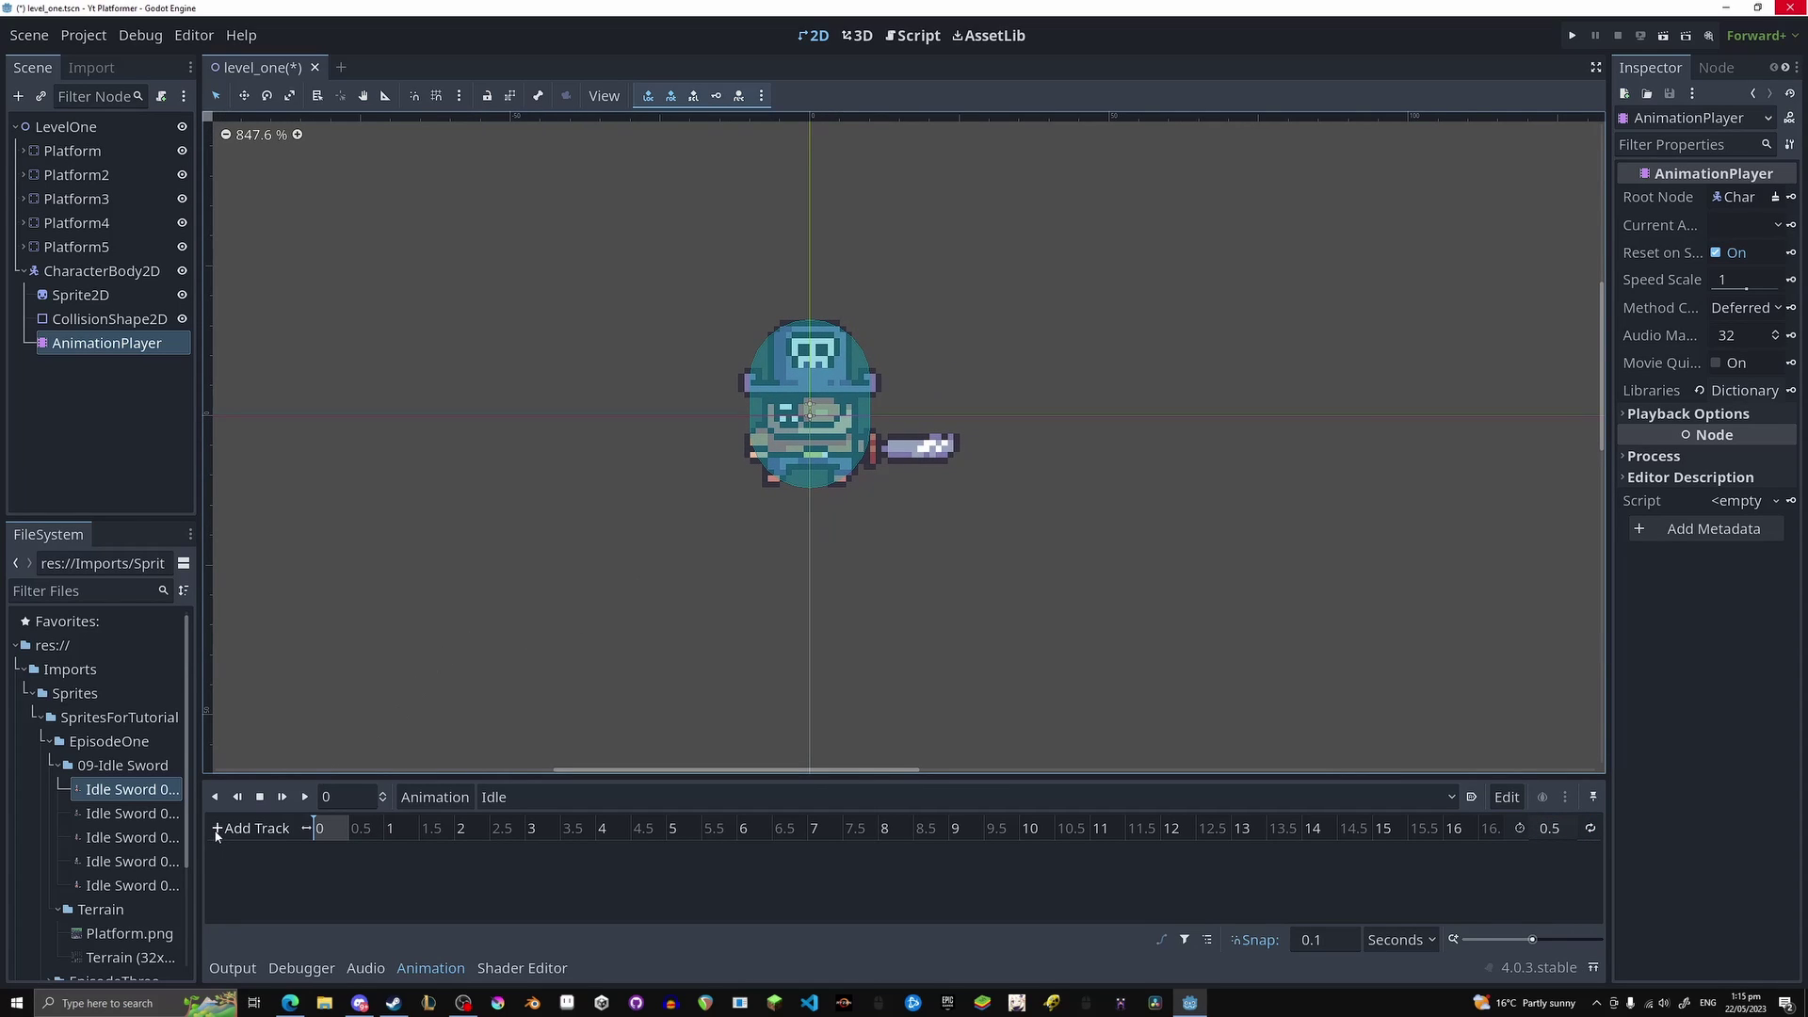
pyautogui.click(252, 828)
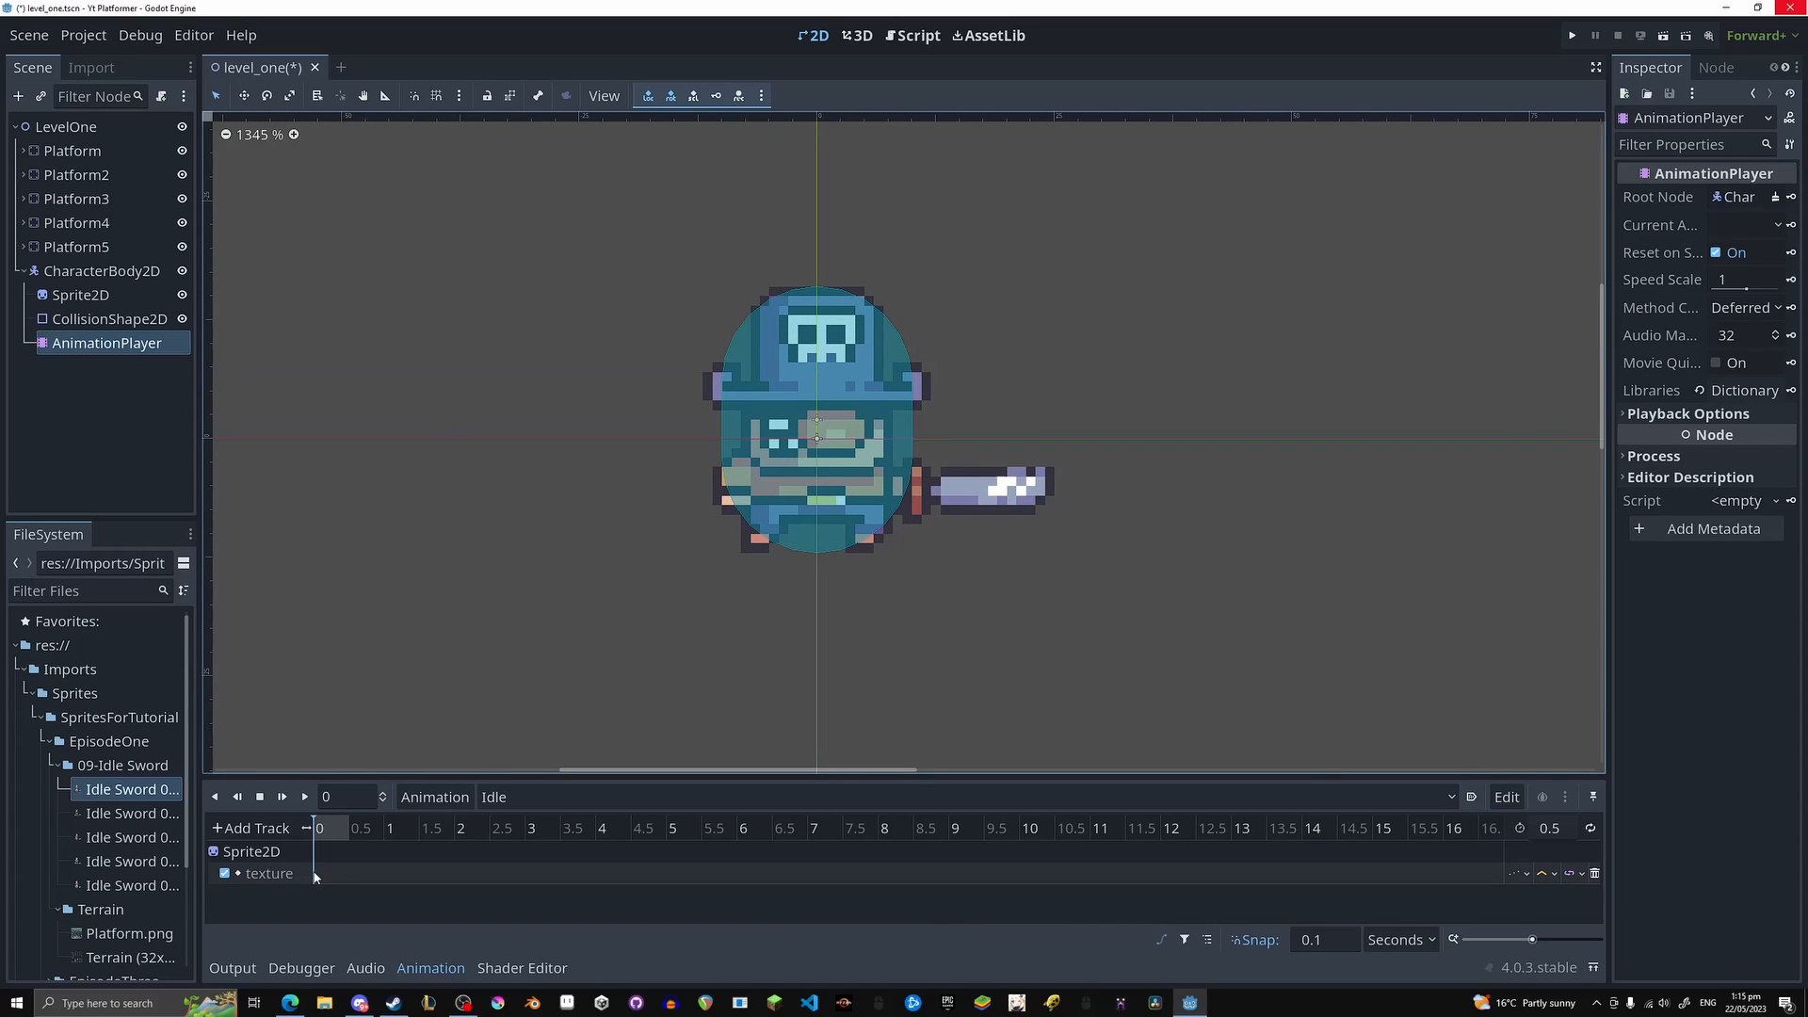
pyautogui.click(268, 873)
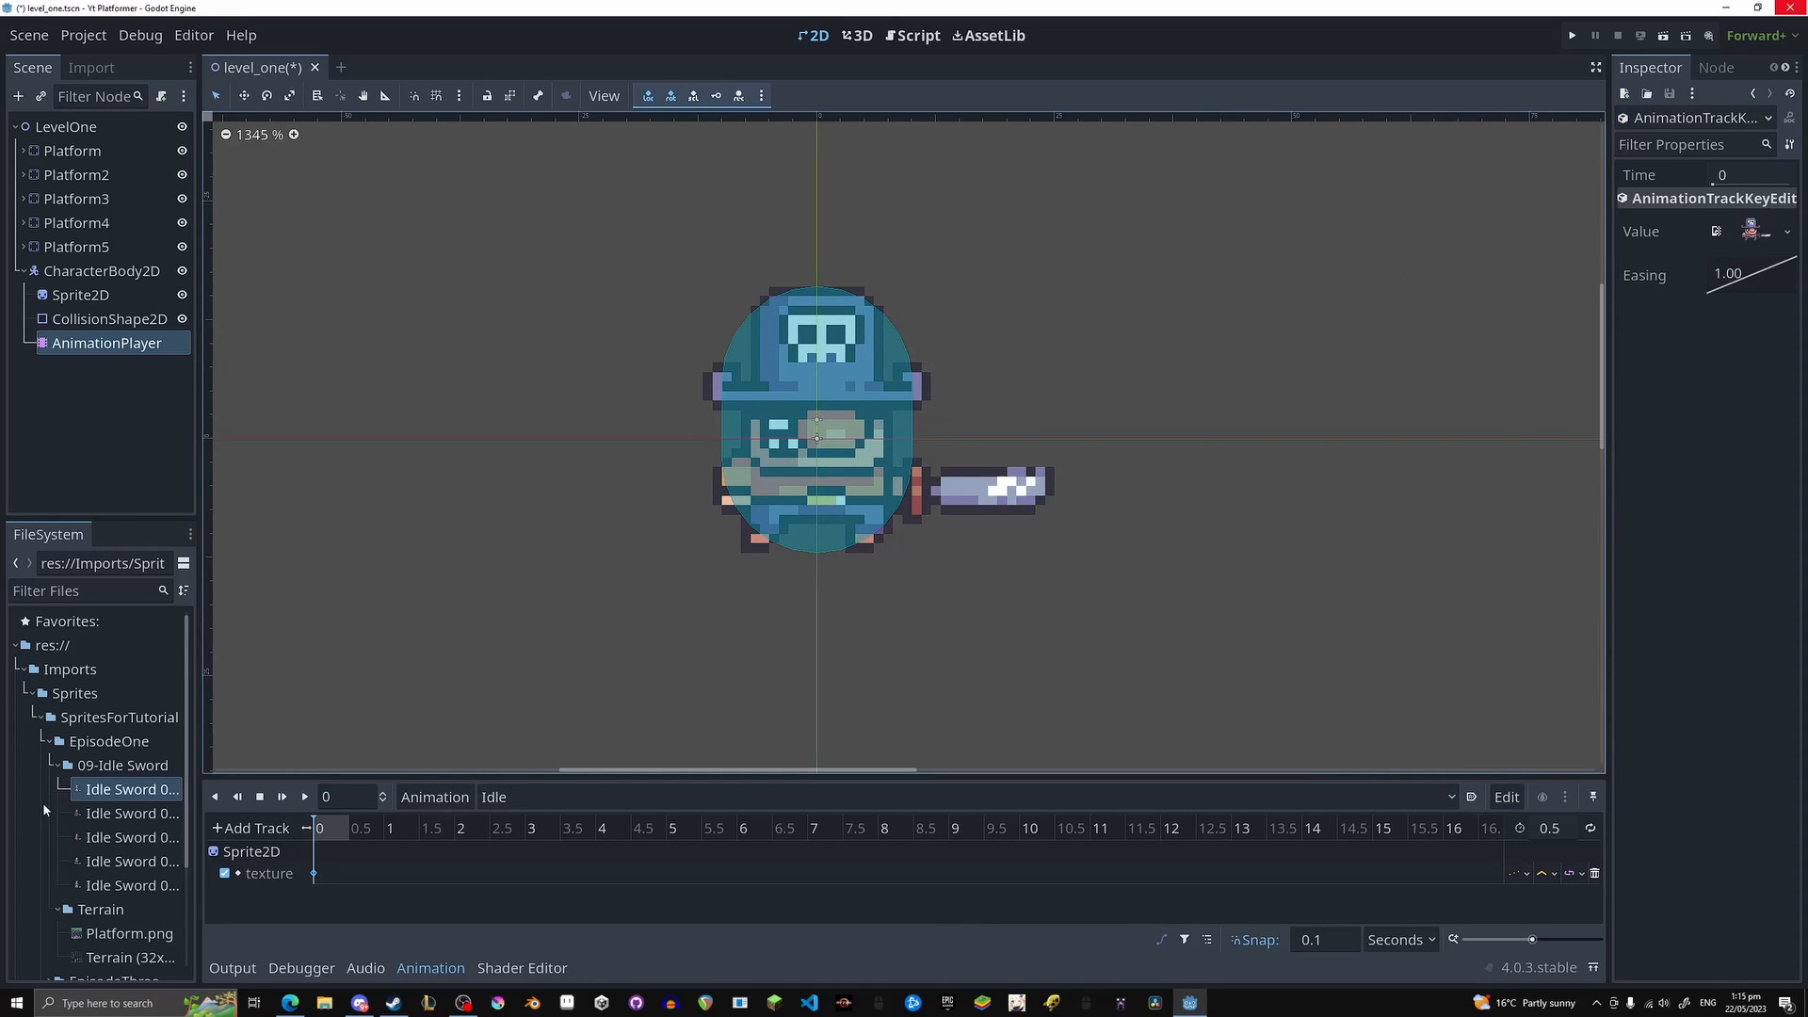
pyautogui.moveTo(402, 929)
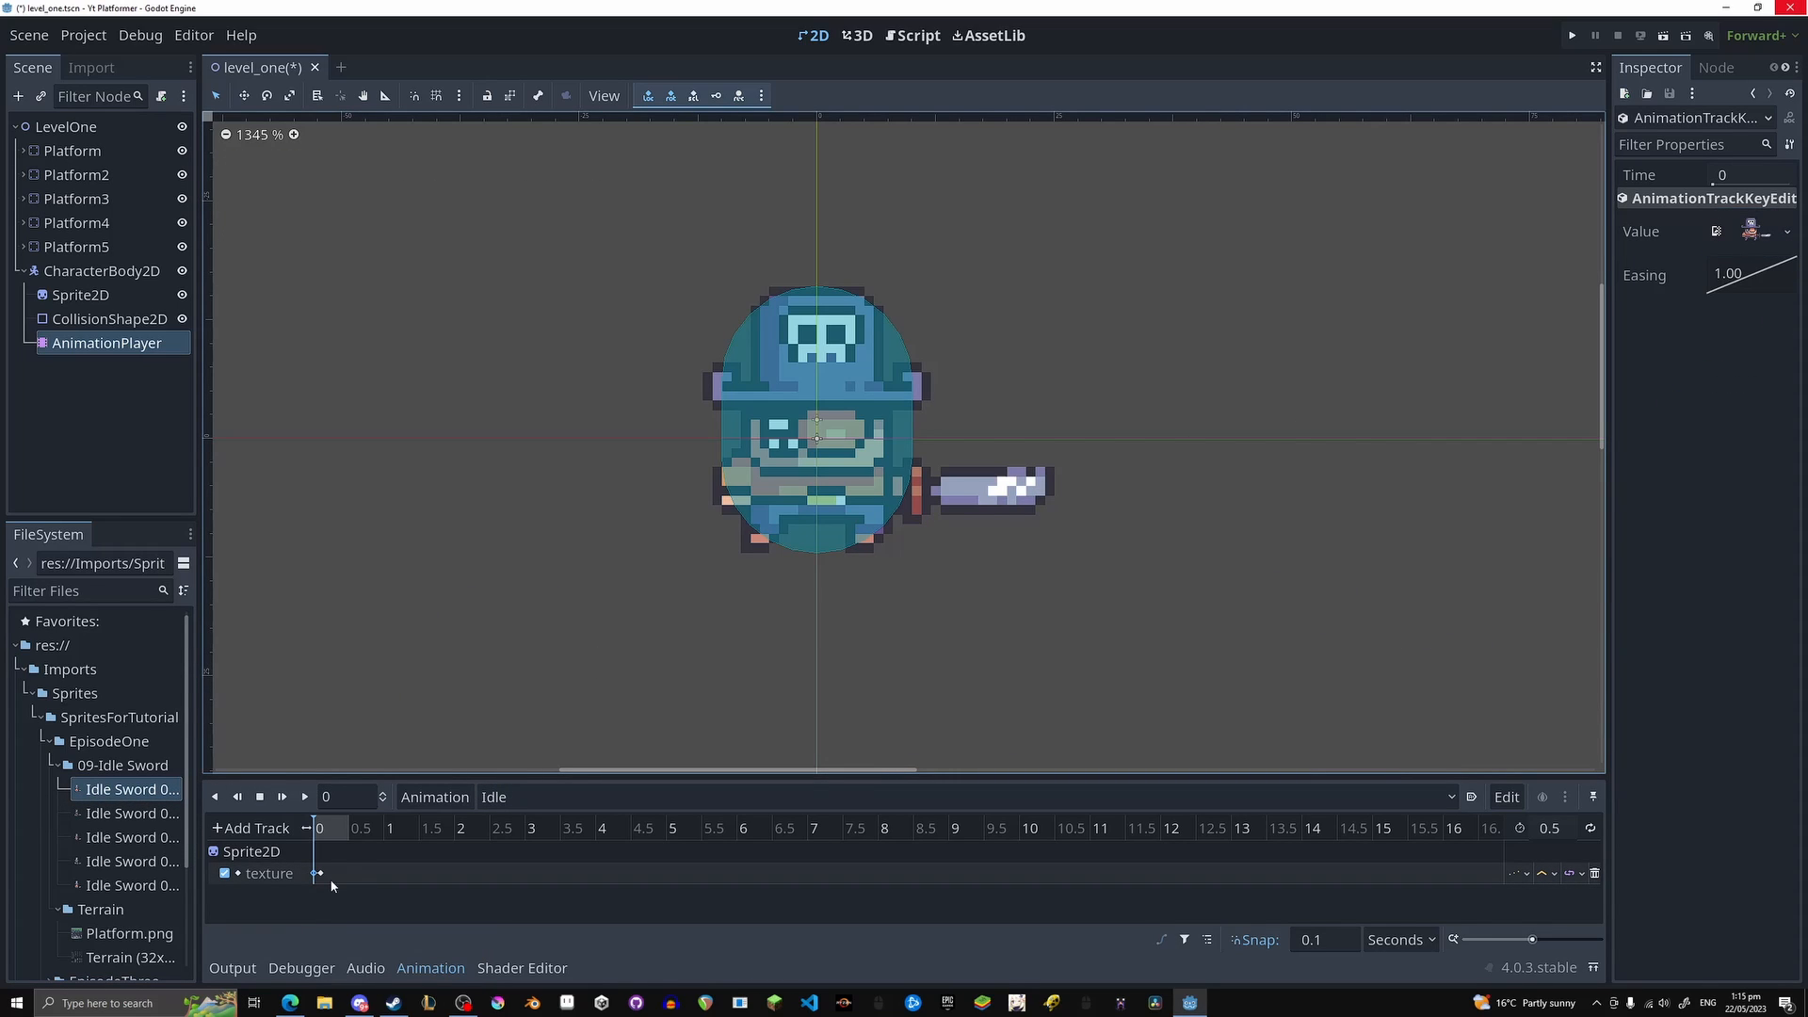
# Step: Insert more Idle Sword texture keyframes at 0.1-second intervals
pyautogui.click(317, 873)
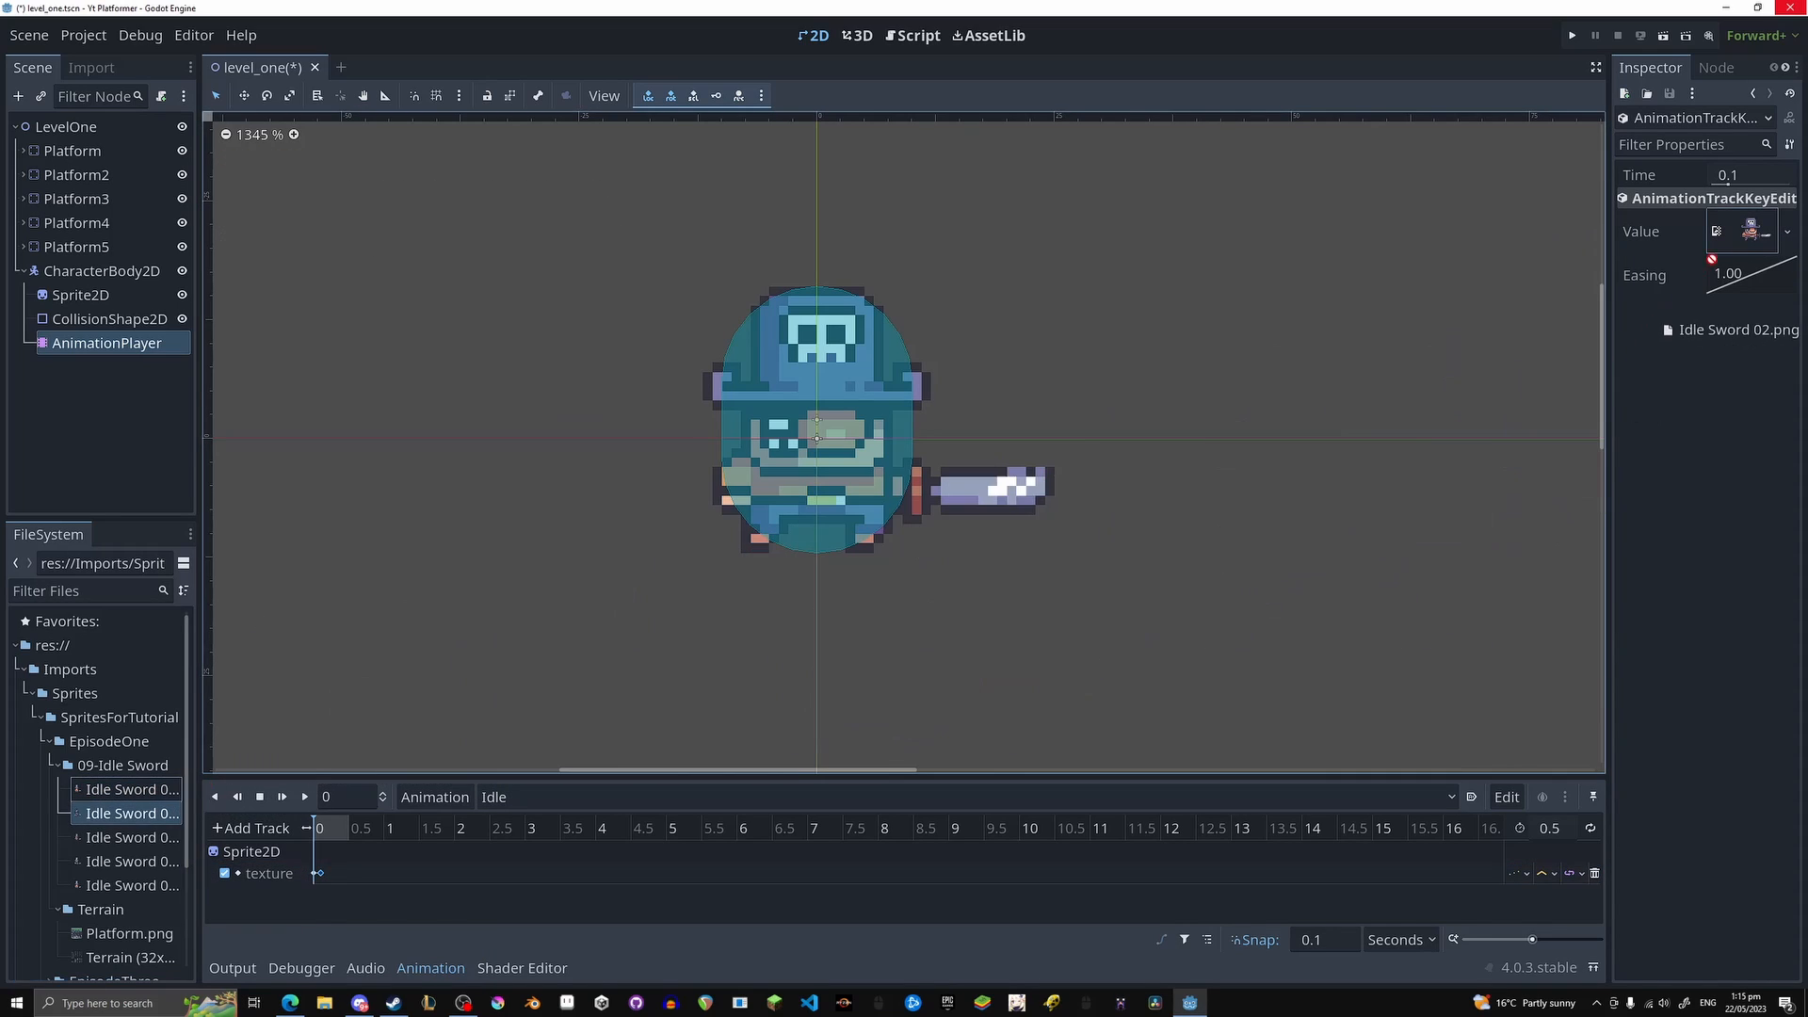
pyautogui.rightClick(317, 873)
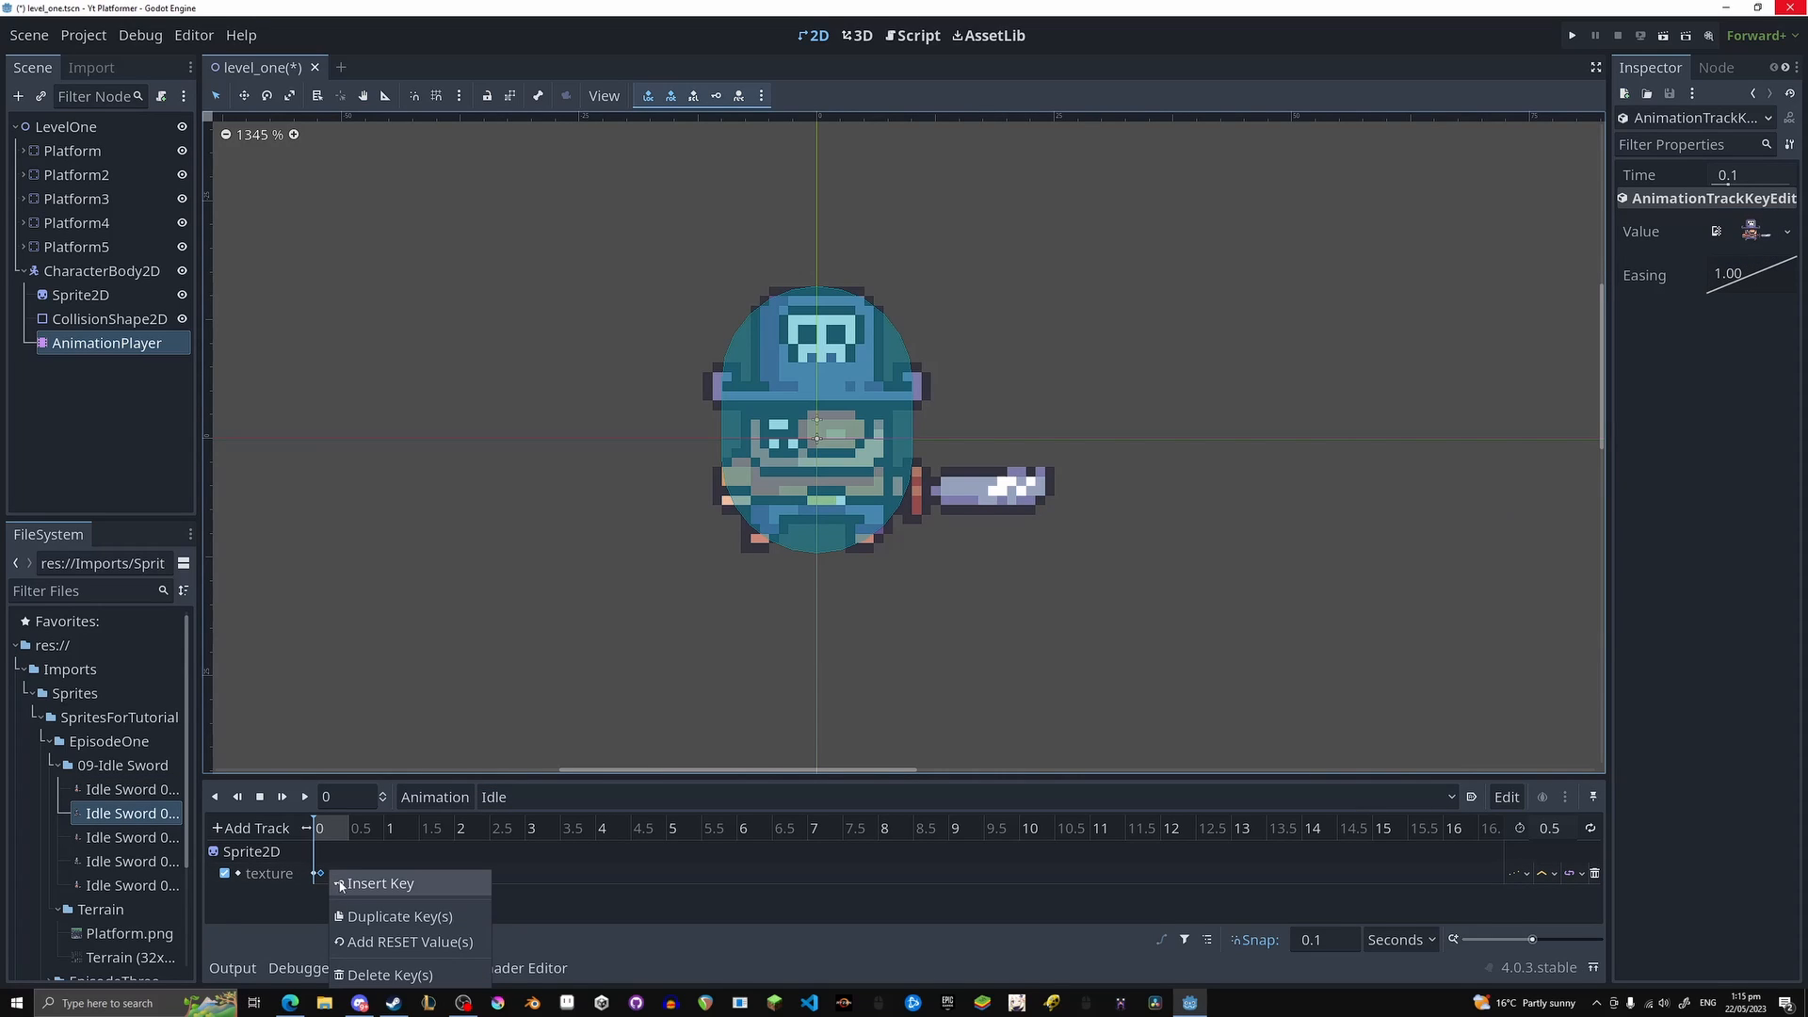
pyautogui.click(378, 884)
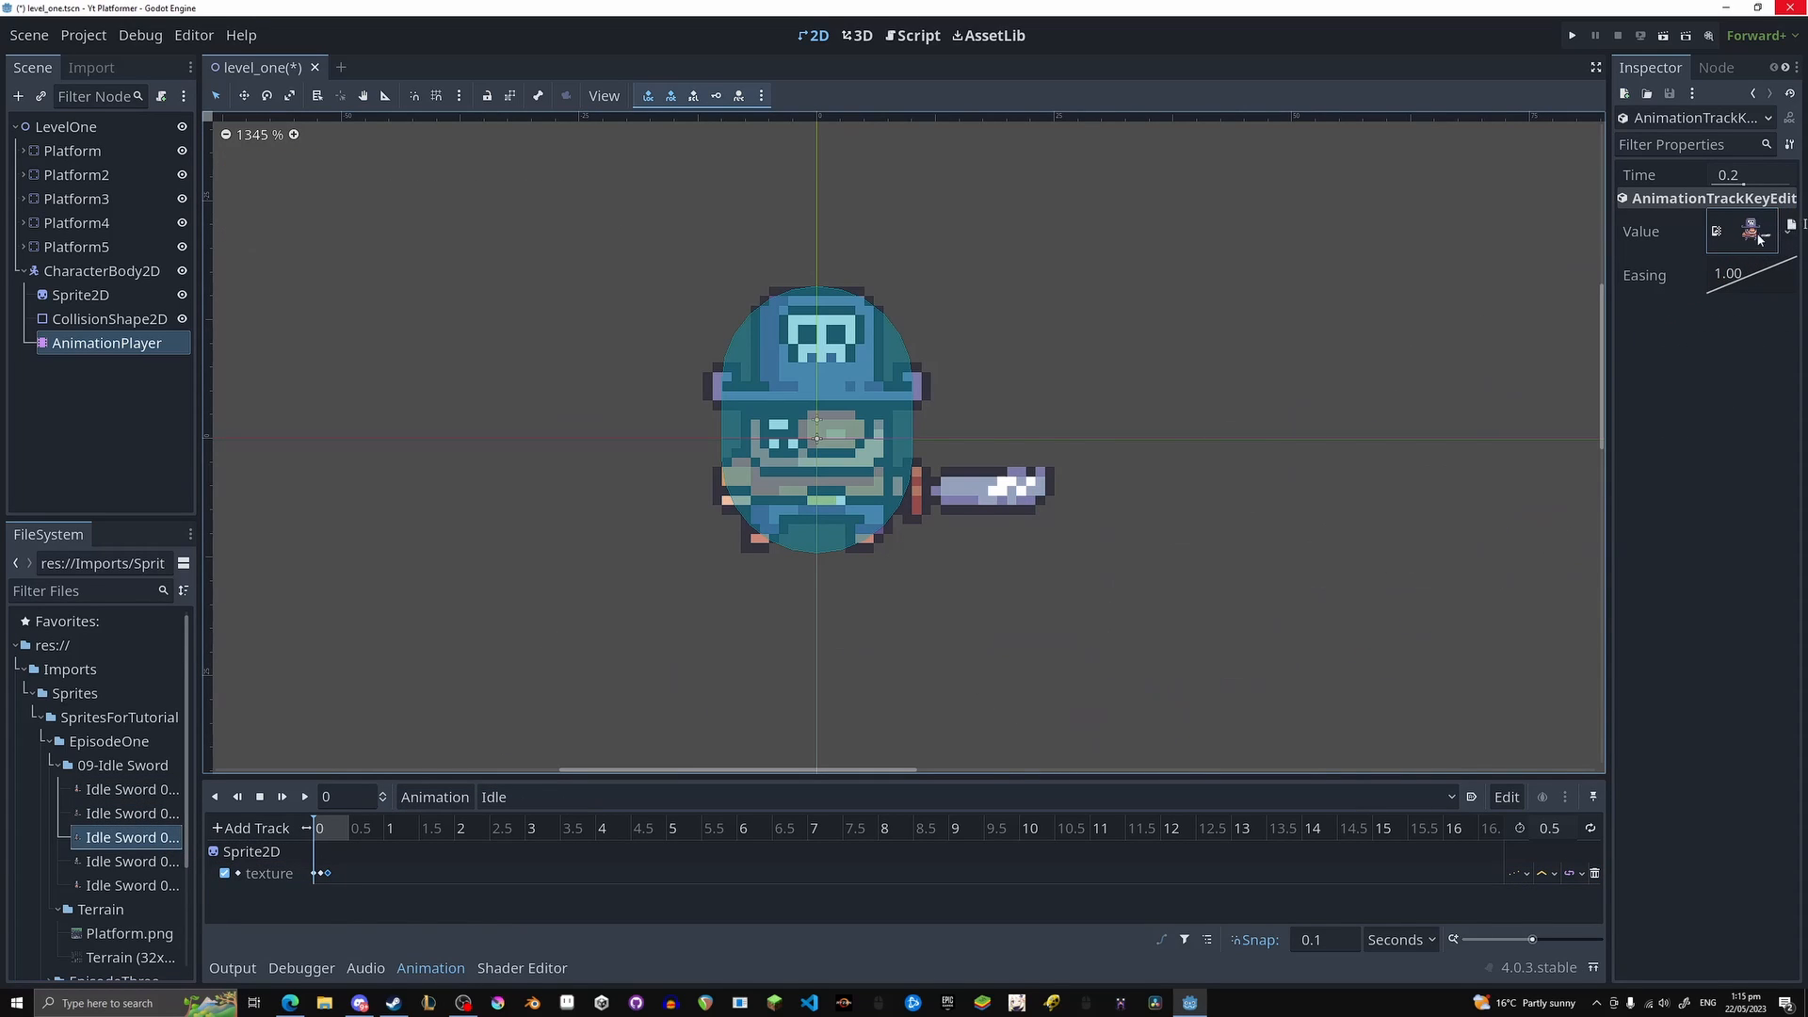
pyautogui.rightClick(323, 873)
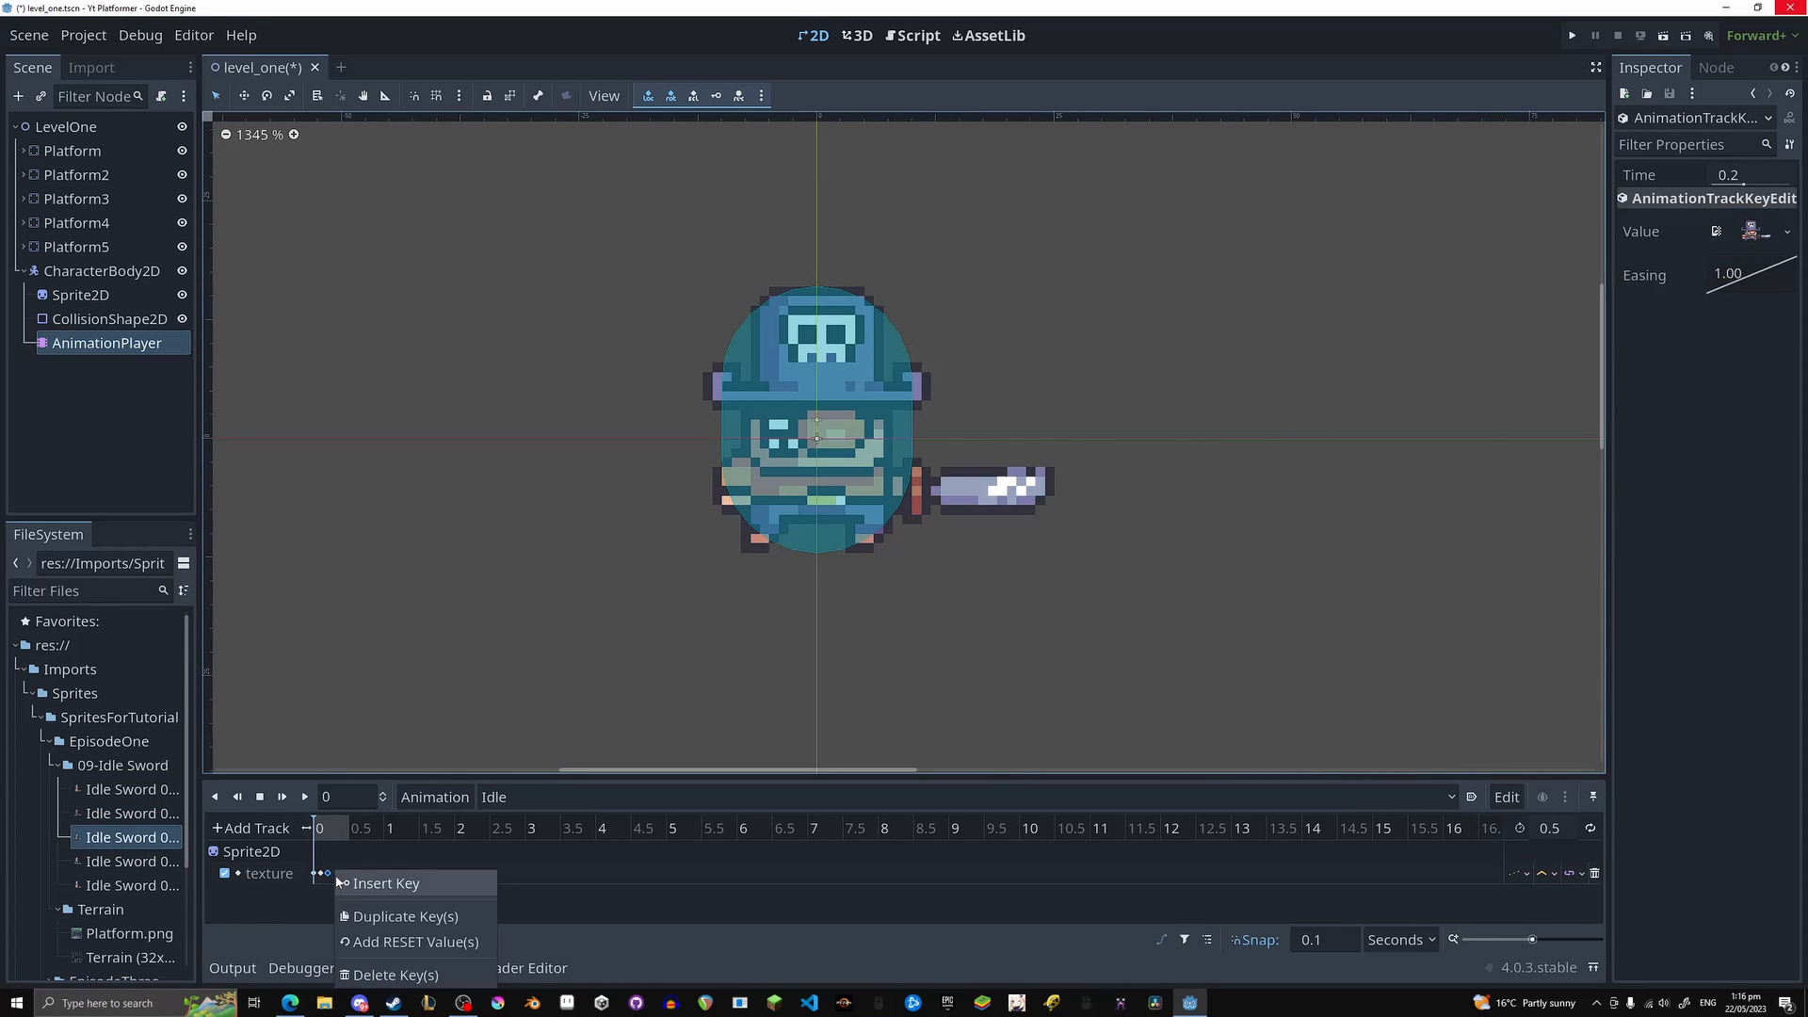
pyautogui.click(405, 915)
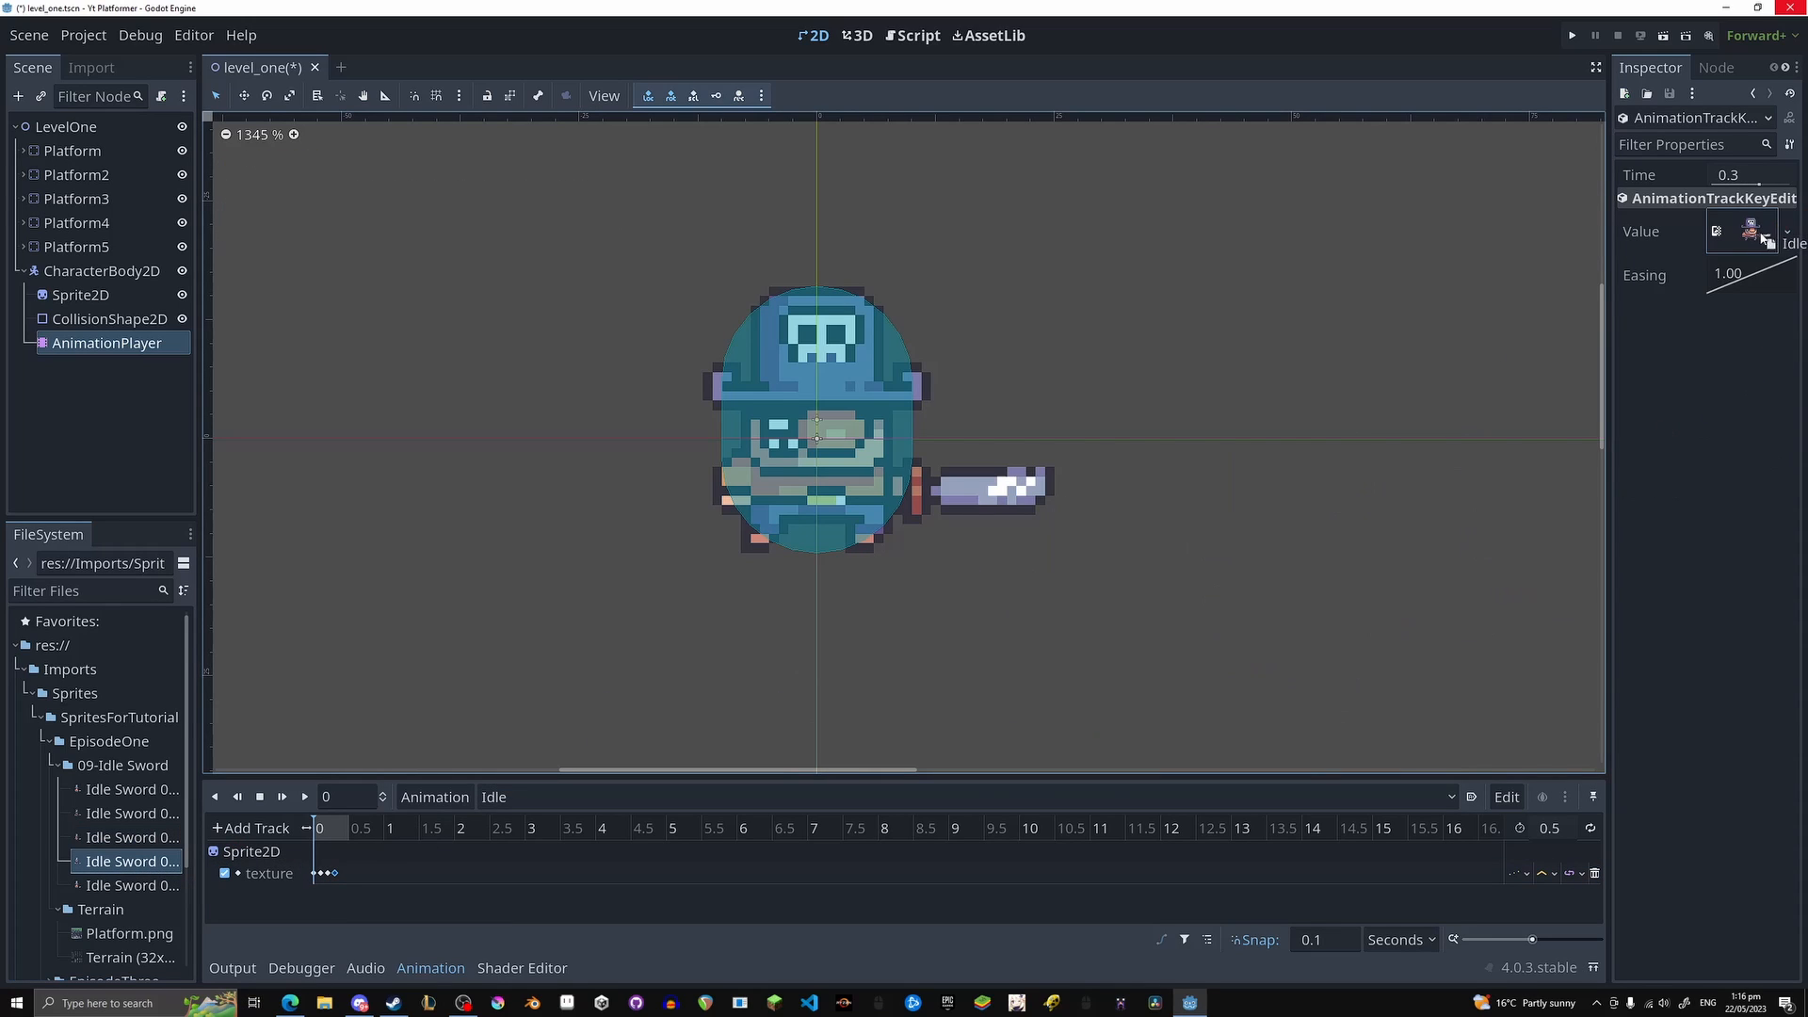
pyautogui.rightClick(329, 873)
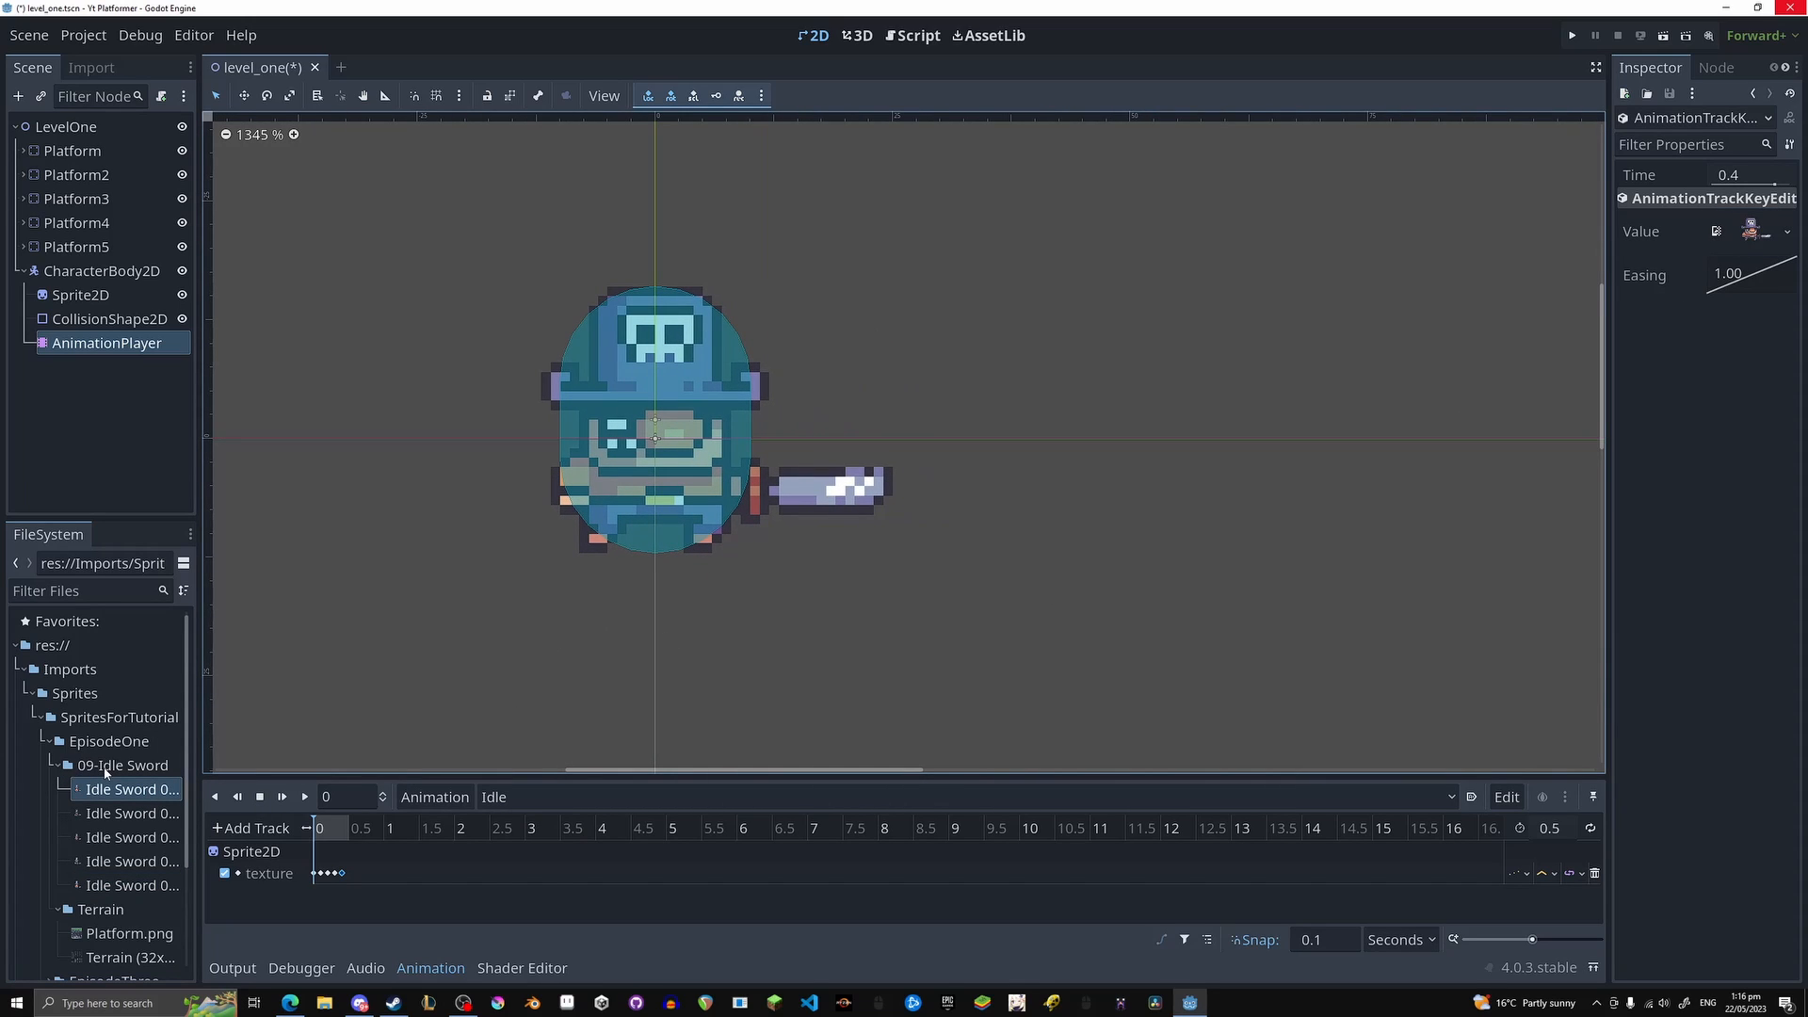
# Step: Enable looping on the Idle animation and preview its playback
pyautogui.click(304, 796)
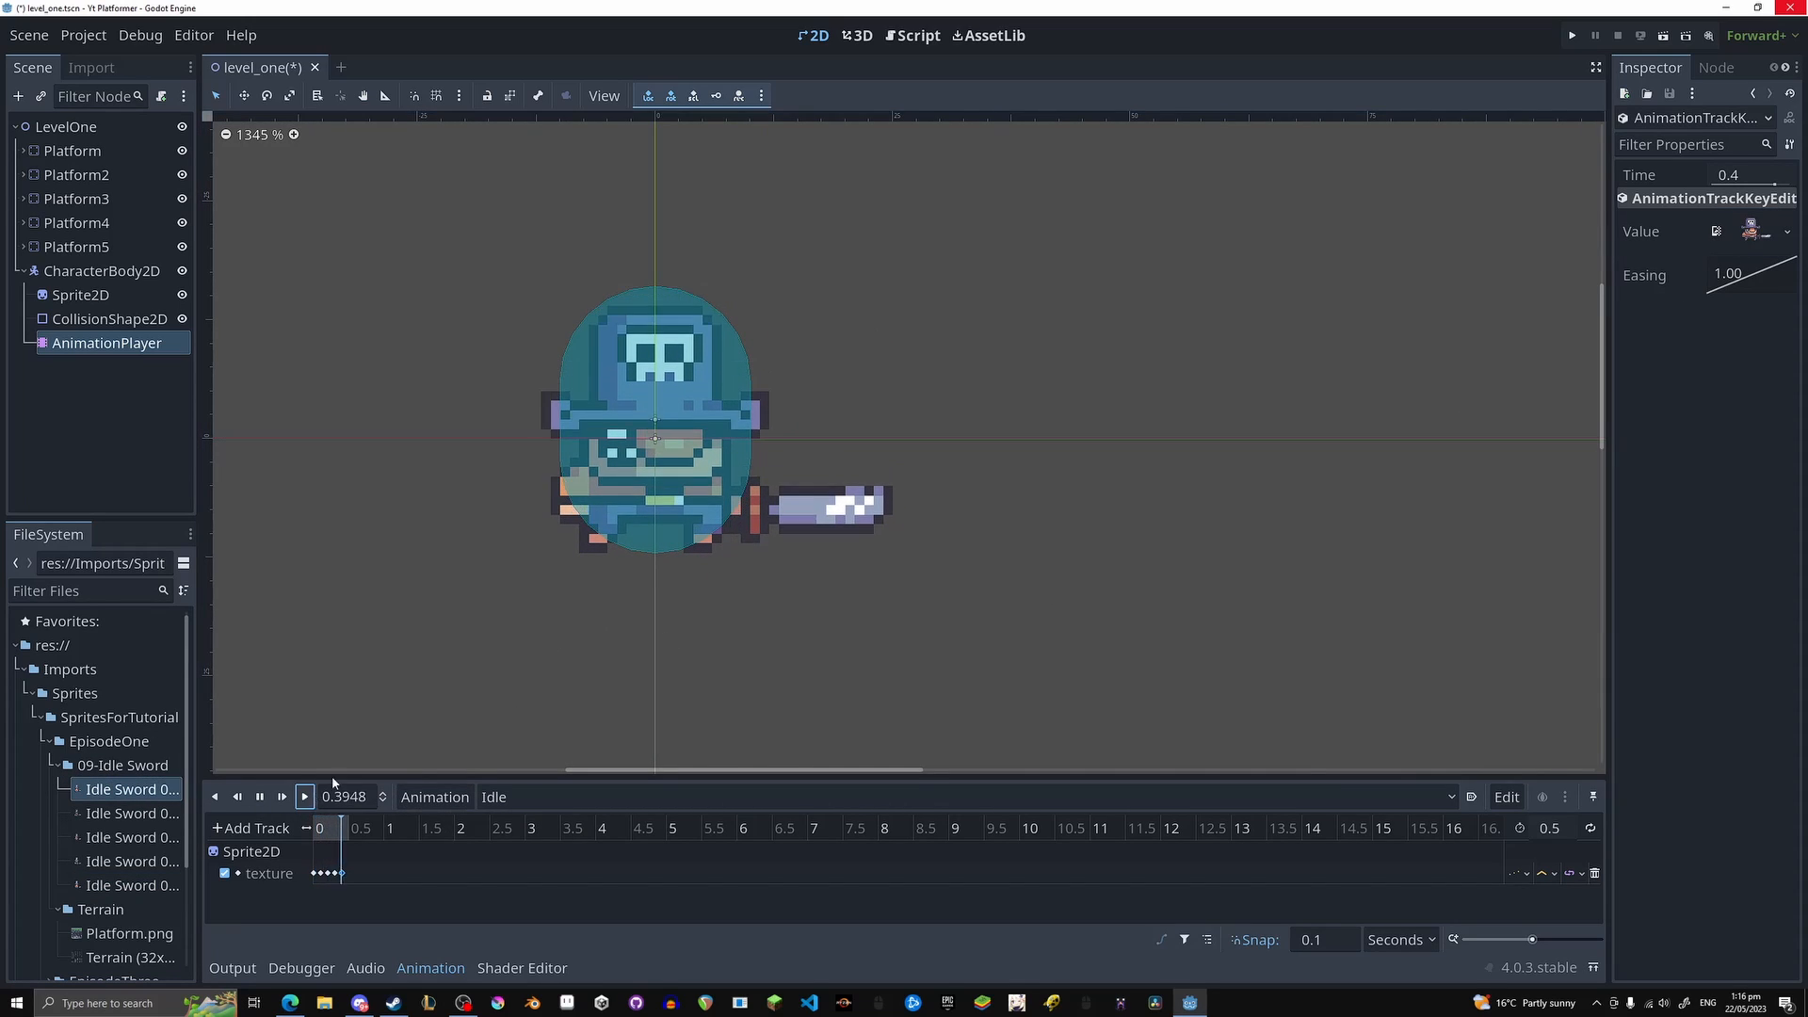
pyautogui.click(260, 796)
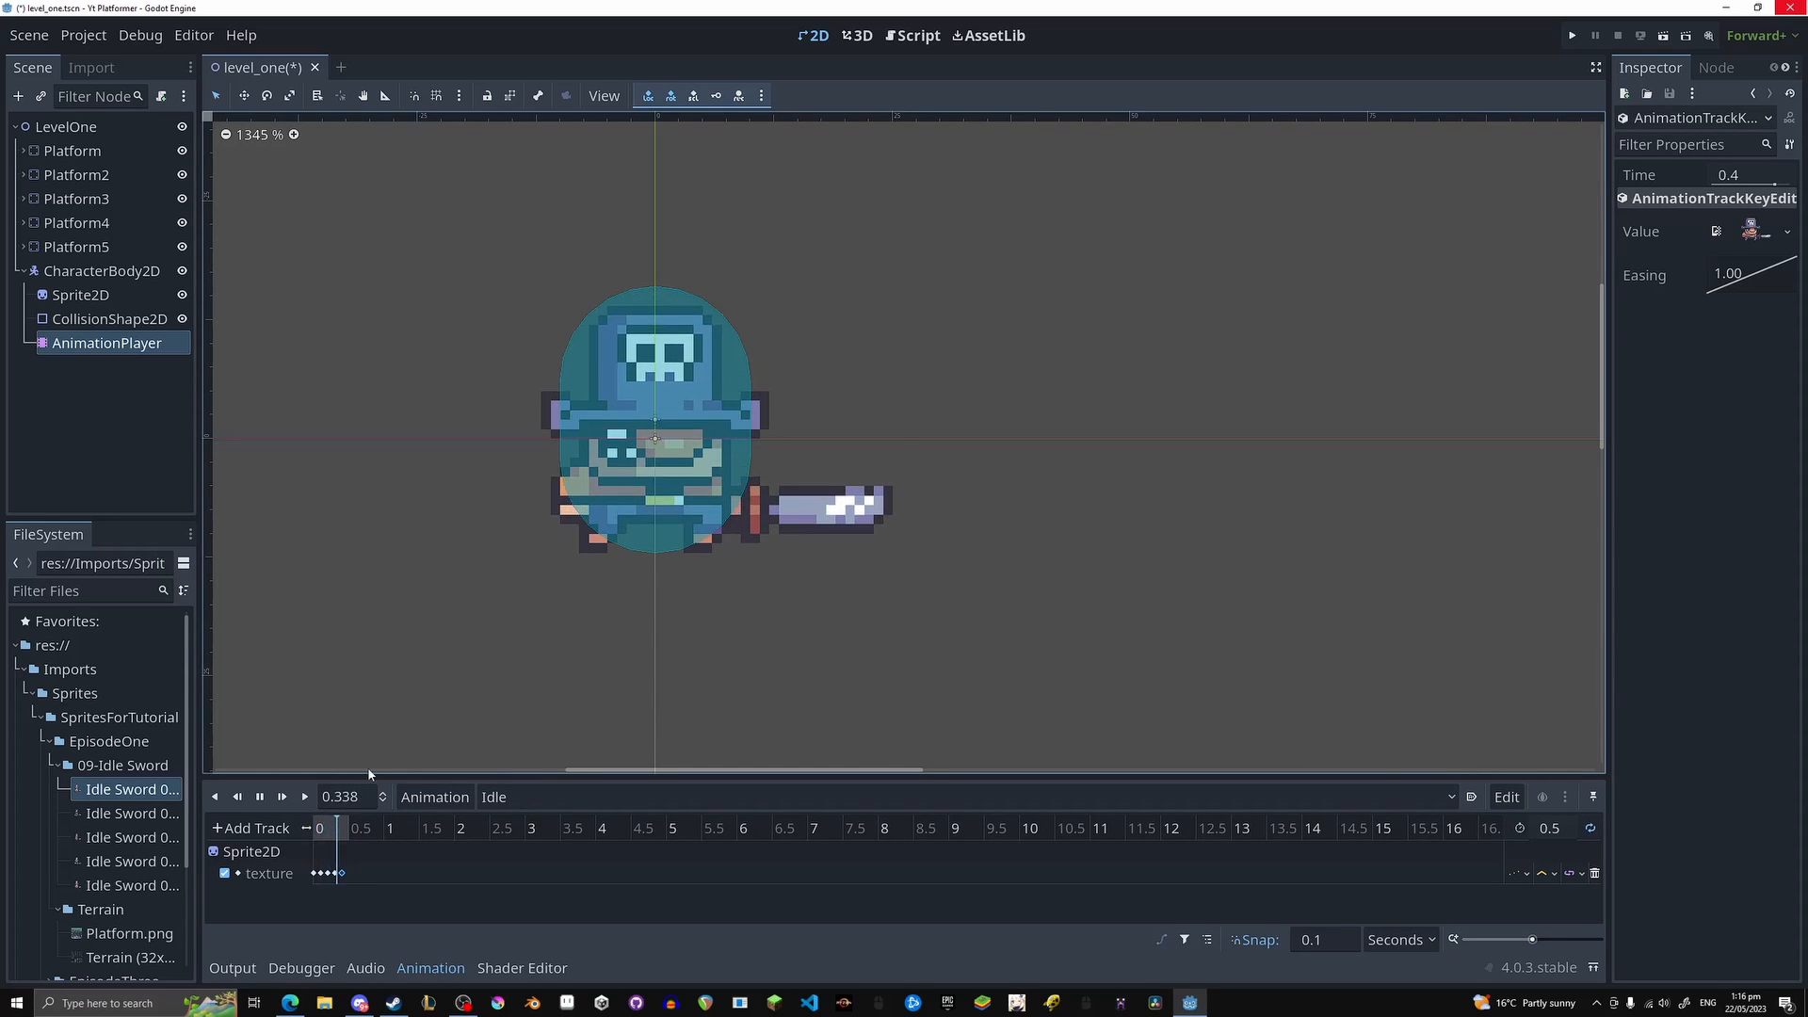
pyautogui.click(283, 796)
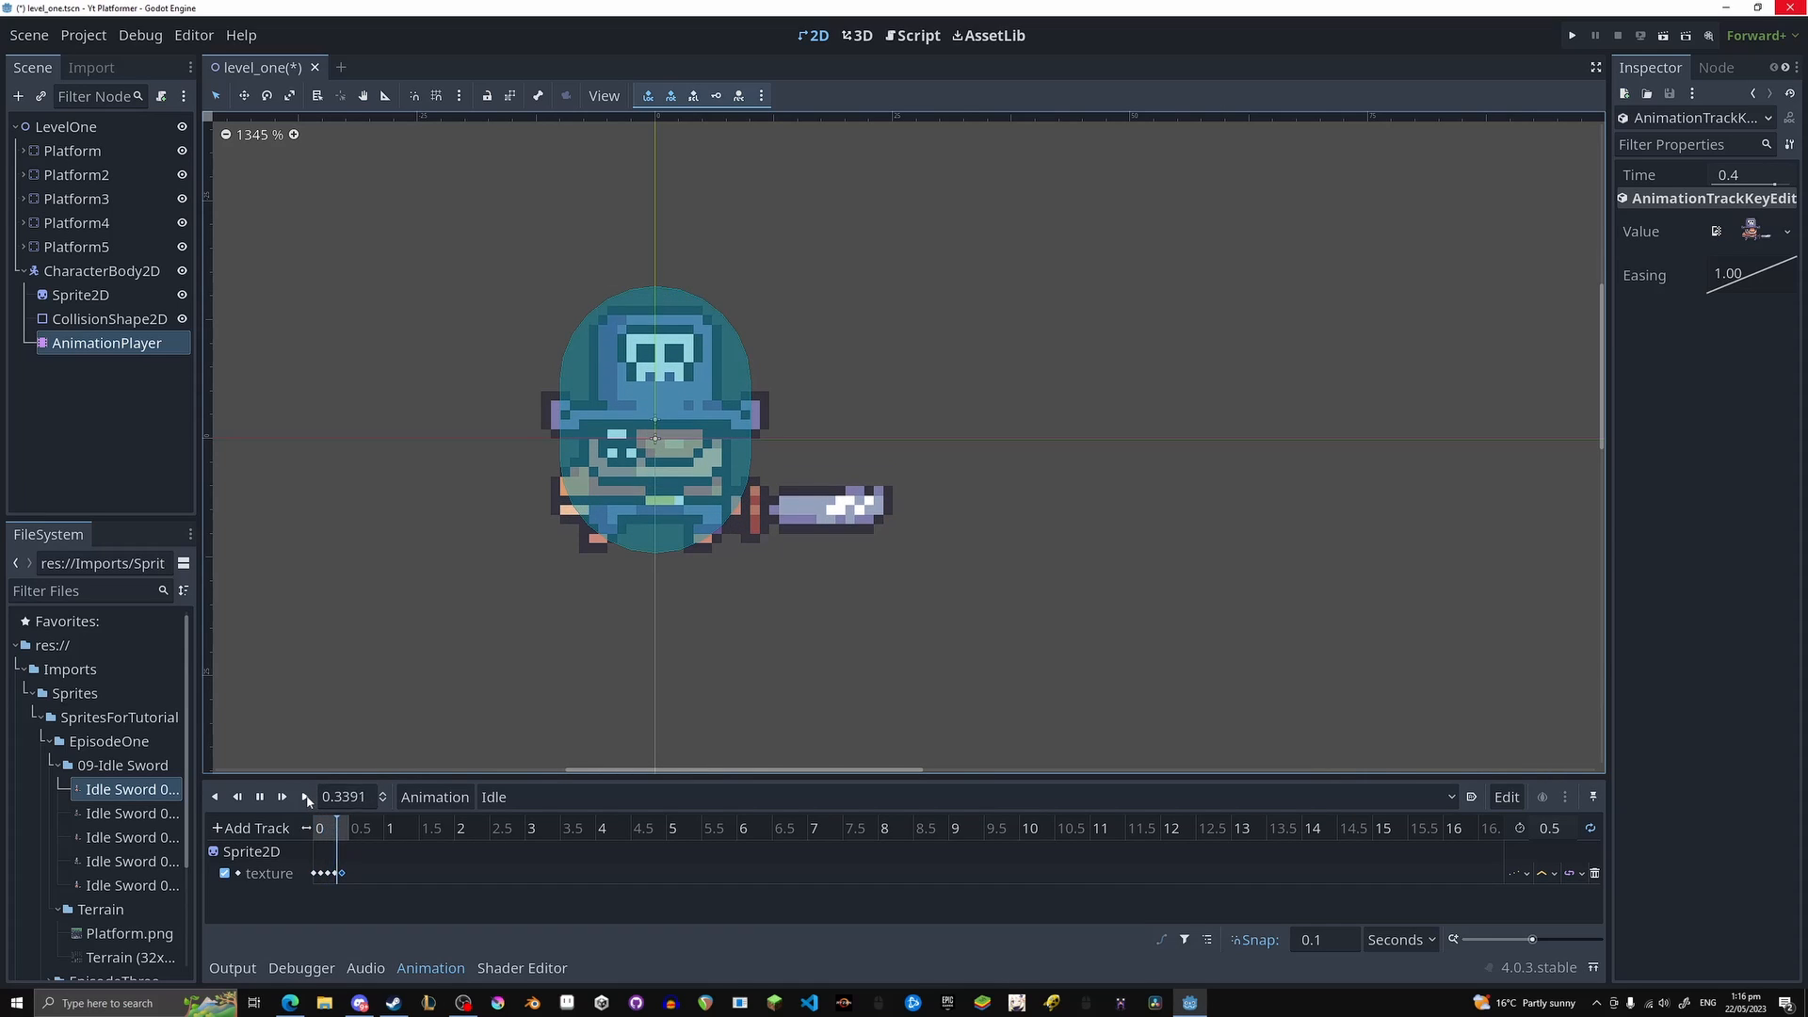
pyautogui.click(260, 796)
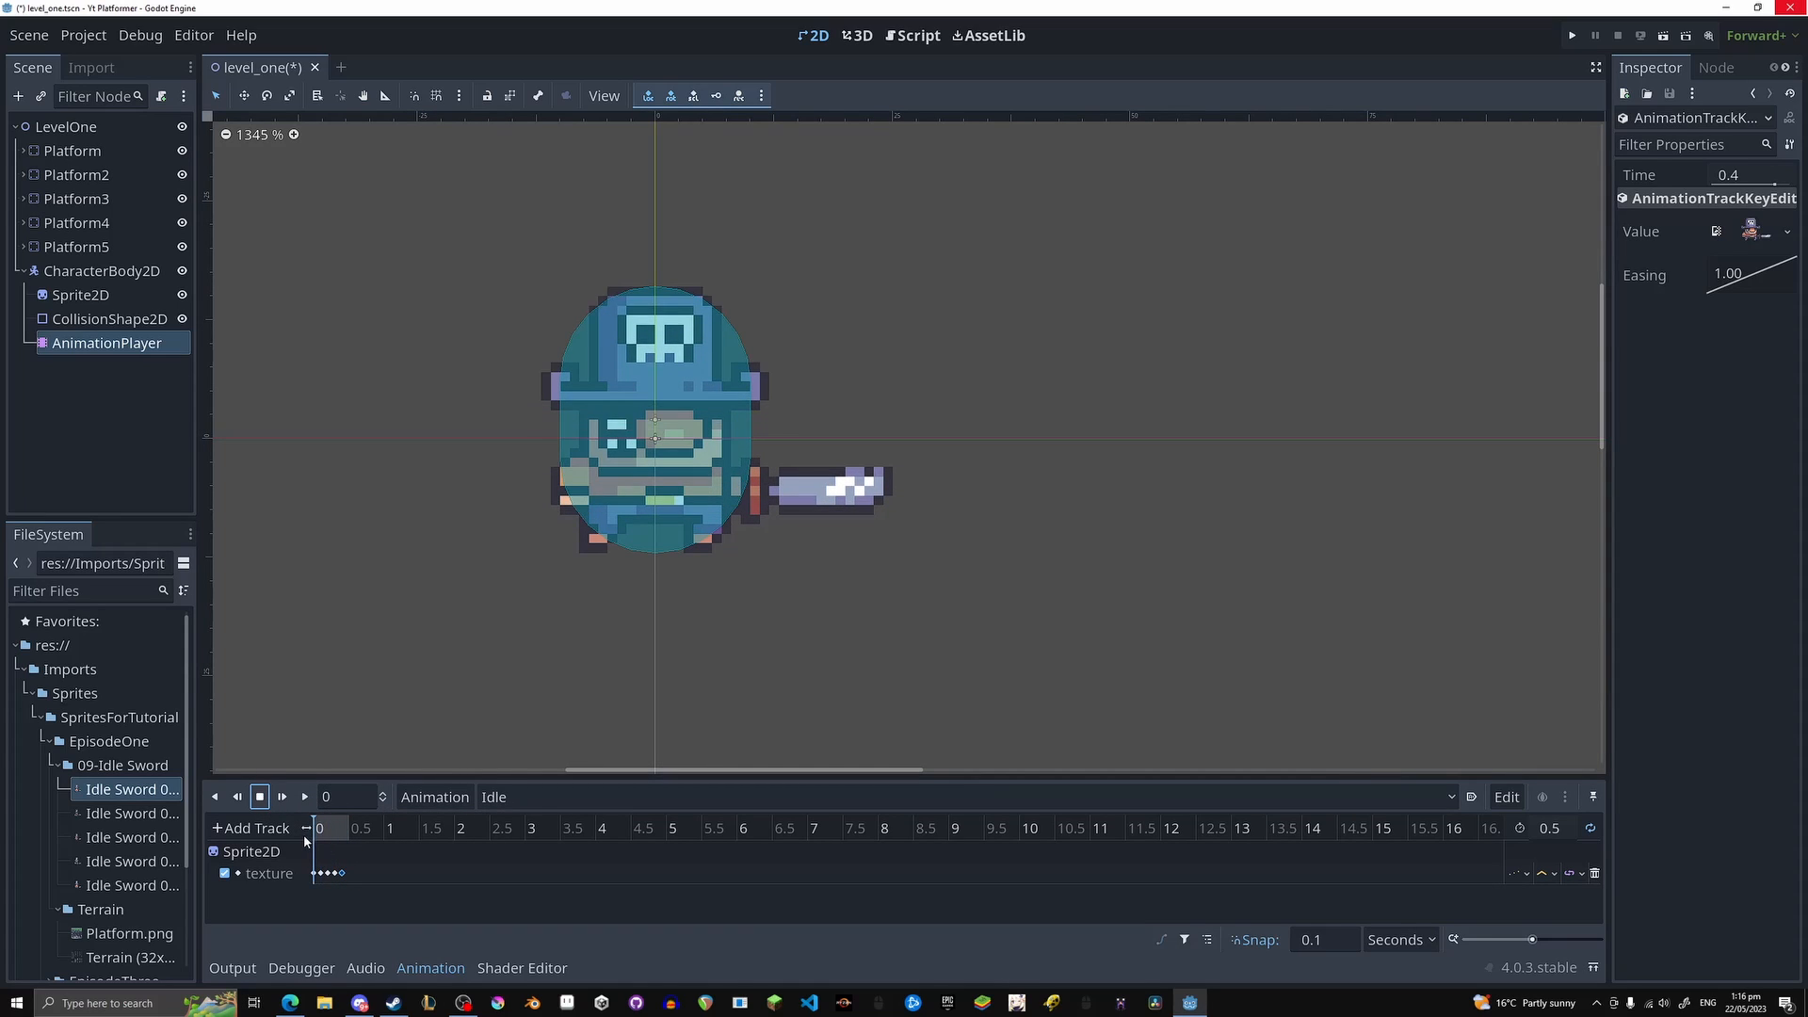
# Step: Save the level_one scene, test-run the game, and close the running game
pyautogui.click(231, 968)
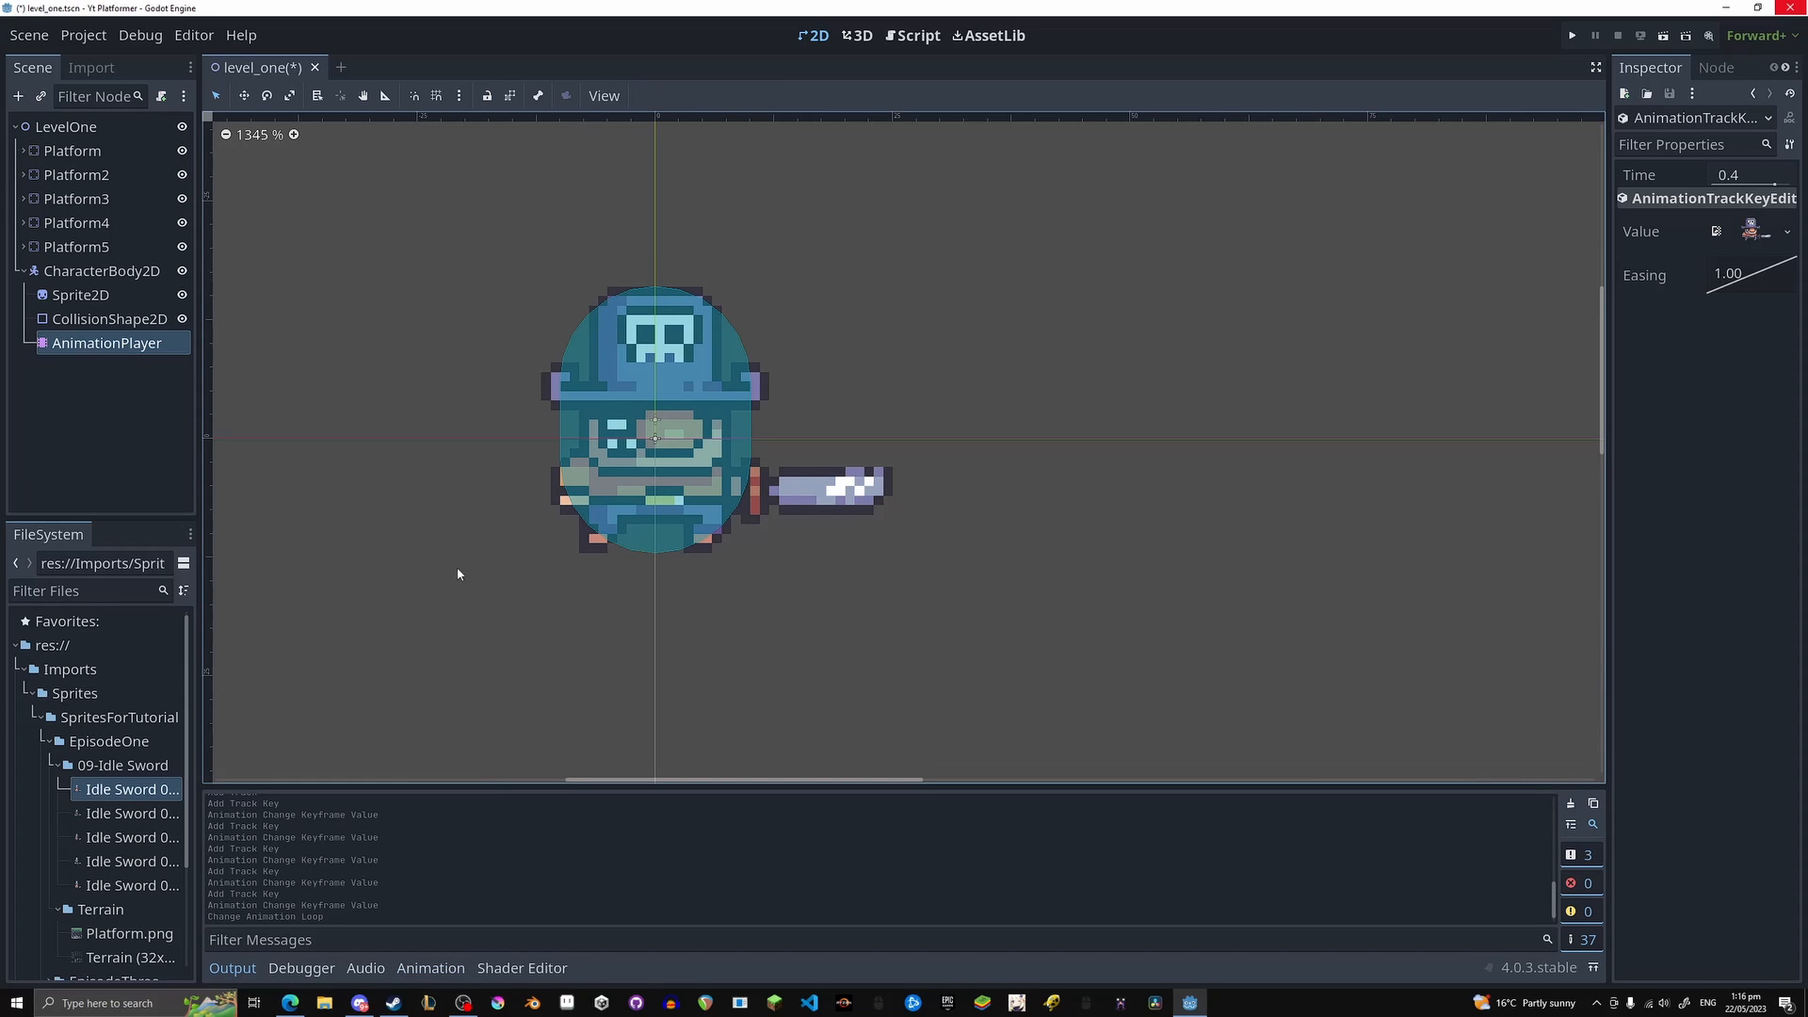
pyautogui.click(102, 270)
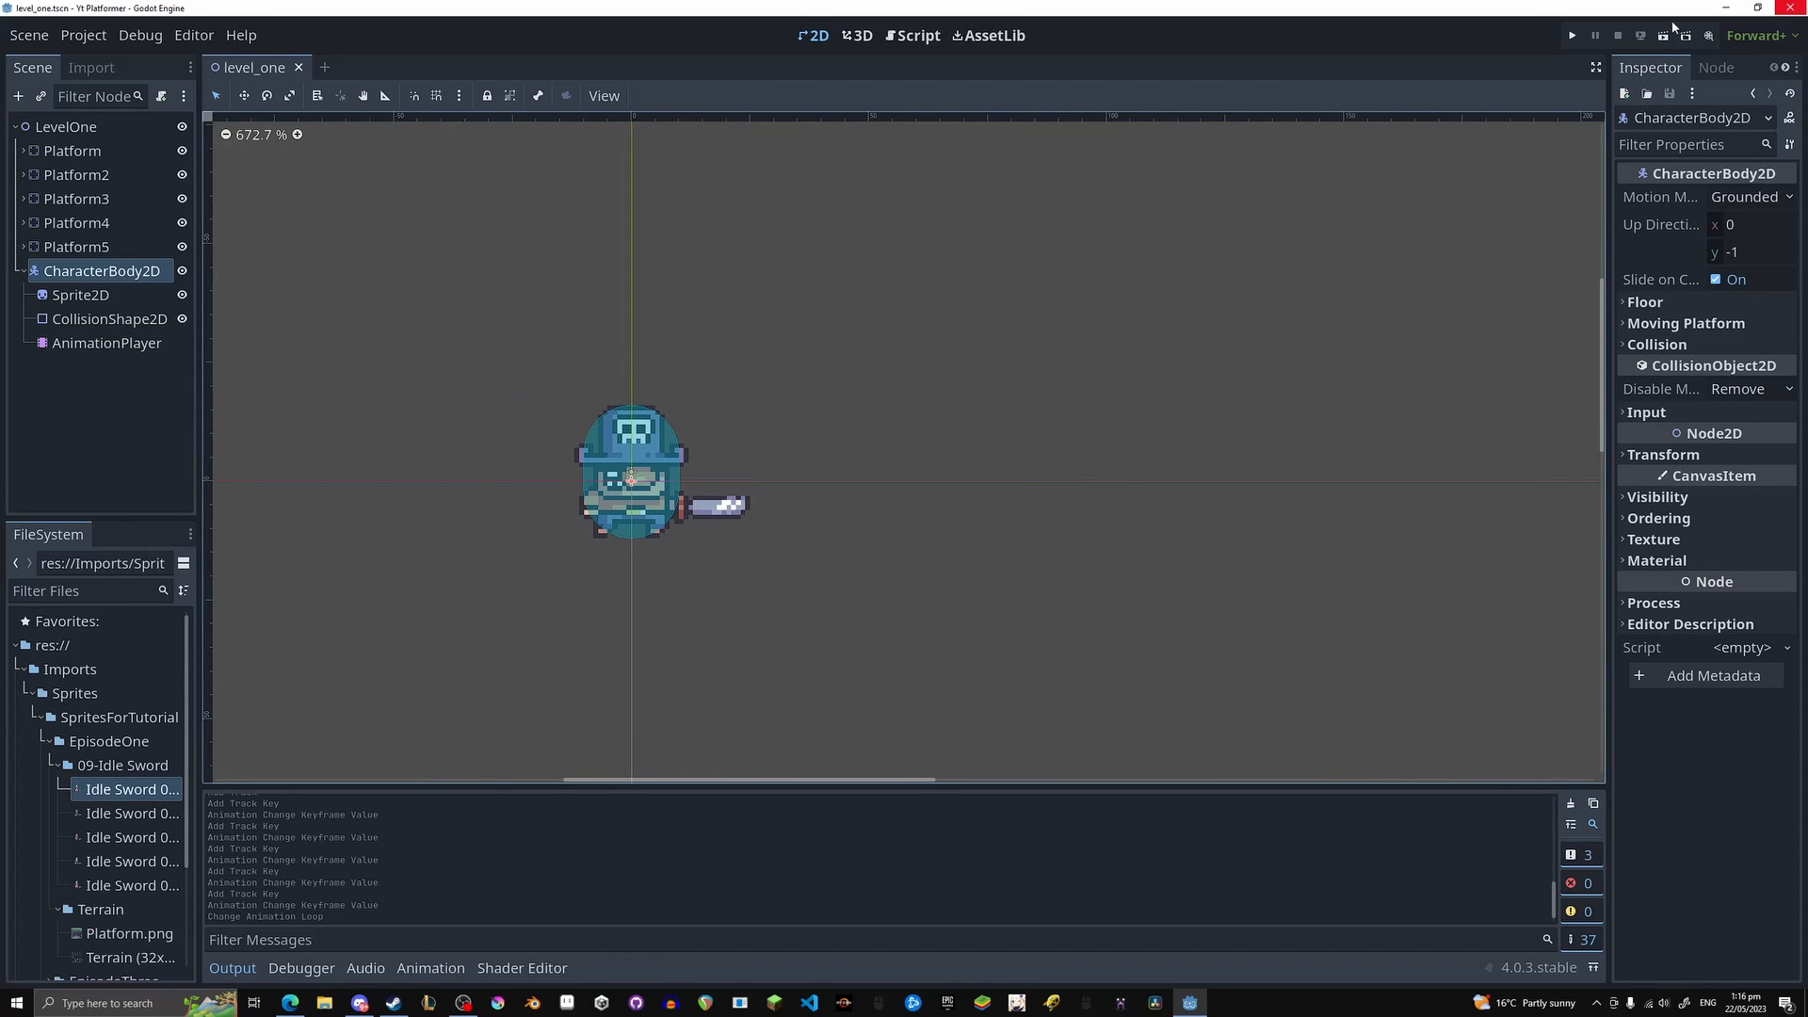
pyautogui.click(1571, 35)
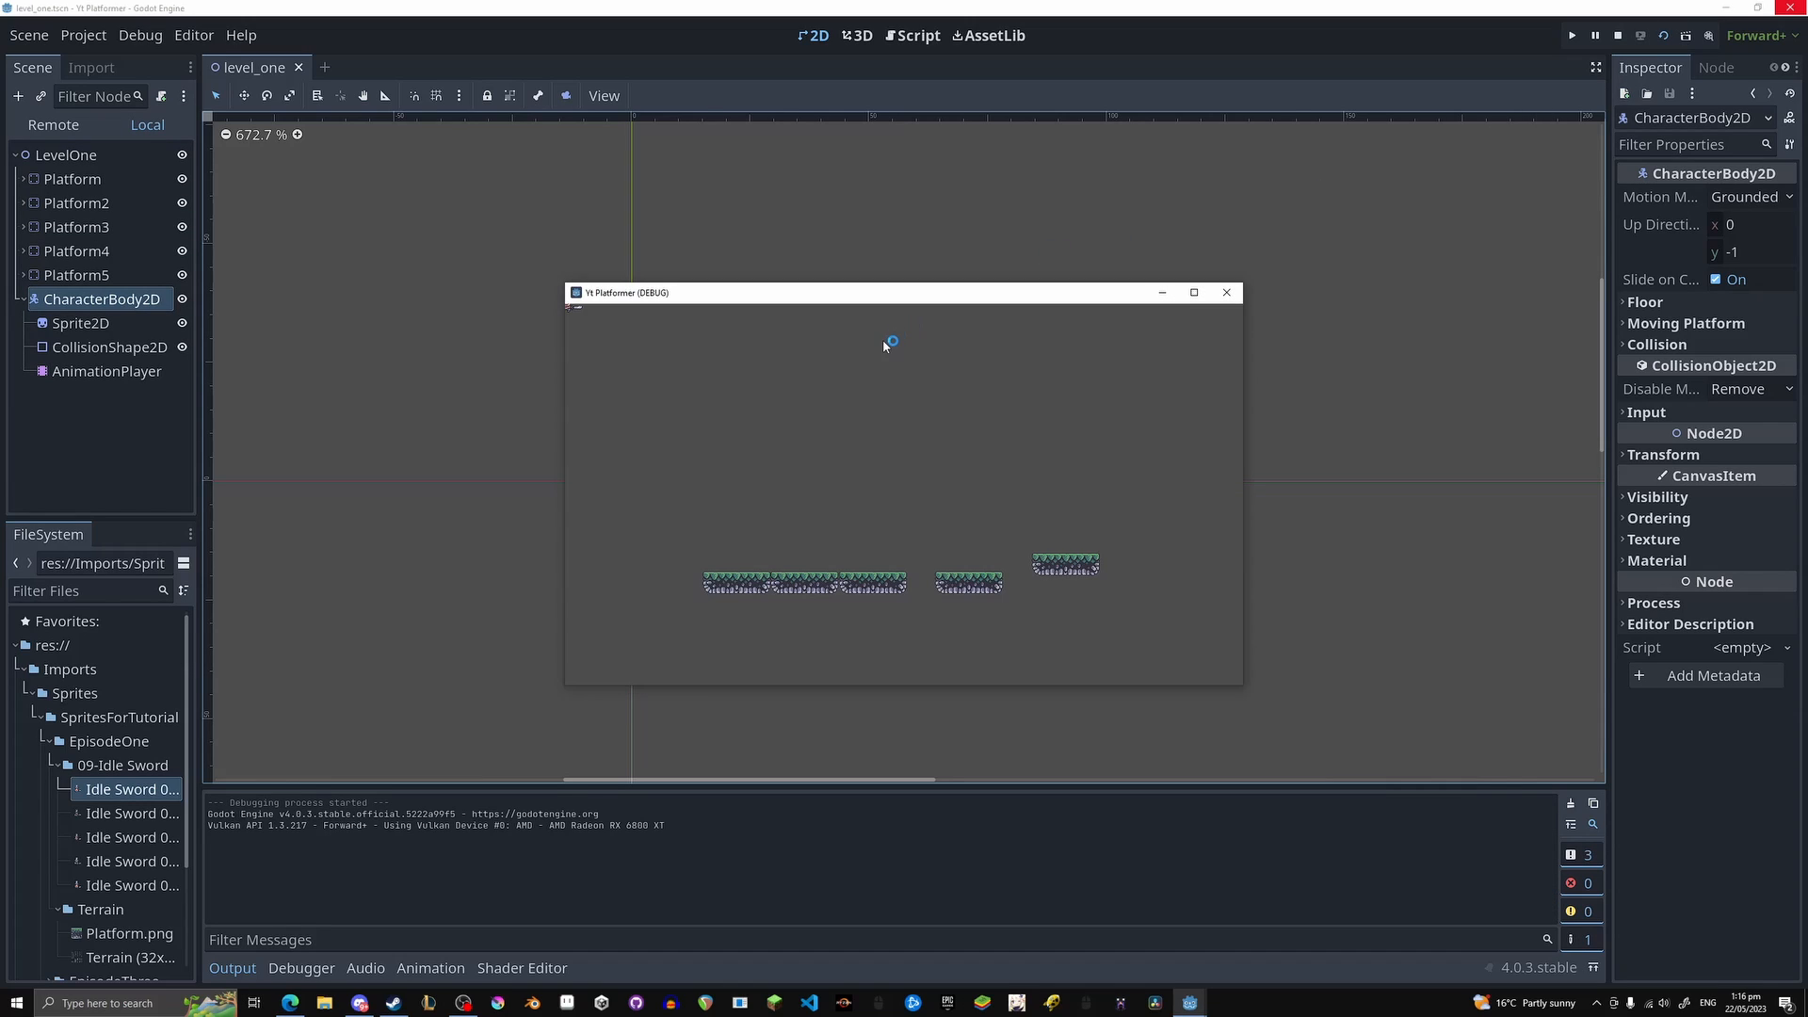
pyautogui.moveTo(575, 317)
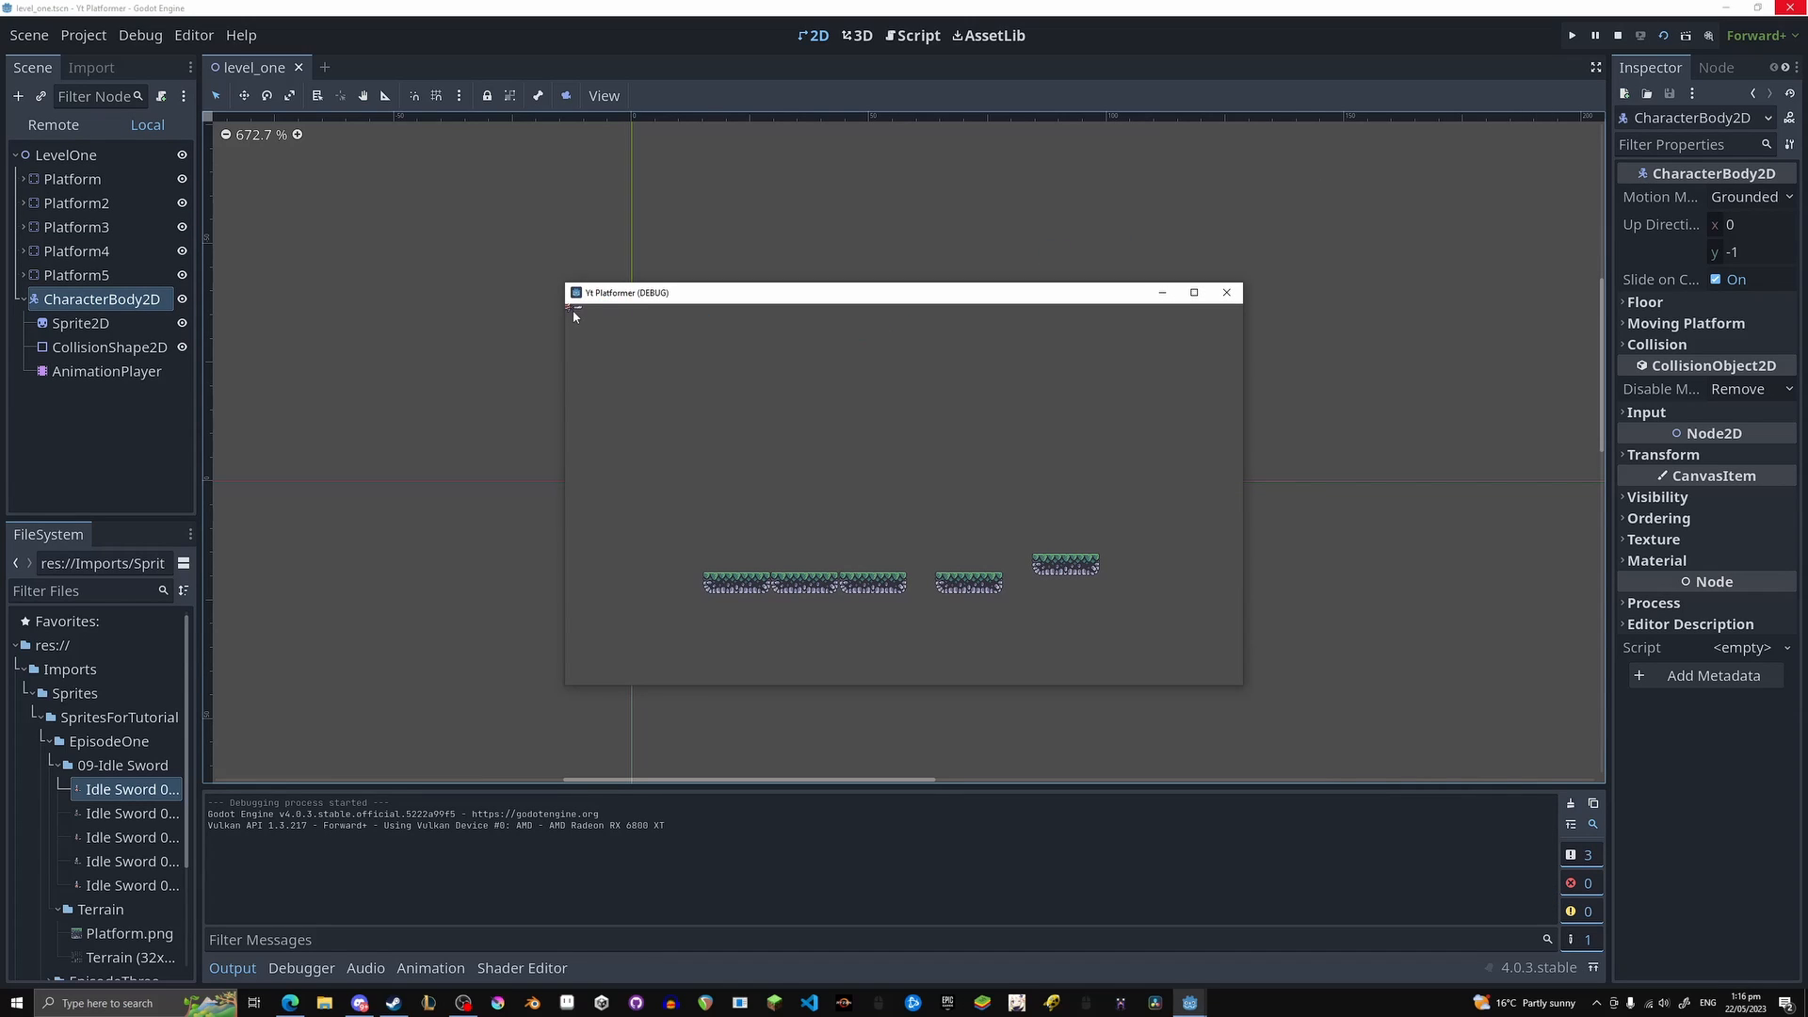
pyautogui.click(1193, 292)
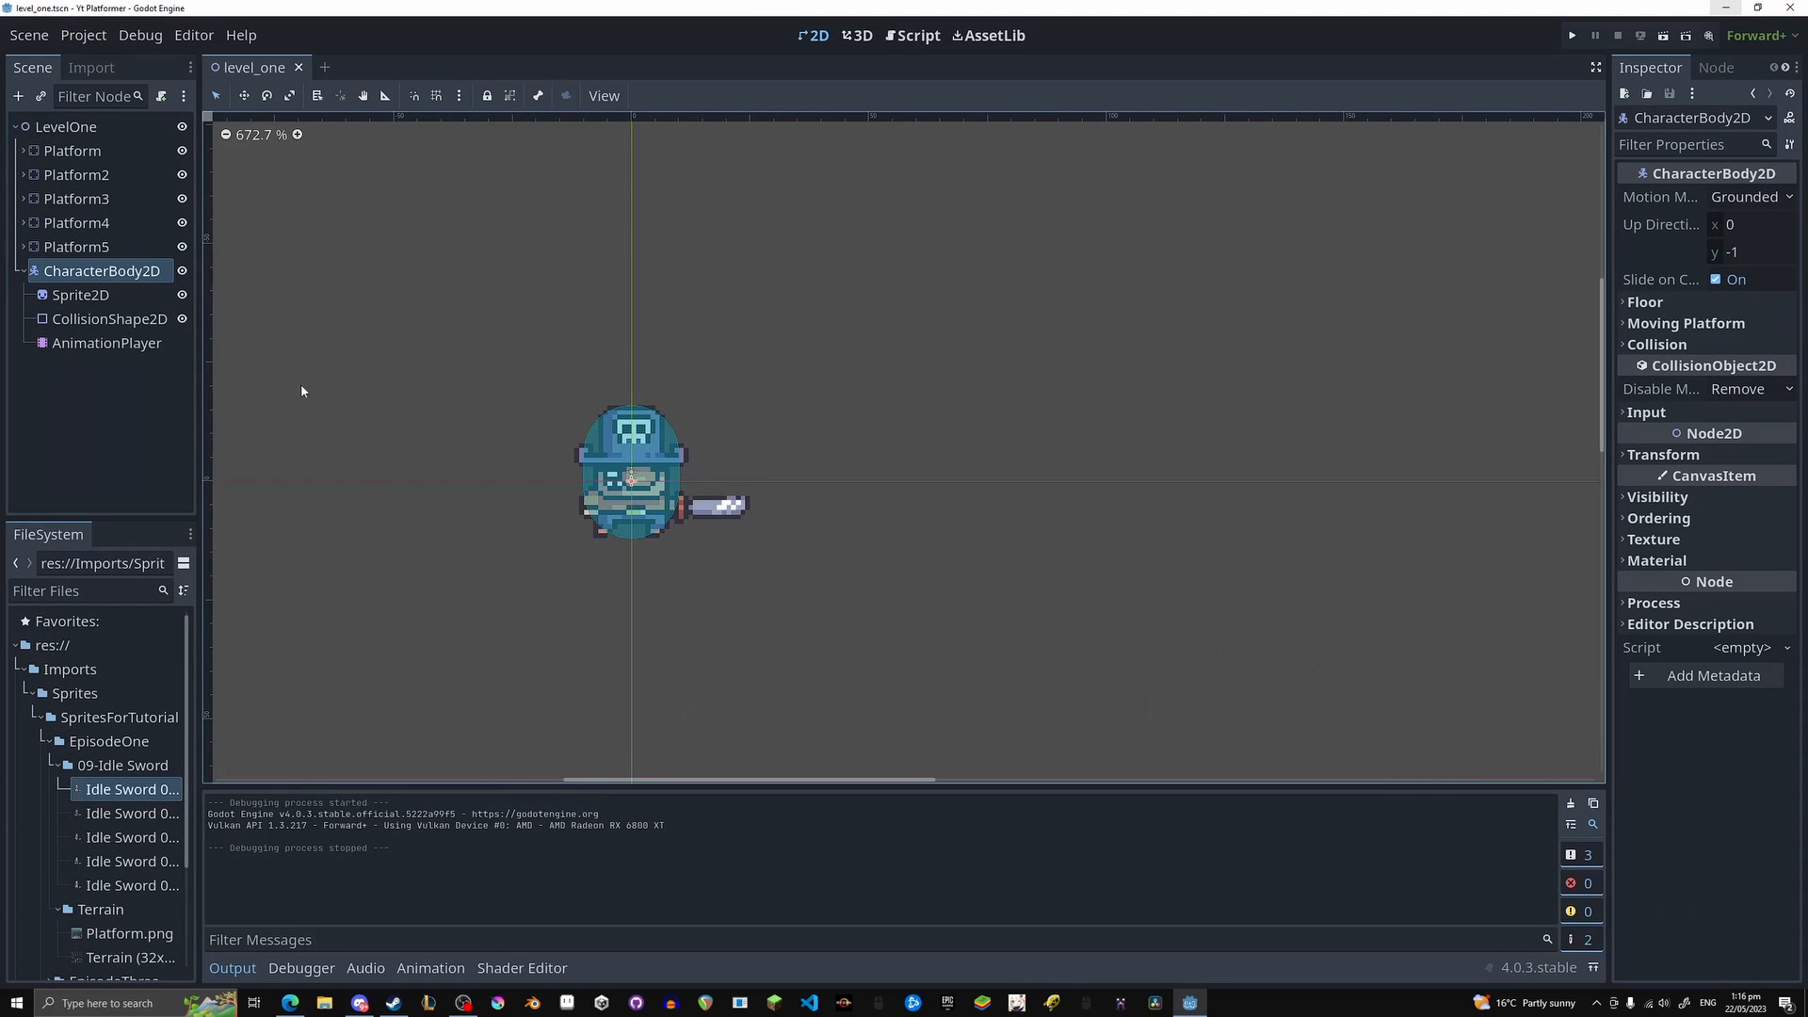
# Step: Rename the character body to Player and attach a new Player.gd in res://Scripts/Player
pyautogui.rightClick(101, 270)
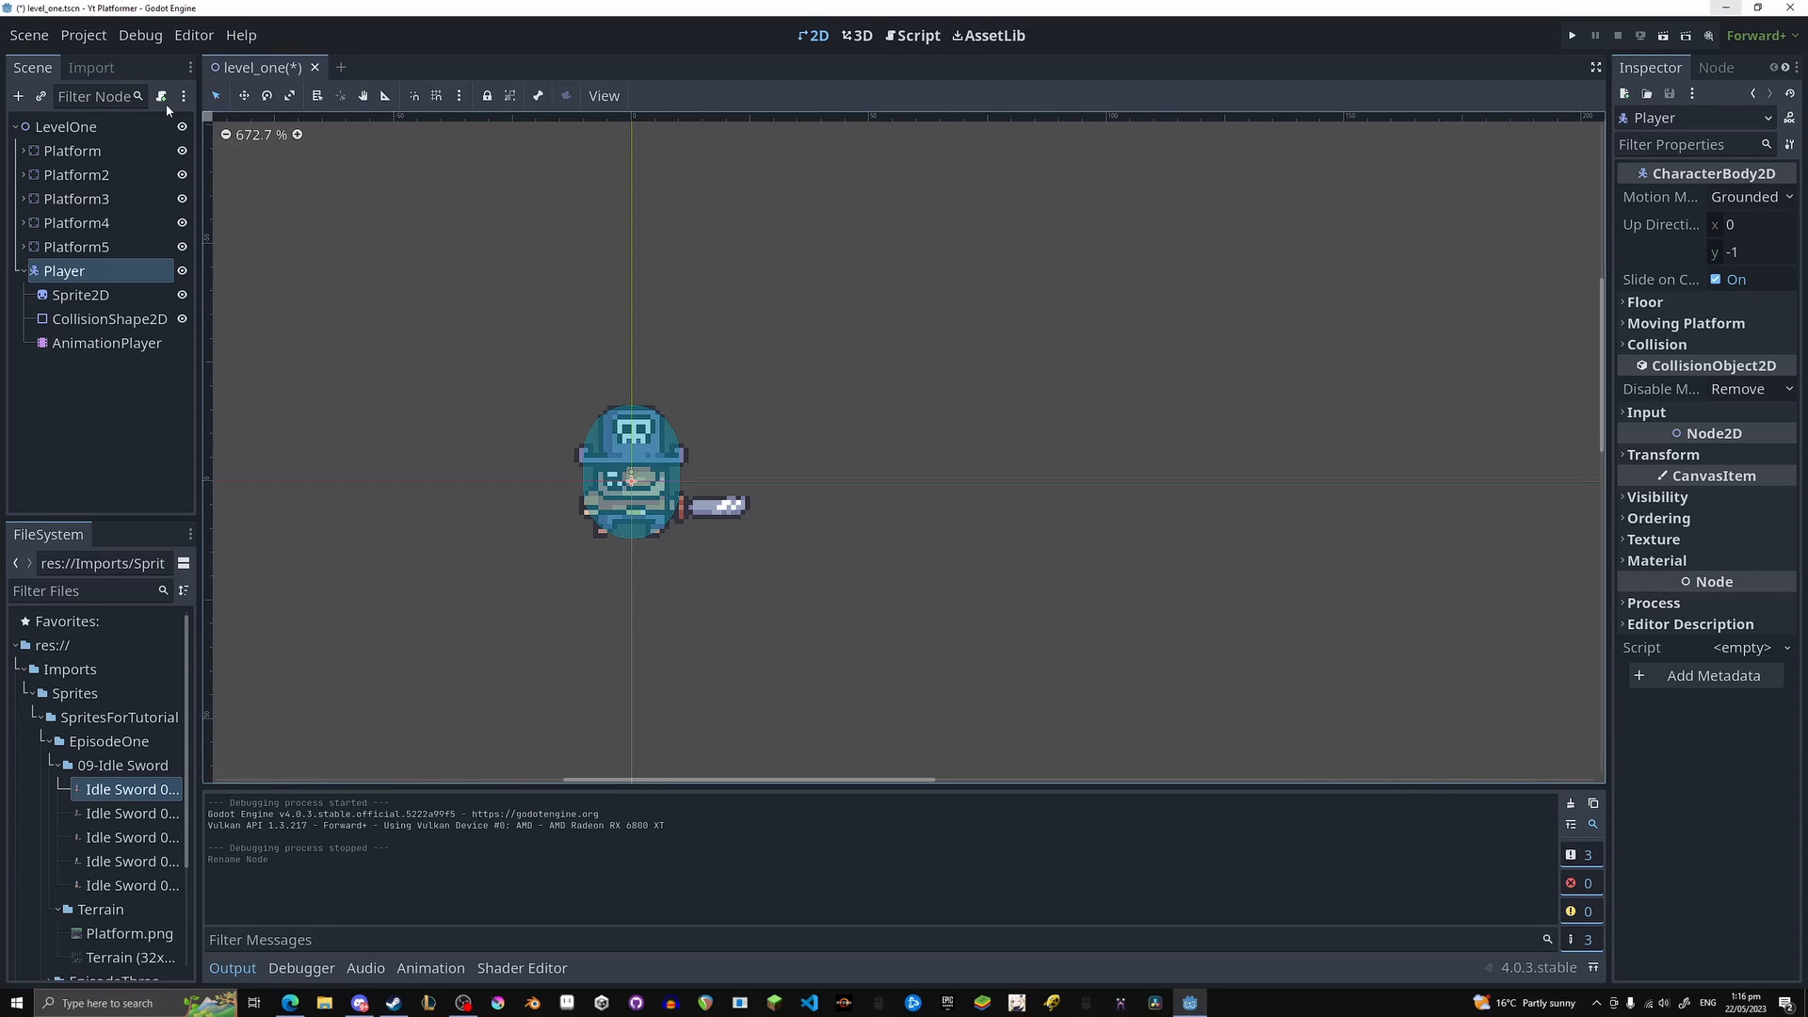
pyautogui.moveTo(163, 97)
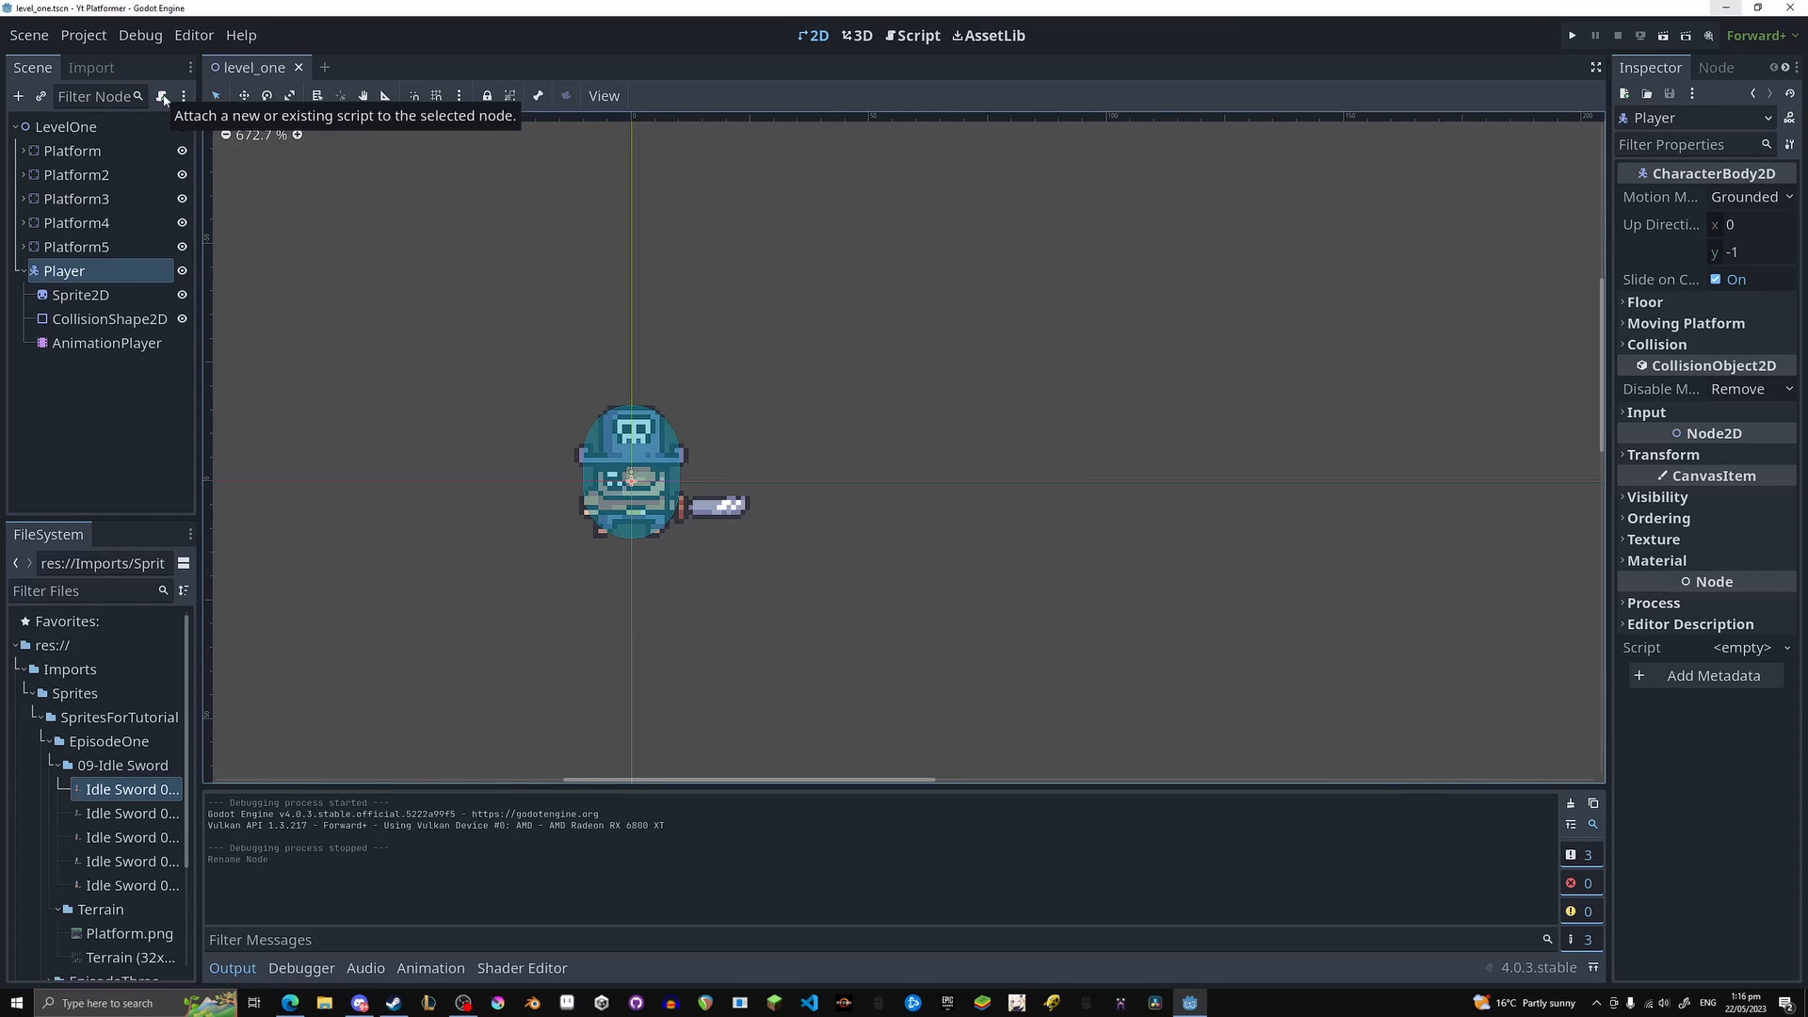
pyautogui.click(163, 96)
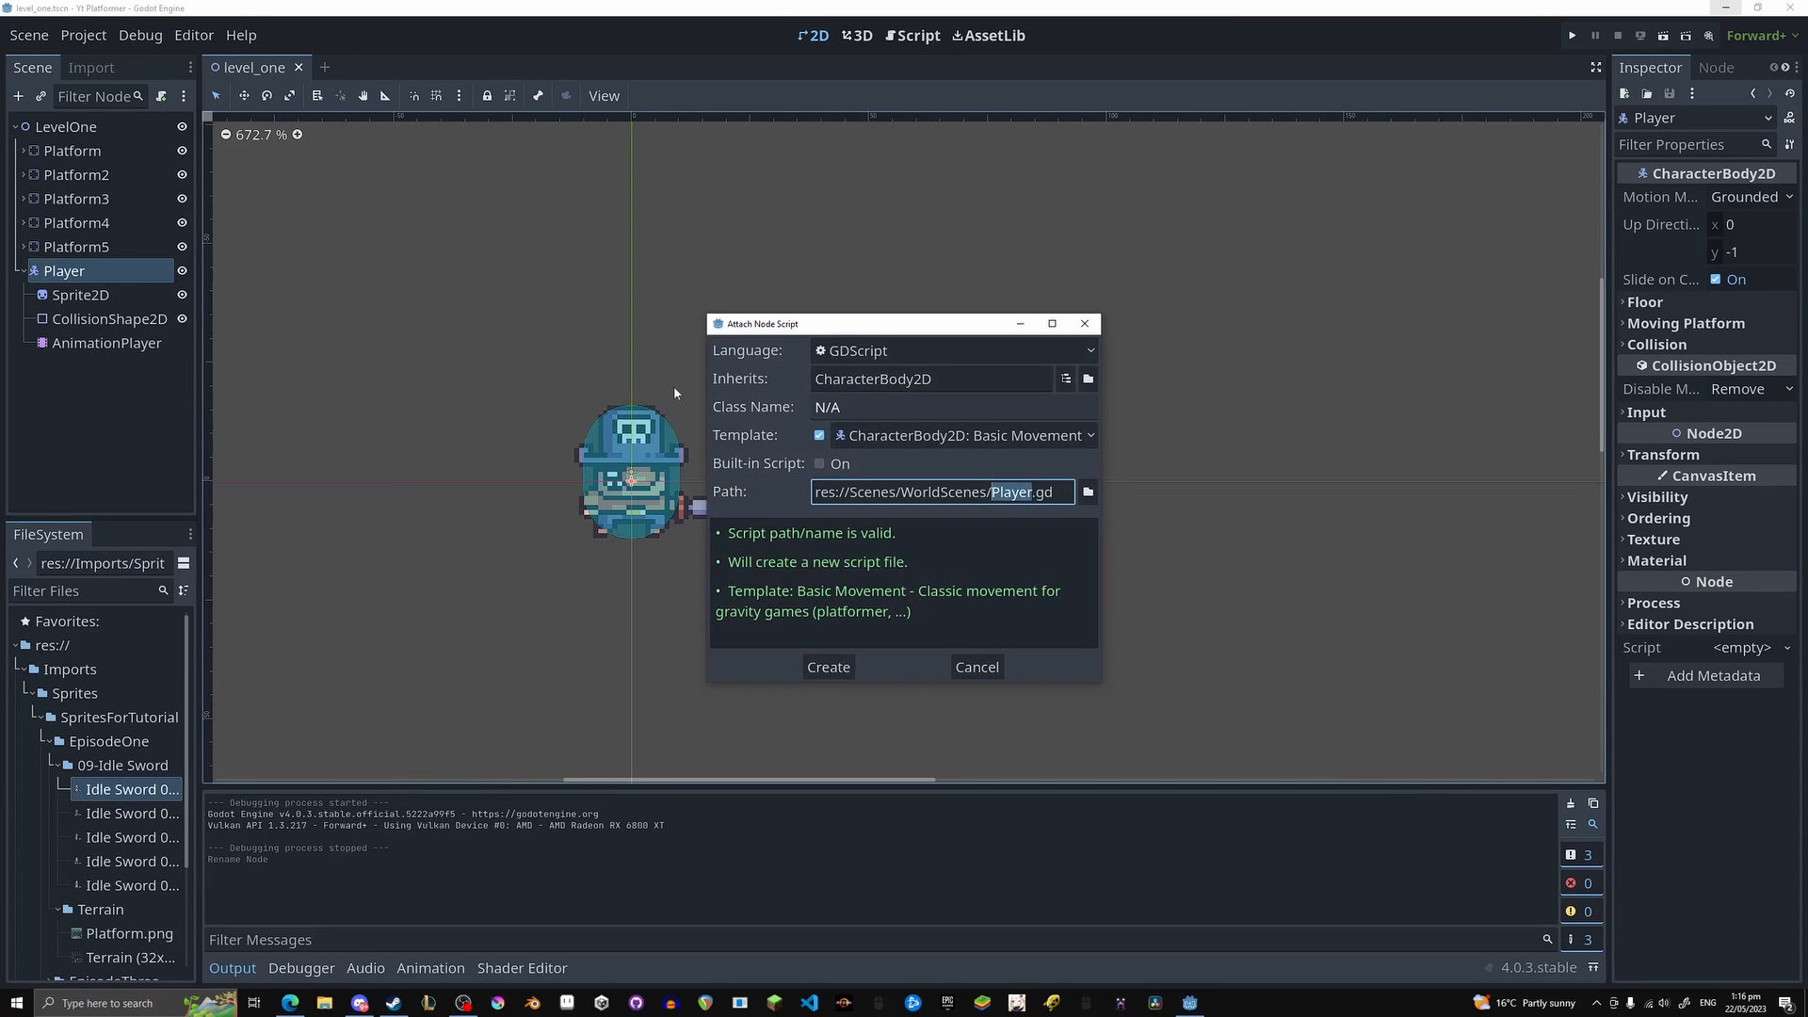
pyautogui.click(1085, 491)
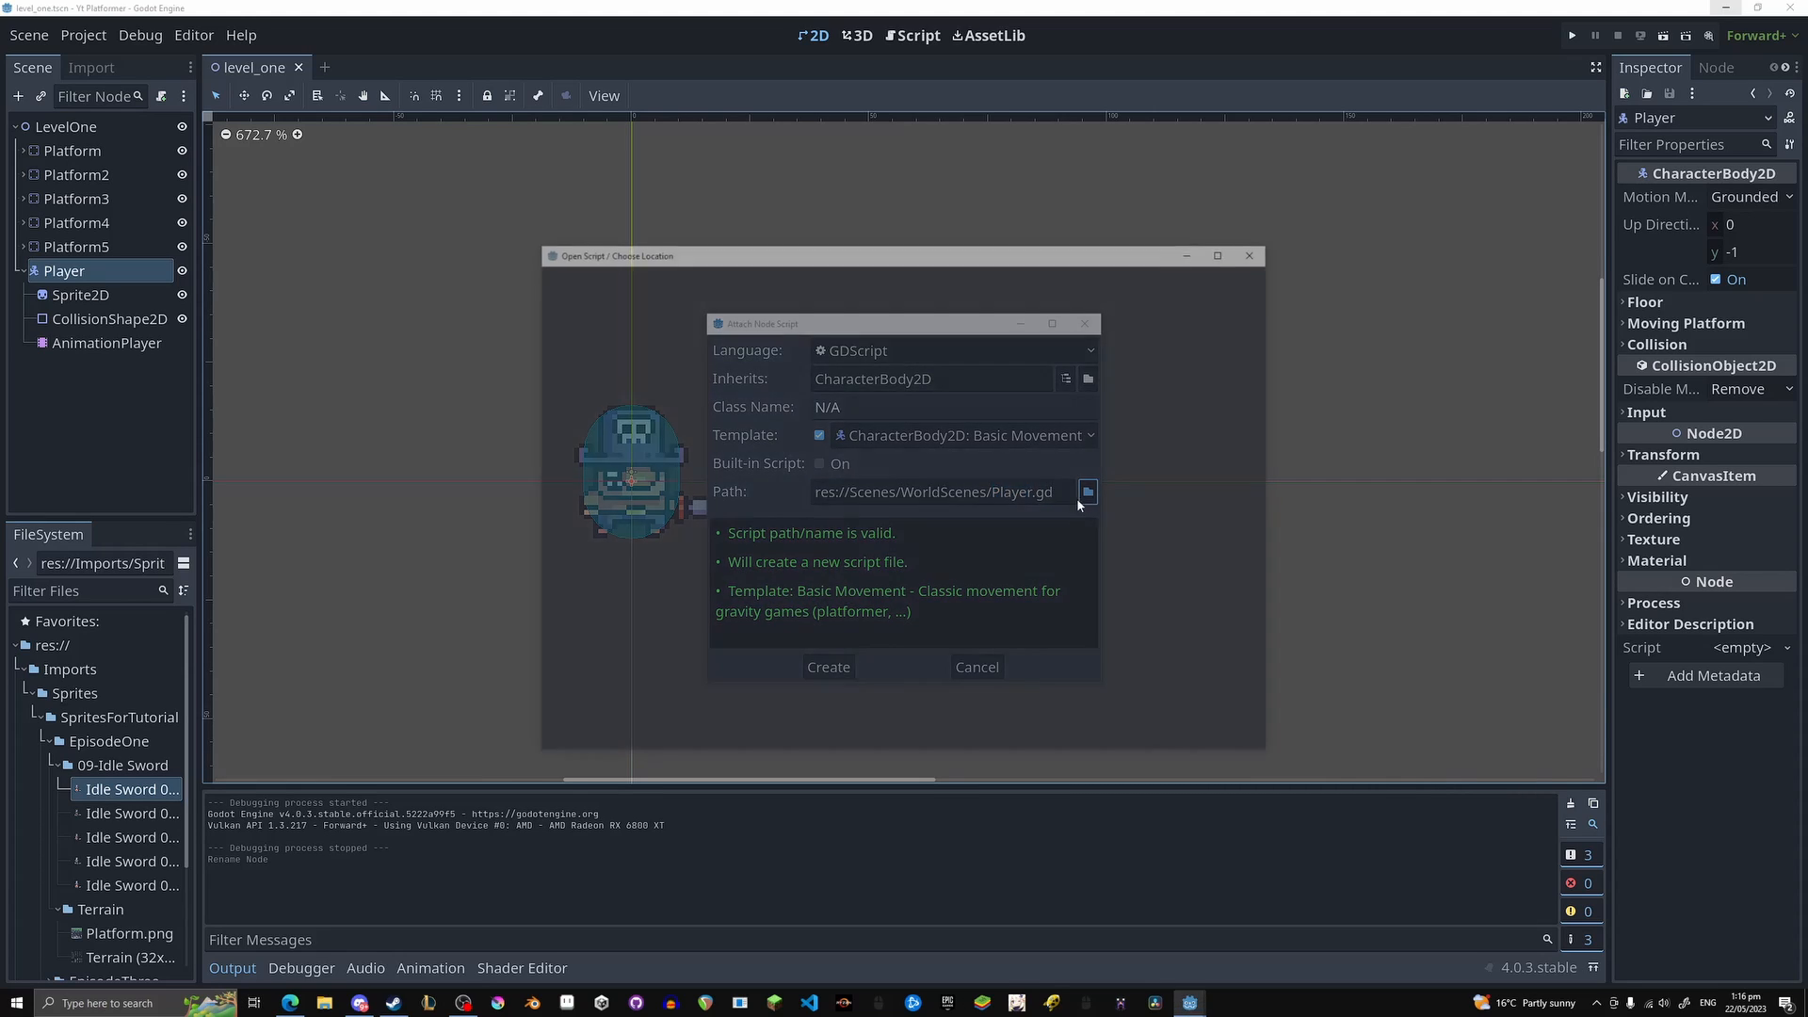
pyautogui.click(1085, 492)
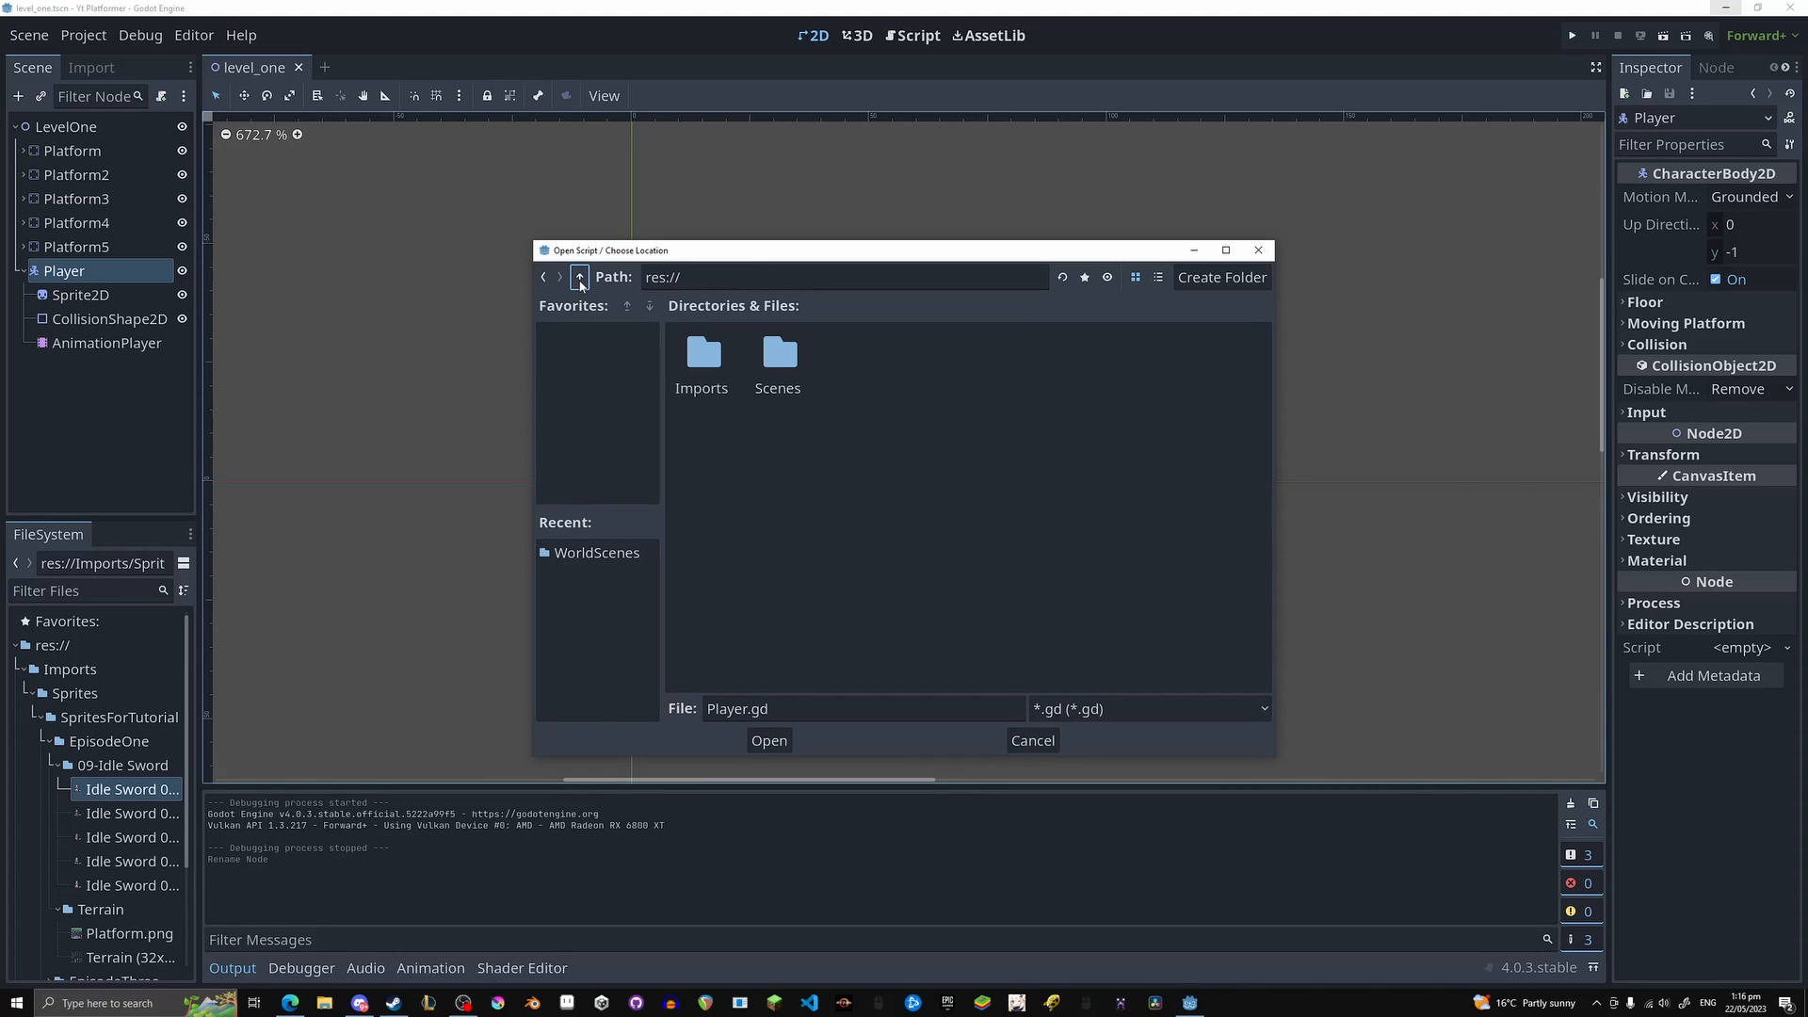
pyautogui.click(1221, 277)
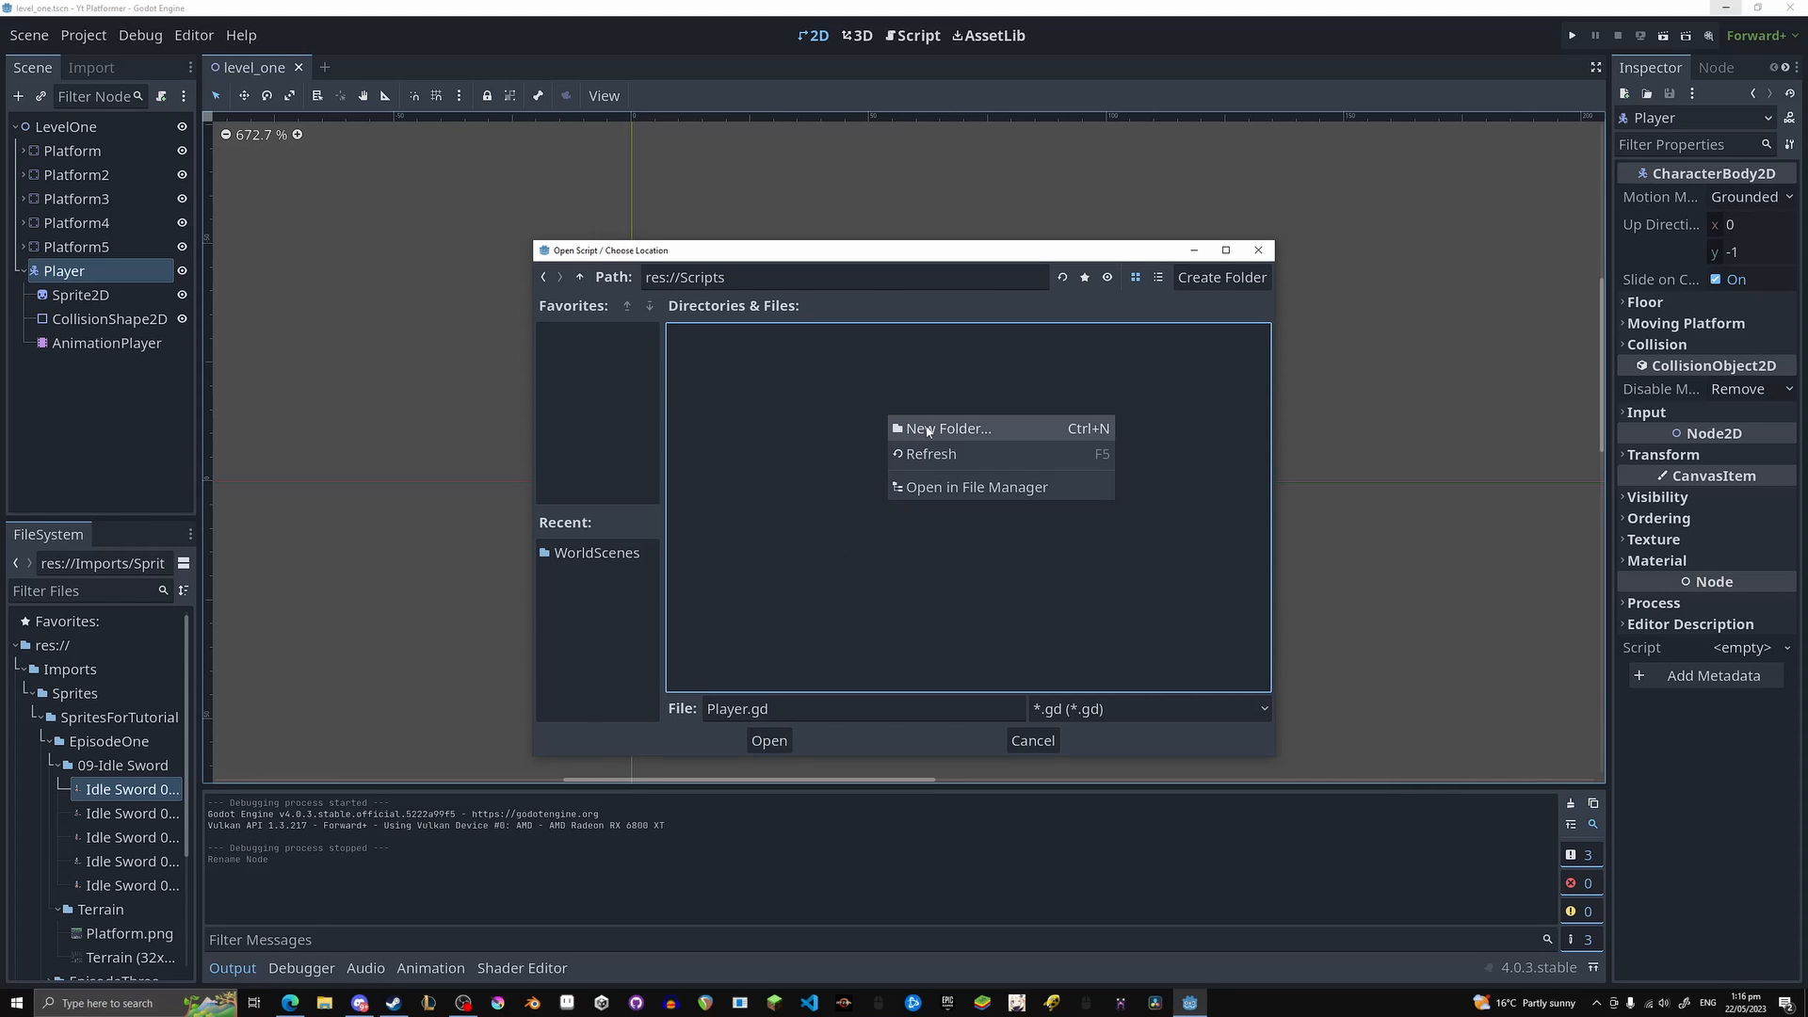
pyautogui.click(946, 427)
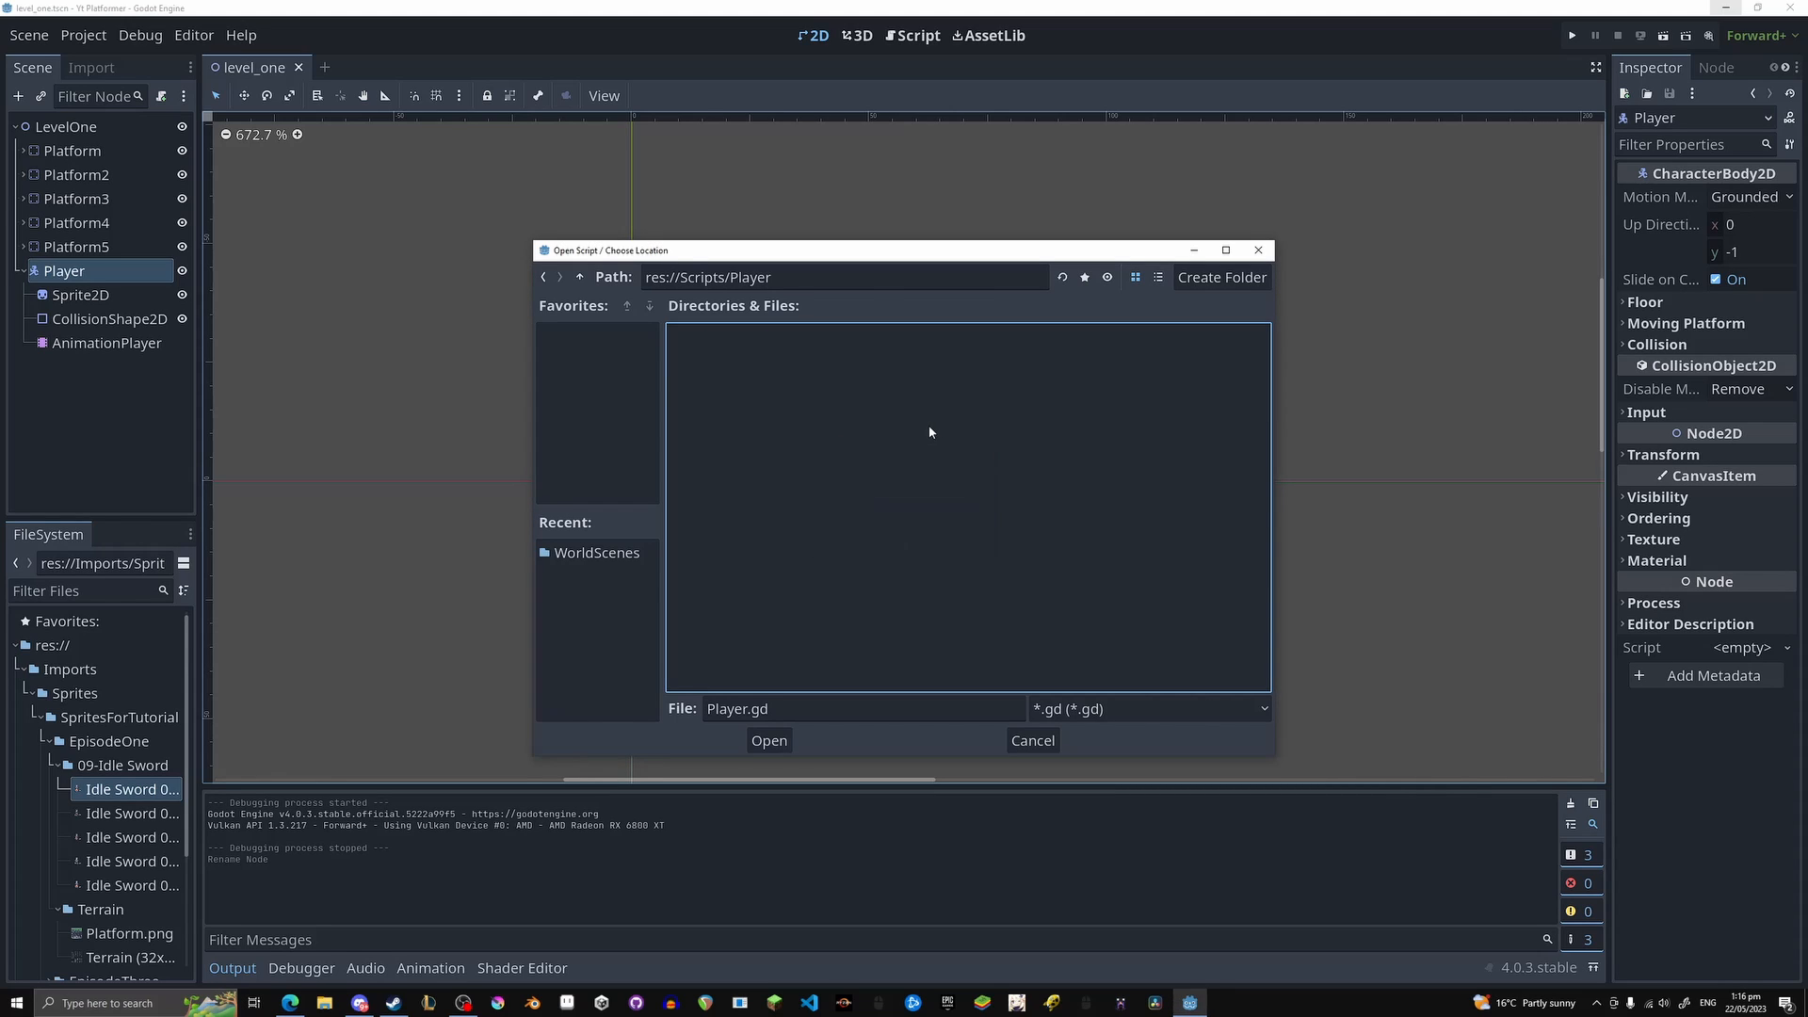
pyautogui.click(769, 740)
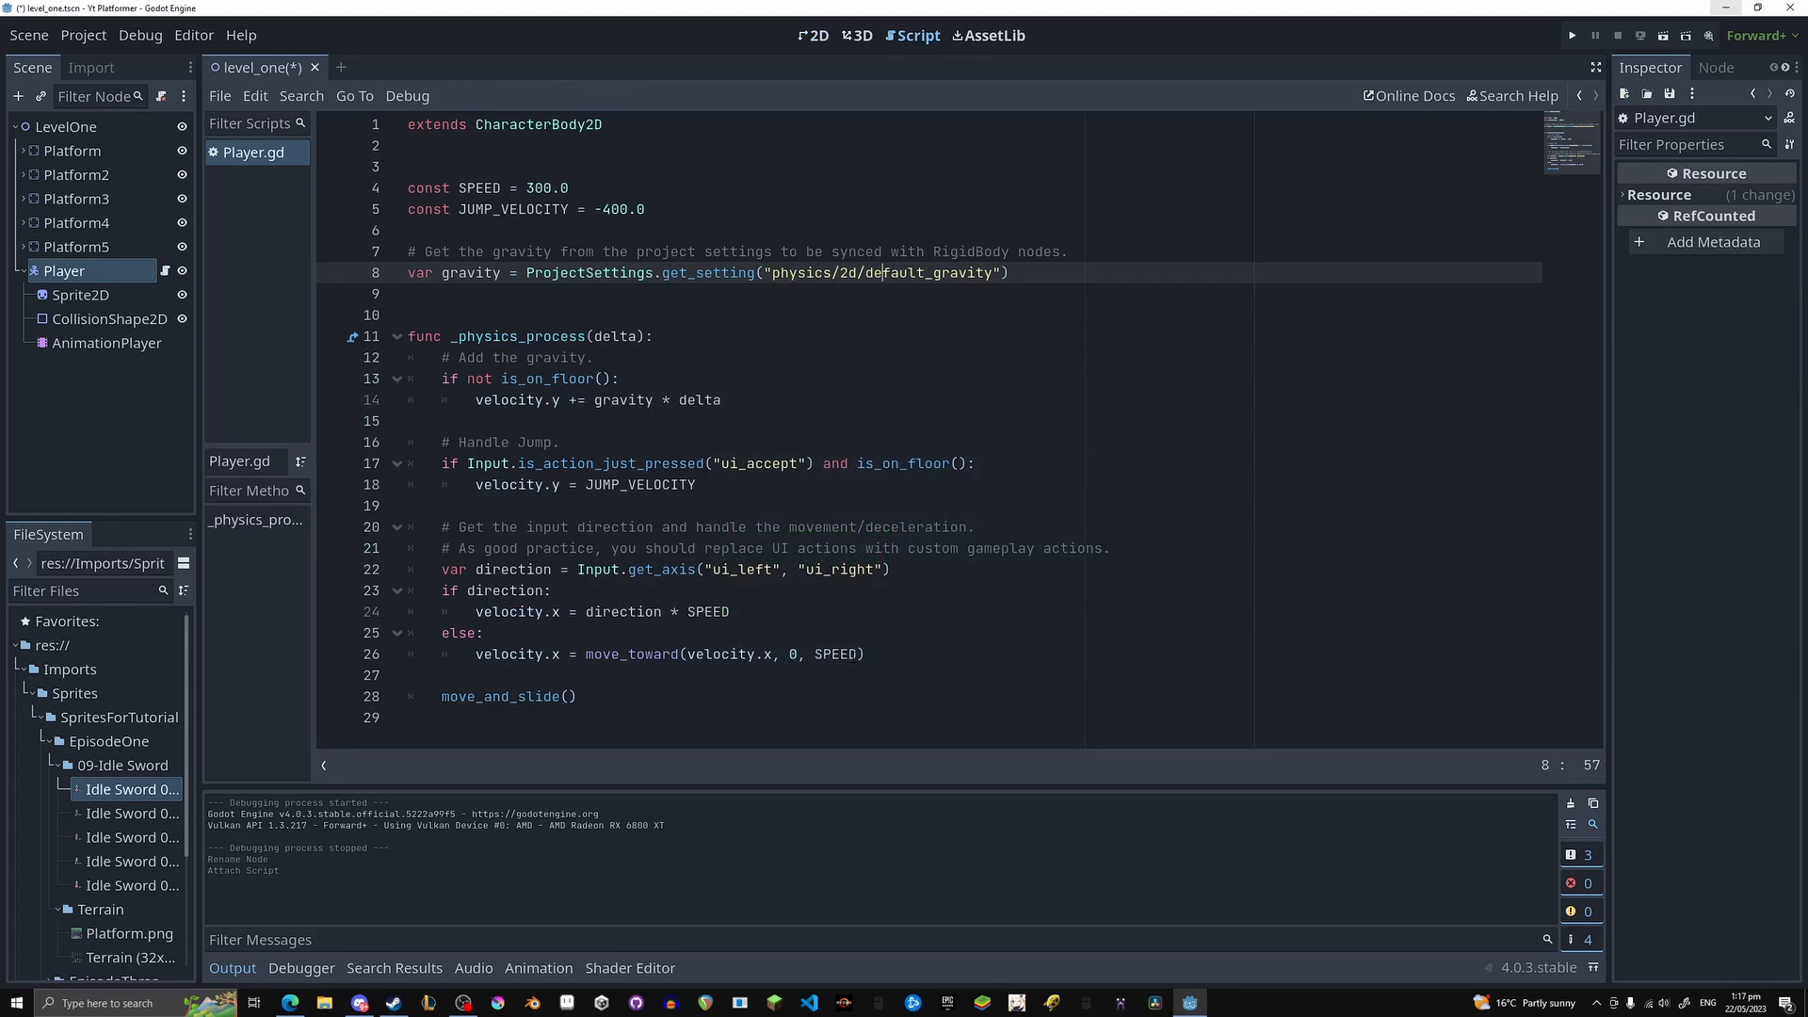
# Step: Save the level scene, then open and cancel a new script dialog in Scripts/Player
pyautogui.press('ctrl+s')
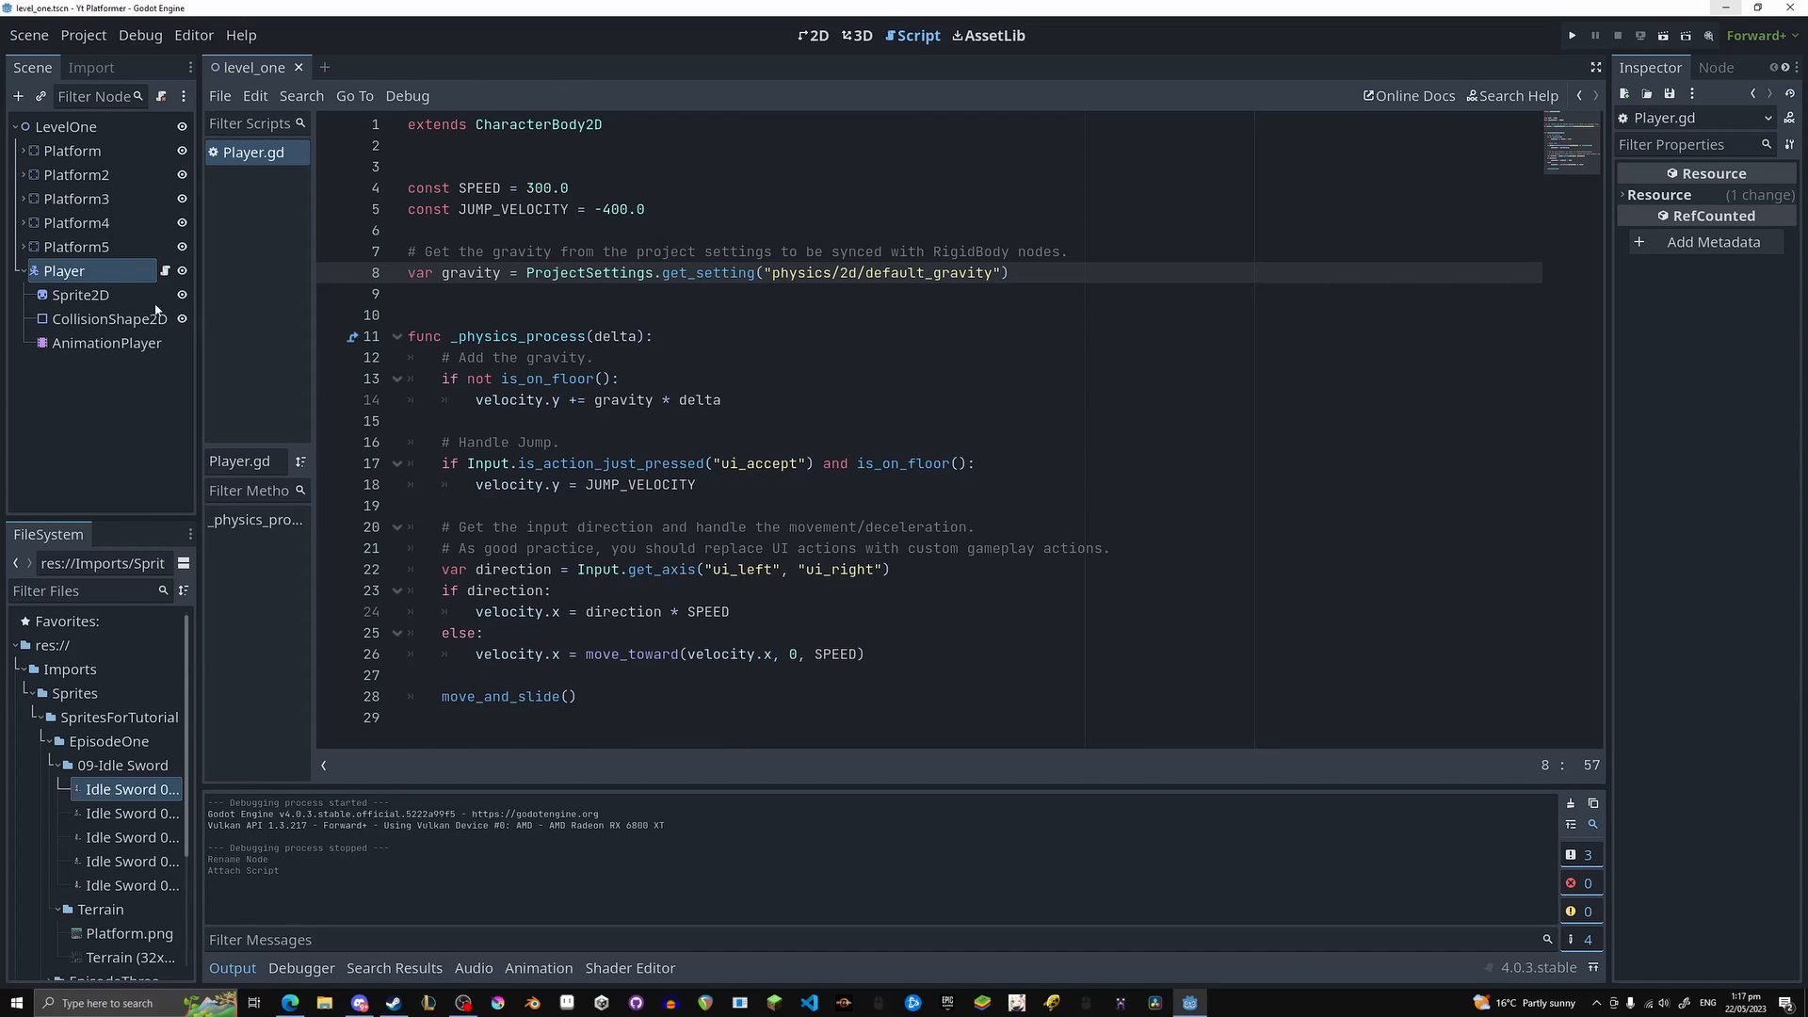
pyautogui.moveTo(107, 873)
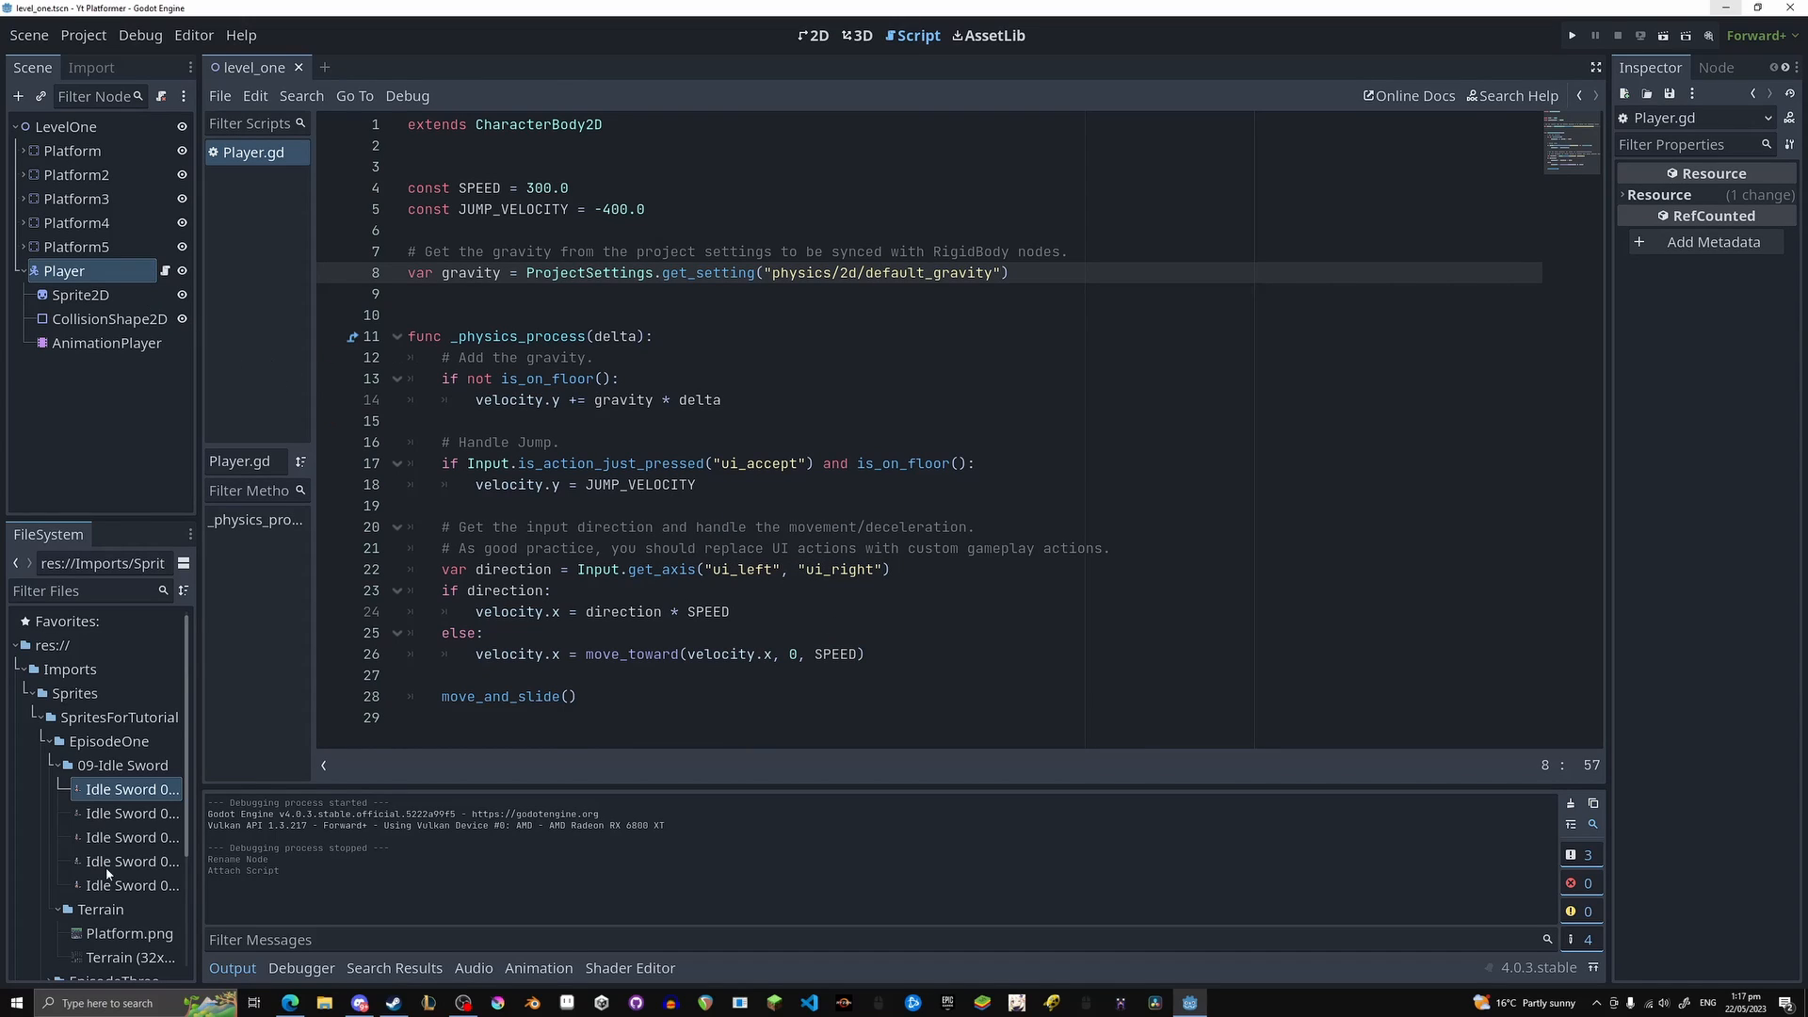
pyautogui.scroll(-3)
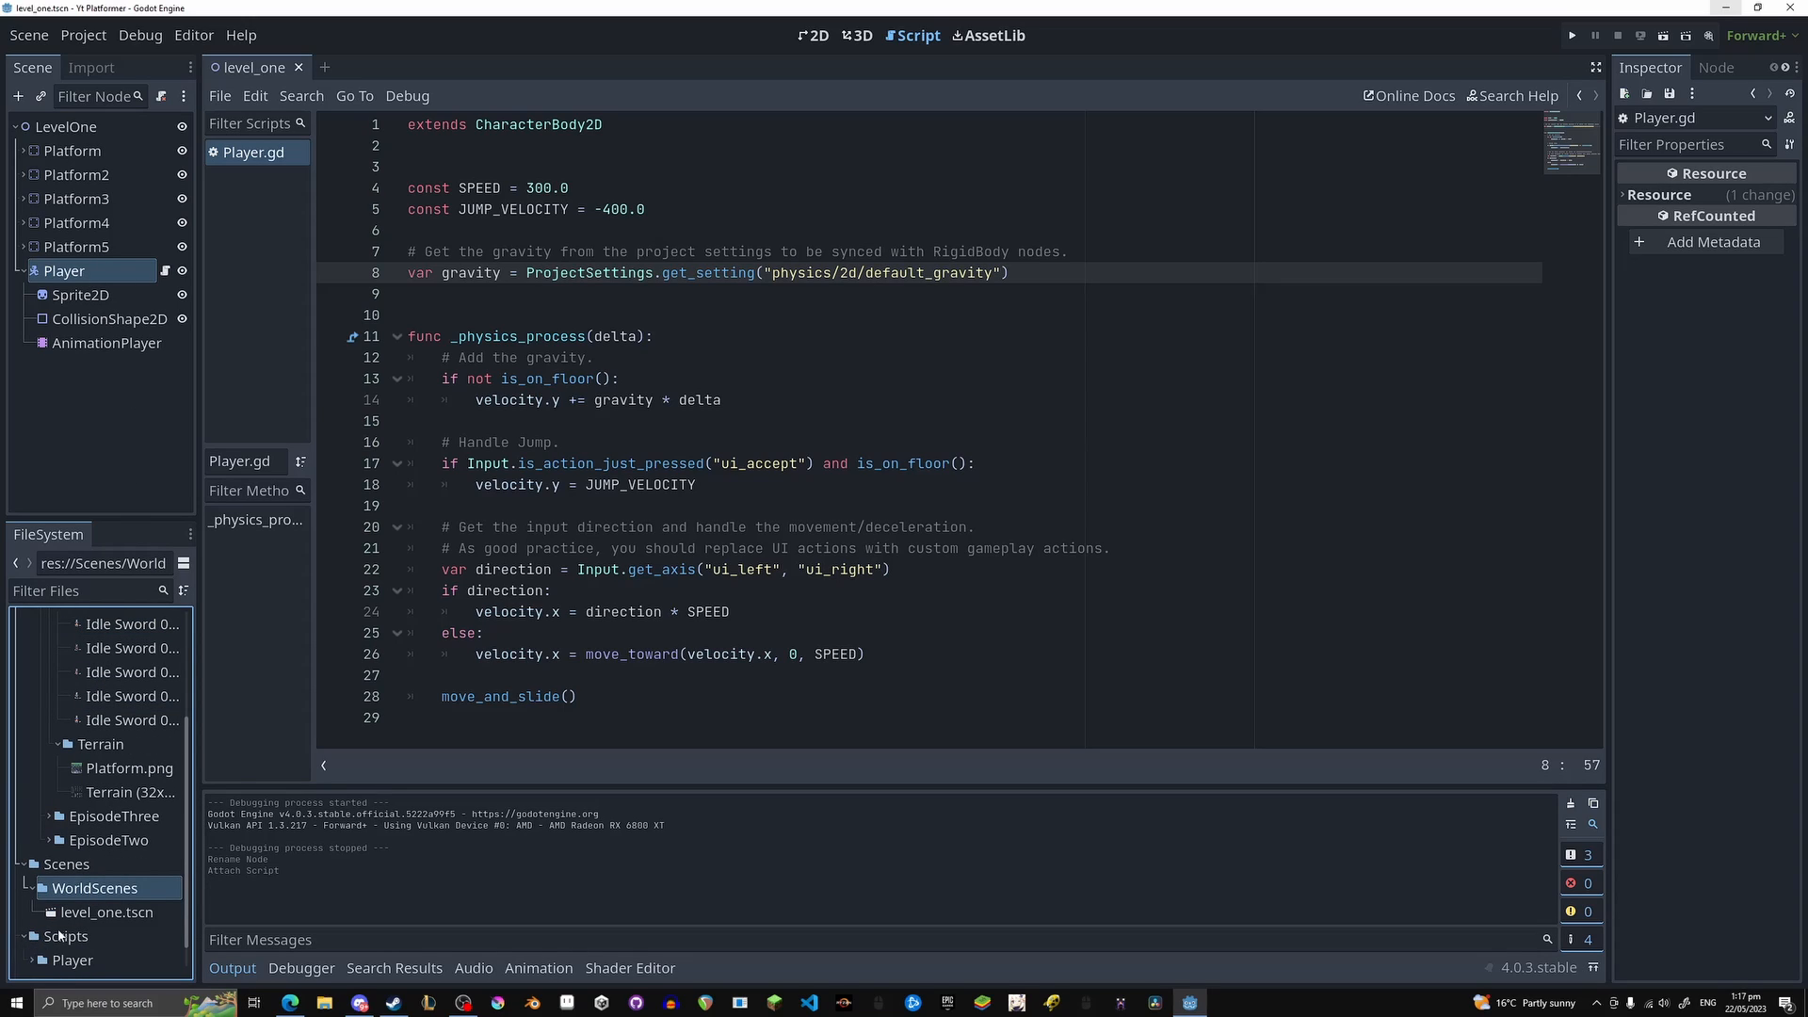
pyautogui.rightClick(71, 960)
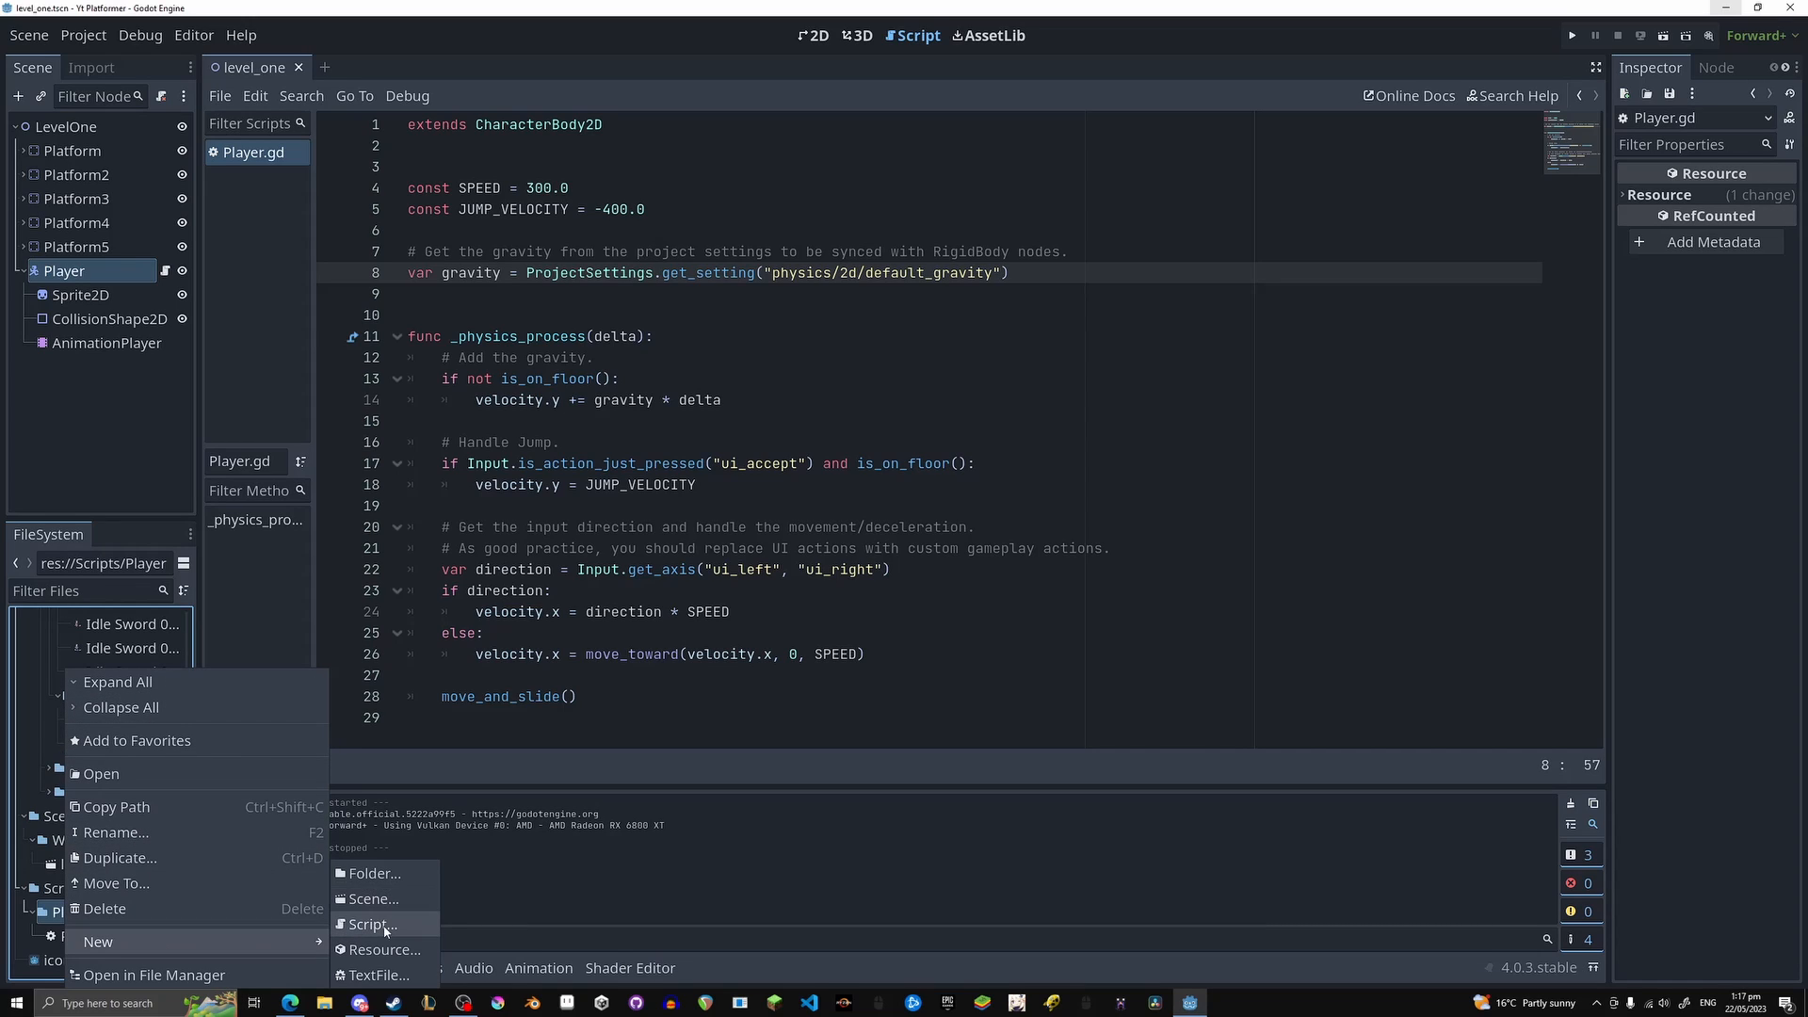
pyautogui.click(369, 924)
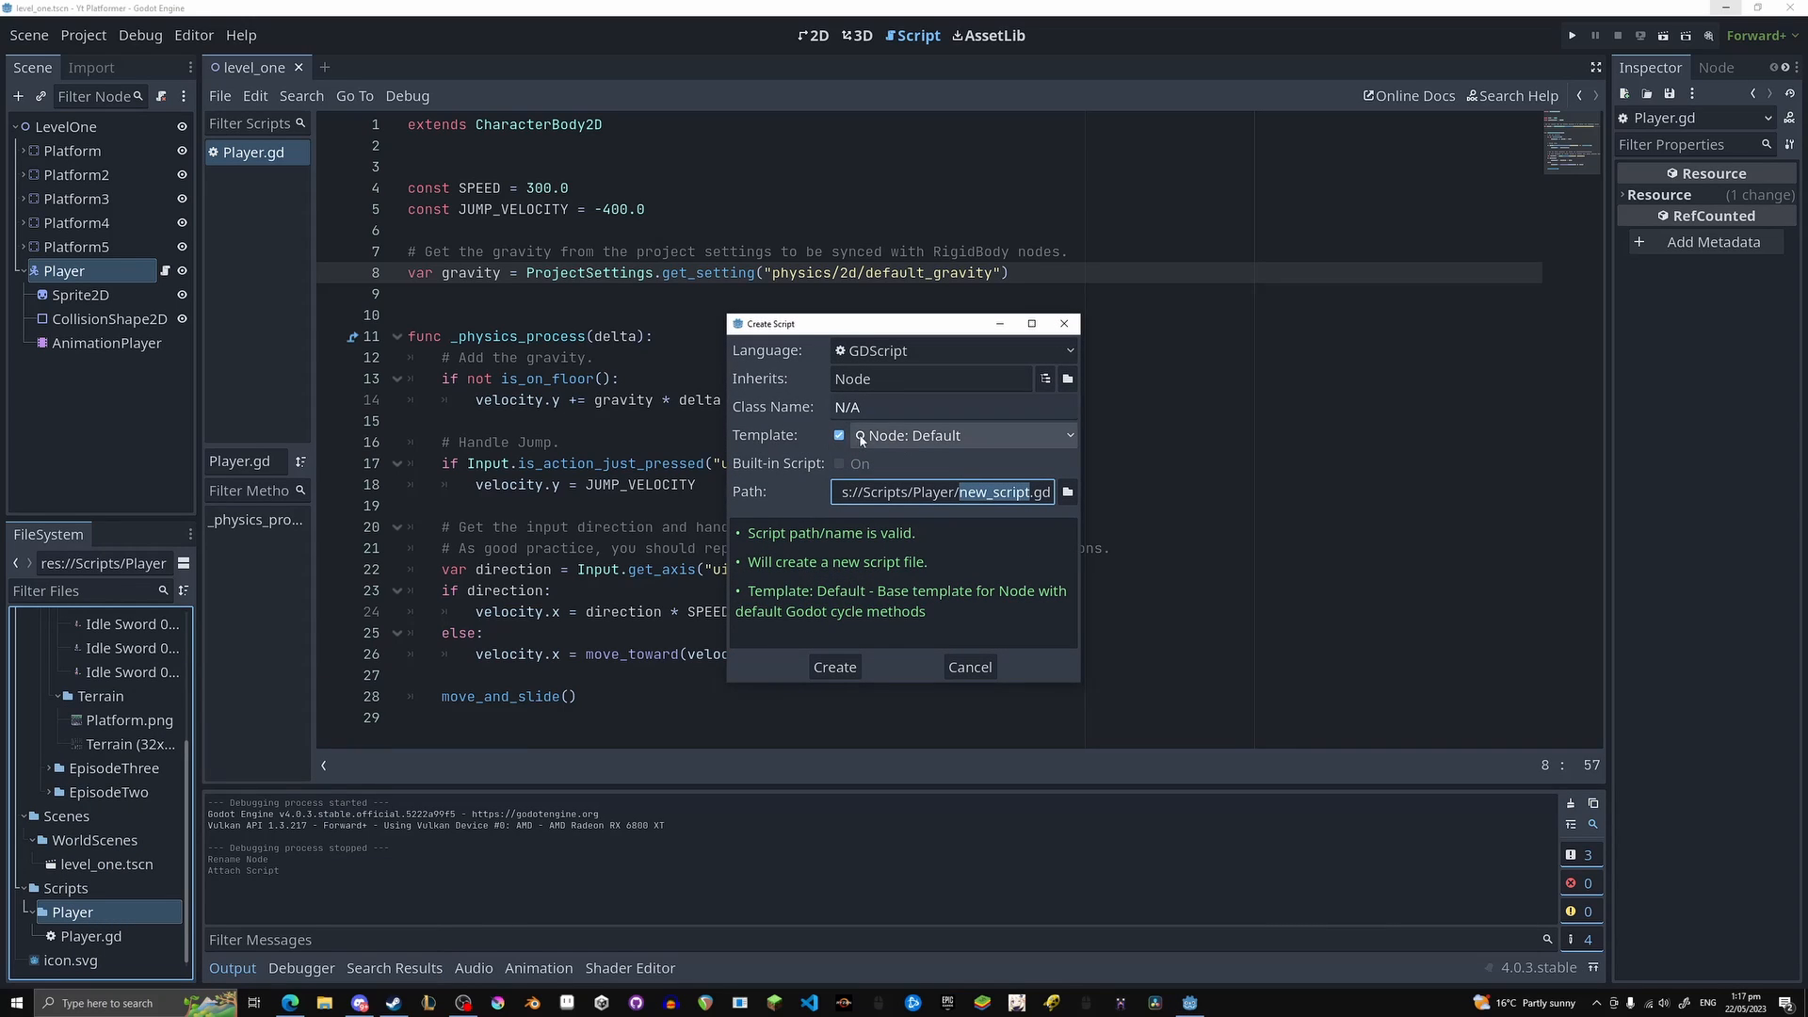
pyautogui.moveTo(970, 441)
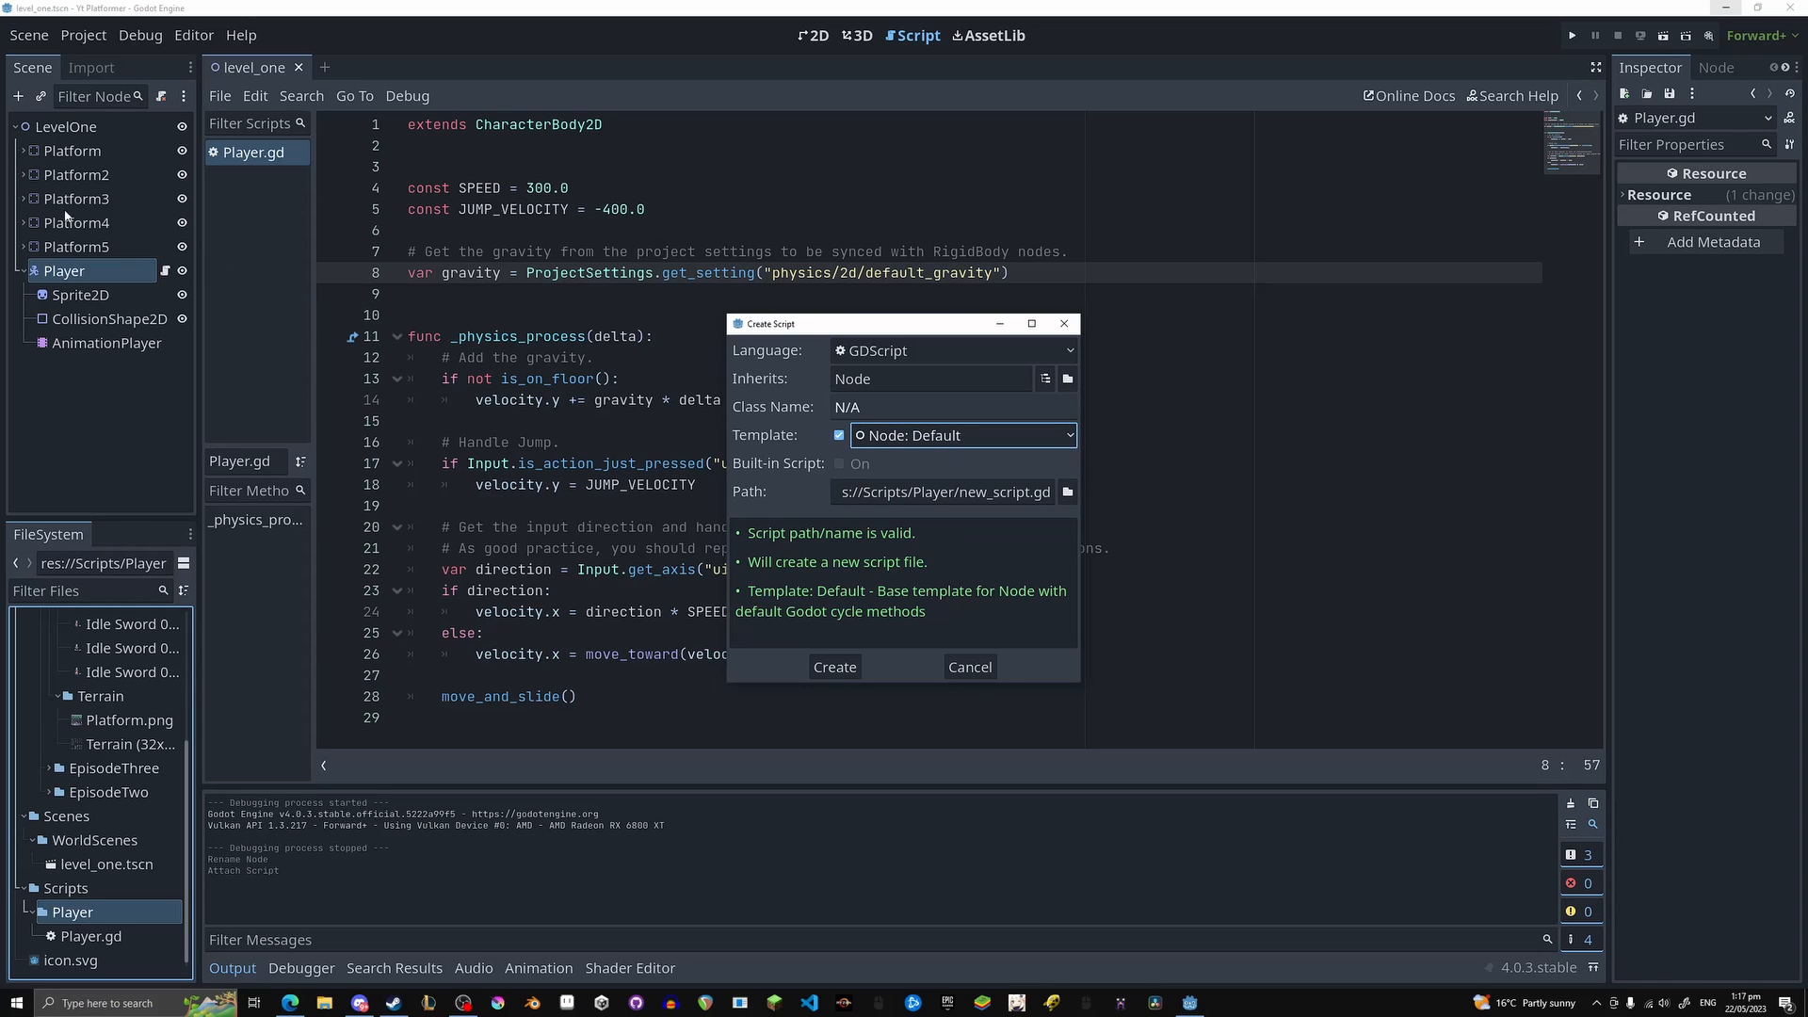
pyautogui.moveTo(1063, 323)
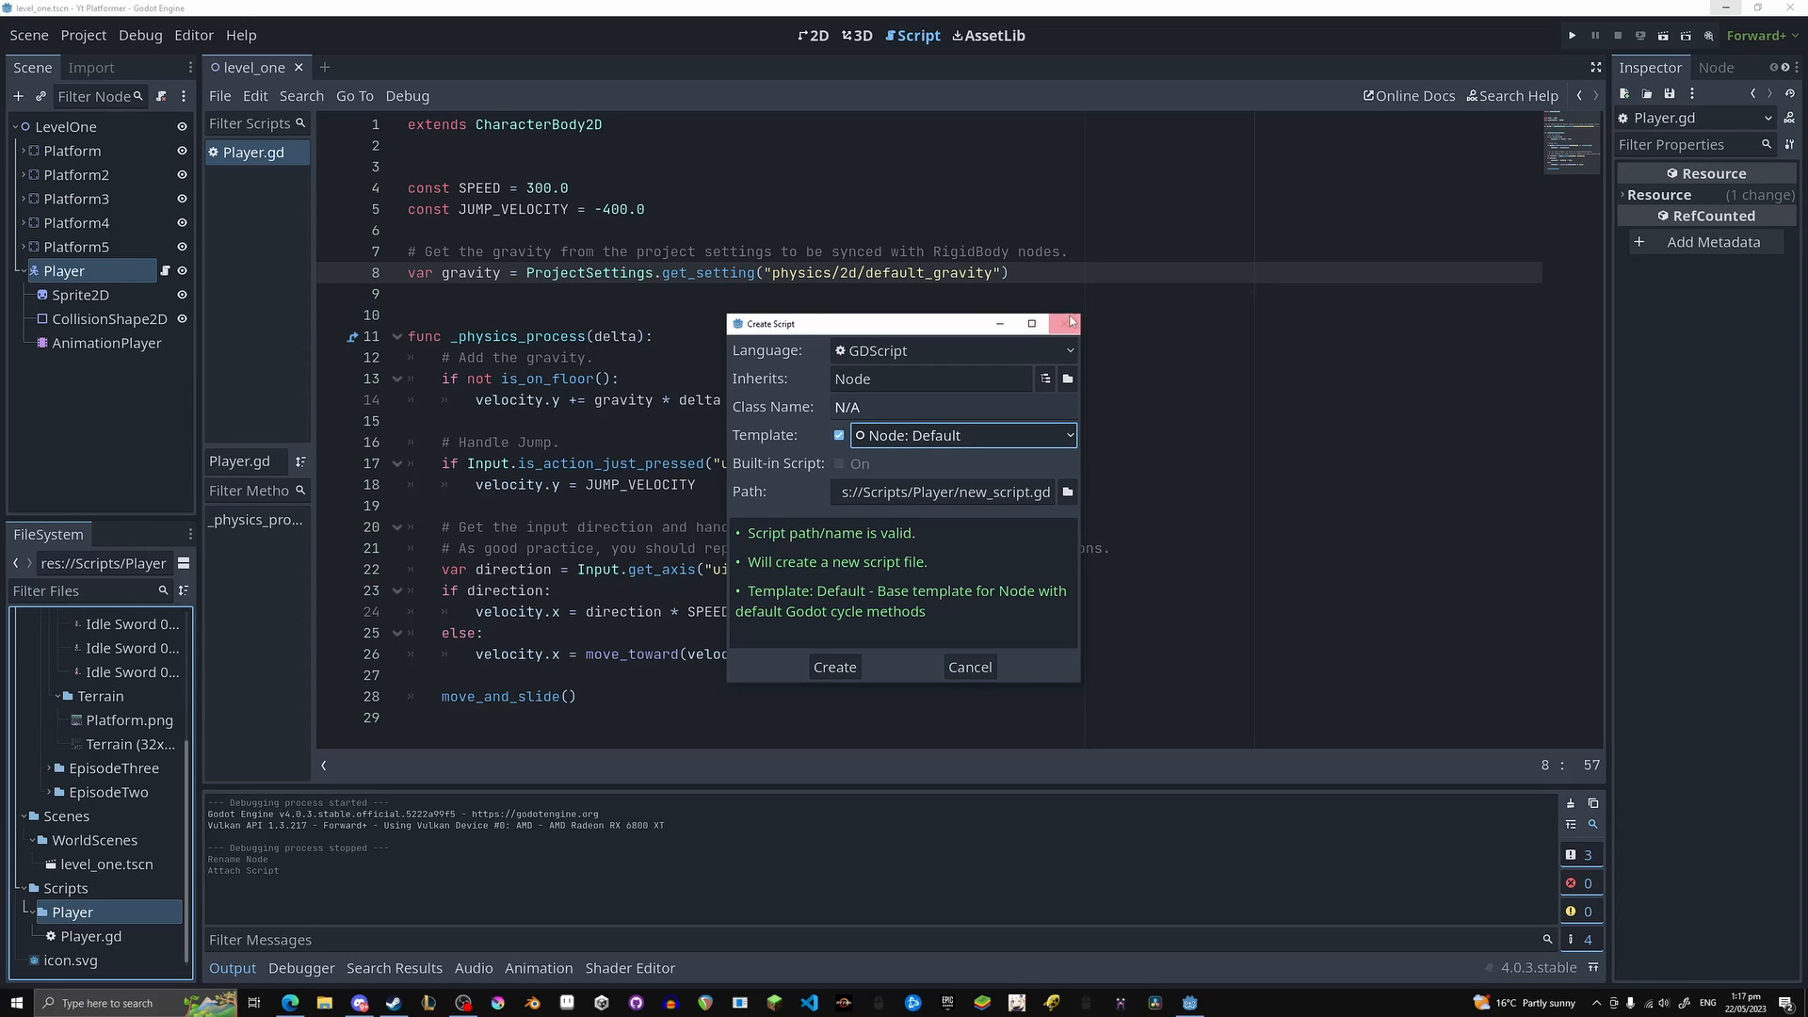
pyautogui.click(1062, 323)
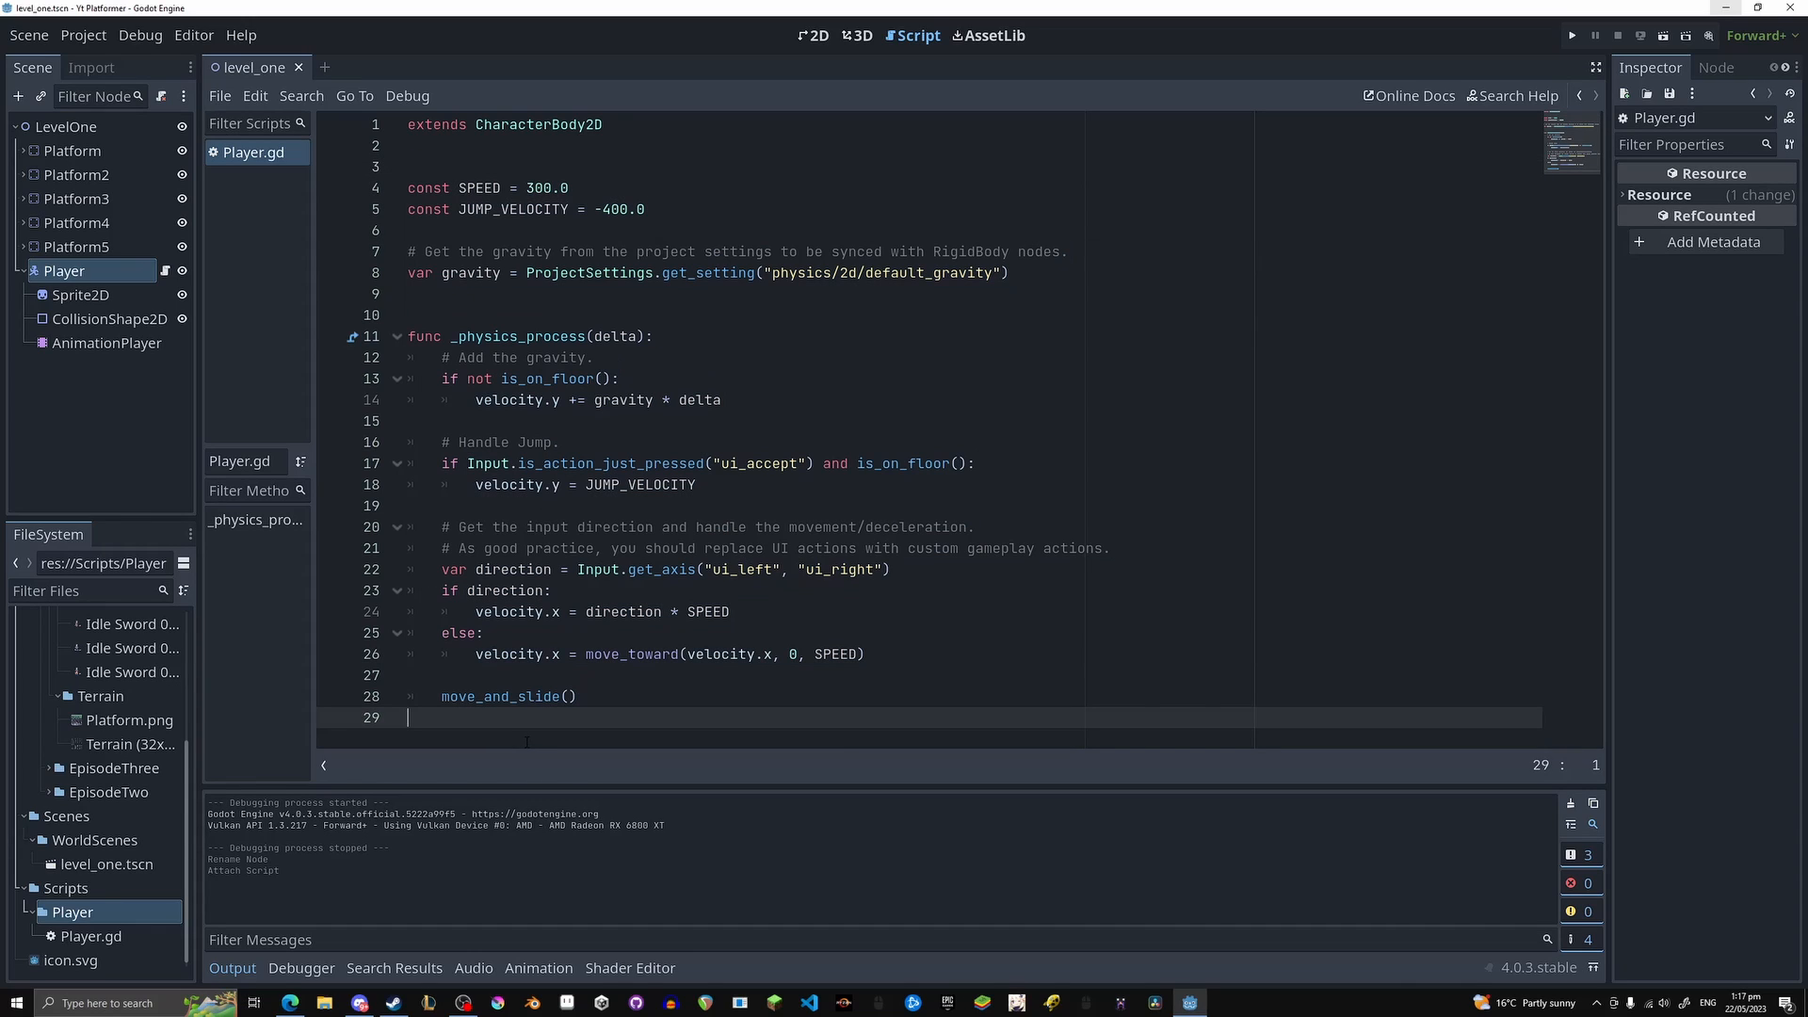
# Step: Change the SPEED and JUMP constants to exported speed and jump_height variables, then save
pyautogui.click(65, 270)
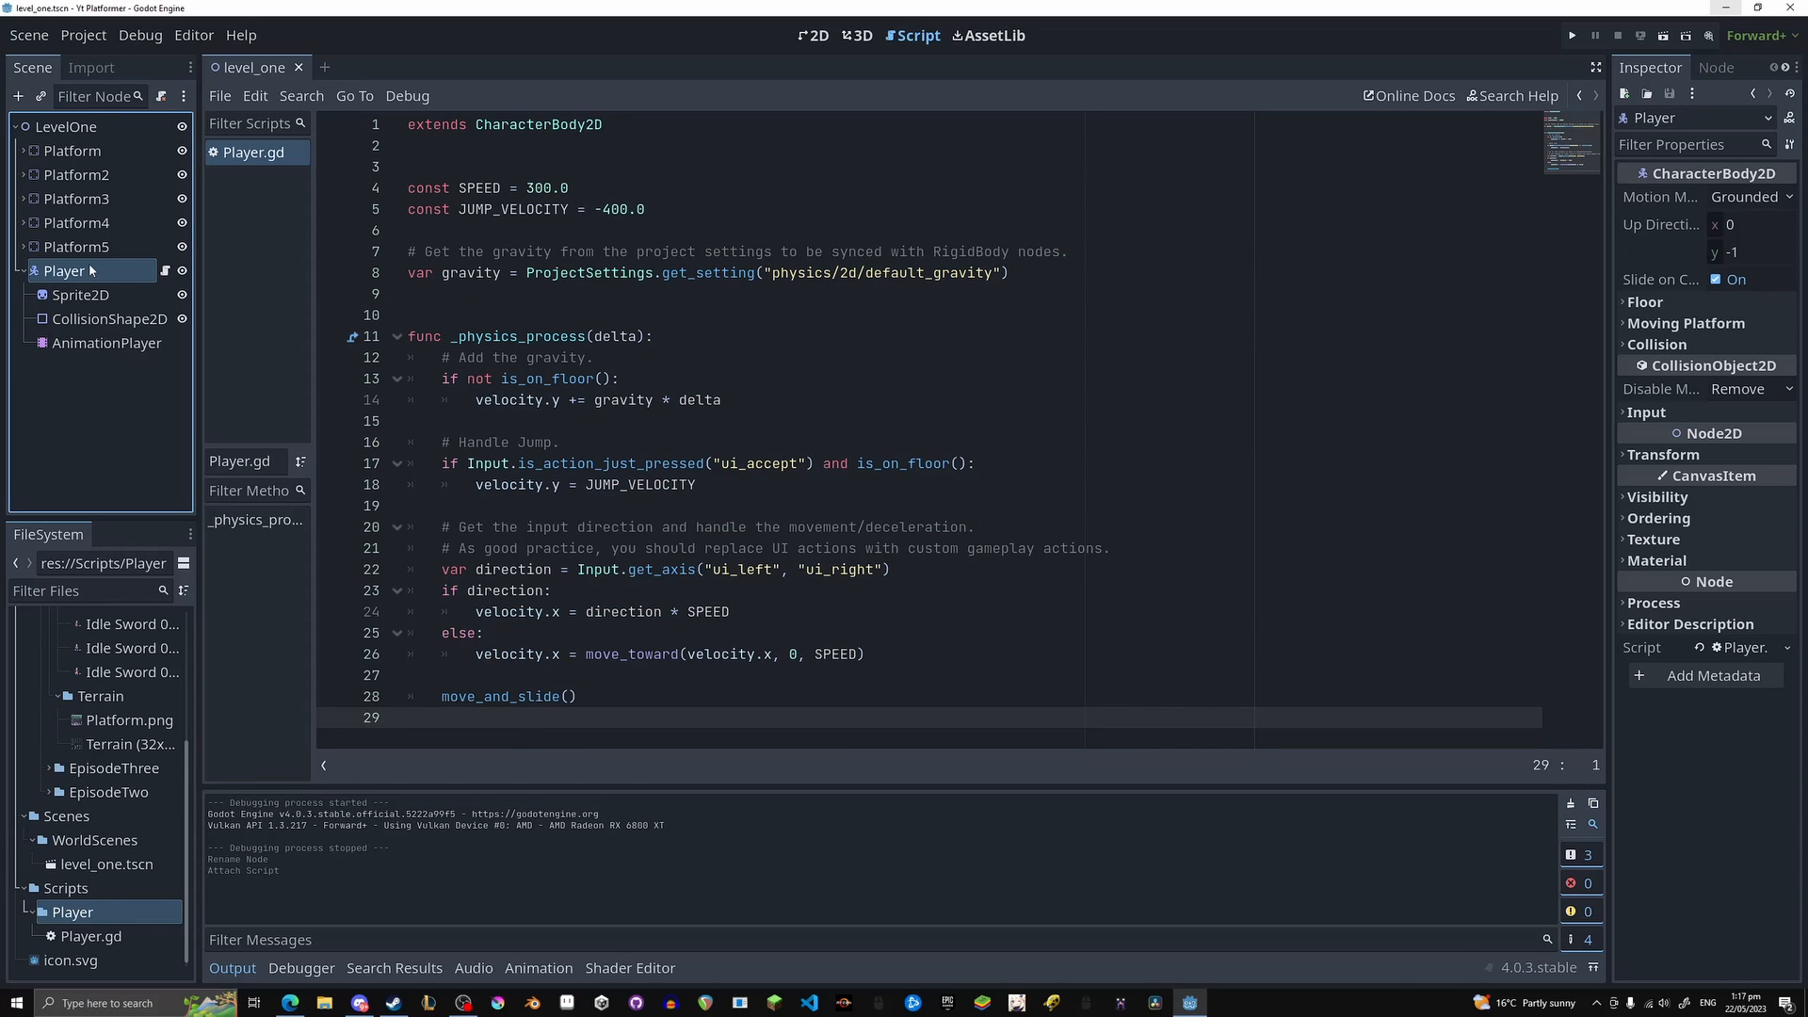
pyautogui.moveTo(706, 238)
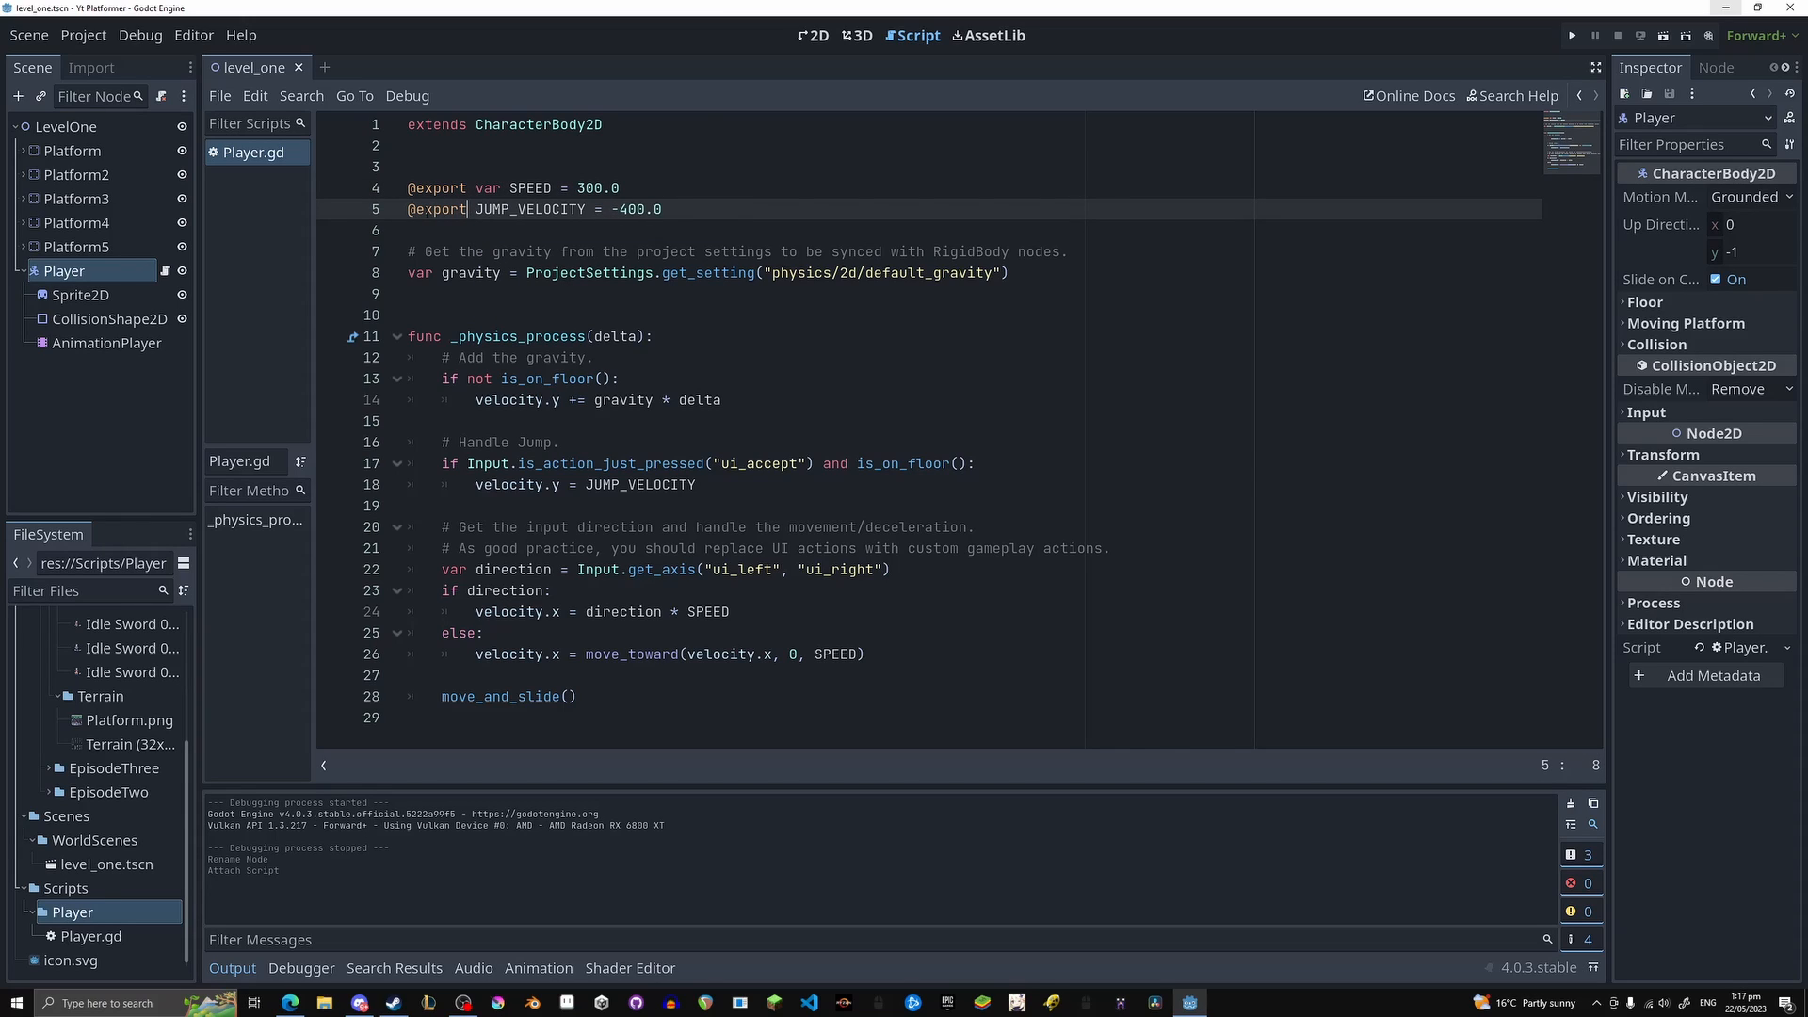
pyautogui.doubleClick(529, 187)
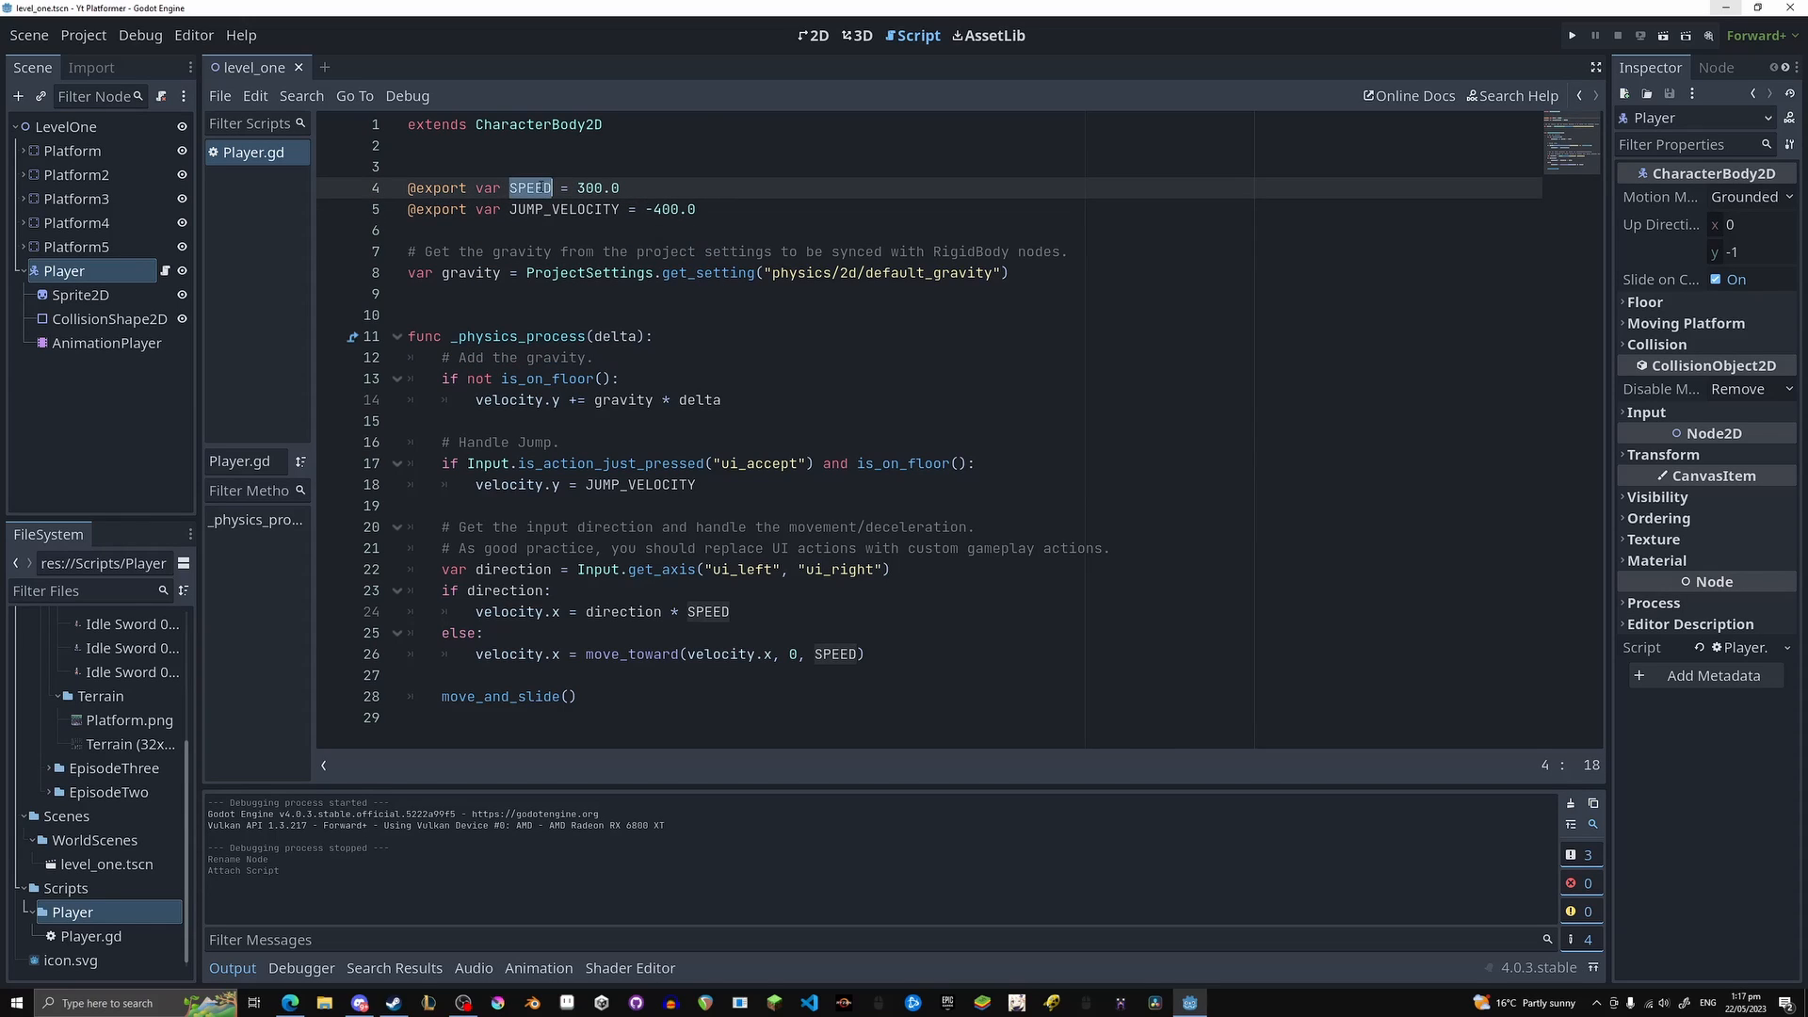
pyautogui.write('speed')
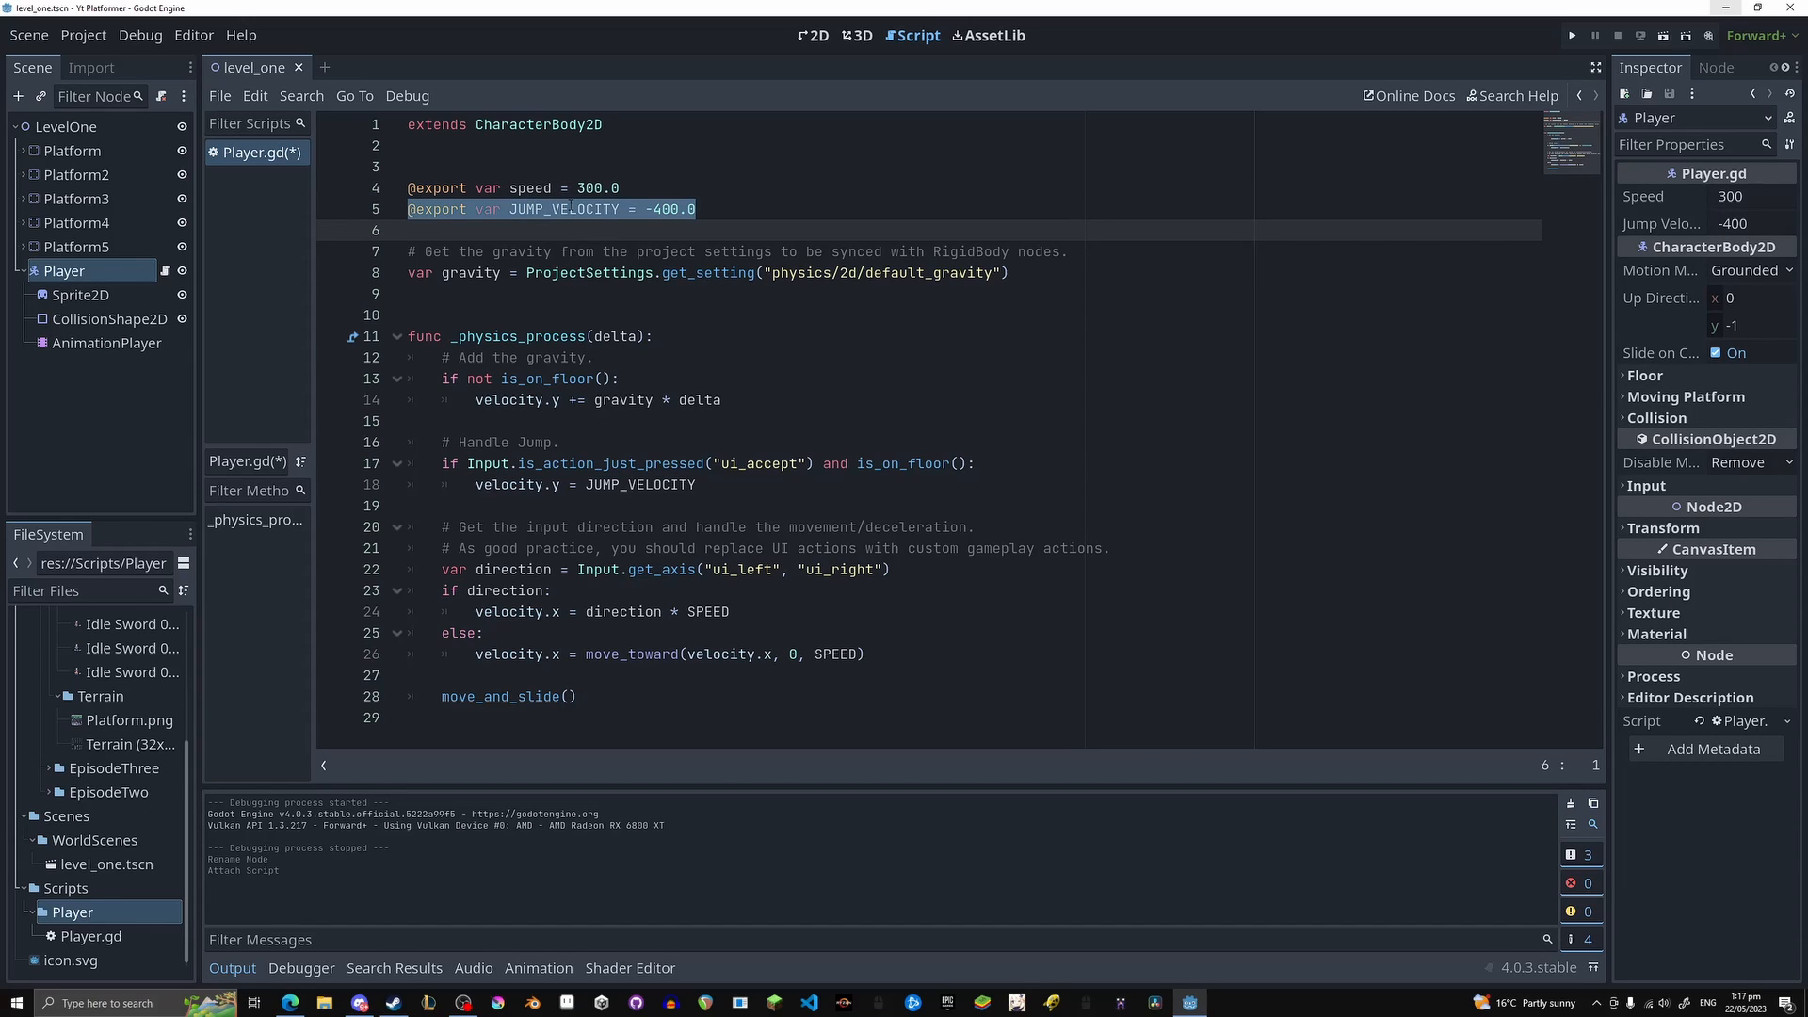
pyautogui.write('jump')
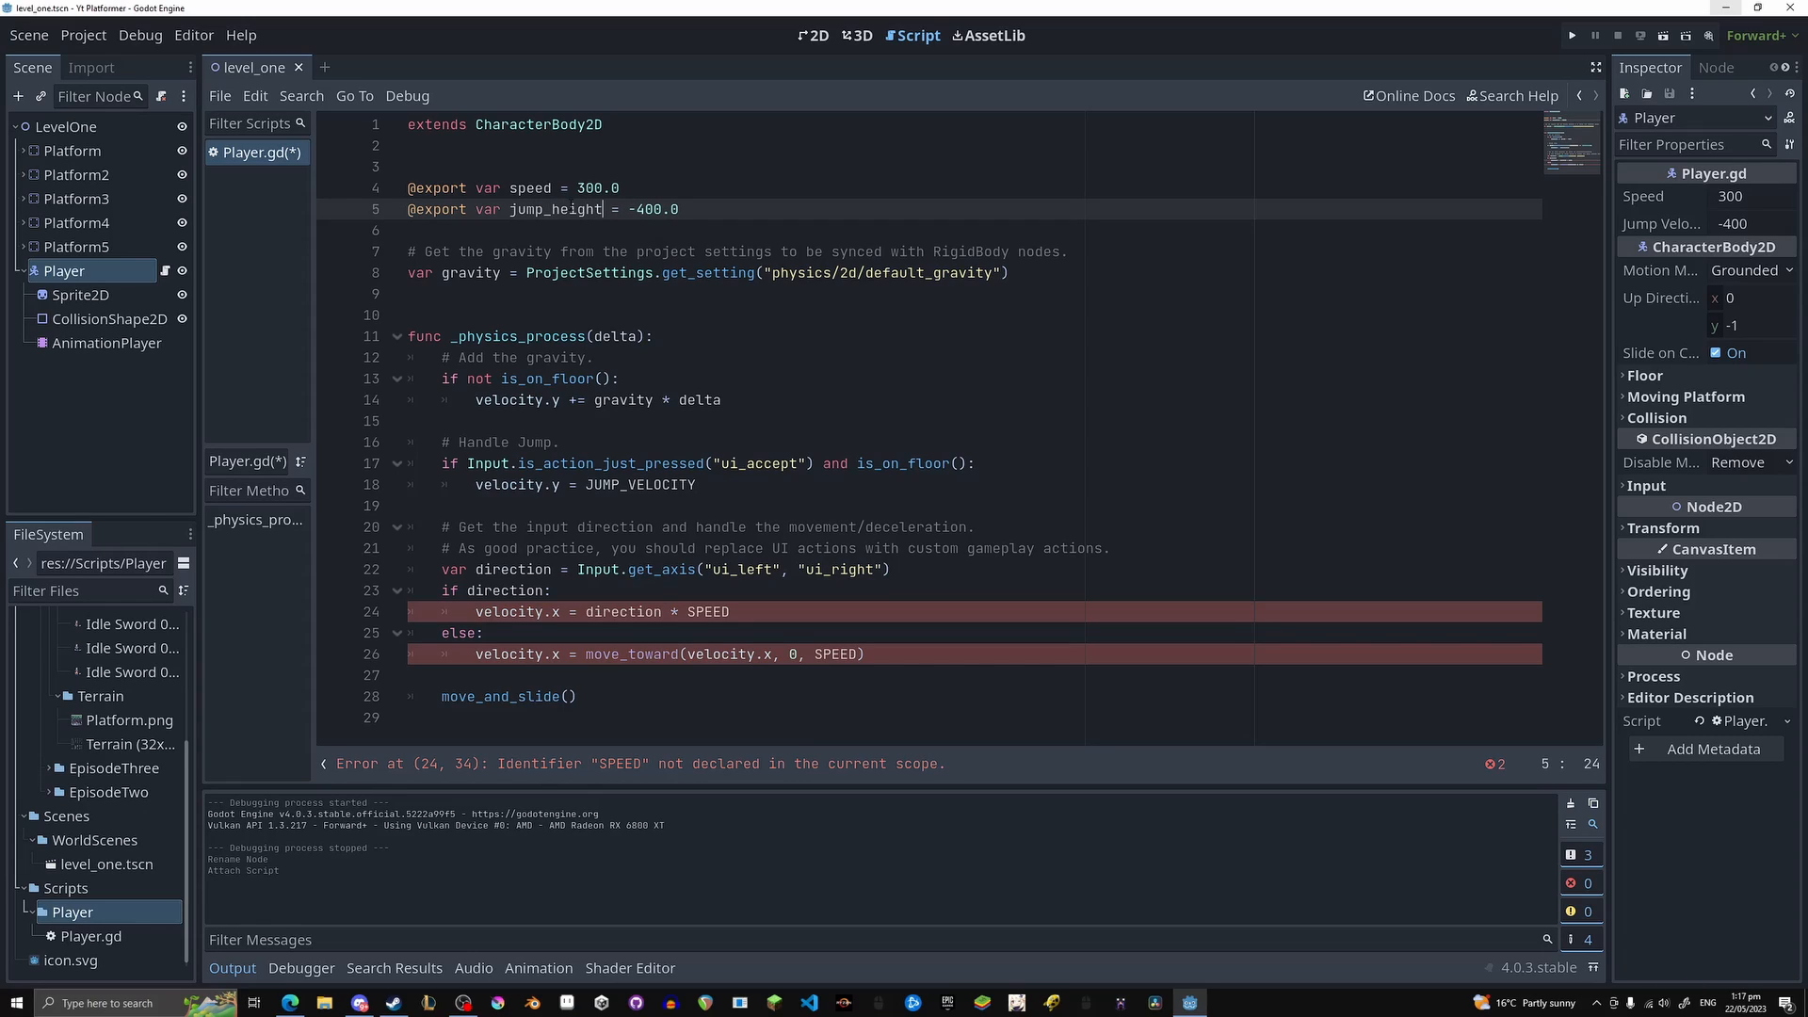
pyautogui.doubleClick(528, 188)
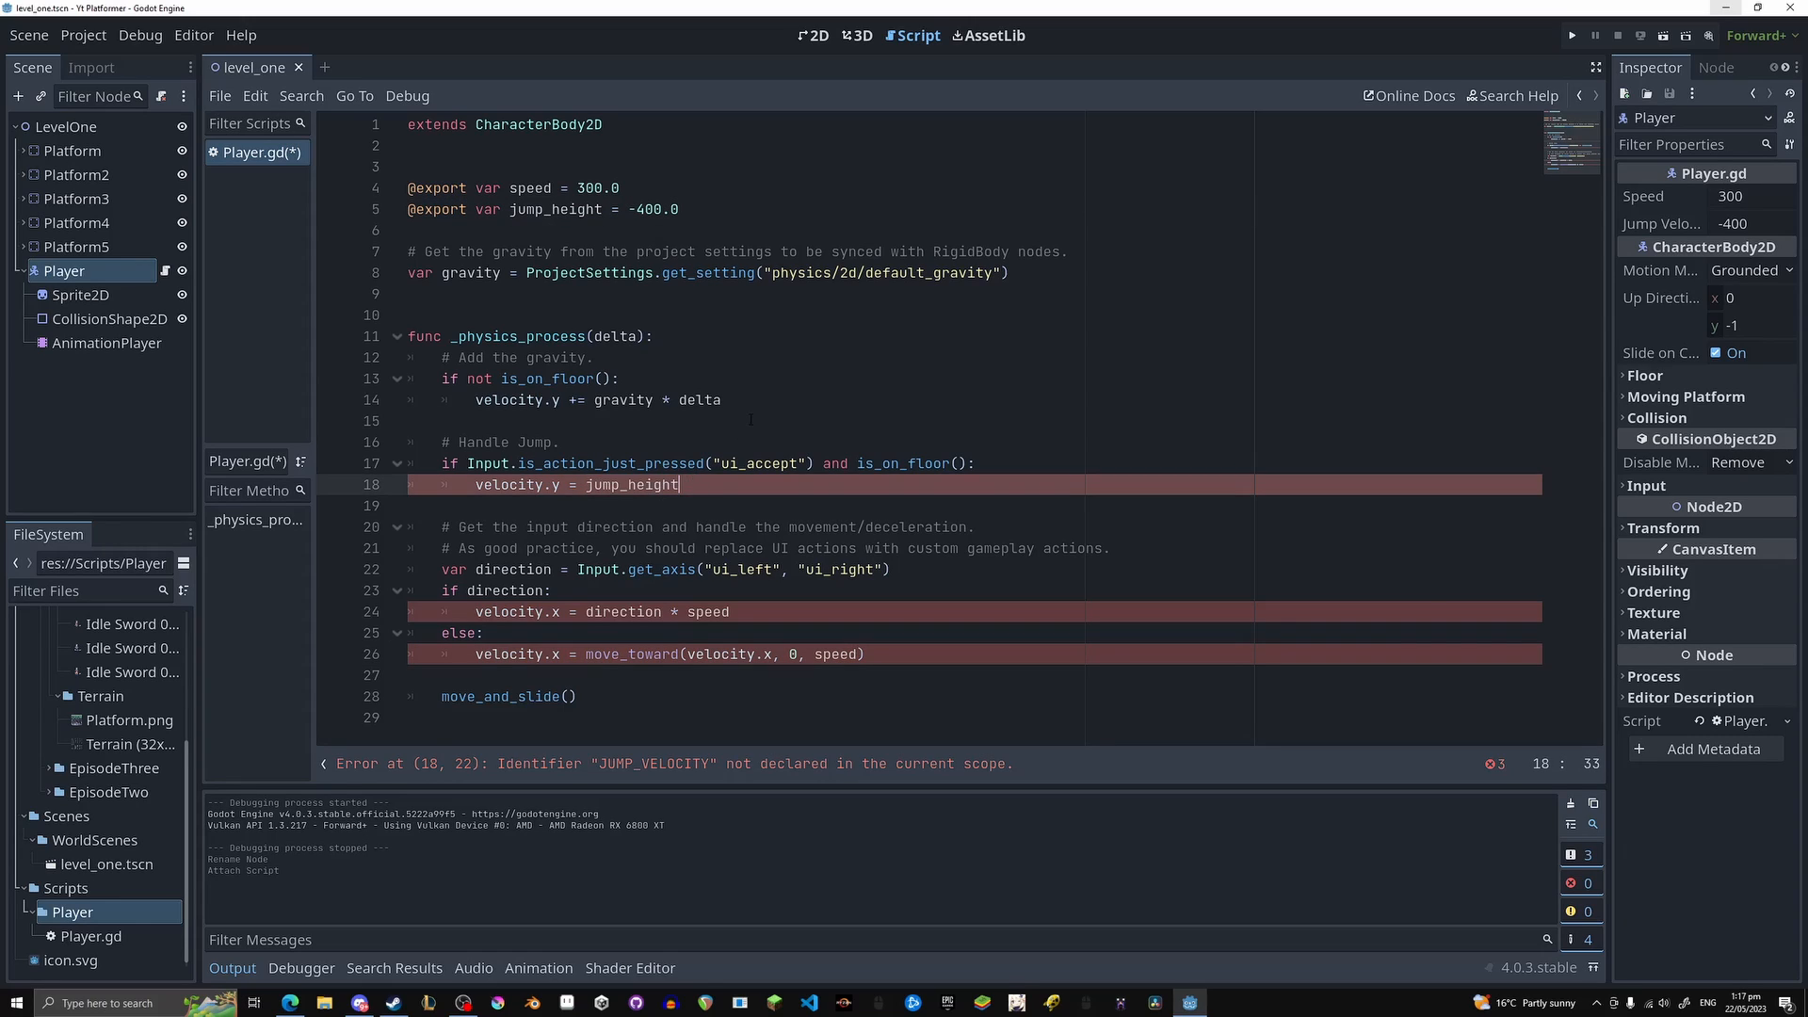
pyautogui.press('ctrl+s')
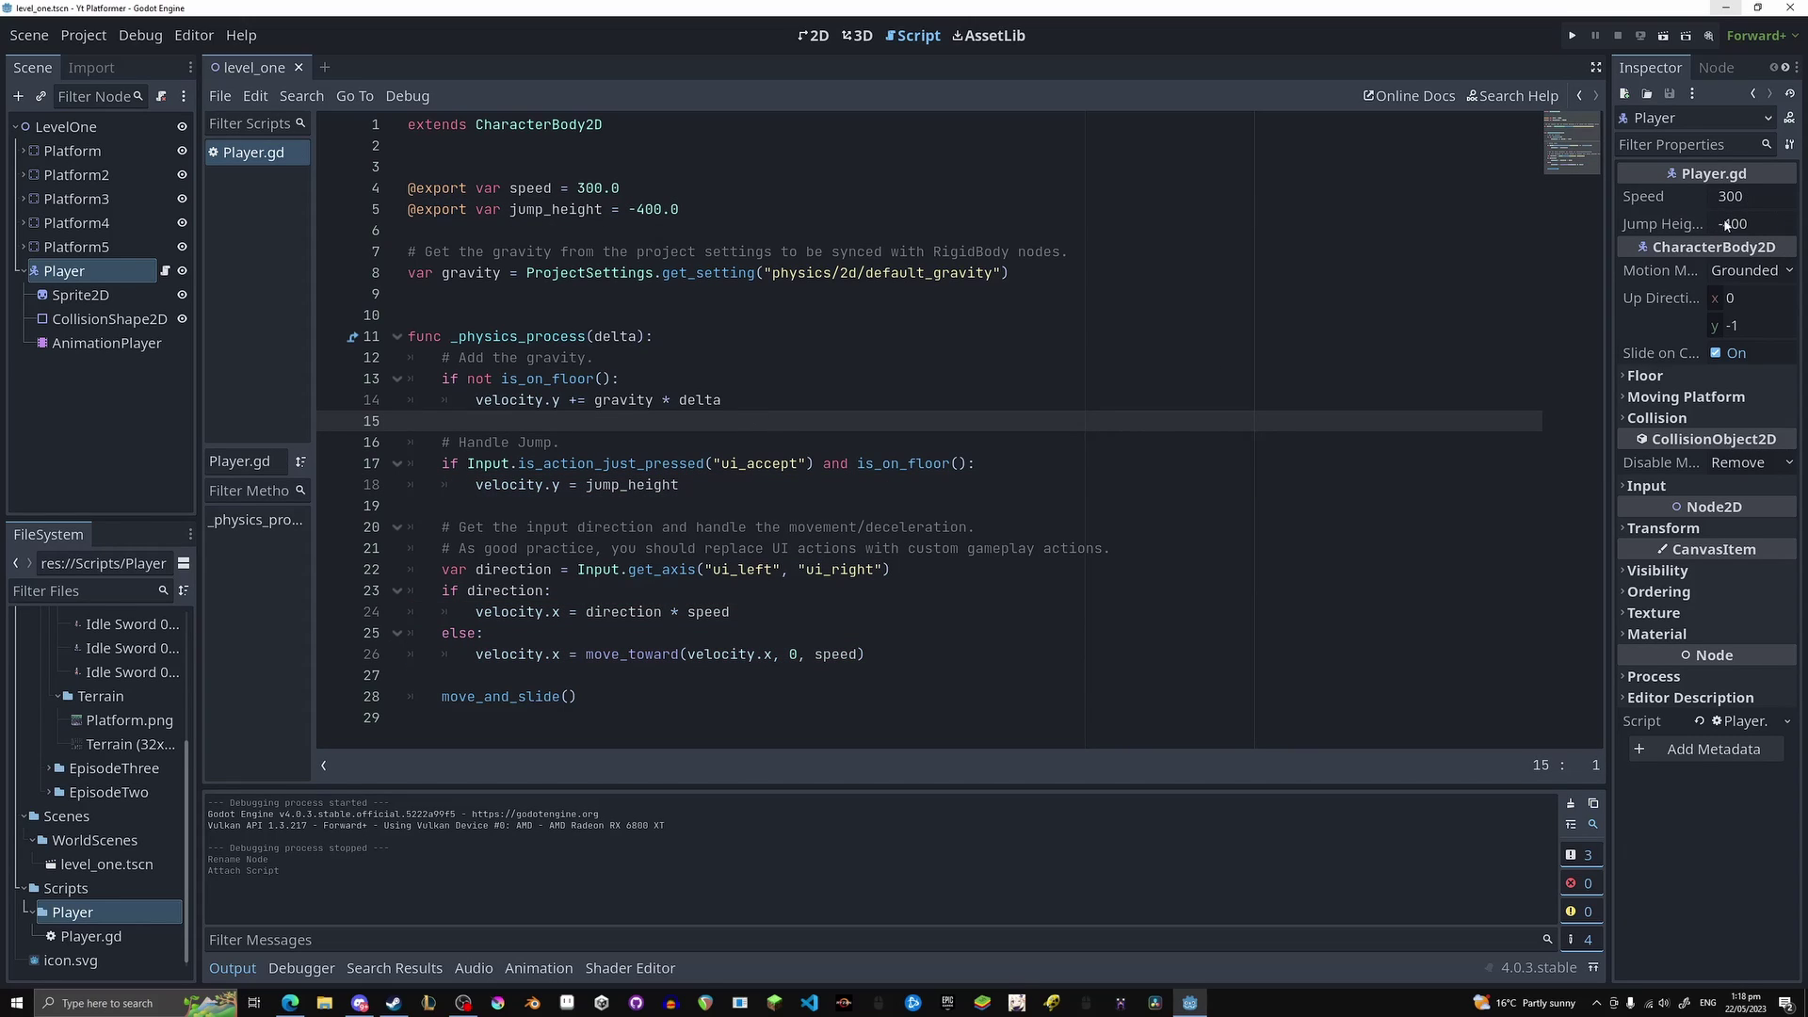
# Step: Save the Player branch as player.tscn in a newly created Scenes/Entities folder
pyautogui.click(812, 36)
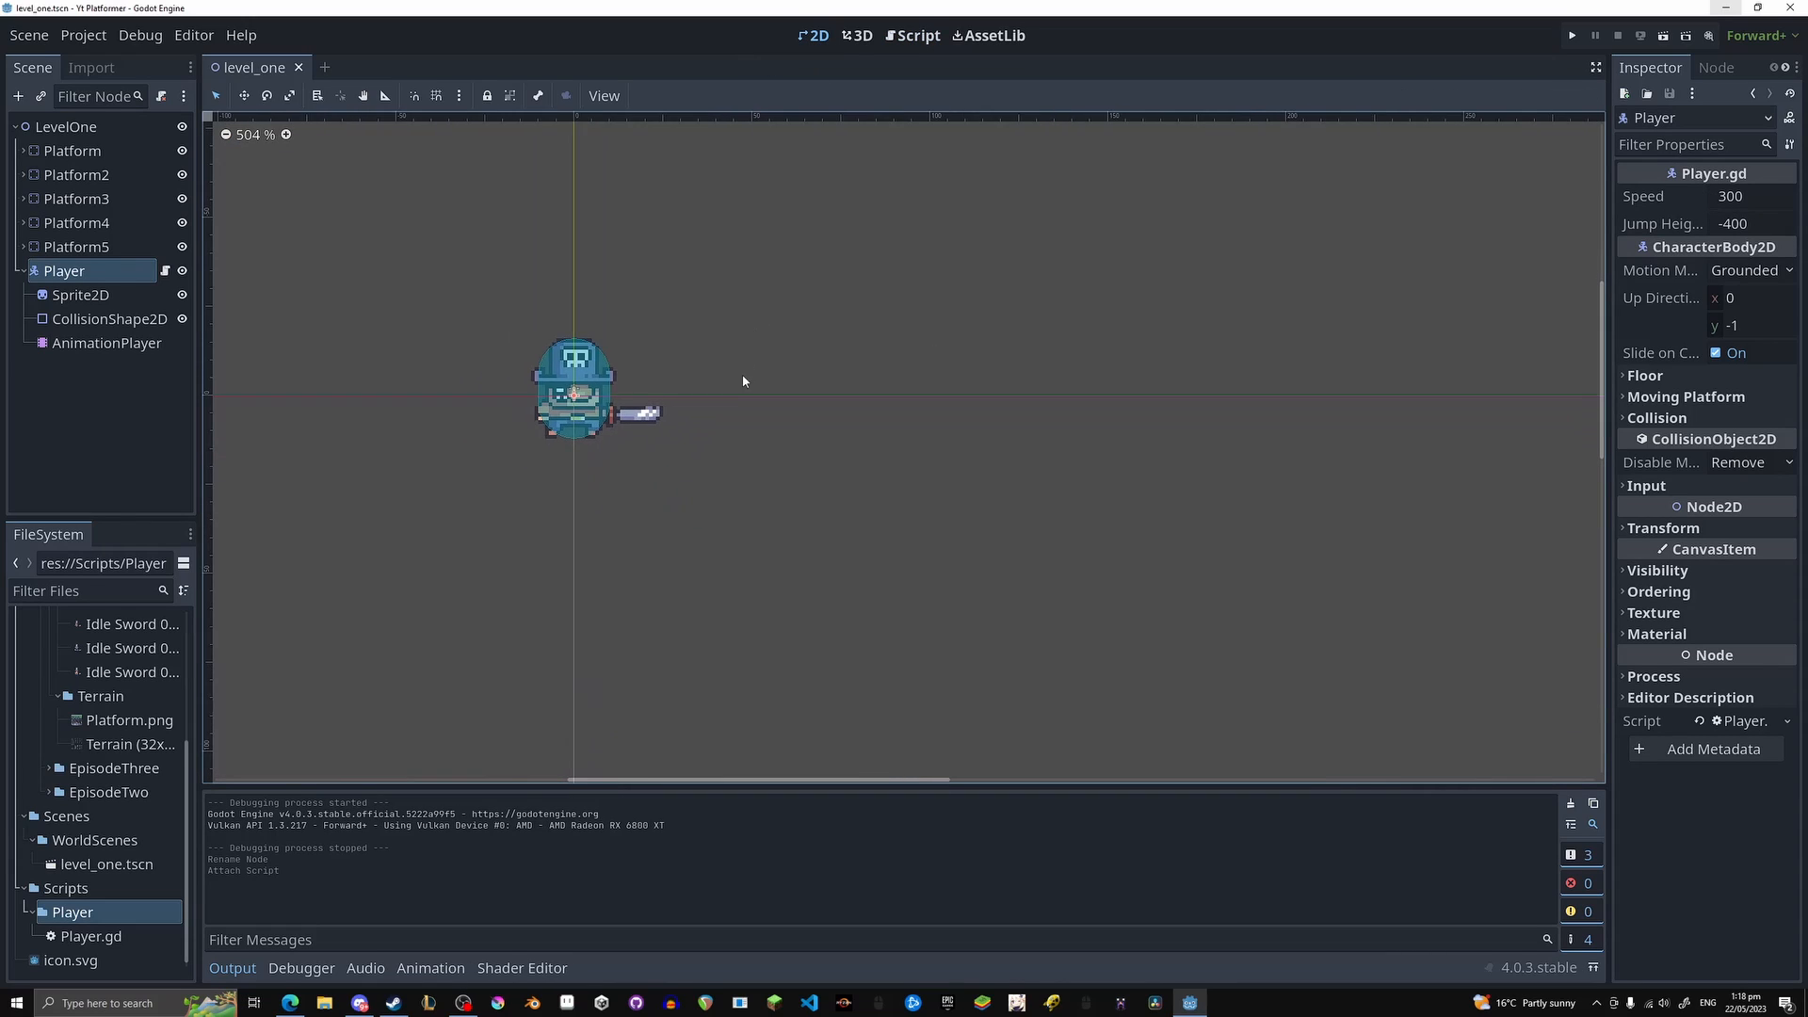
pyautogui.scroll(-3)
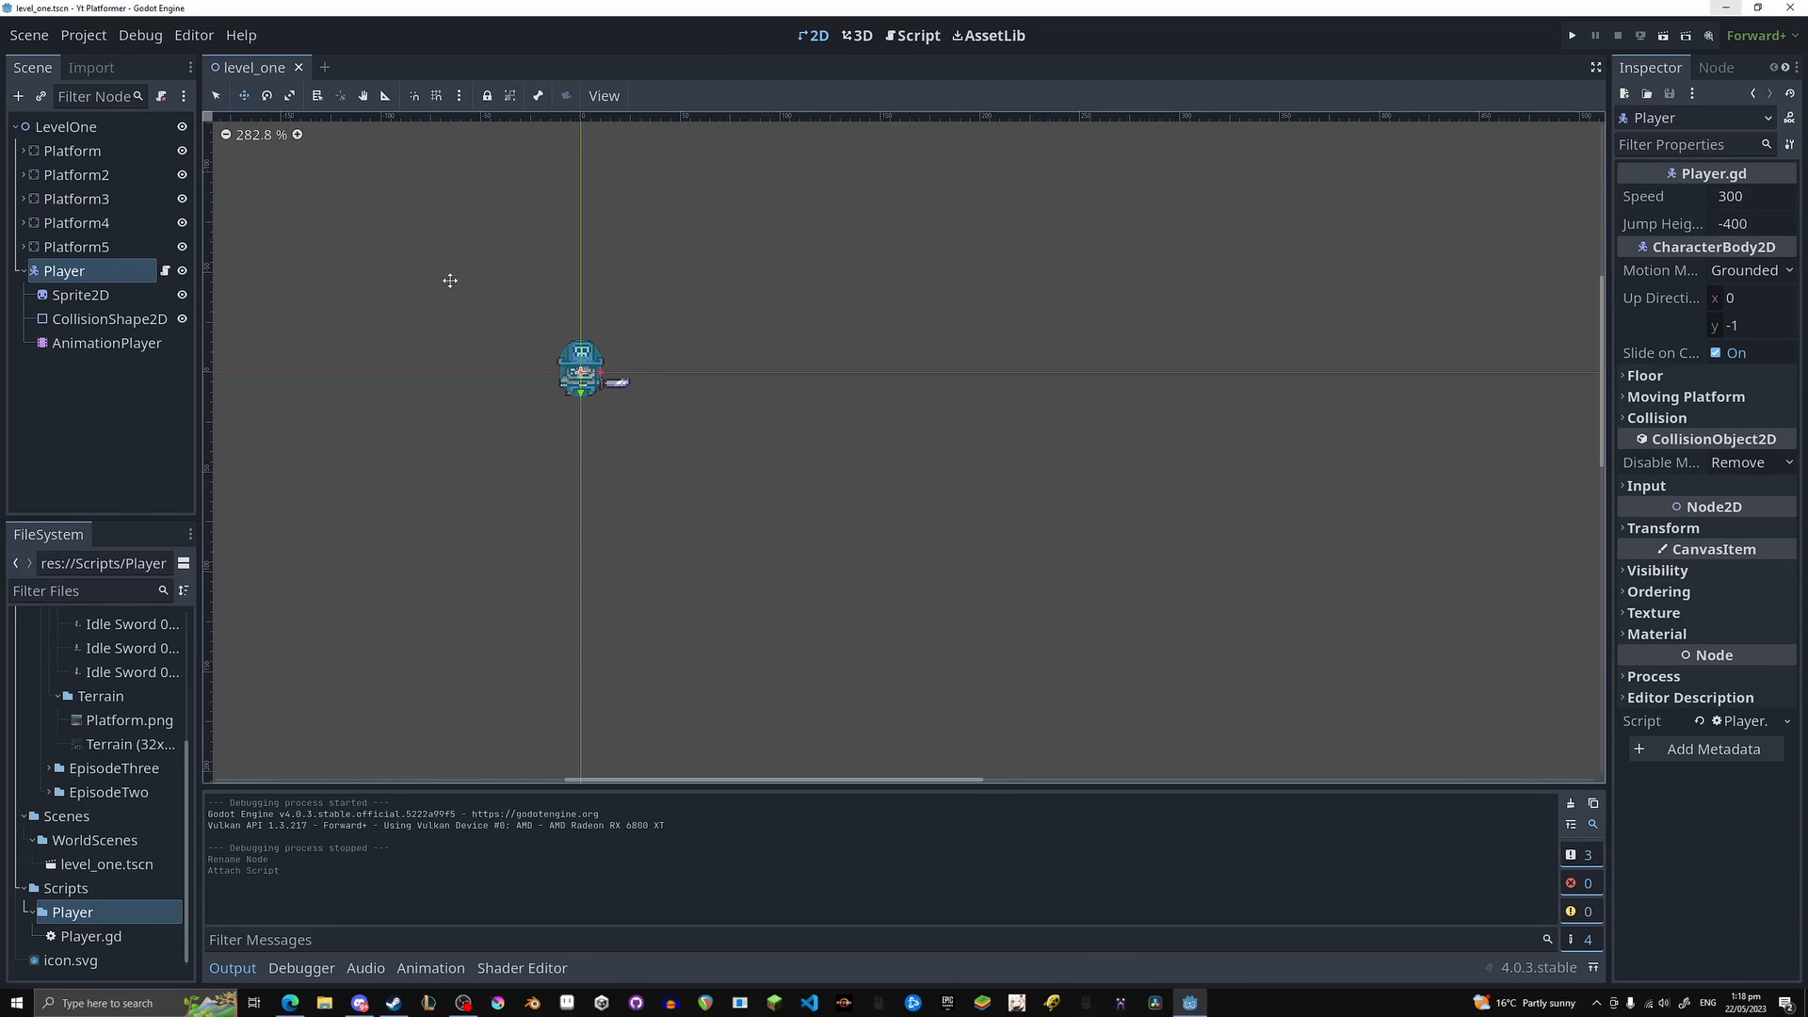
pyautogui.click(215, 94)
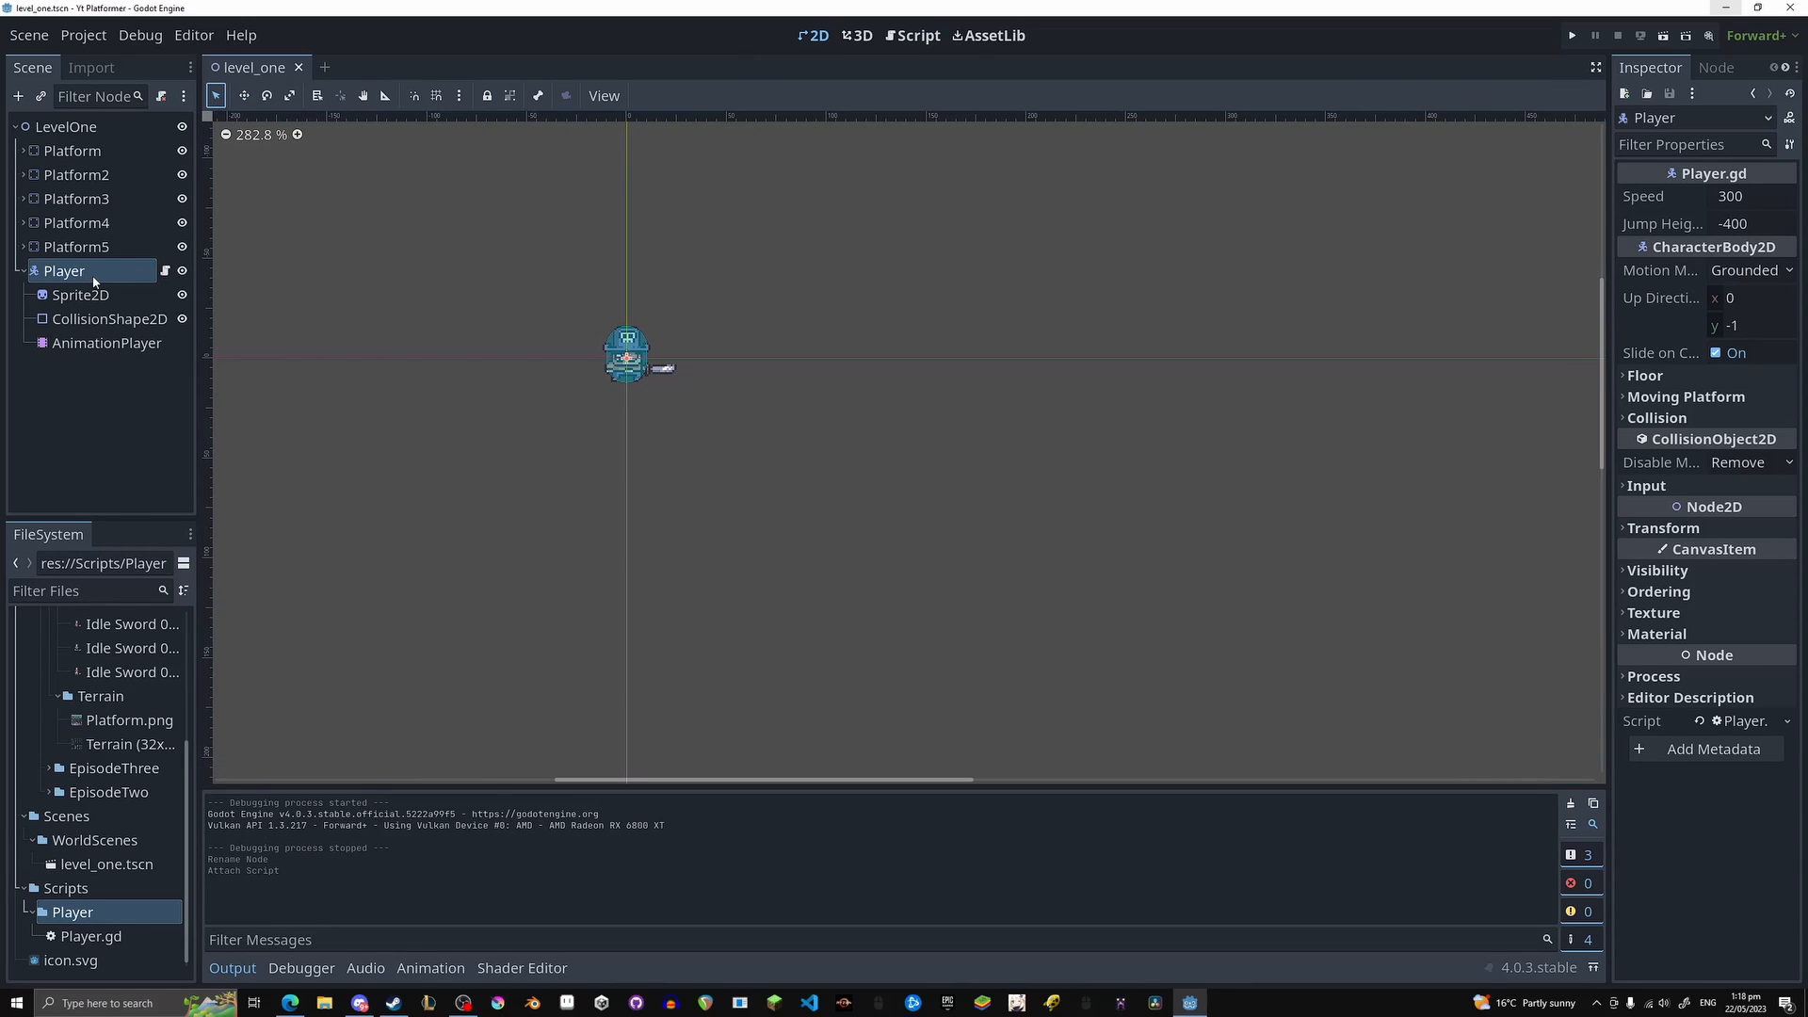
pyautogui.rightClick(63, 270)
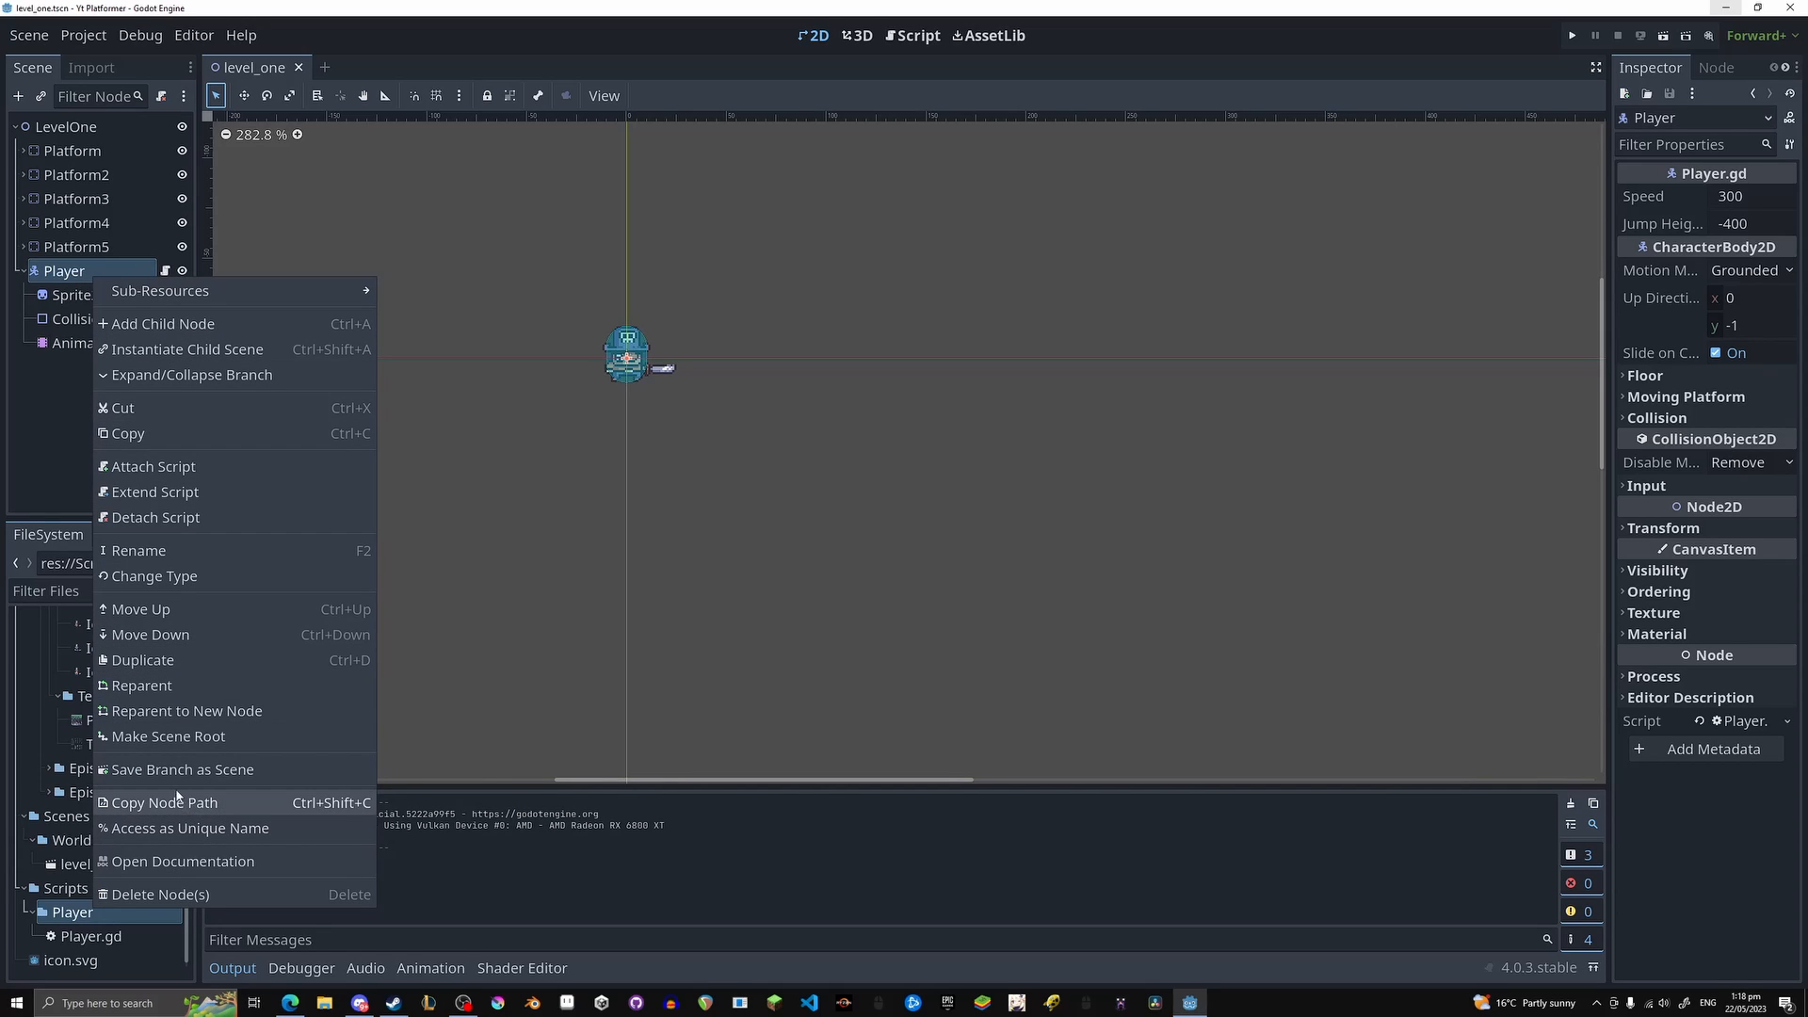
pyautogui.click(182, 769)
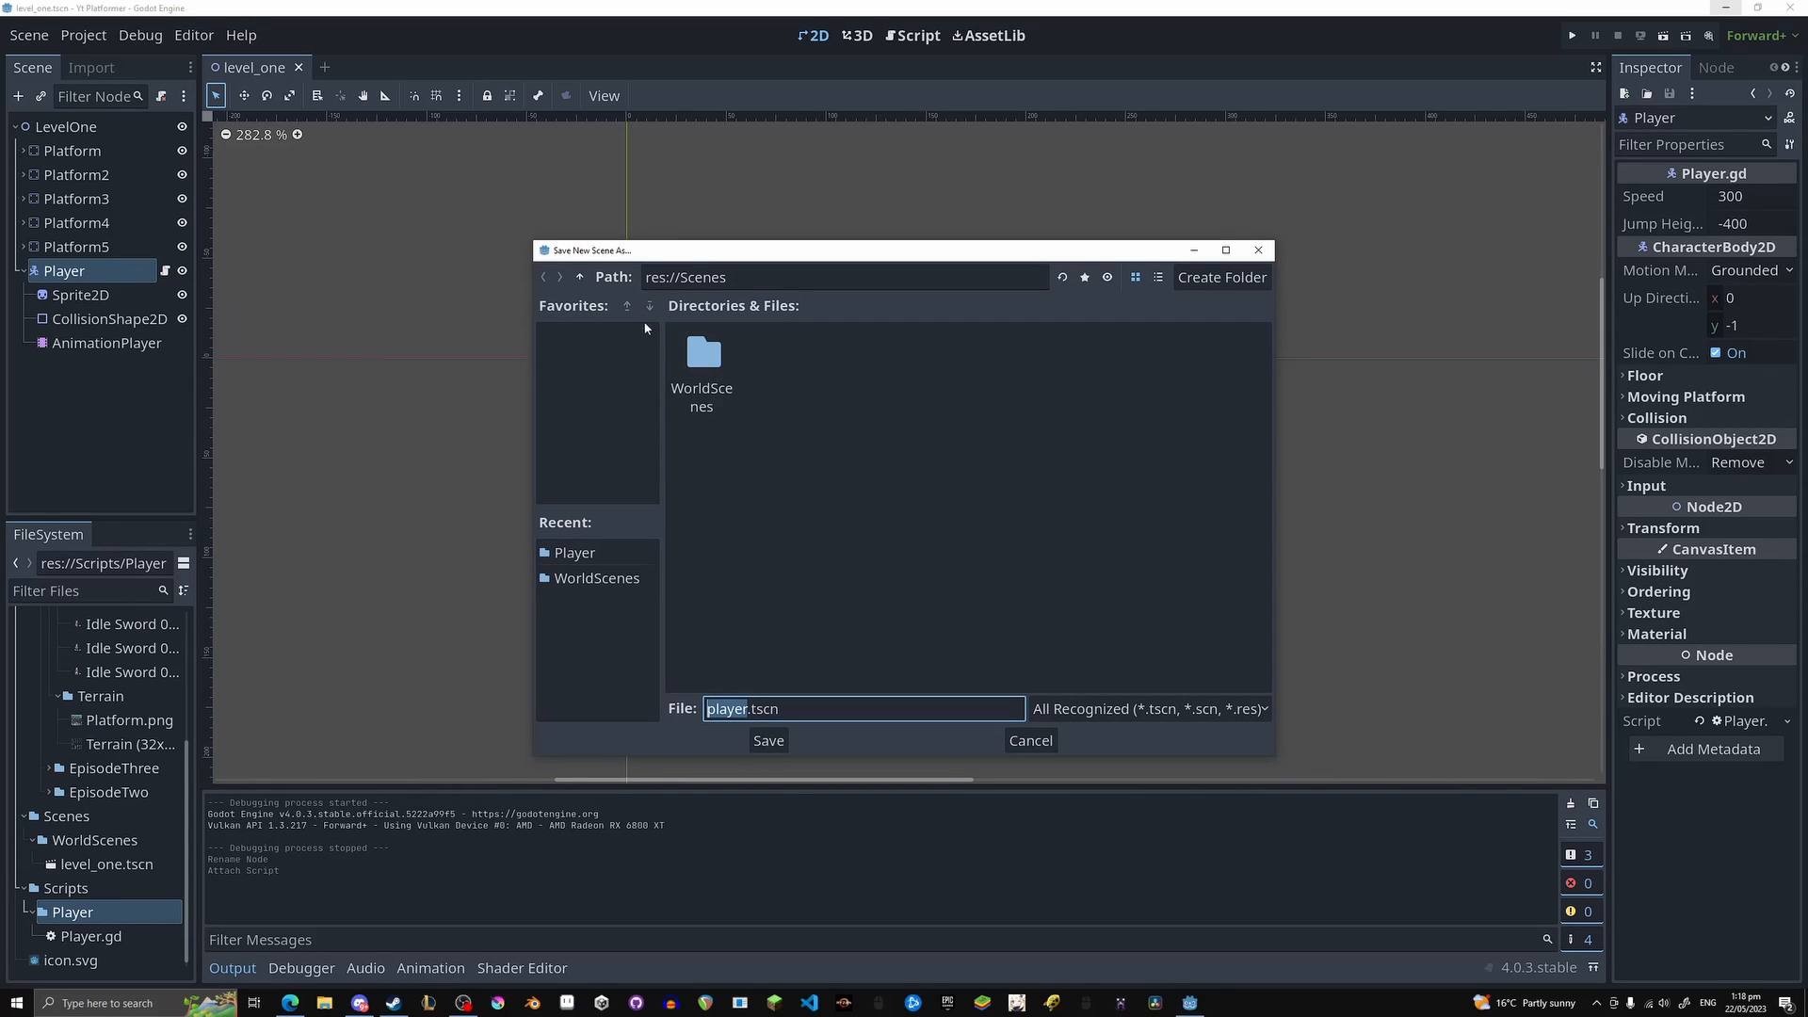
pyautogui.click(1222, 277)
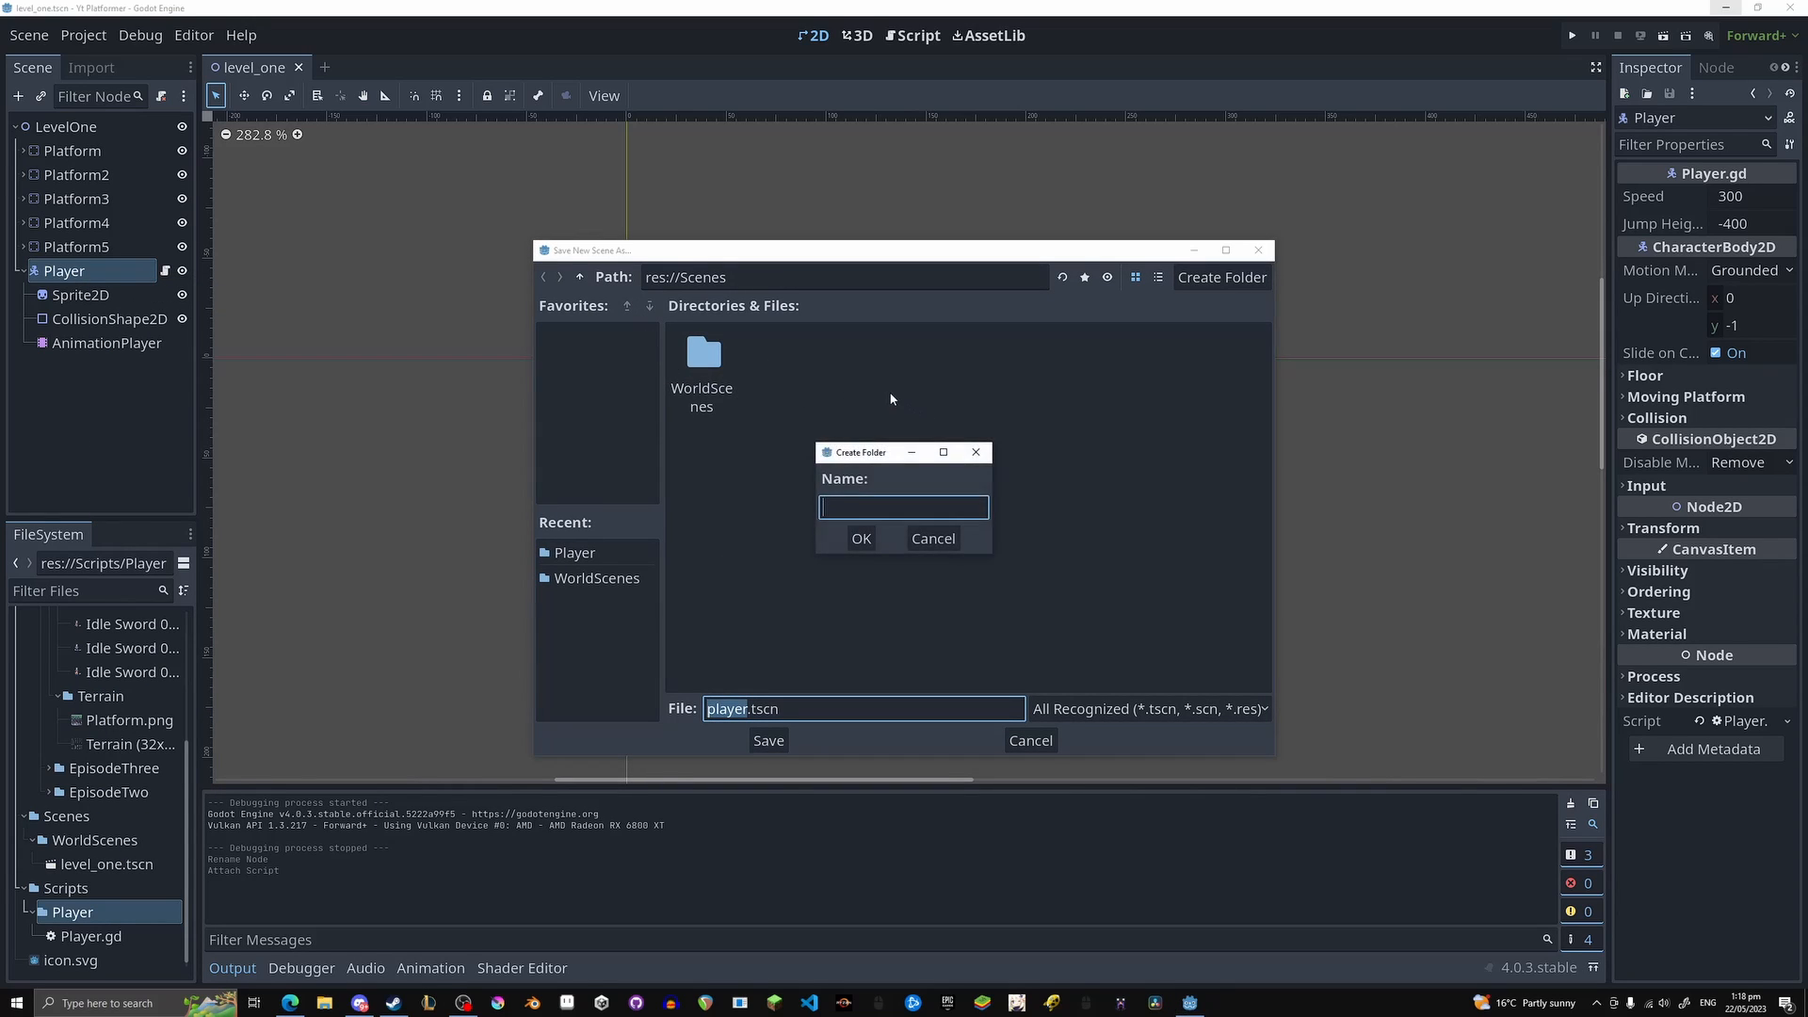
pyautogui.write('en')
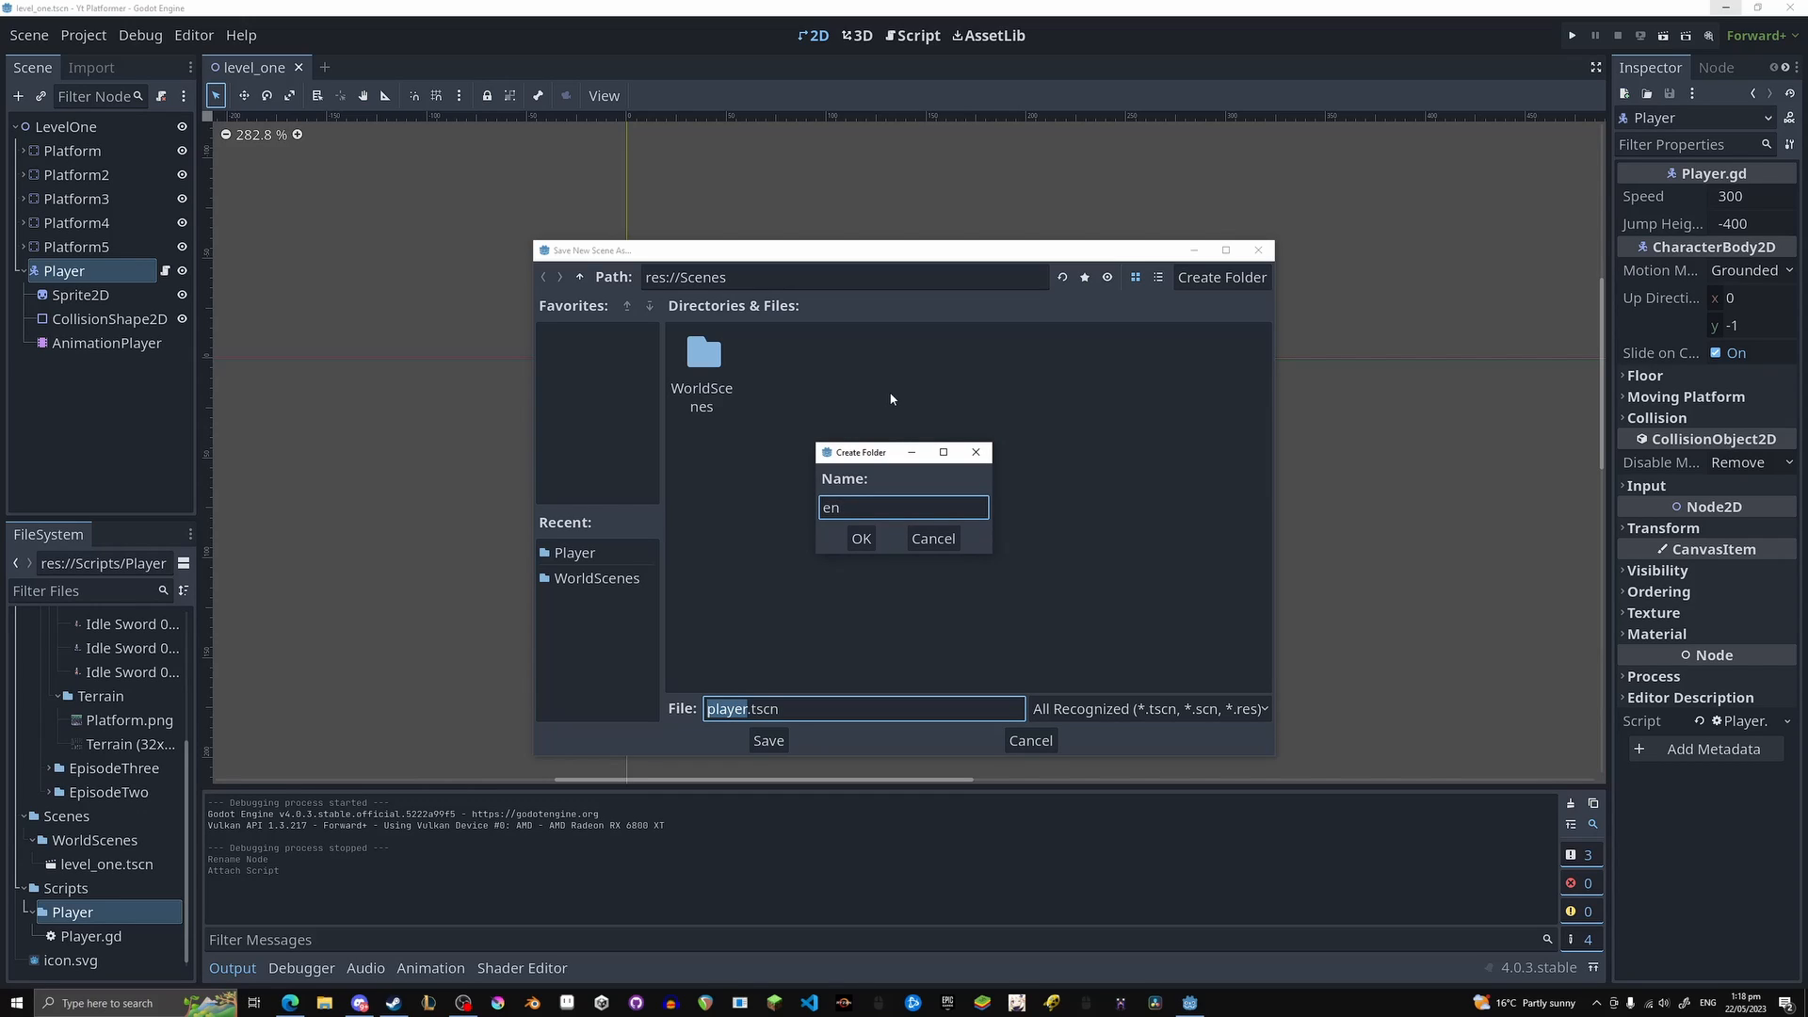
pyautogui.write('Entities')
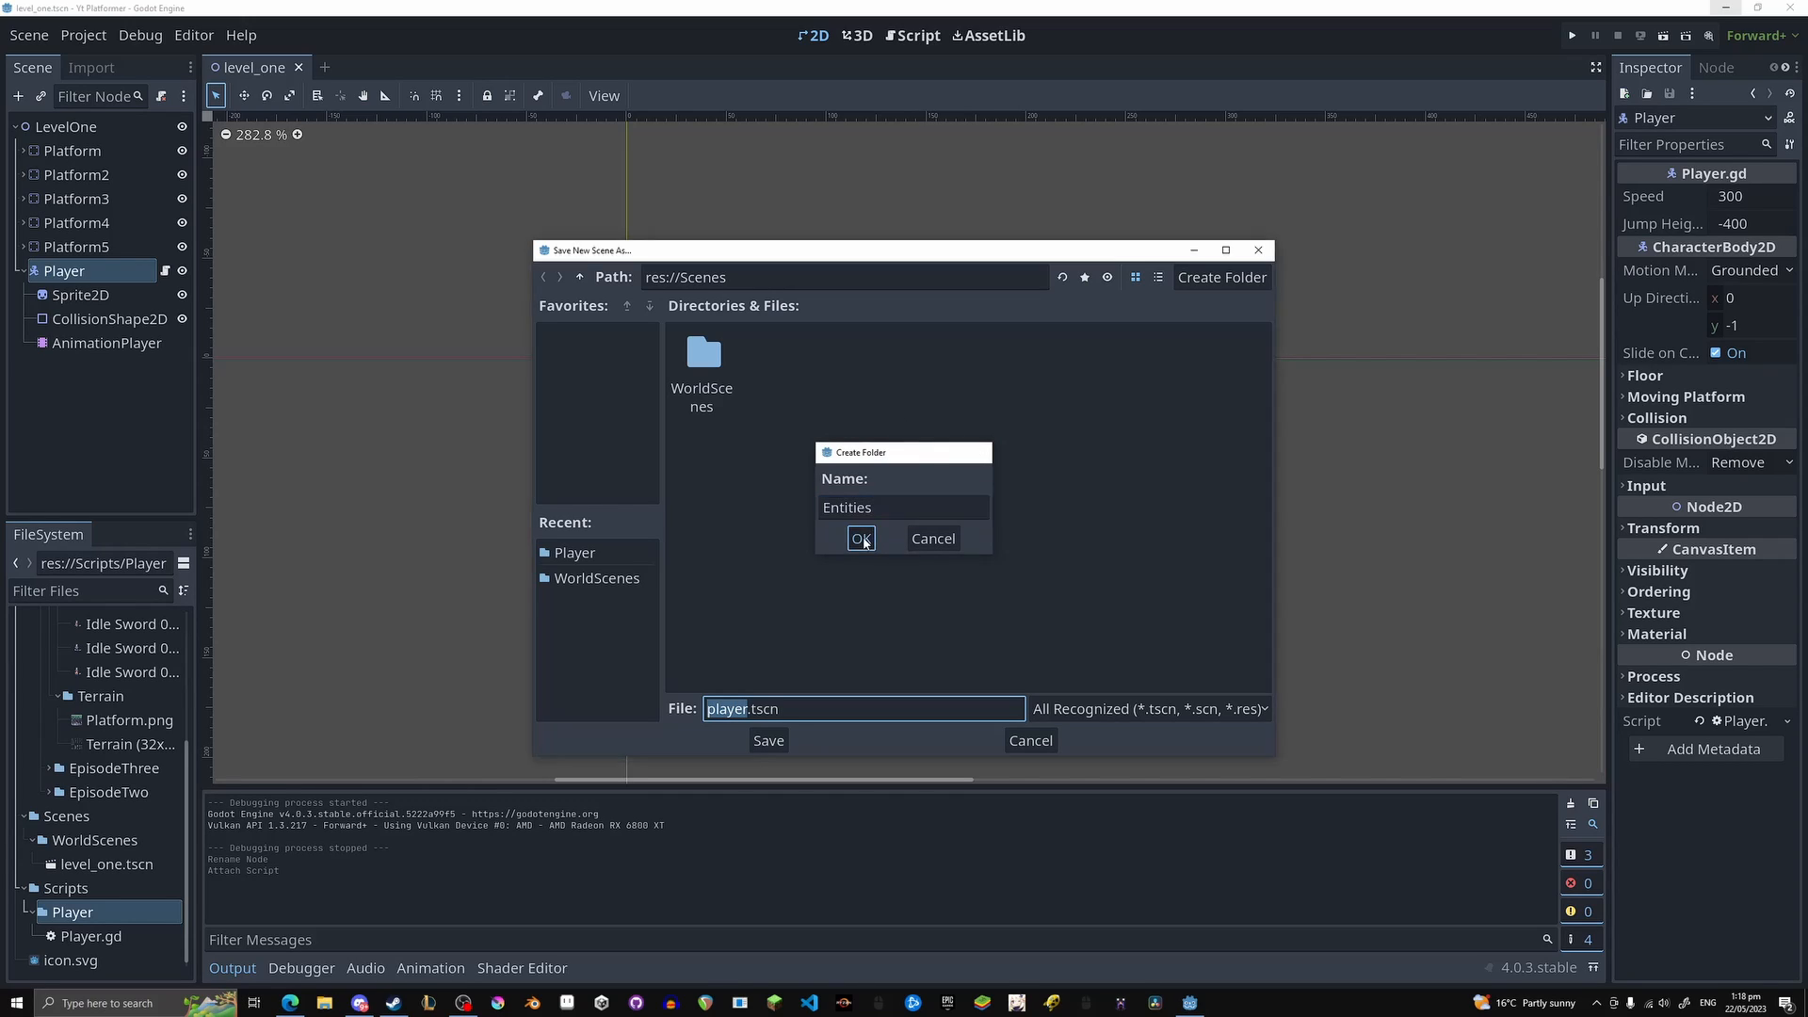
pyautogui.click(860, 539)
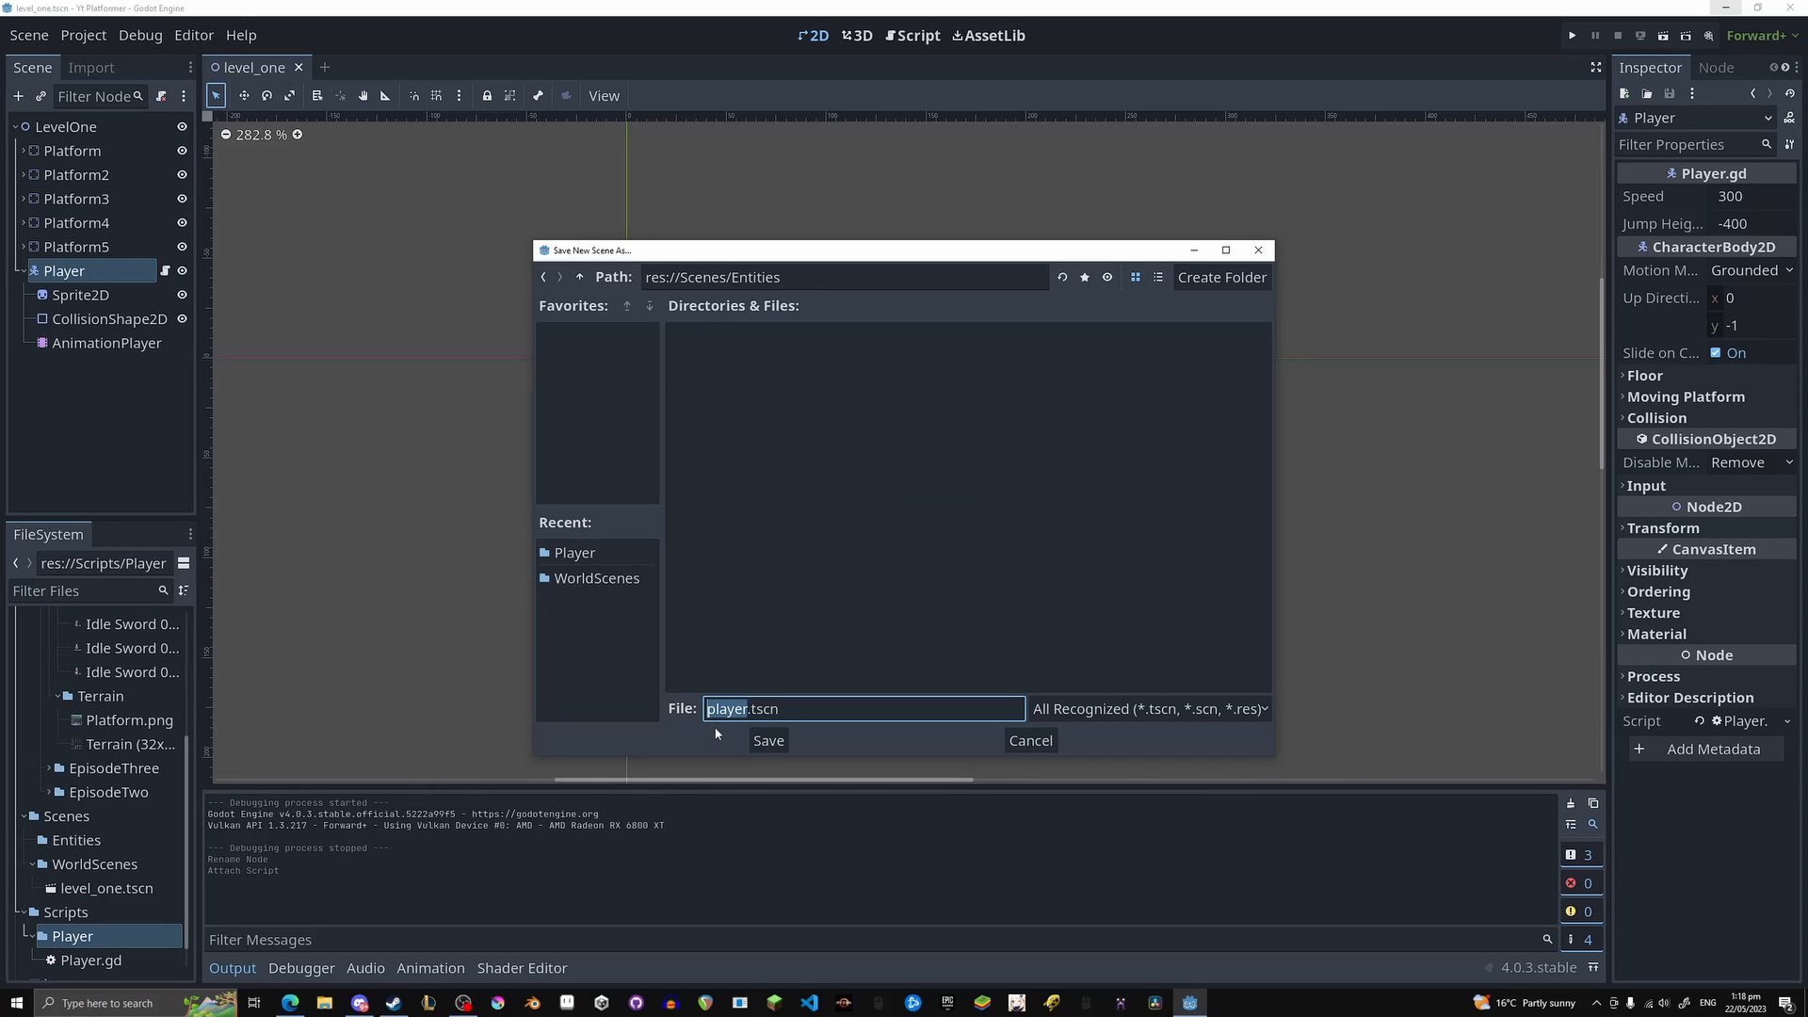
pyautogui.click(766, 740)
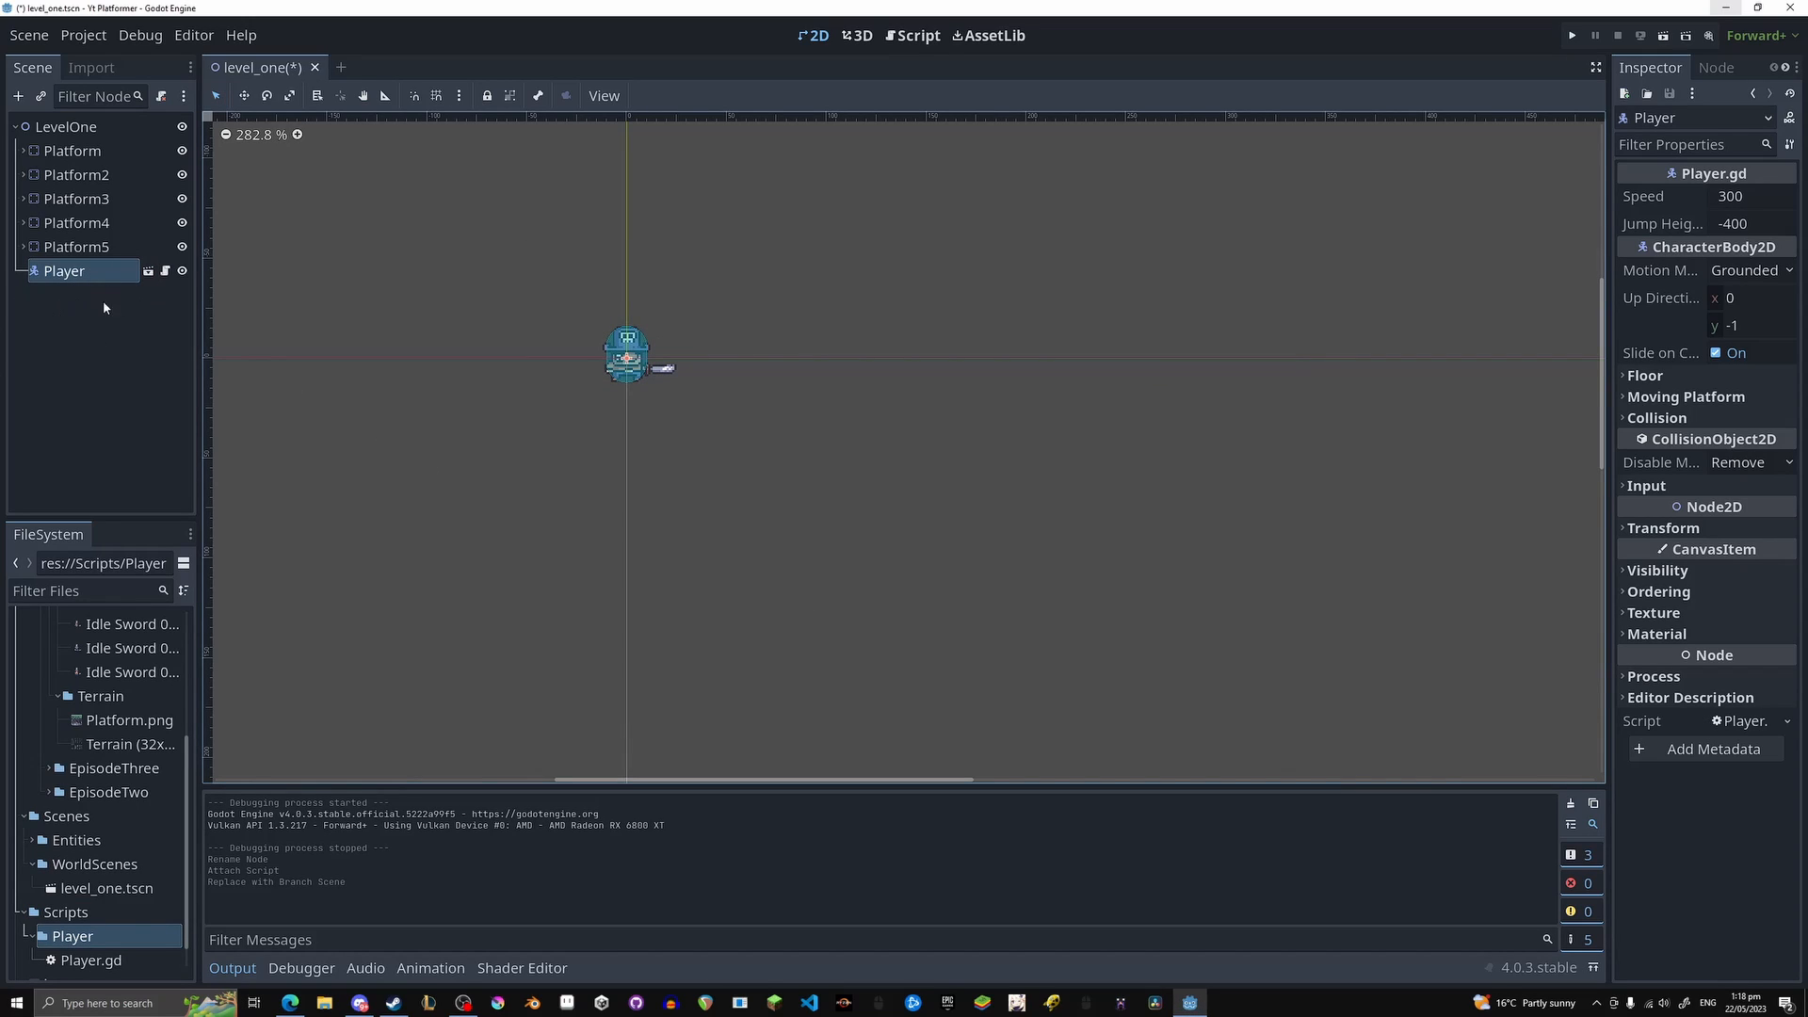
# Step: Briefly open player.tscn, then select the Player in level_one and move it above the first platform
pyautogui.doubleClick(72, 935)
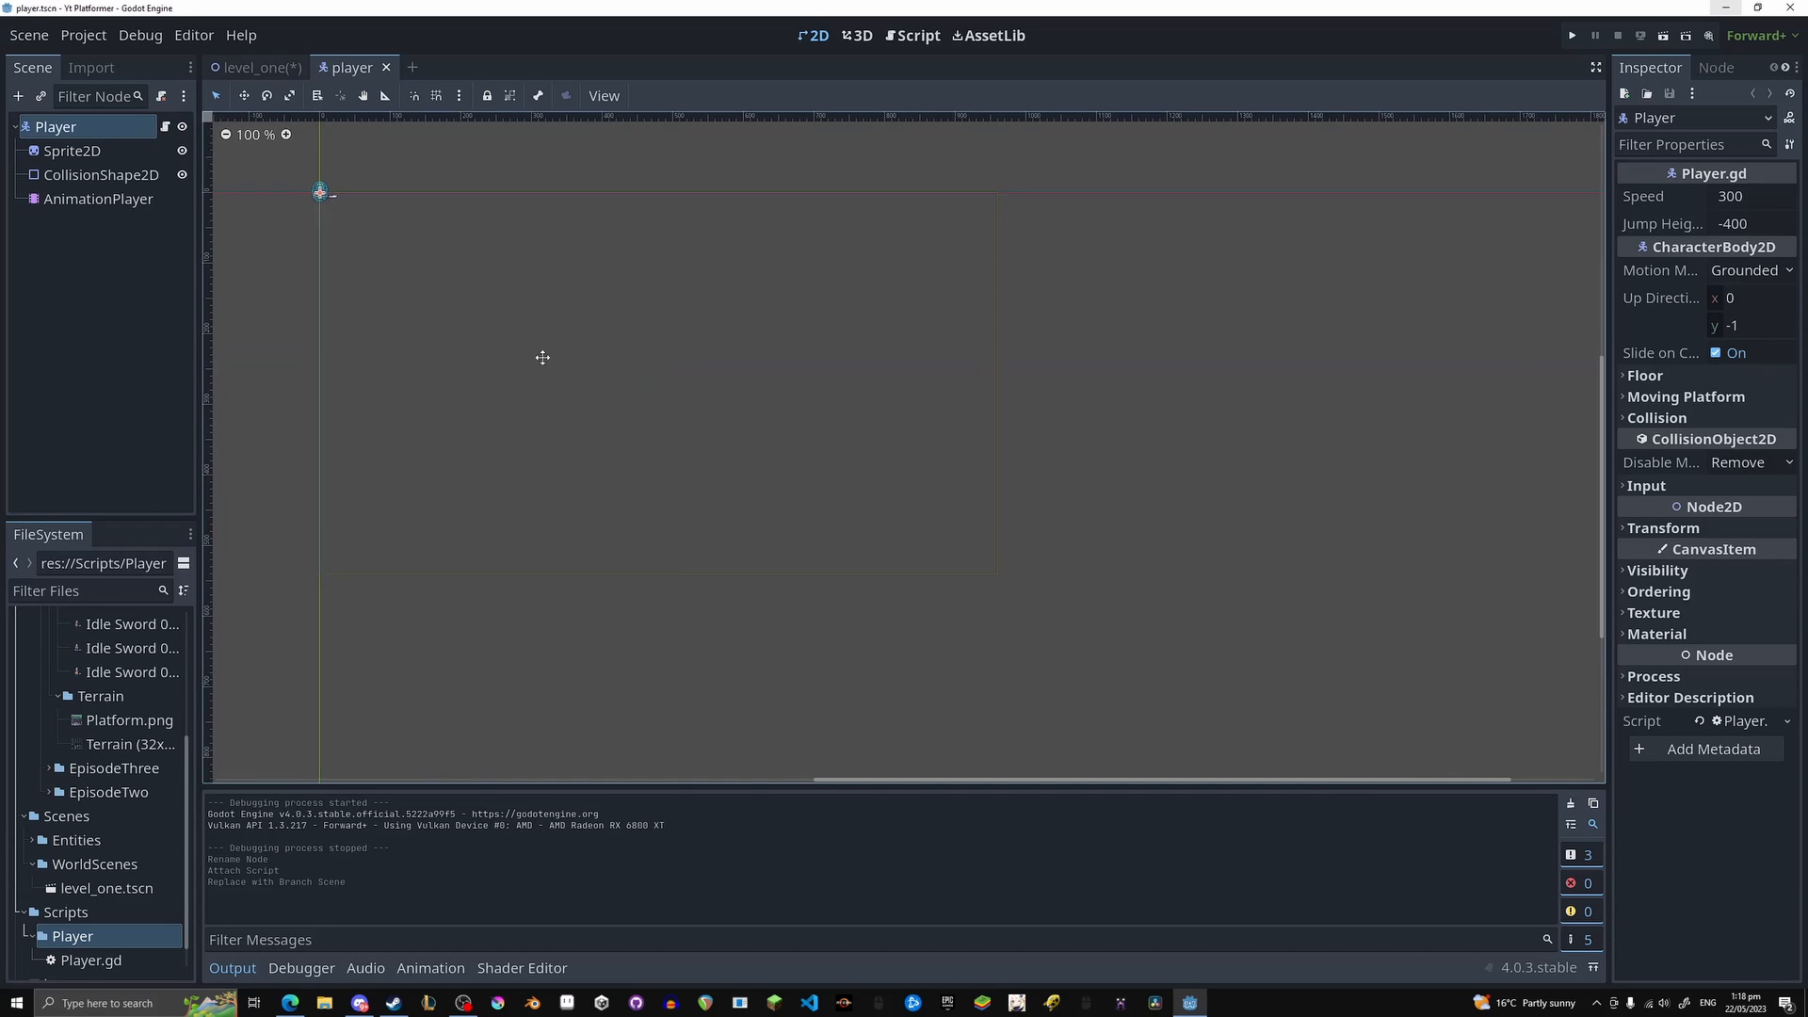
pyautogui.scroll(3)
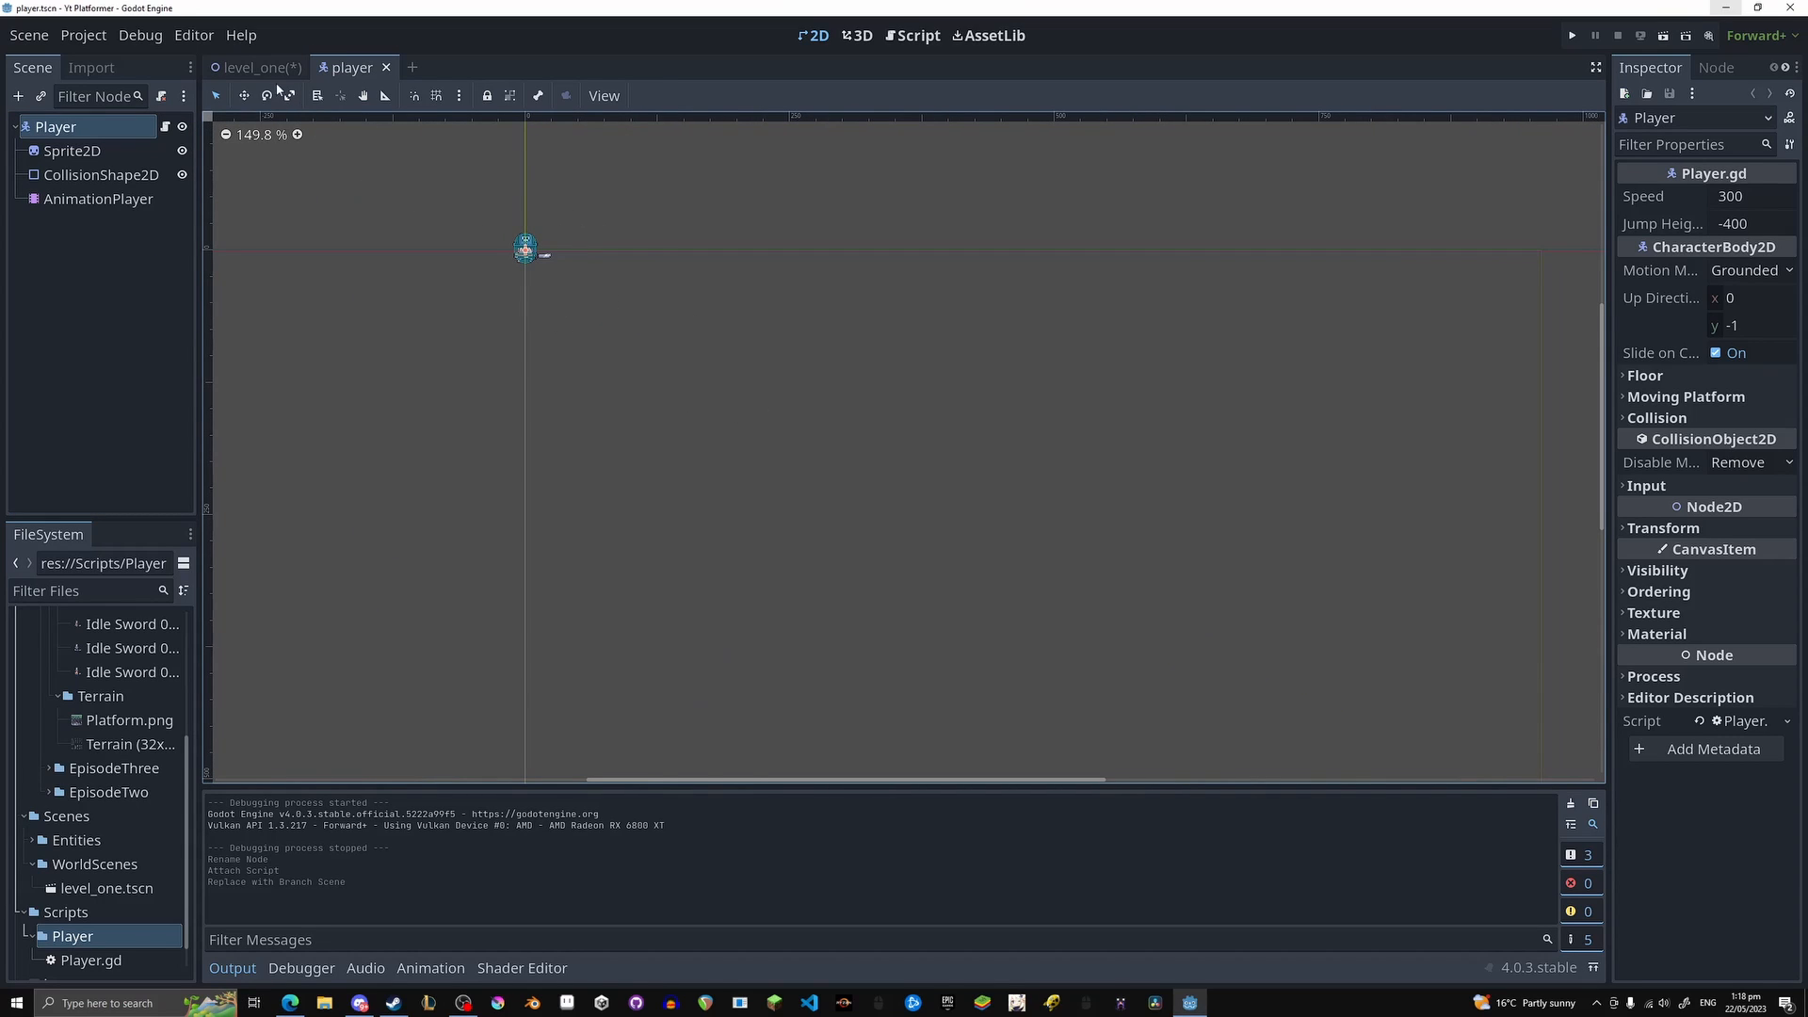
pyautogui.click(252, 67)
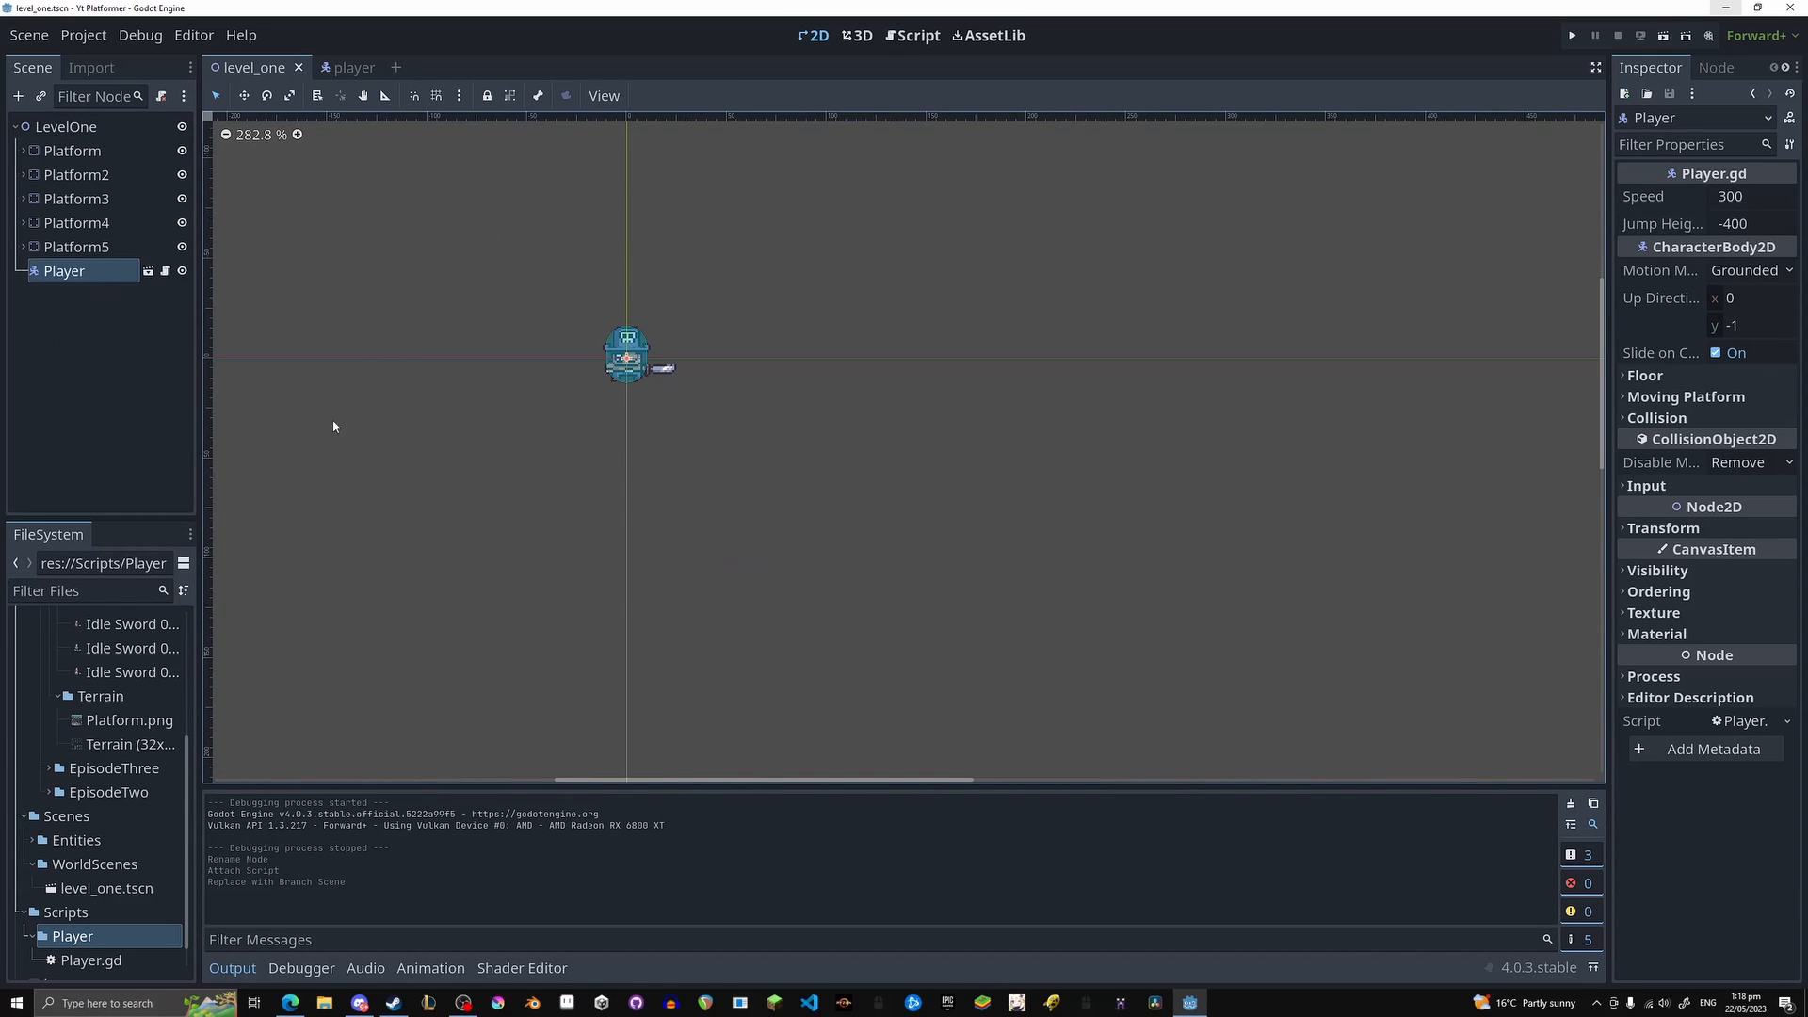
pyautogui.scroll(-3)
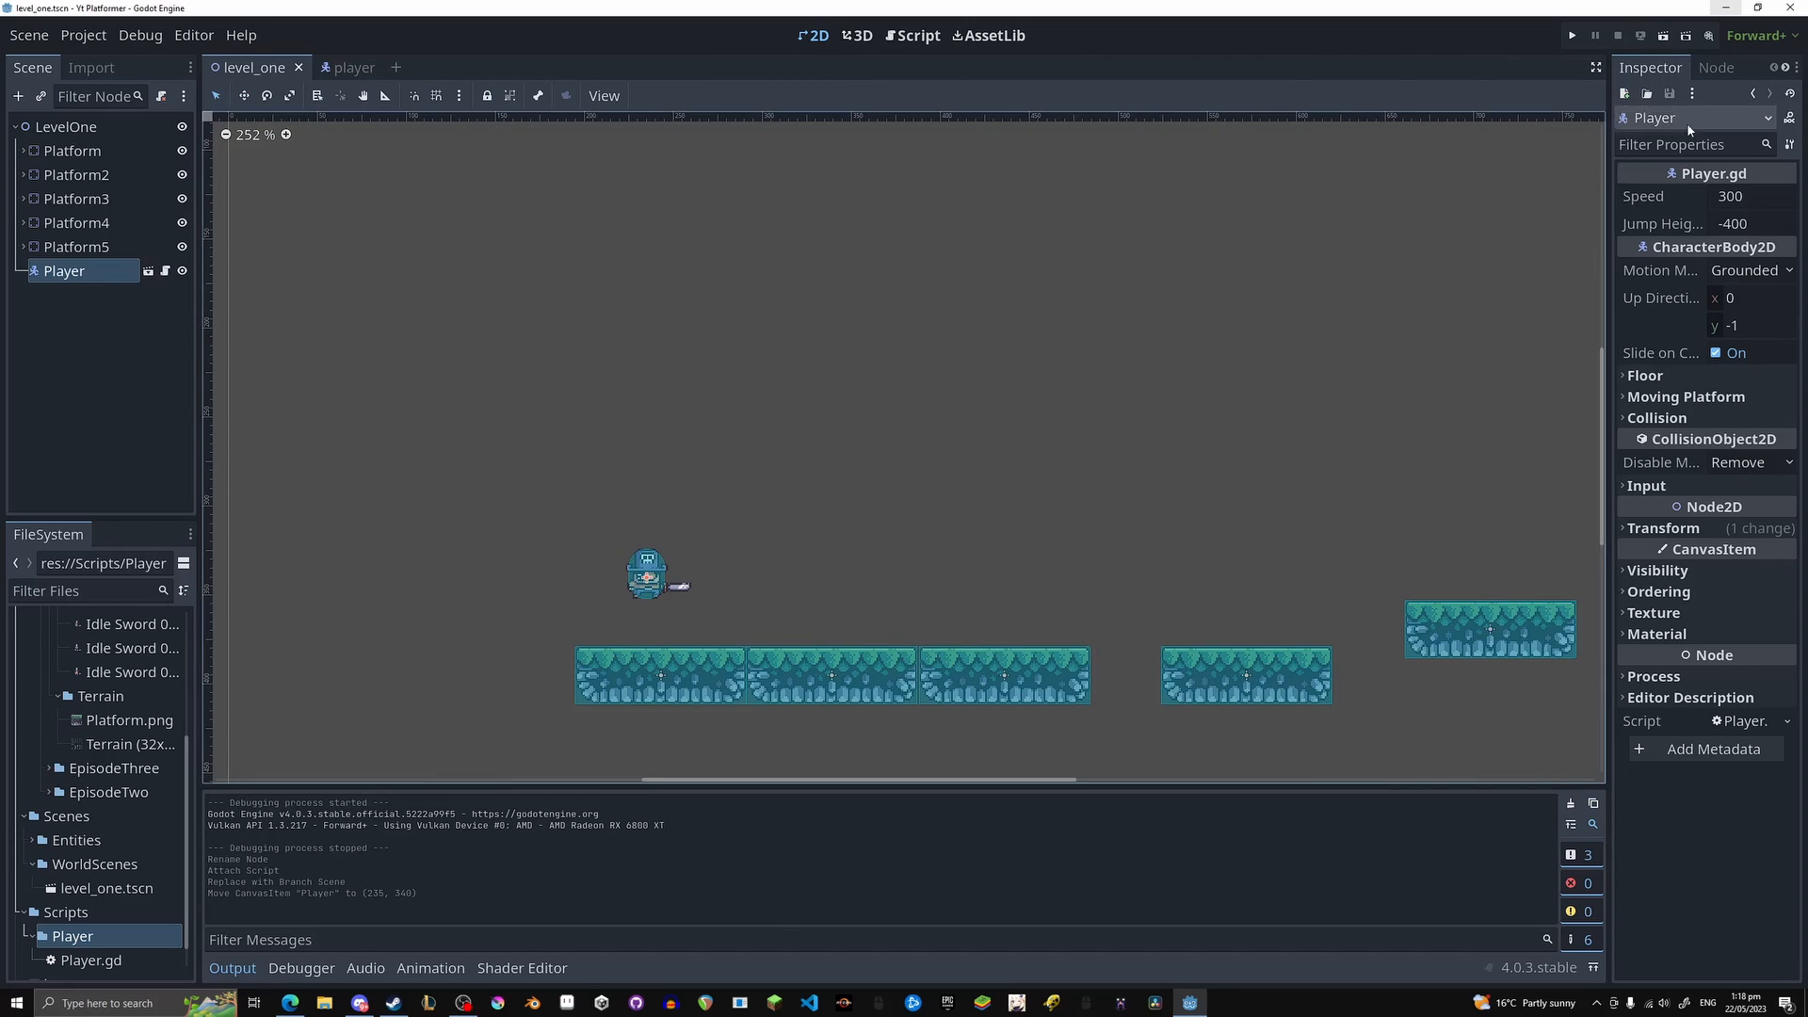
pyautogui.click(1571, 36)
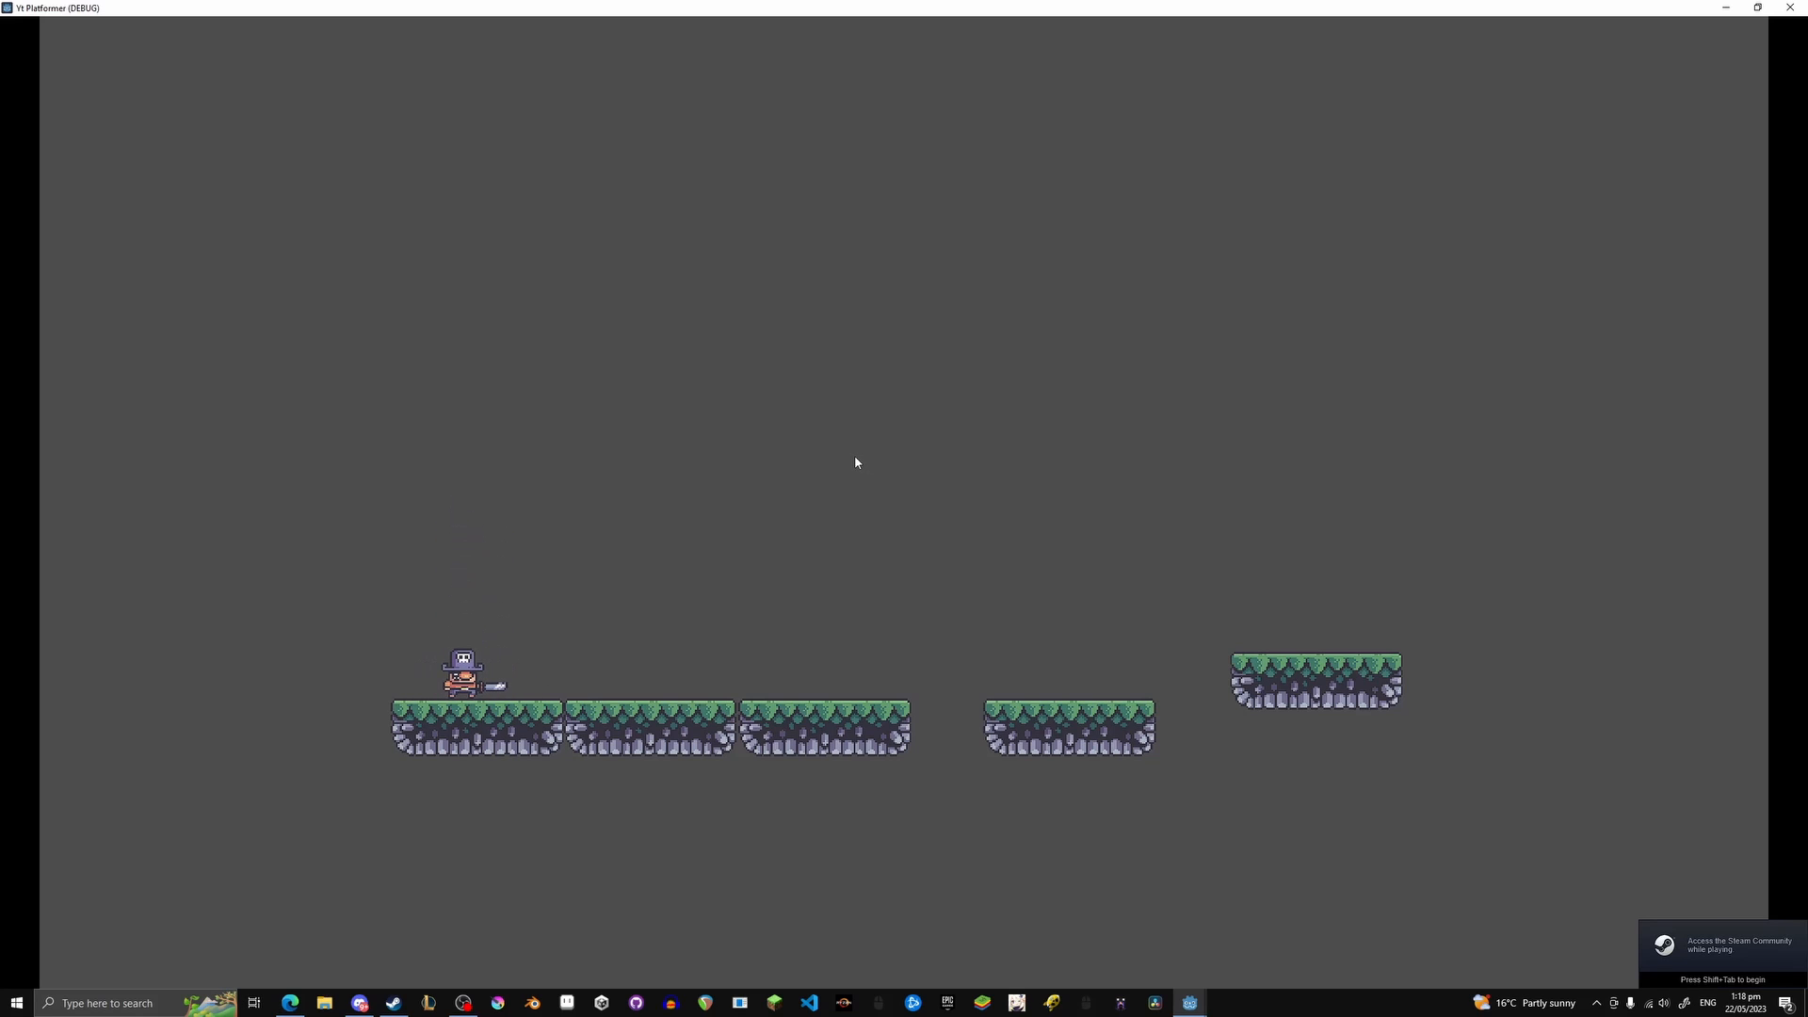
pyautogui.press('right')
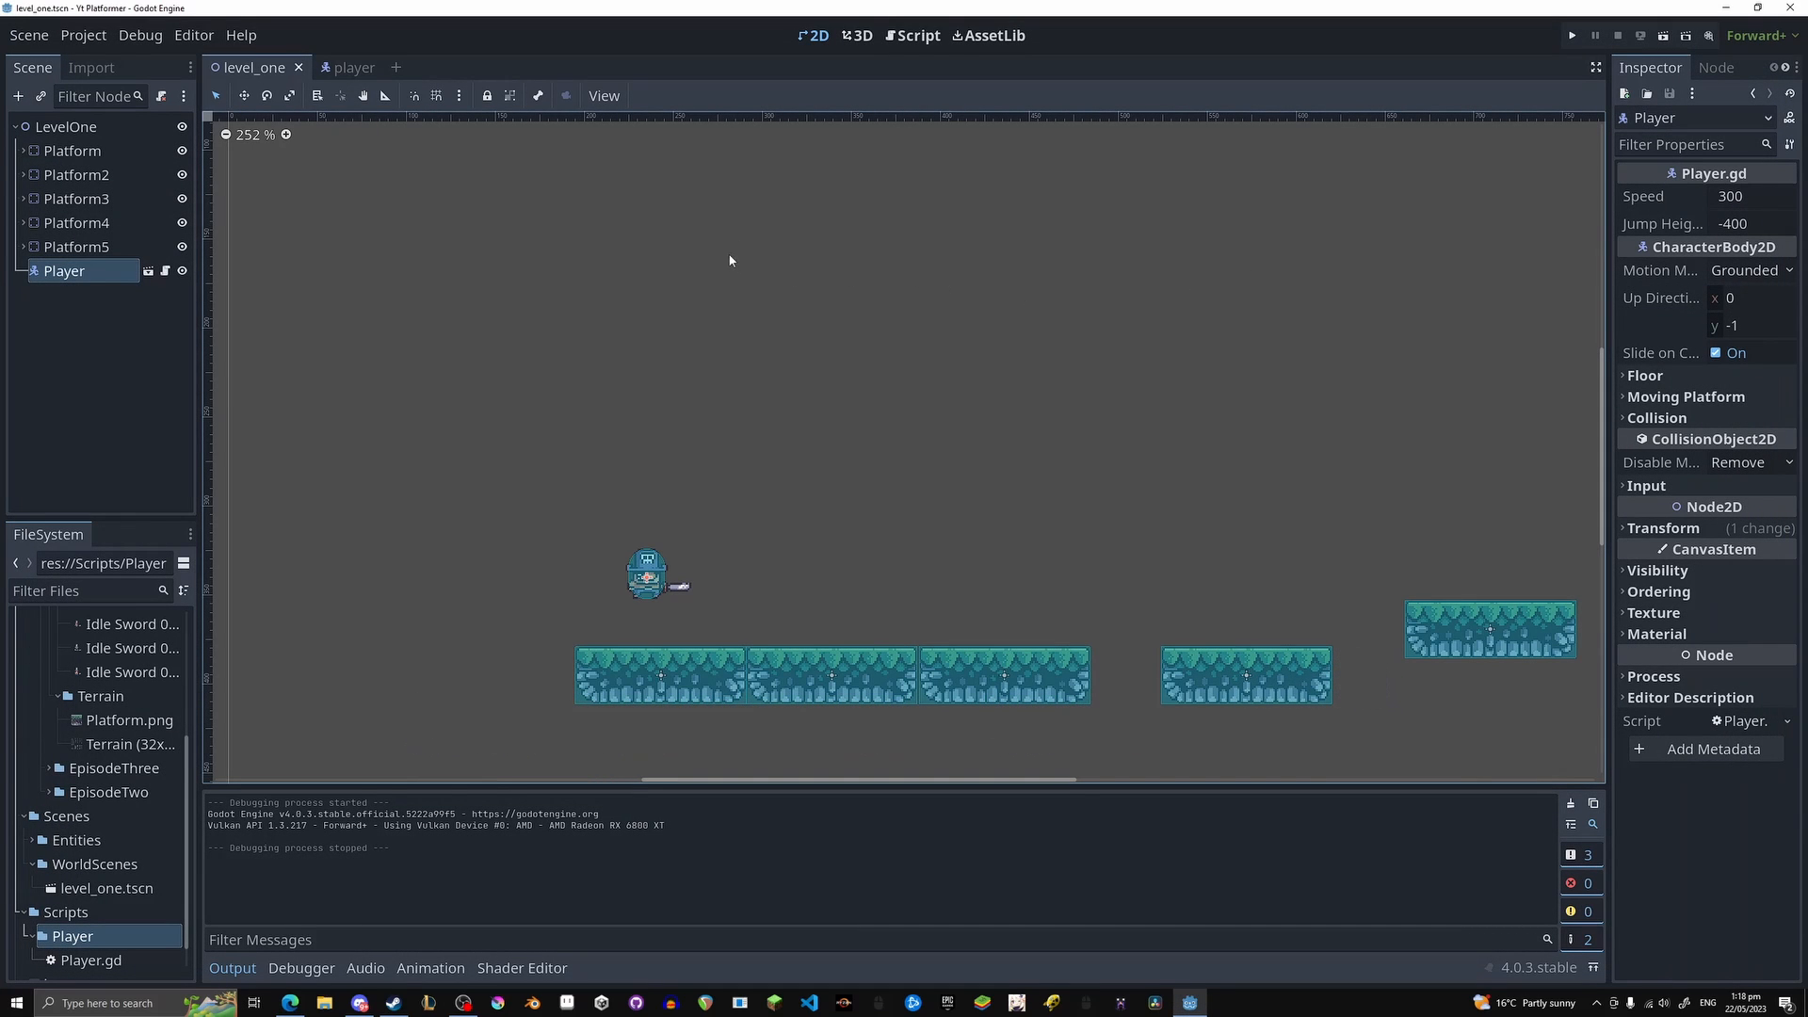
pyautogui.moveTo(338, 66)
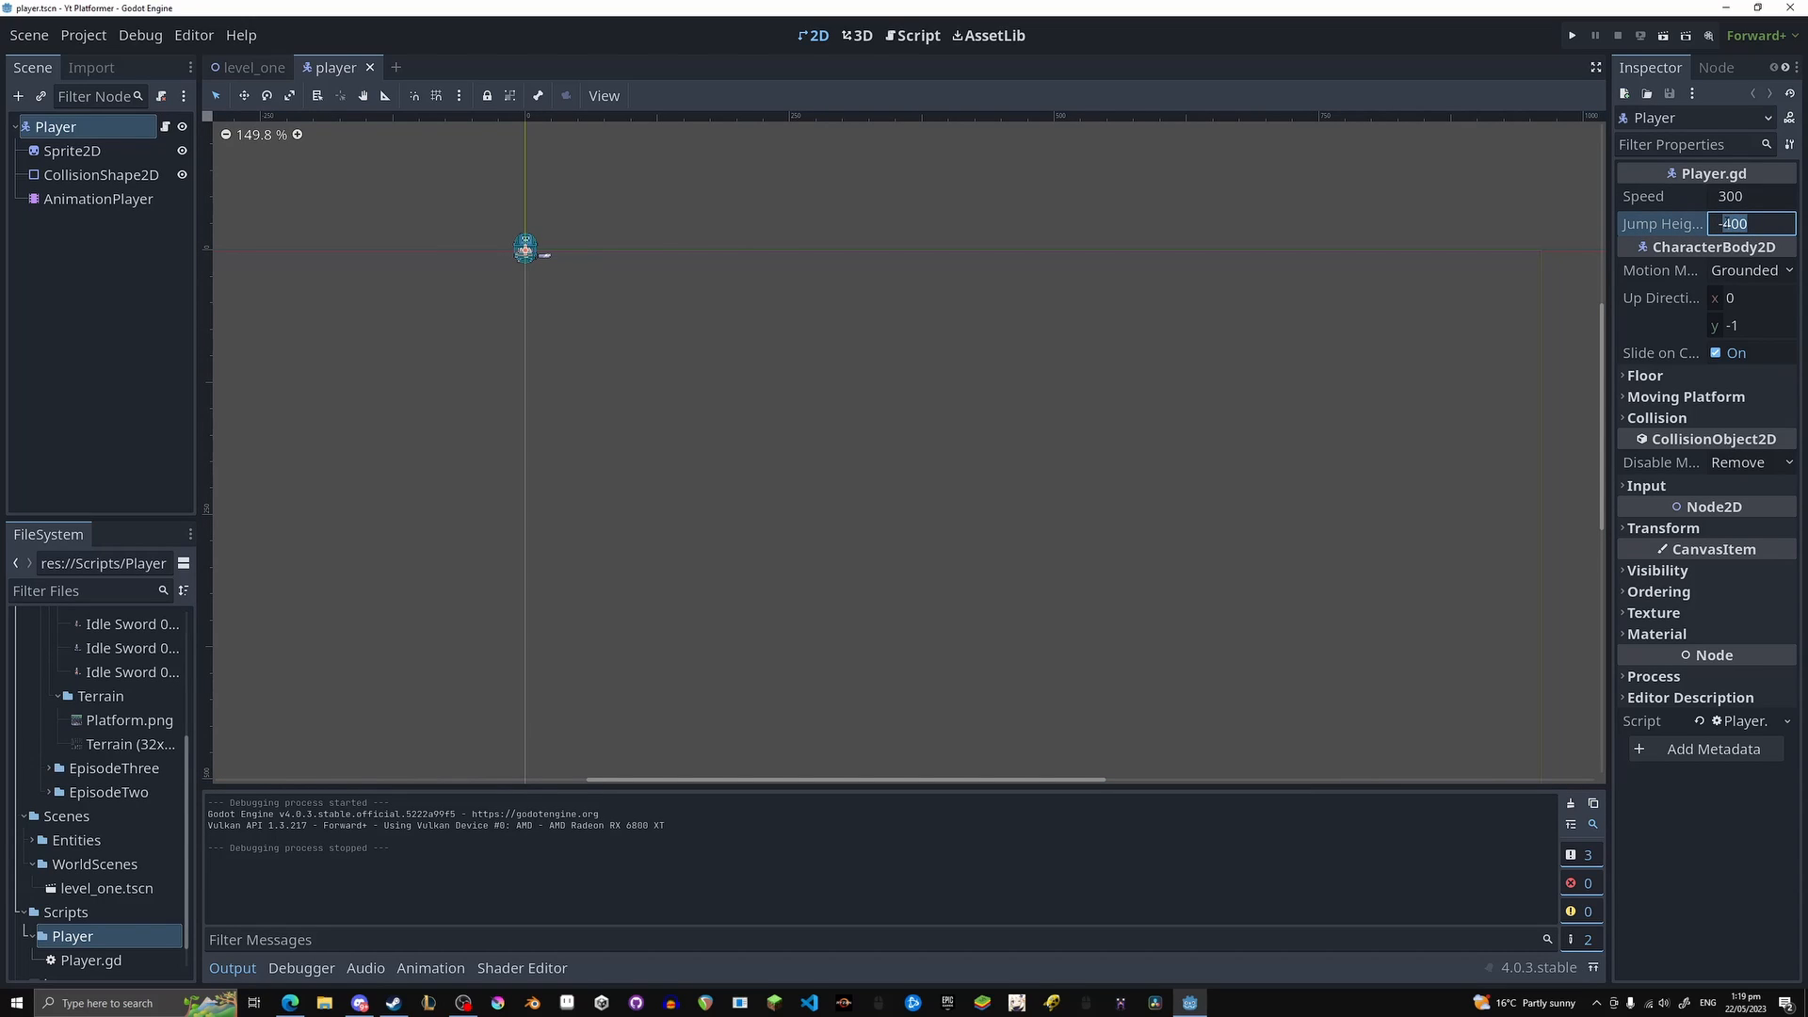
# Step: Set Jump Height to -300 in the player scene and switch back to level_one
pyautogui.write('-300')
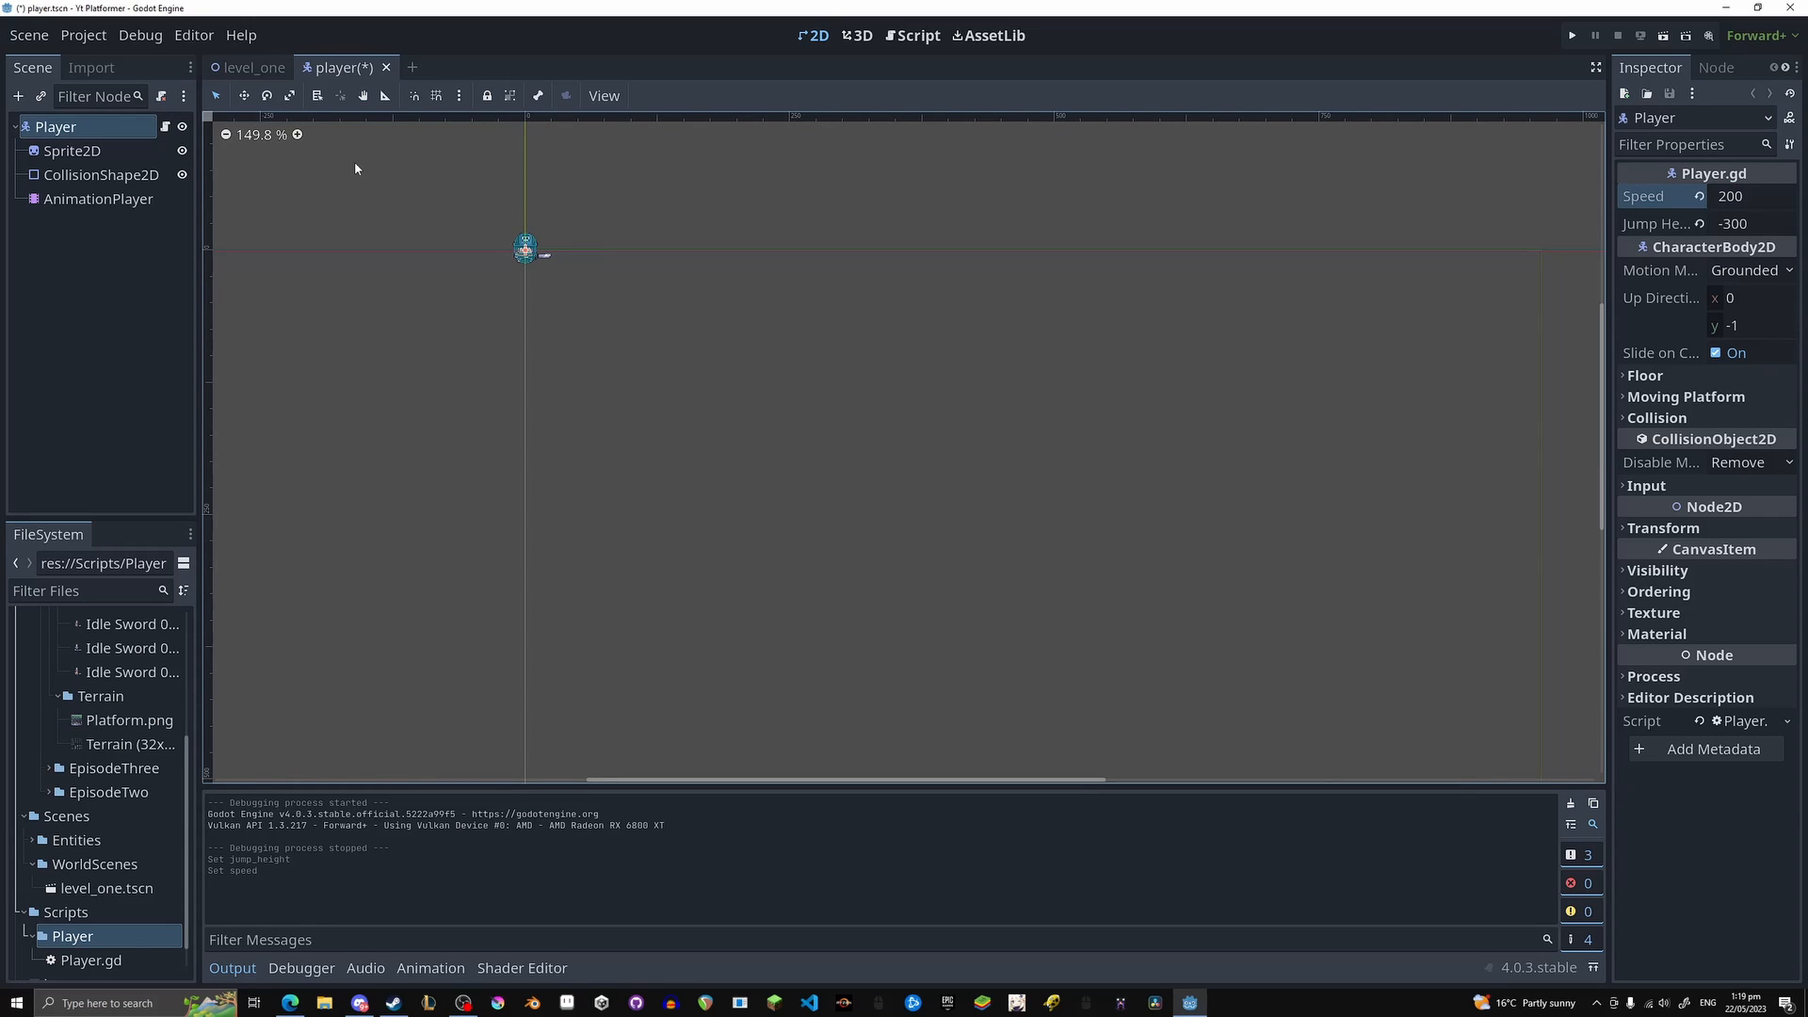
pyautogui.click(251, 67)
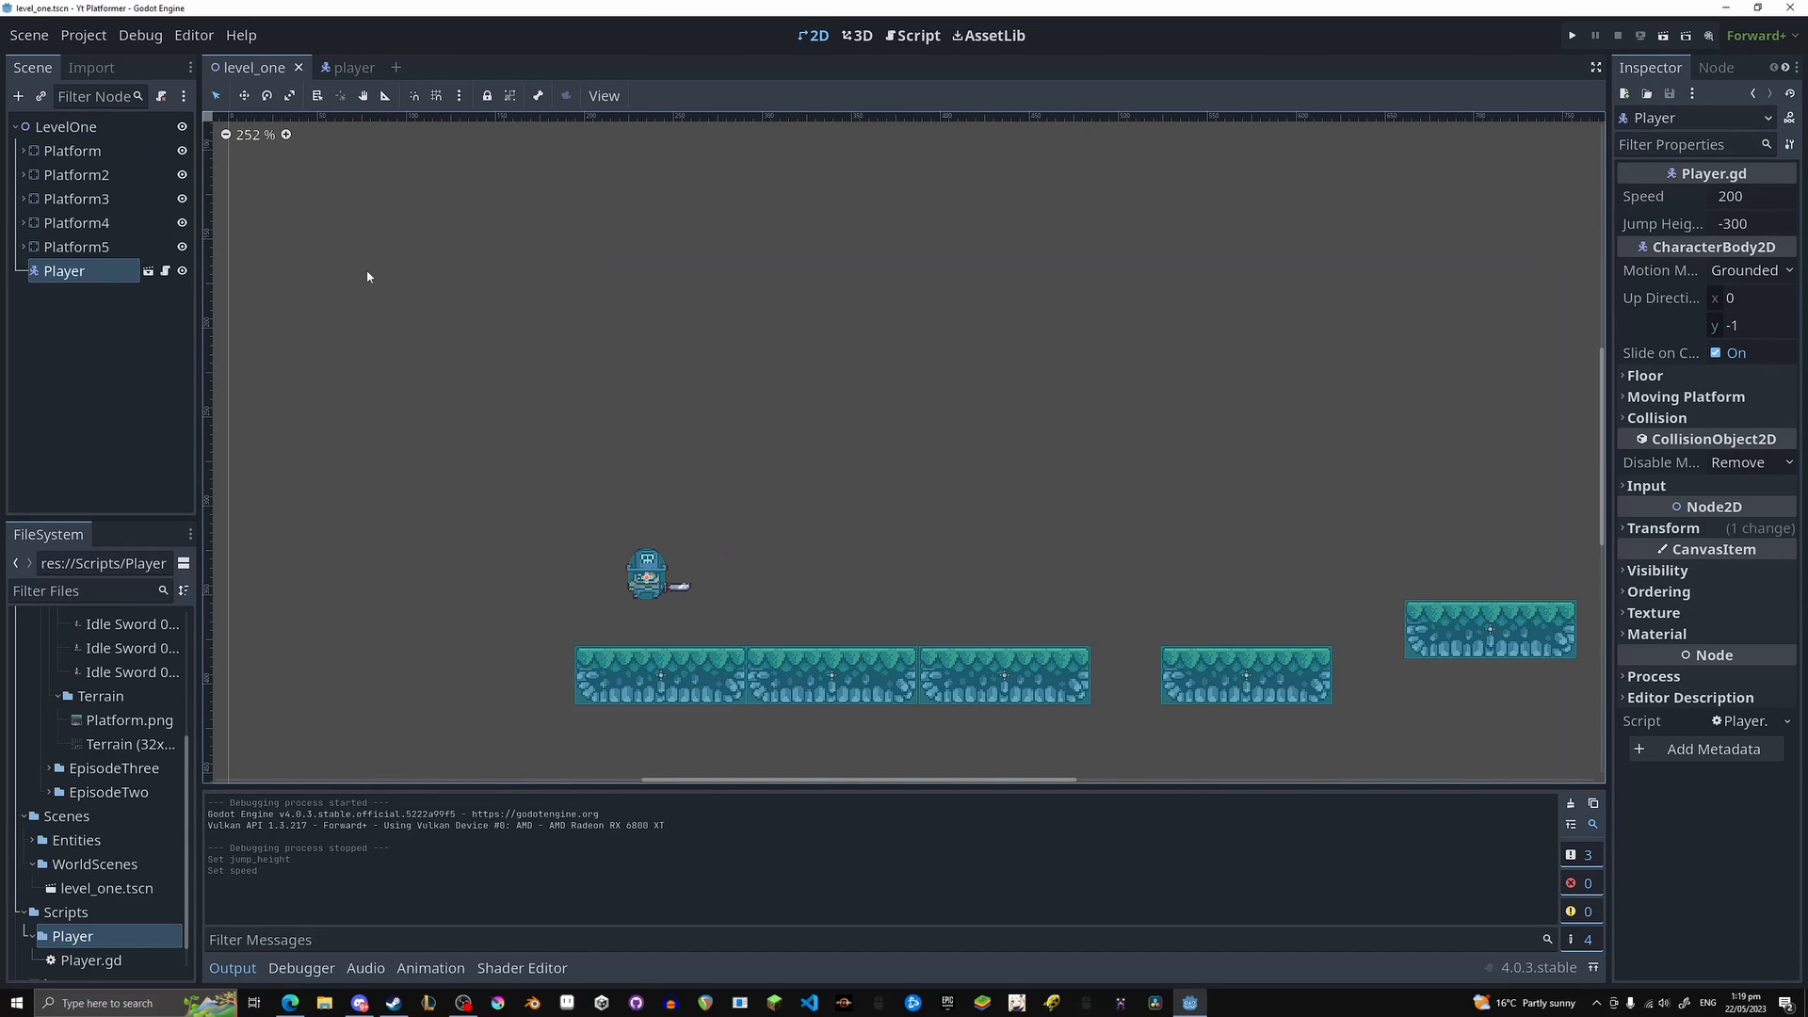
pyautogui.moveTo(101, 269)
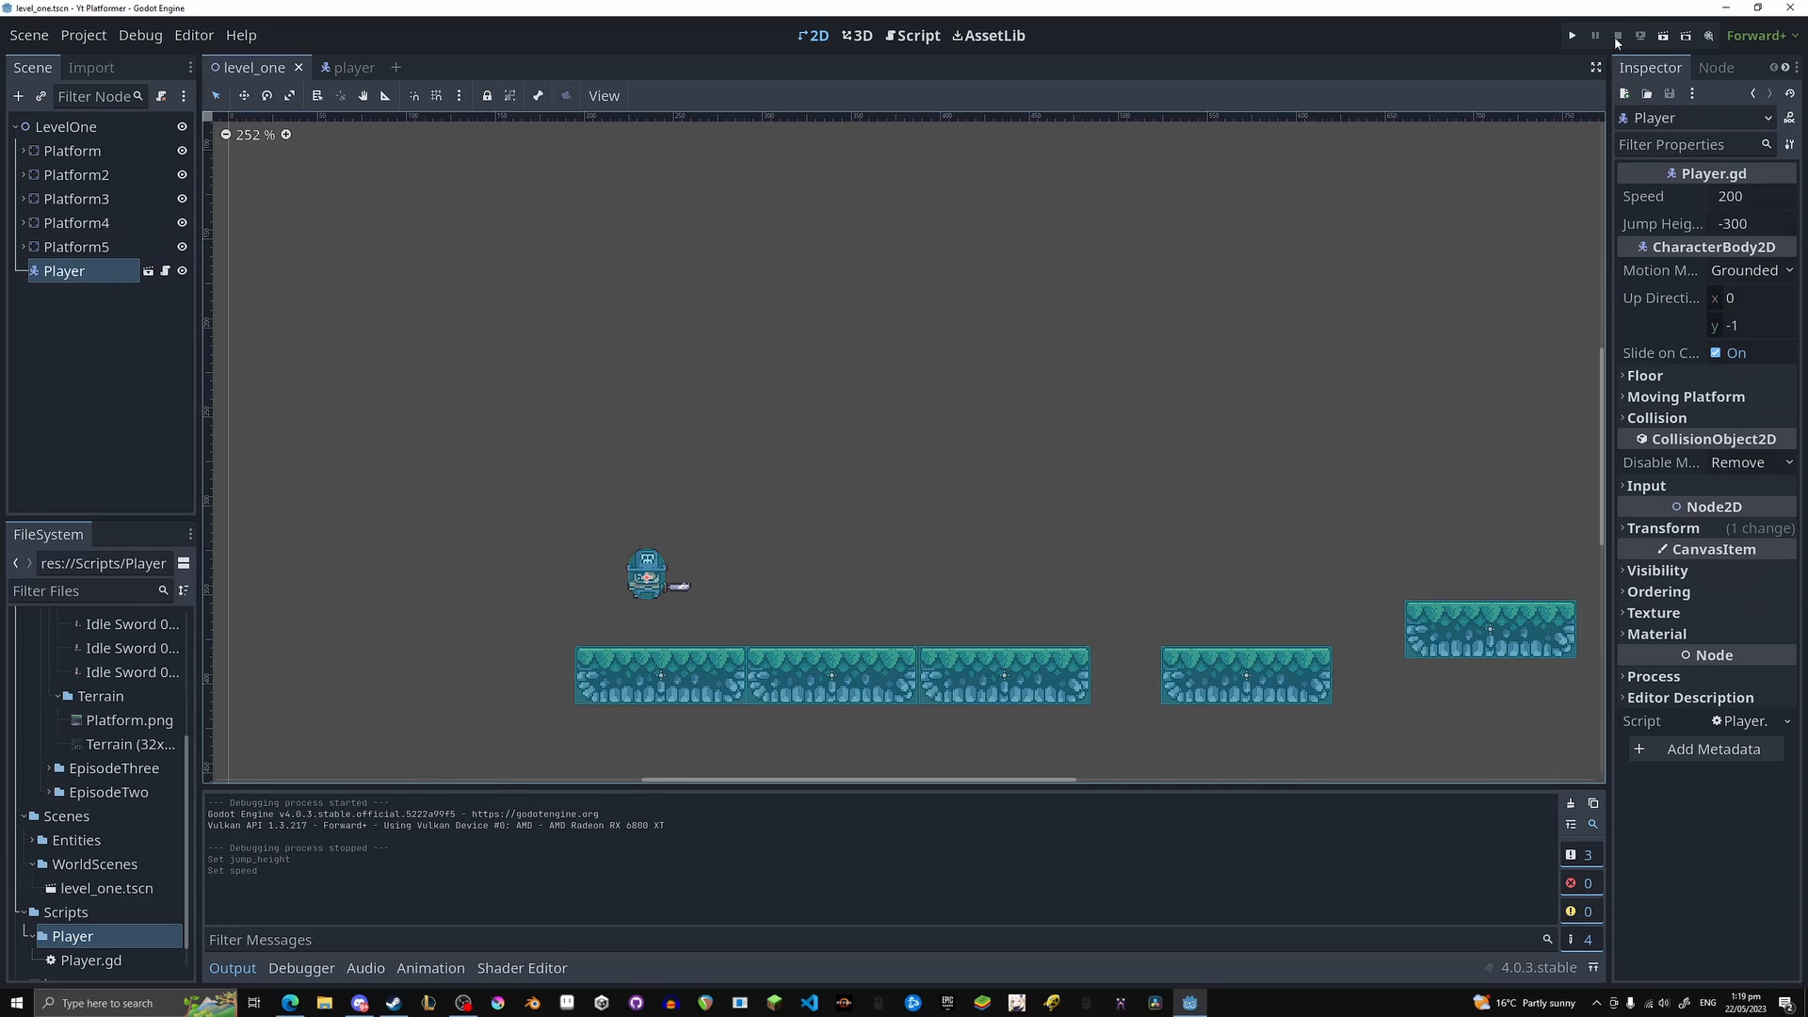
# Step: Run the project and focus the game window to test the player
pyautogui.click(1570, 35)
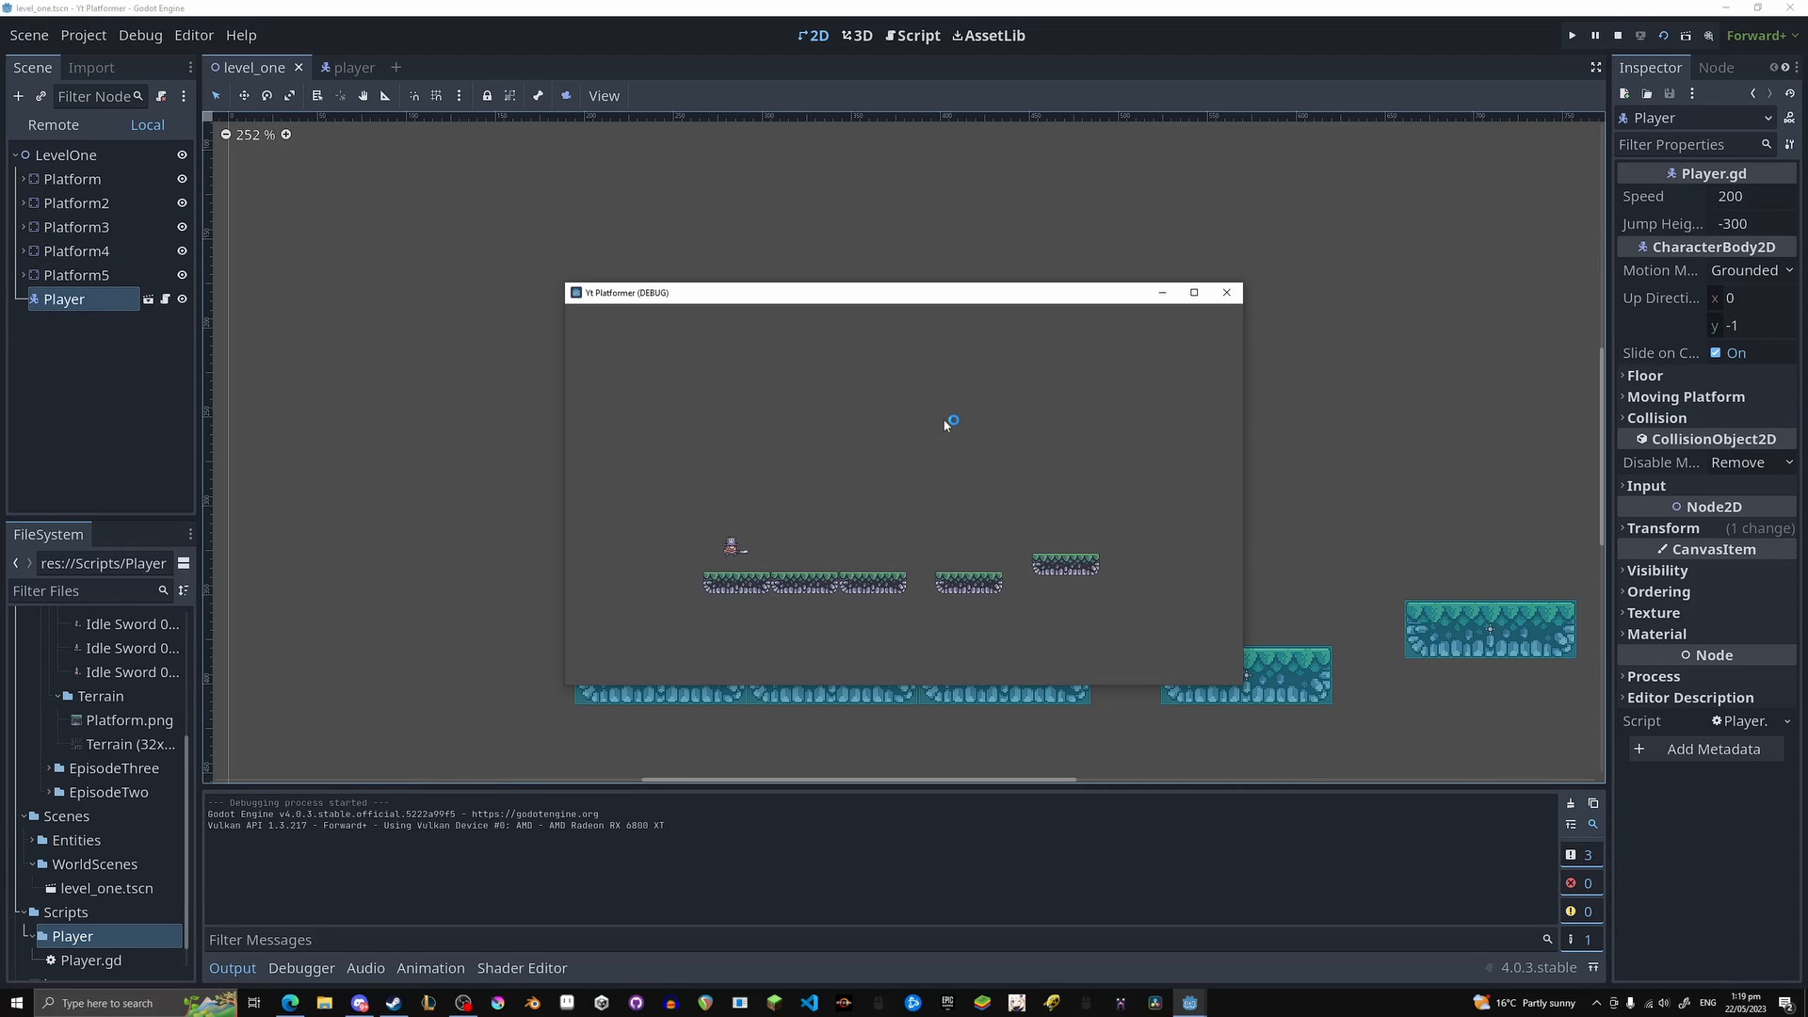
pyautogui.click(1193, 292)
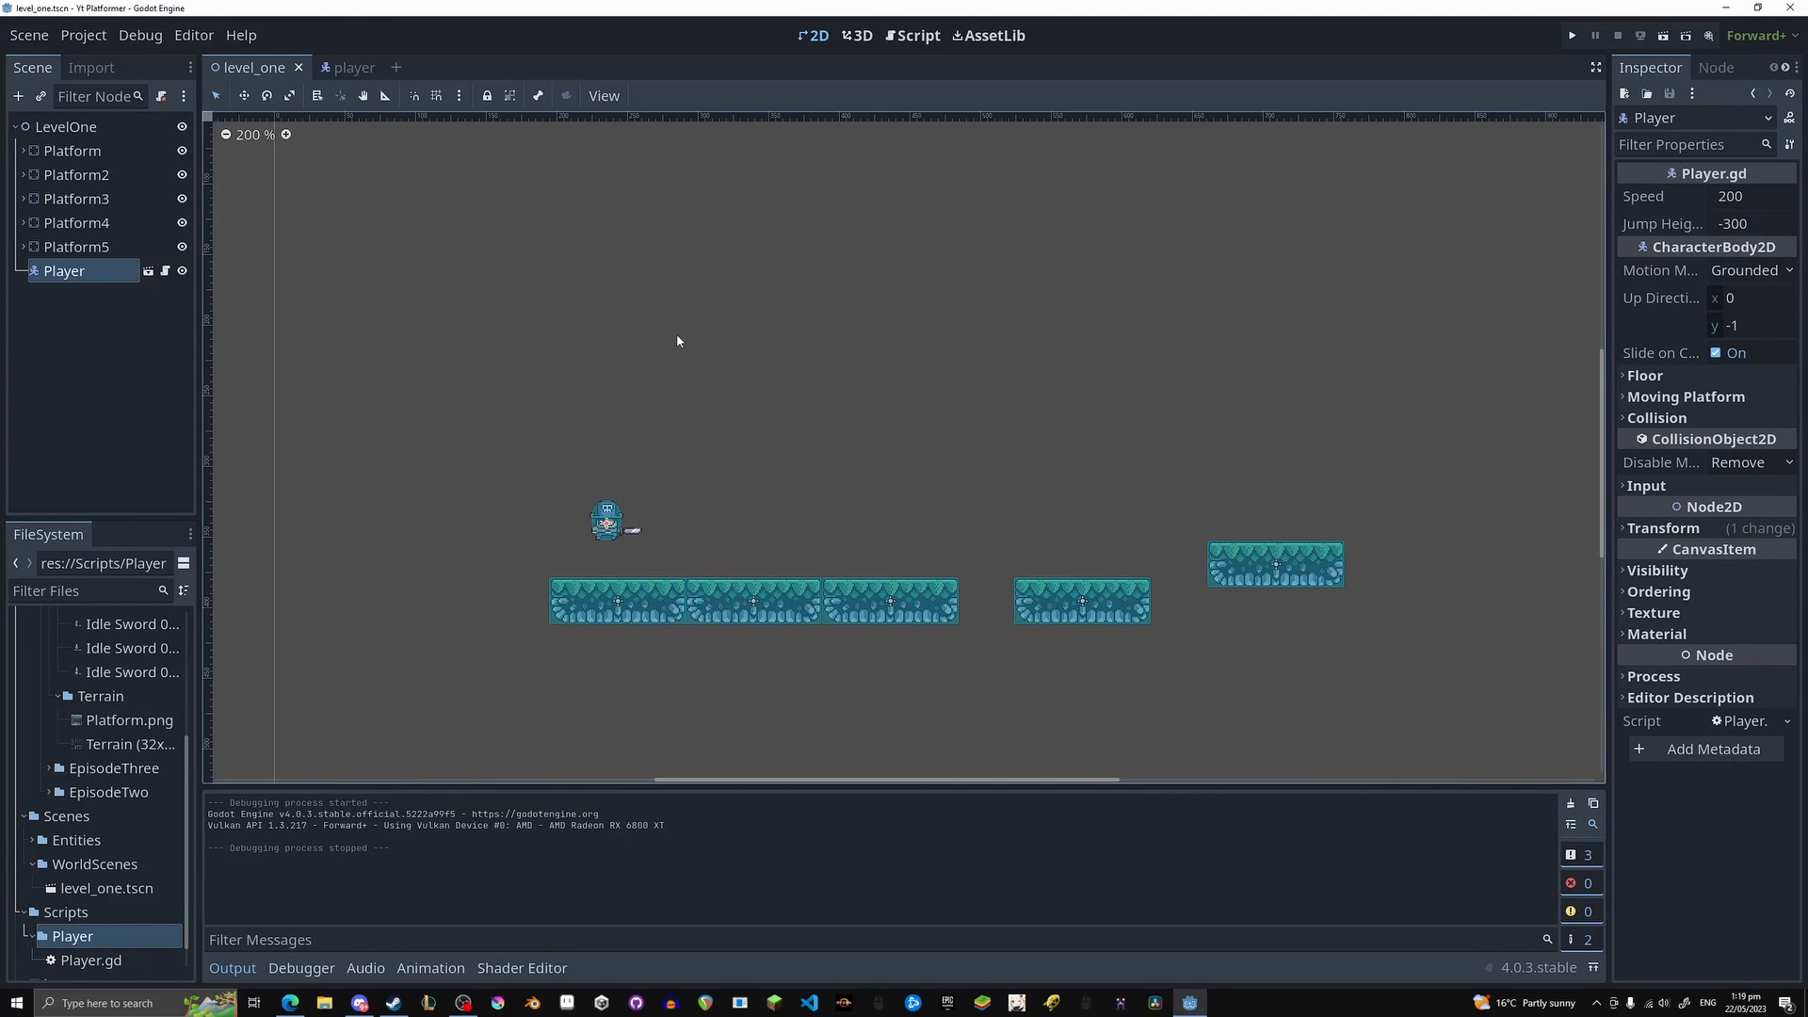
# Step: Switch to the Script workspace showing Player.gd and open the Project menu
pyautogui.click(917, 35)
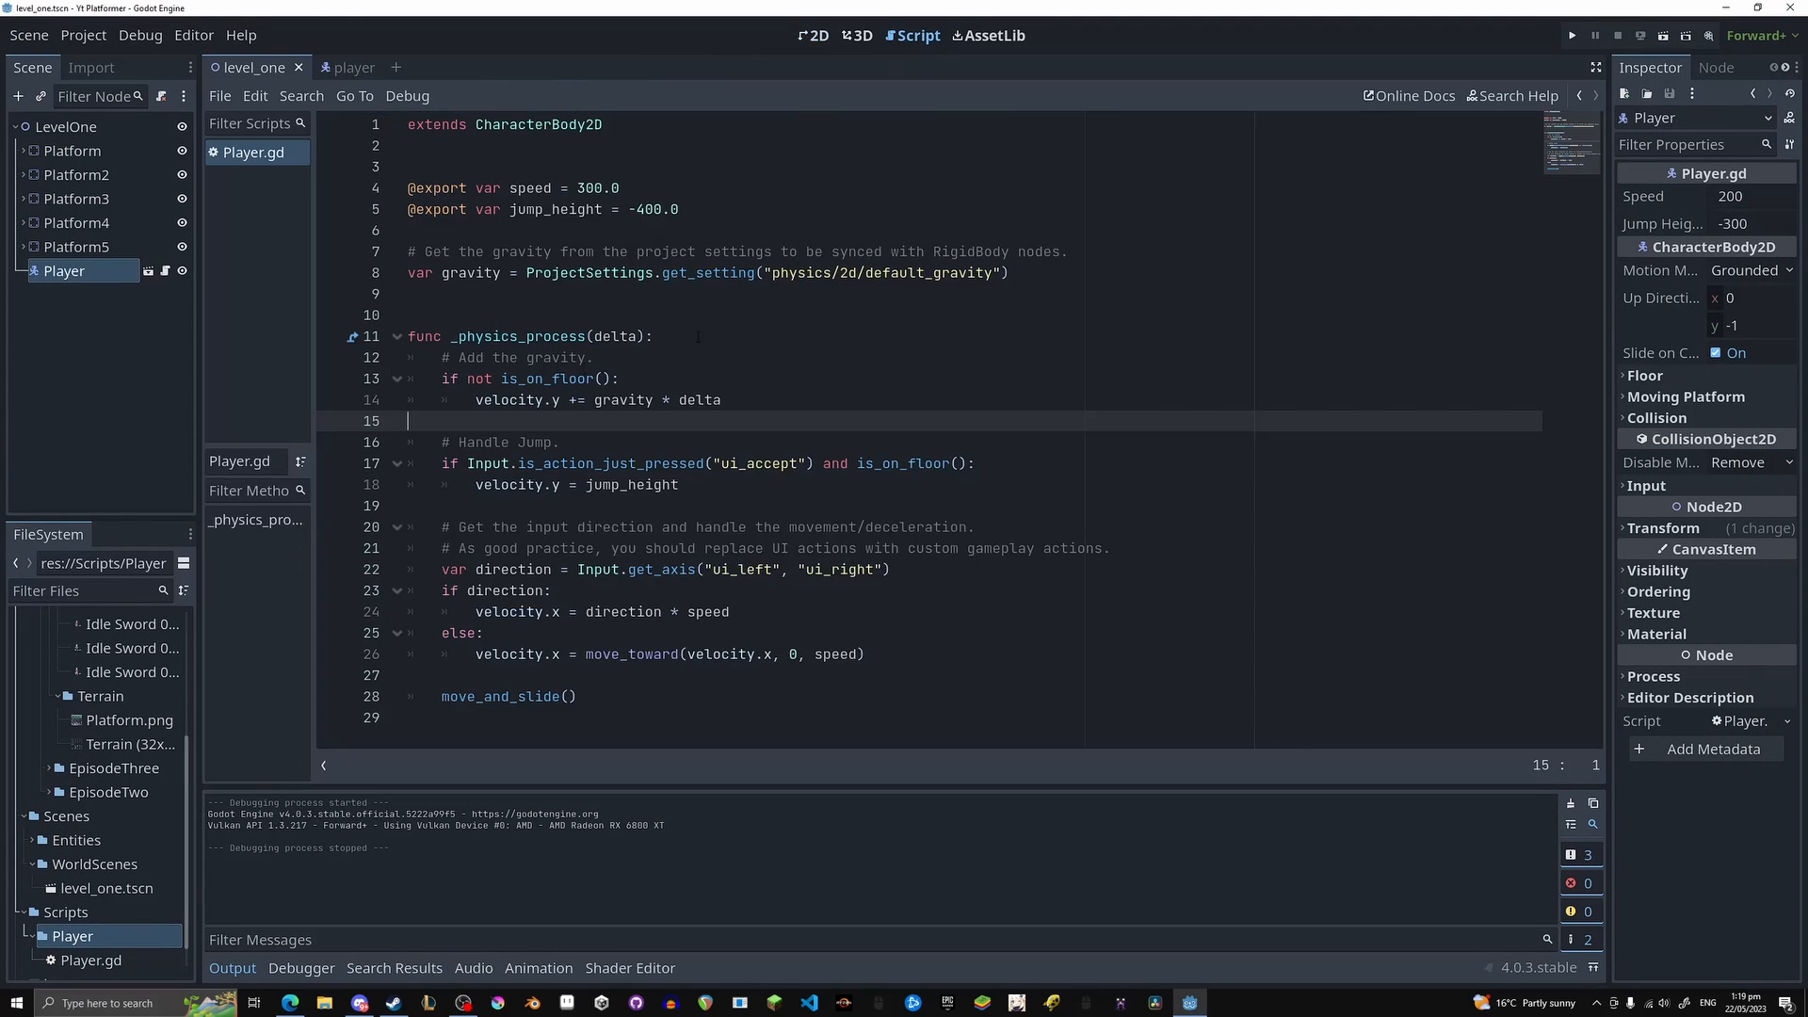
pyautogui.click(82, 35)
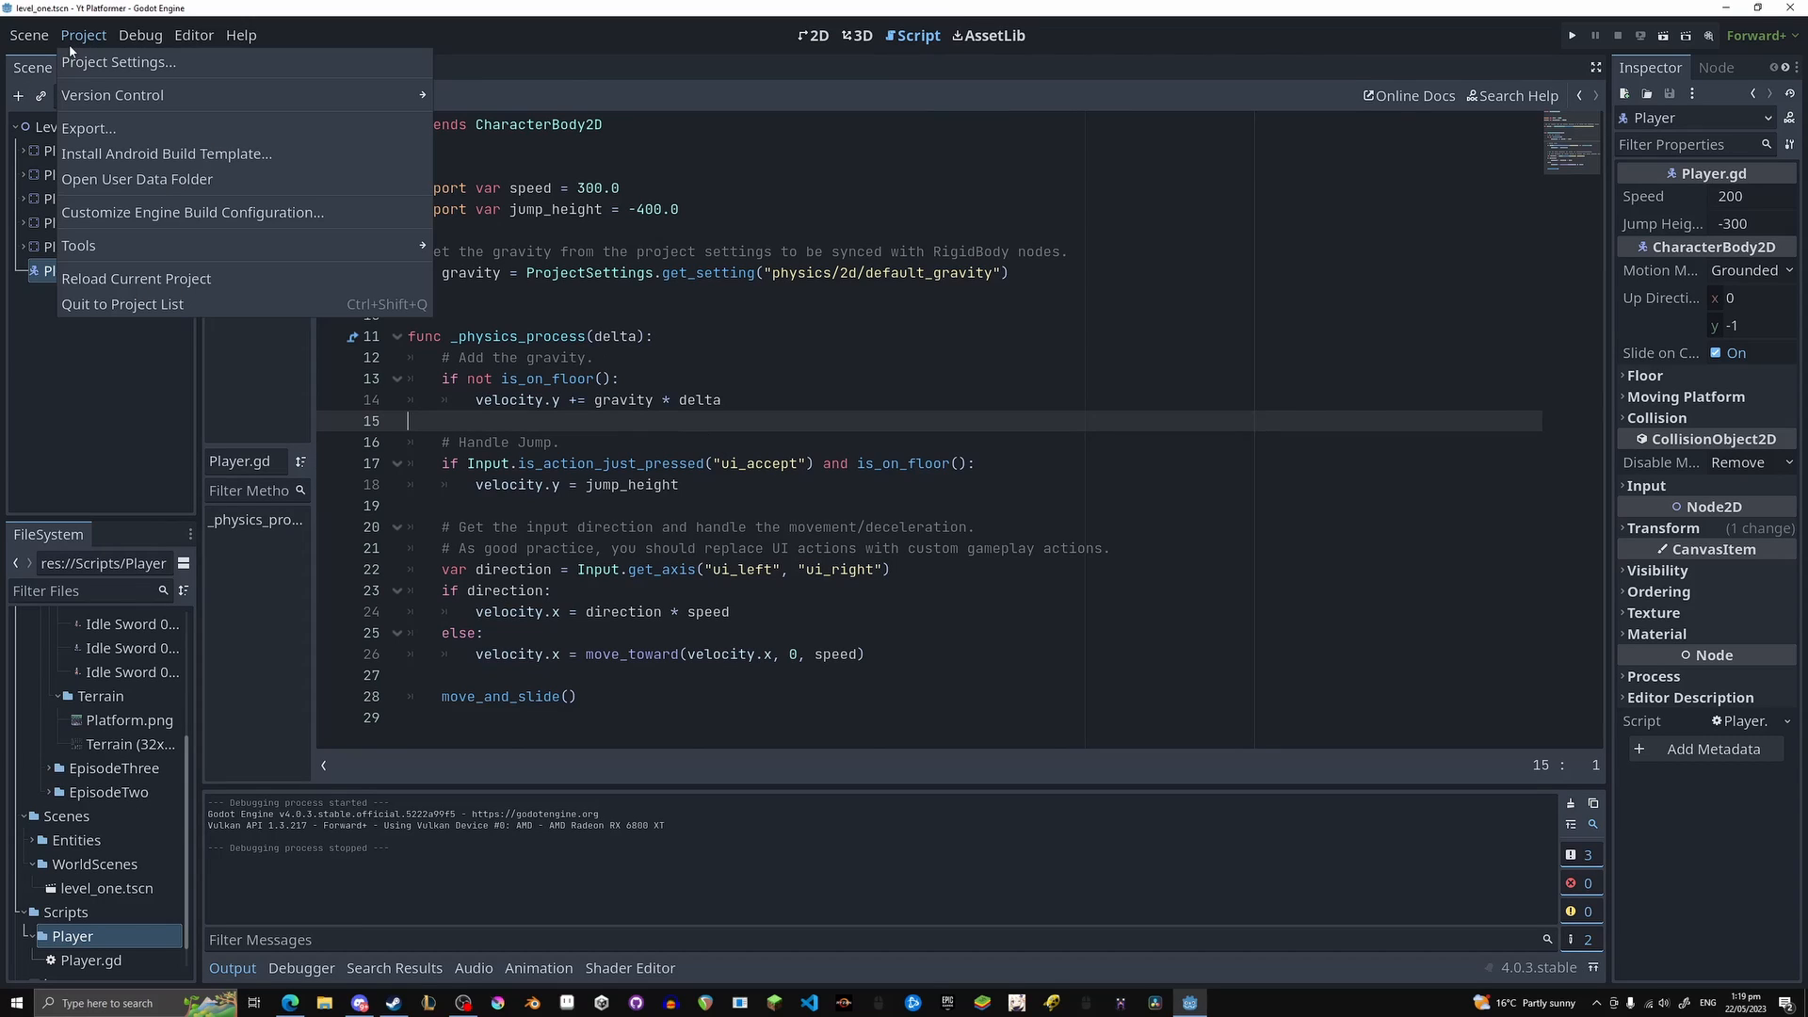
# Step: In Project Settings' Input Map, add the left, right, down, up and jump actions
pyautogui.click(117, 61)
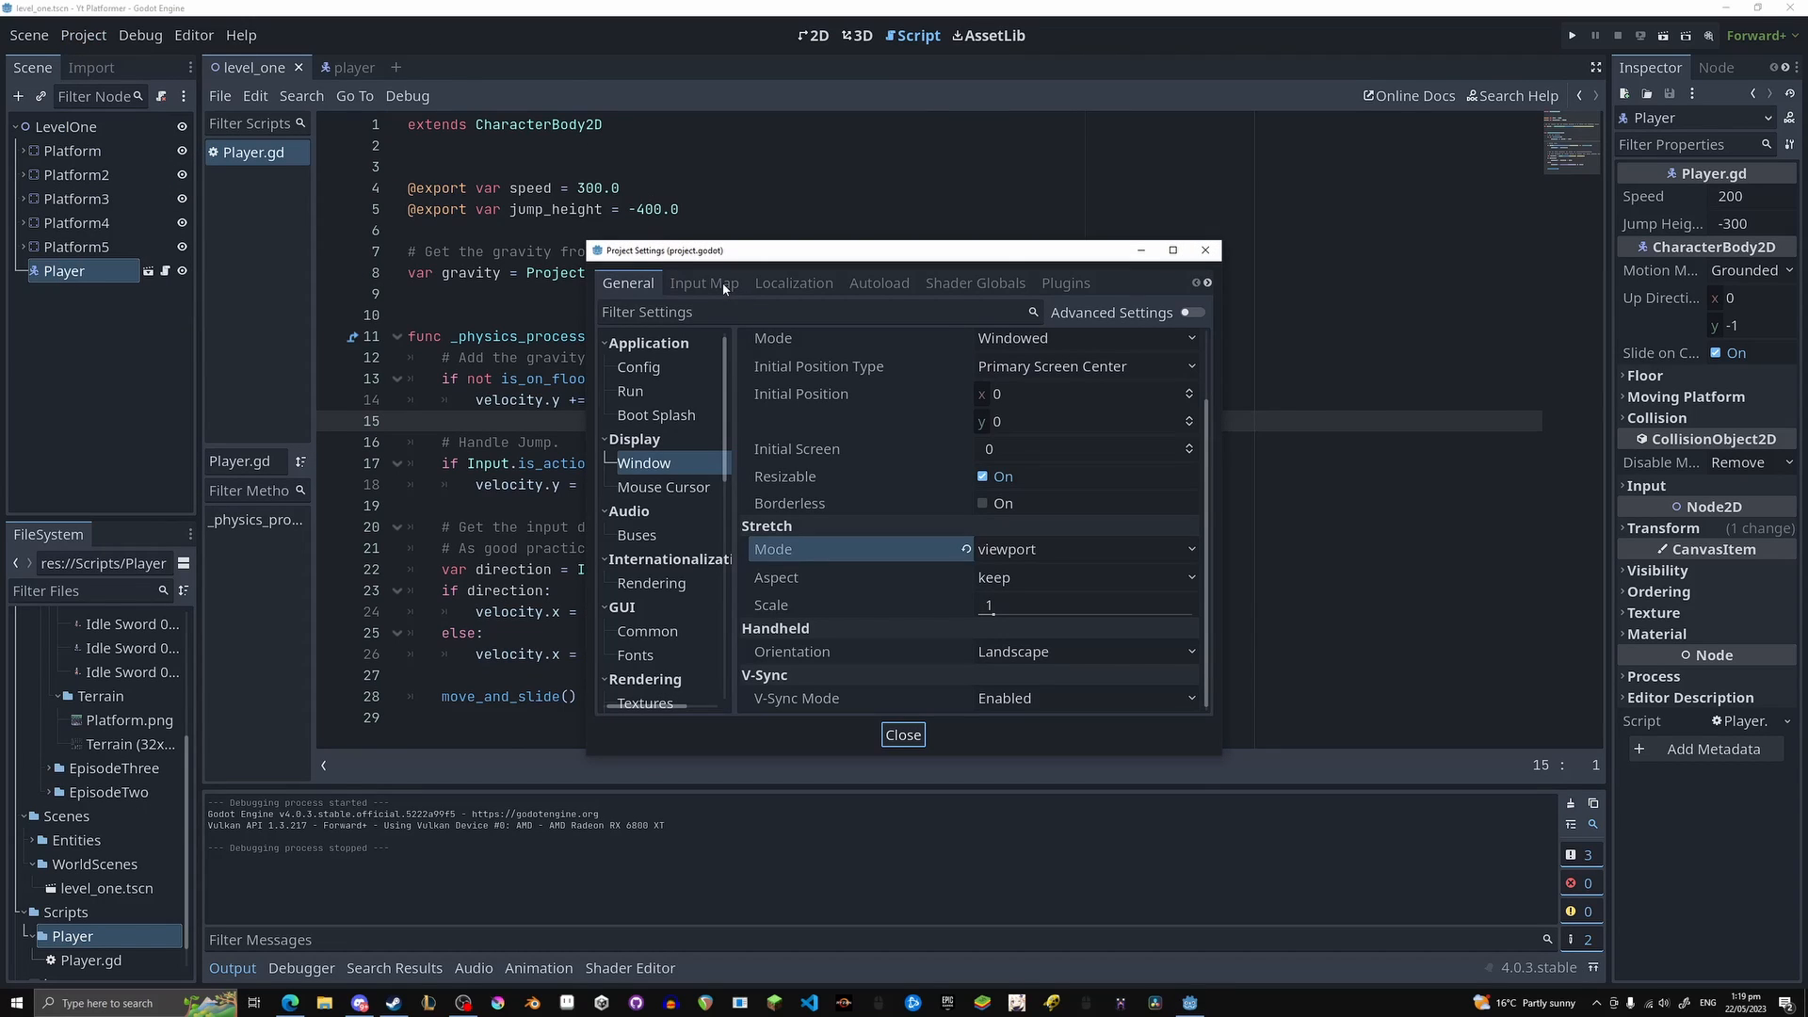
pyautogui.click(703, 283)
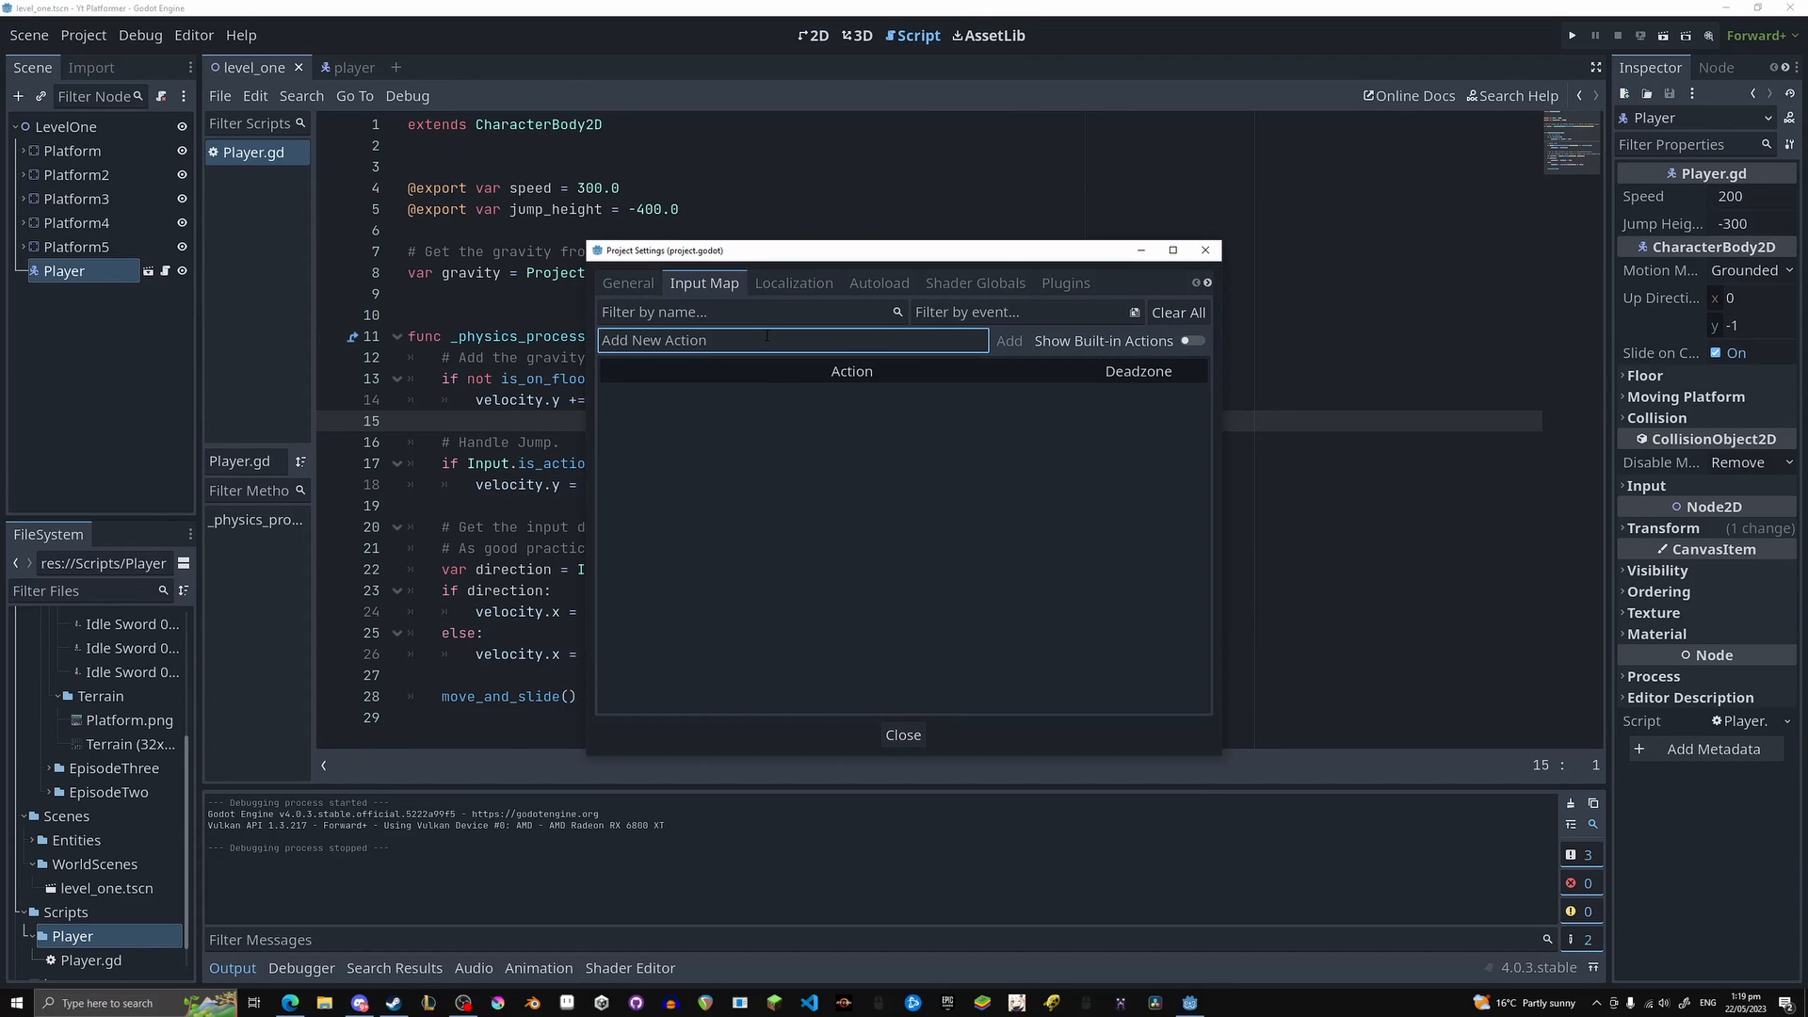
pyautogui.write('left')
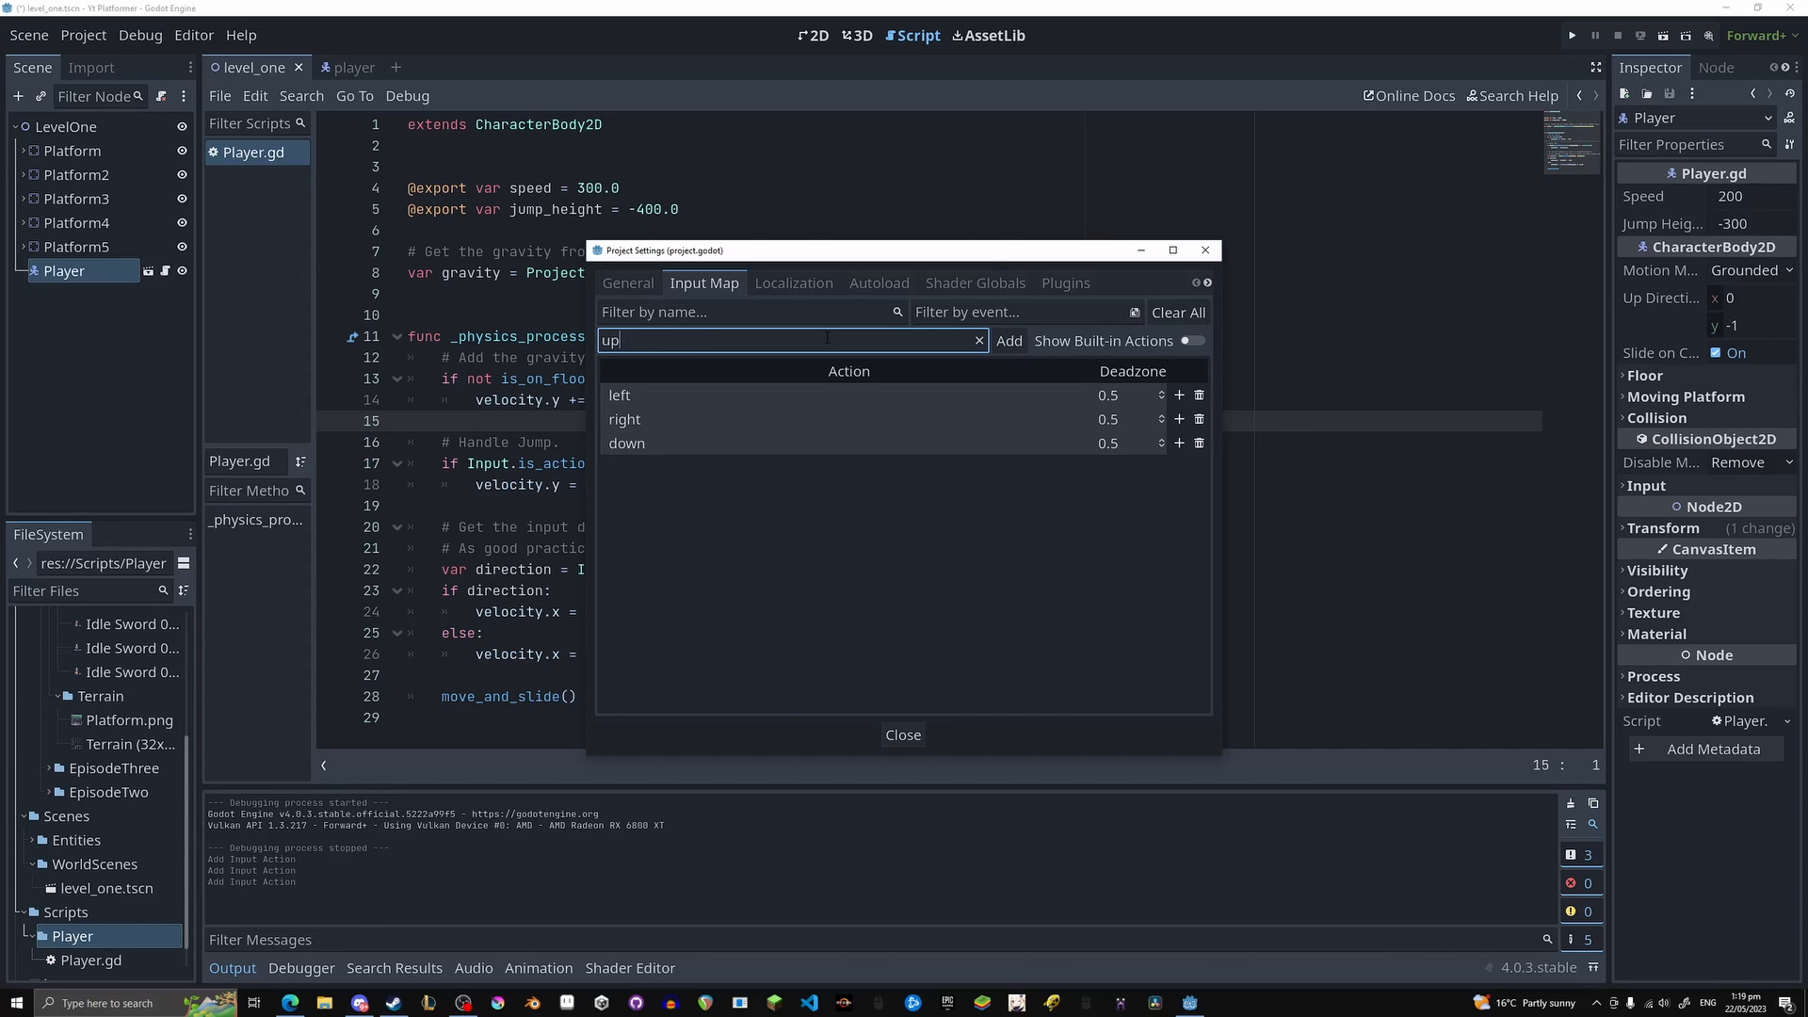
pyautogui.click(1007, 340)
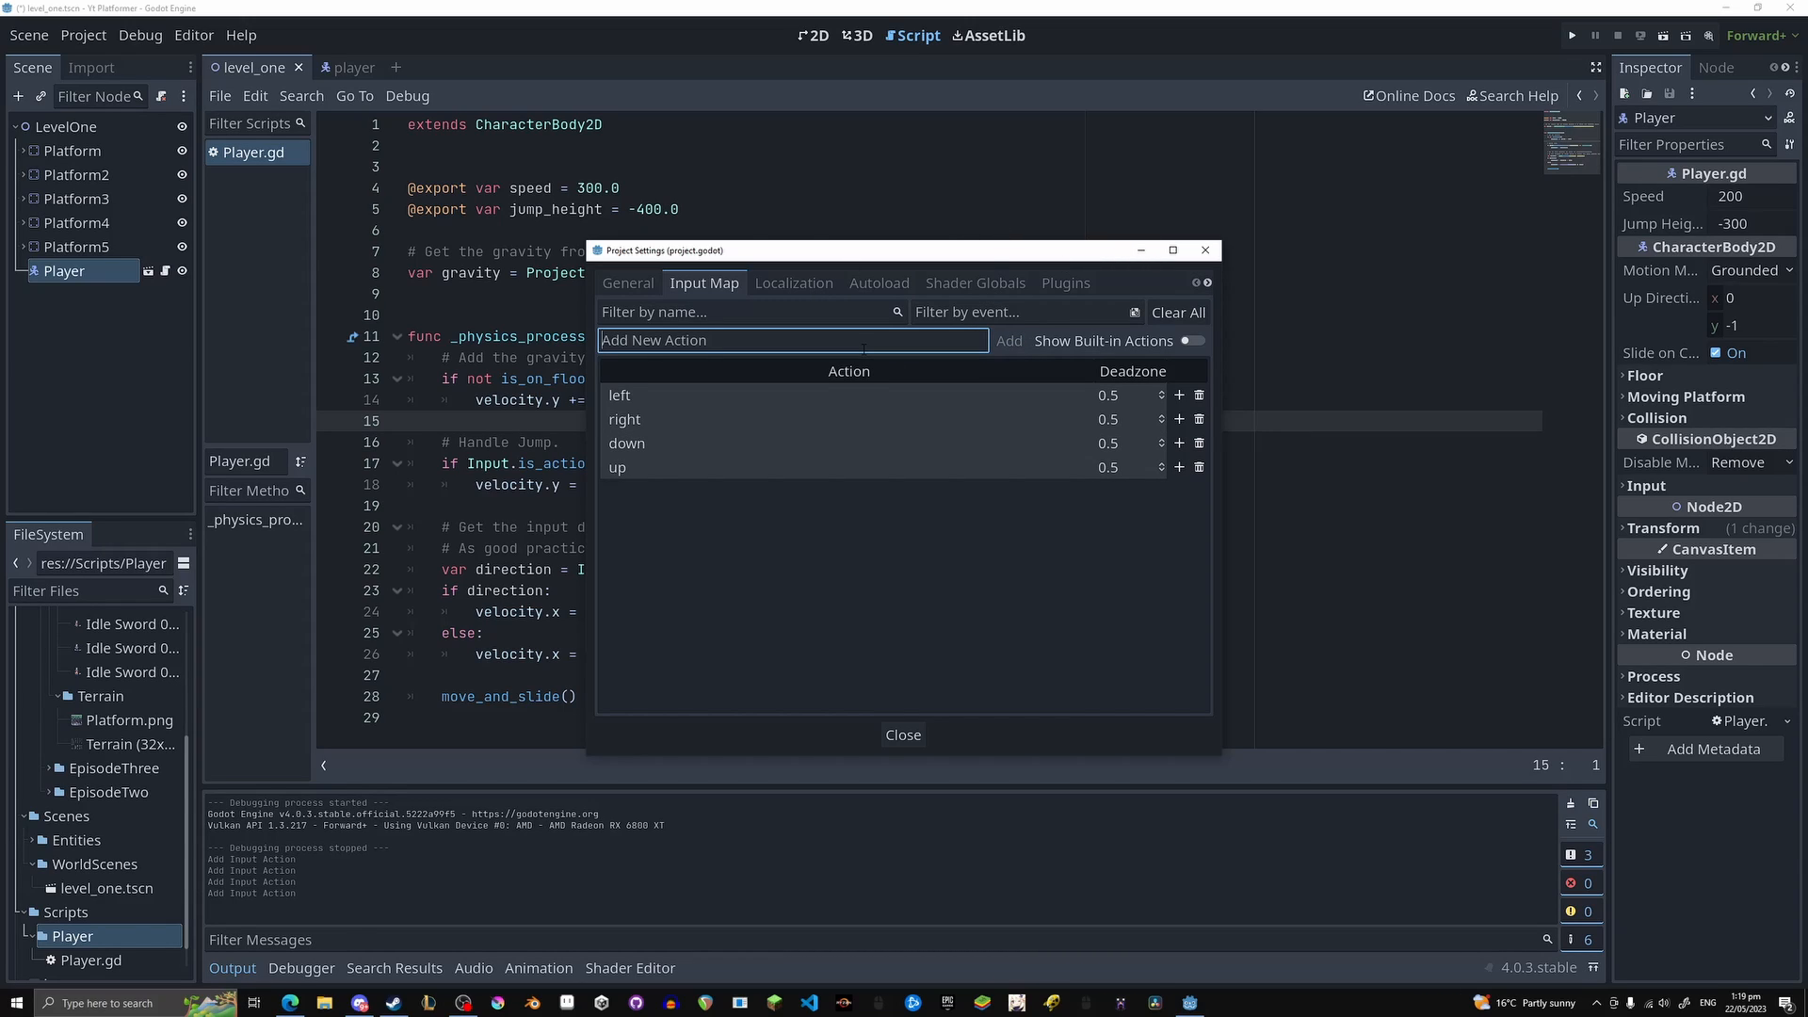
pyautogui.click(1007, 340)
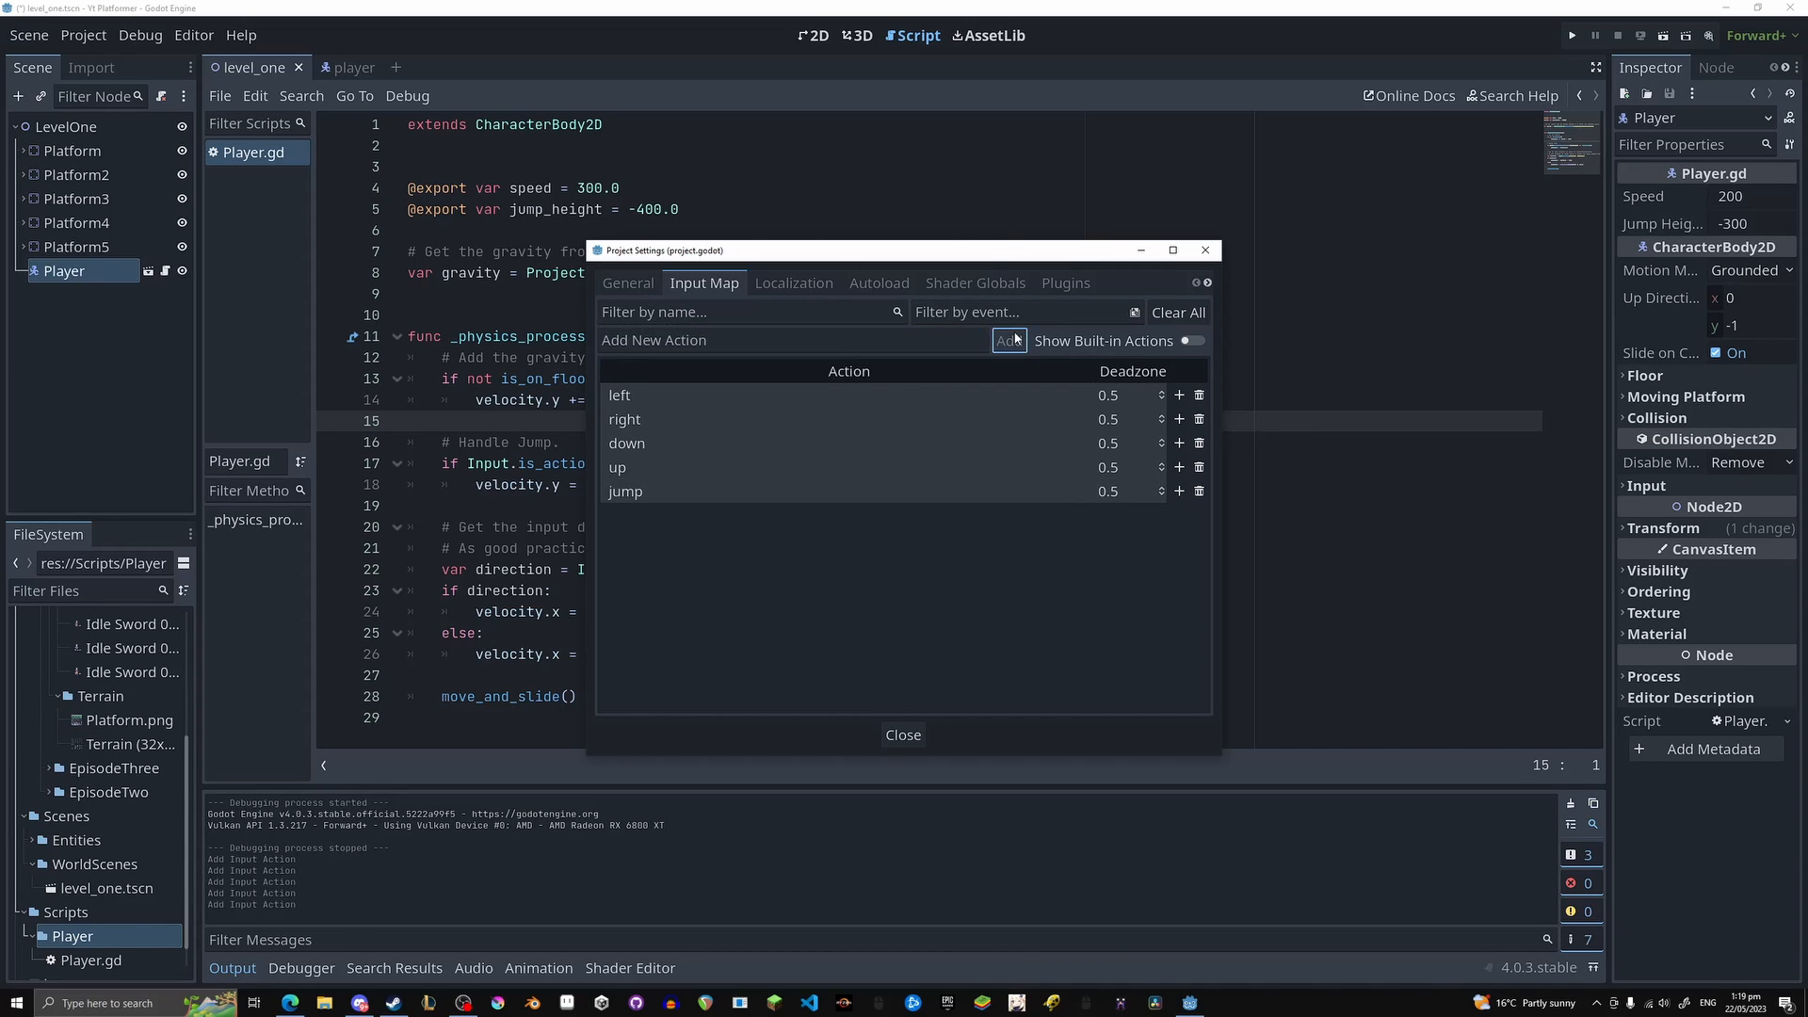
pyautogui.click(1178, 395)
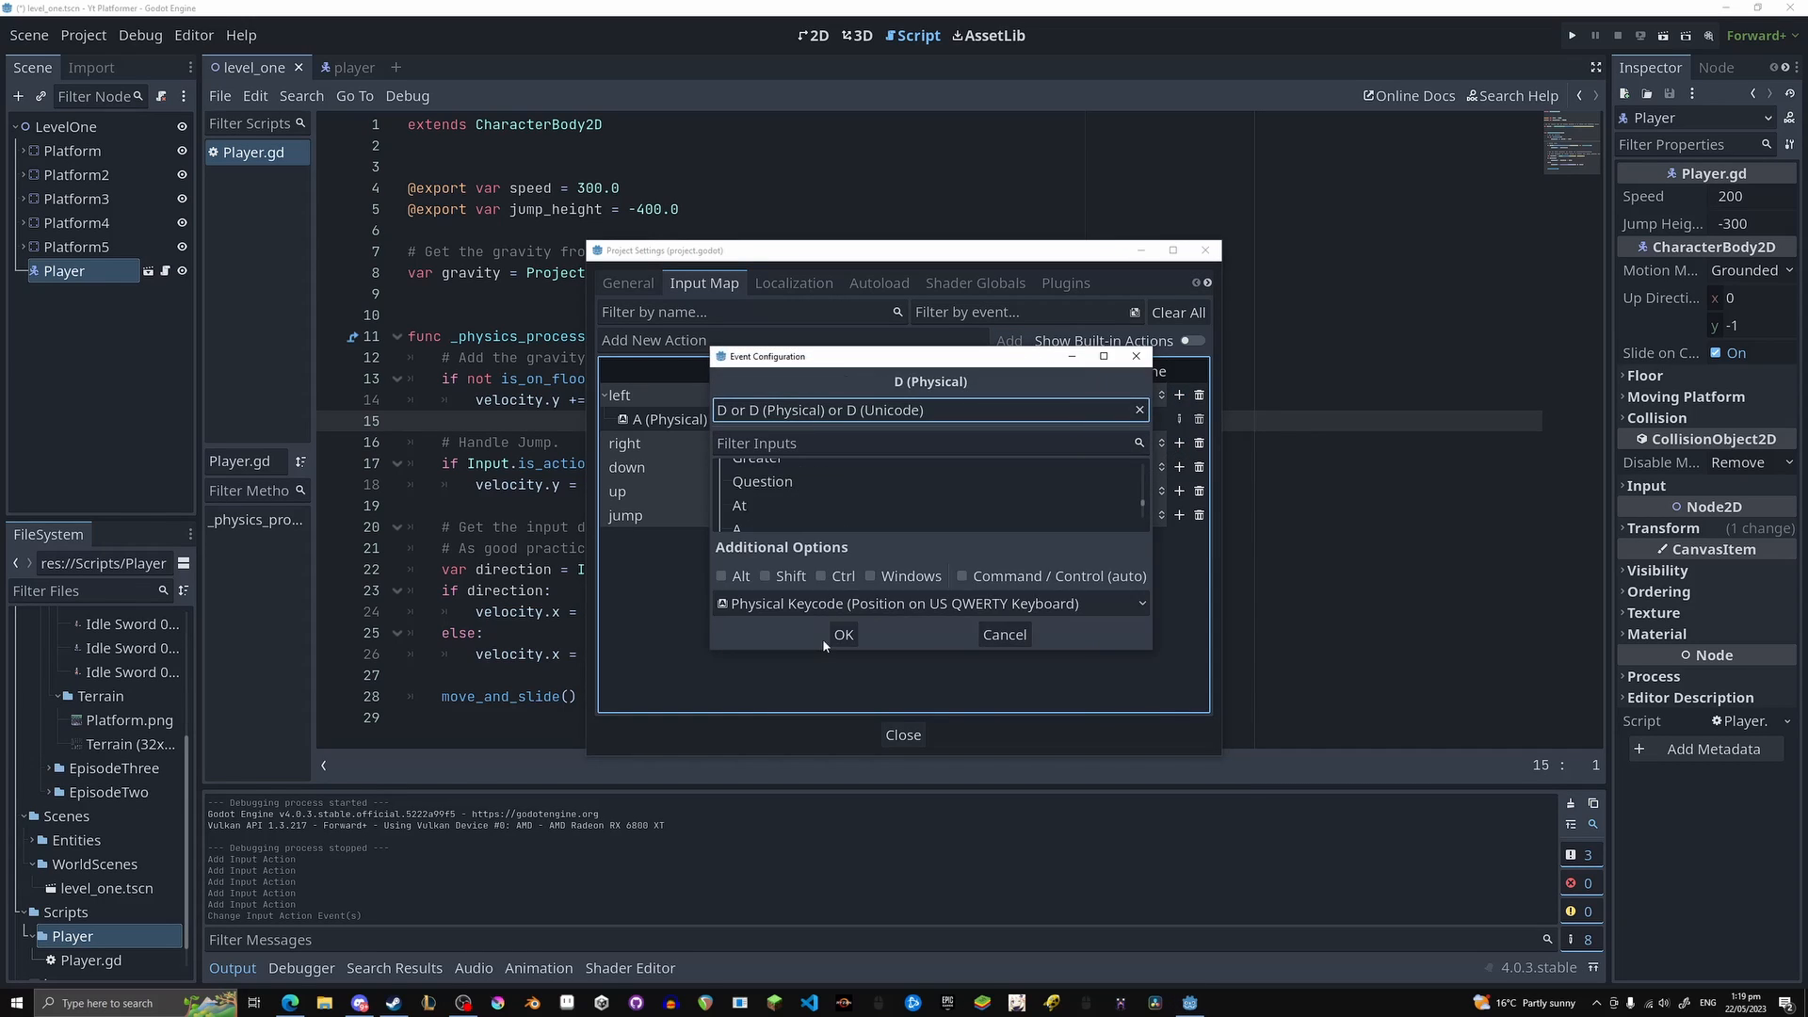
# Step: Confirm key bindings D for right, W for up and Space for jump, then close settings
pyautogui.click(843, 633)
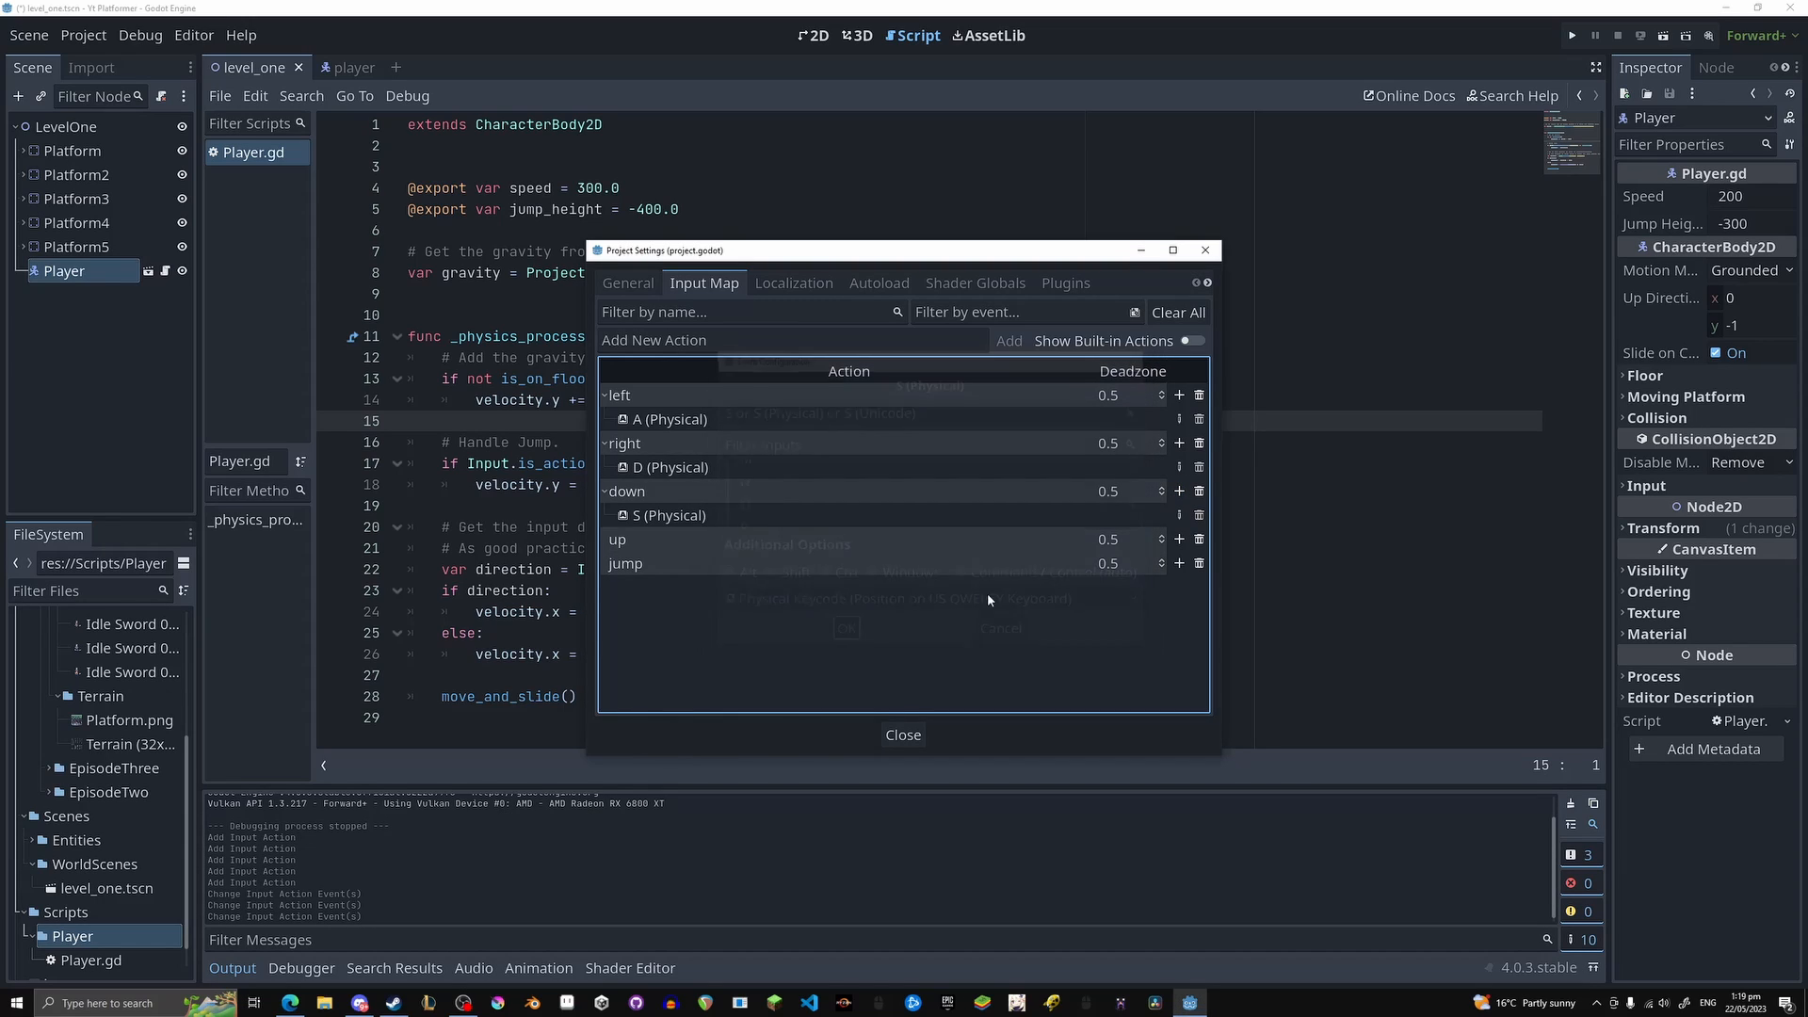
pyautogui.click(1178, 539)
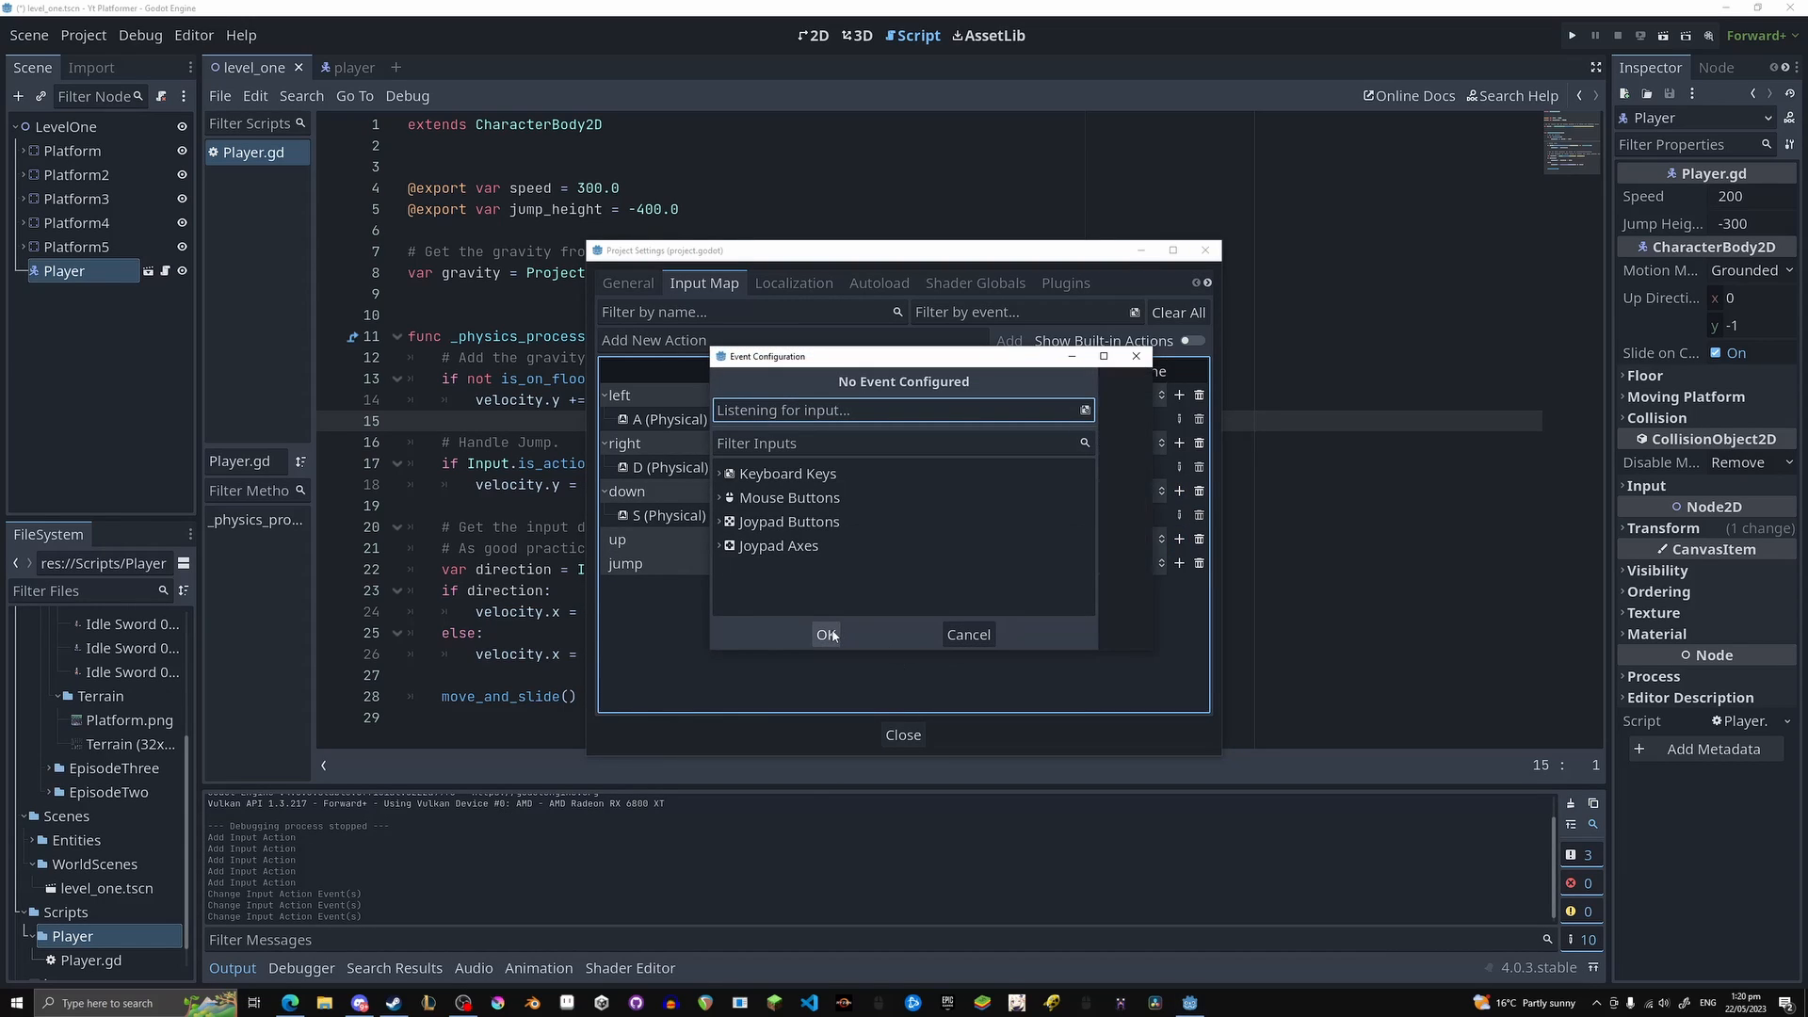
pyautogui.click(826, 633)
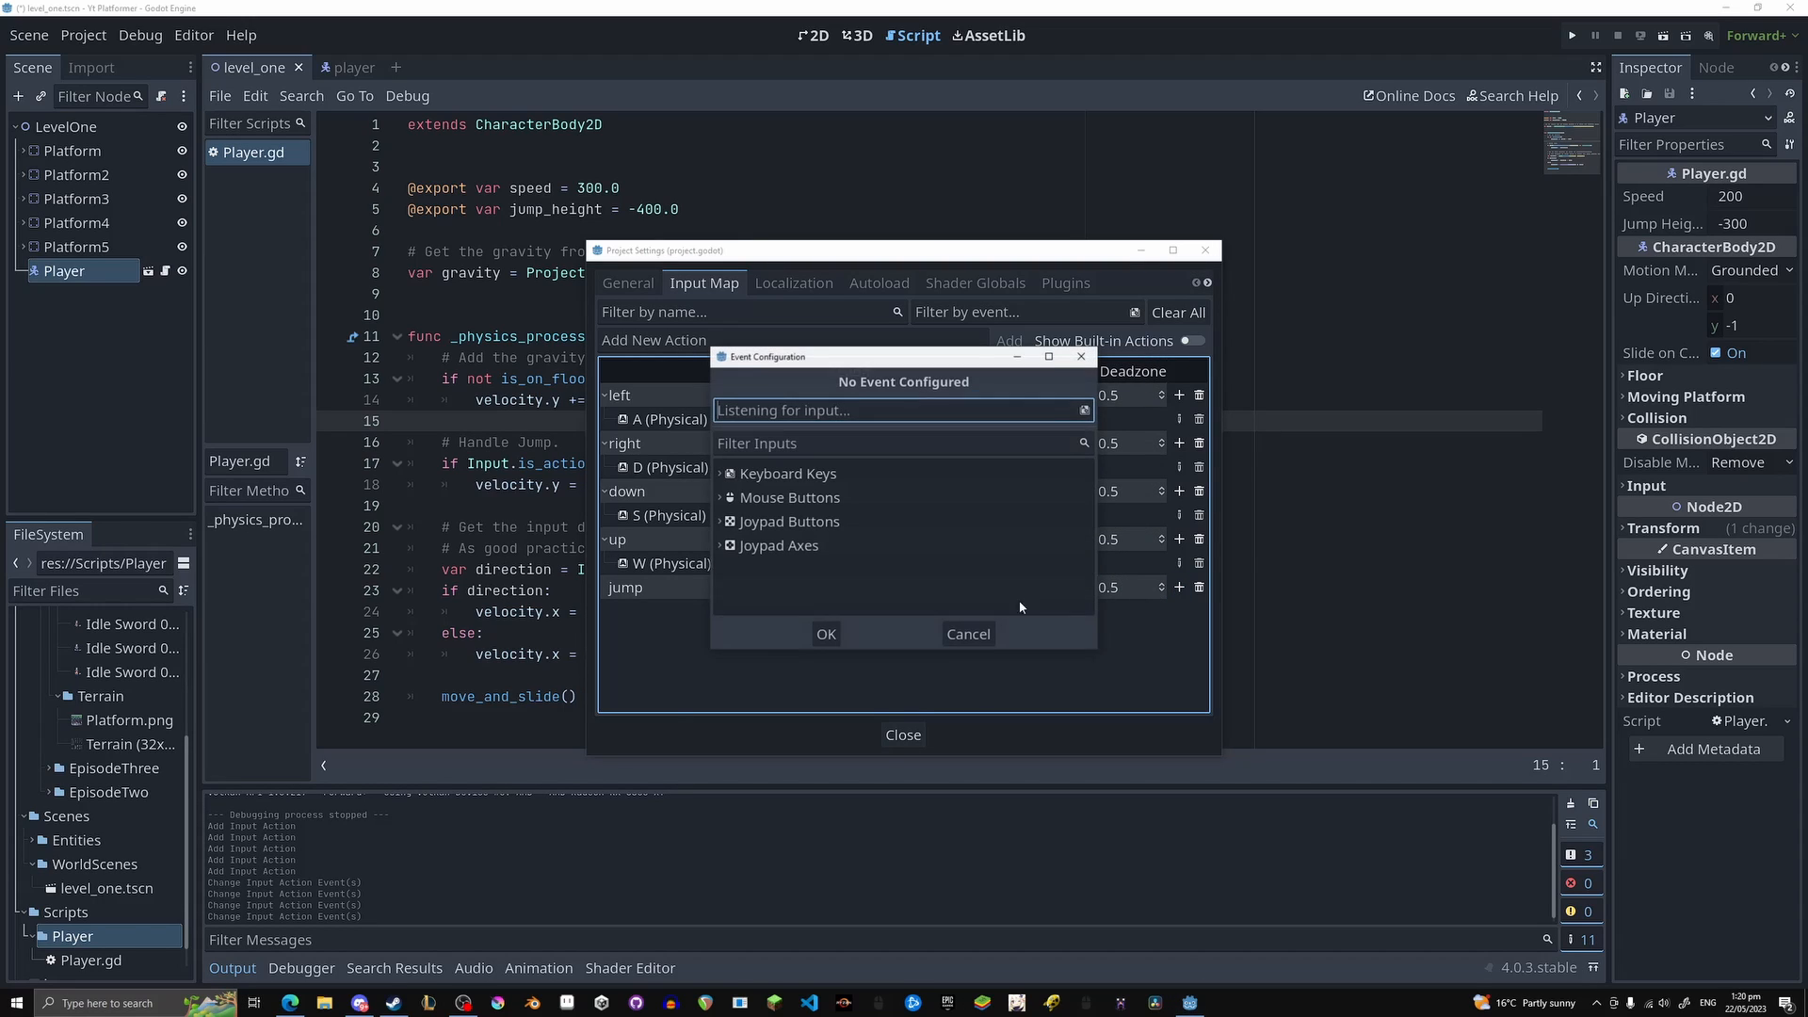
pyautogui.press('space')
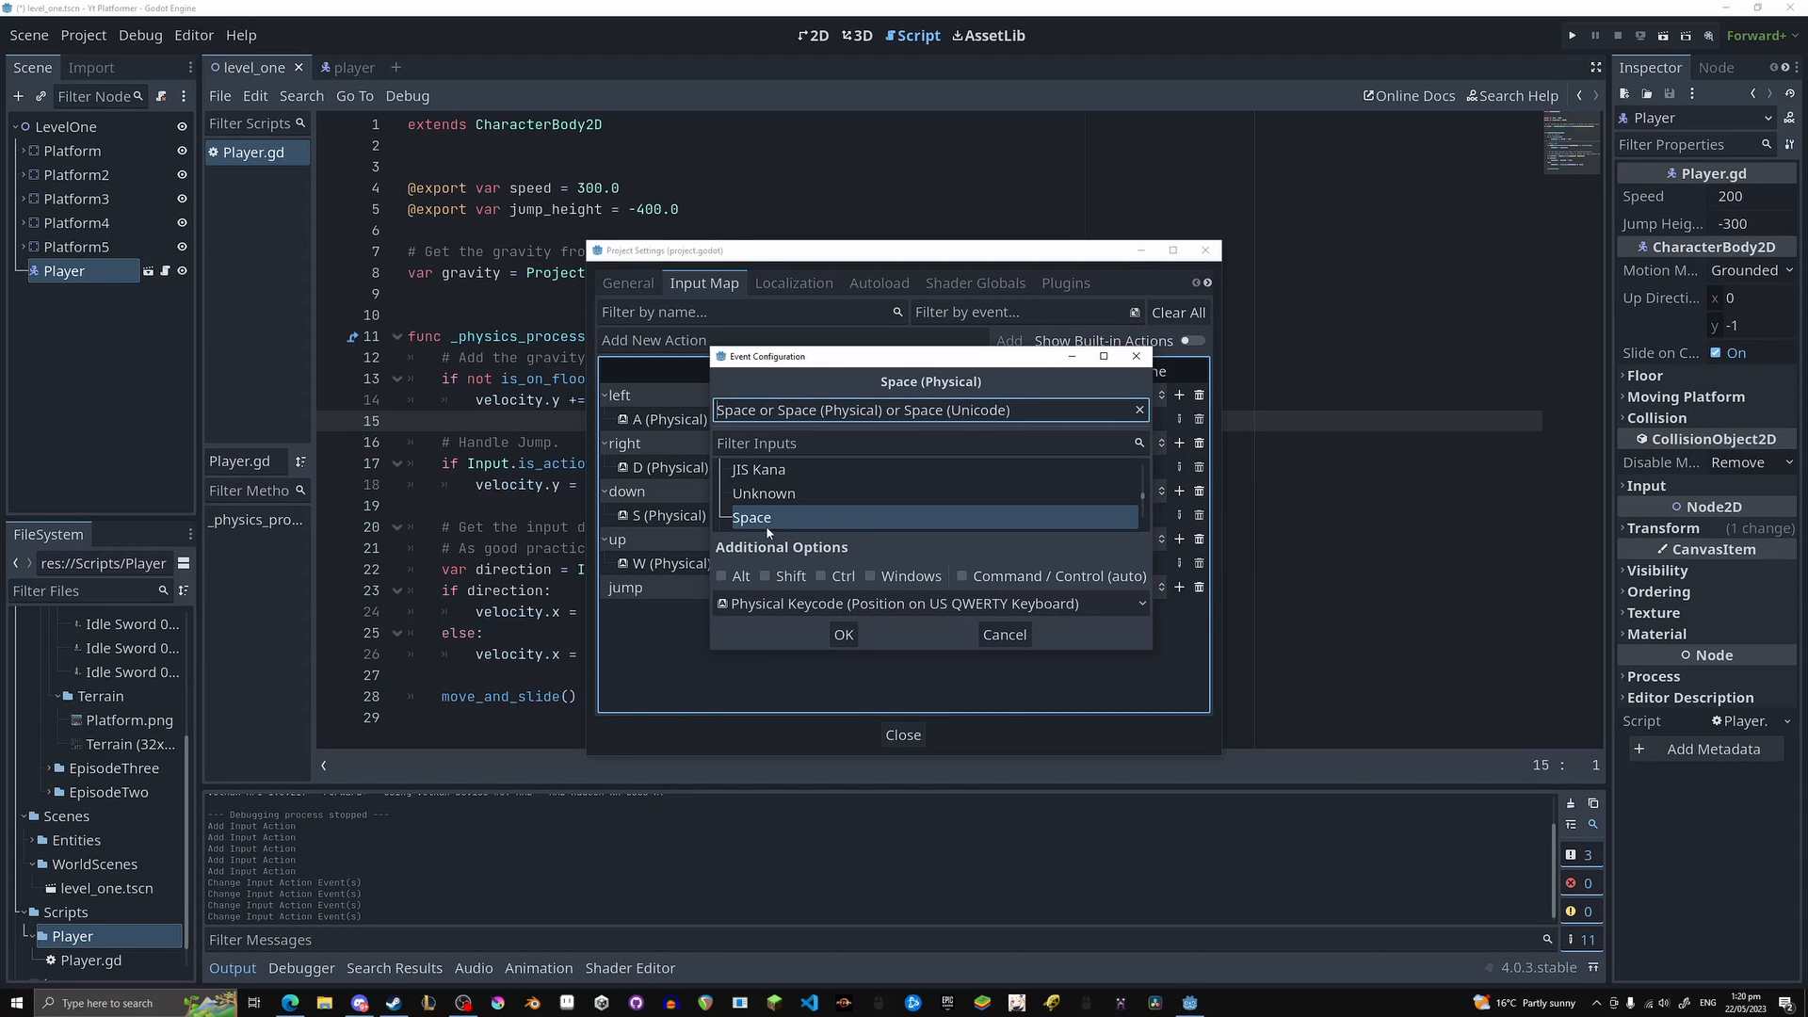
pyautogui.click(843, 633)
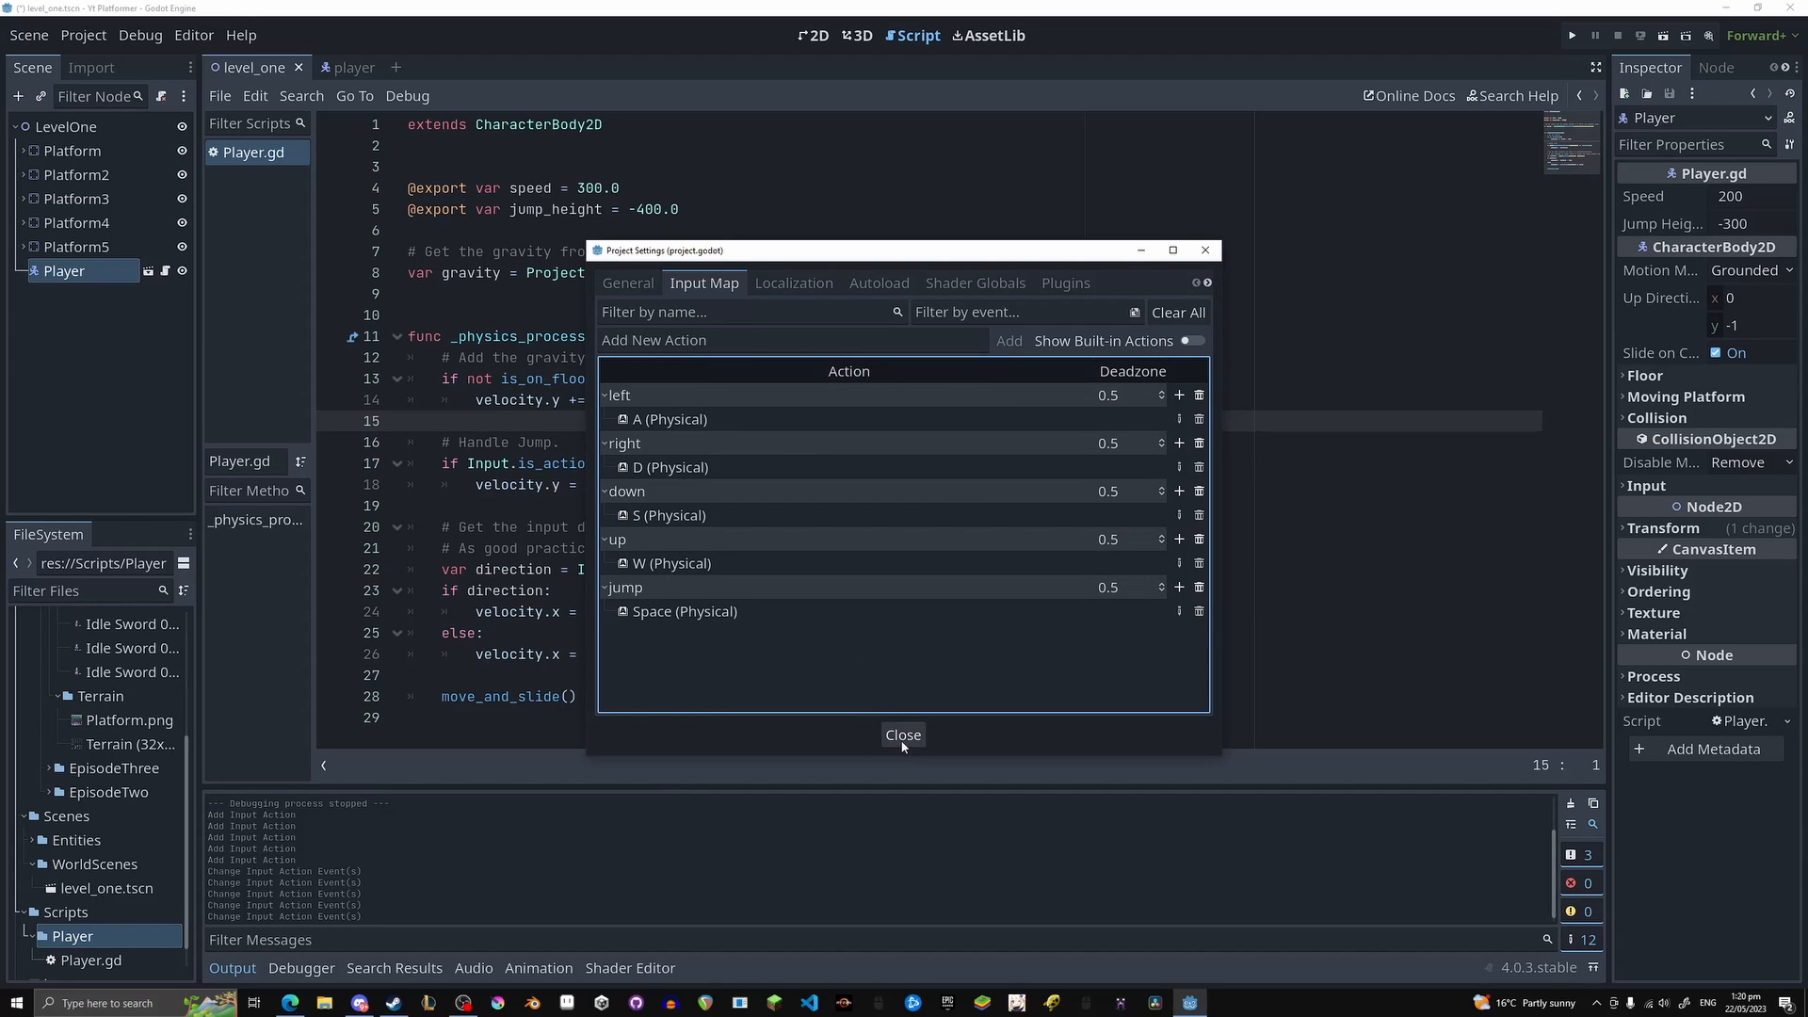
pyautogui.click(904, 734)
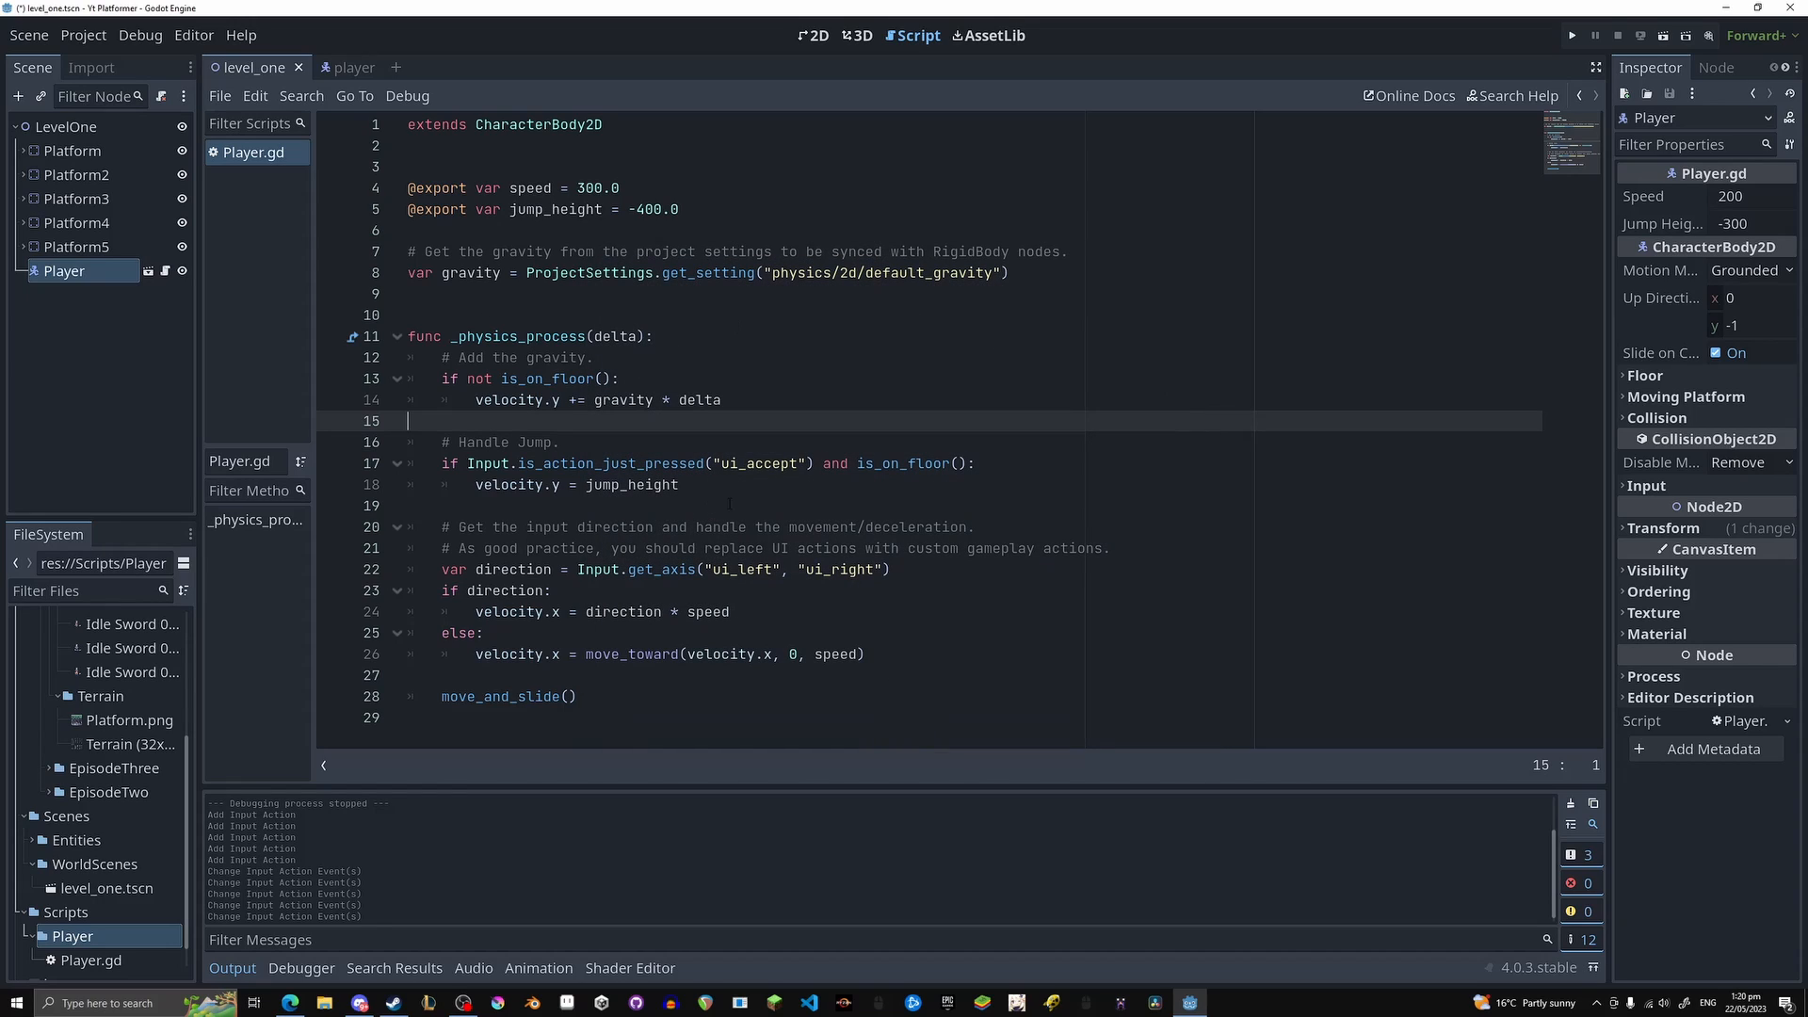
# Step: Replace ui_accept, ui_left and ui_right with jump, left and right in Player.gd
pyautogui.doubleClick(761, 463)
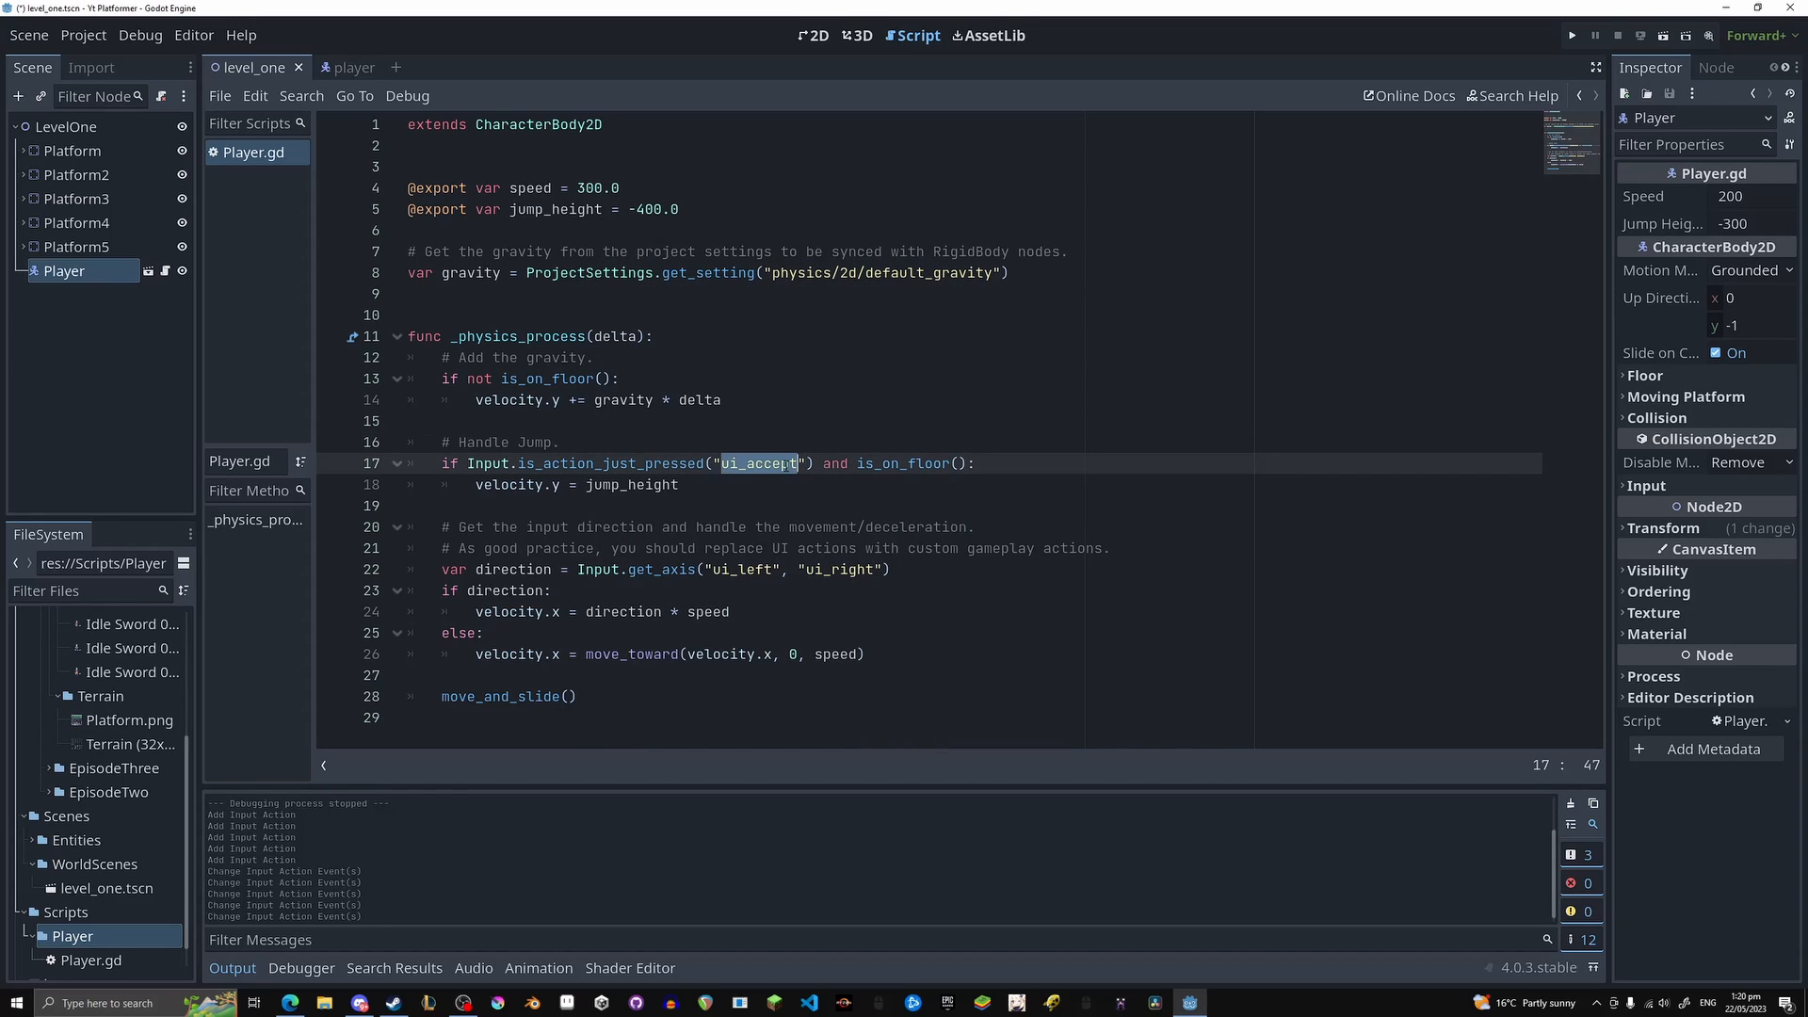
pyautogui.write('Space')
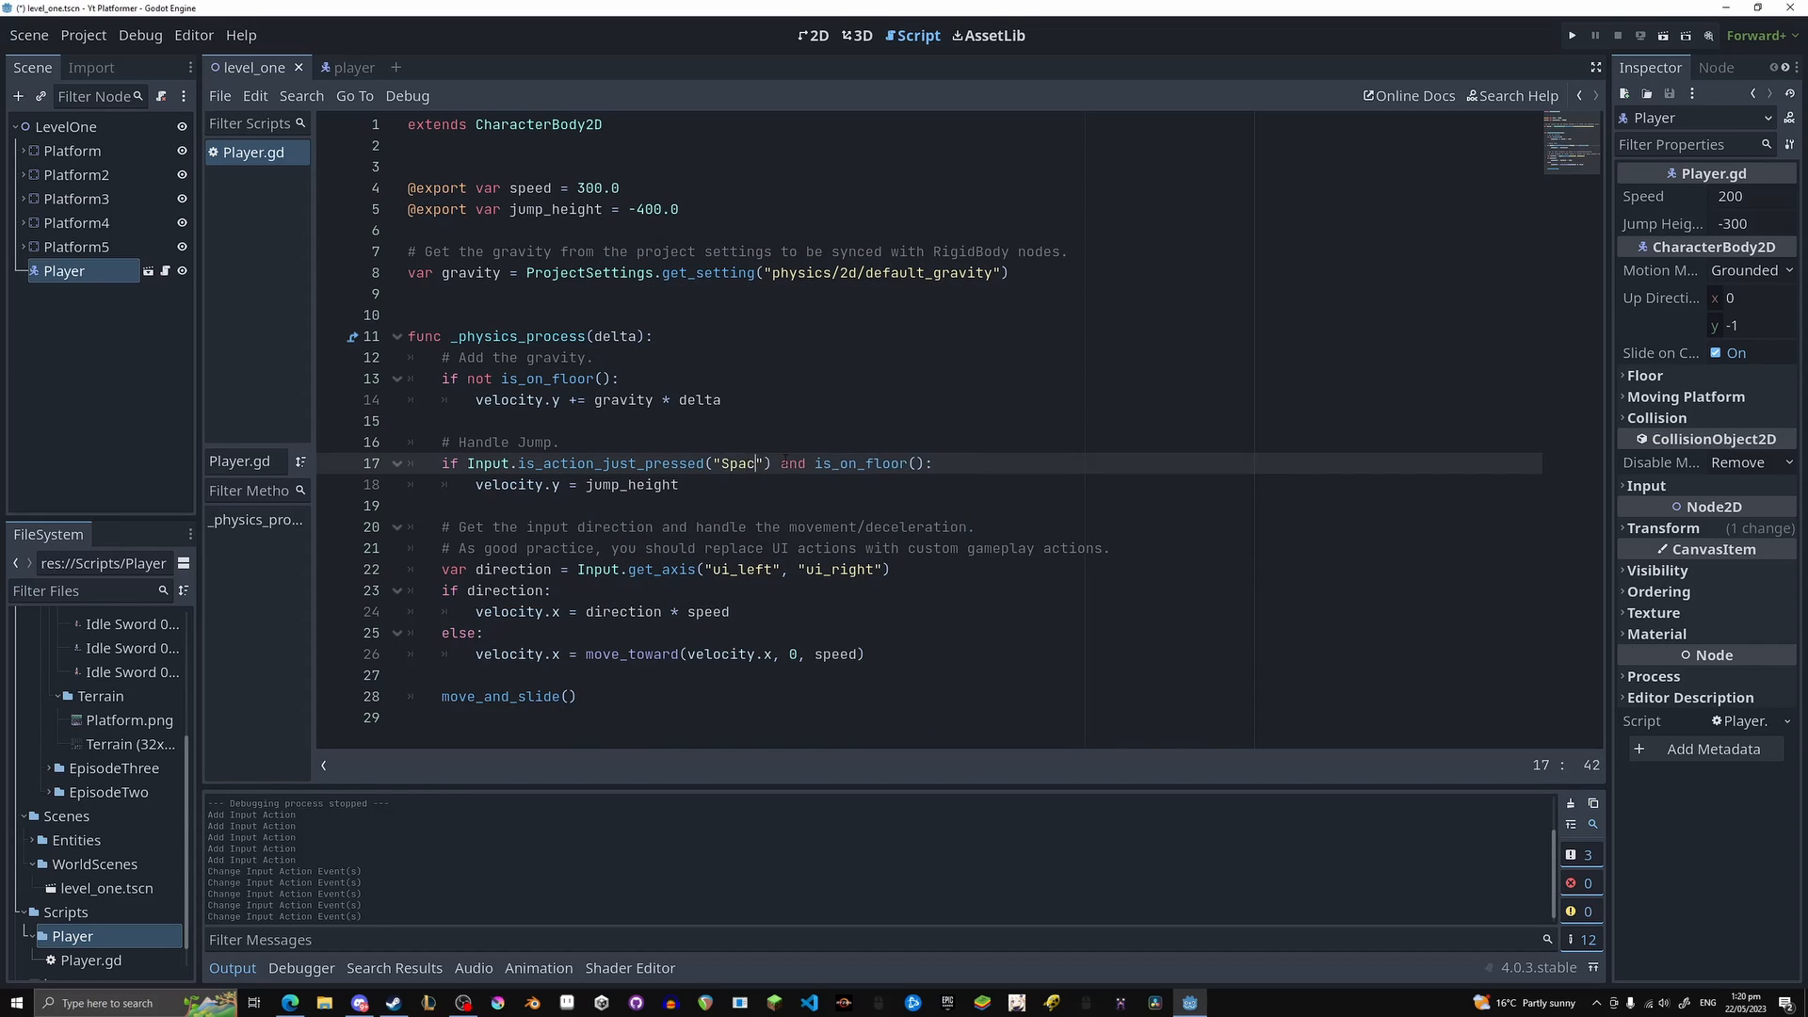
pyautogui.press('BackSpace')
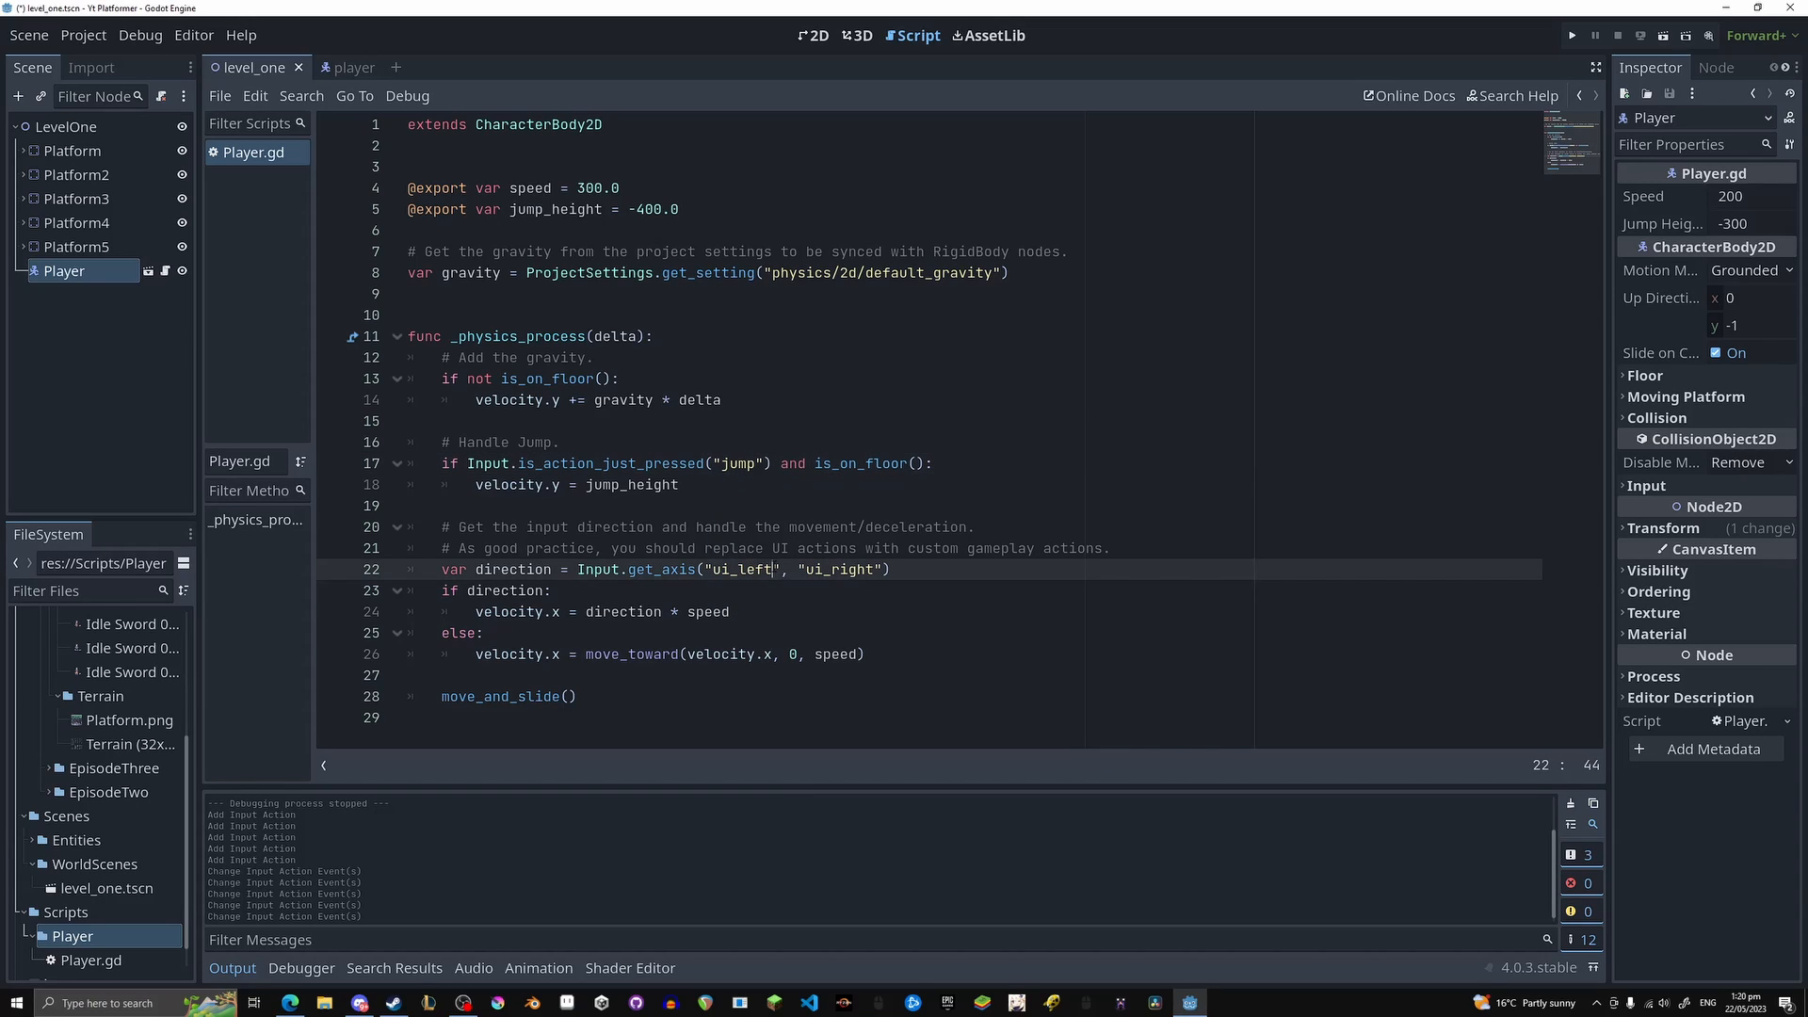
pyautogui.write('left')
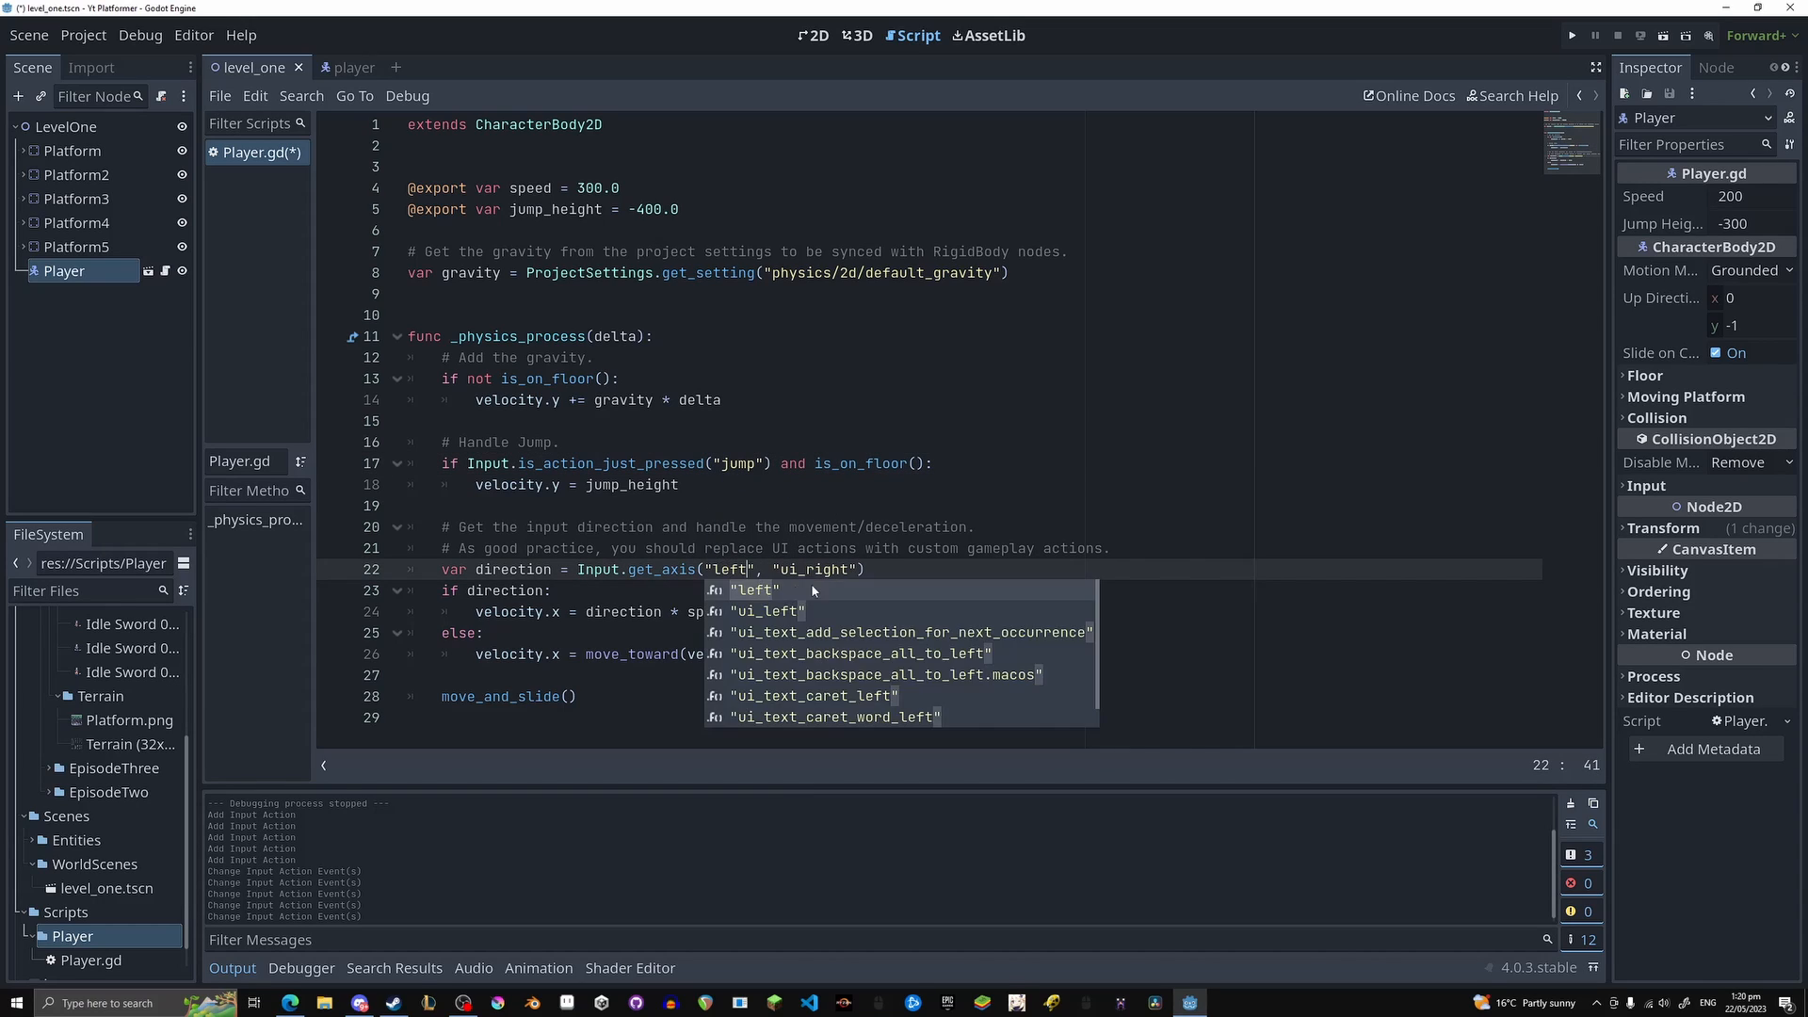
pyautogui.write('rig')
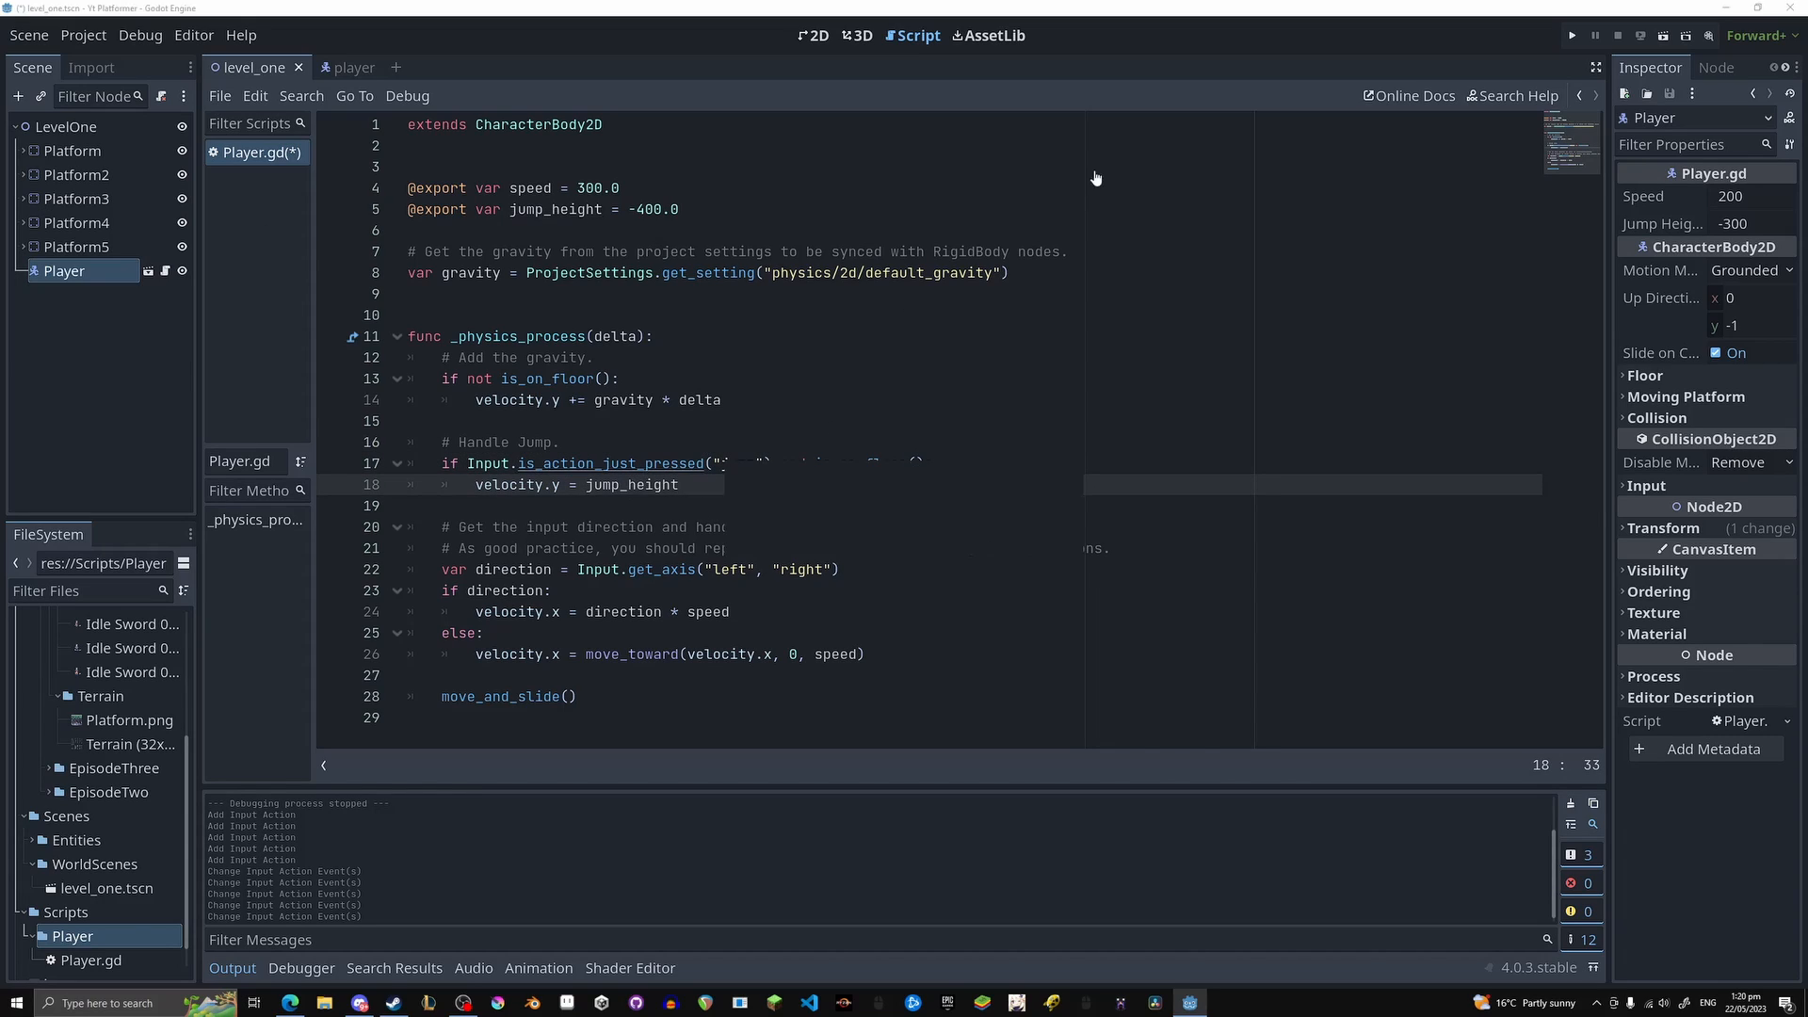
pyautogui.click(812, 35)
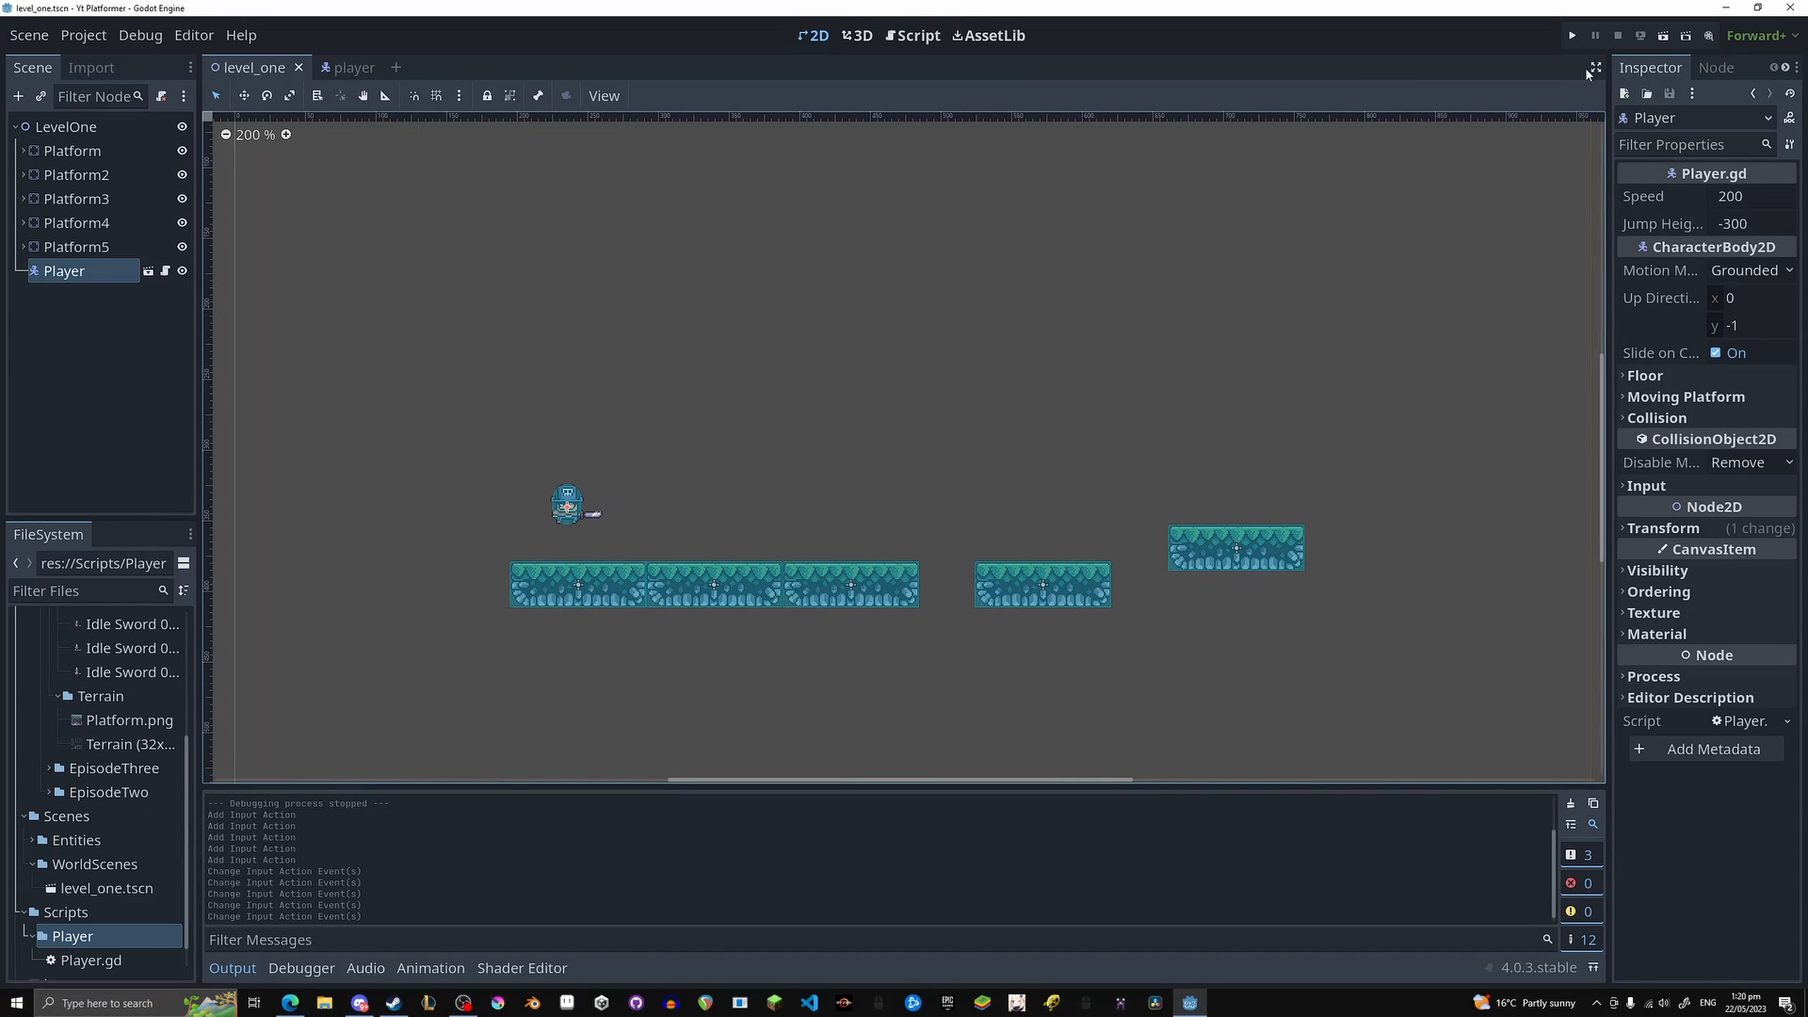
# Step: Test-run the game, close the game window, and open the Player script
pyautogui.click(1571, 36)
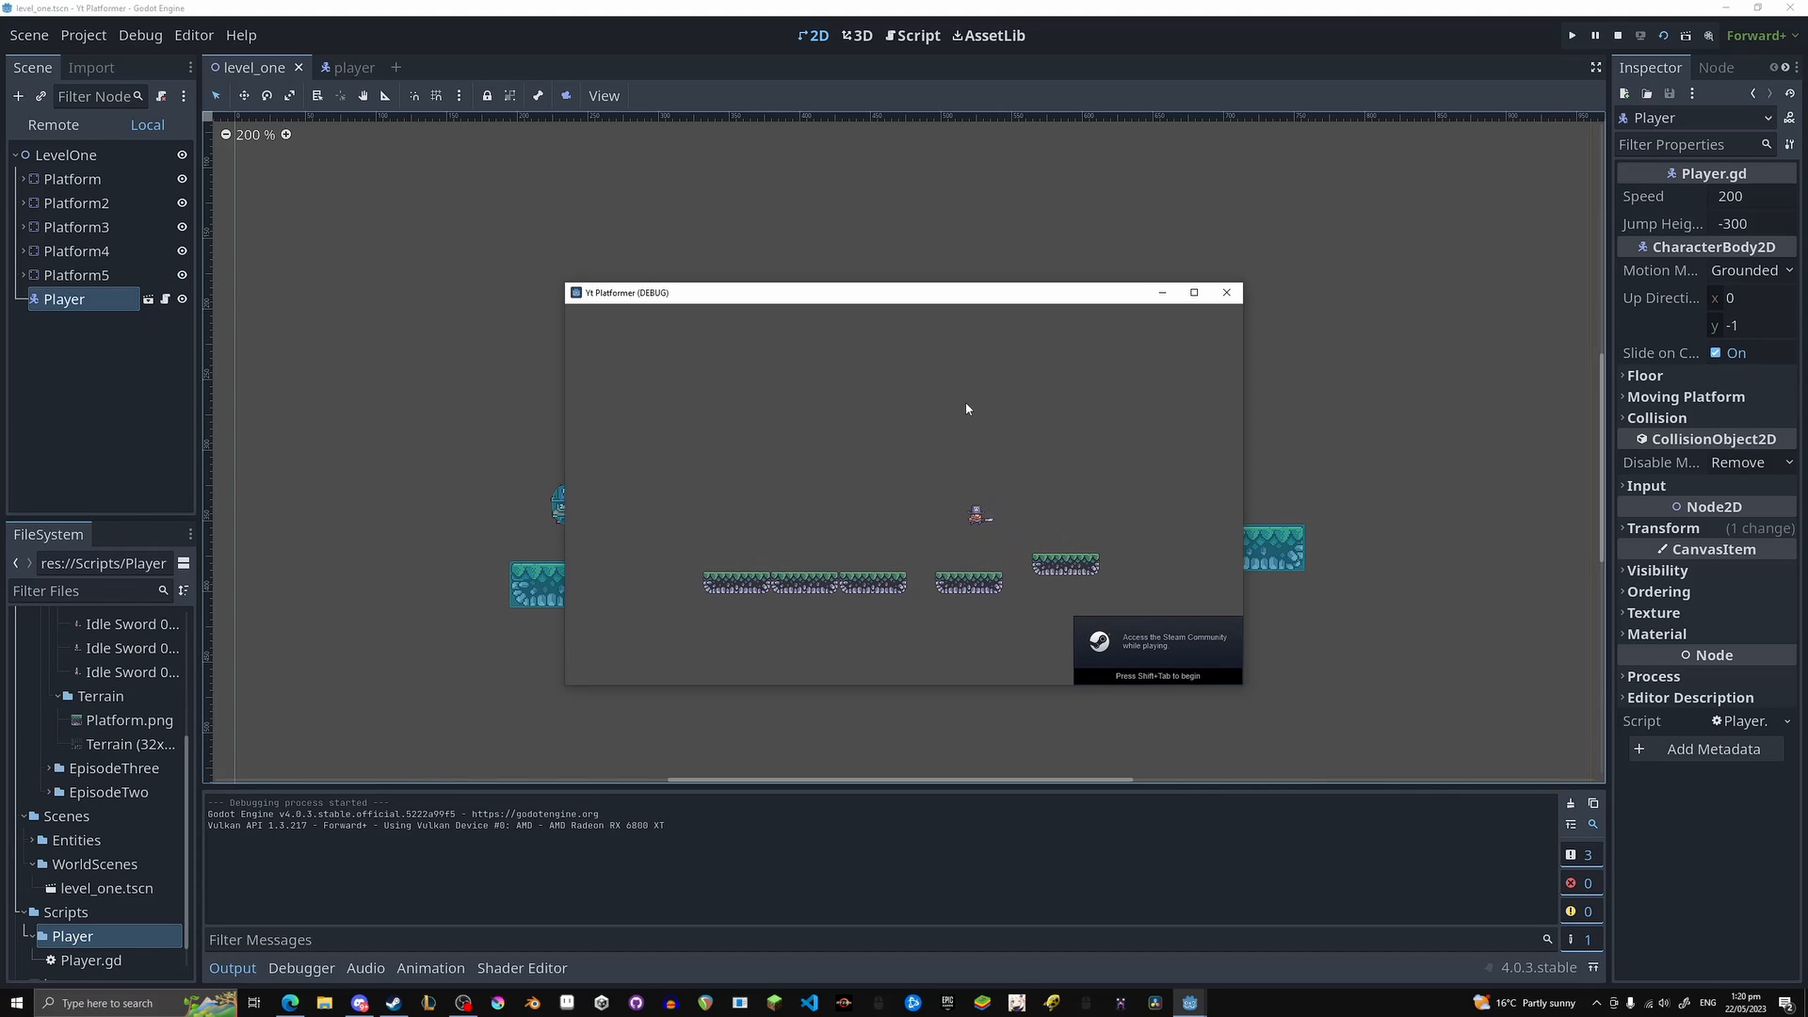
pyautogui.moveTo(1226, 292)
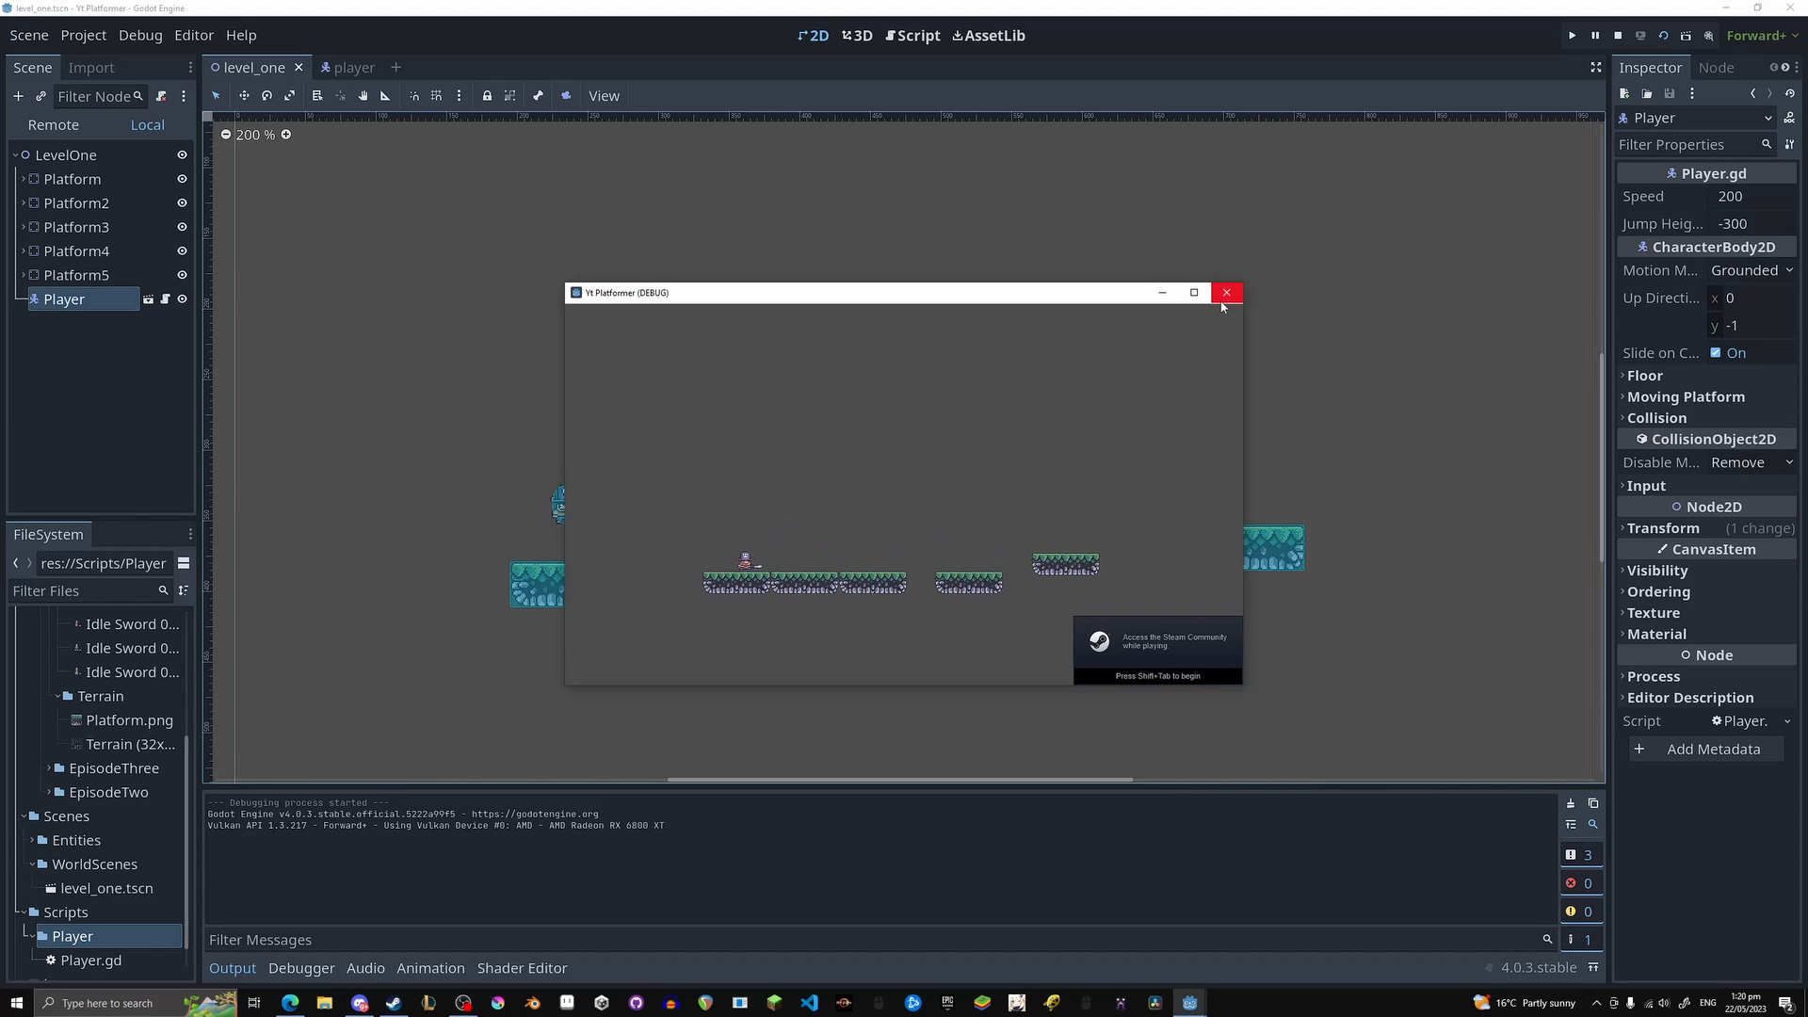
pyautogui.click(1227, 292)
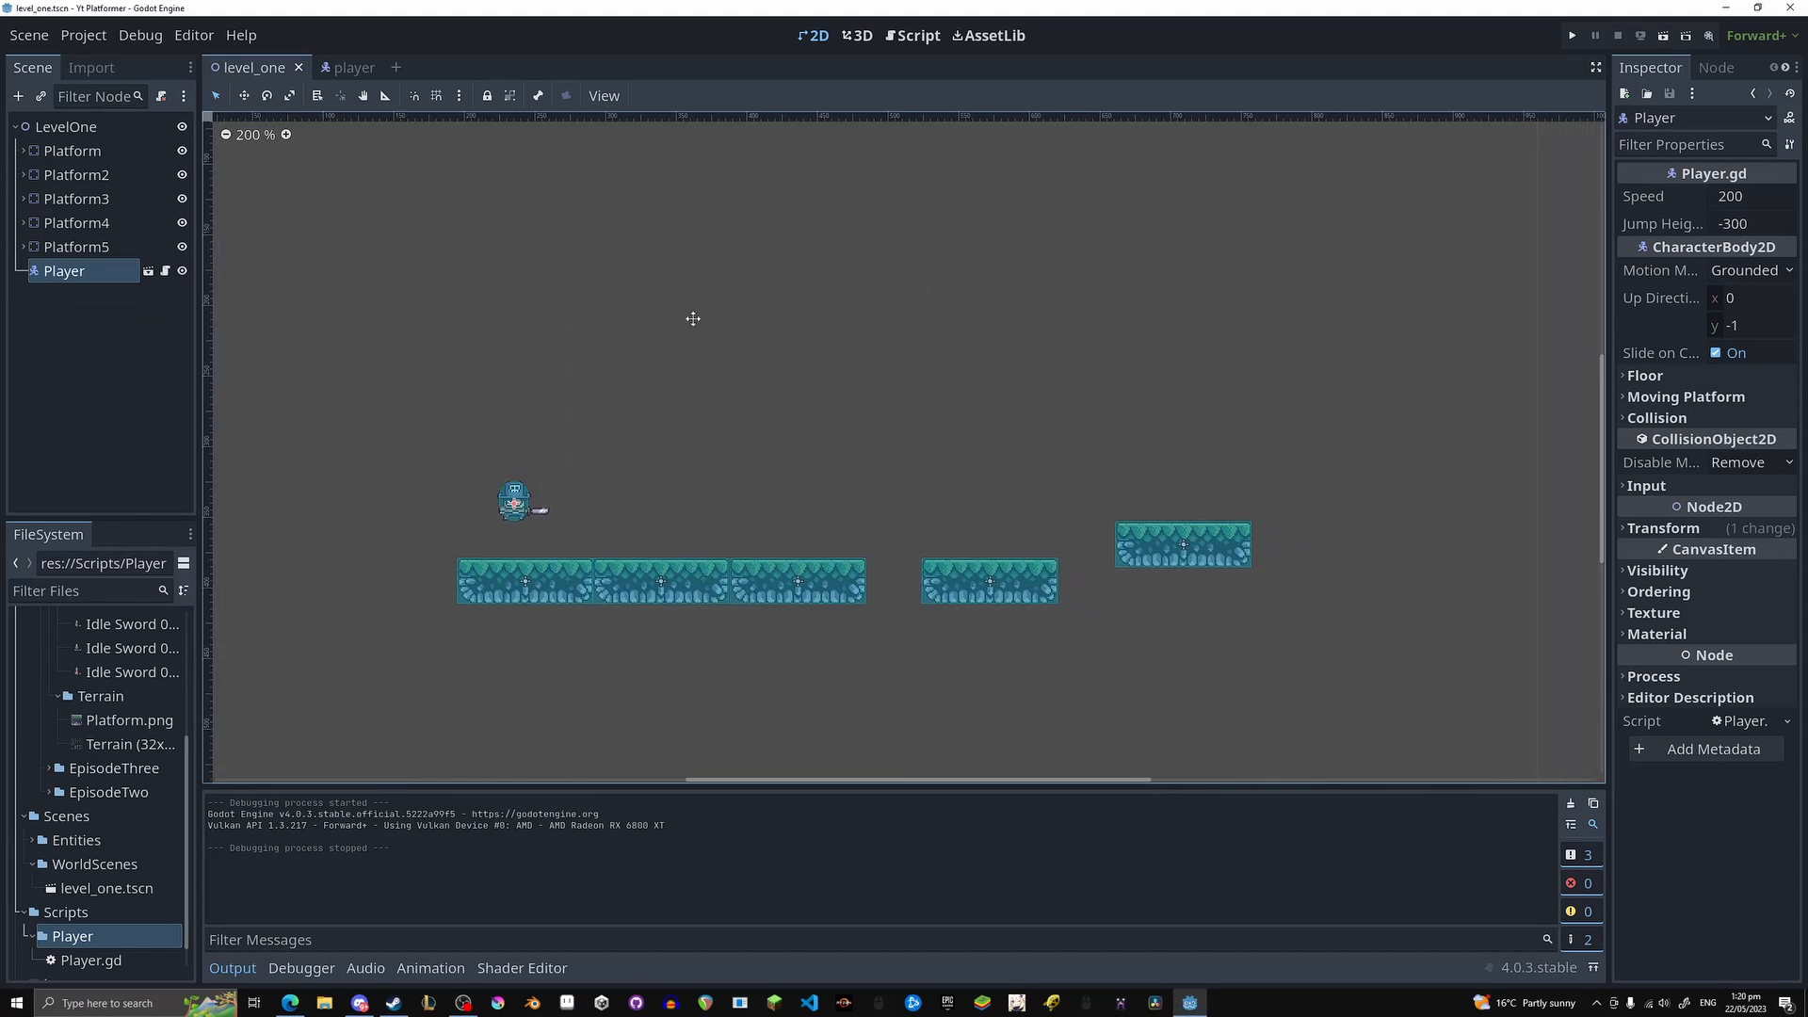
pyautogui.scroll(-3)
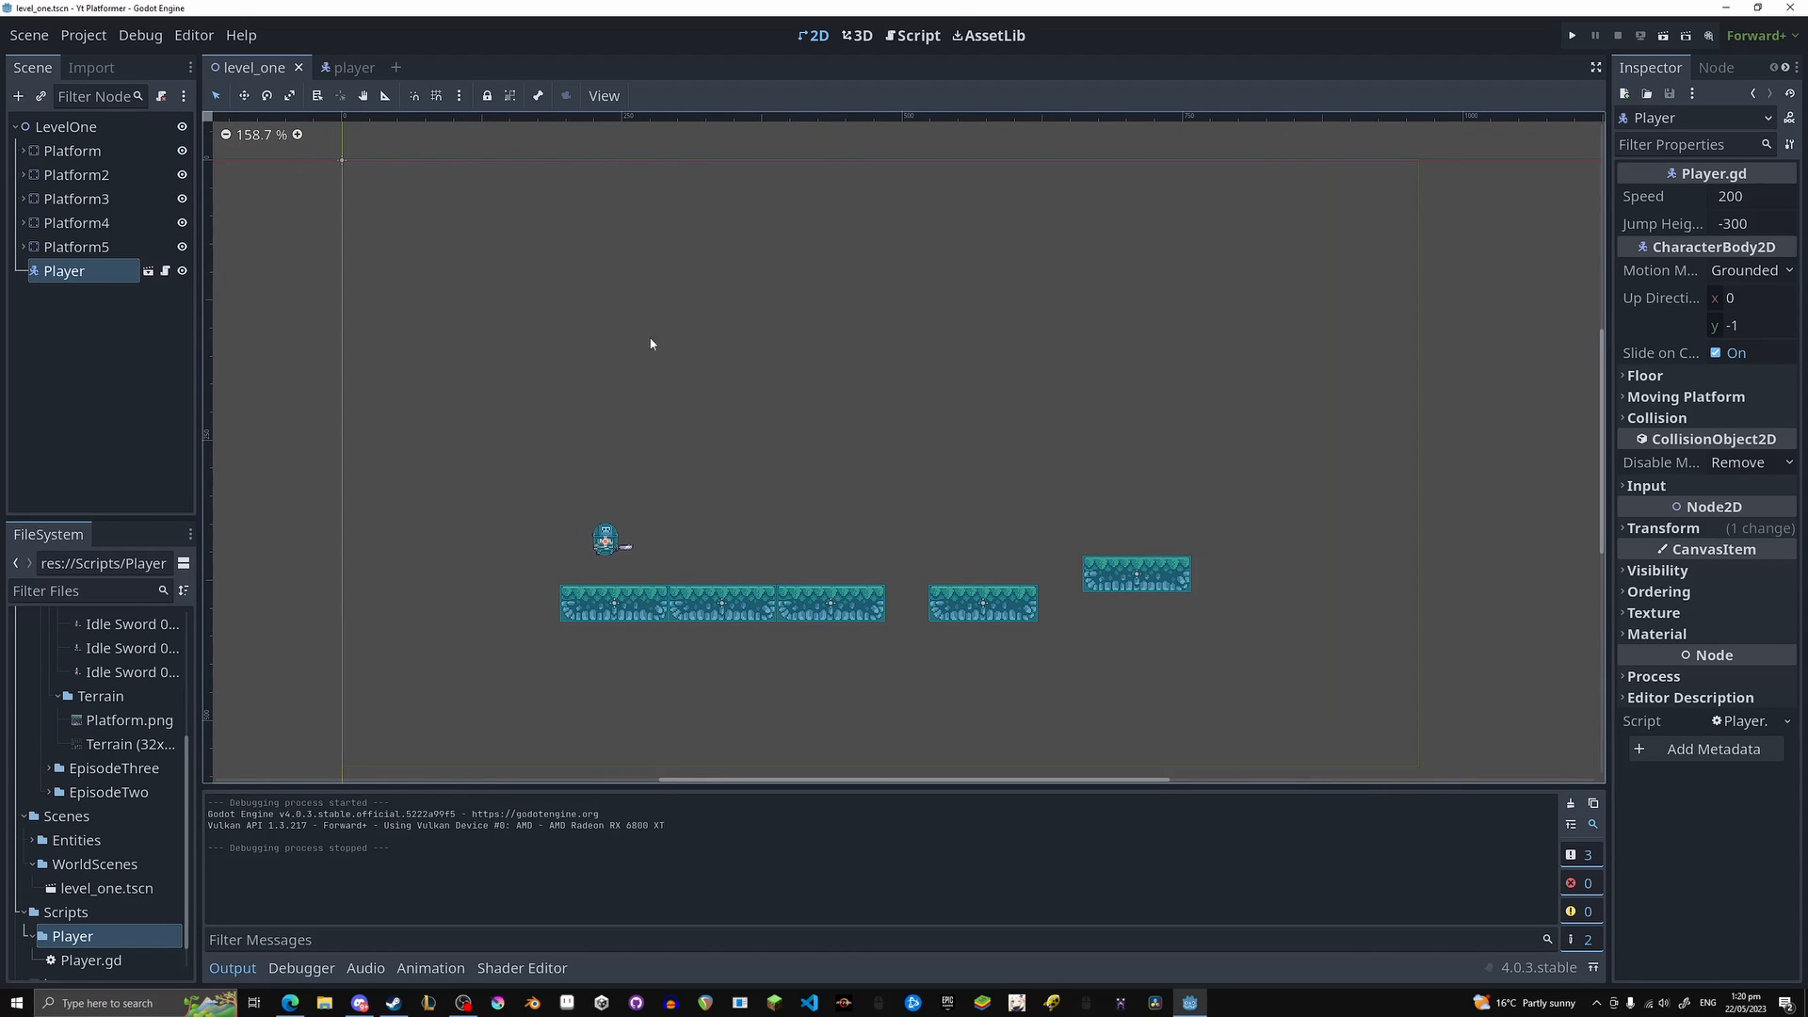
pyautogui.moveTo(150, 274)
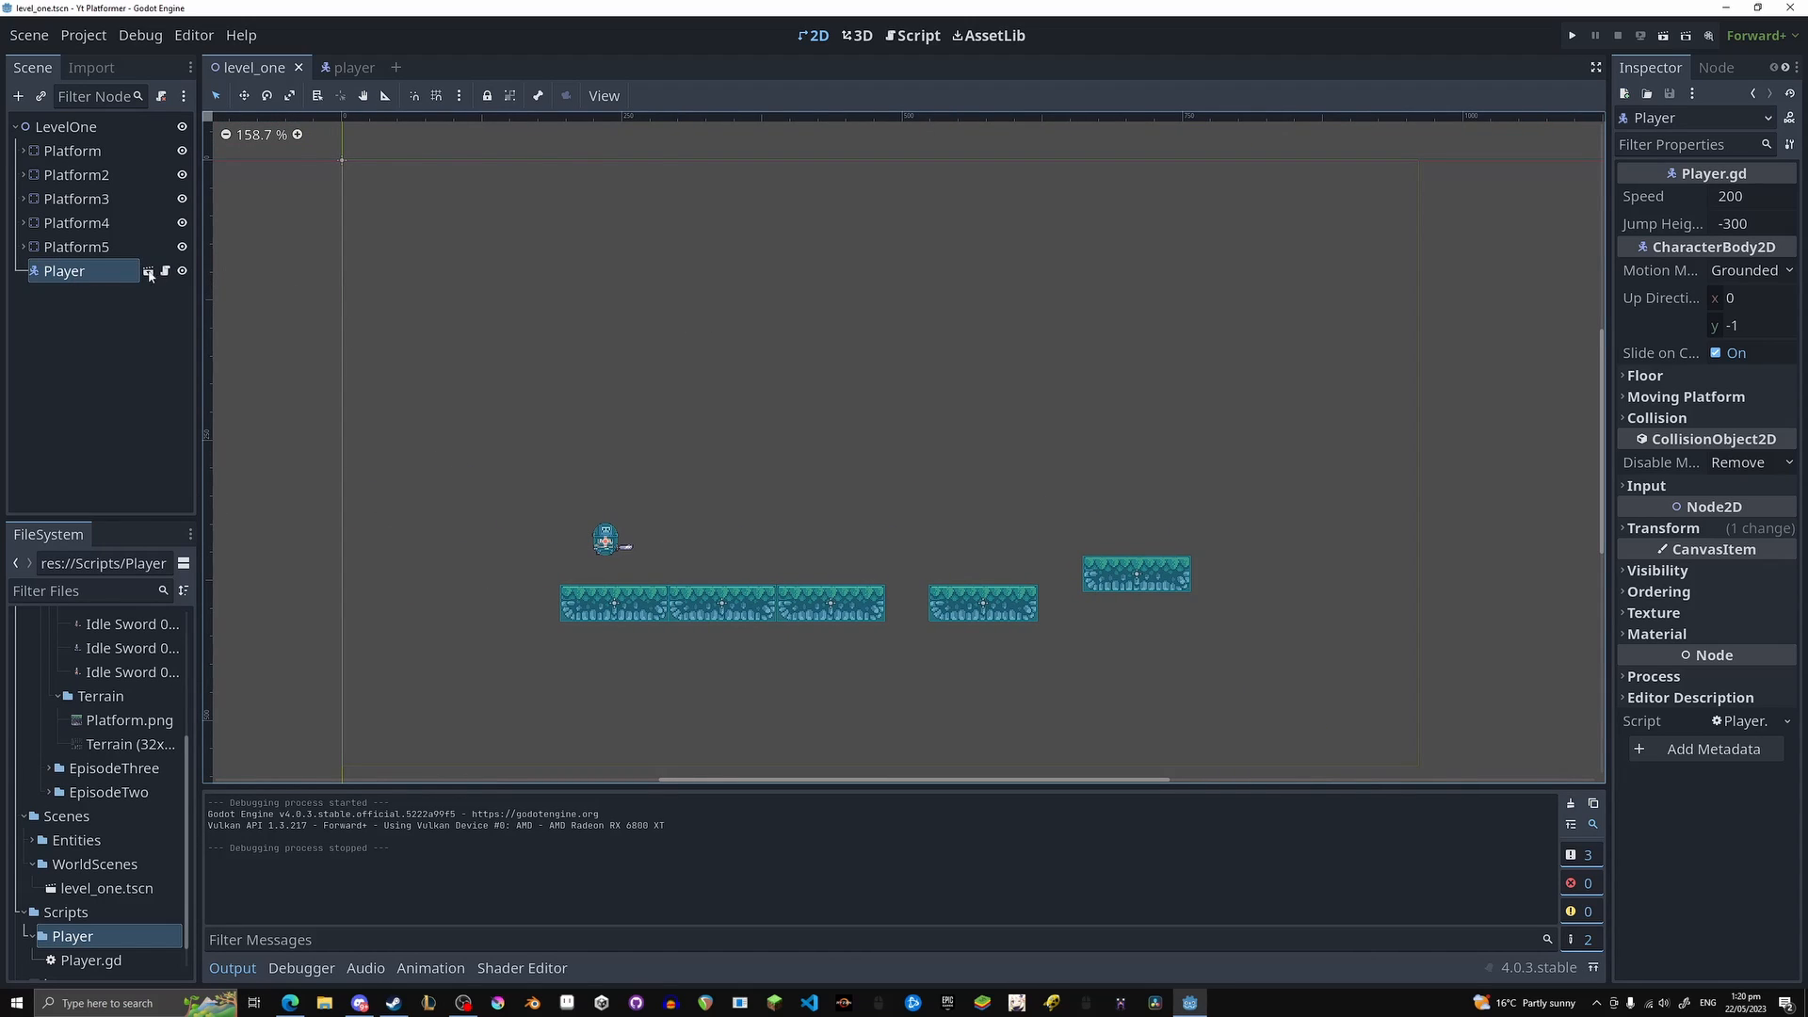
pyautogui.click(335, 67)
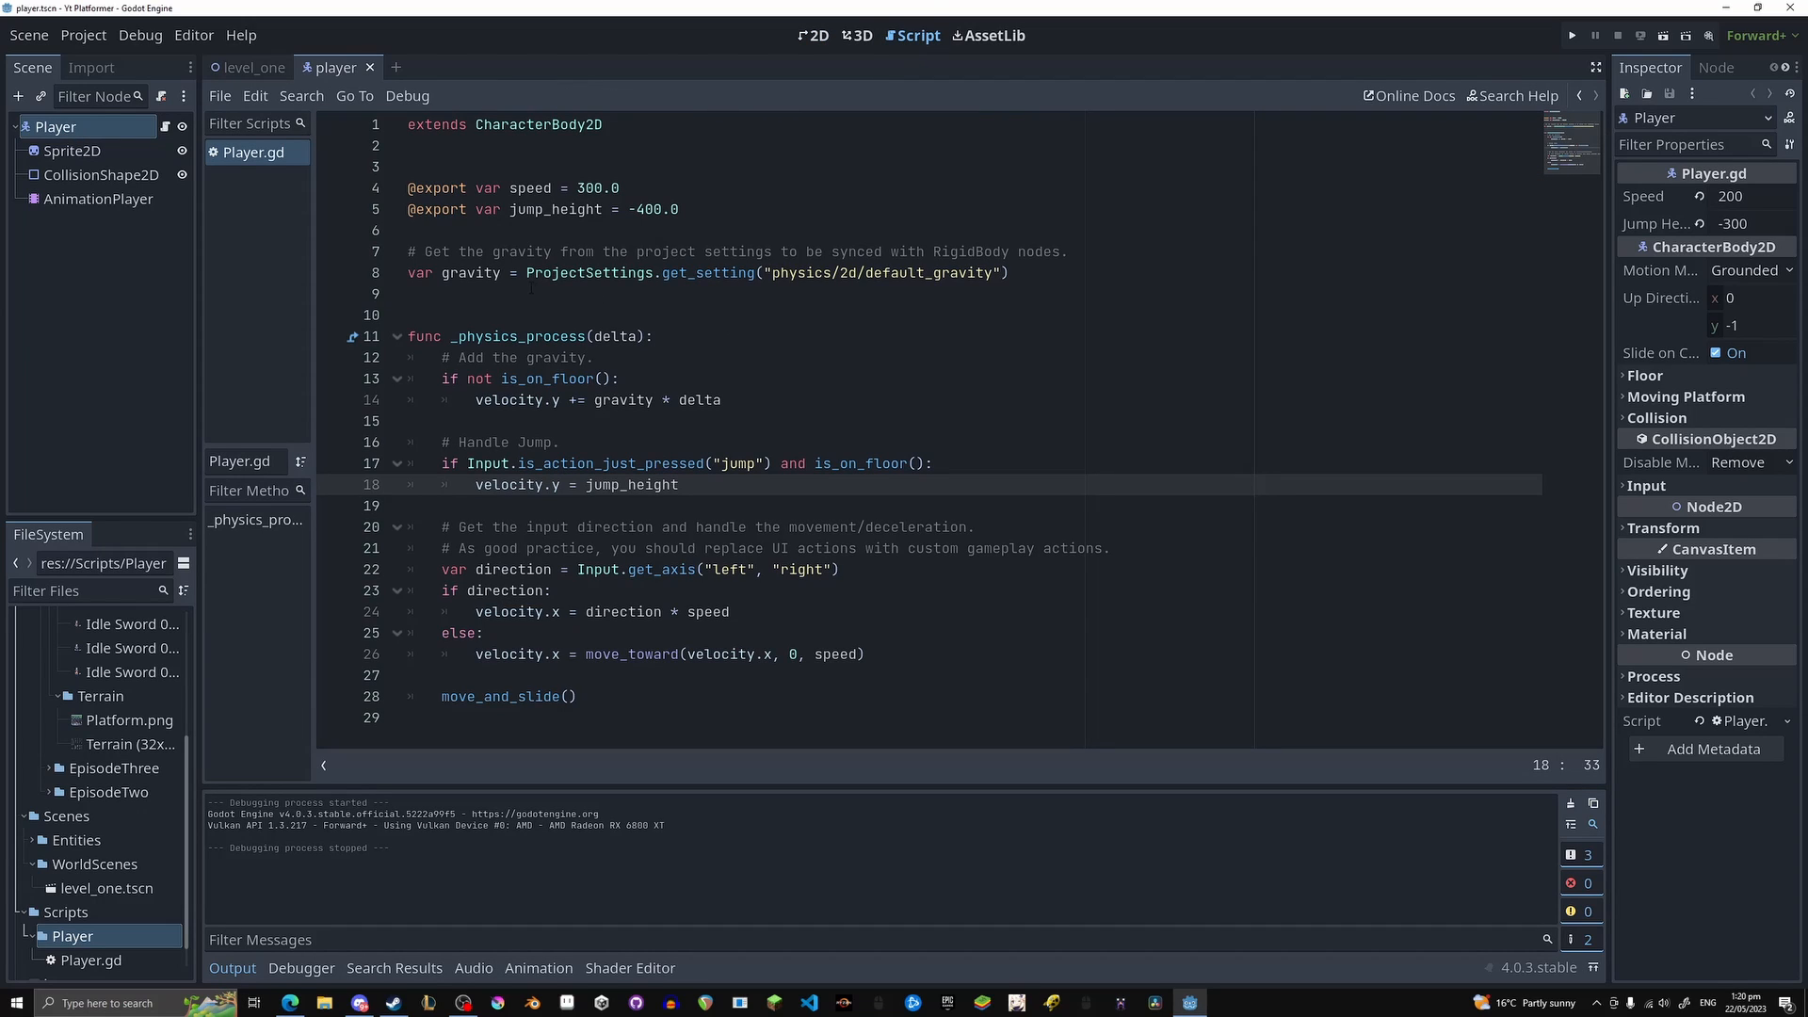
pyautogui.moveTo(96, 213)
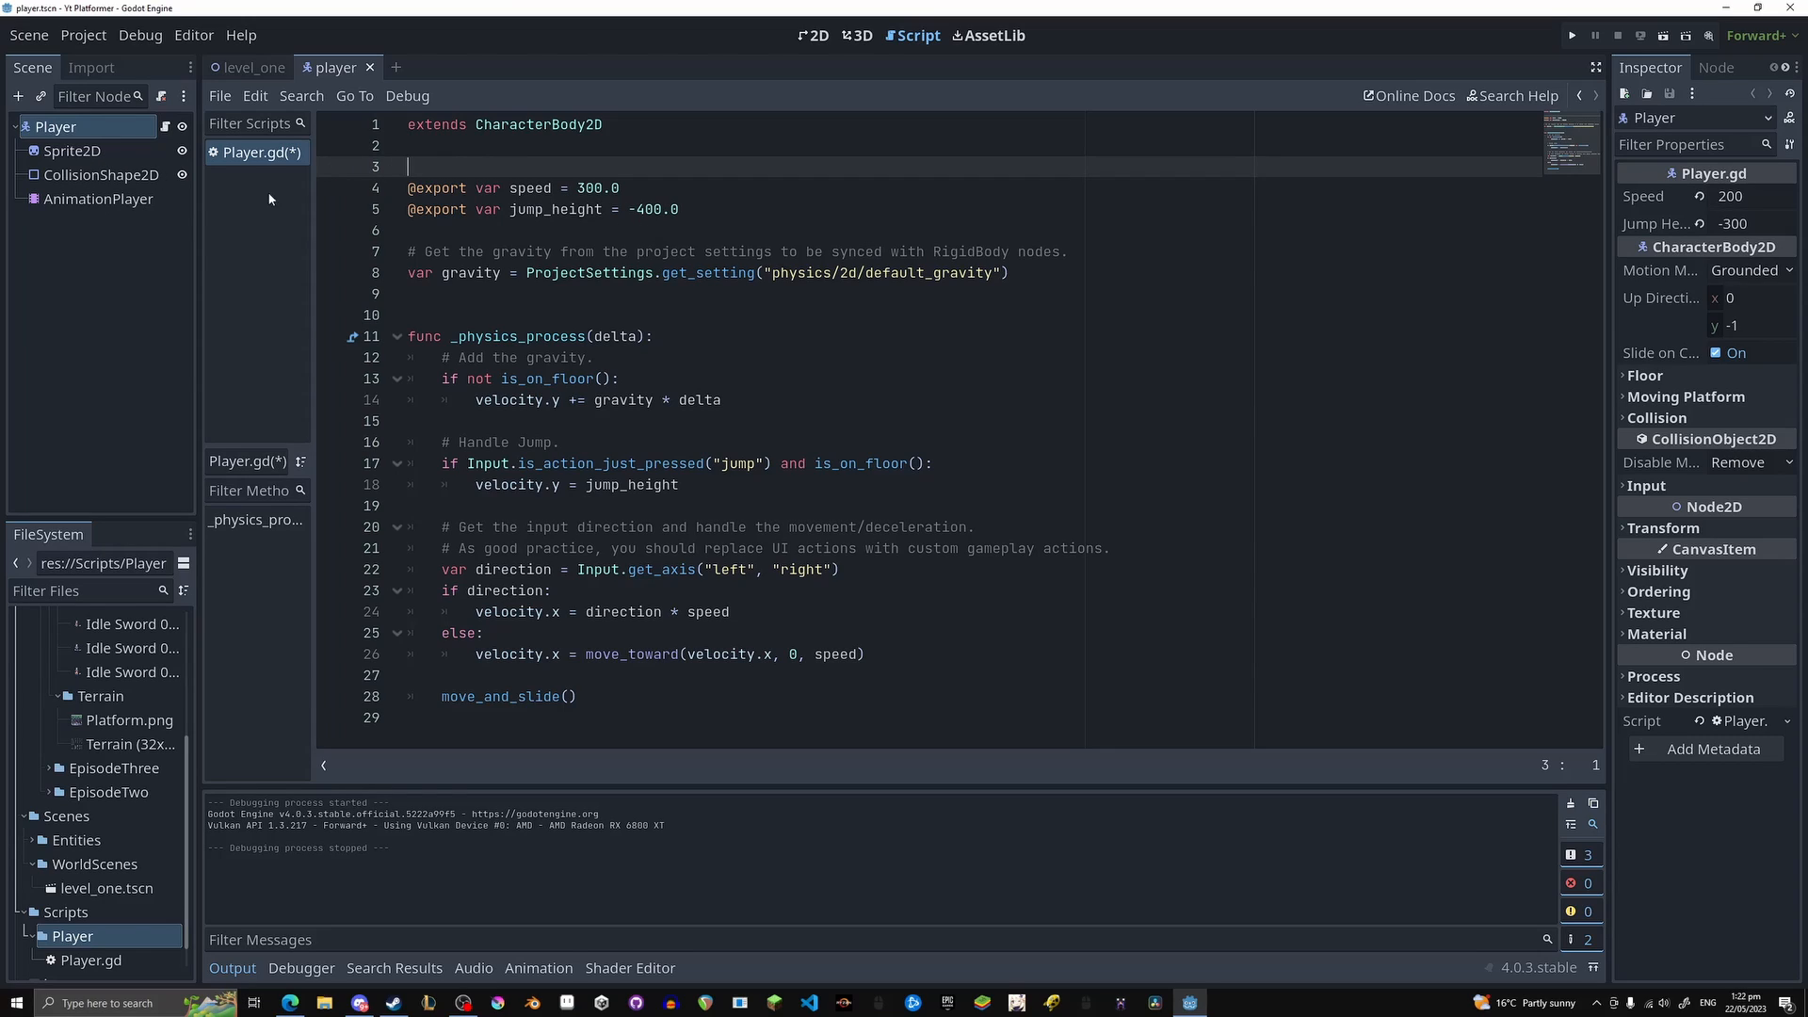
pyautogui.write('@export var')
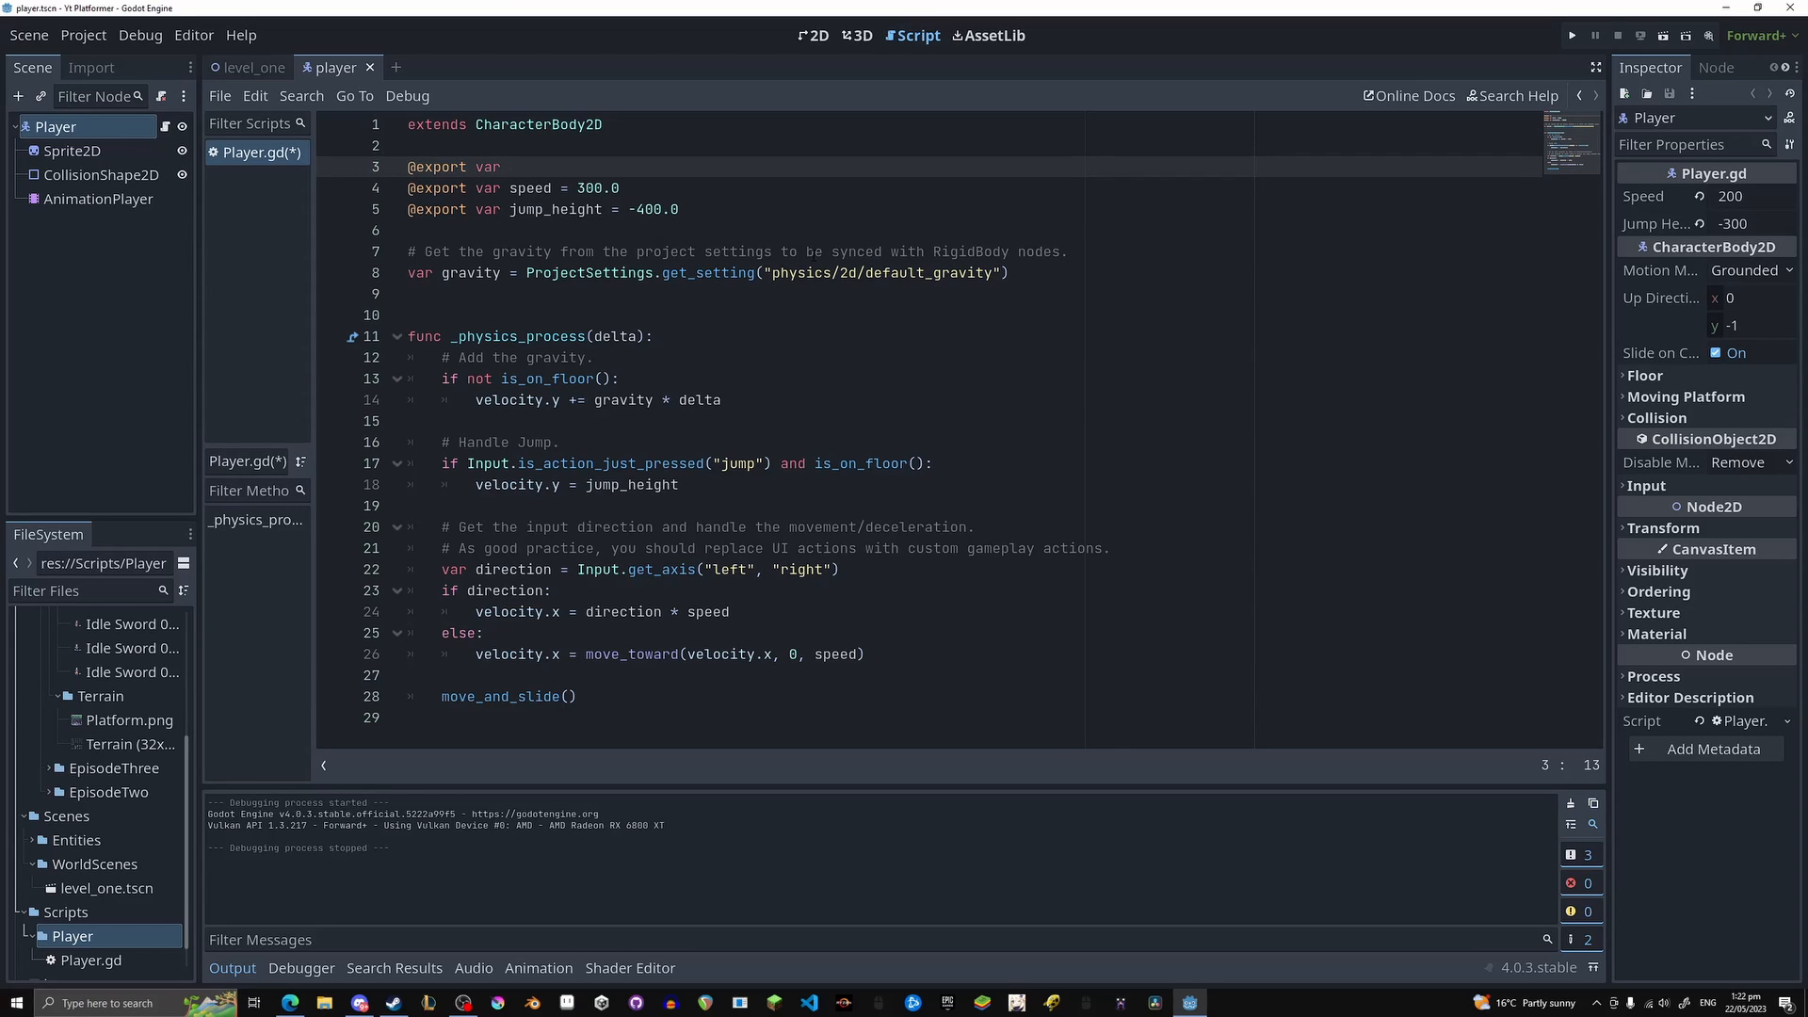
pyautogui.write('animation')
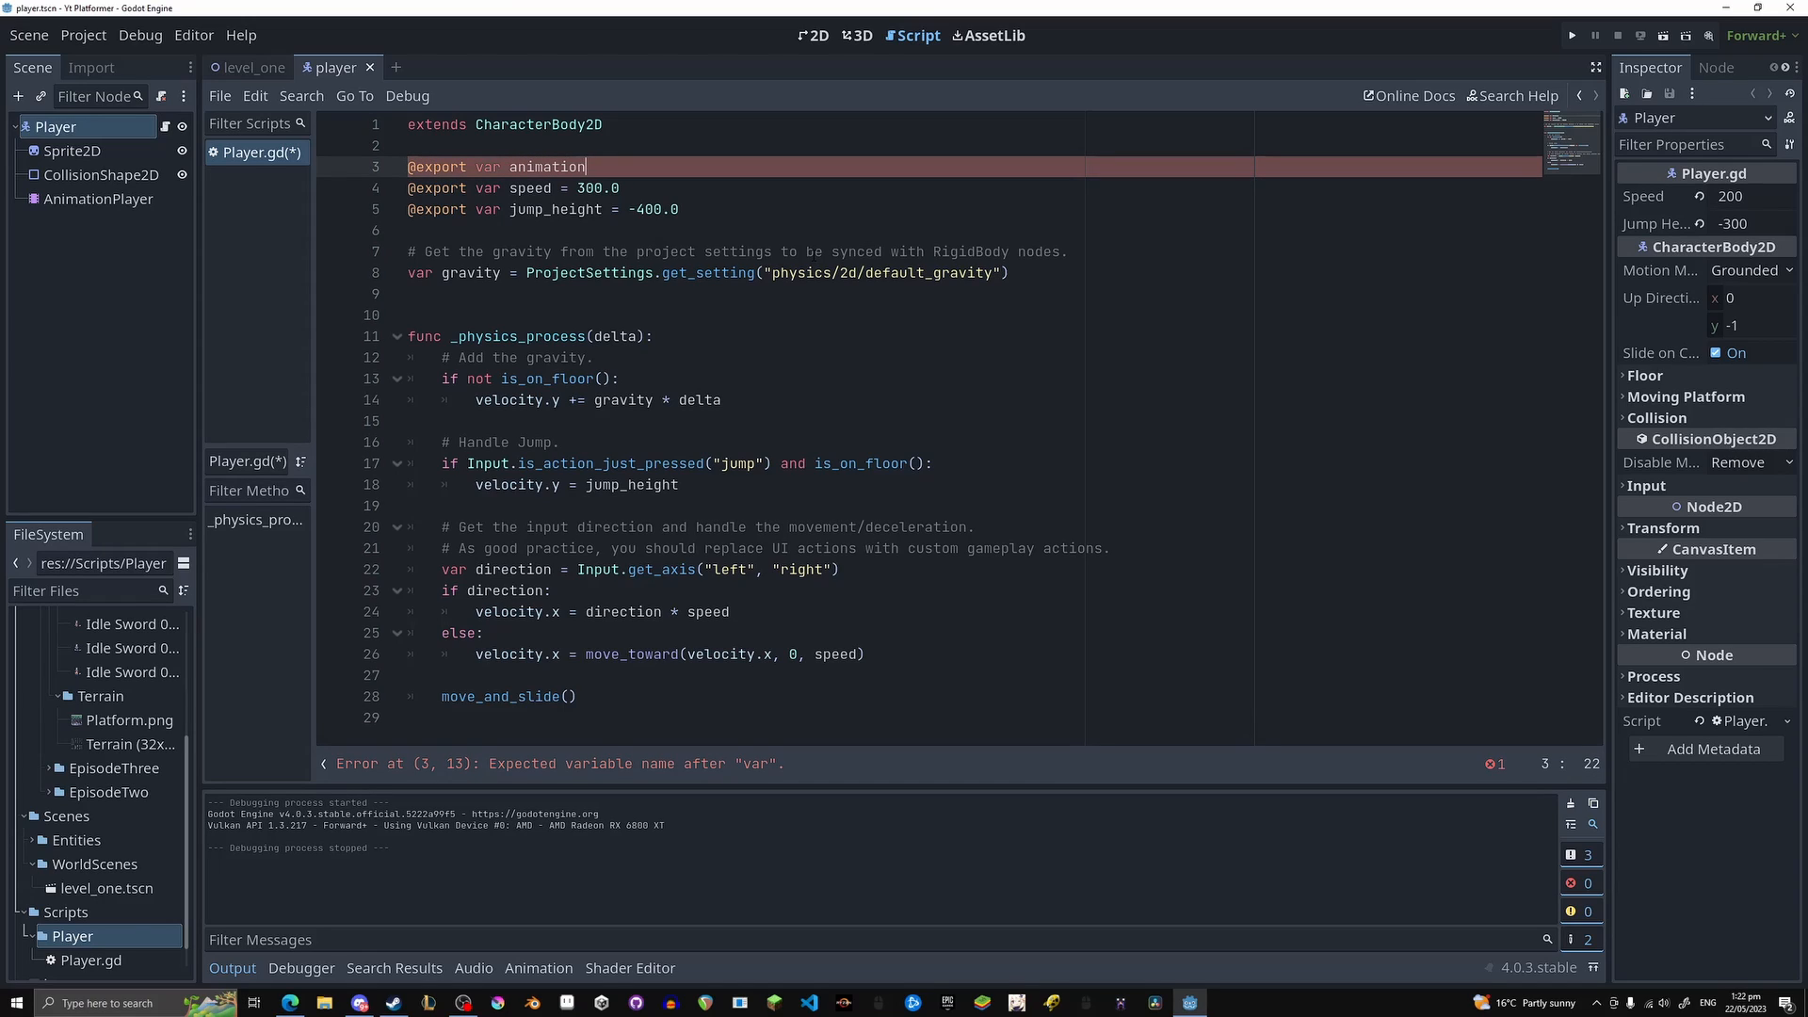
pyautogui.write('_player')
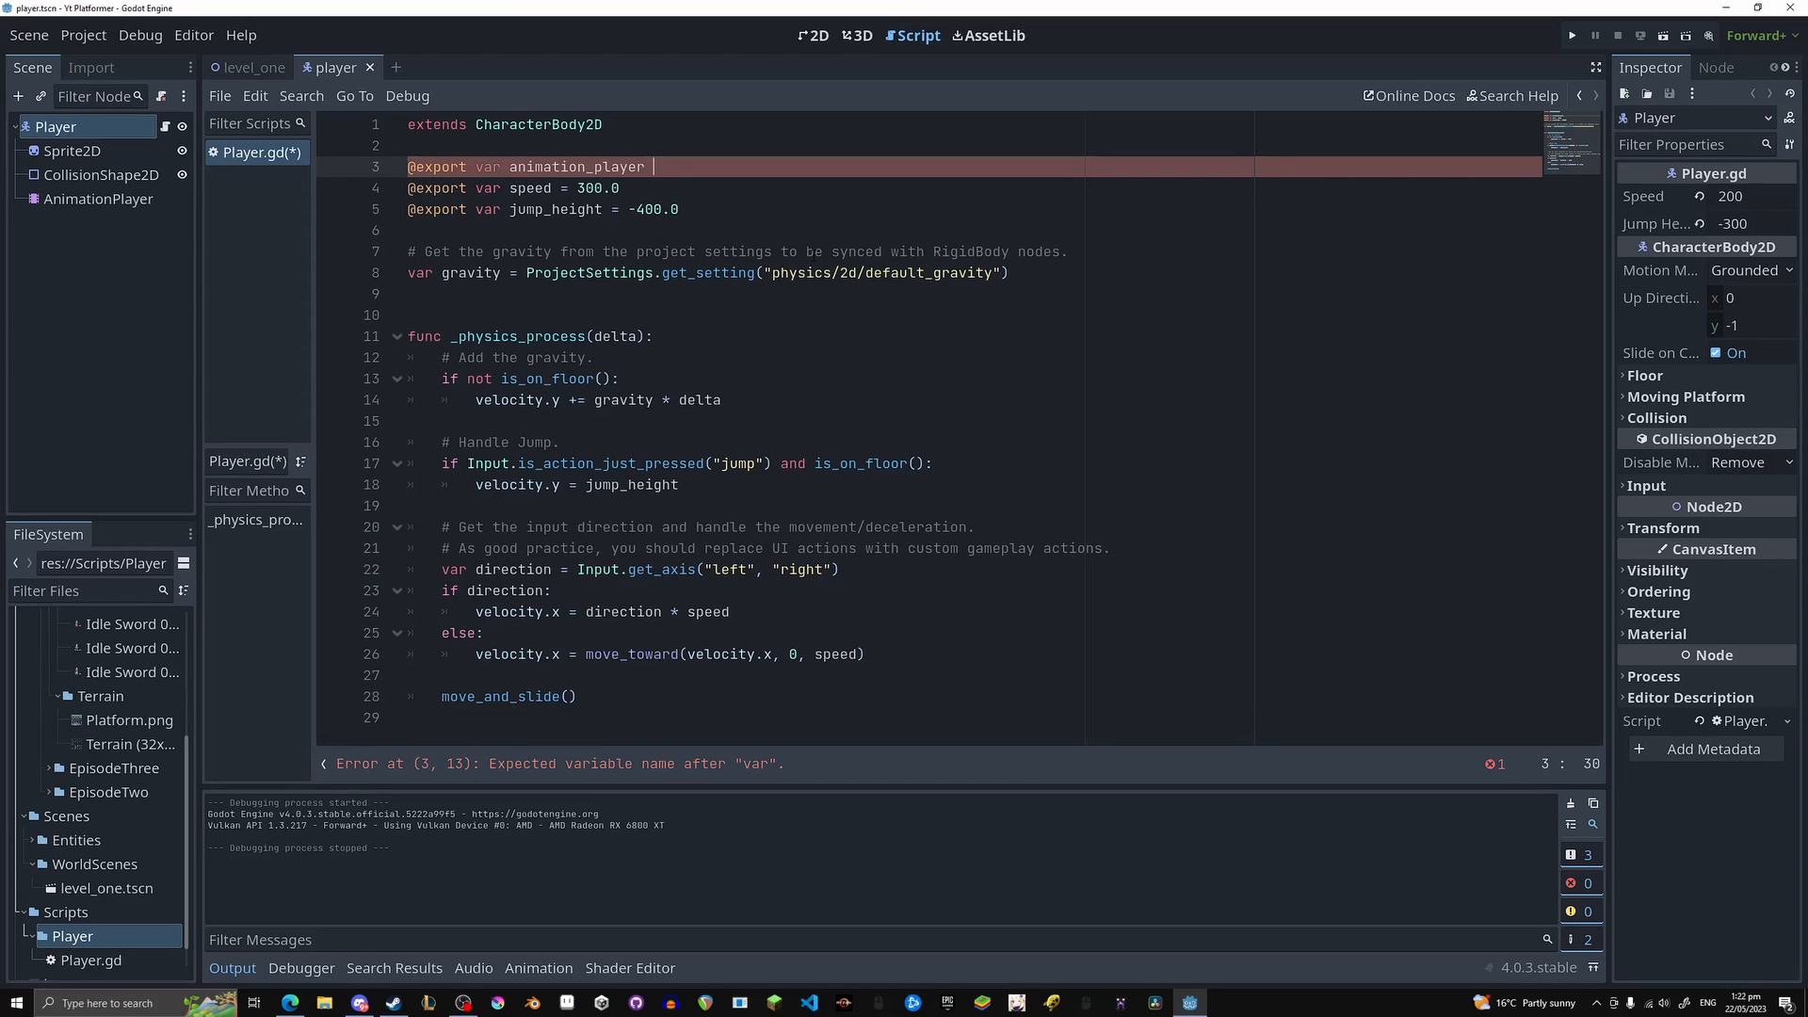
pyautogui.write(': AnimationPlayer')
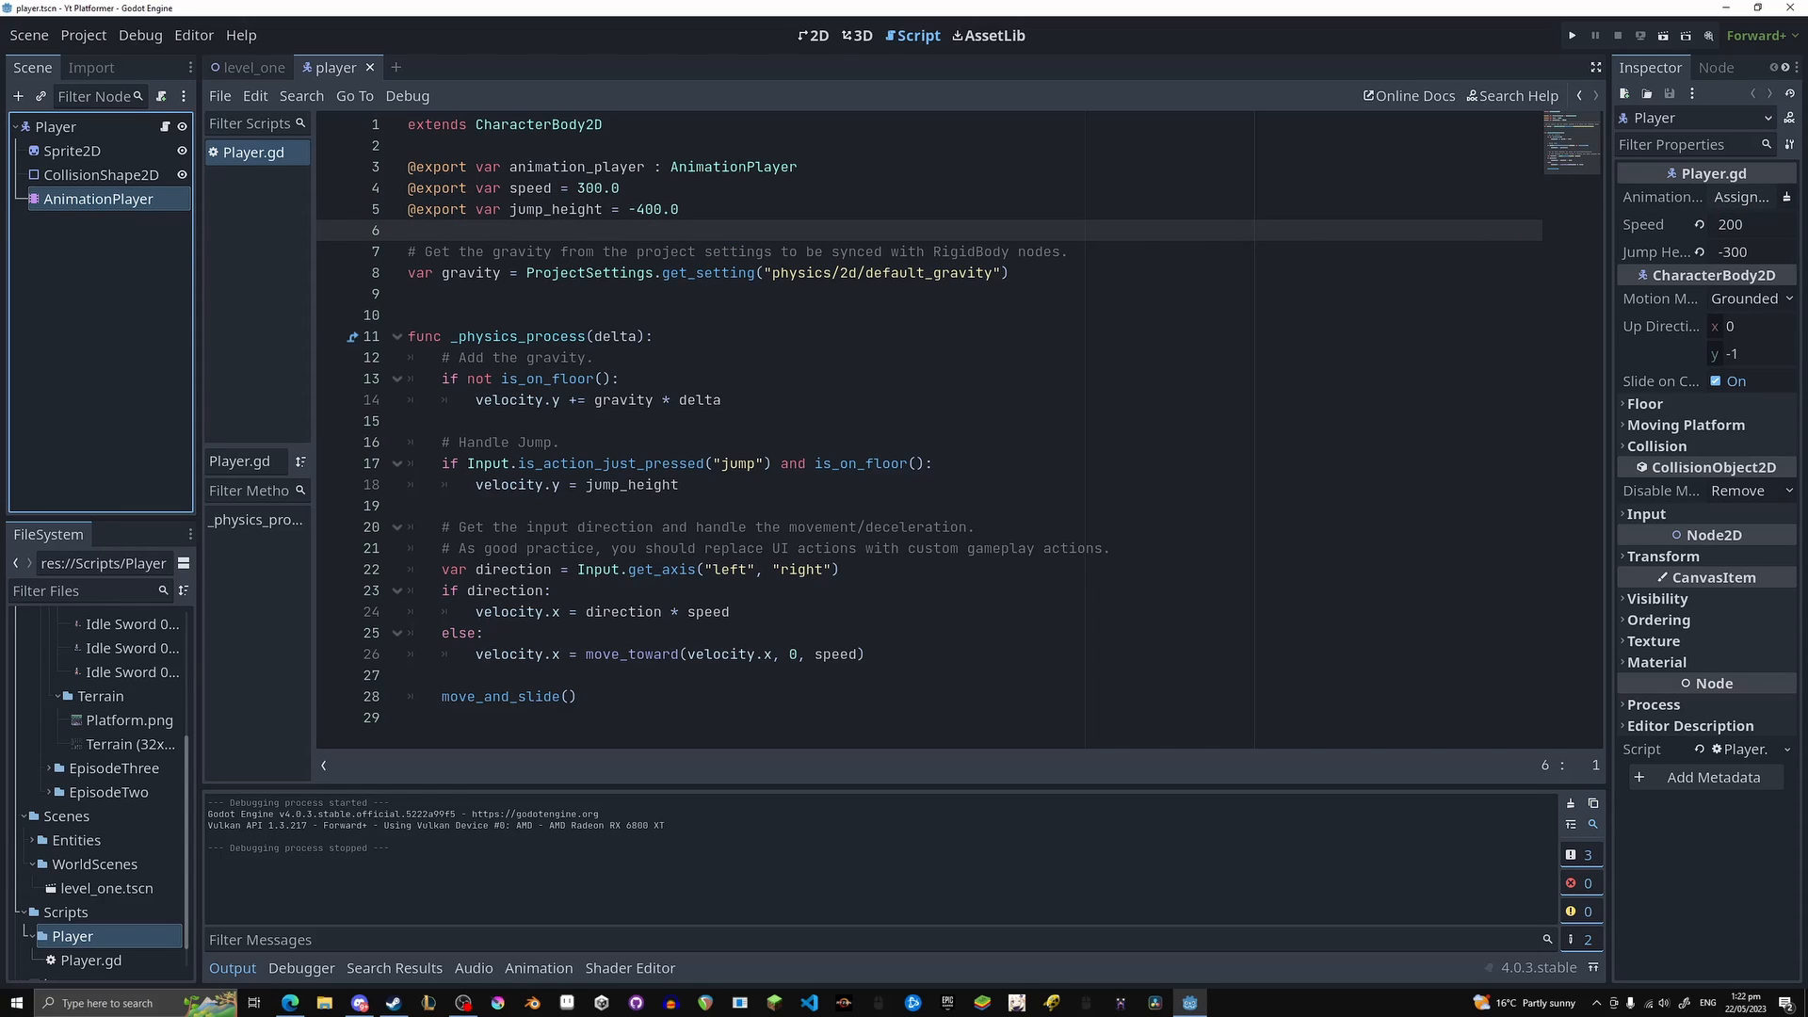
pyautogui.doubleClick(436, 165)
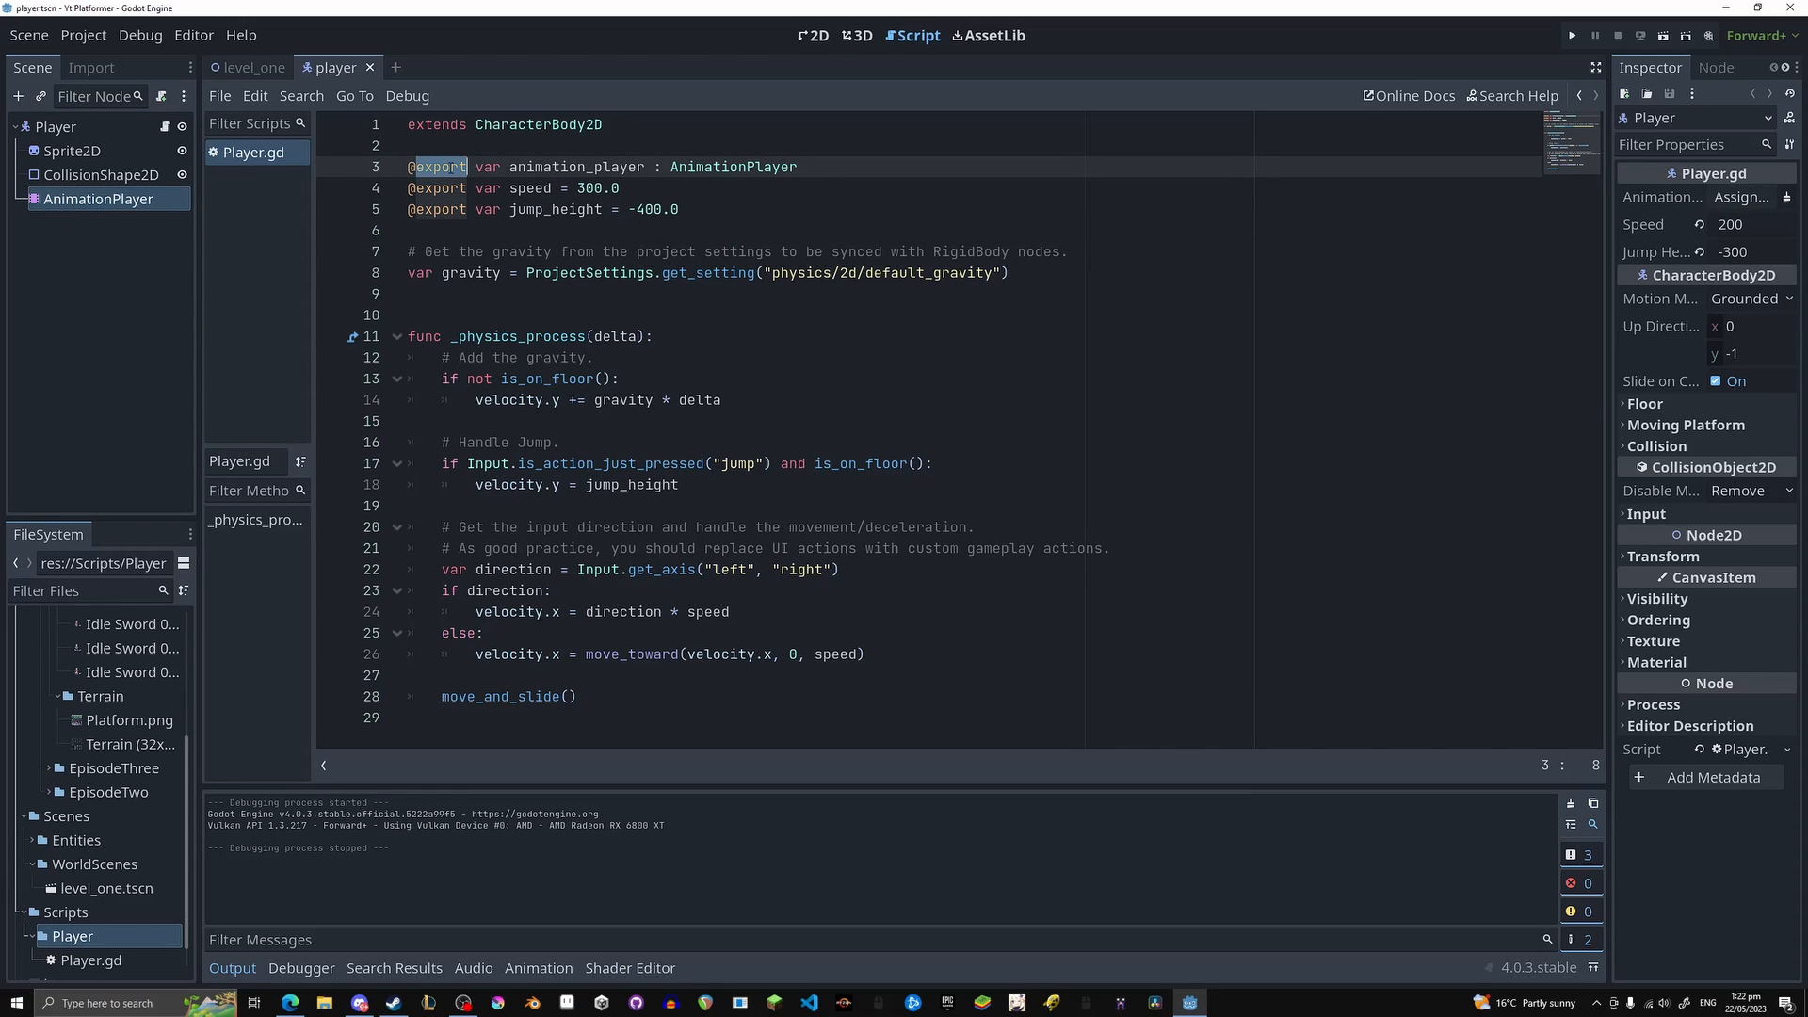
pyautogui.write('@onready')
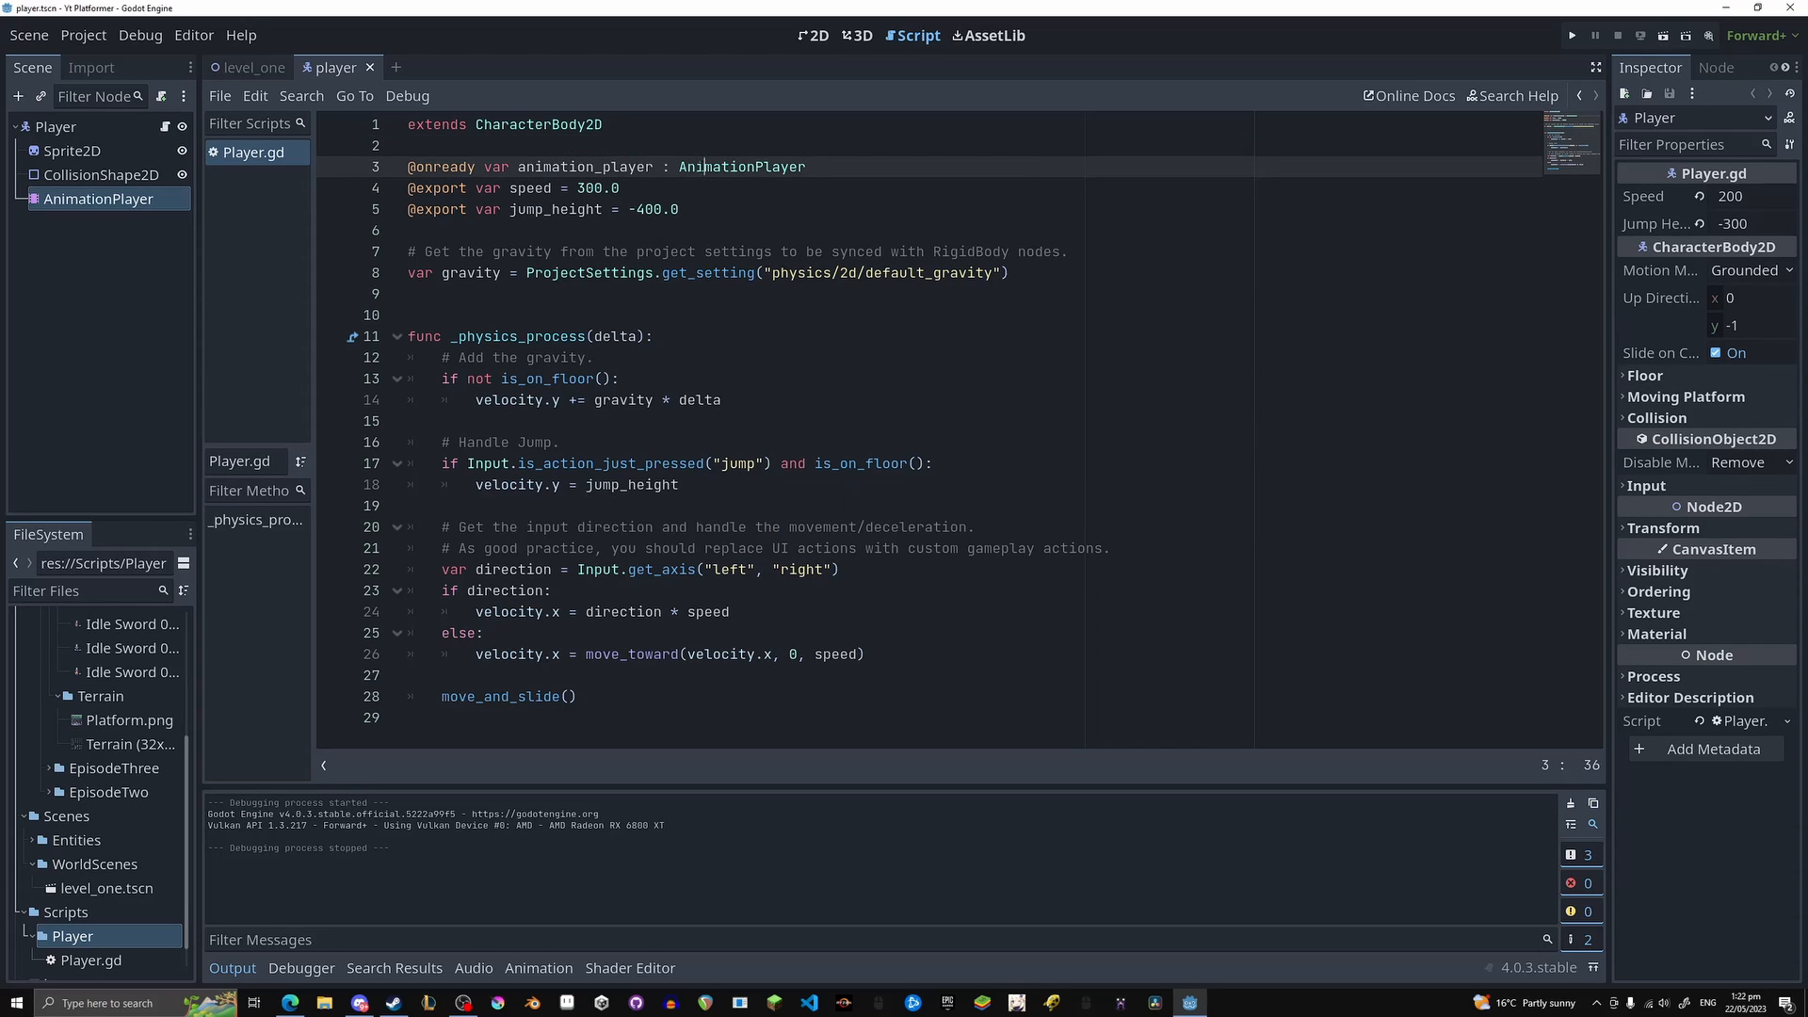
pyautogui.press('Backspace')
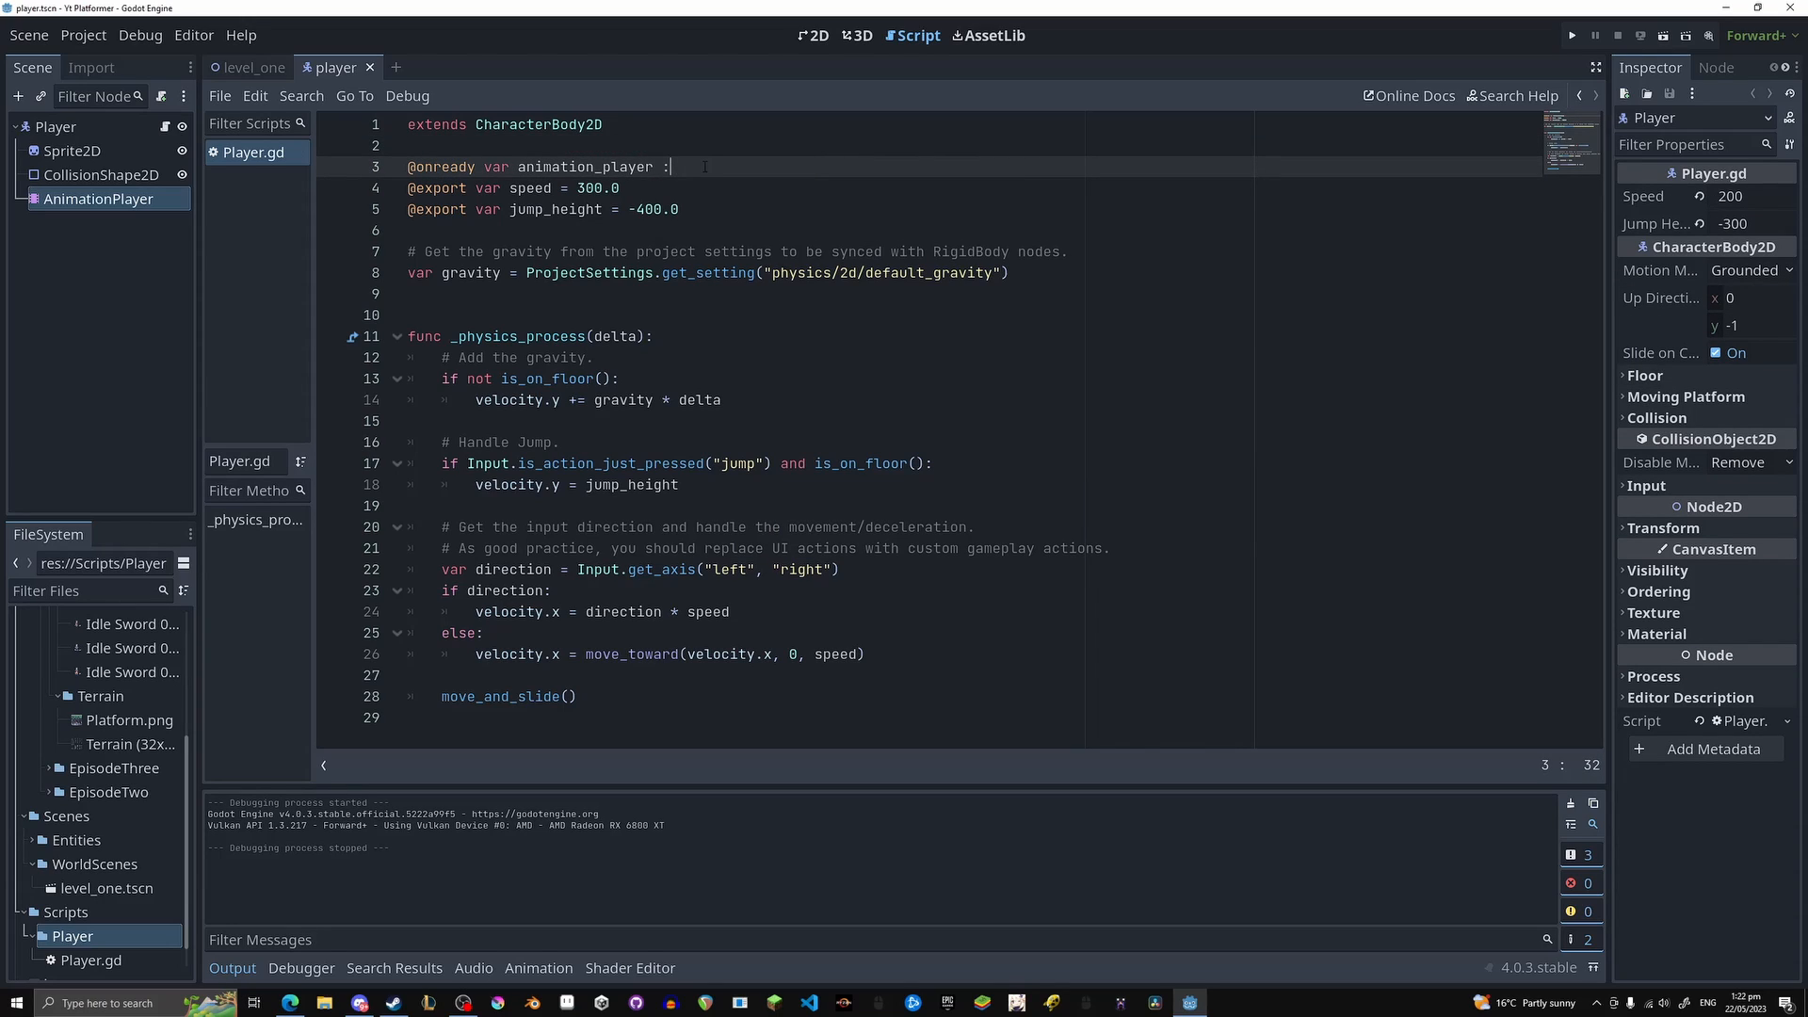
pyautogui.write('=')
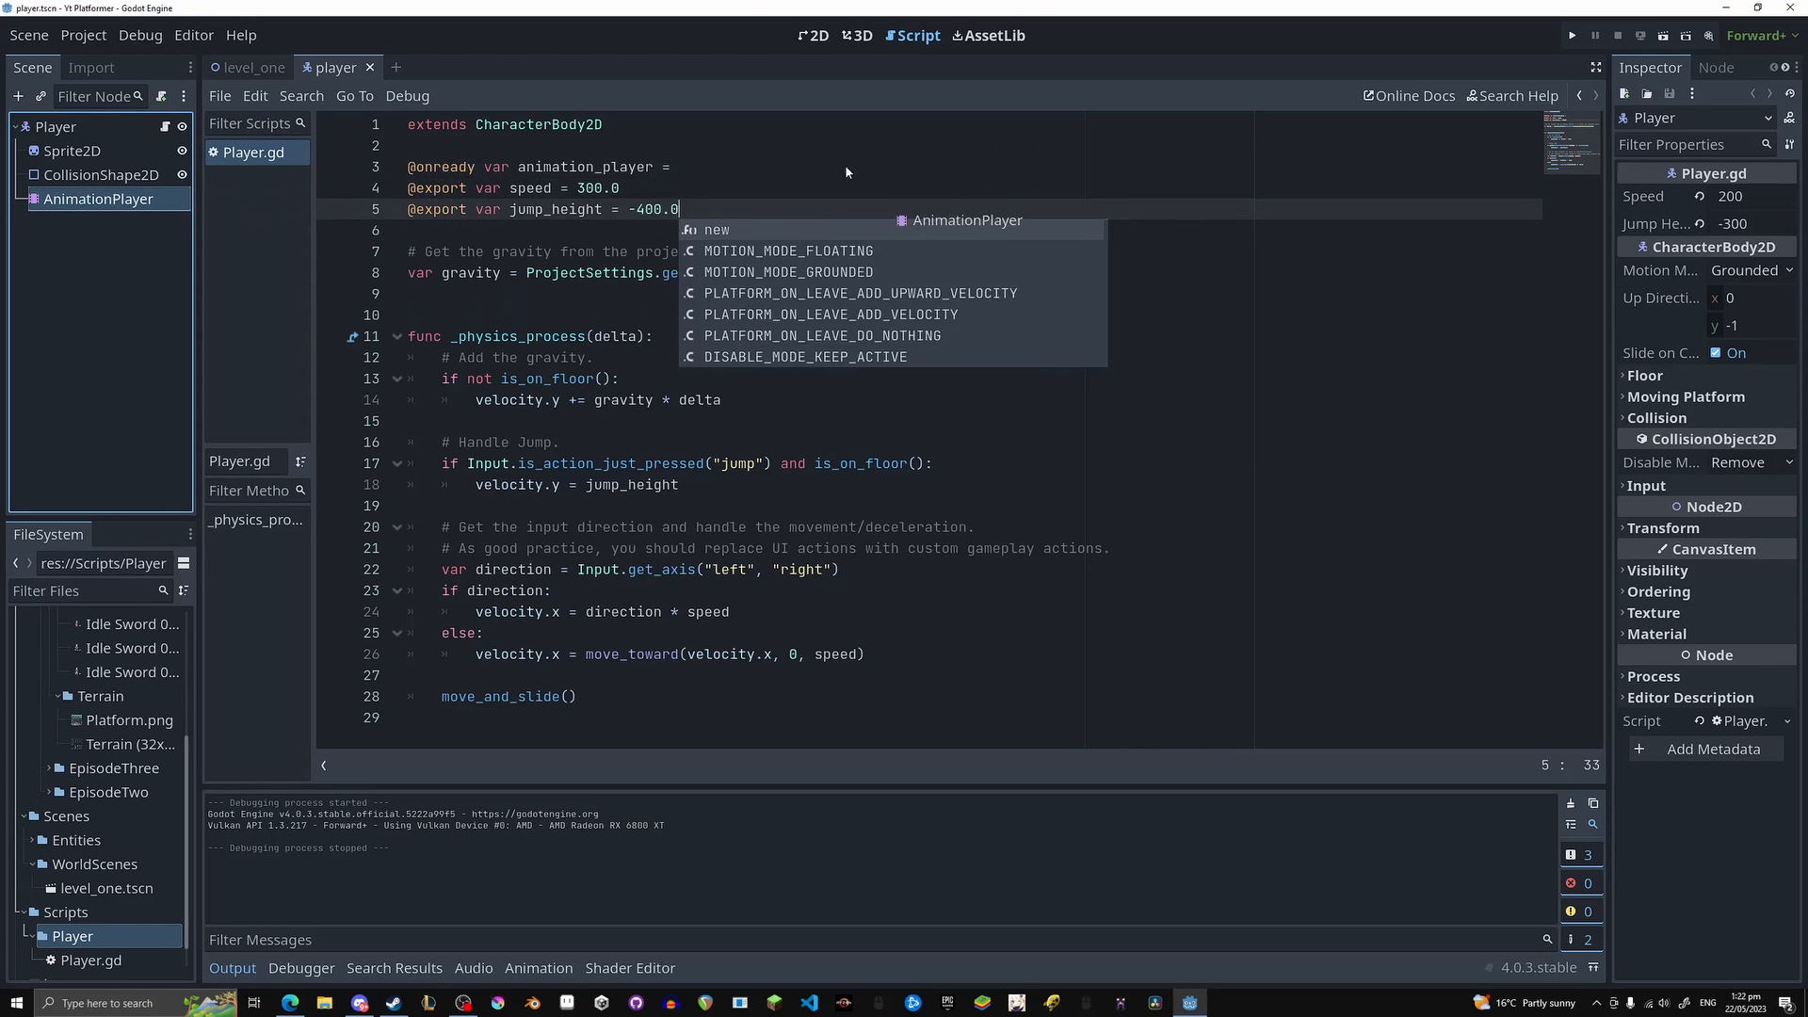
pyautogui.click(967, 220)
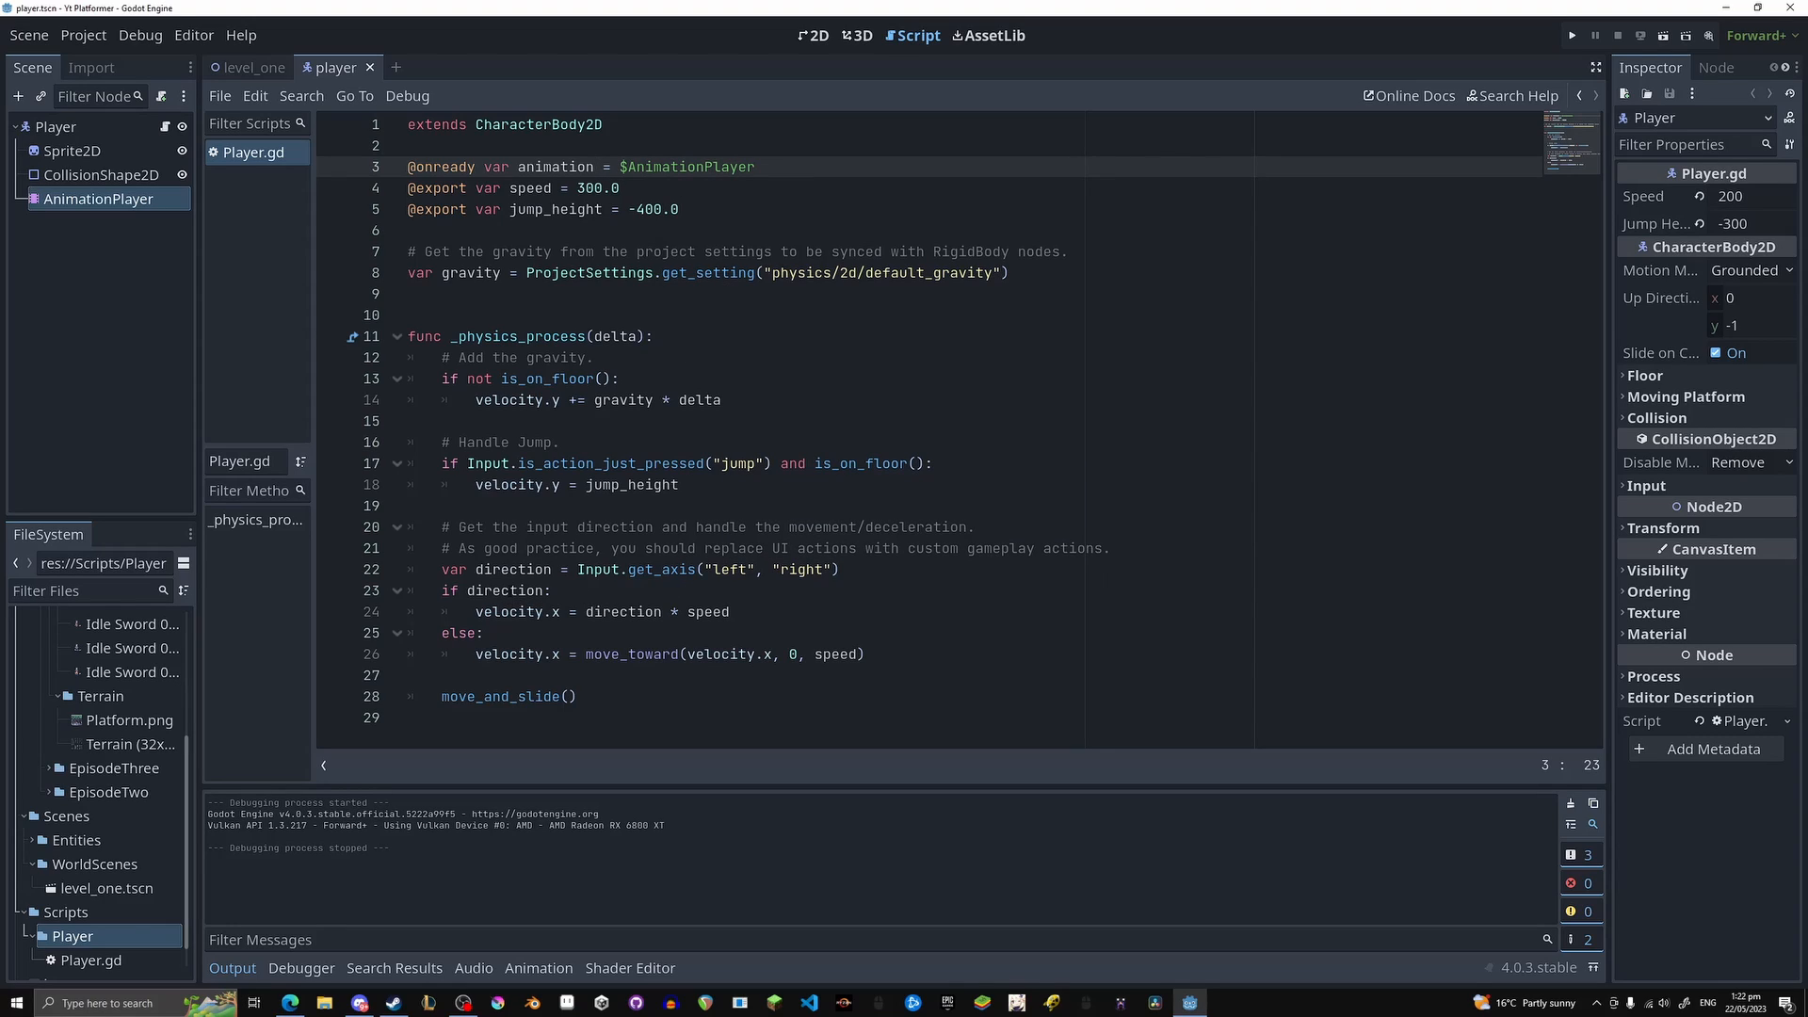
pyautogui.click(739, 612)
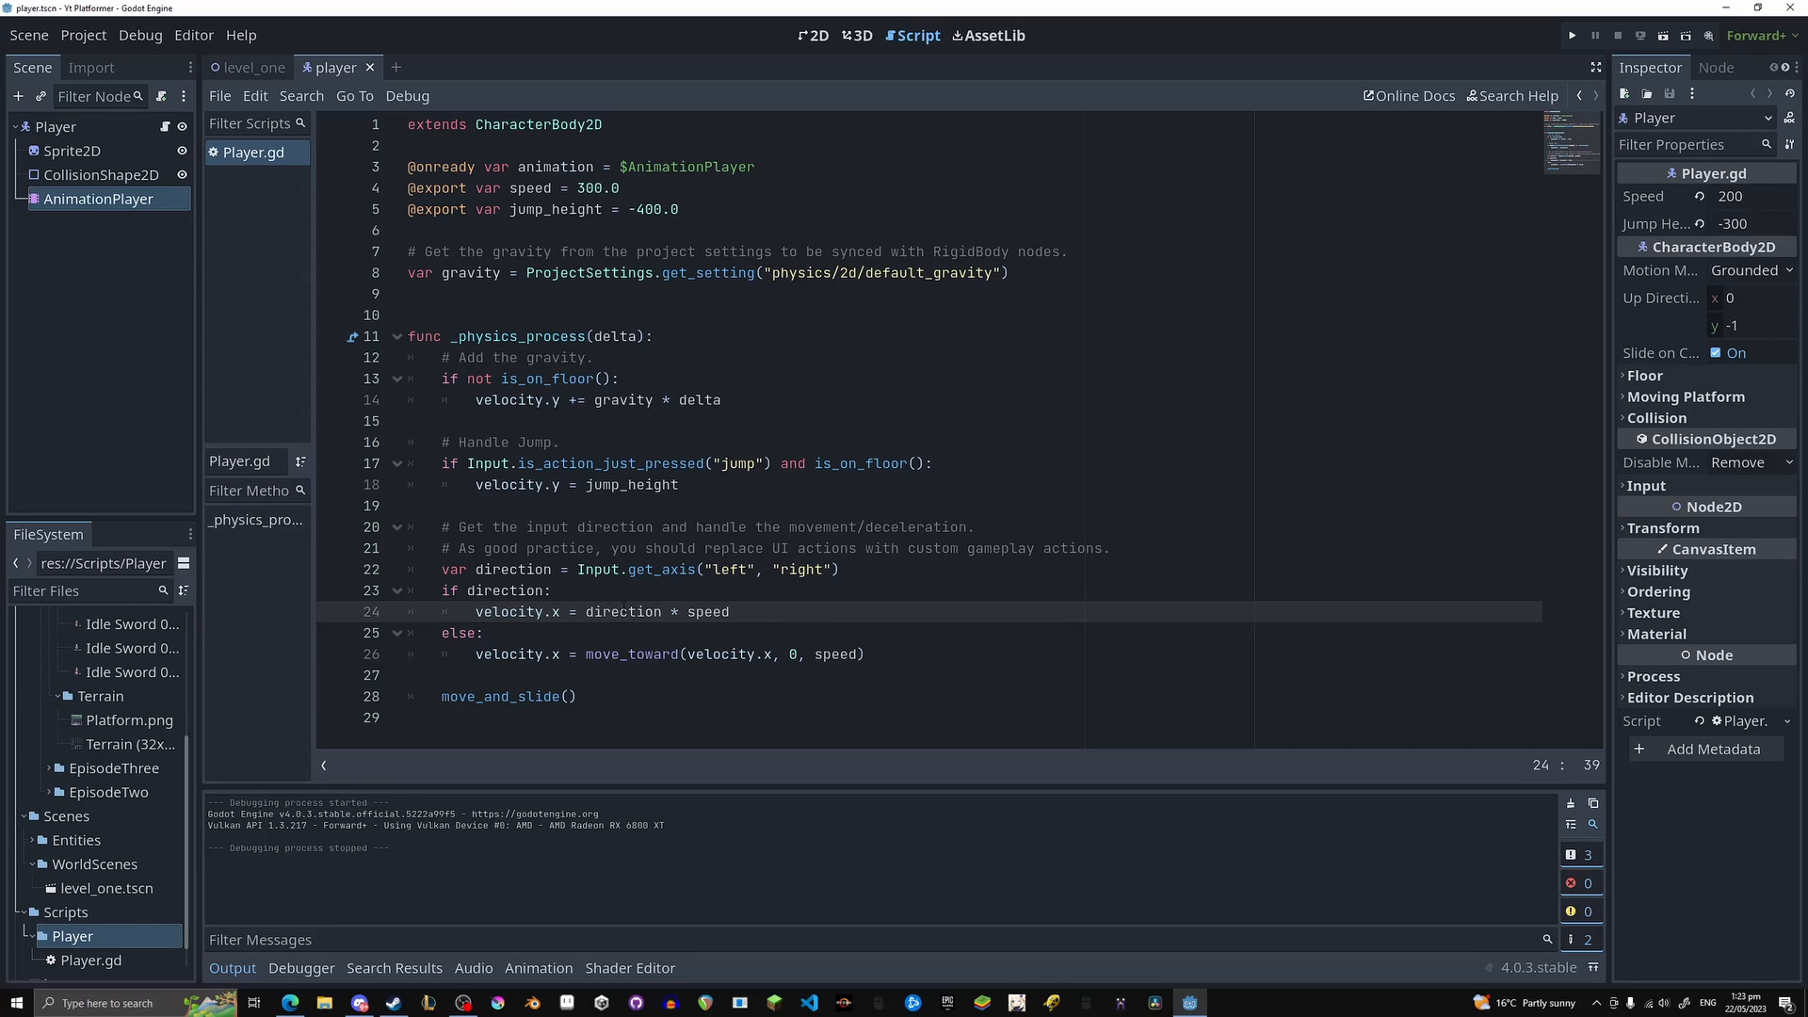
# Step: Add a new line under the else: branch and start typing 'animation'
pyautogui.click(535, 591)
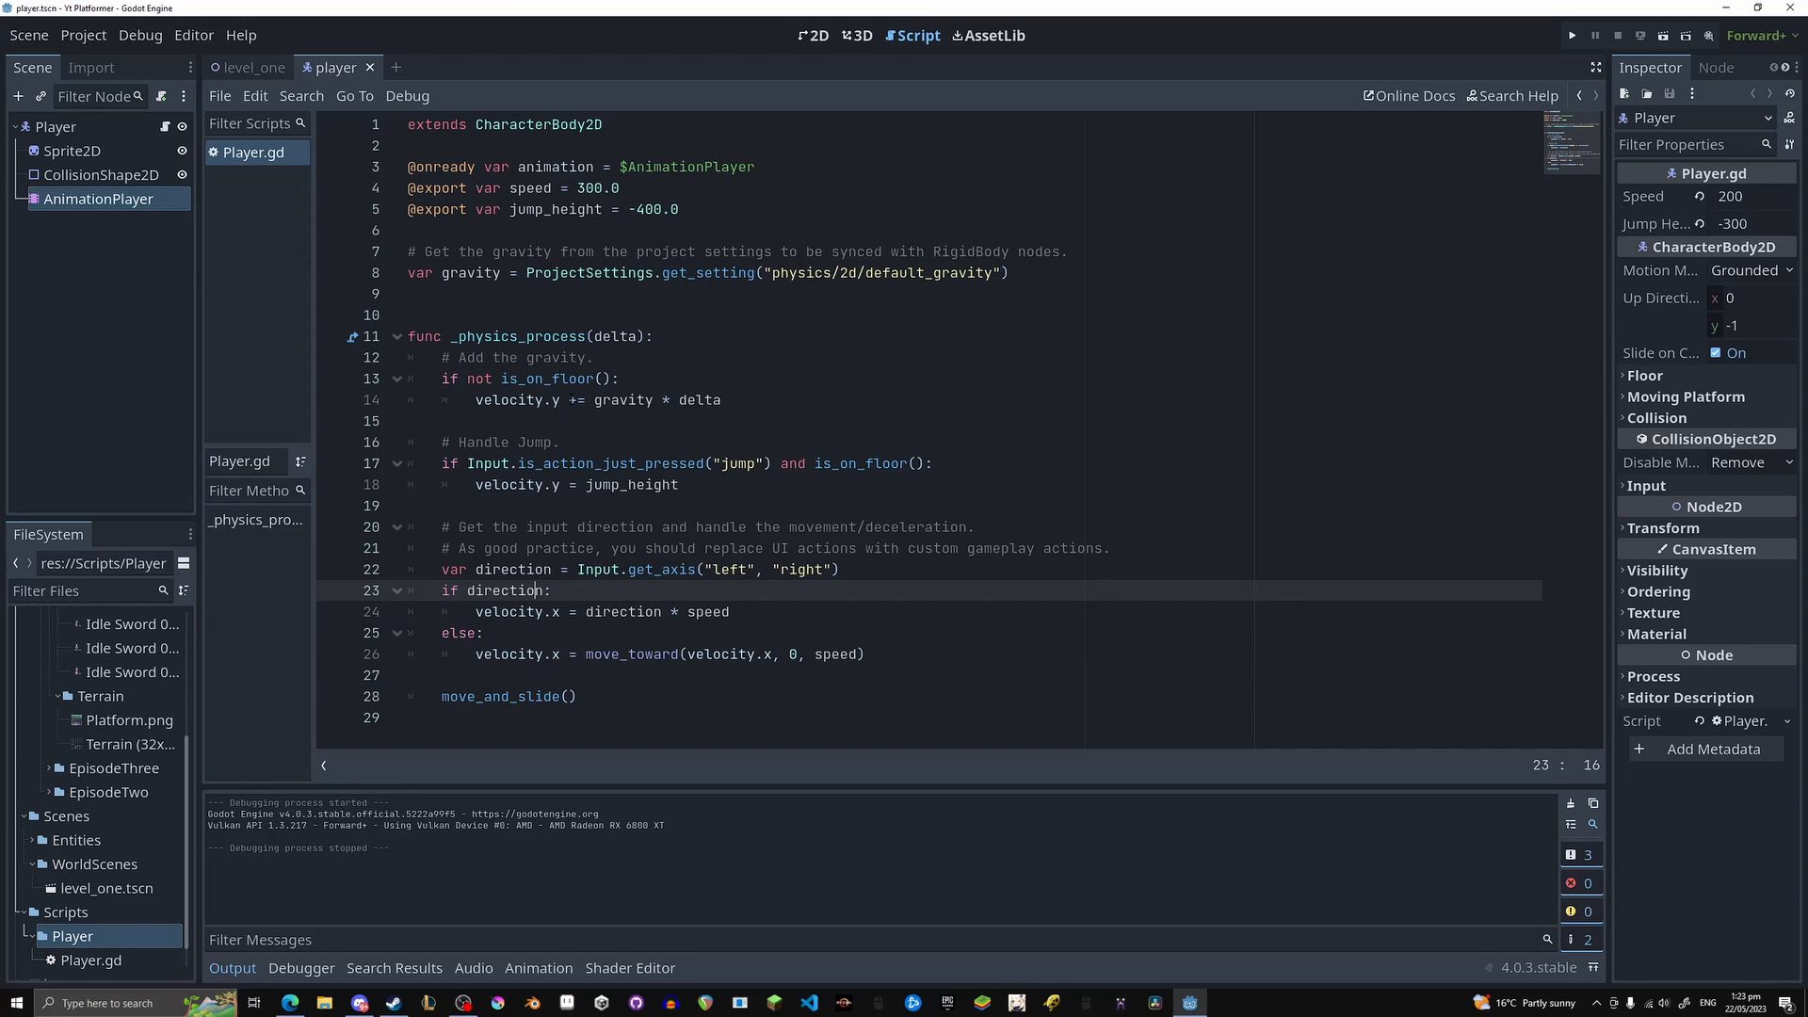
pyautogui.click(484, 633)
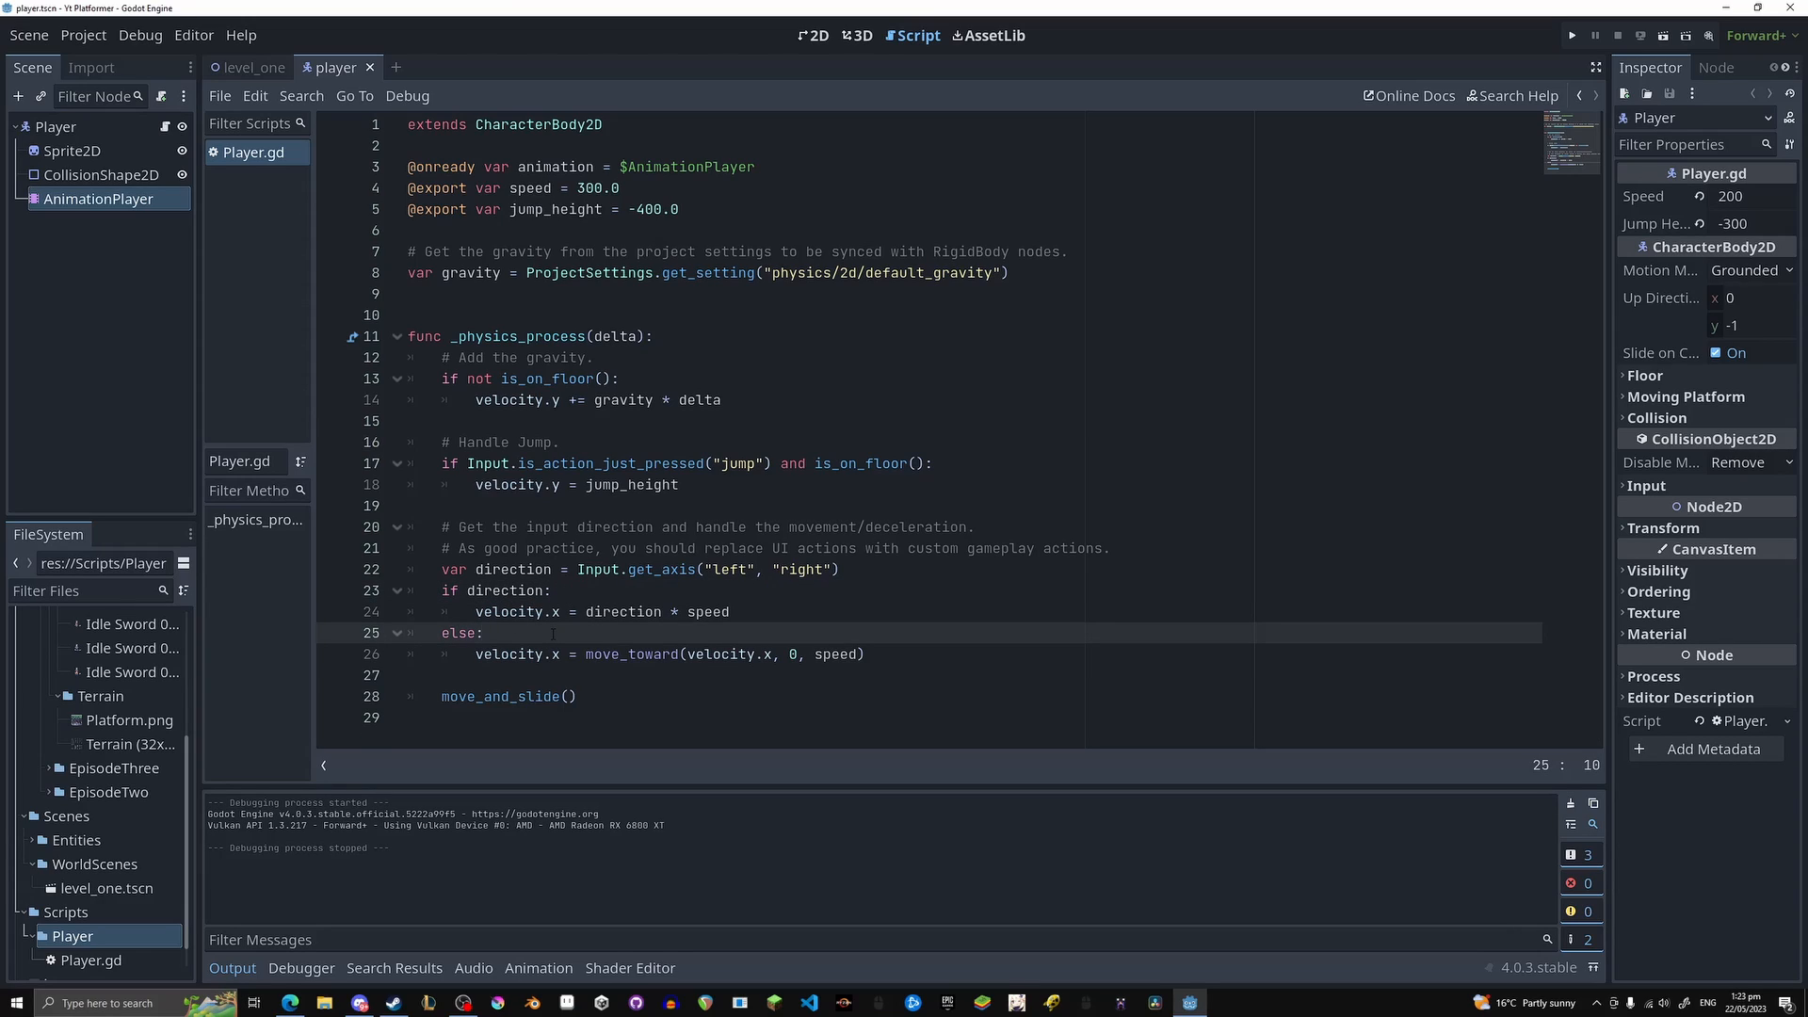
pyautogui.press('Return')
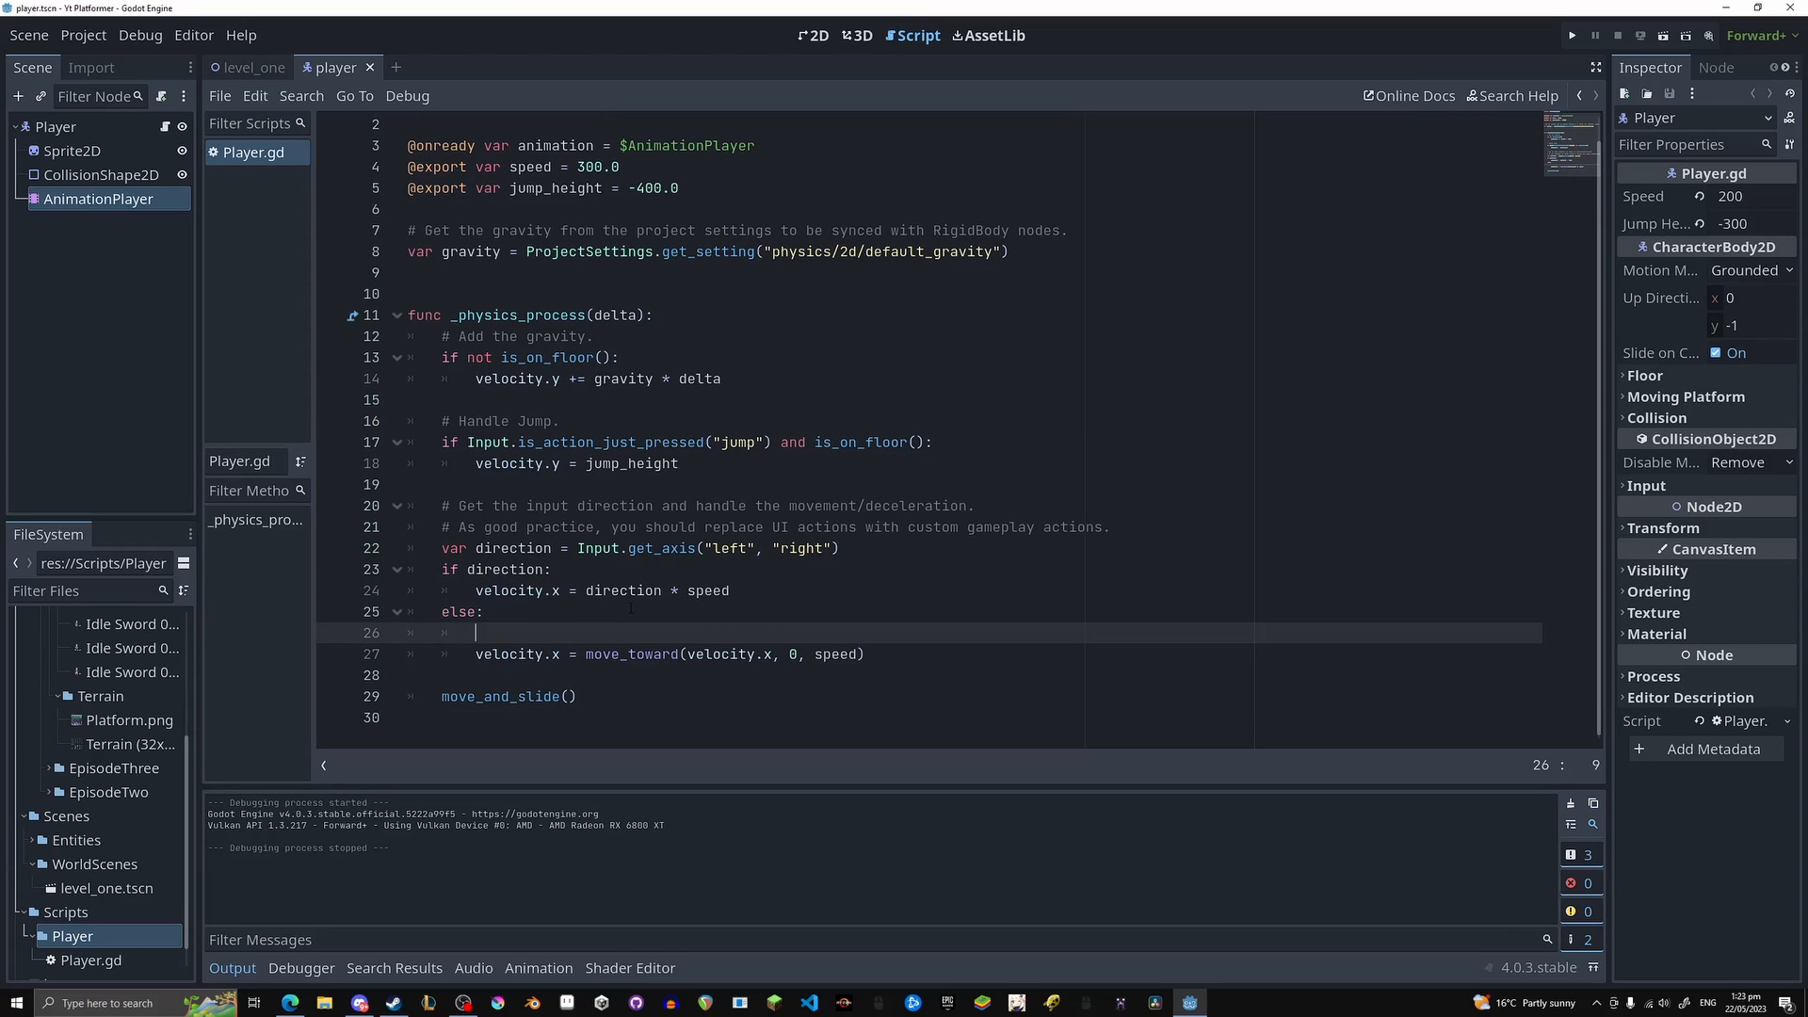
pyautogui.write('animation.play("Idle')
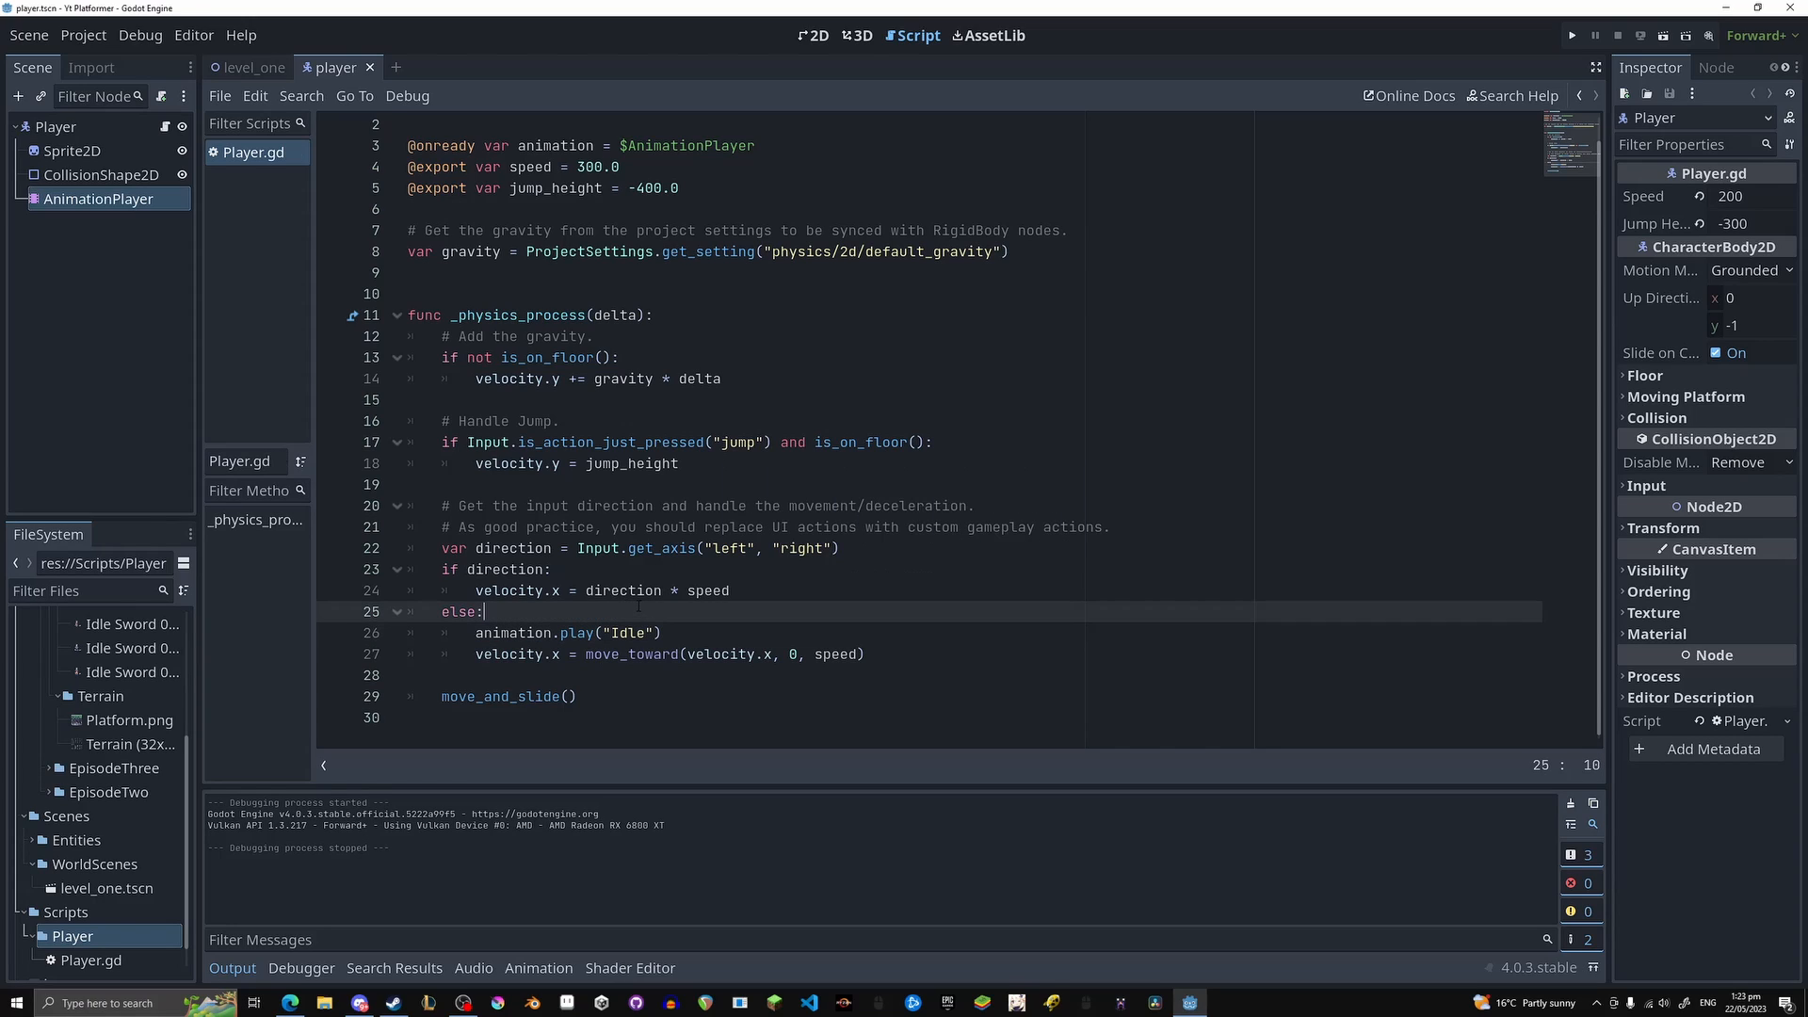
# Step: Show level_one in the 2D view, run it, and make it the main scene
pyautogui.click(1571, 34)
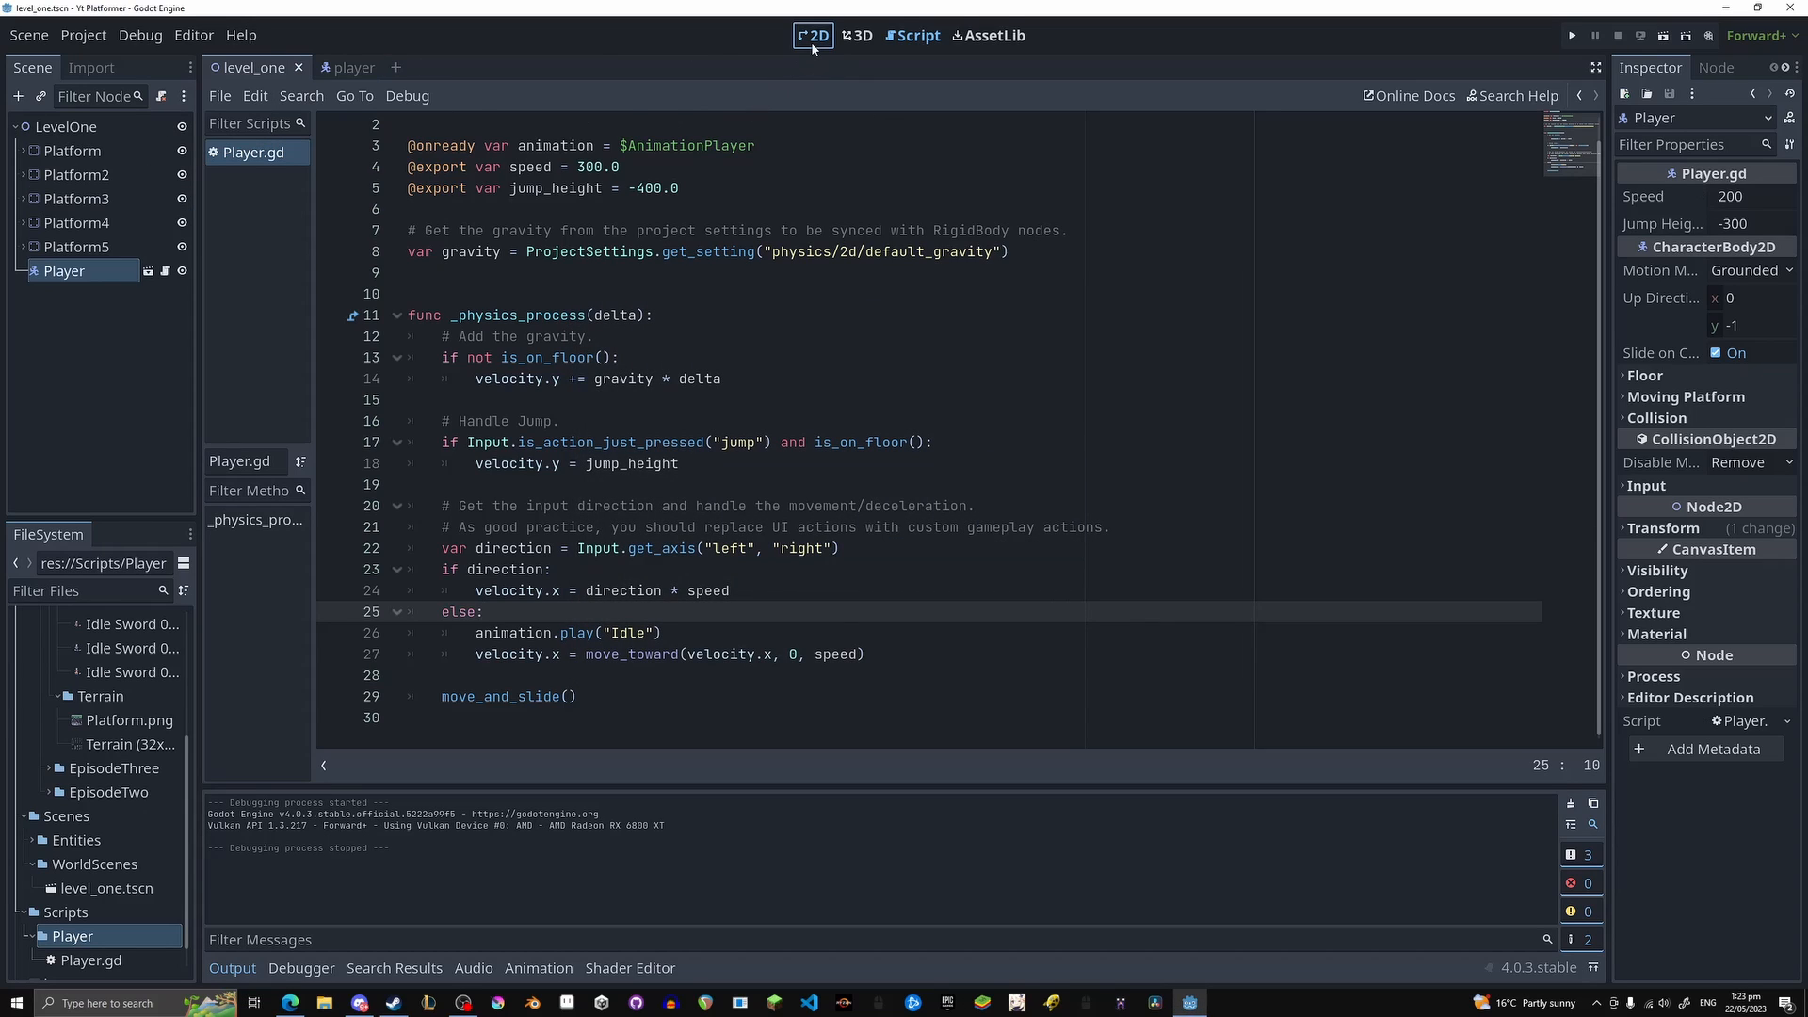
pyautogui.click(813, 35)
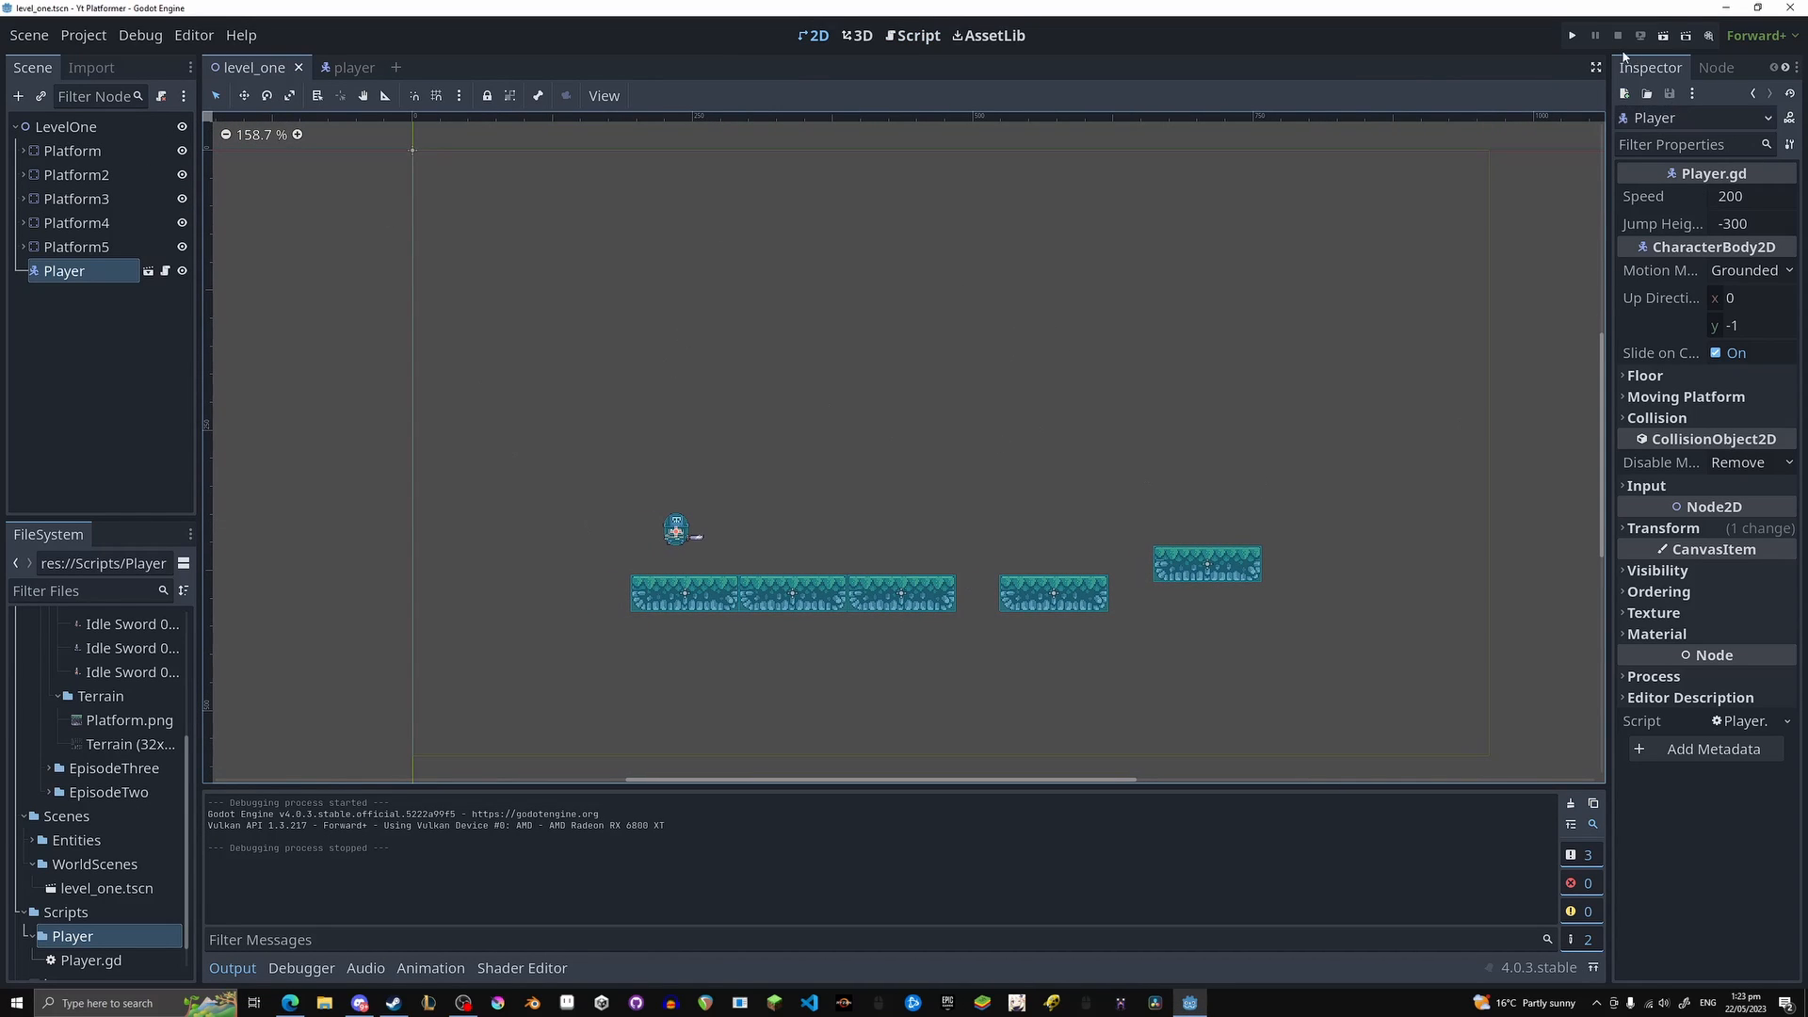
pyautogui.click(1572, 35)
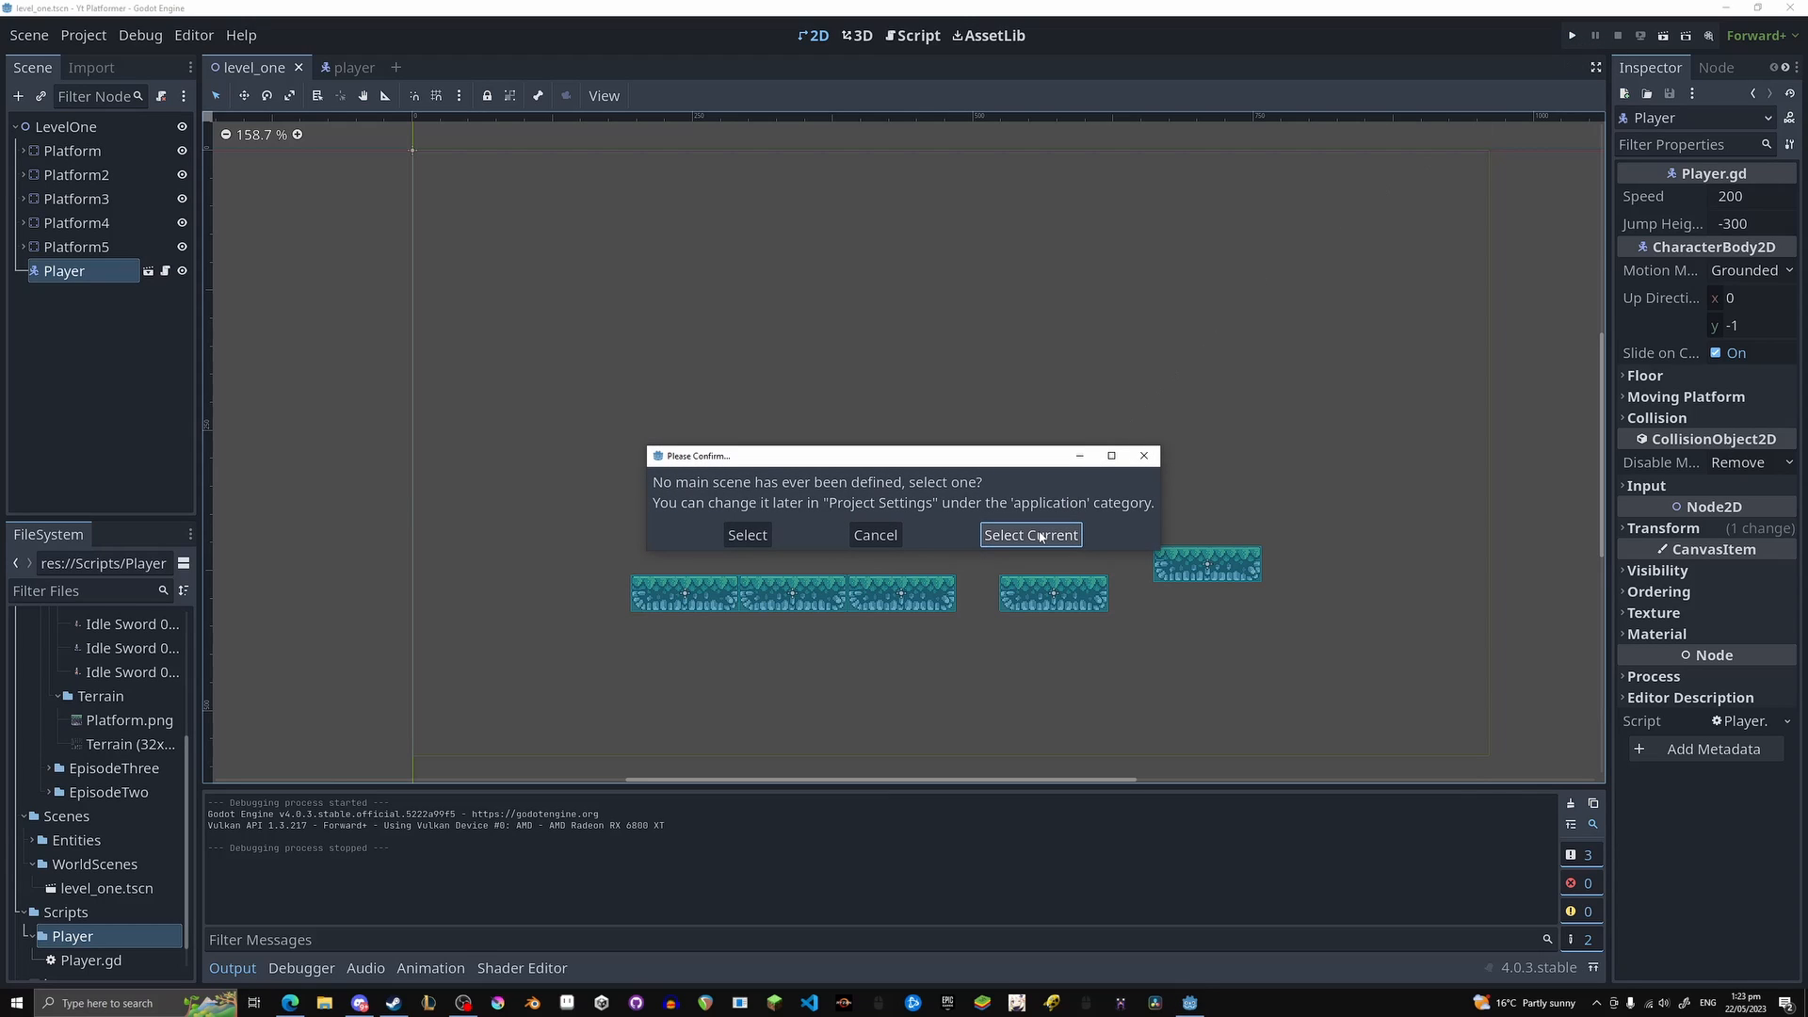
pyautogui.click(1028, 534)
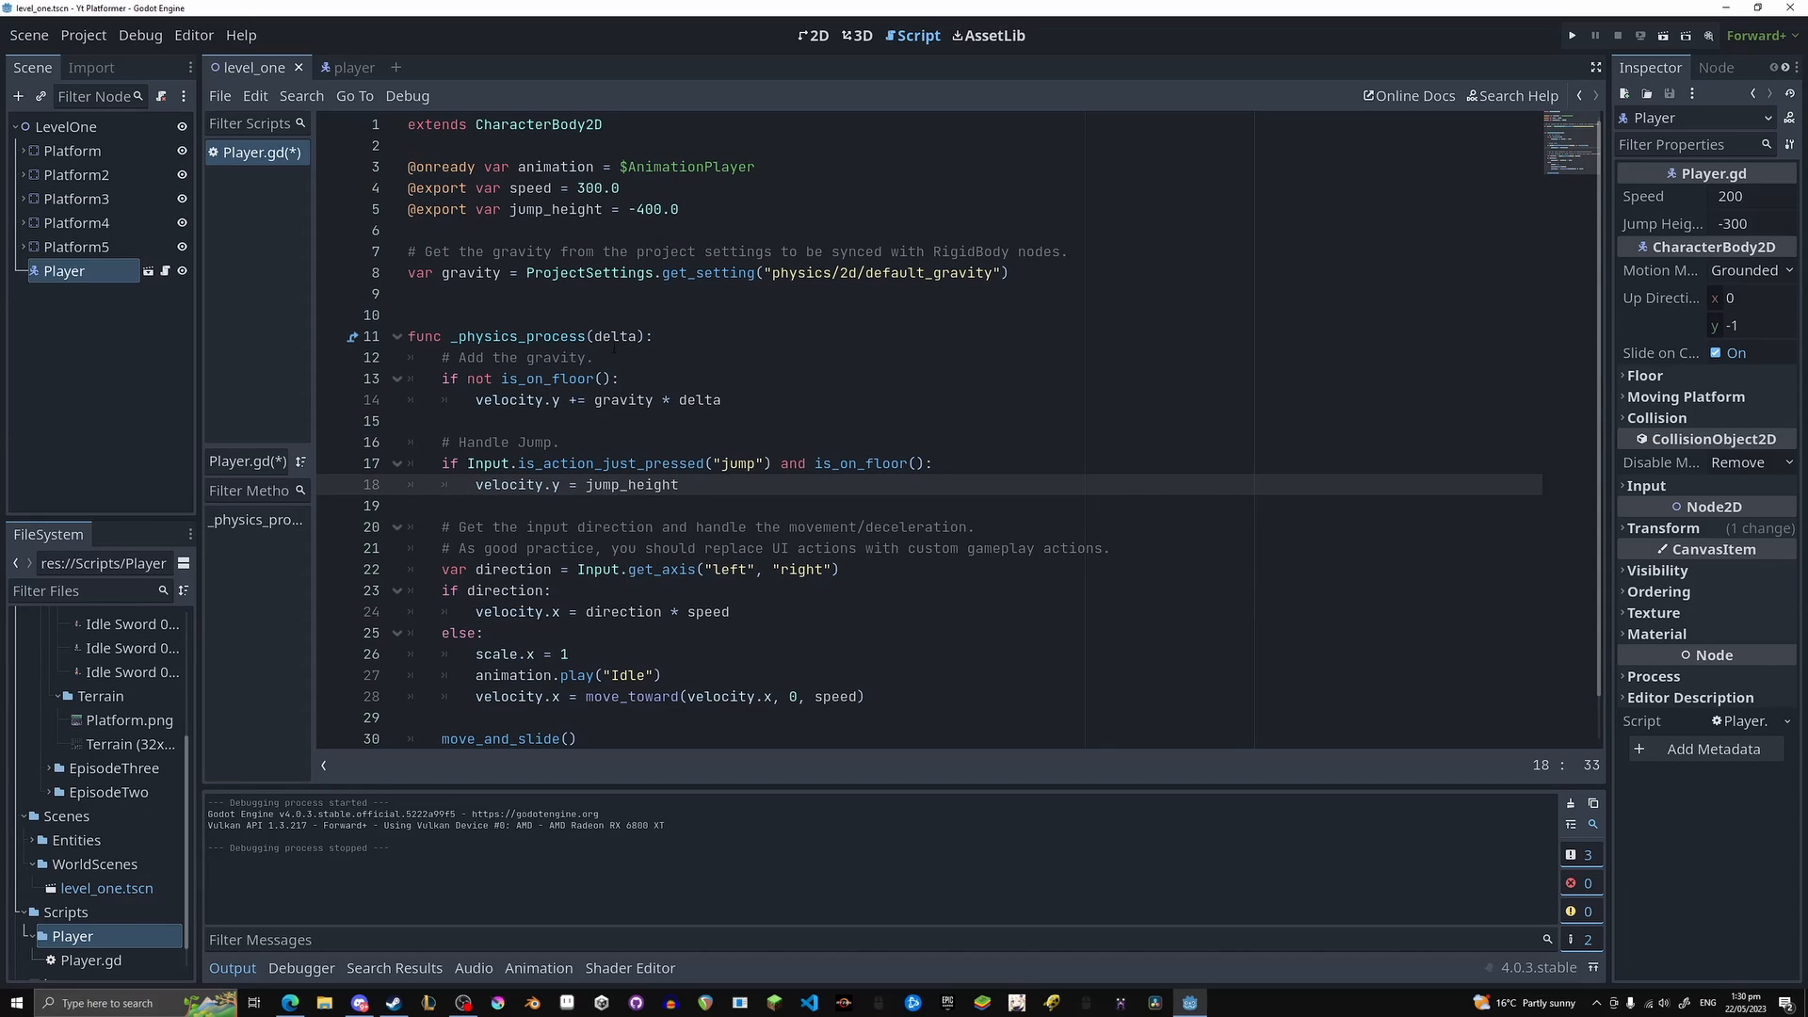
pyautogui.click(333, 67)
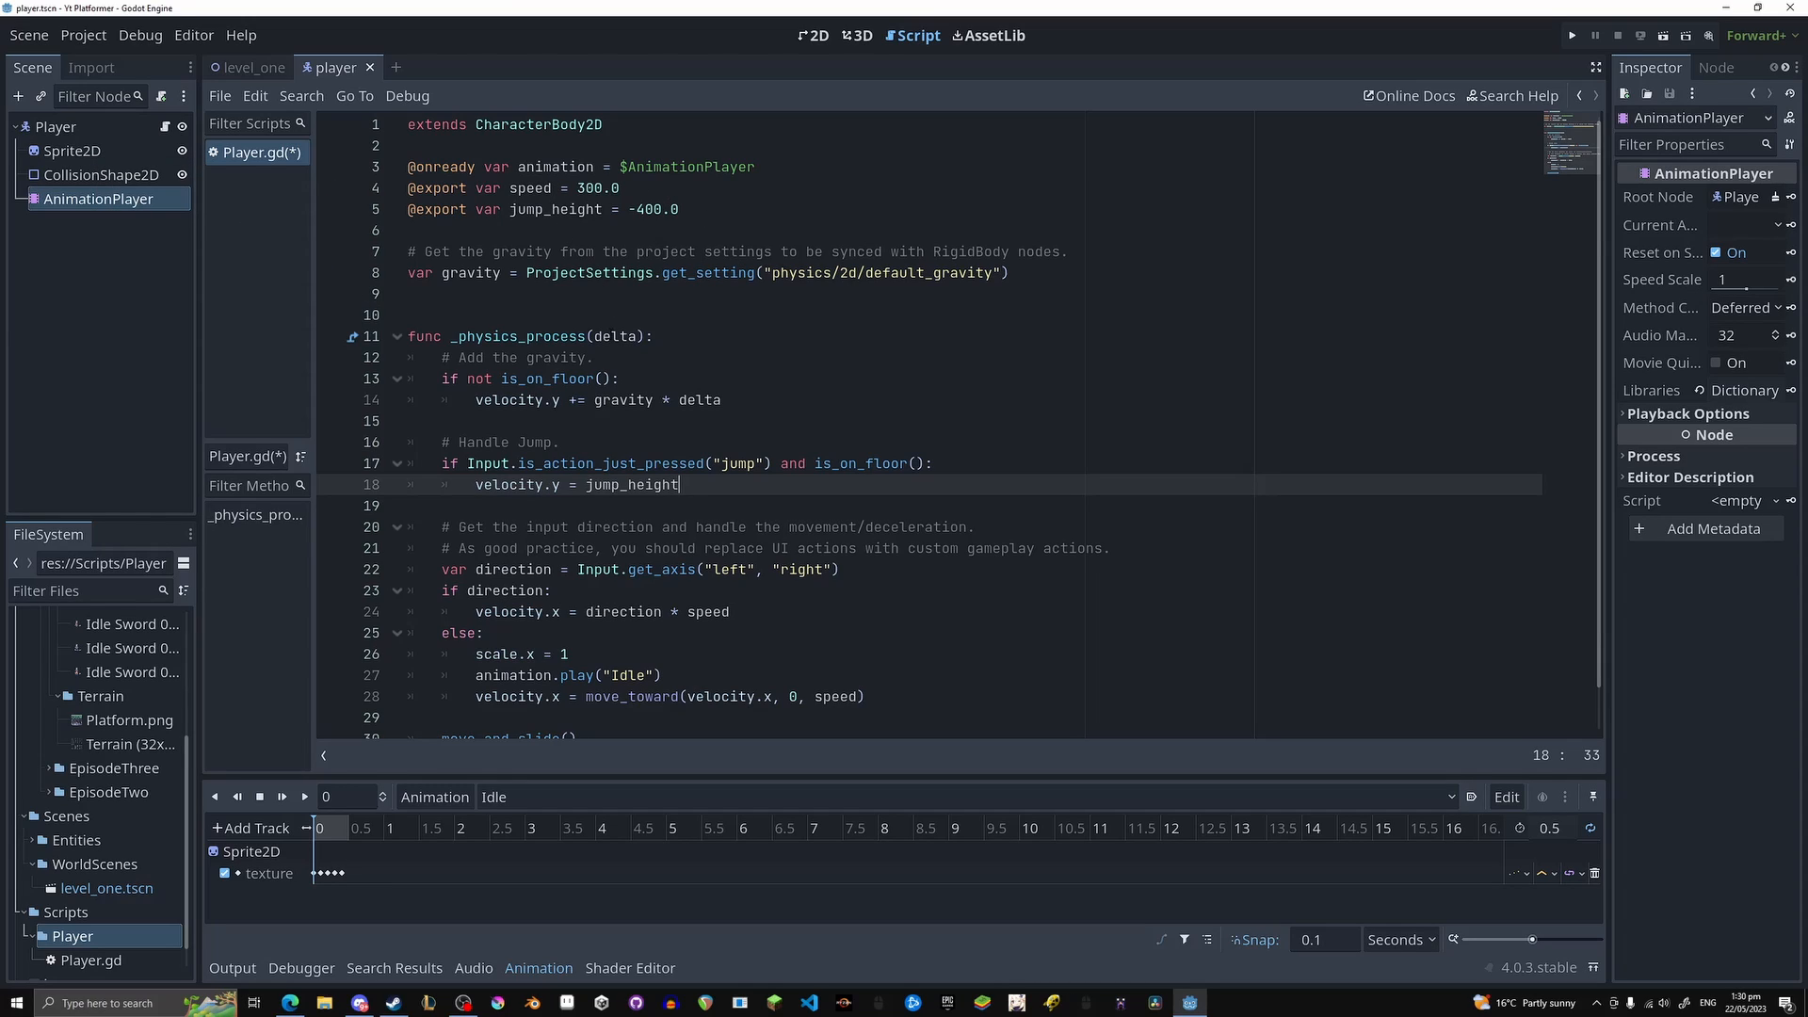
pyautogui.click(654, 336)
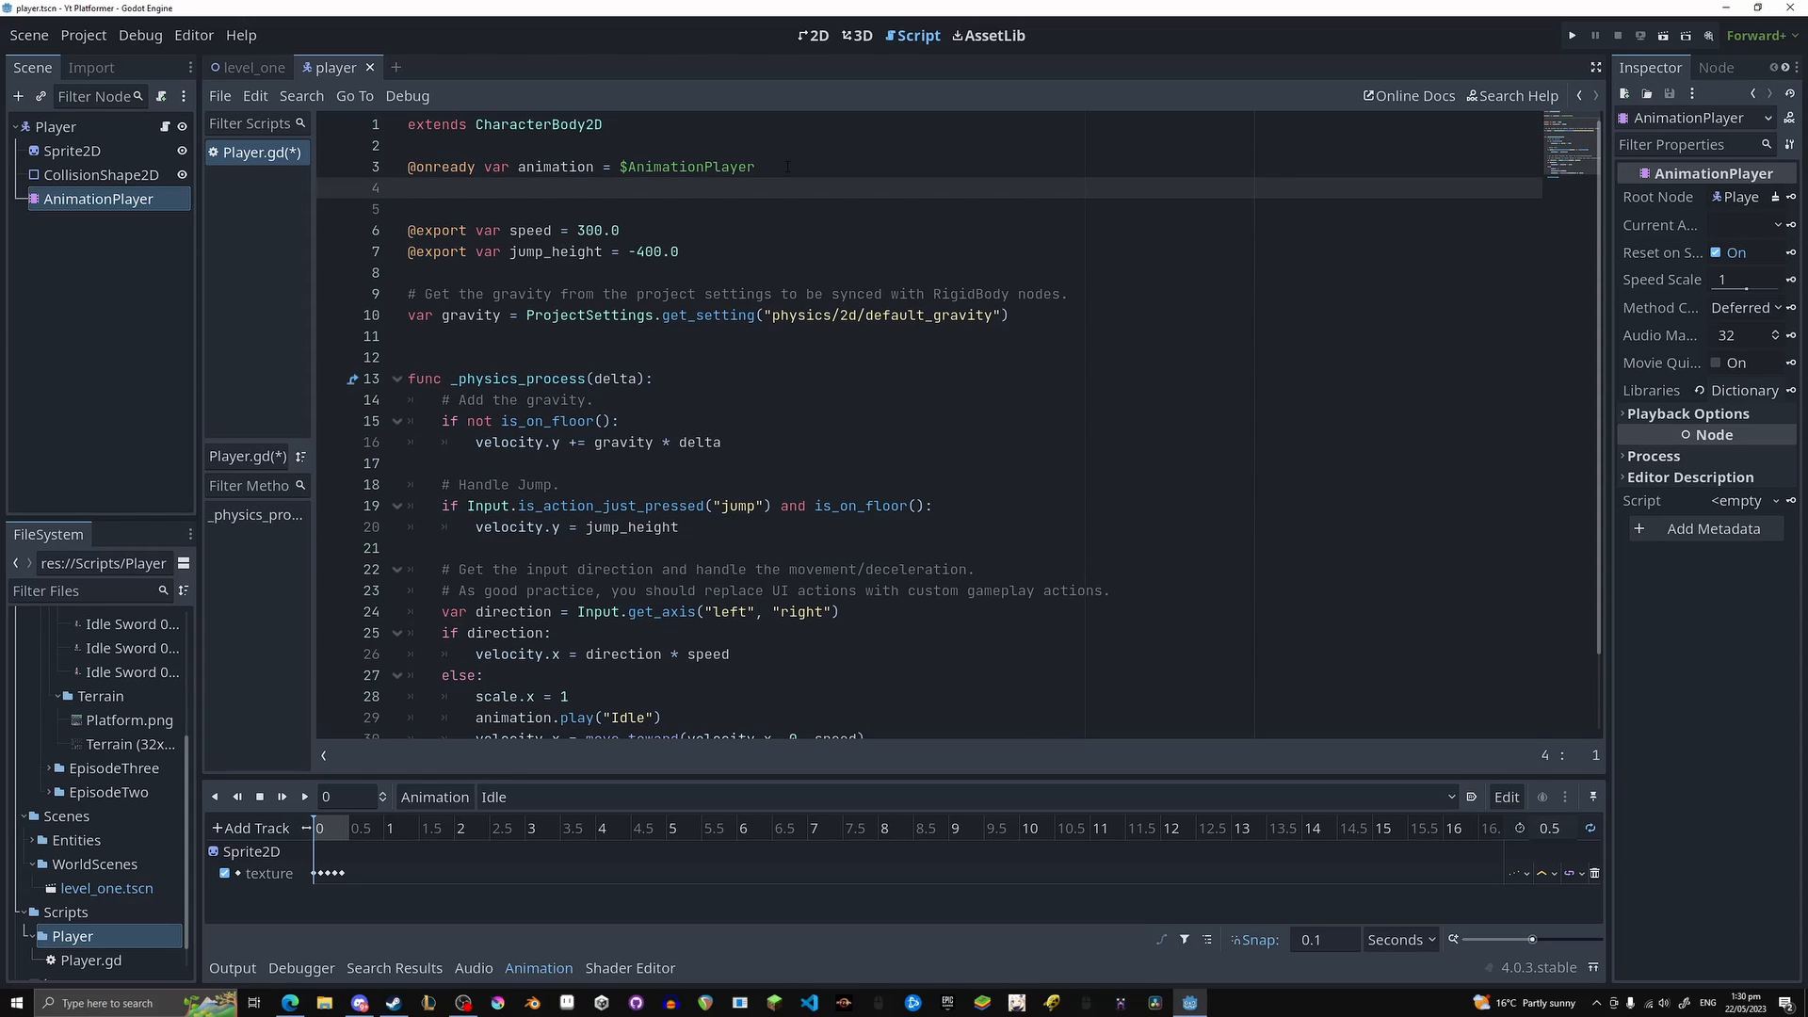
pyautogui.press('ctrl+s')
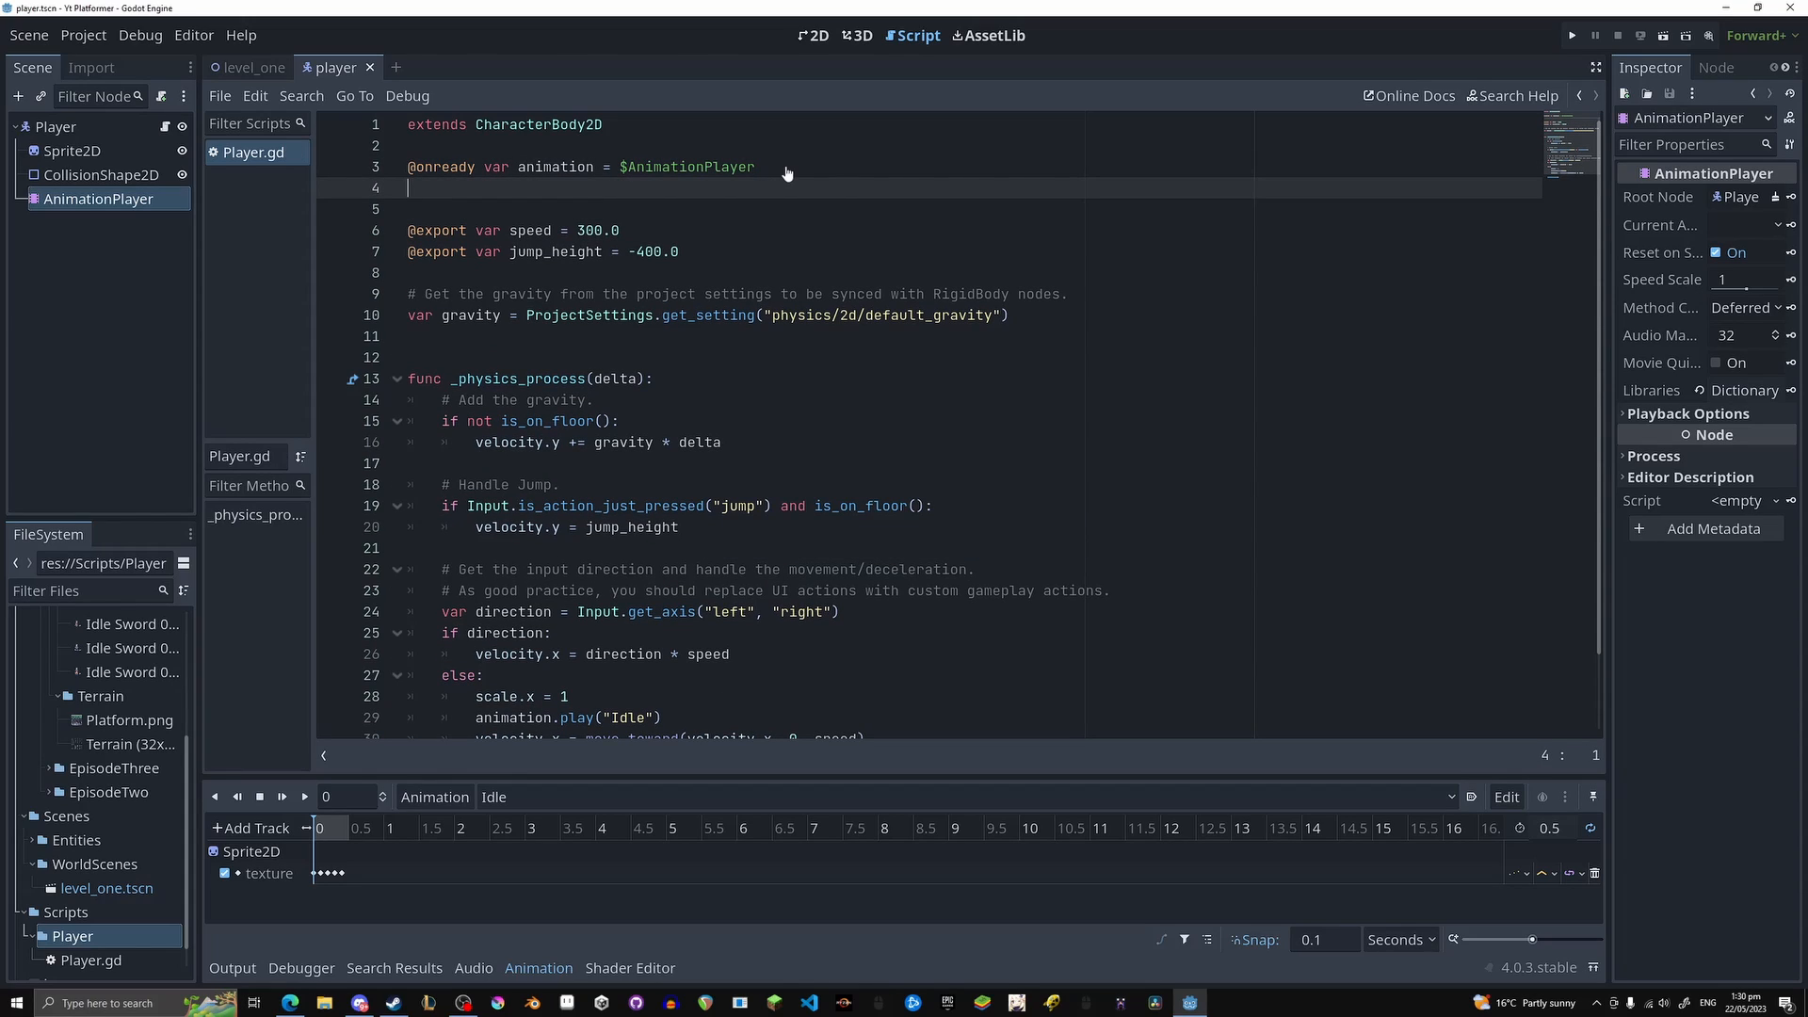
pyautogui.moveTo(597, 187)
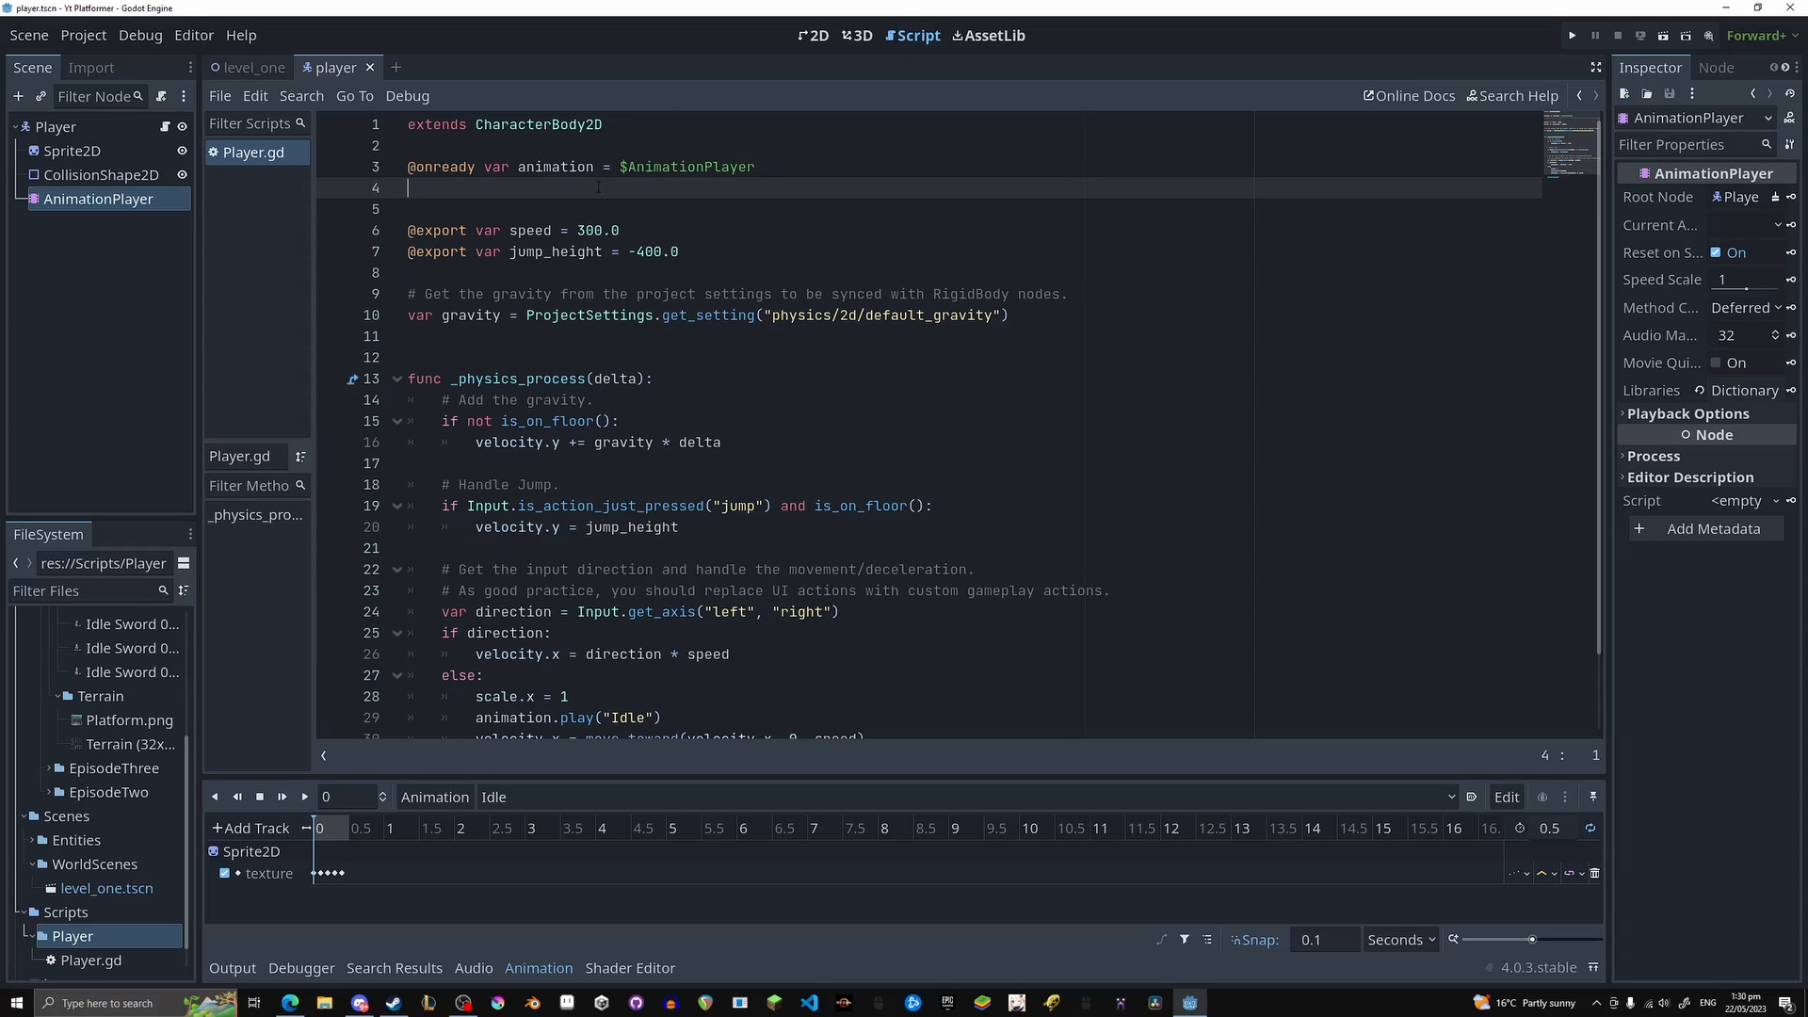
pyautogui.write('@onready')
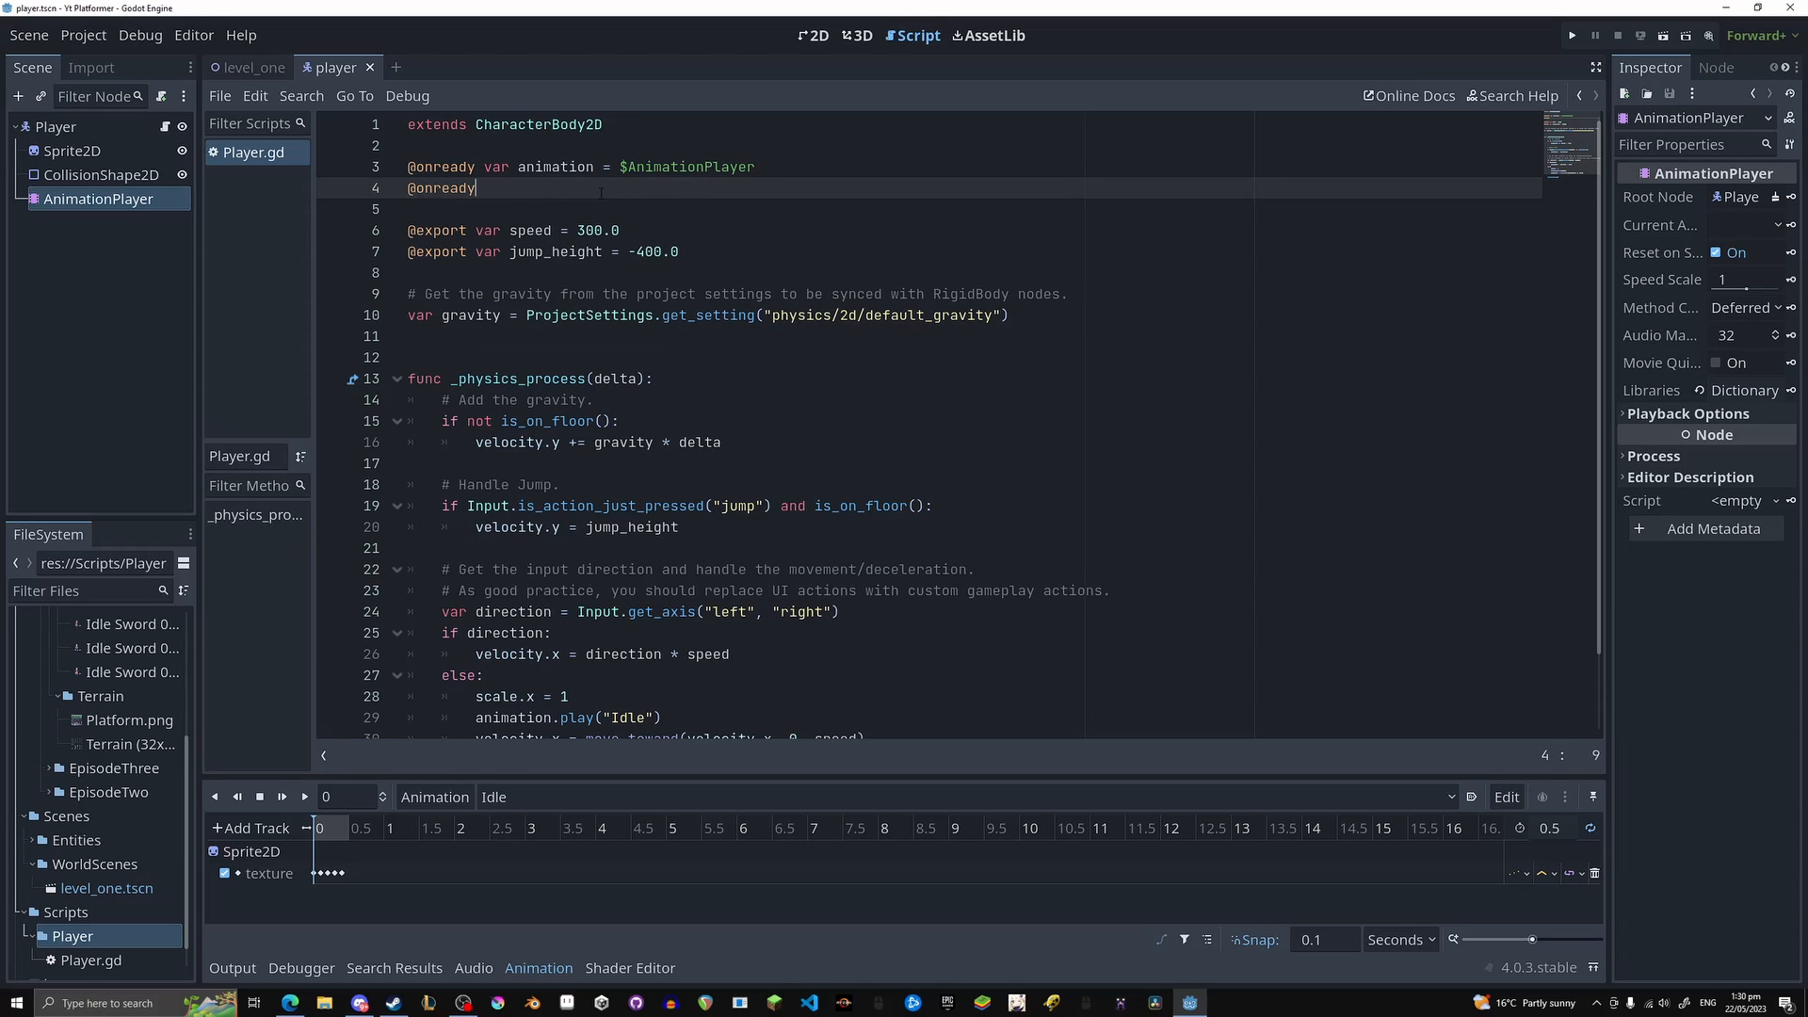
pyautogui.write('var sprite')
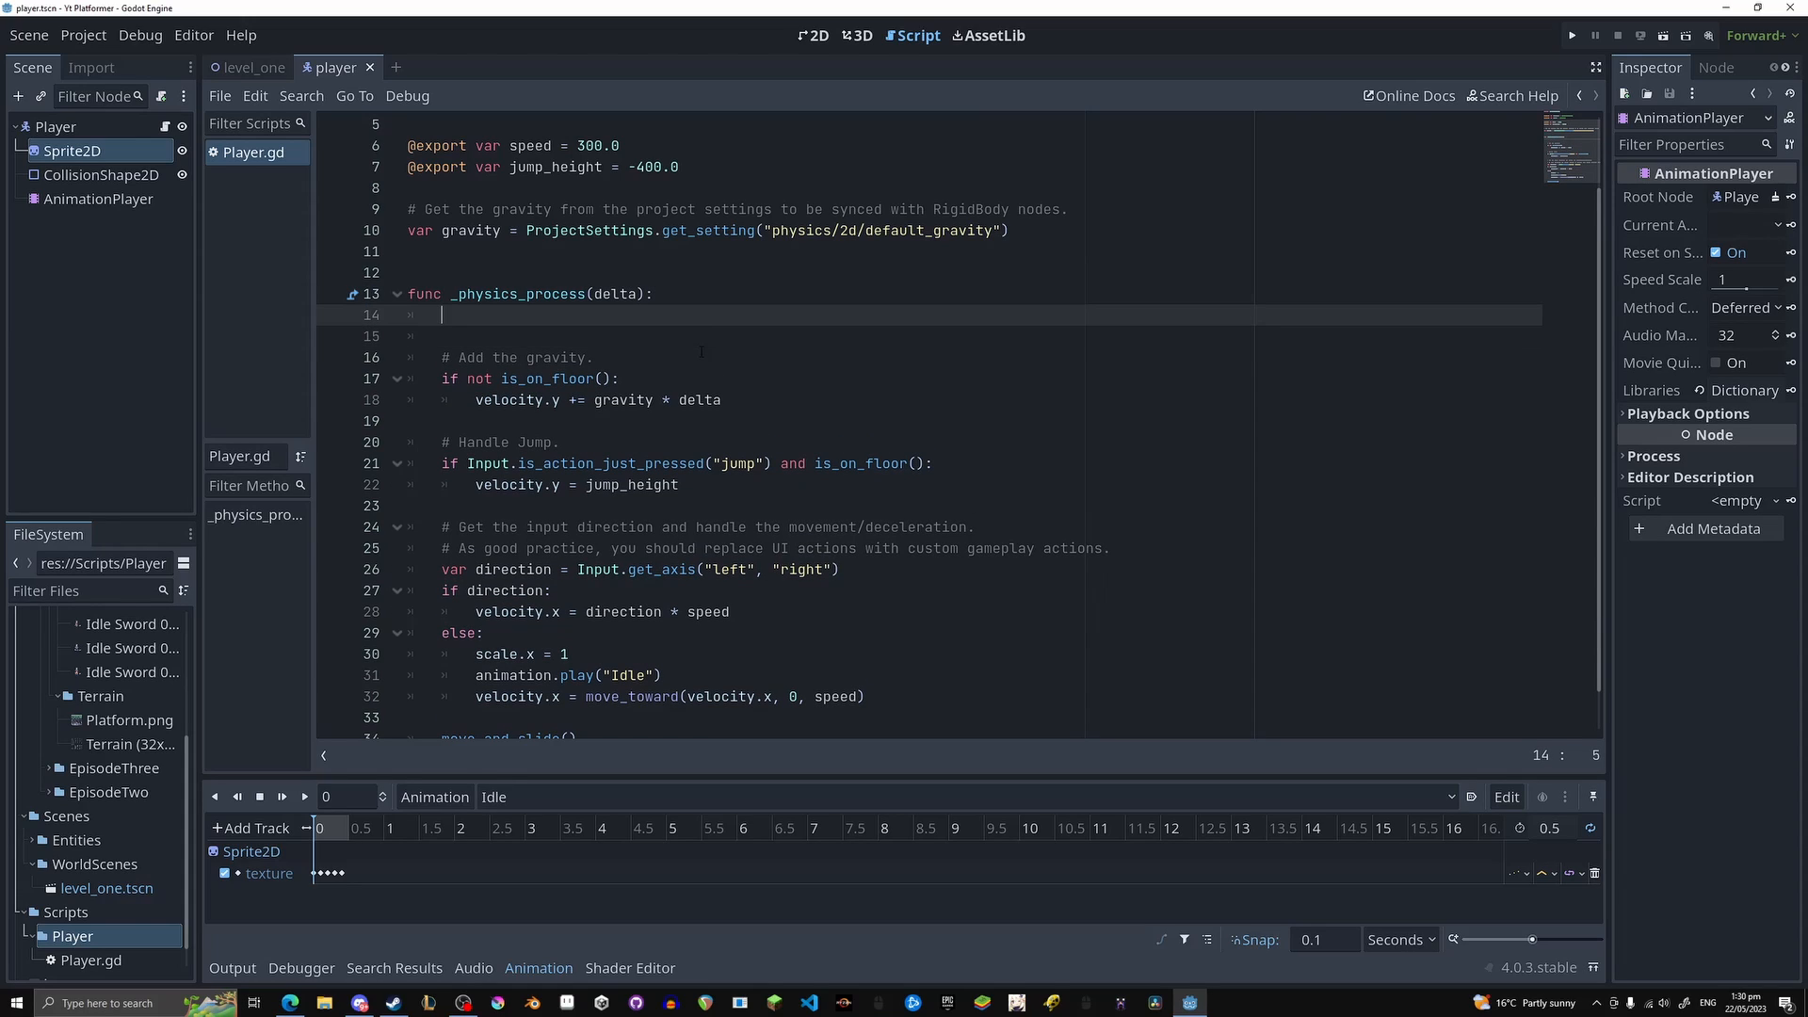
# Step: Write 'if Input.is_action_pressed("left")' in _physics_process
pyautogui.write('if I')
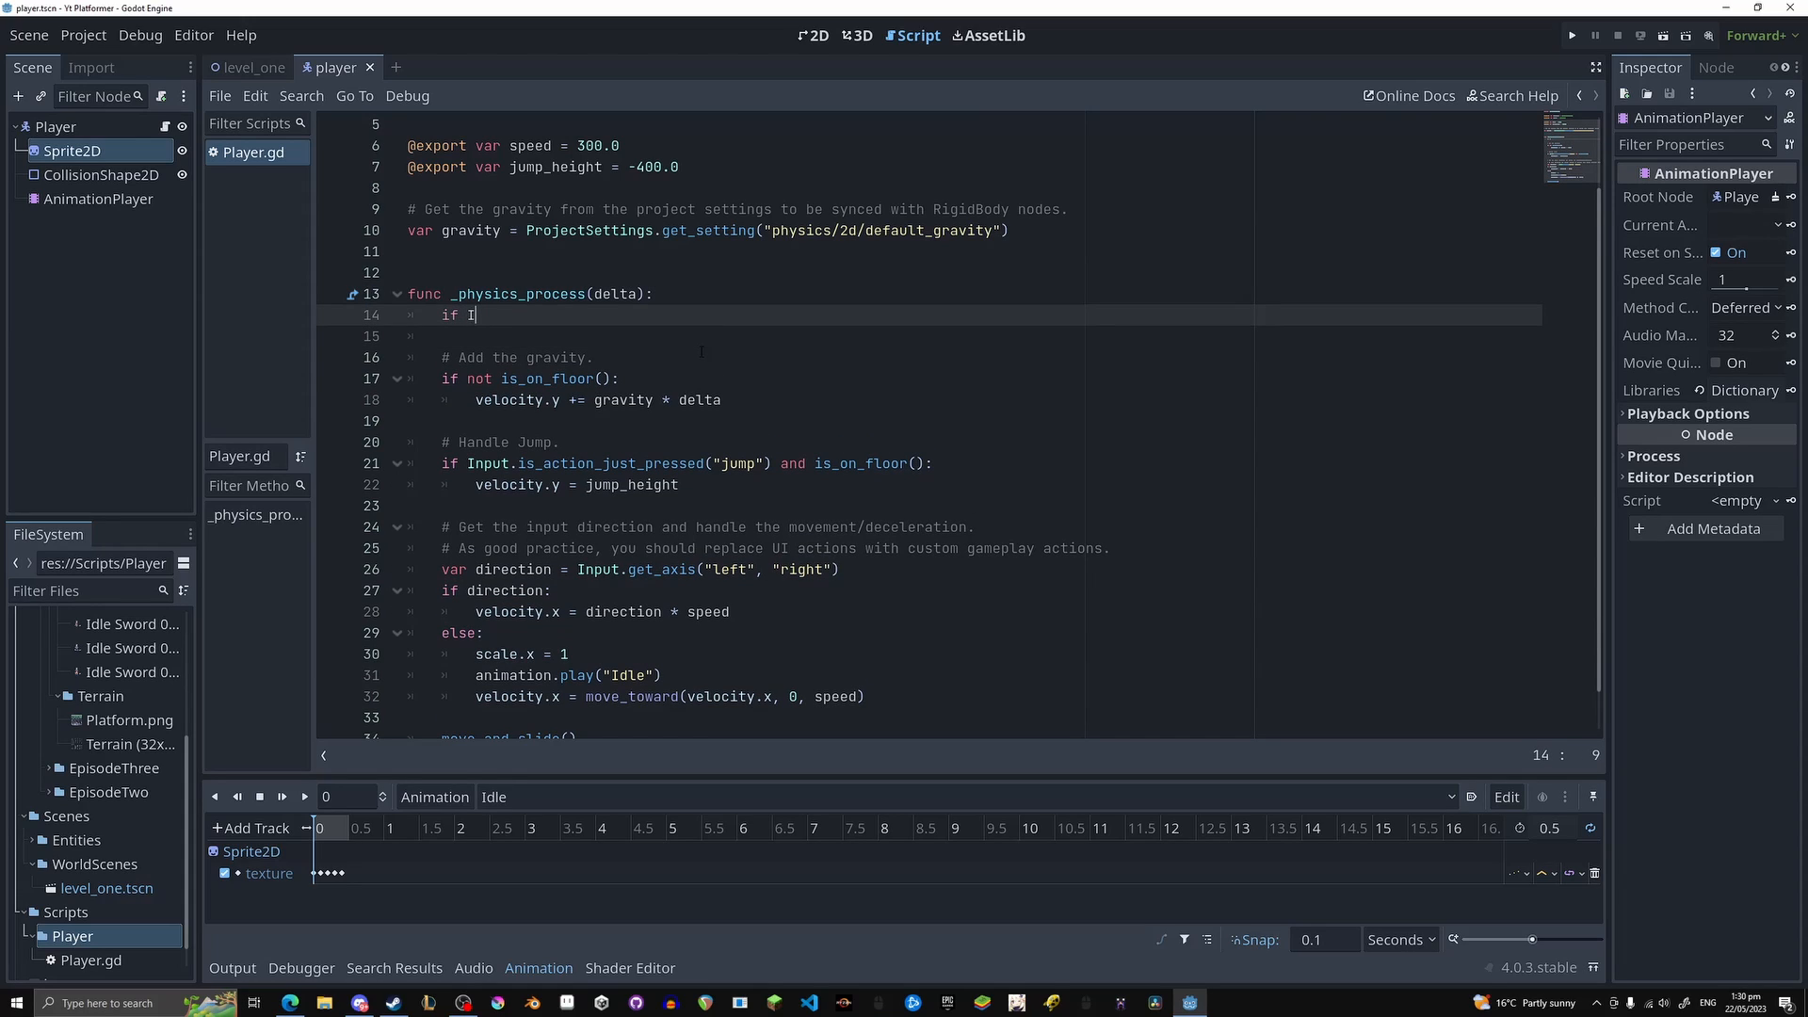
pyautogui.write('nput.')
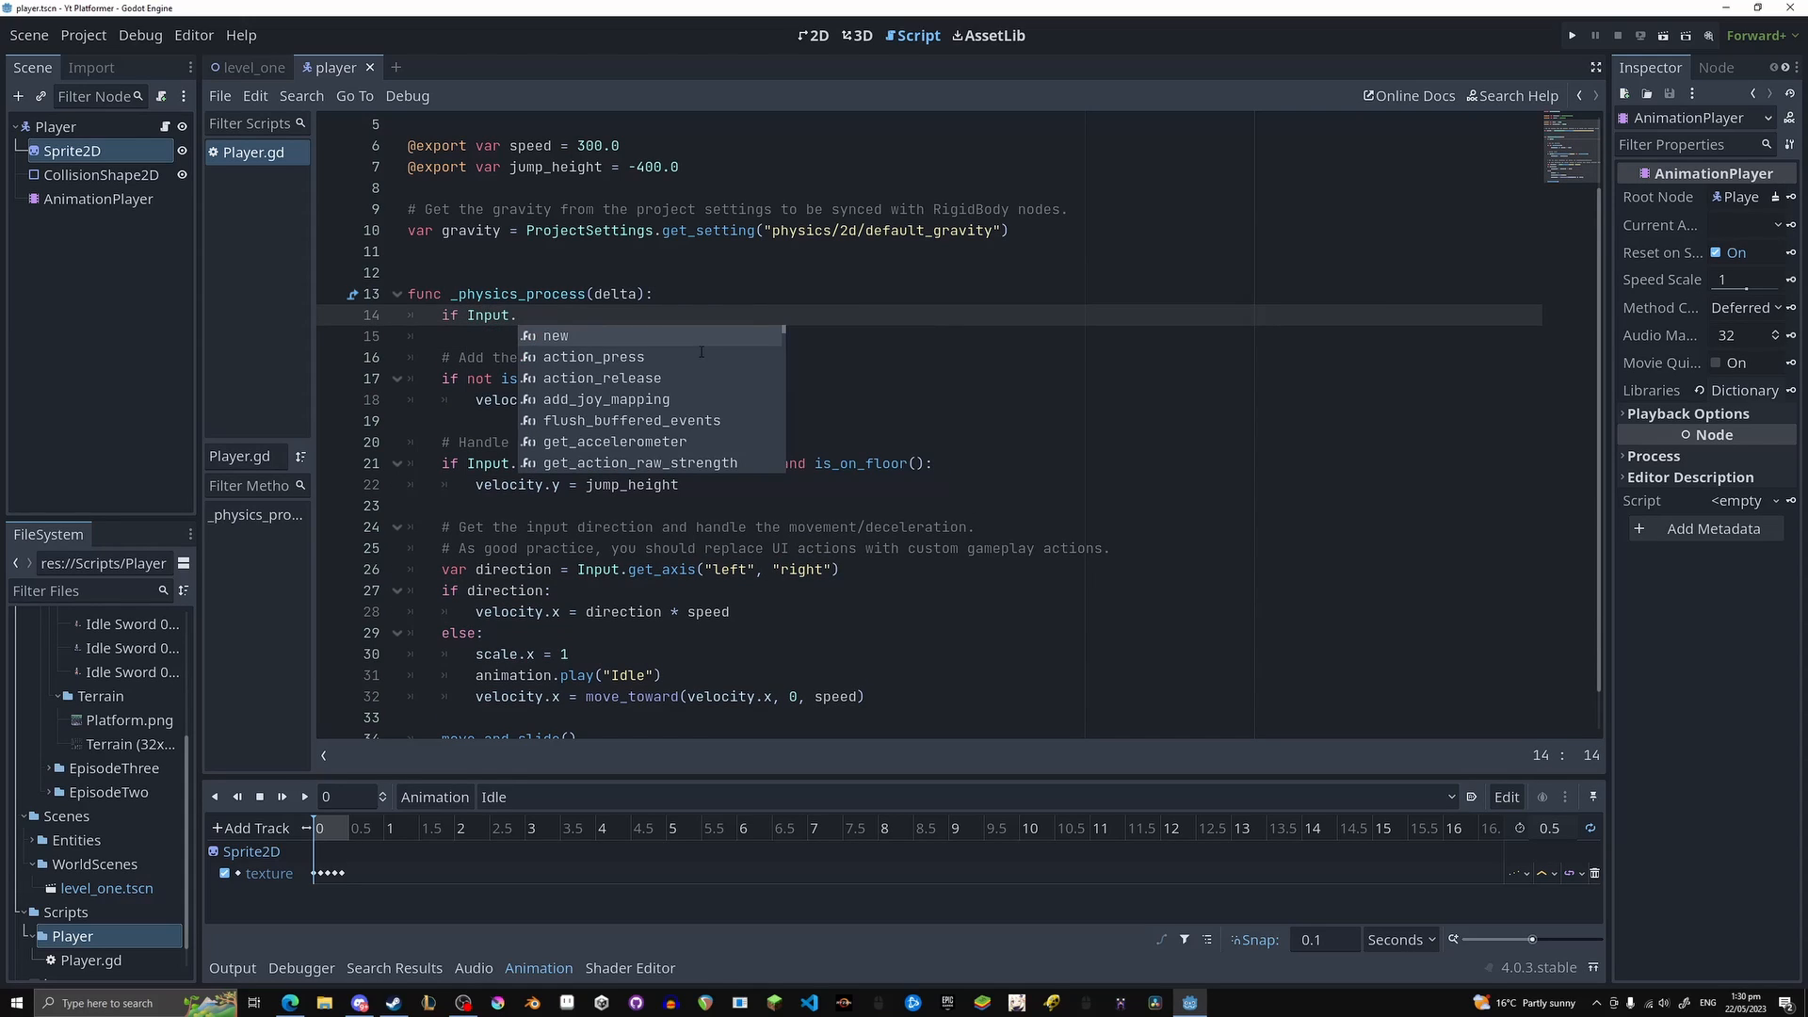
pyautogui.write('isa')
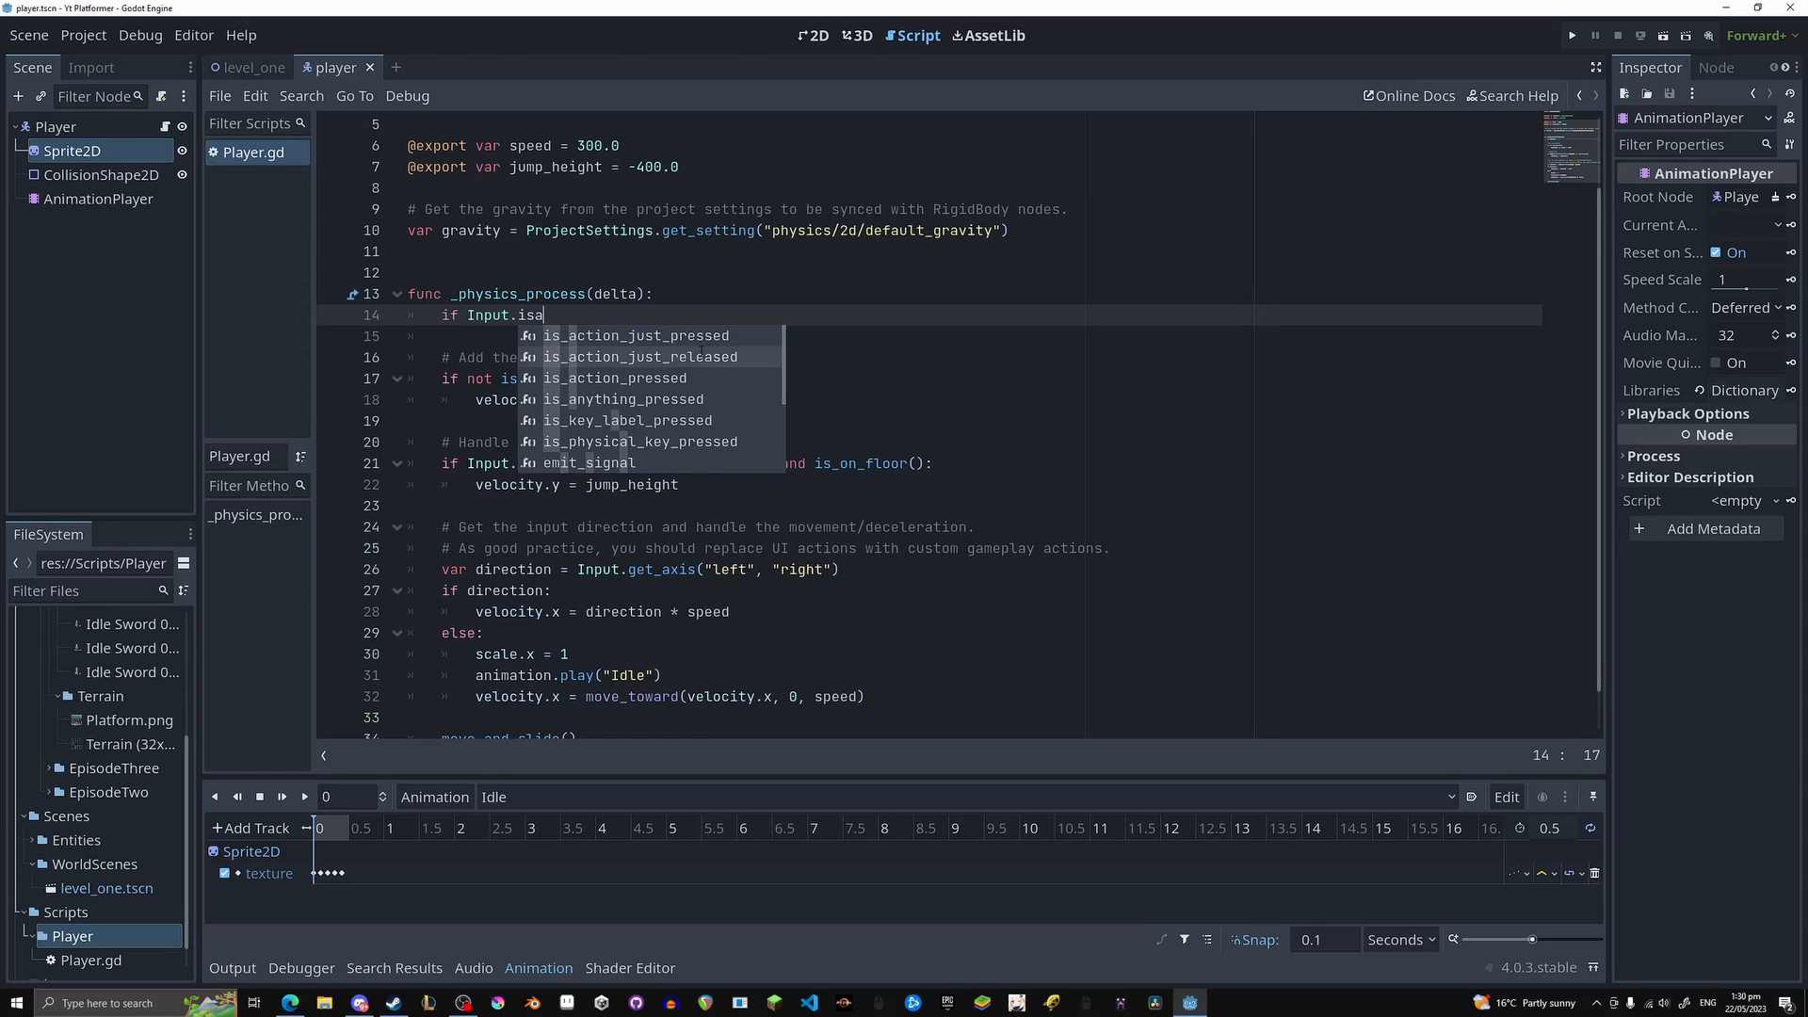
pyautogui.click(652, 377)
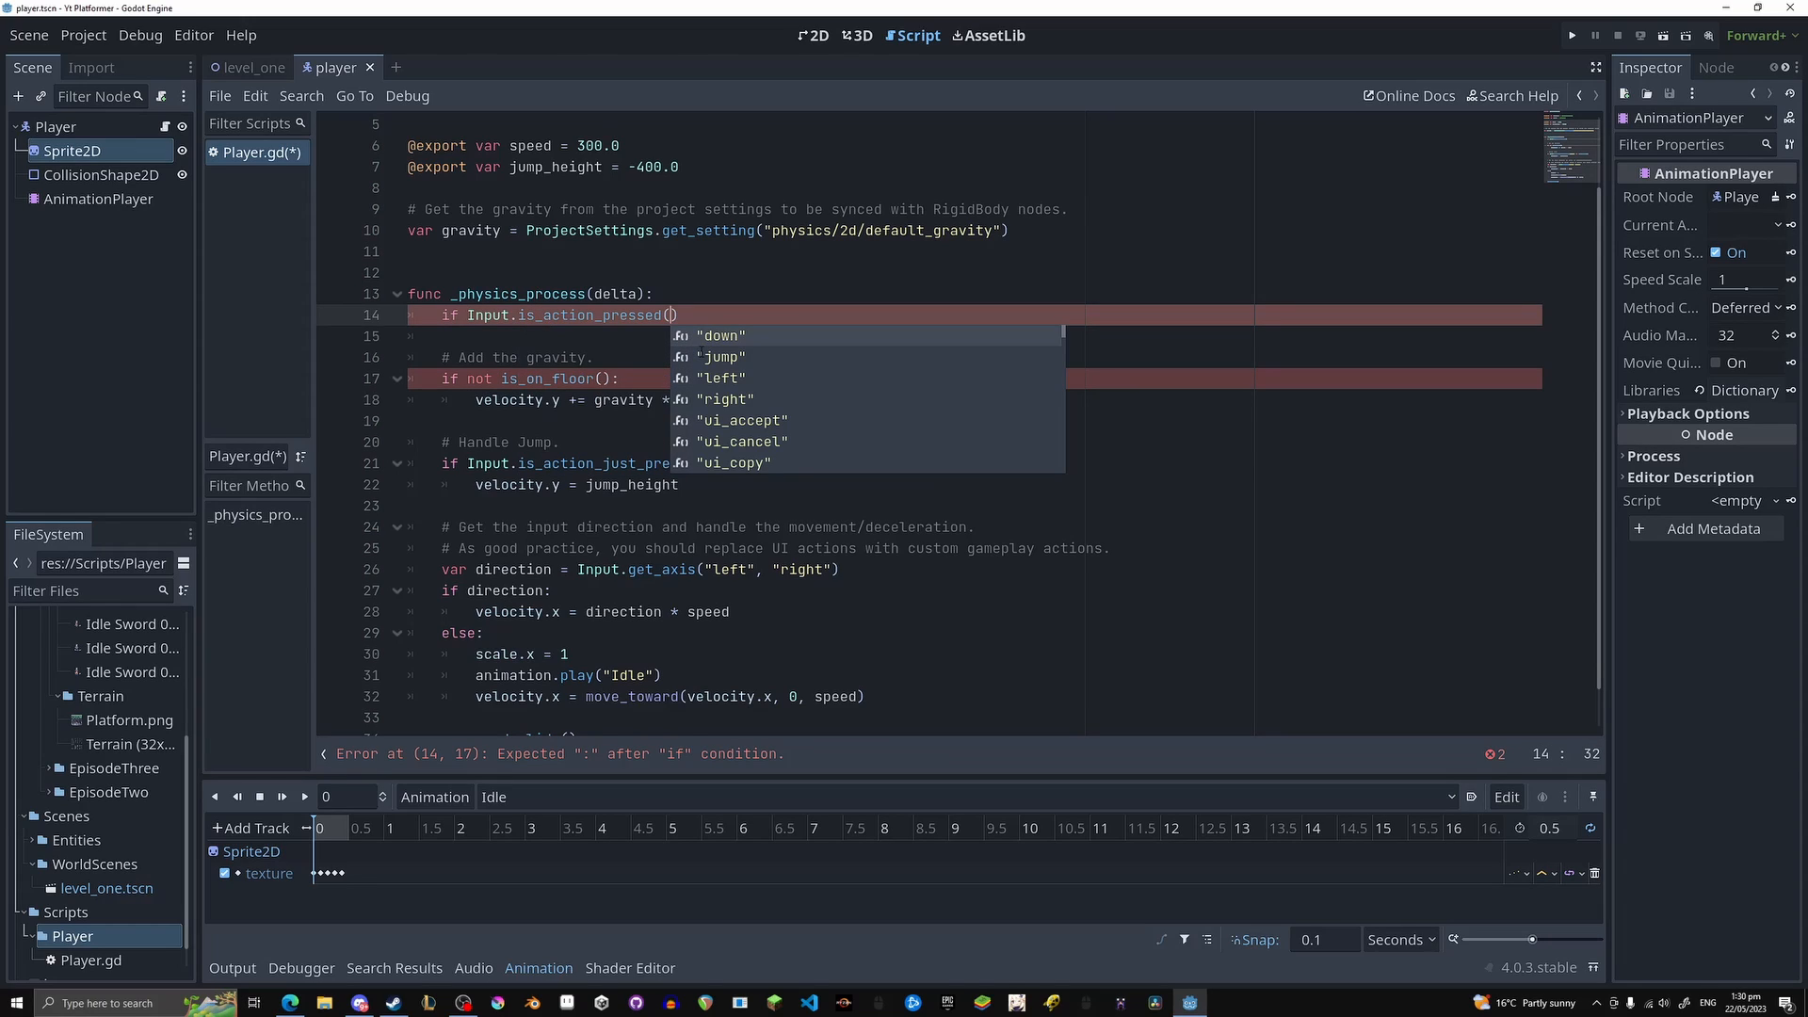
pyautogui.moveTo(729, 356)
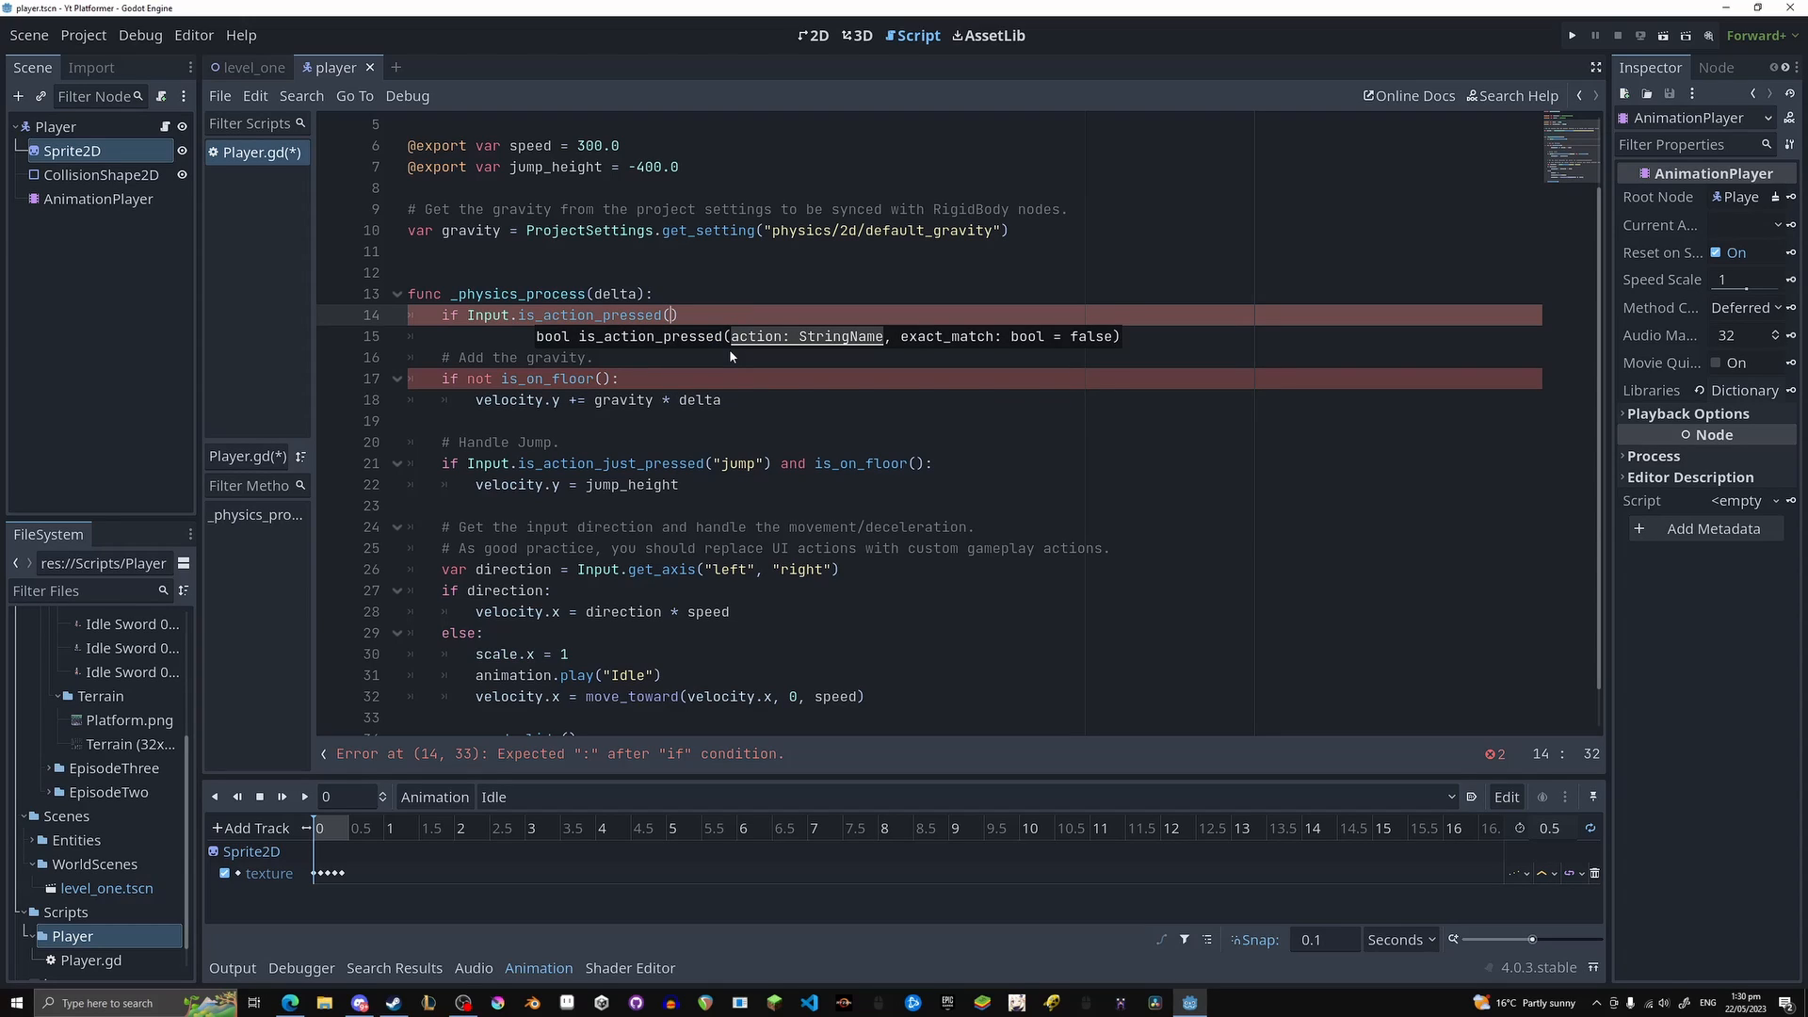
pyautogui.write('"left"')
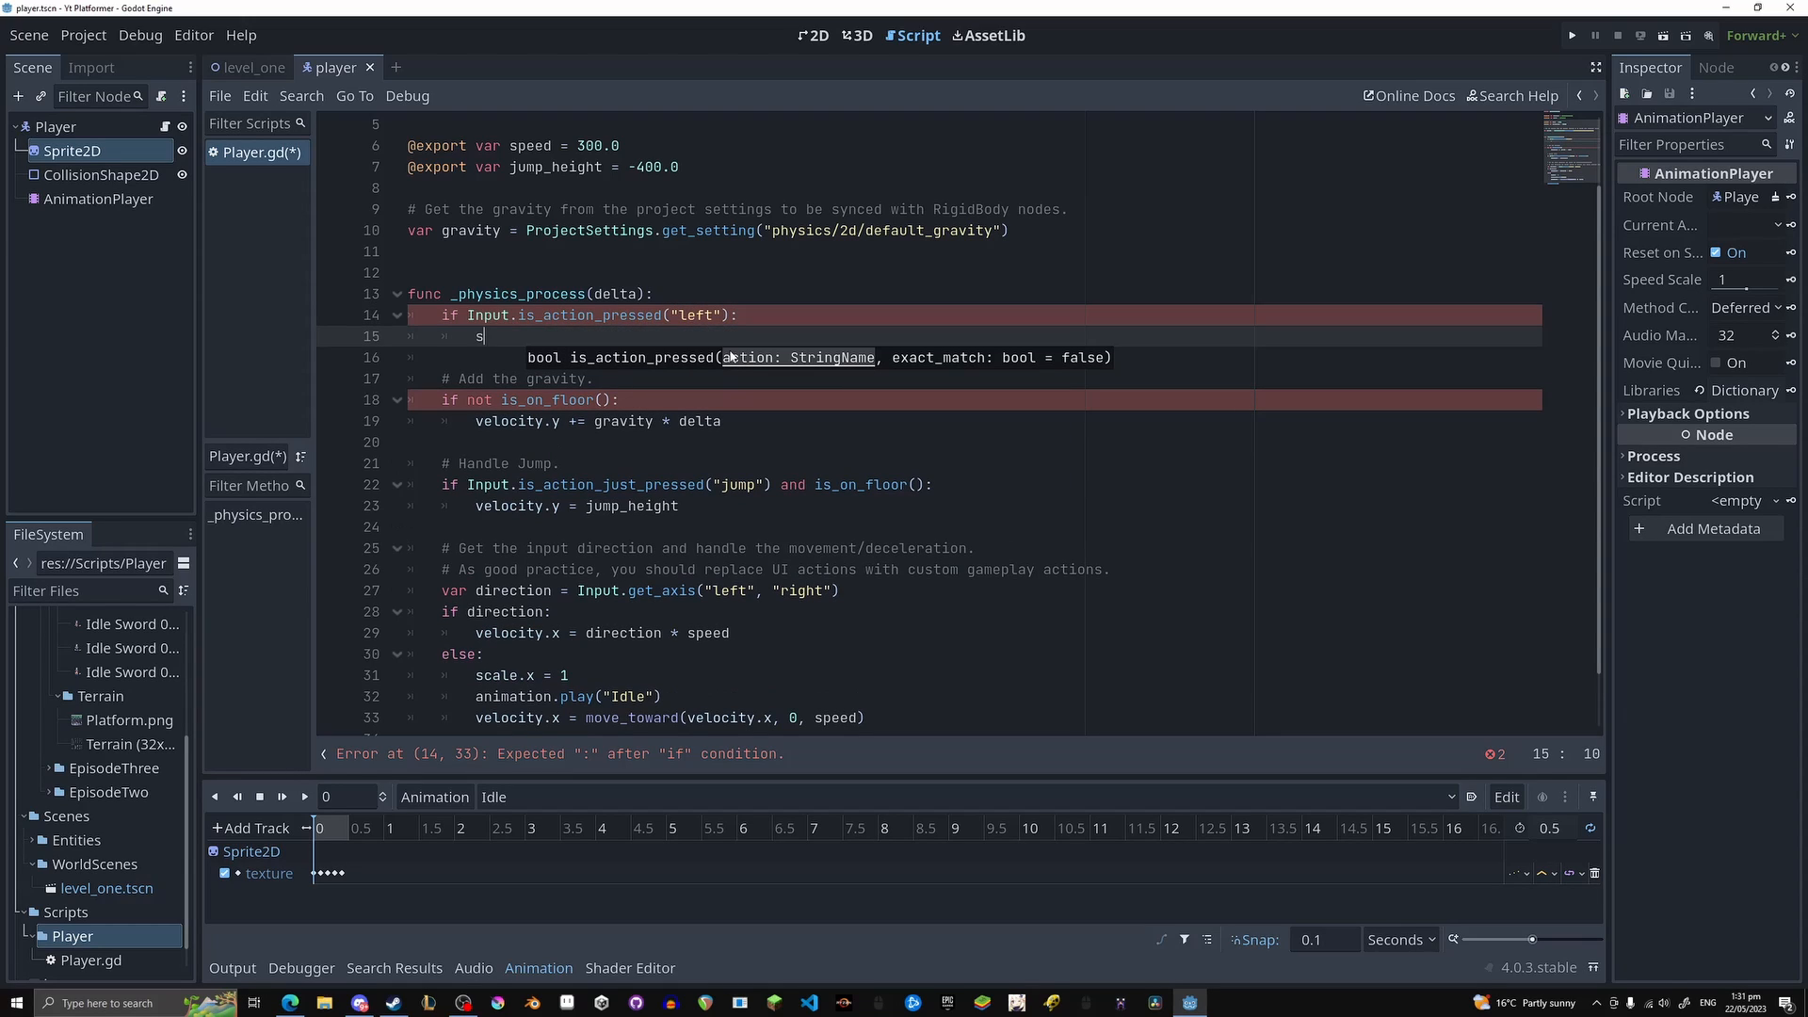
# Step: Under it, set sprite.scale.x to abs(sprite.scale.x) * -1 to face left
pyautogui.write('prite.scale.x')
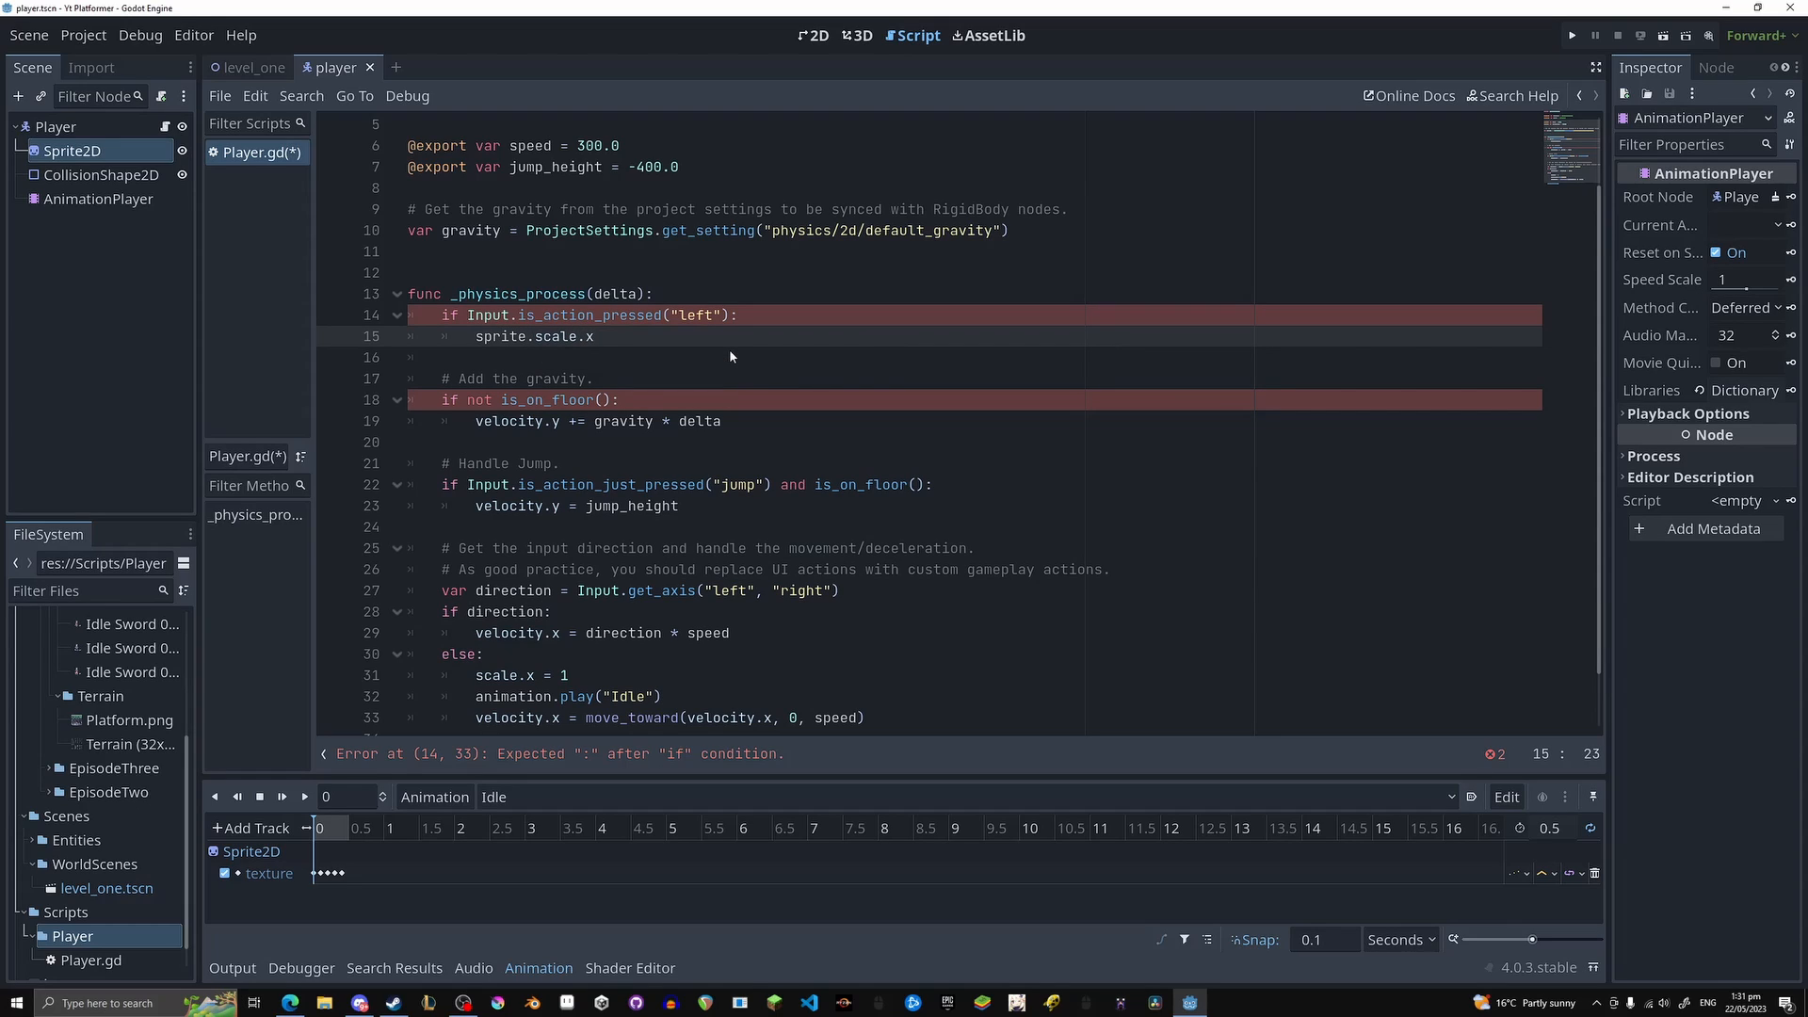
pyautogui.write('=')
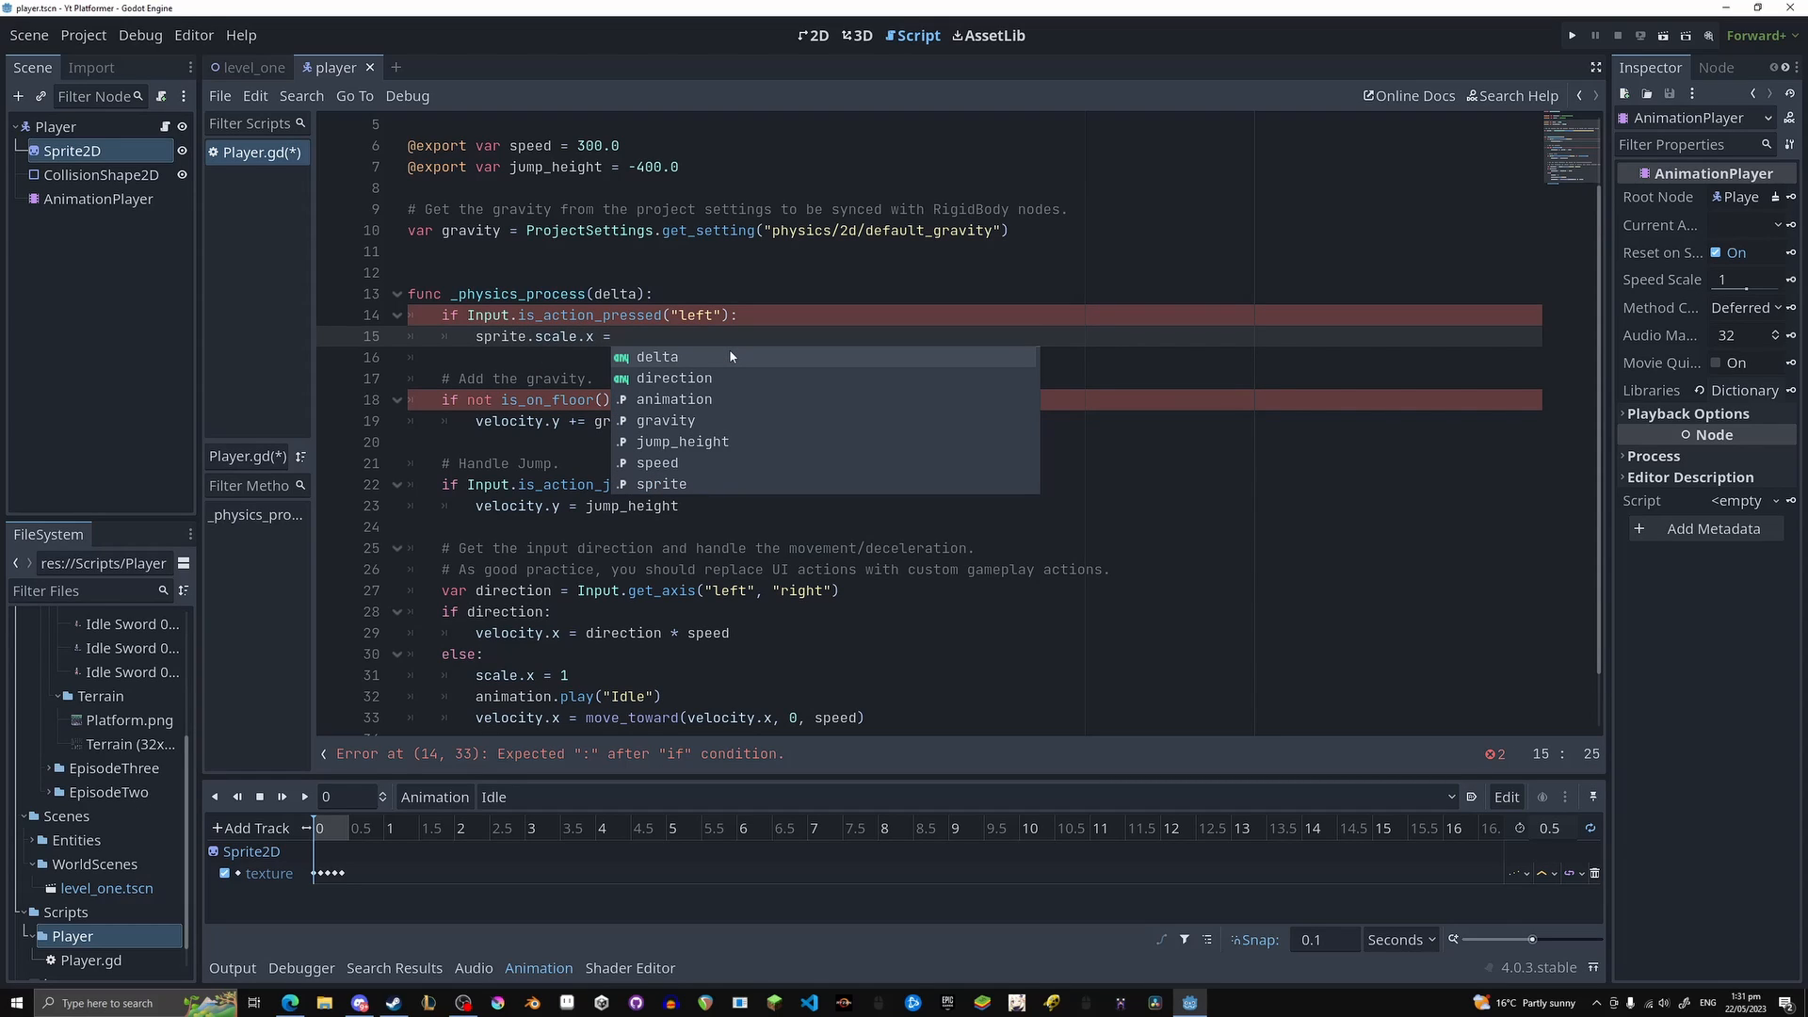
pyautogui.write('abs')
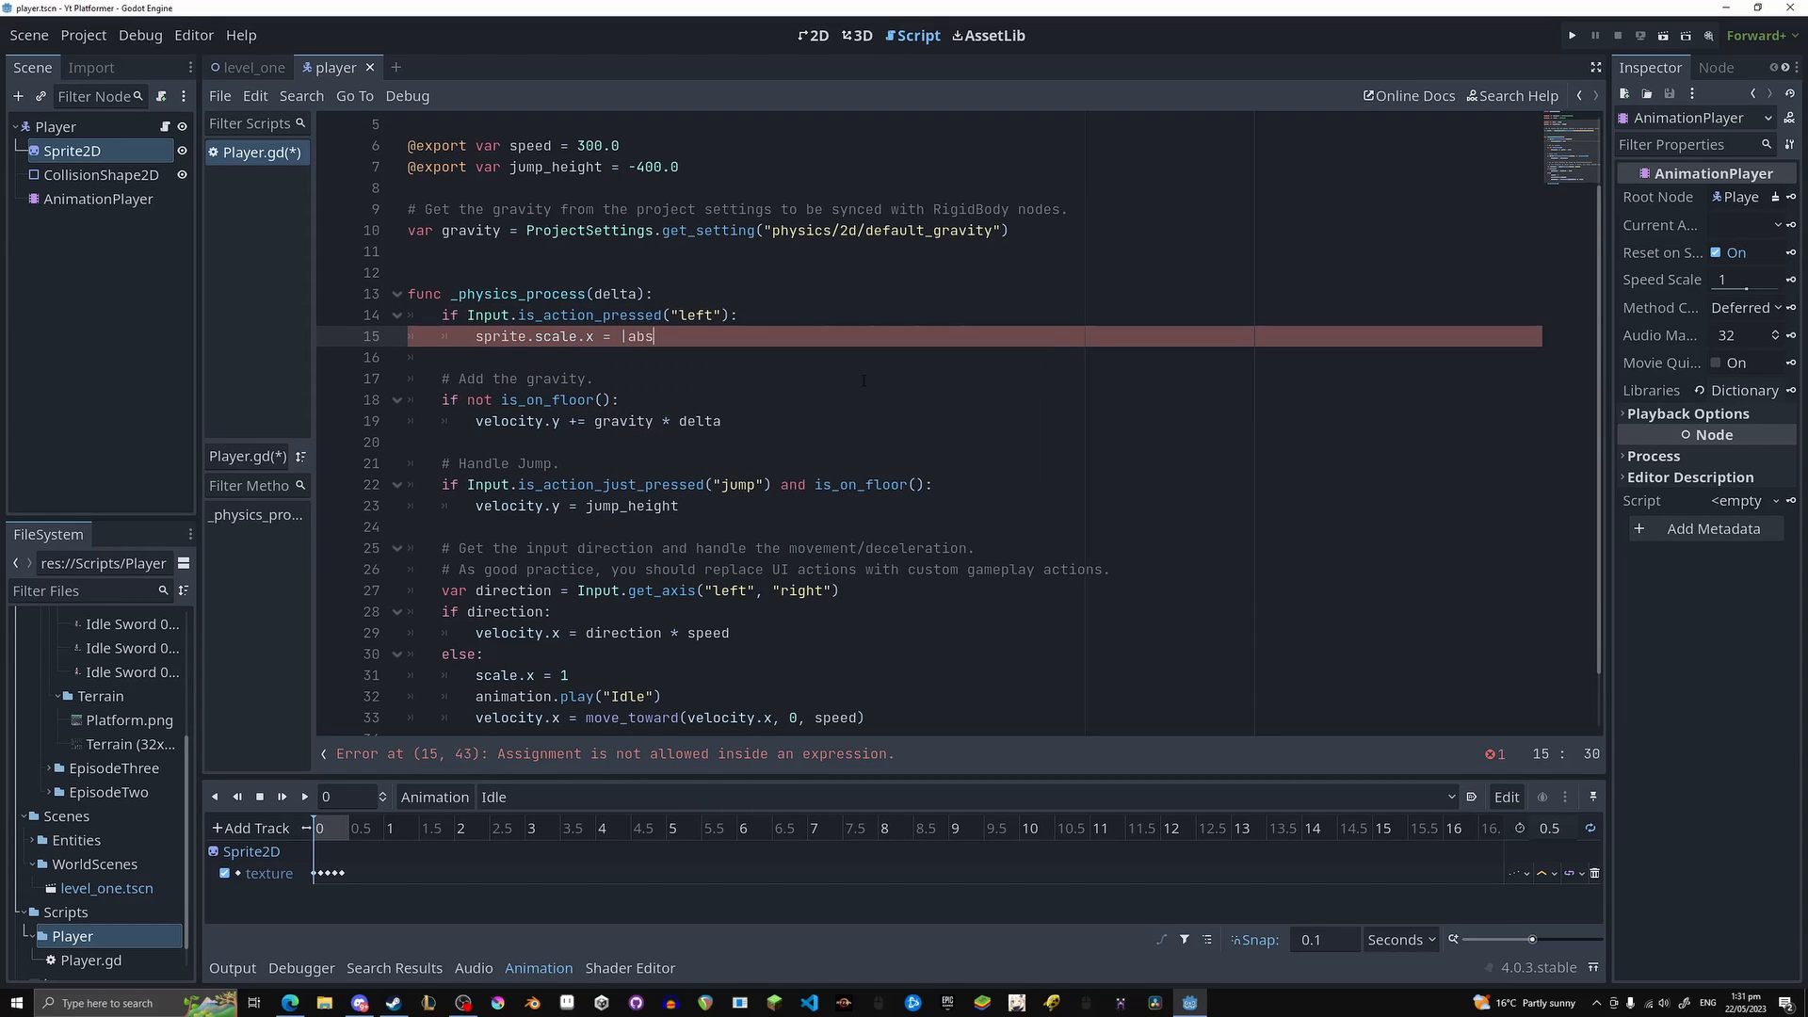
pyautogui.write('(sprite)')
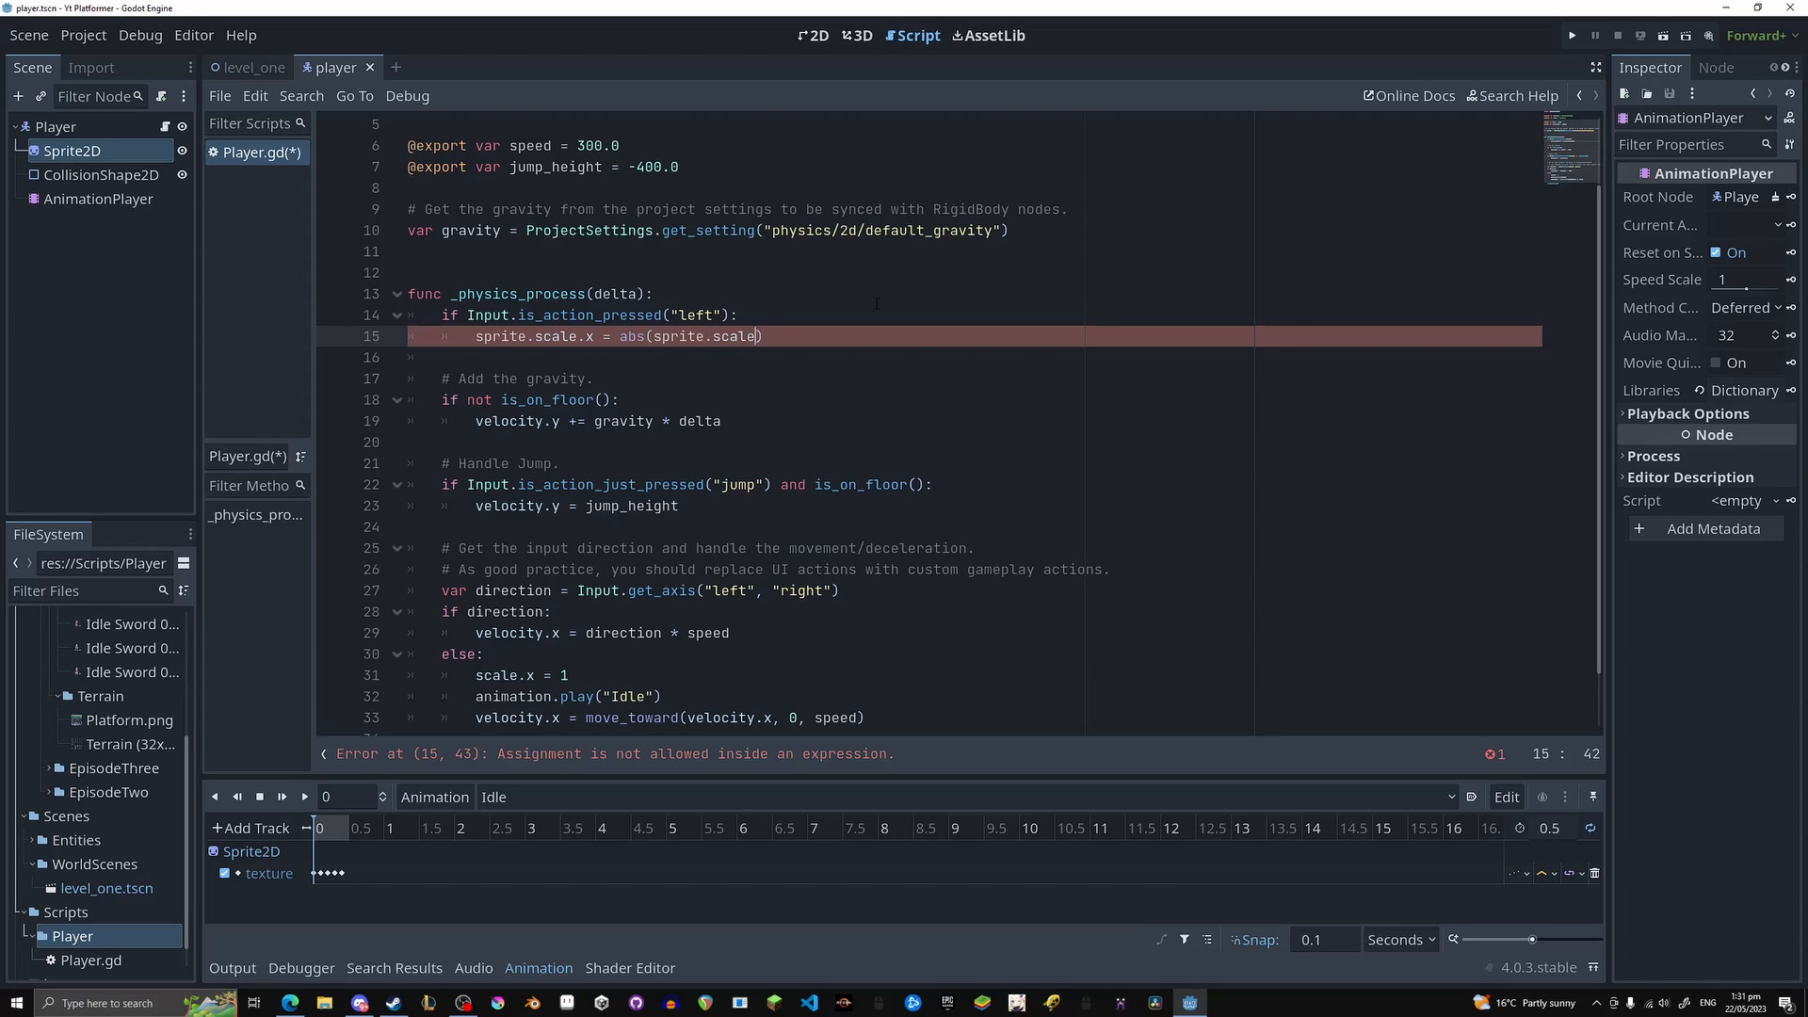
pyautogui.write('.x)')
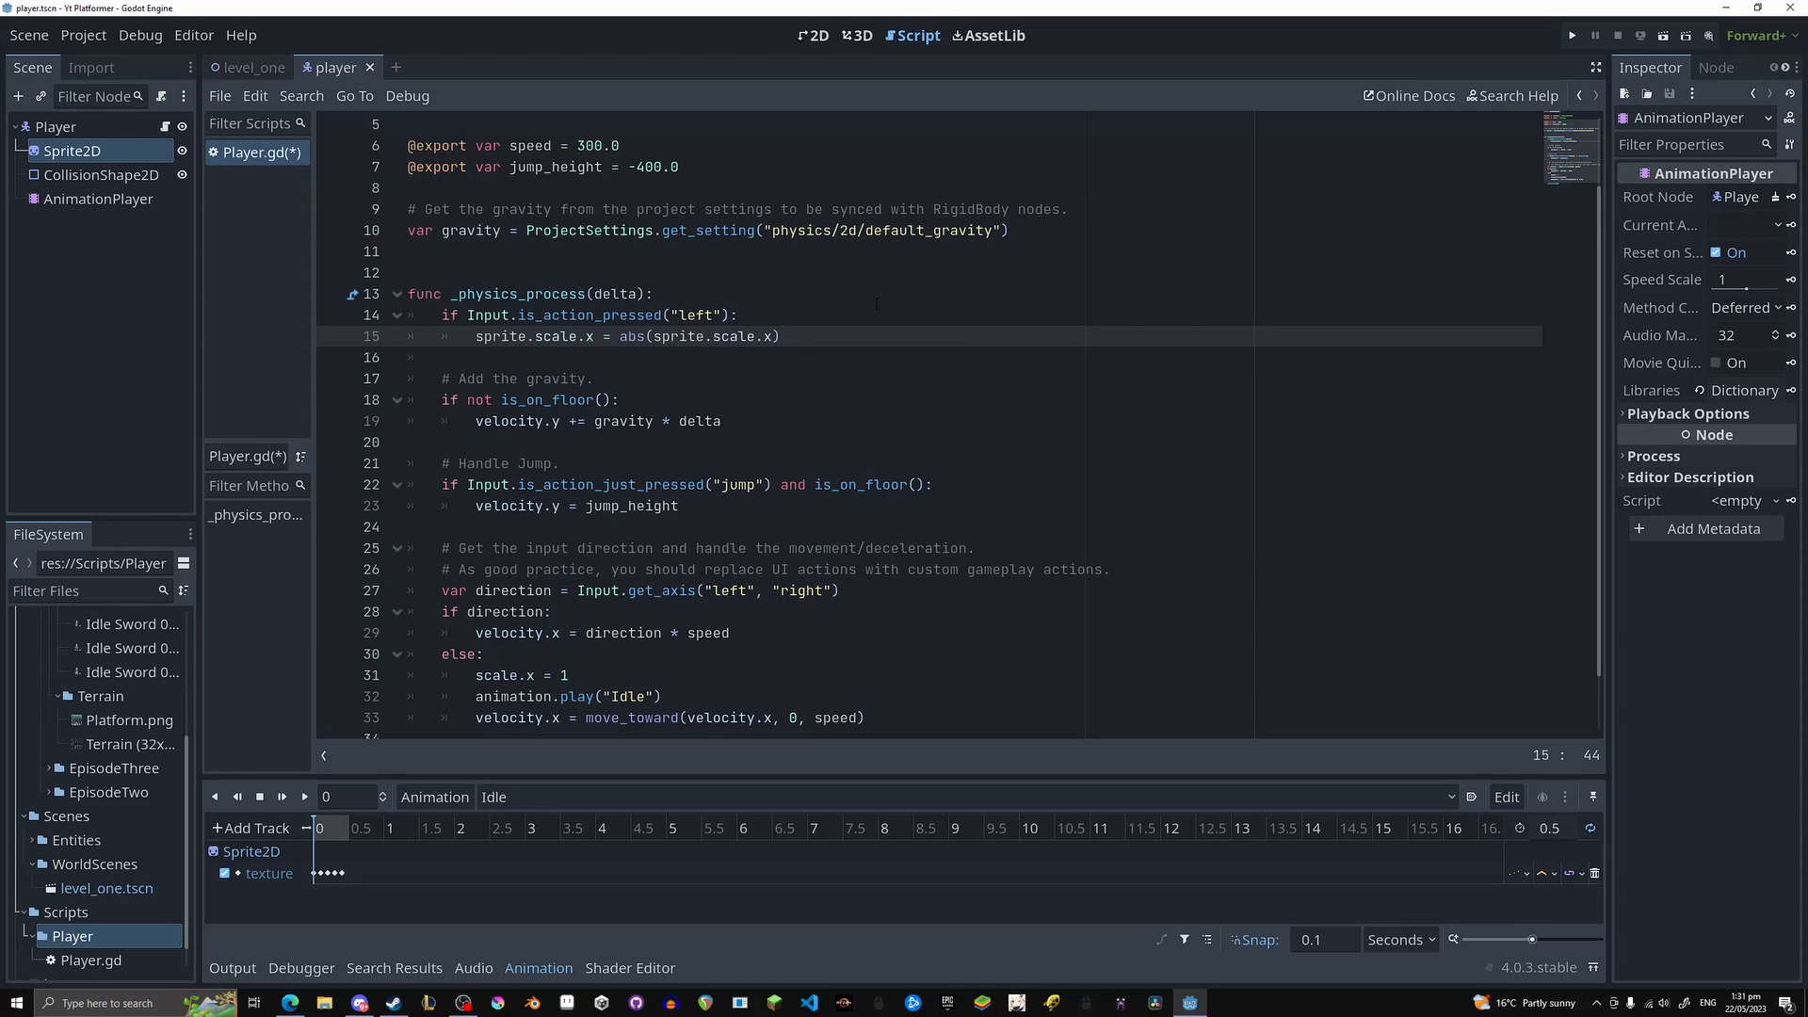
pyautogui.write('* =')
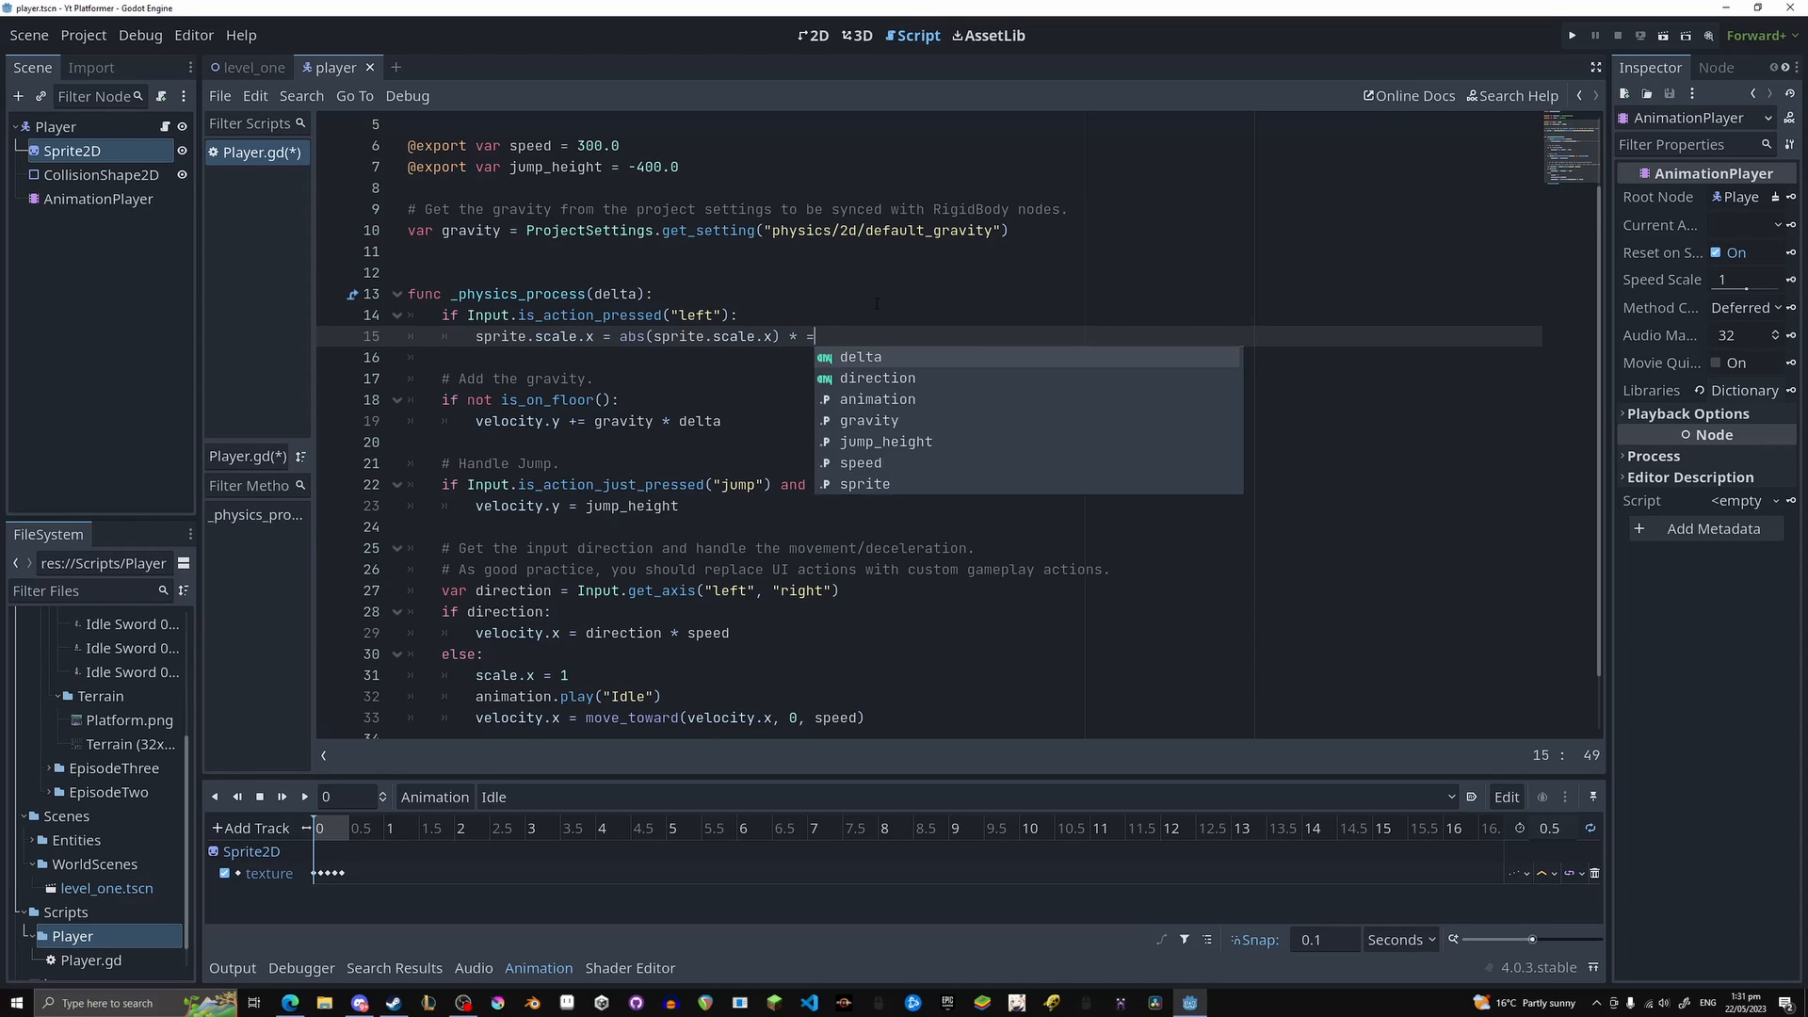
pyautogui.write('-1')
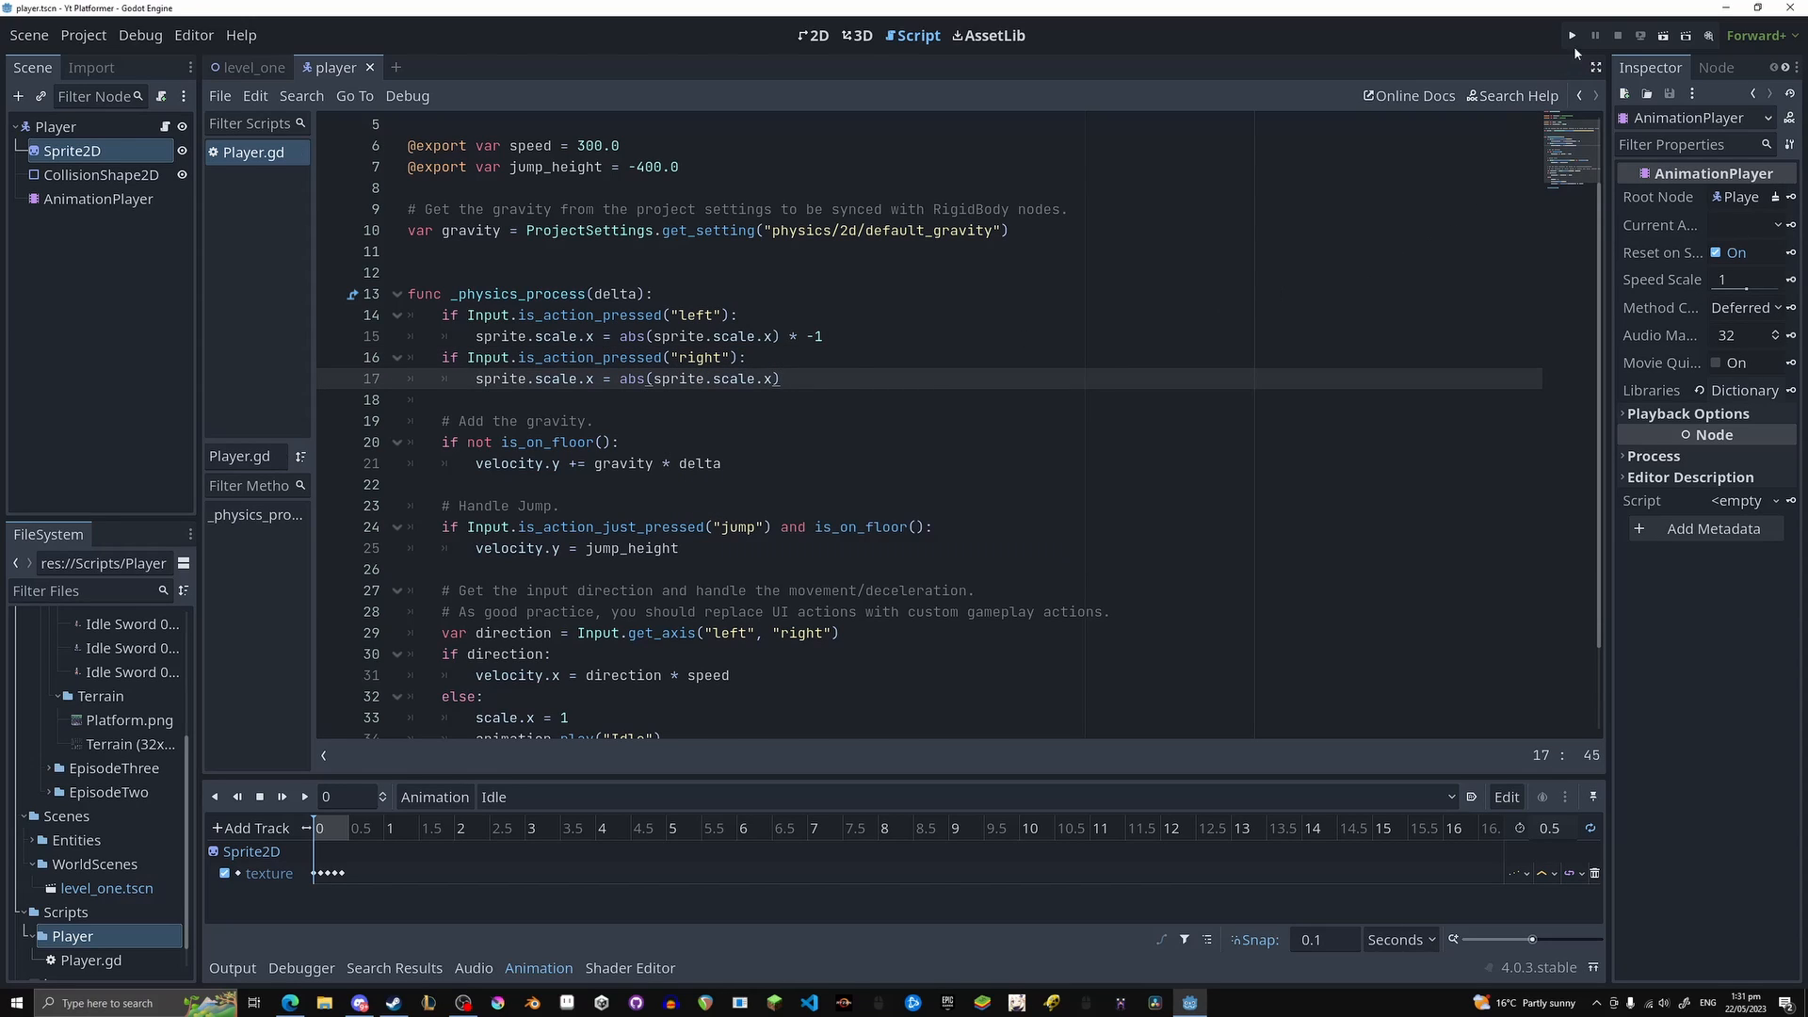
# Step: Run the game to try sprite flipping, then close the game window
pyautogui.click(1571, 36)
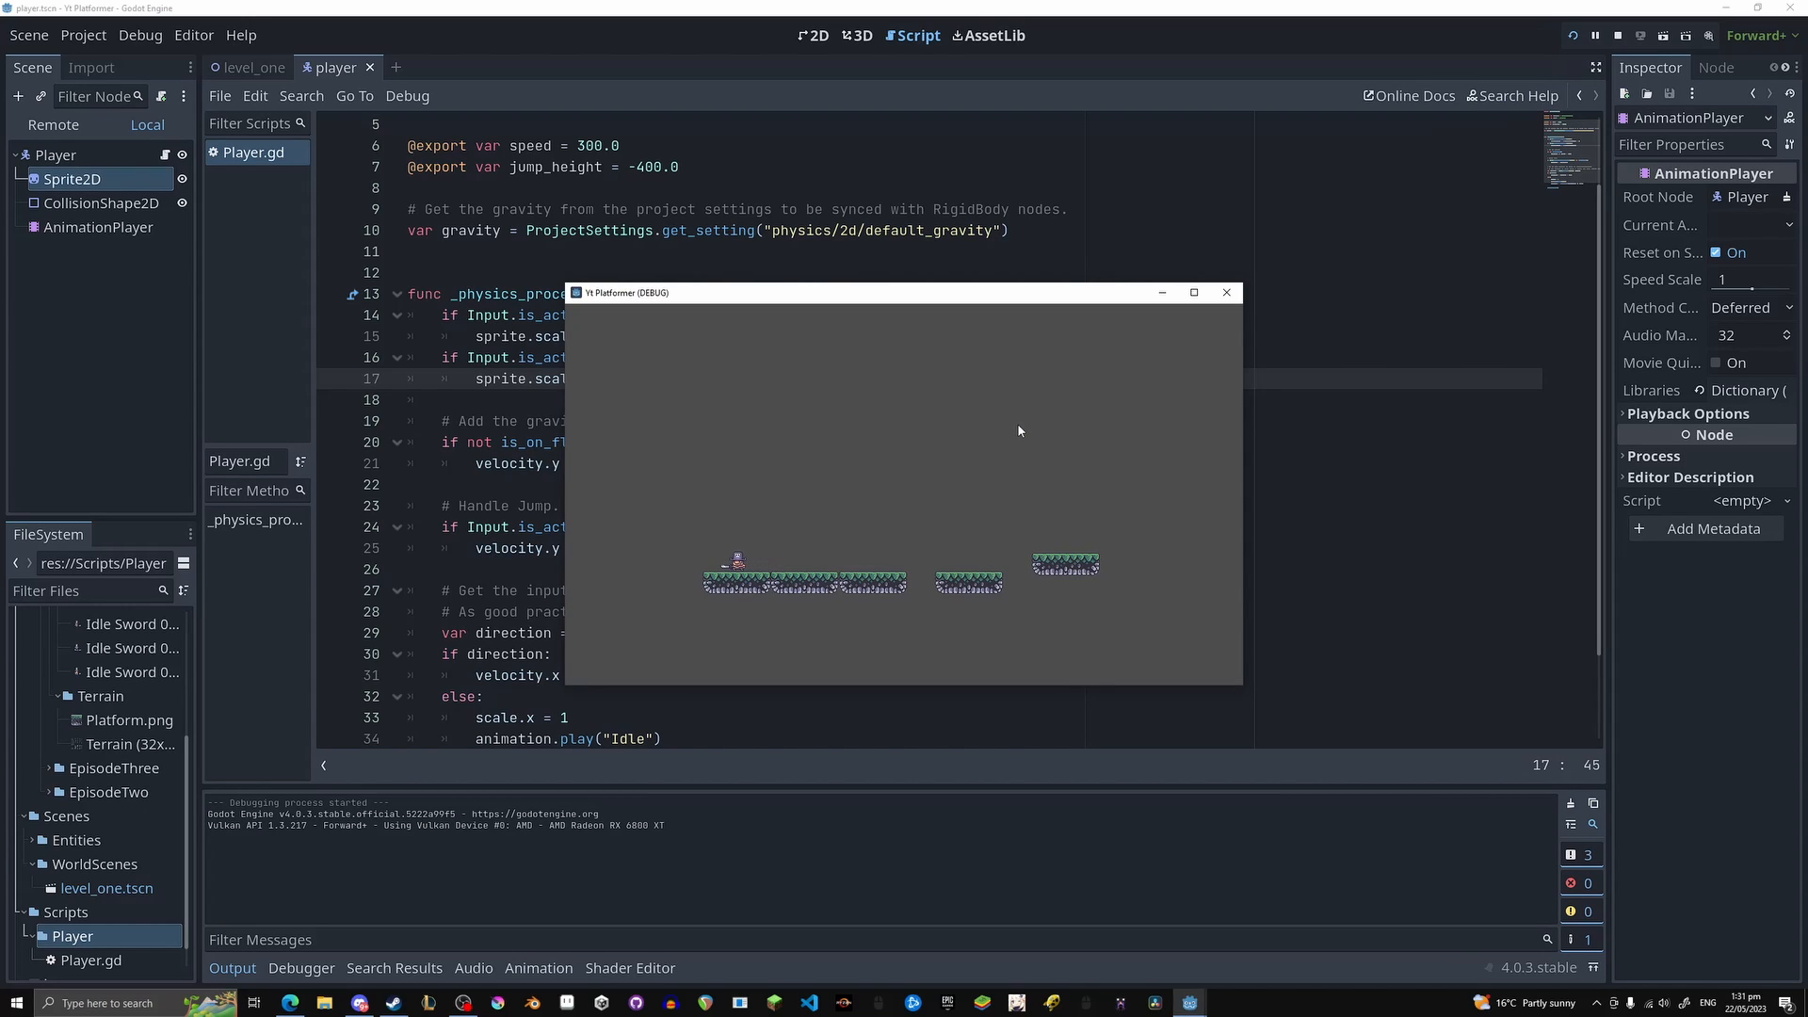
pyautogui.moveTo(1119, 390)
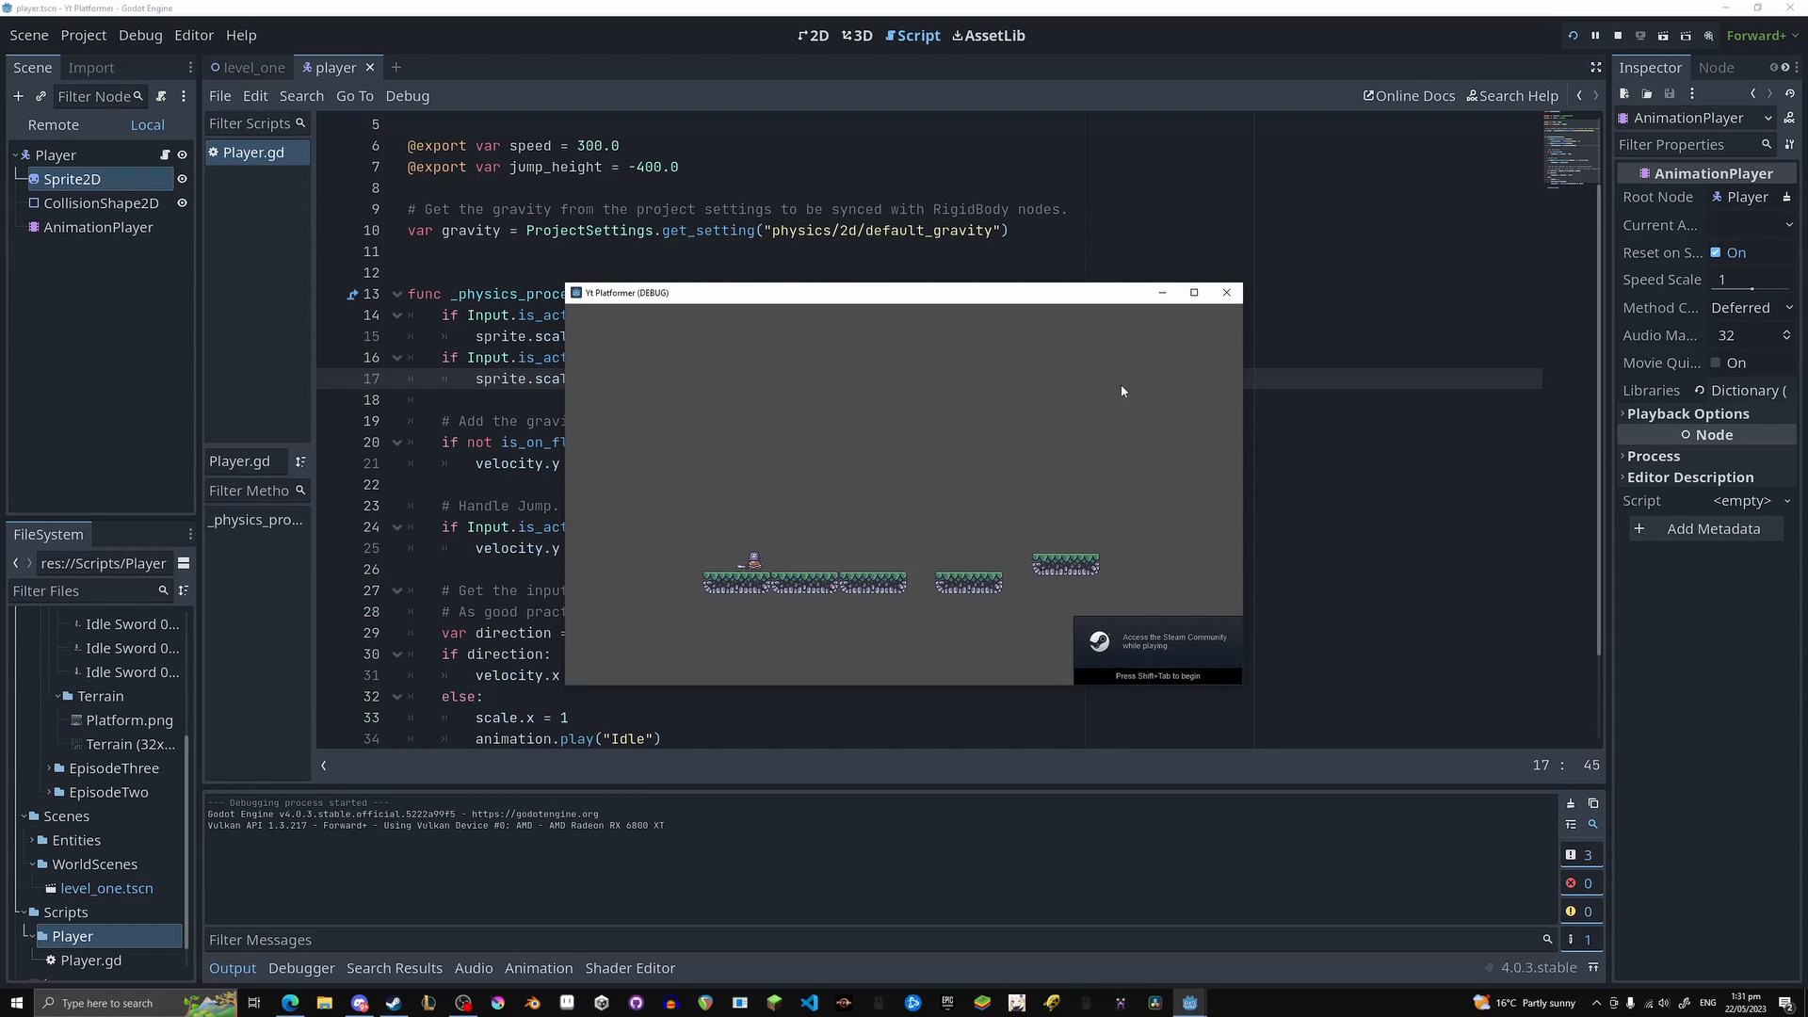
pyautogui.click(1226, 292)
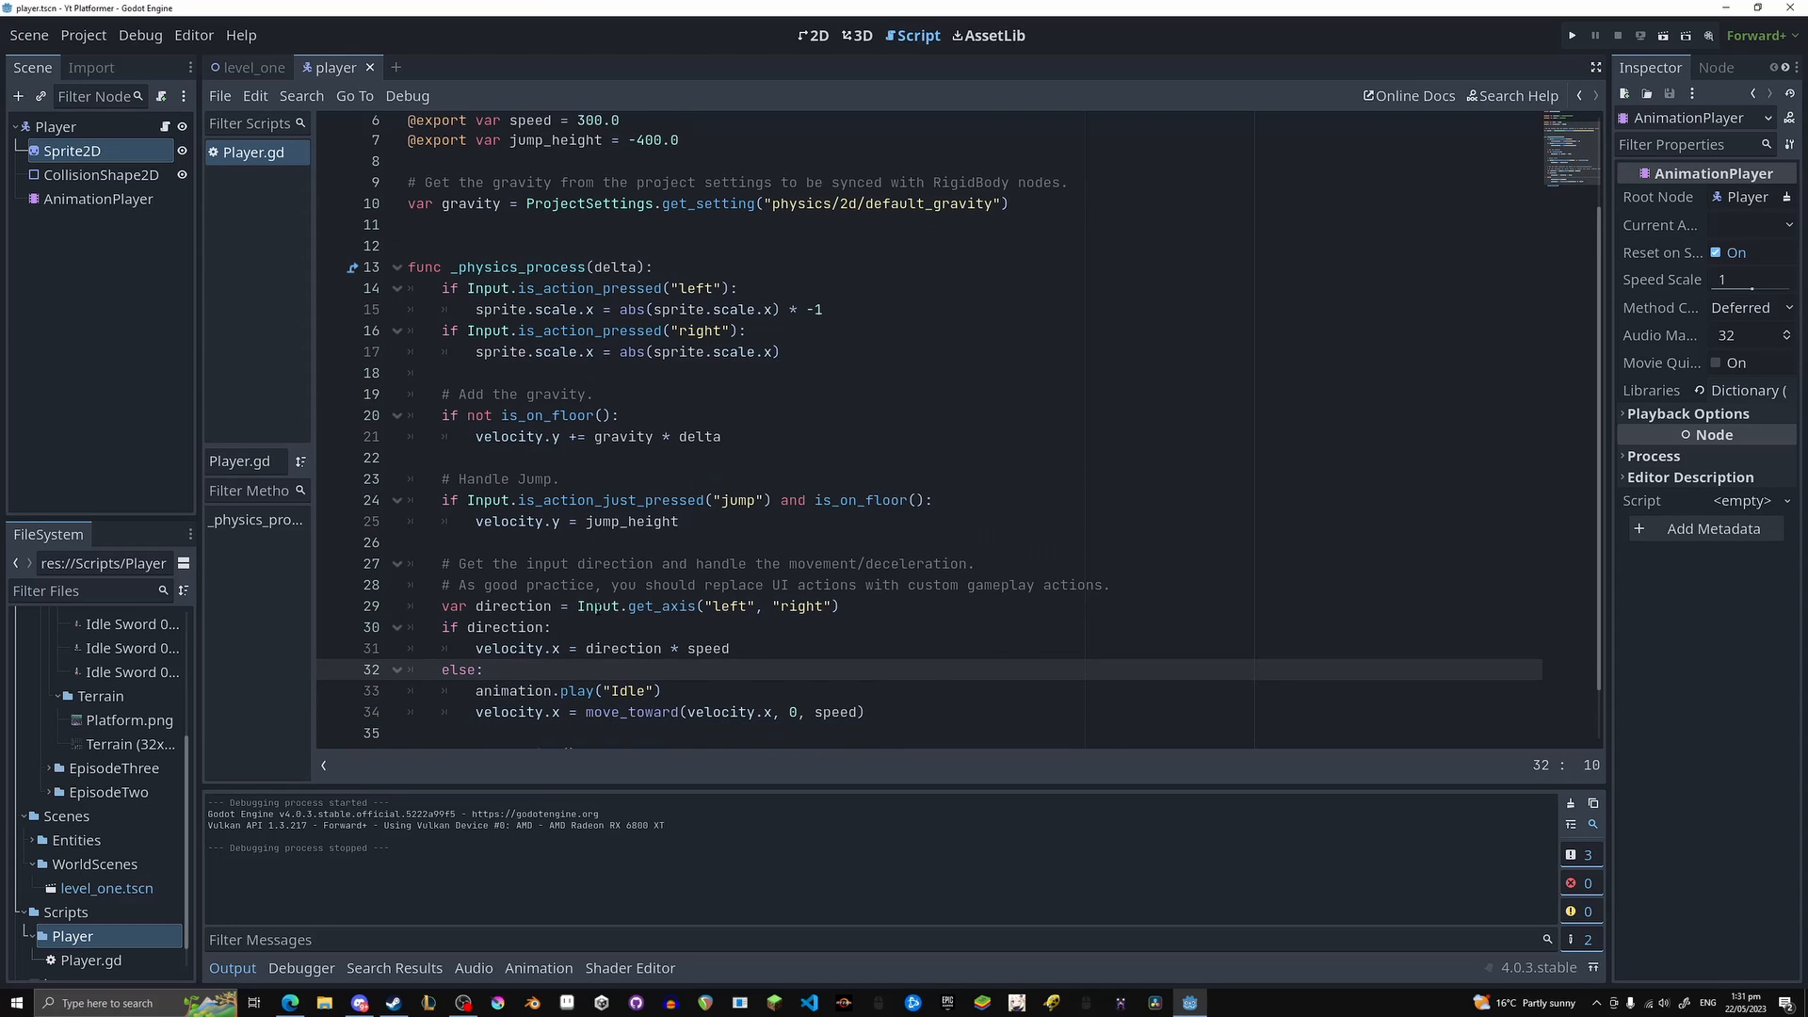
# Step: Scroll through Player.gd removing template comments, then run the game again
pyautogui.scroll(-3)
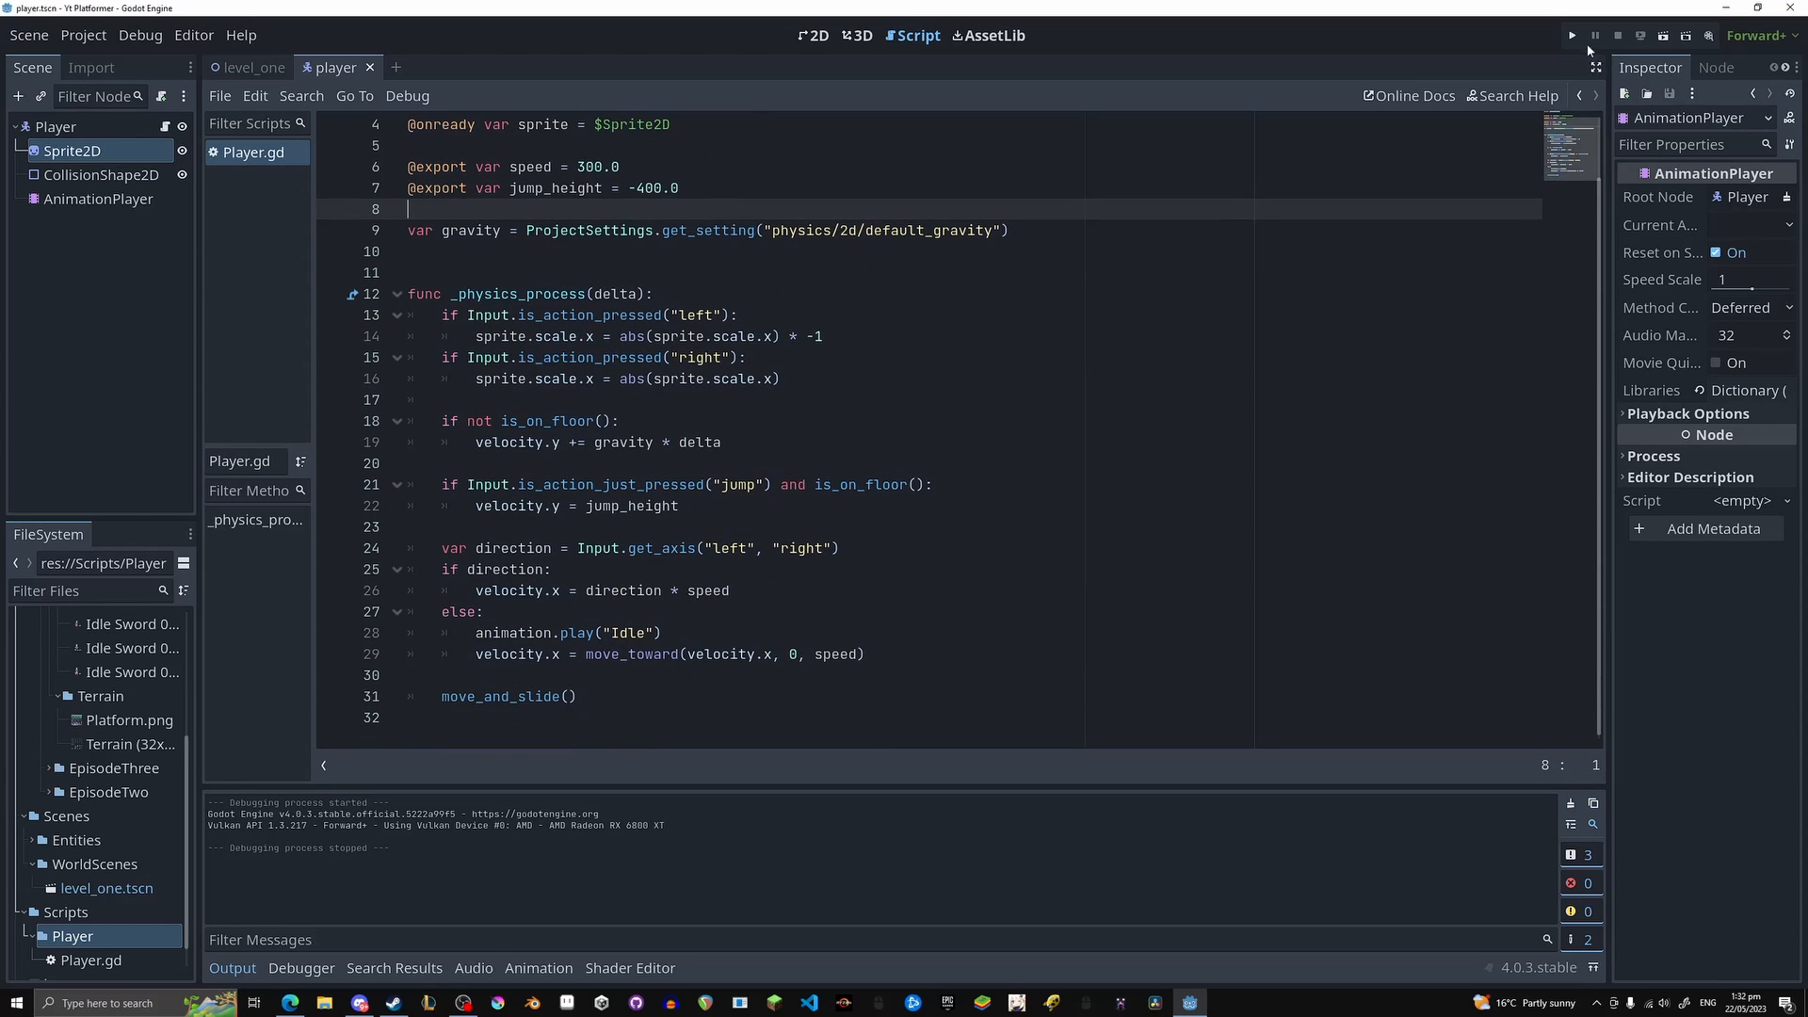
pyautogui.click(1572, 36)
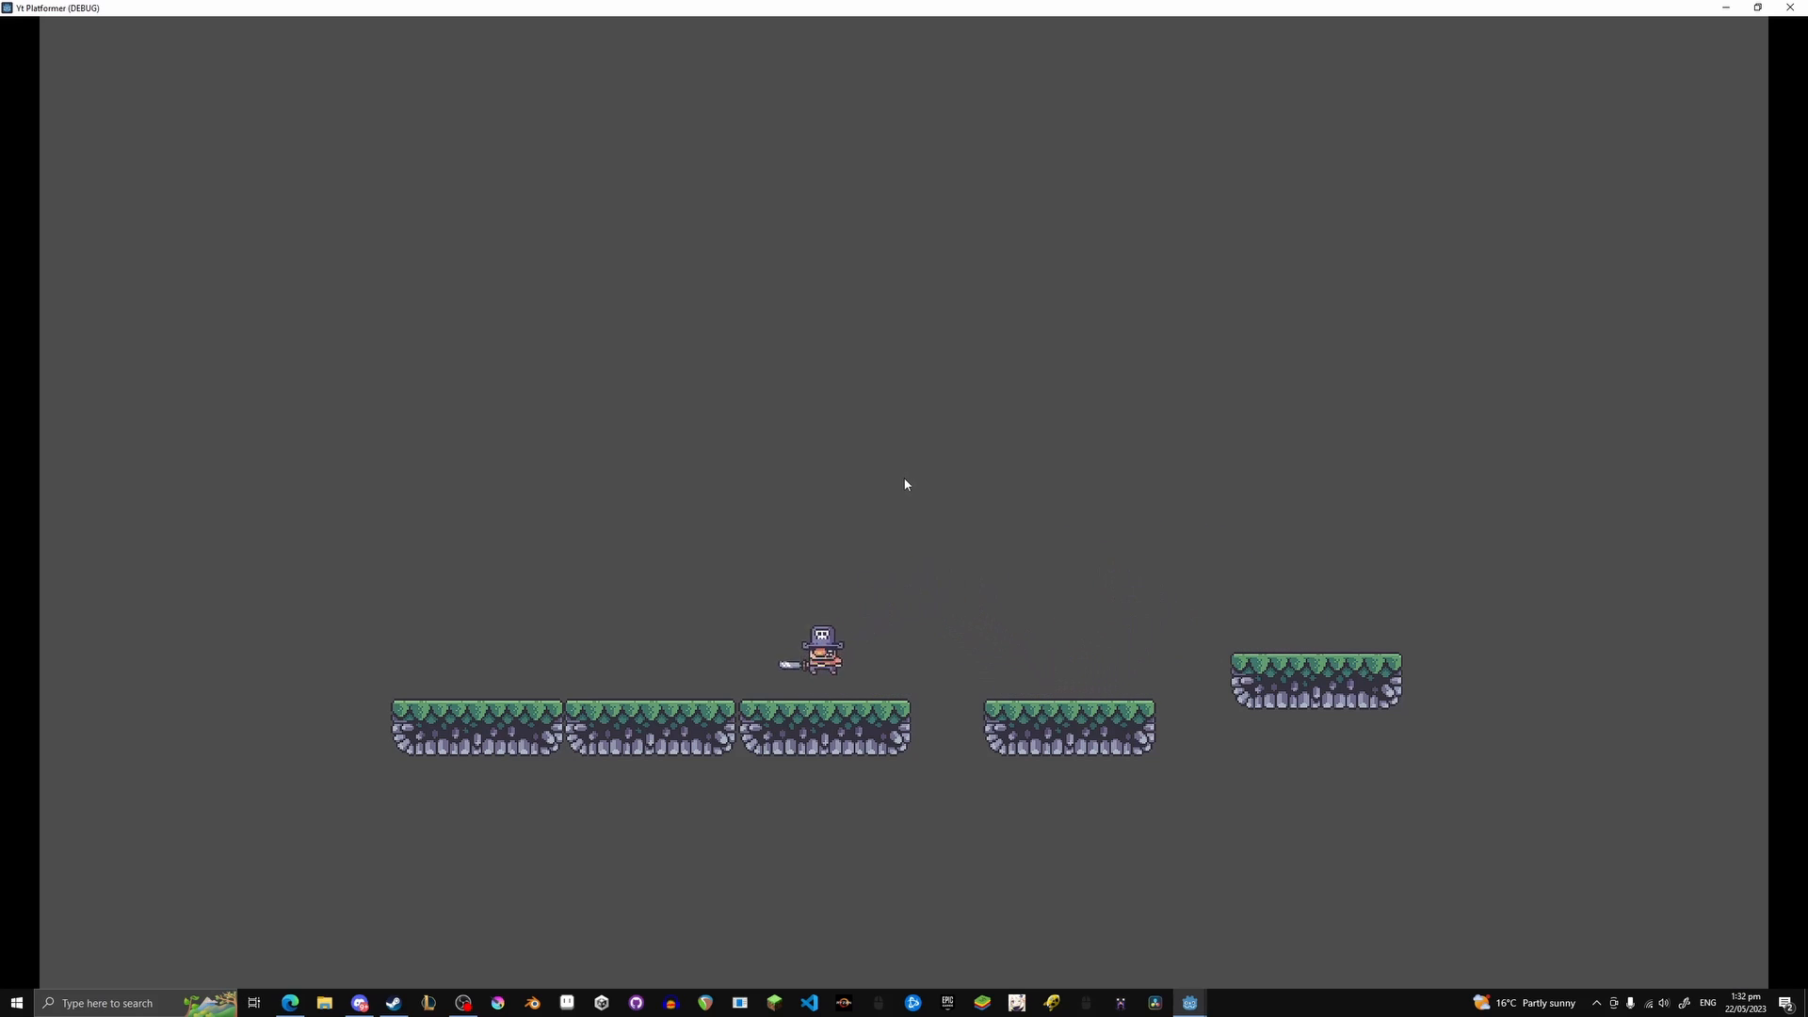
pyautogui.press('right')
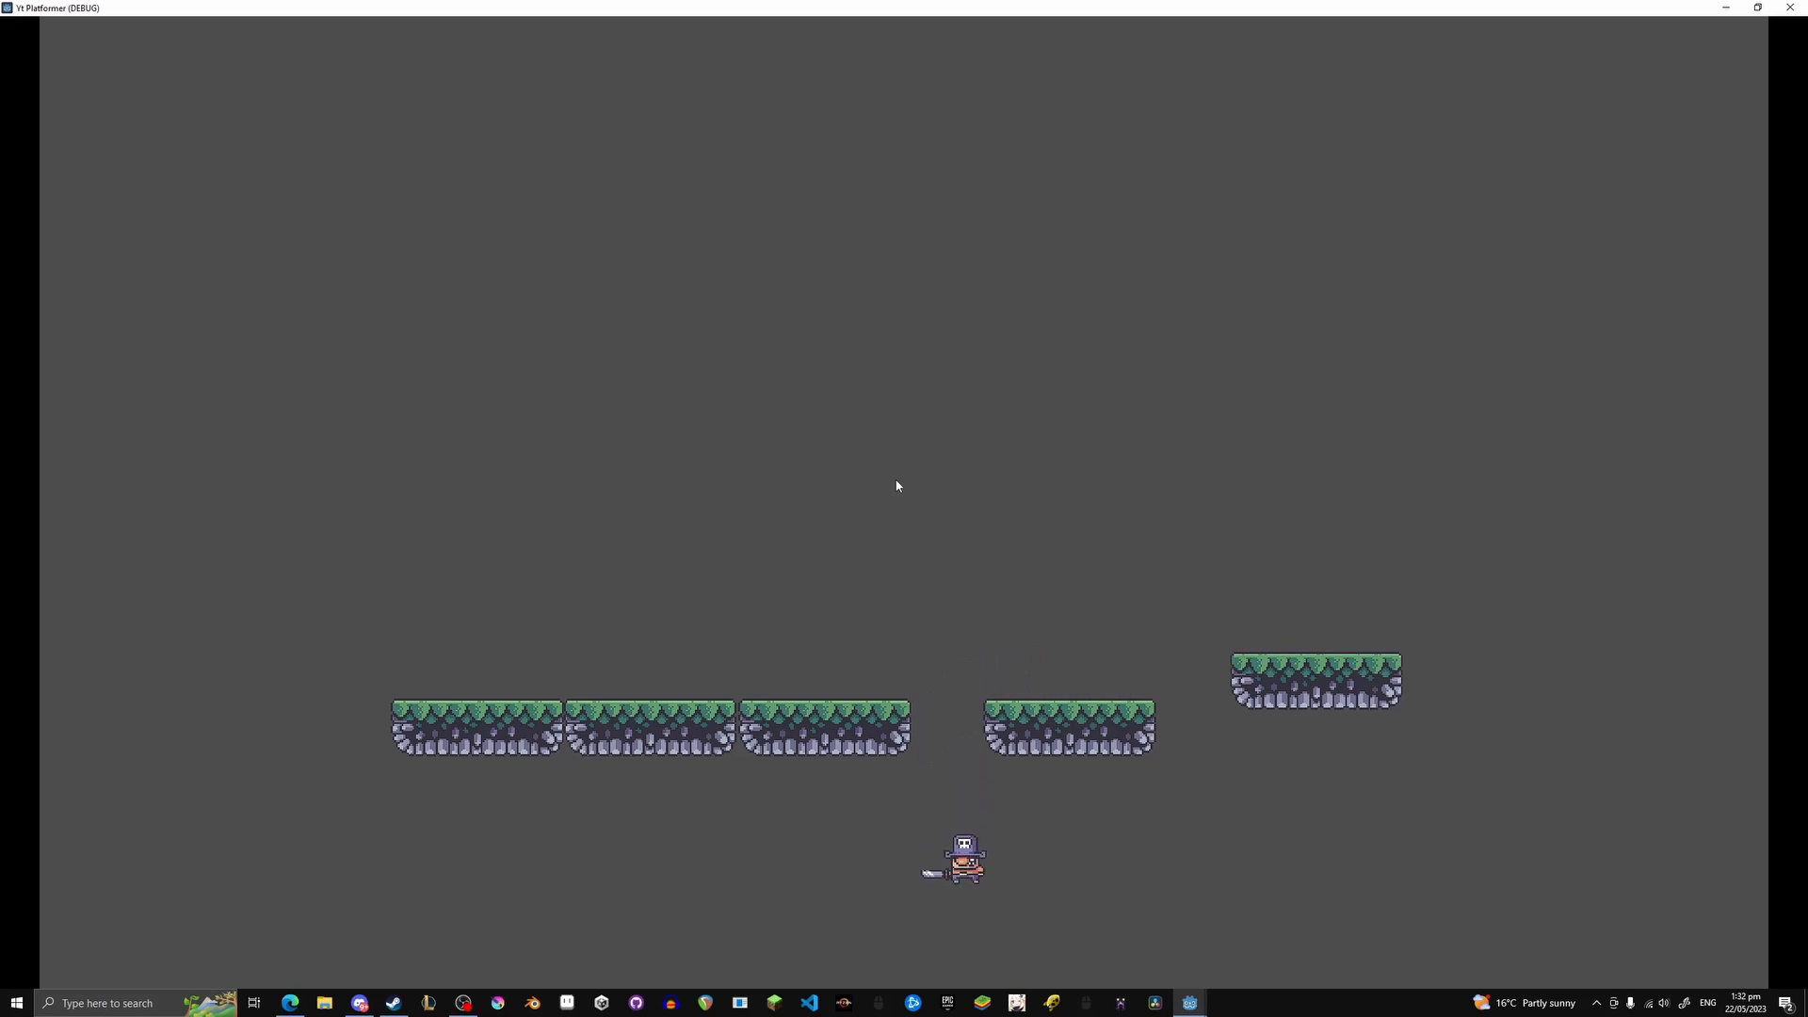
pyautogui.click(1593, 36)
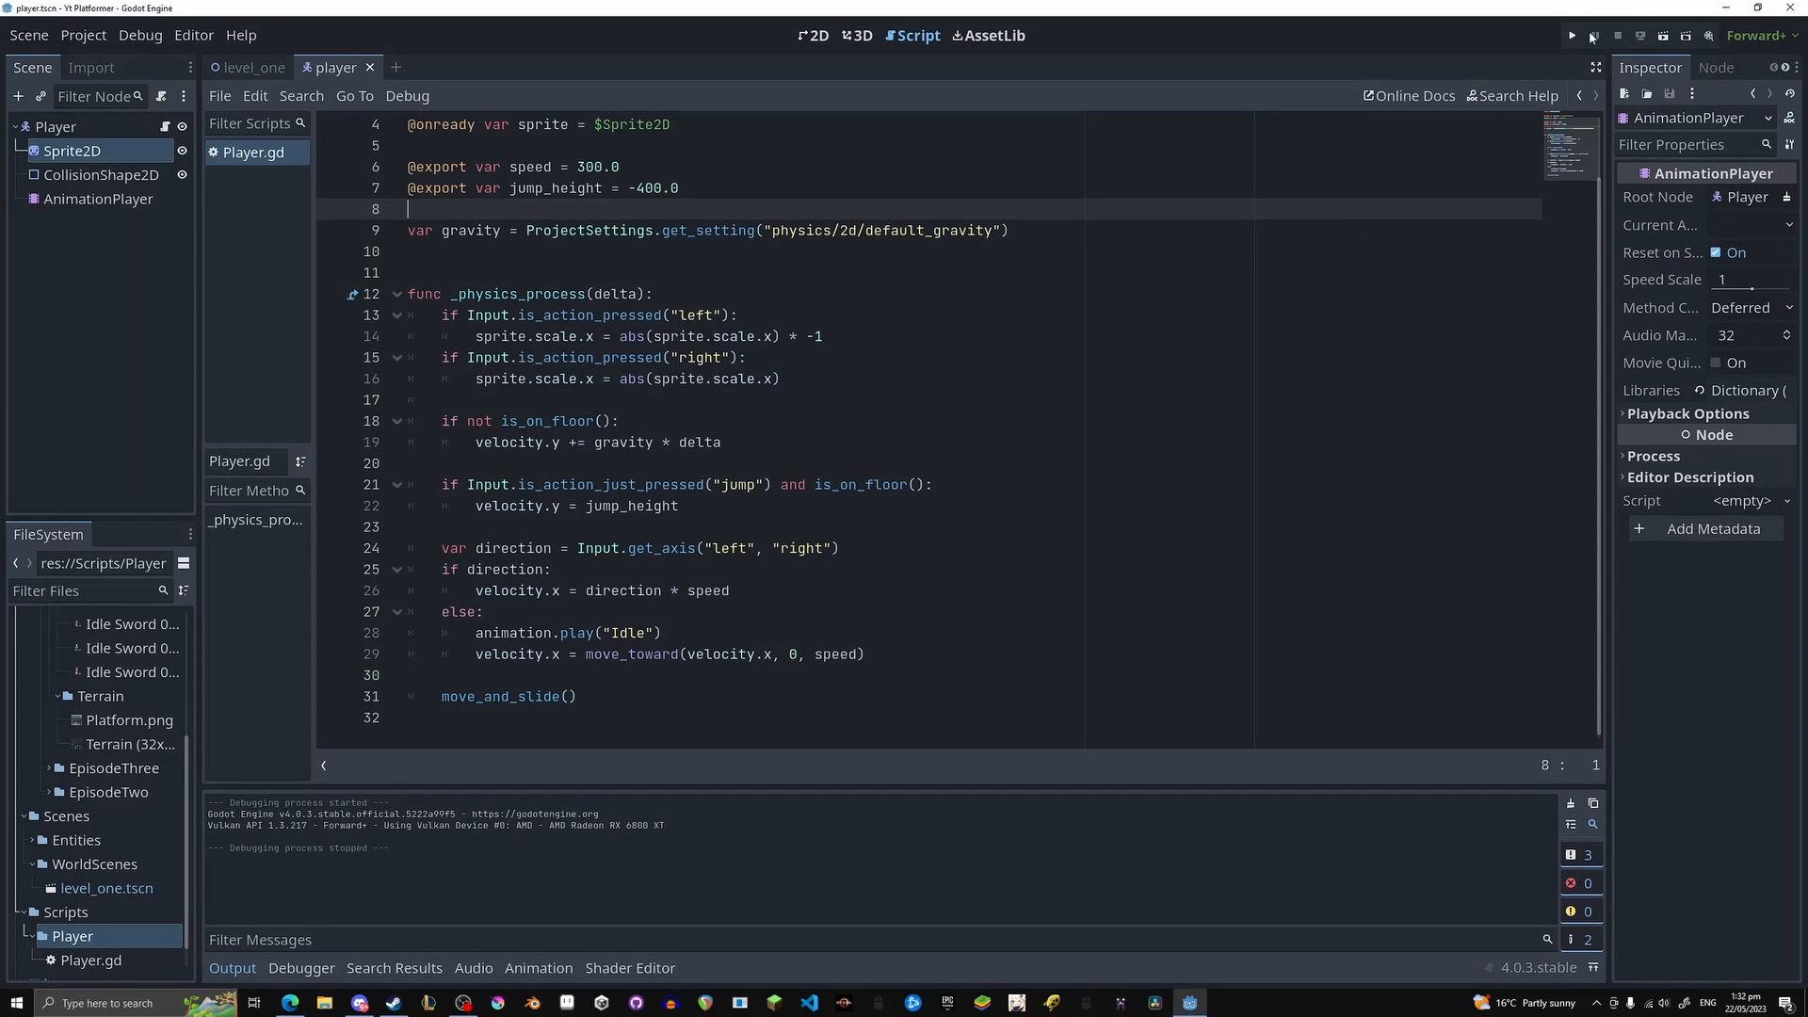
pyautogui.click(1572, 36)
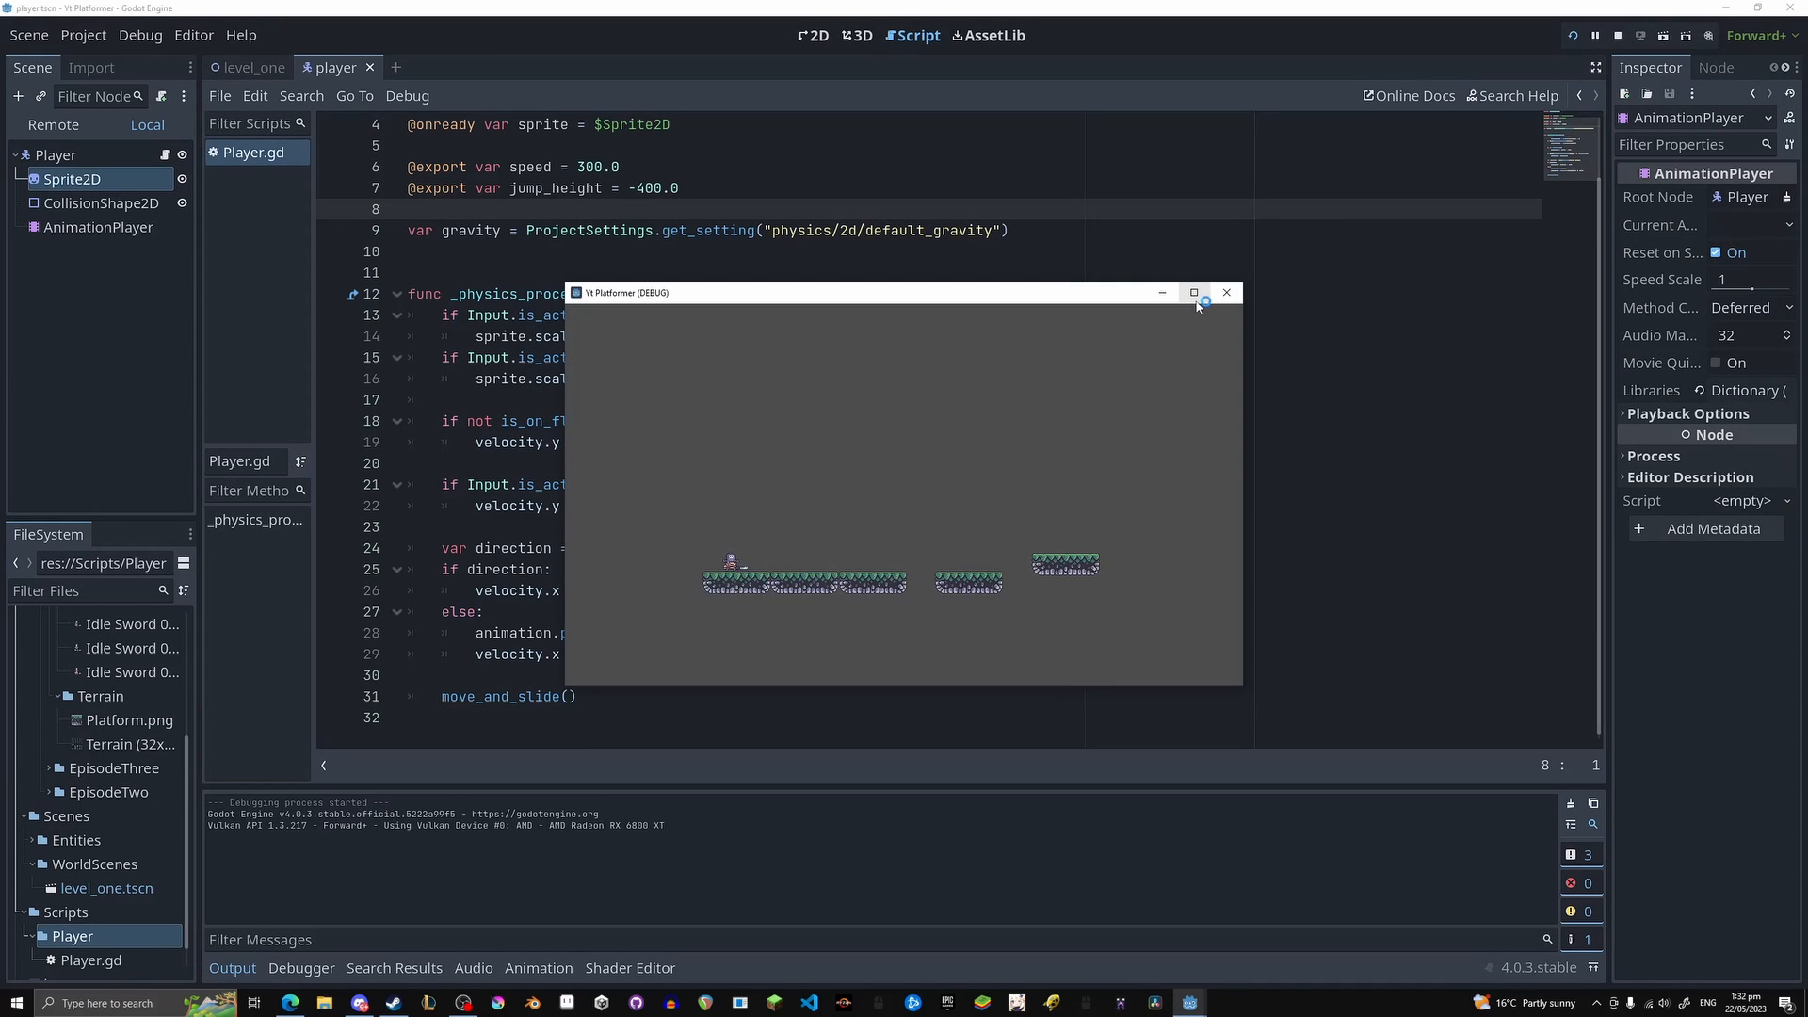
pyautogui.click(1193, 292)
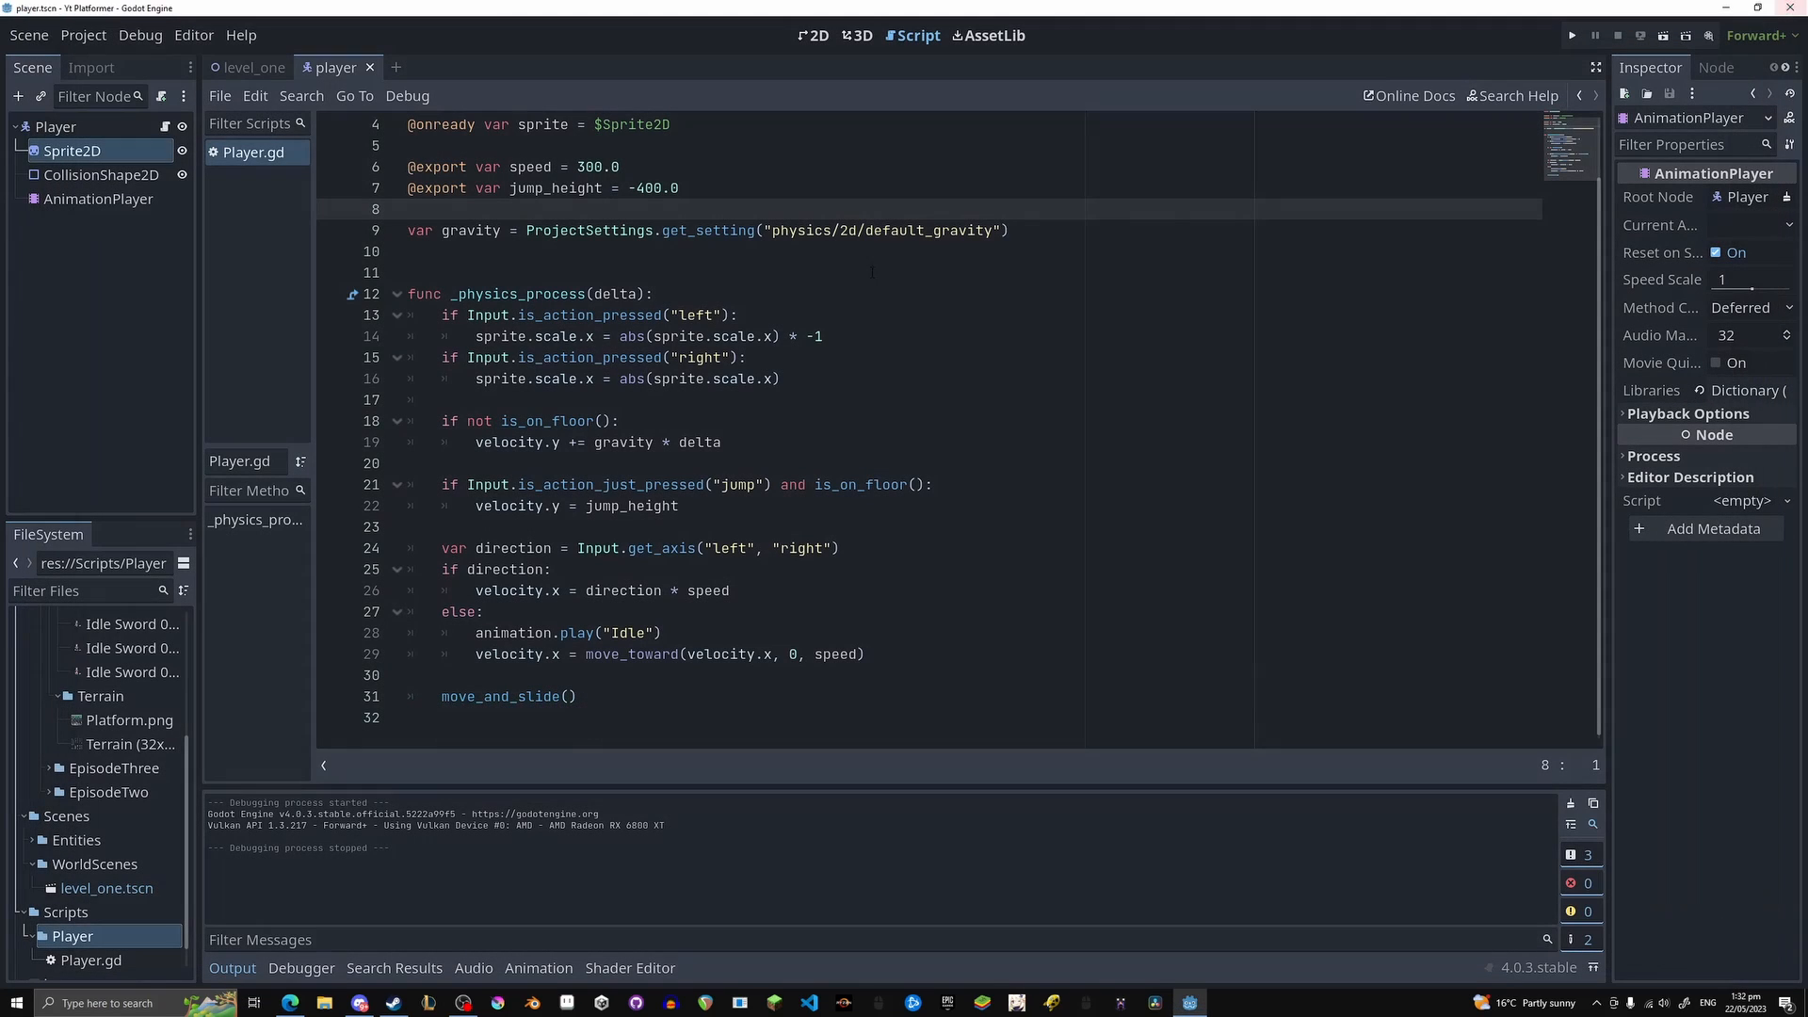
pyautogui.click(27, 34)
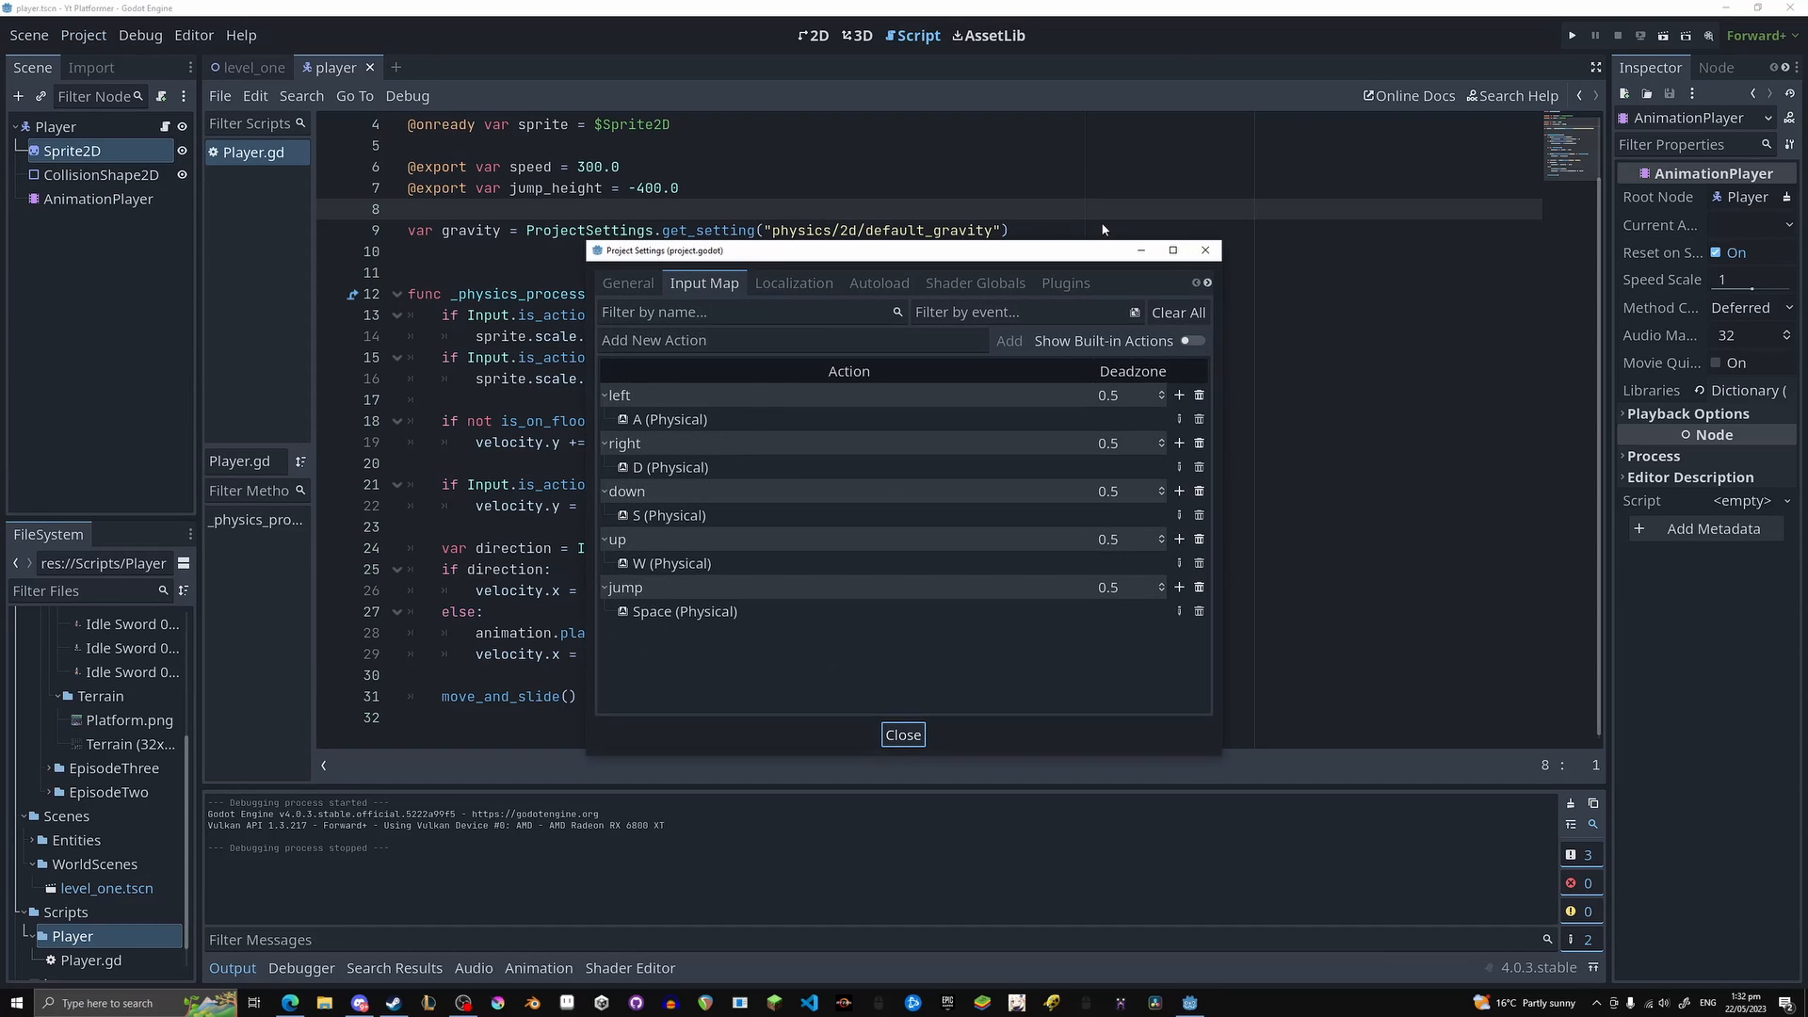
# Step: Set Project Settings Display > Window Mode to Maximized
pyautogui.click(627, 282)
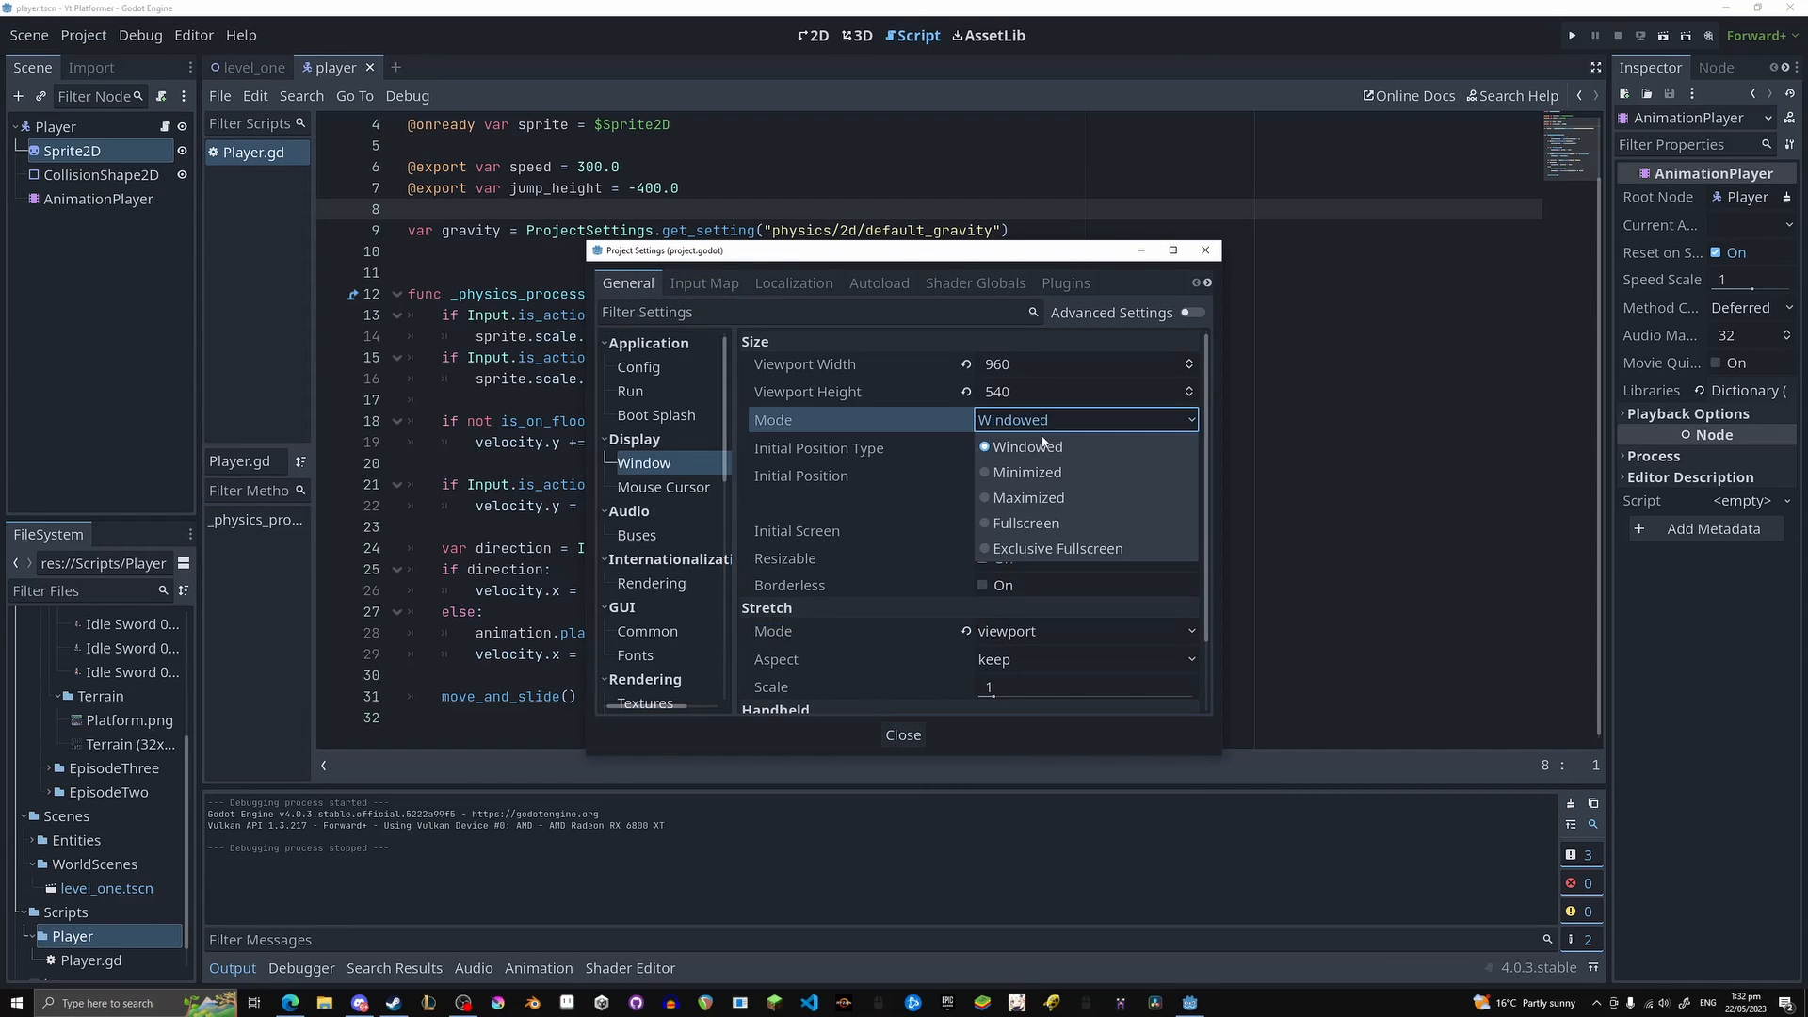
pyautogui.click(903, 735)
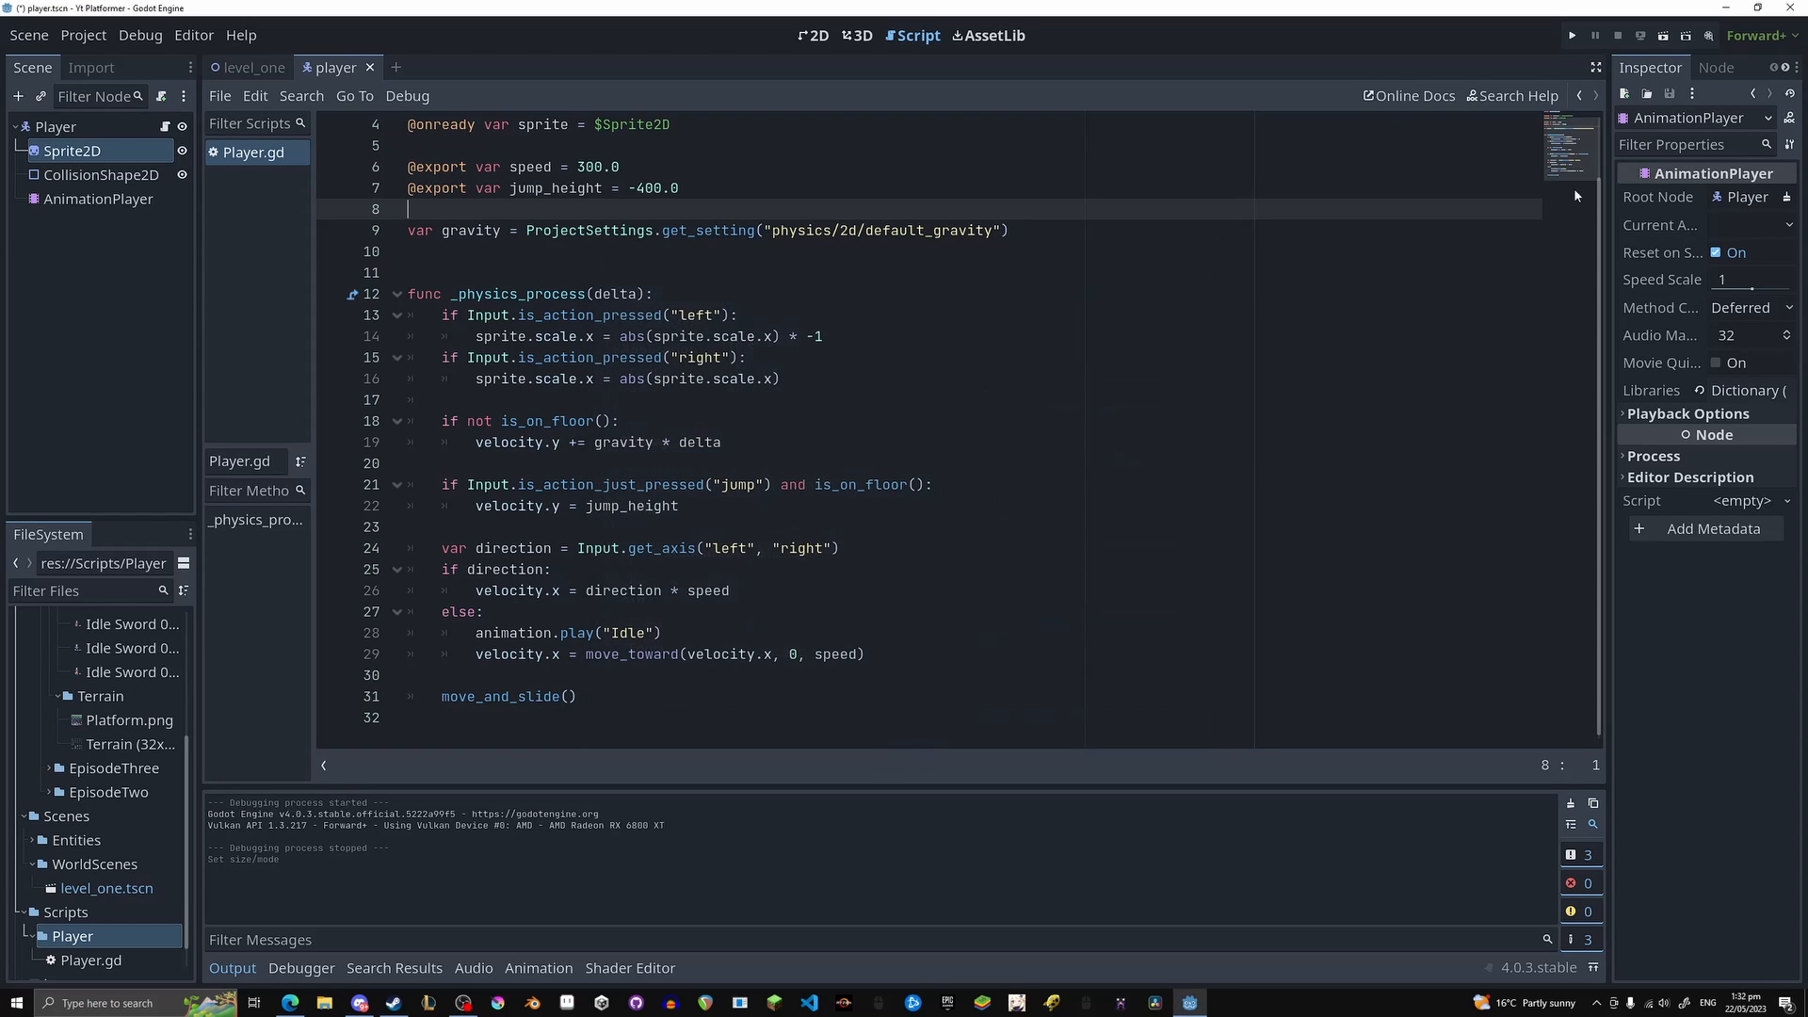